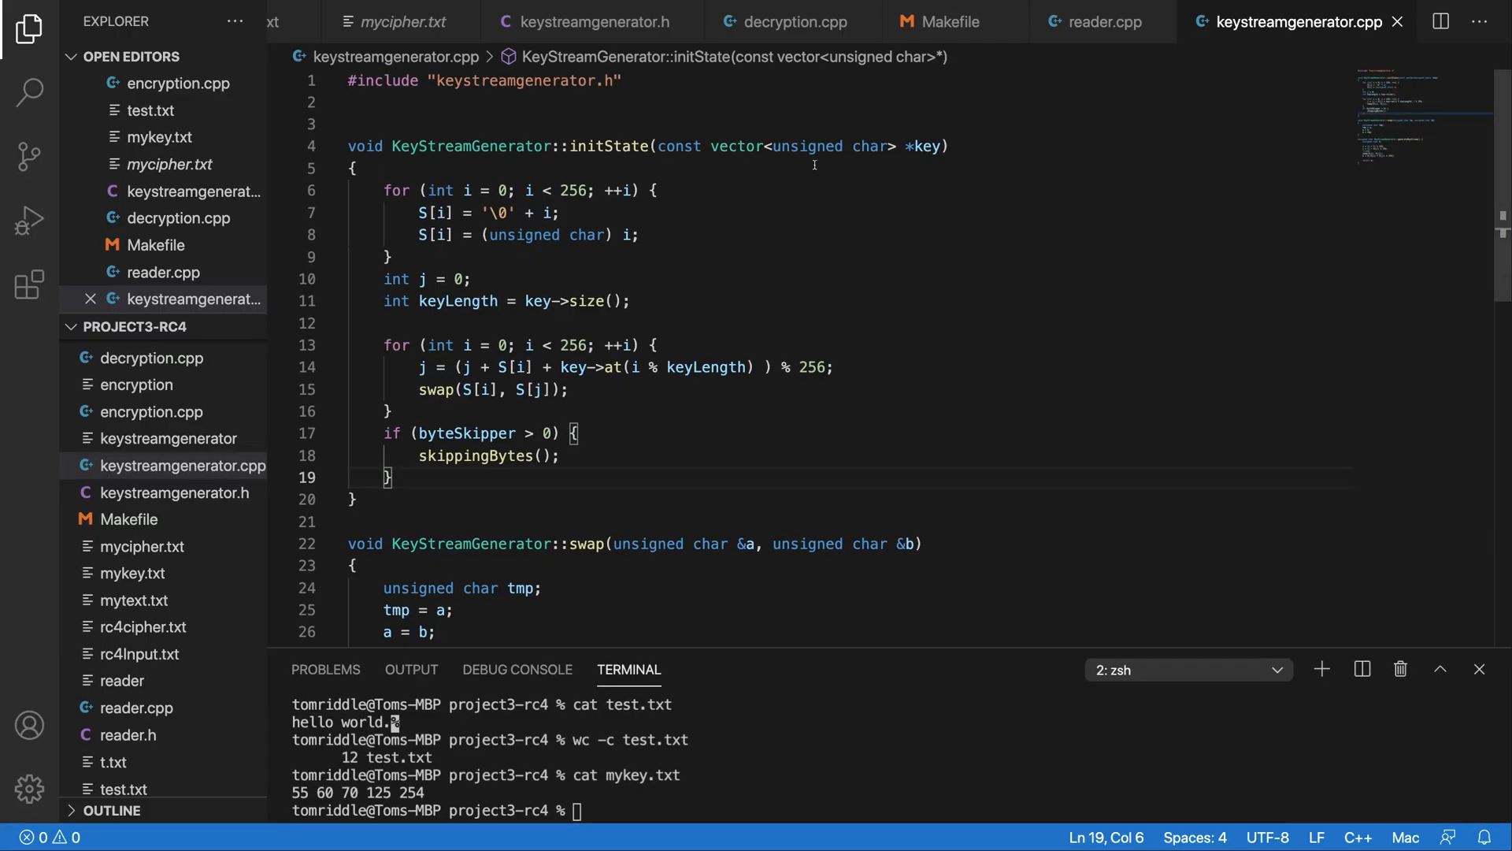
{"action": "mouse_move", "coordinate": [761, 203]}
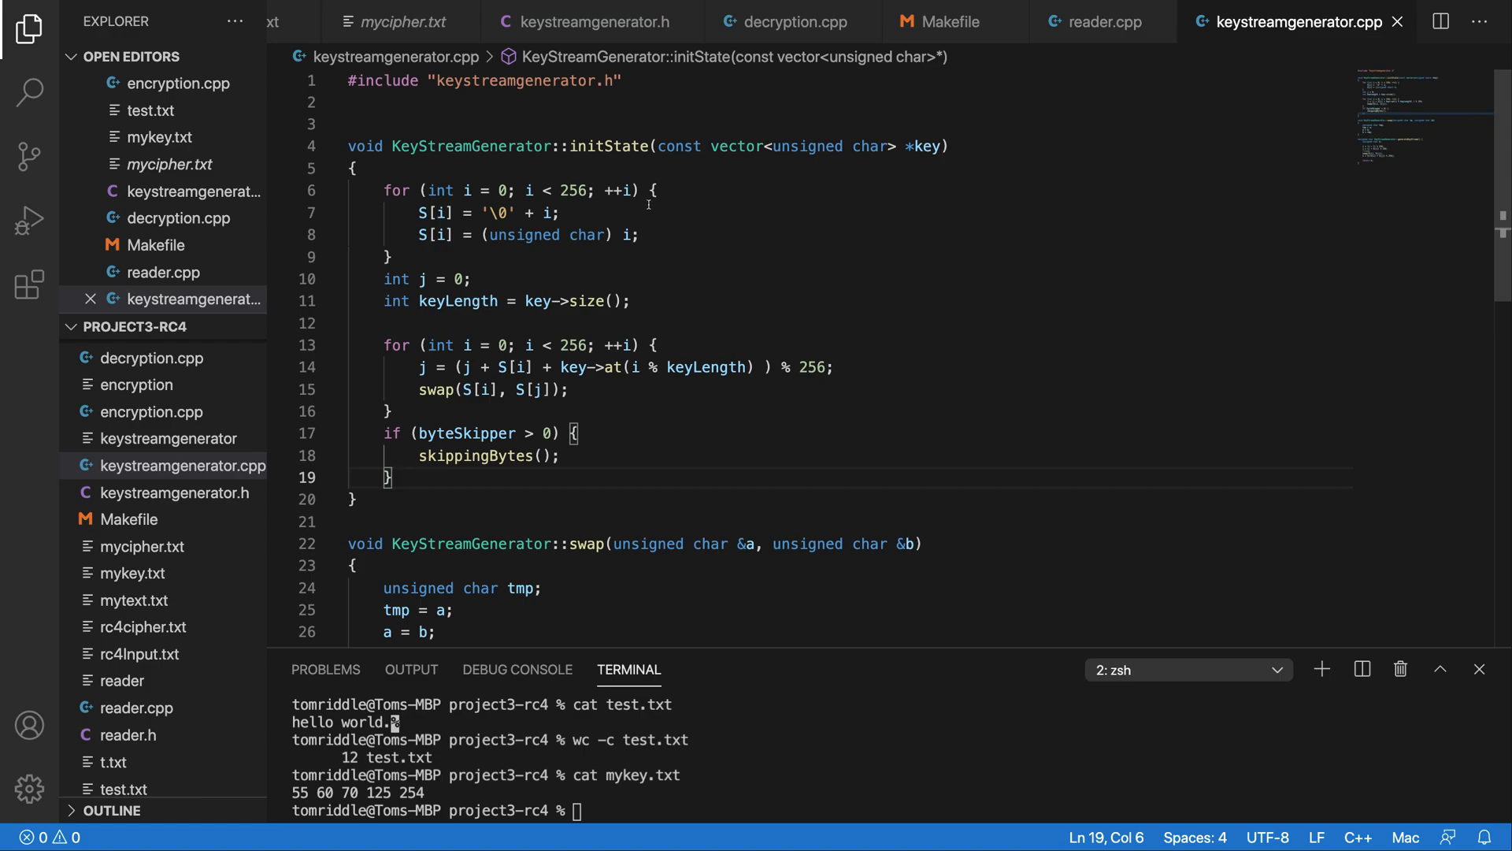
{"action": "mouse_move", "coordinate": [688, 109]}
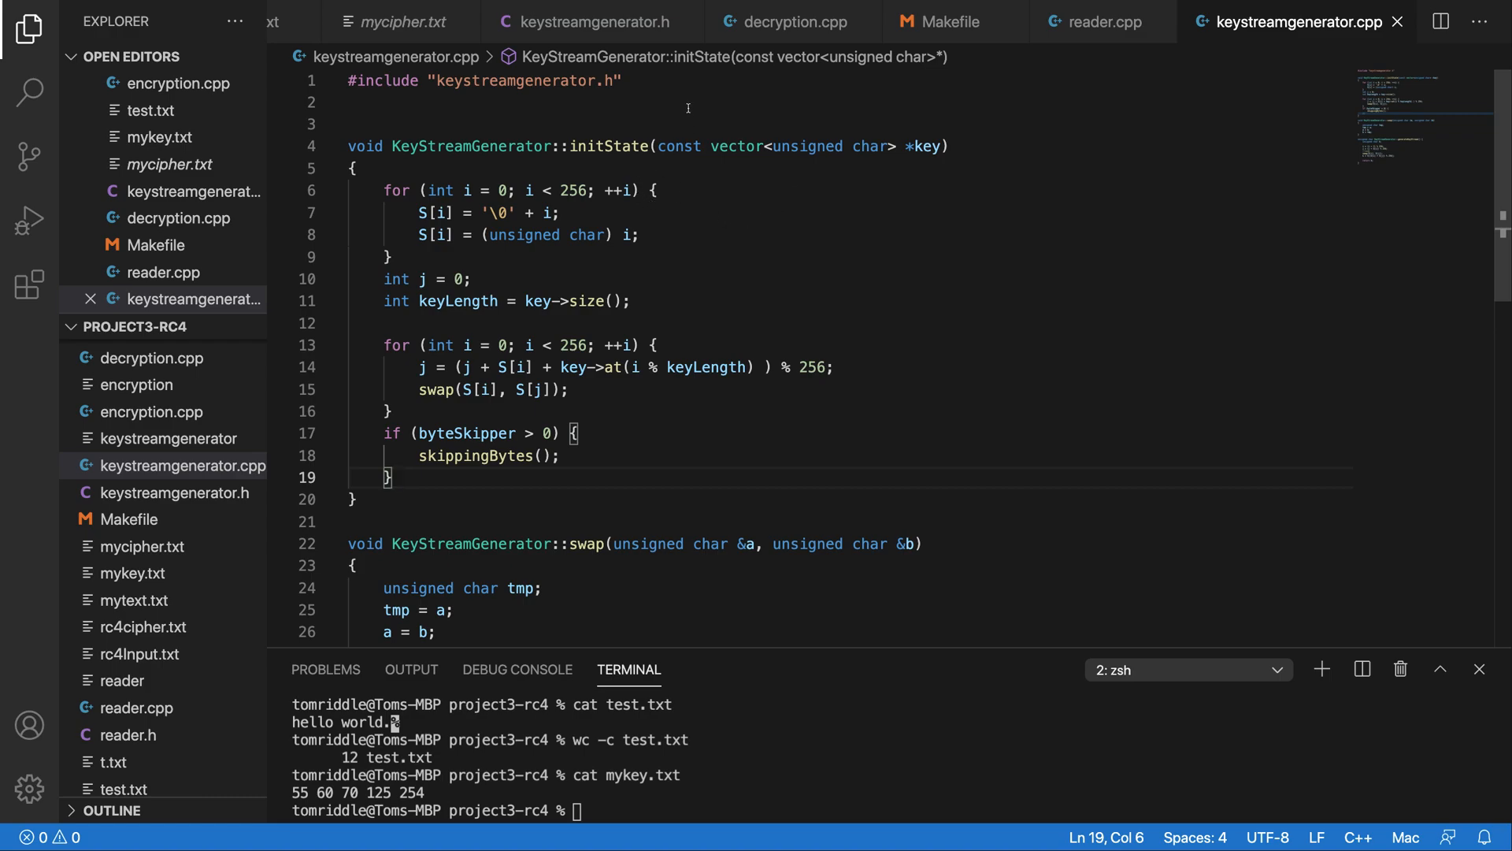
{"action": "mouse_move", "coordinate": [882, 225]}
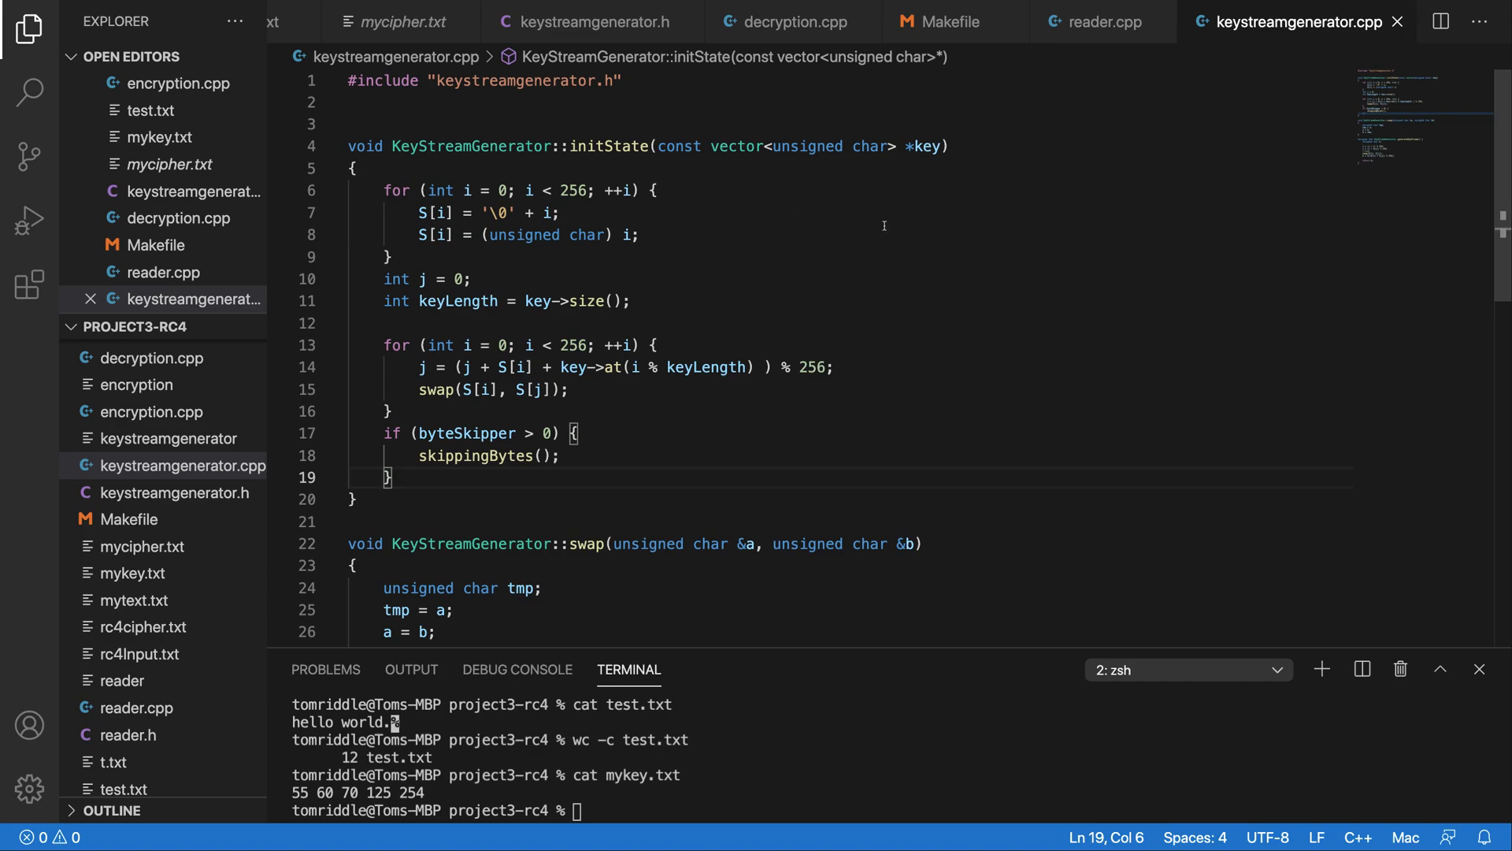
{"action": "mouse_move", "coordinate": [641, 208]}
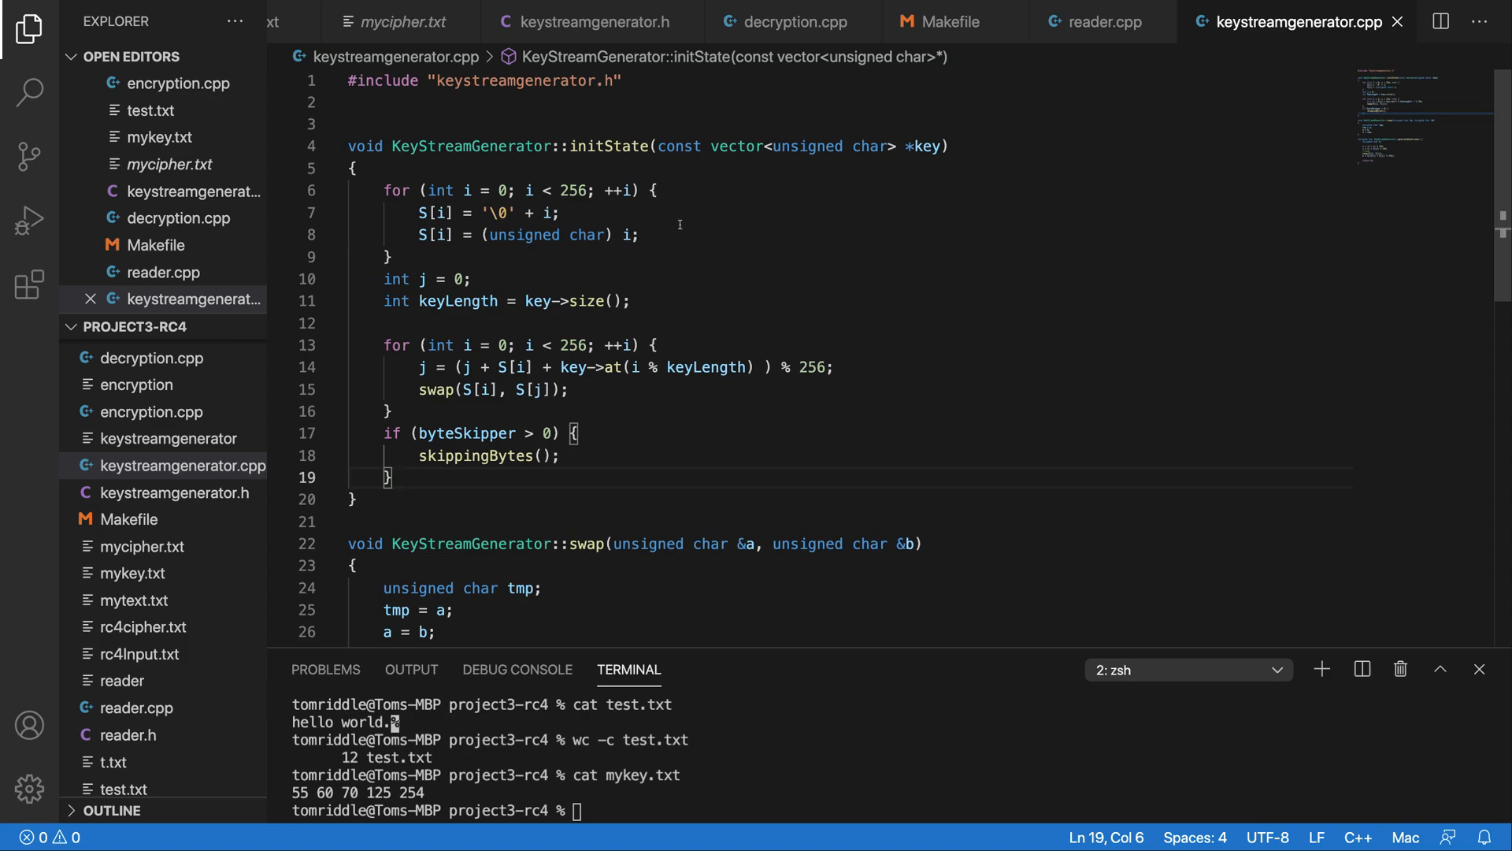
Step: Walk through initState: the state-filling line, the key parameter cast and the two setup loops
{"action": "left_click", "coordinate": [641, 235]}
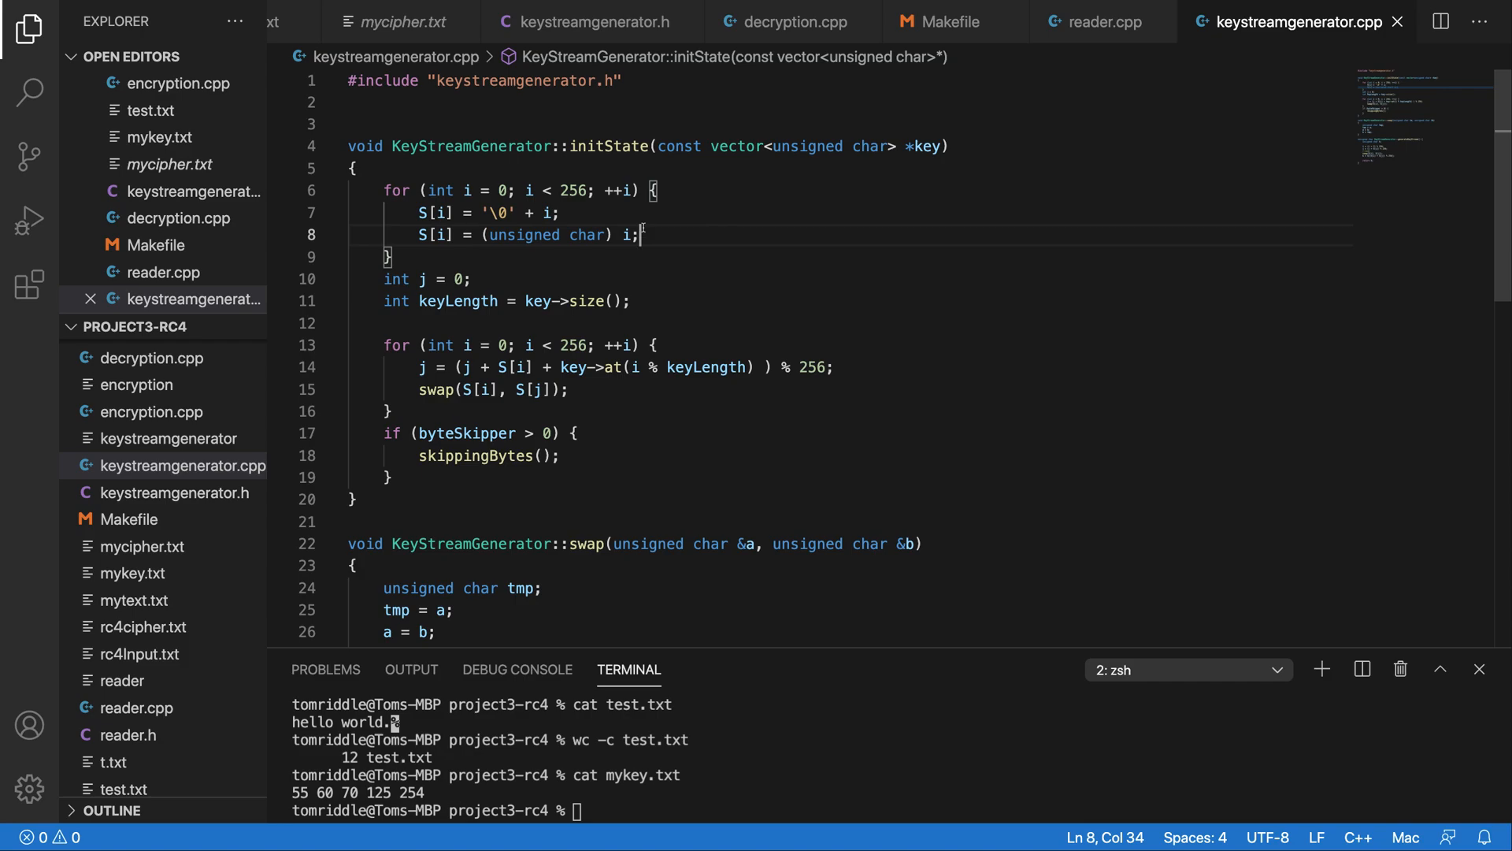
{"action": "mouse_move", "coordinate": [447, 140]}
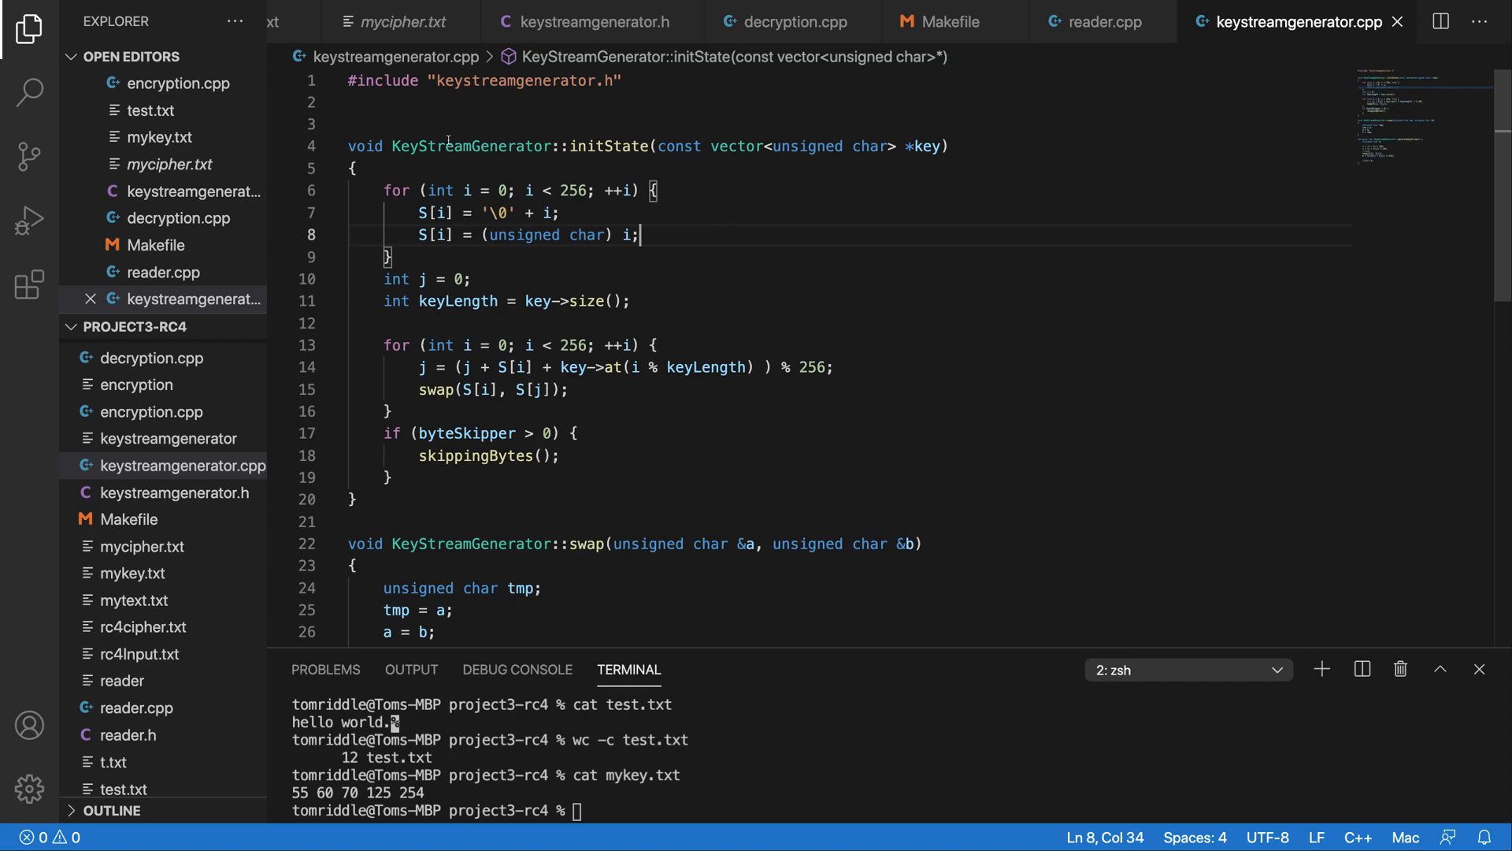
{"action": "left_click", "coordinate": [390, 256]}
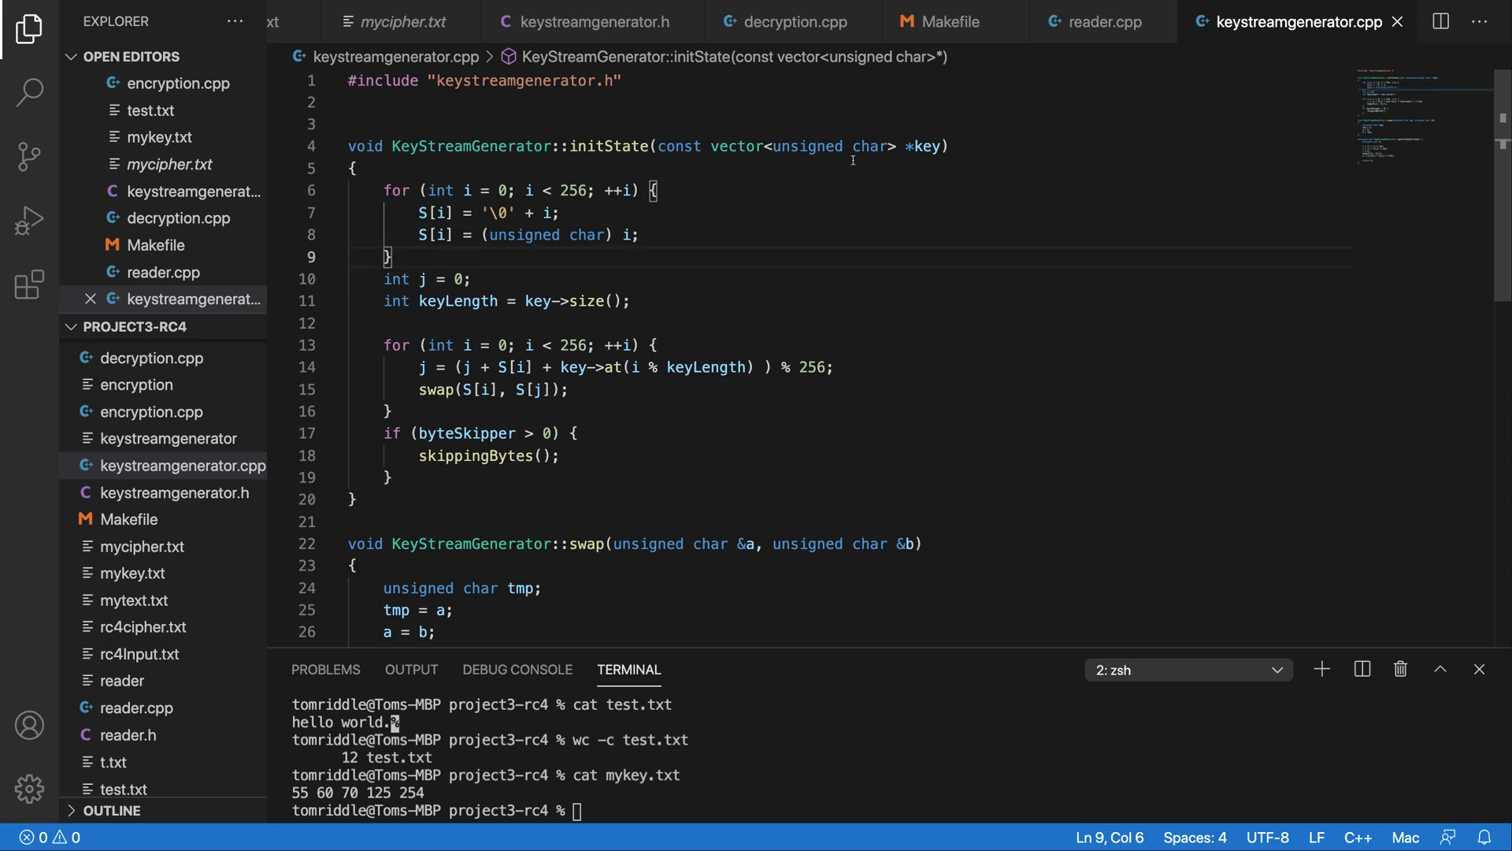
{"action": "double_click", "coordinate": [930, 147]}
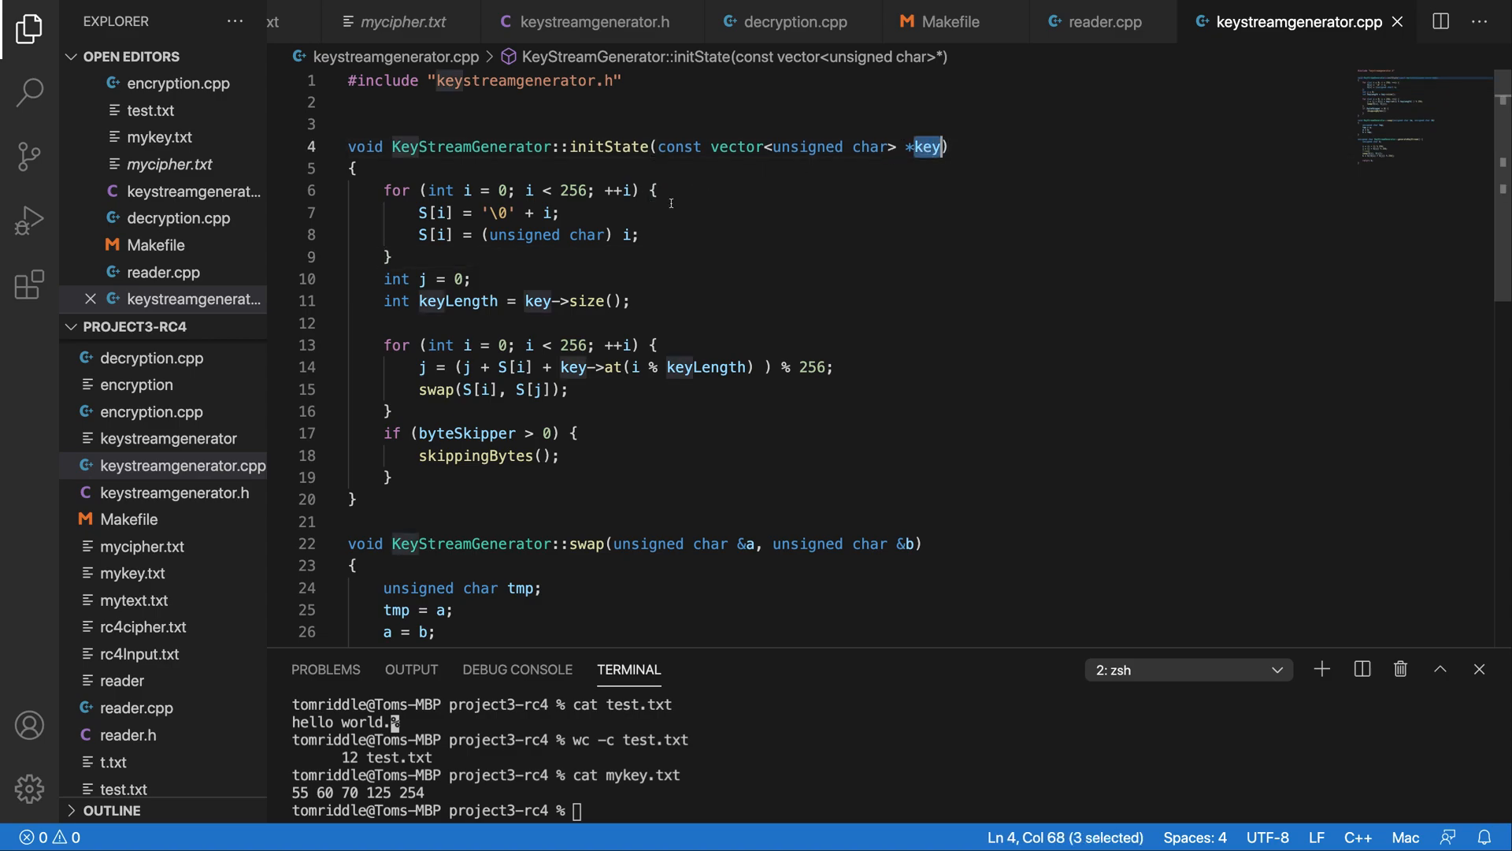
{"action": "left_click", "coordinate": [641, 234]}
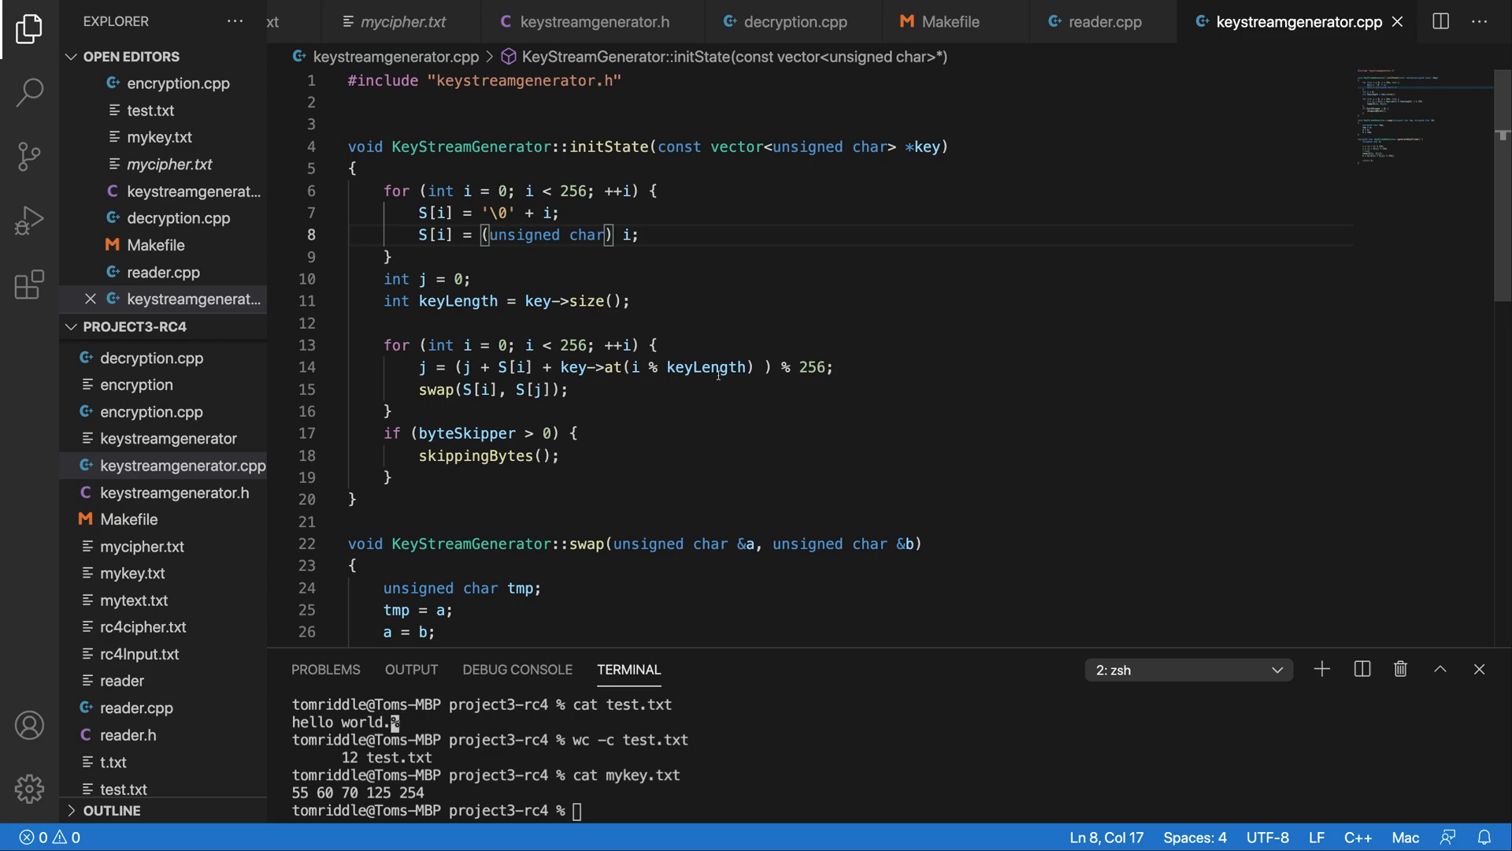
{"action": "left_click", "coordinate": [571, 389]}
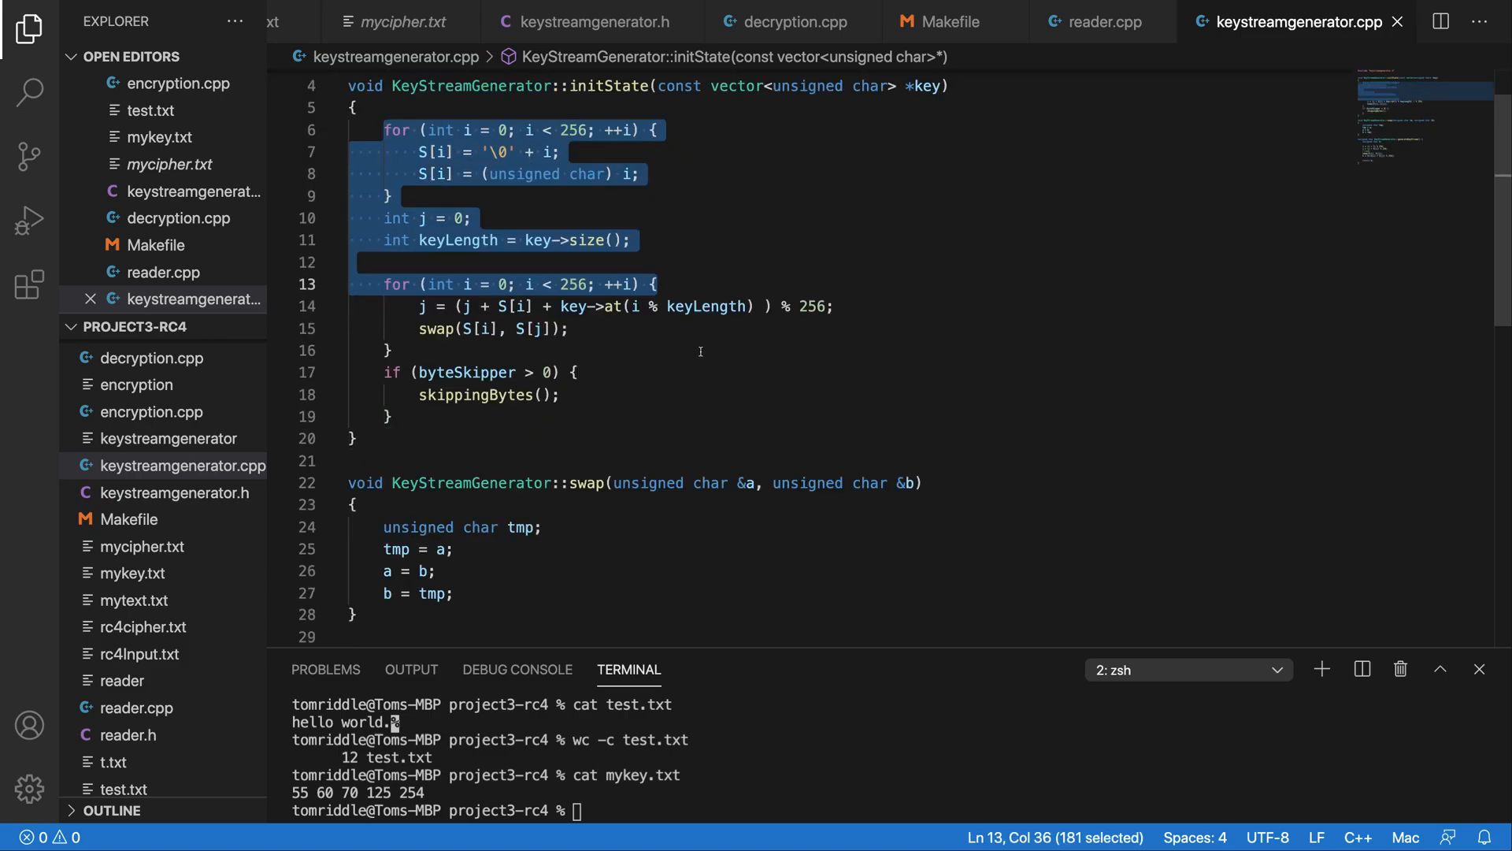
Step: Bring generateKeyStream into view and highlight its keystream byte declaration and generation steps
{"action": "scroll", "scroll_direction": "down", "scroll_amount": 3}
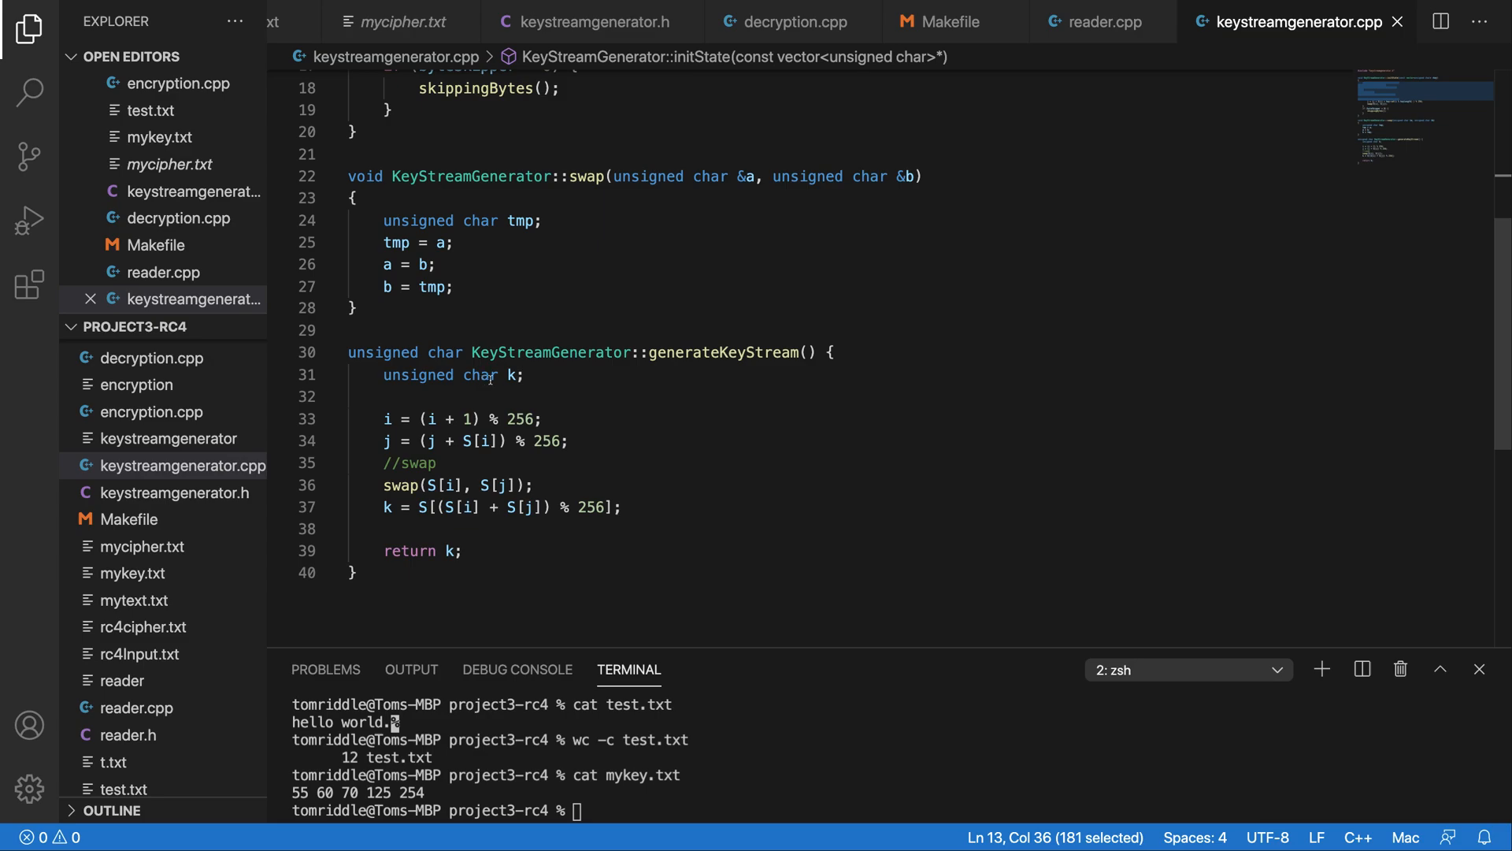
{"action": "left_click", "coordinate": [523, 375]}
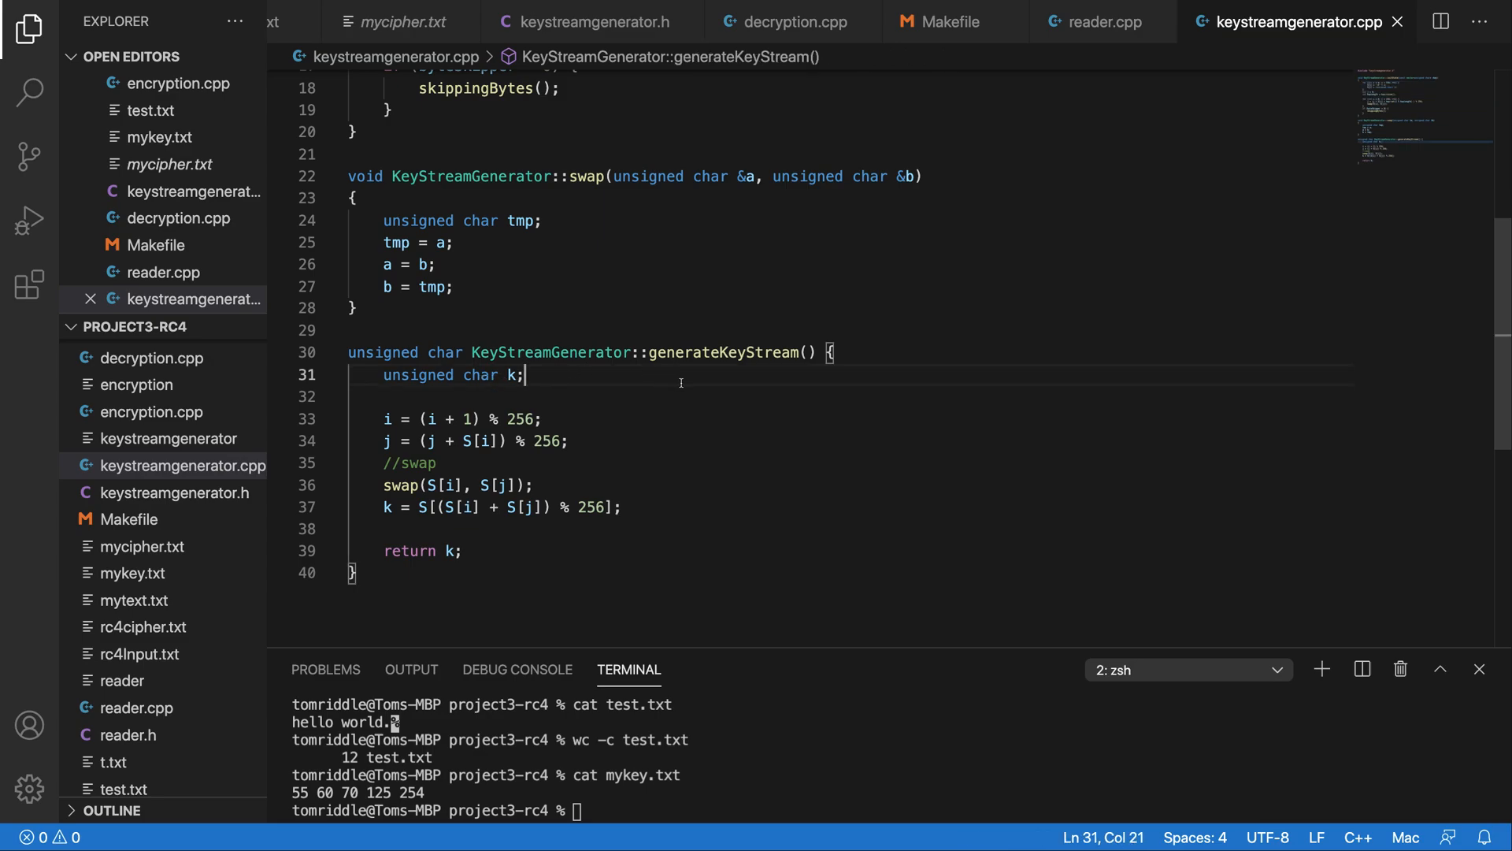
{"action": "mouse_move", "coordinate": [368, 416]}
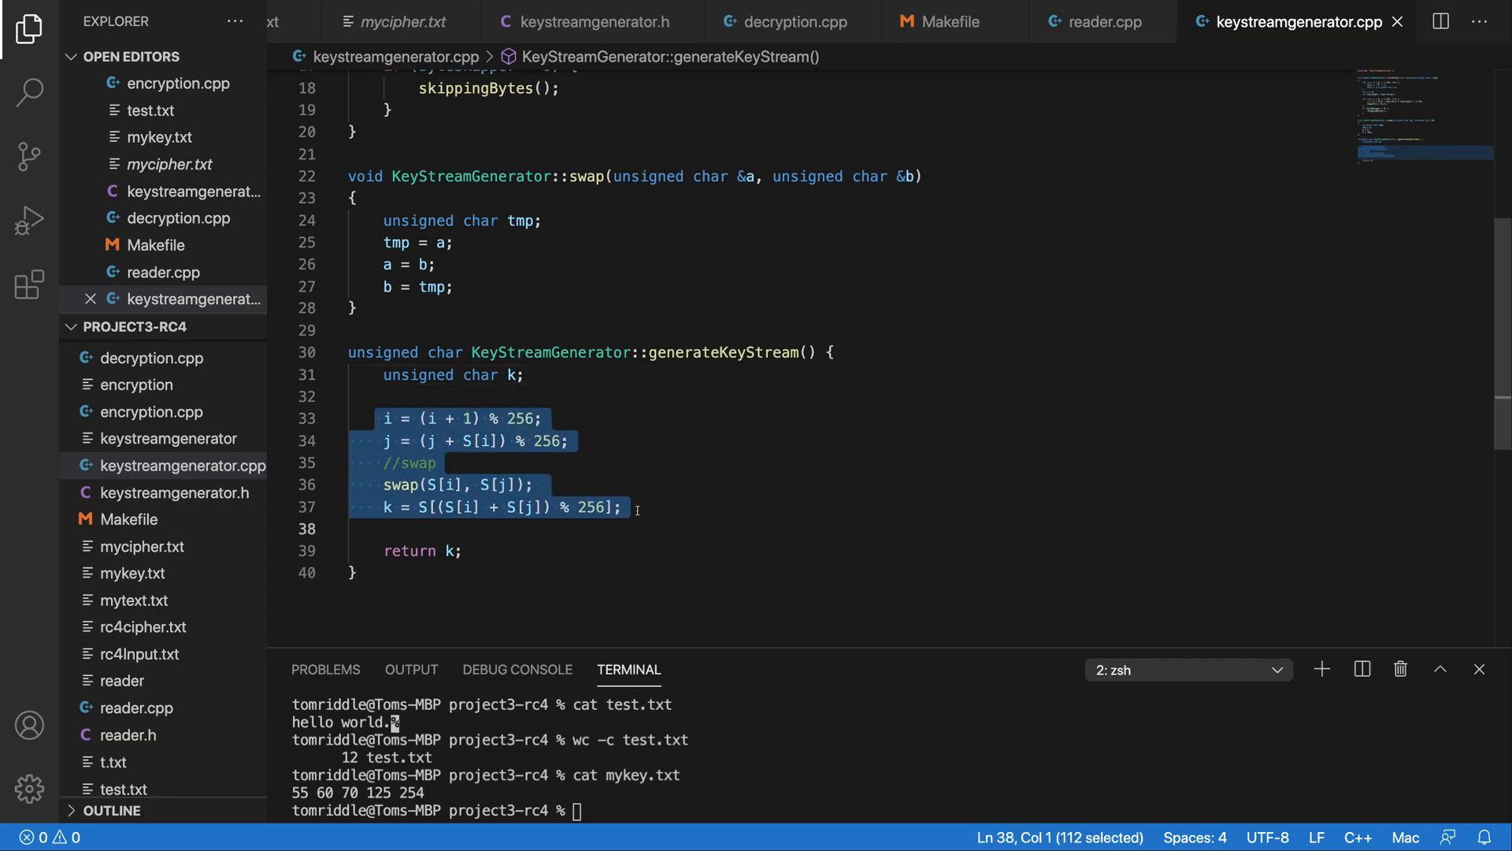
{"action": "left_click", "coordinate": [520, 505]}
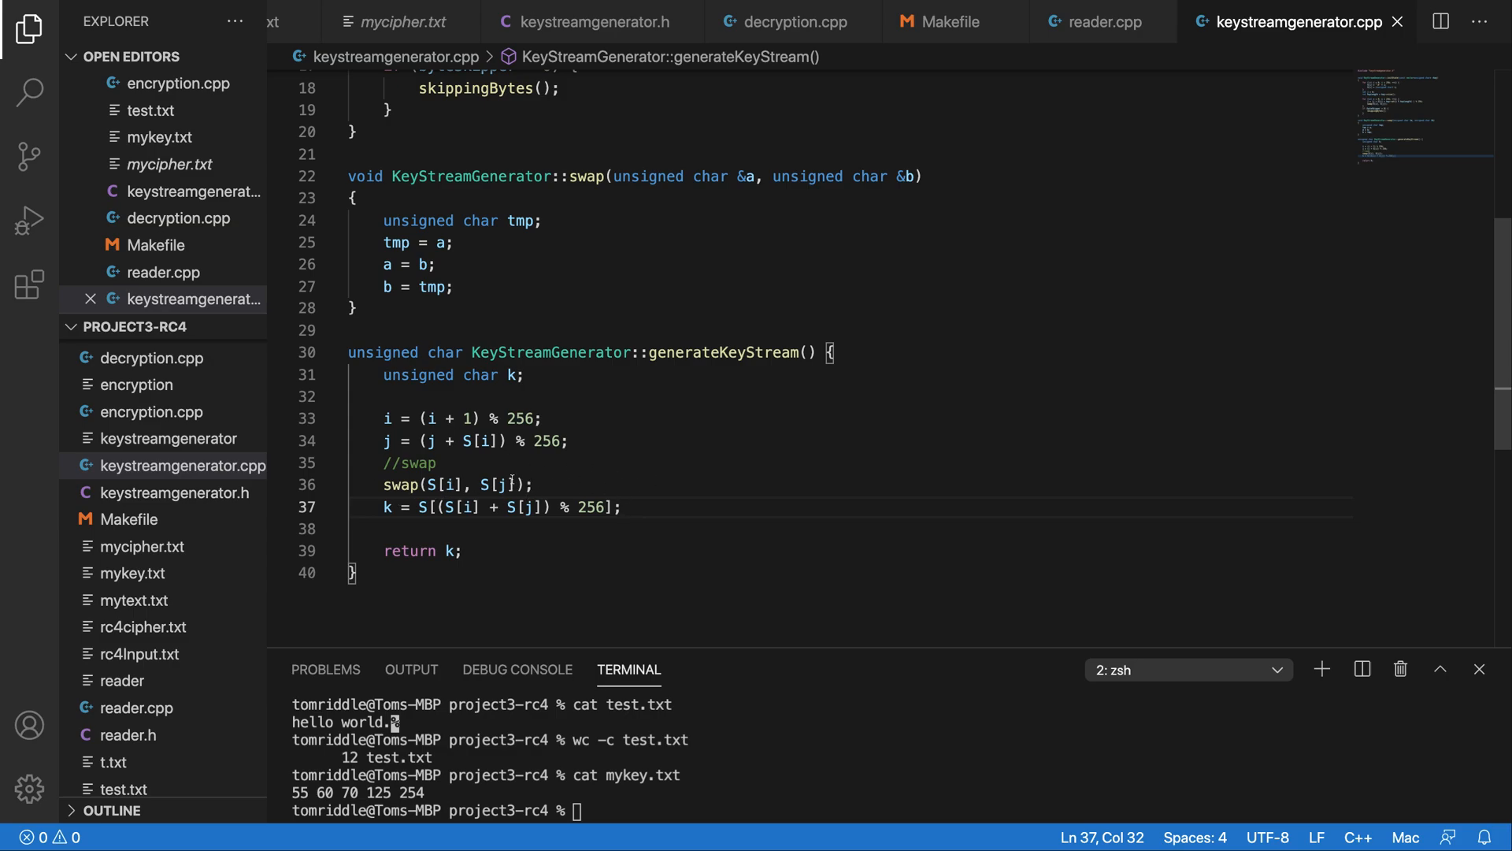
{"action": "mouse_move", "coordinate": [594, 478]}
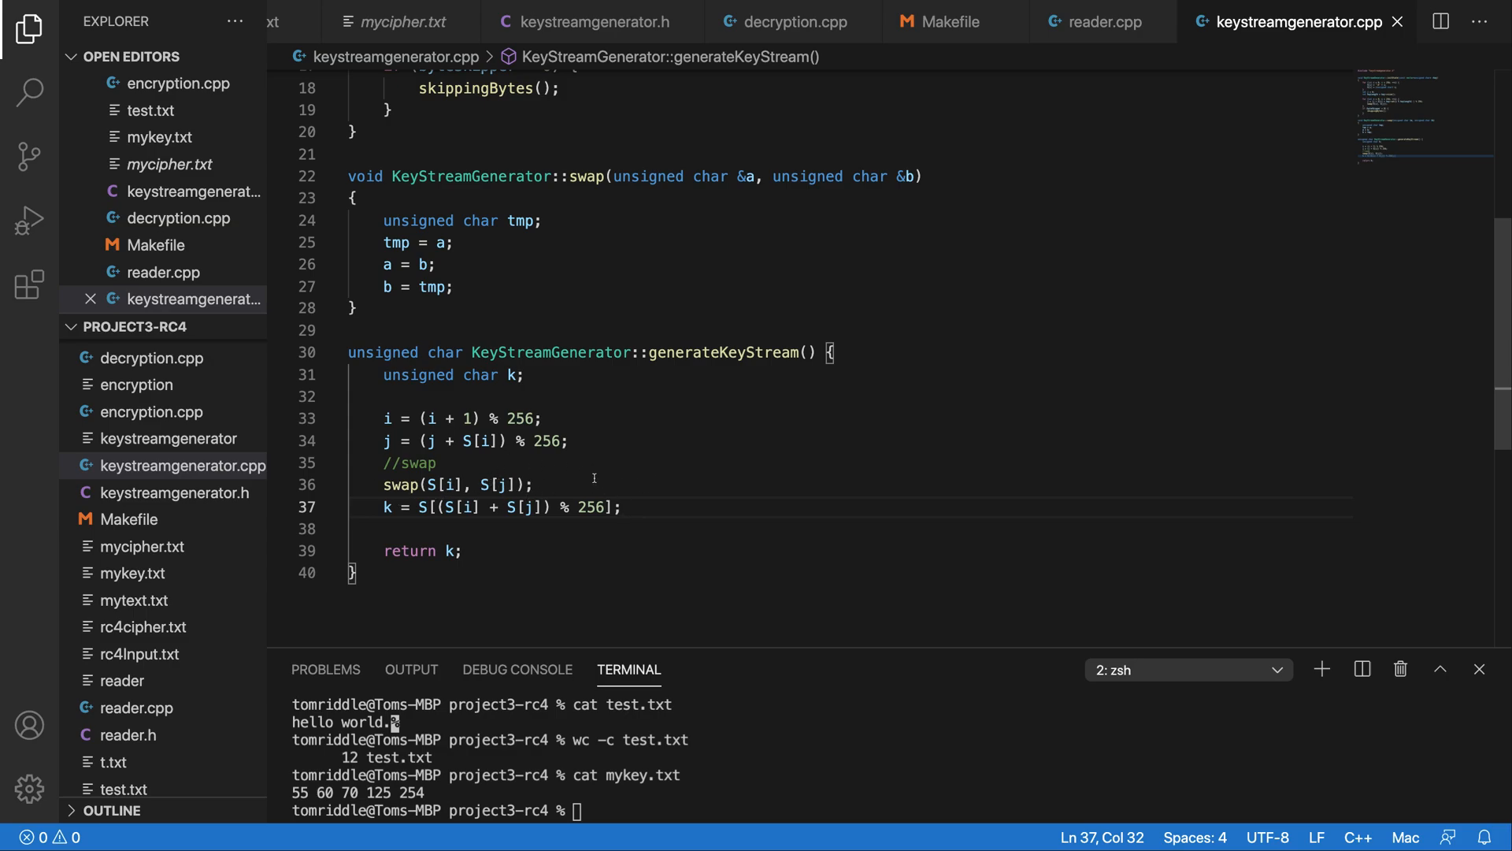
Step: Return to initState and inspect the type of the key parameter before adding a blank line
{"action": "scroll", "scroll_direction": "up", "scroll_amount": 3}
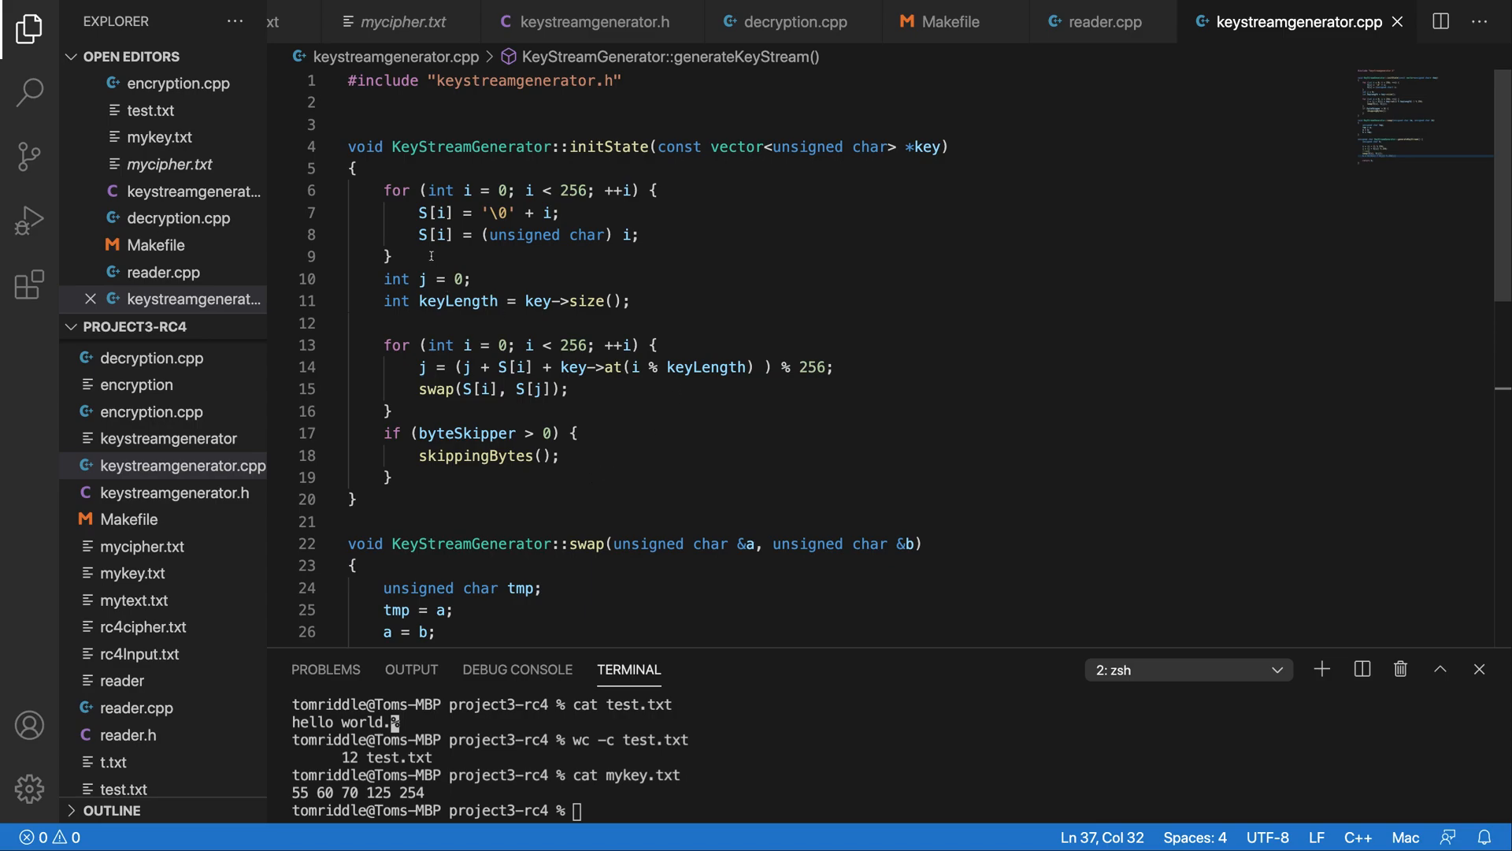
{"action": "left_click", "coordinate": [385, 257]}
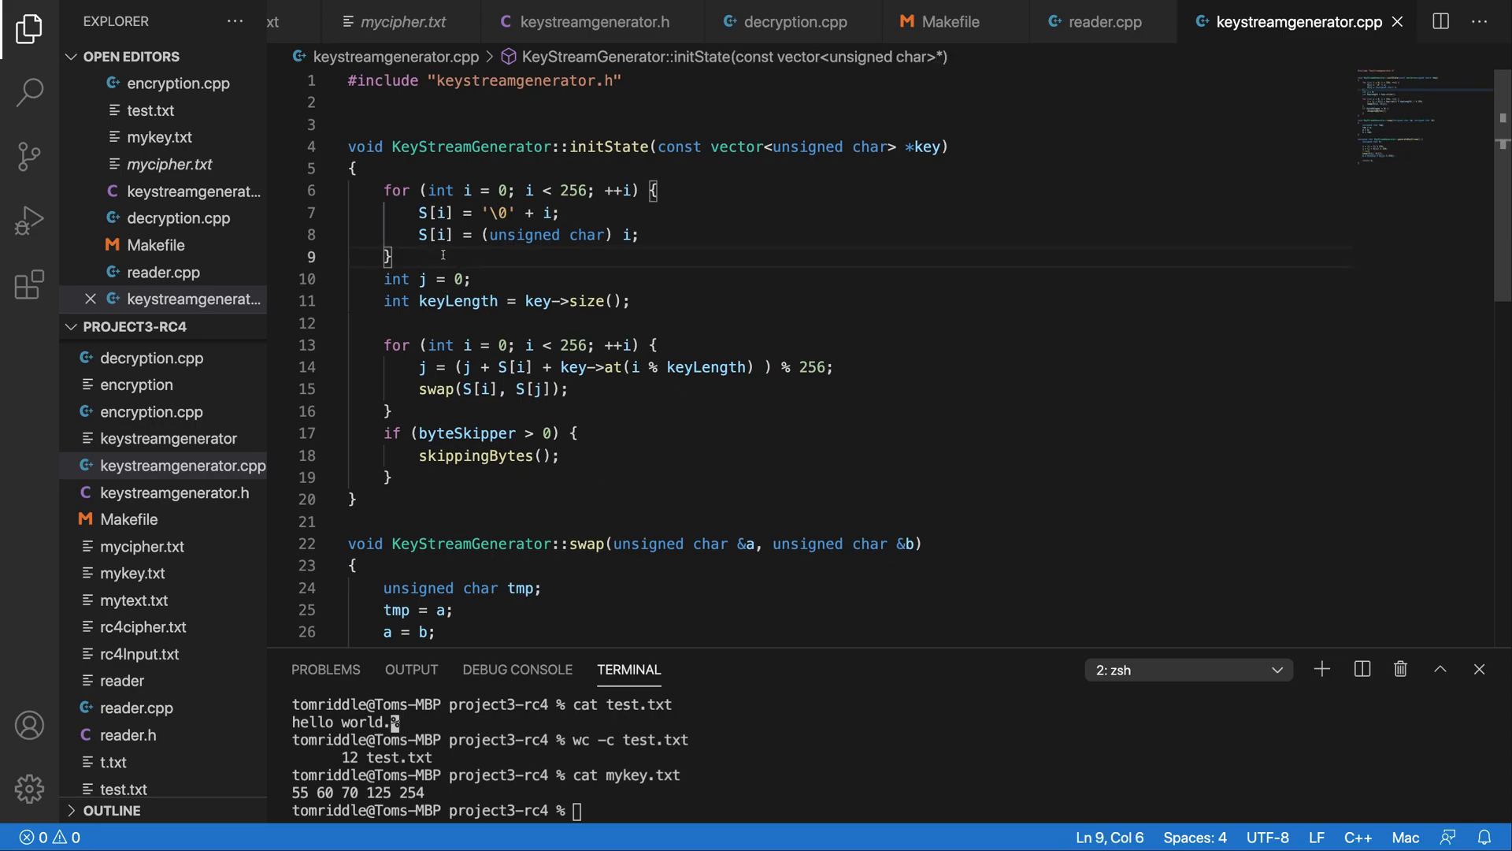
{"action": "mouse_move", "coordinate": [693, 258]}
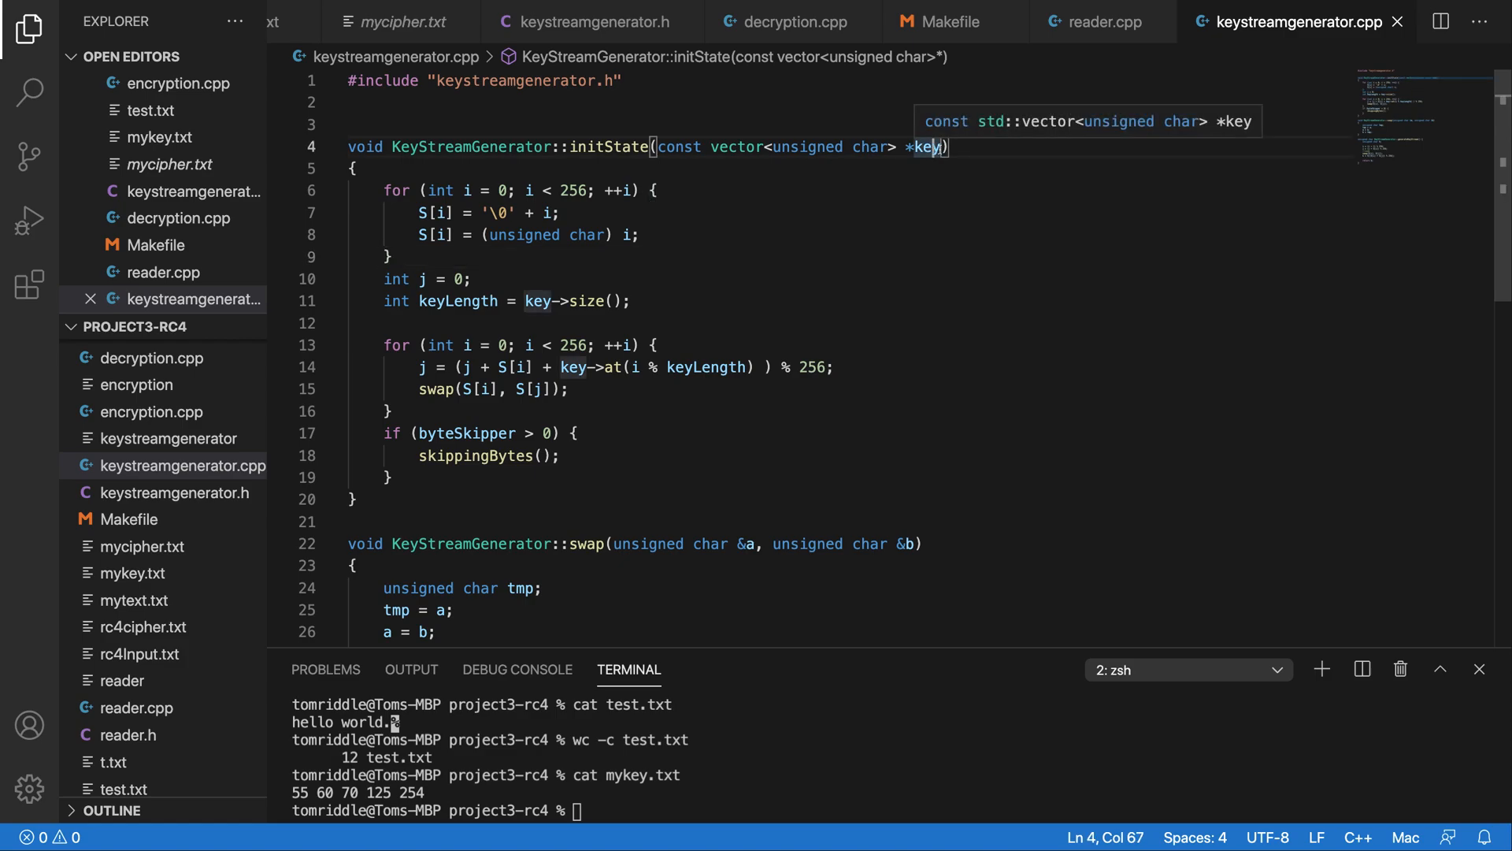
{"action": "left_click", "coordinate": [352, 103]}
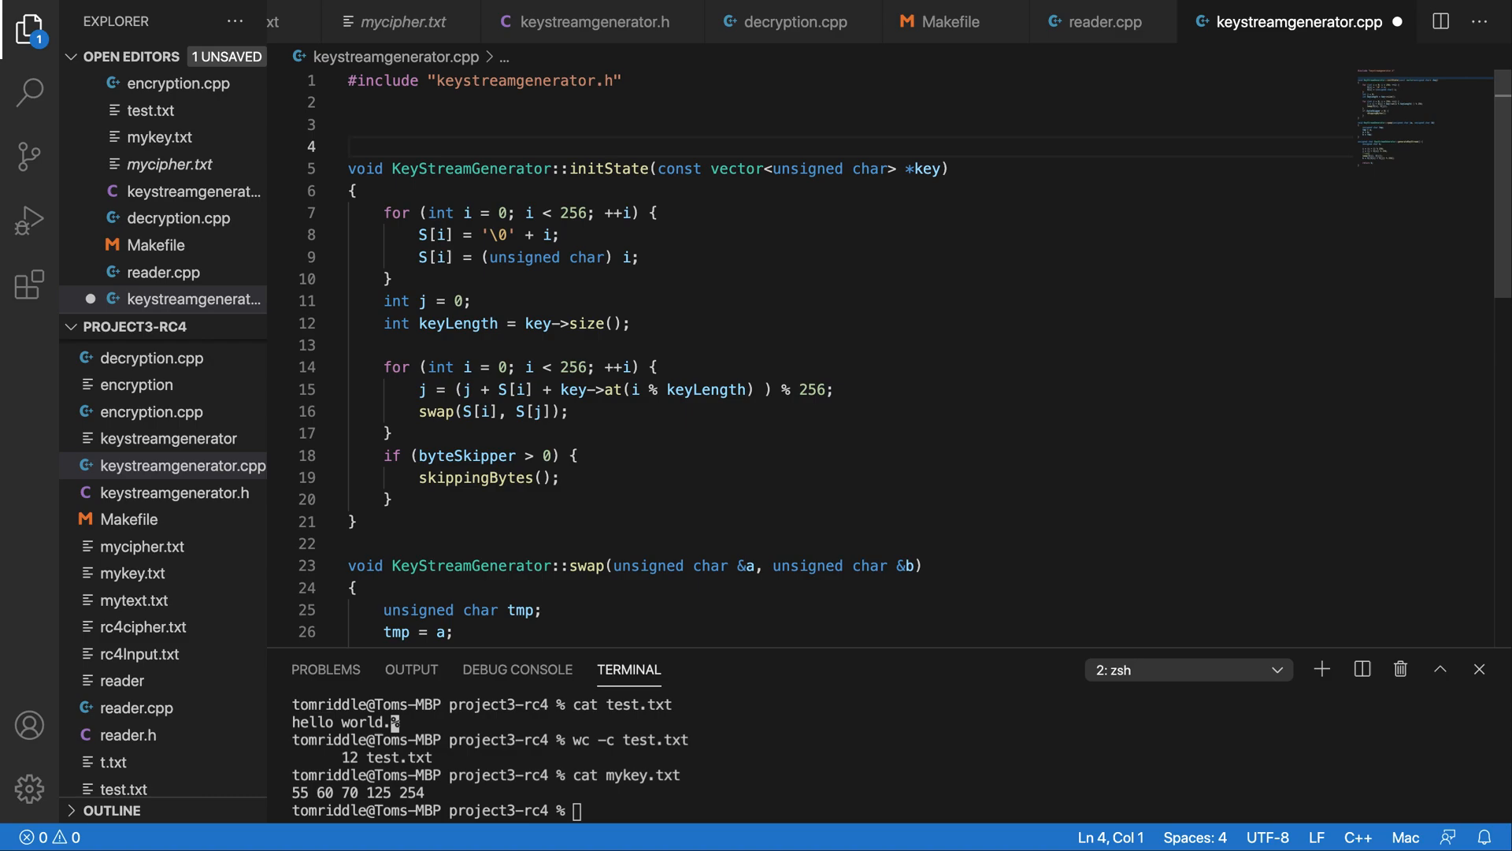
Step: Start a 'key :' note line and reprint the key file with cat mykey.txt in the terminal
{"action": "type", "text": "key :"}
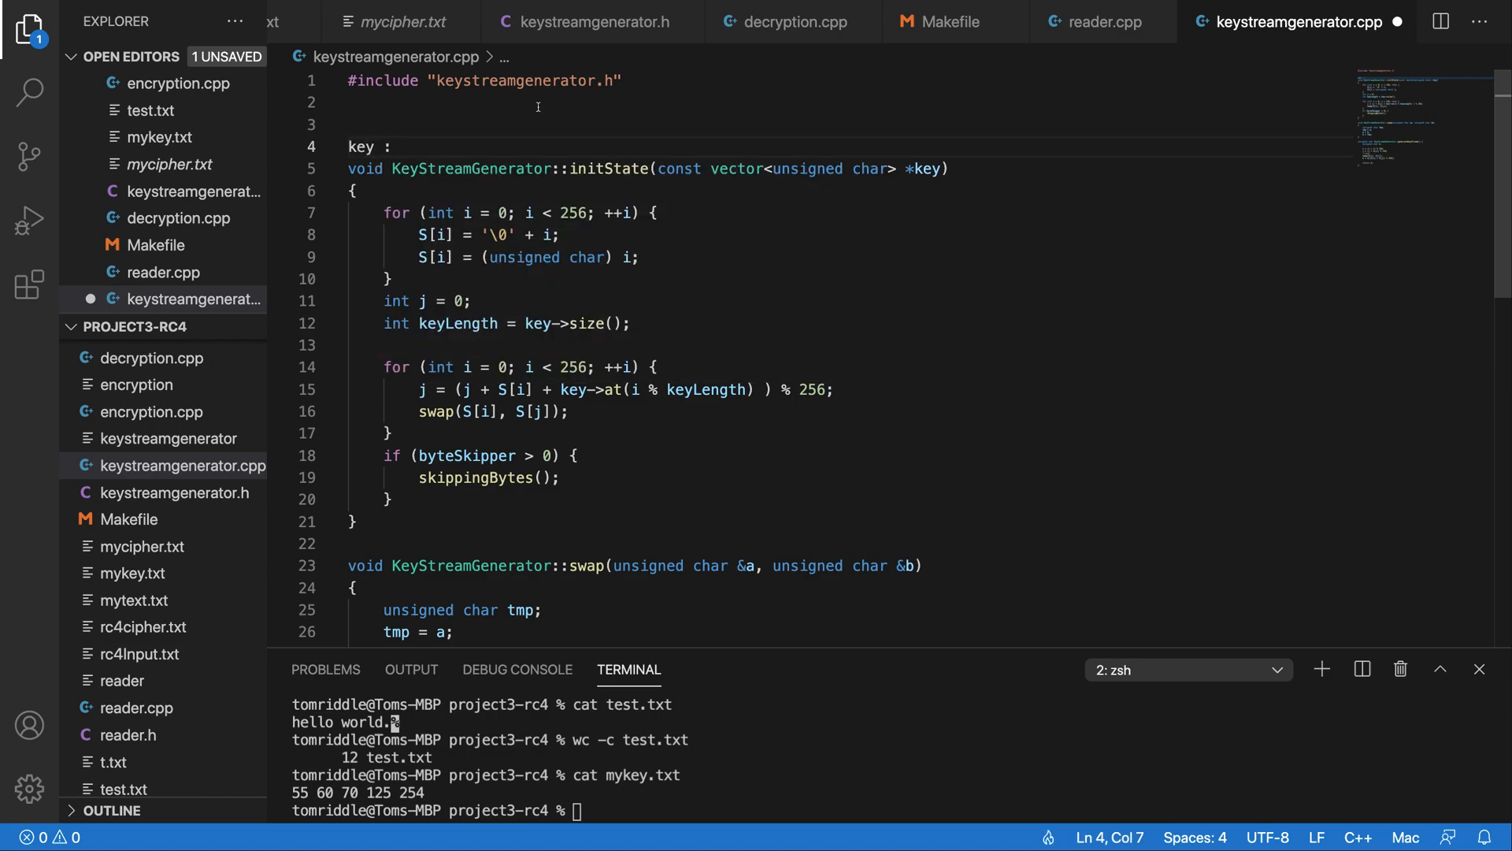
{"action": "type", "text": "cat"}
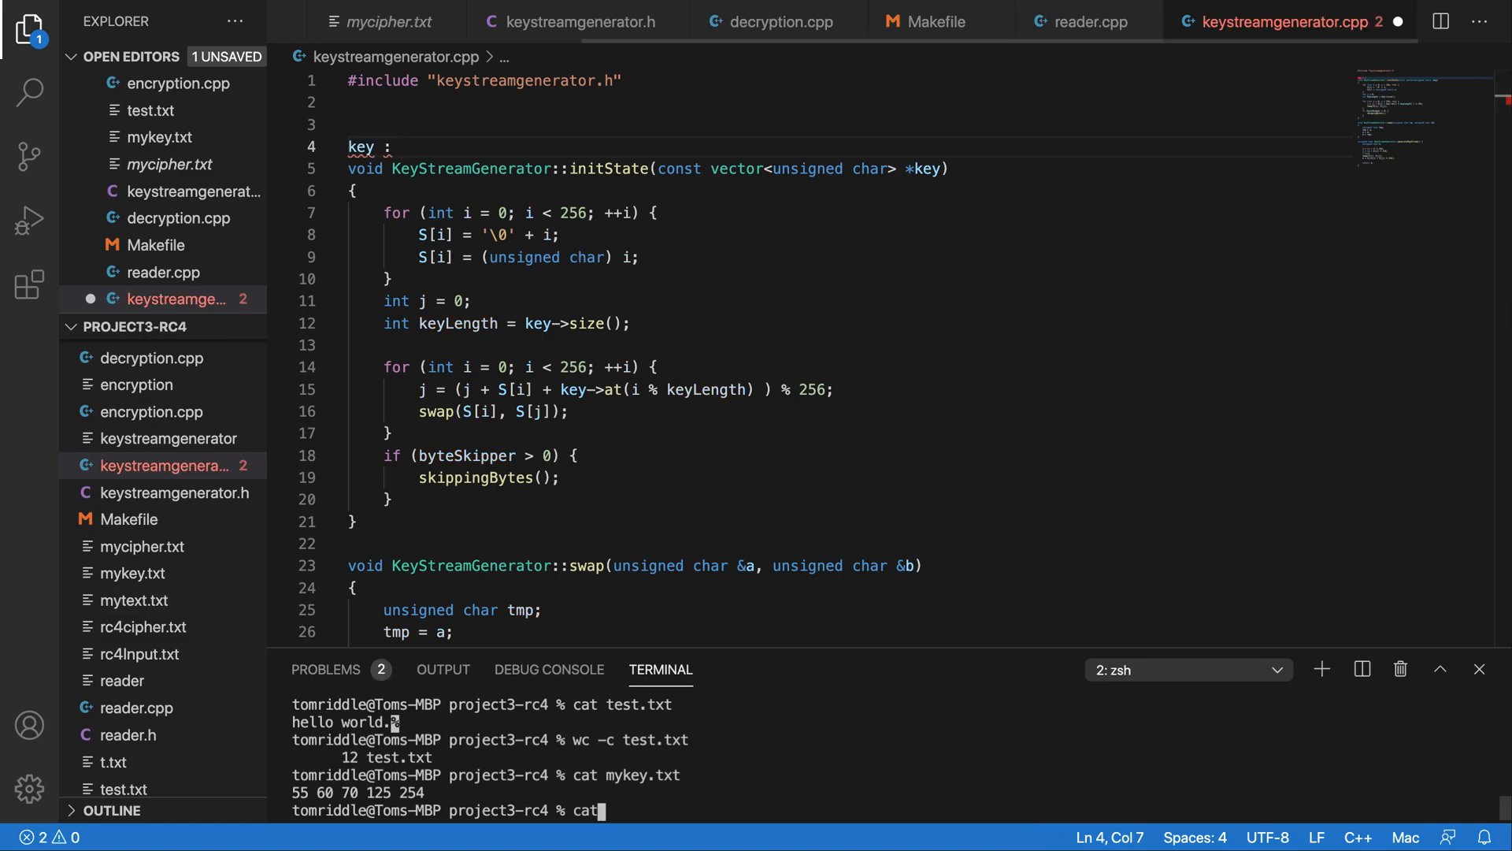
{"action": "type", "text": "my"}
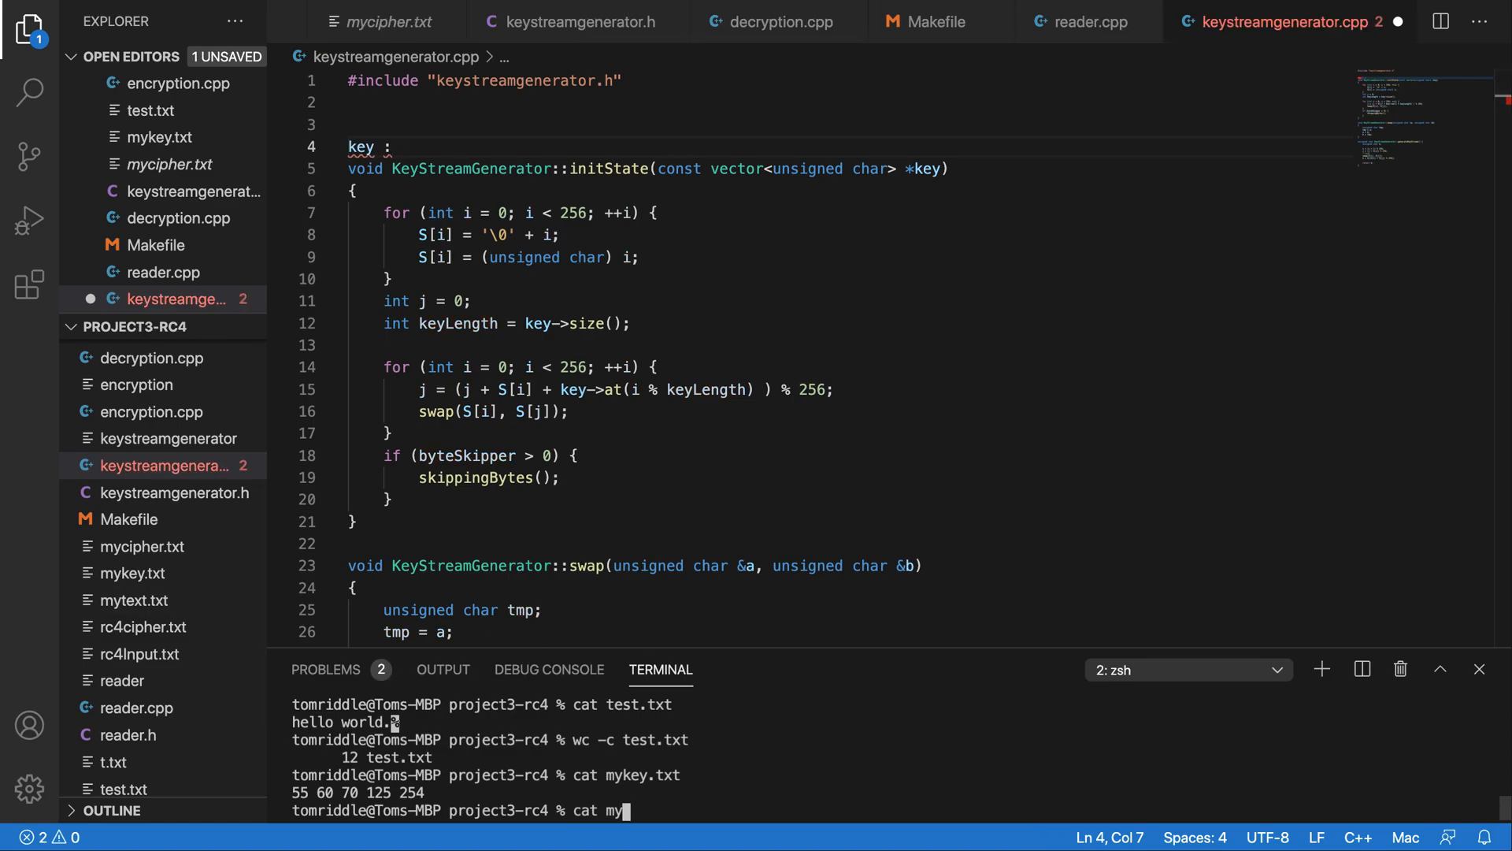
{"action": "key", "text": "Return"}
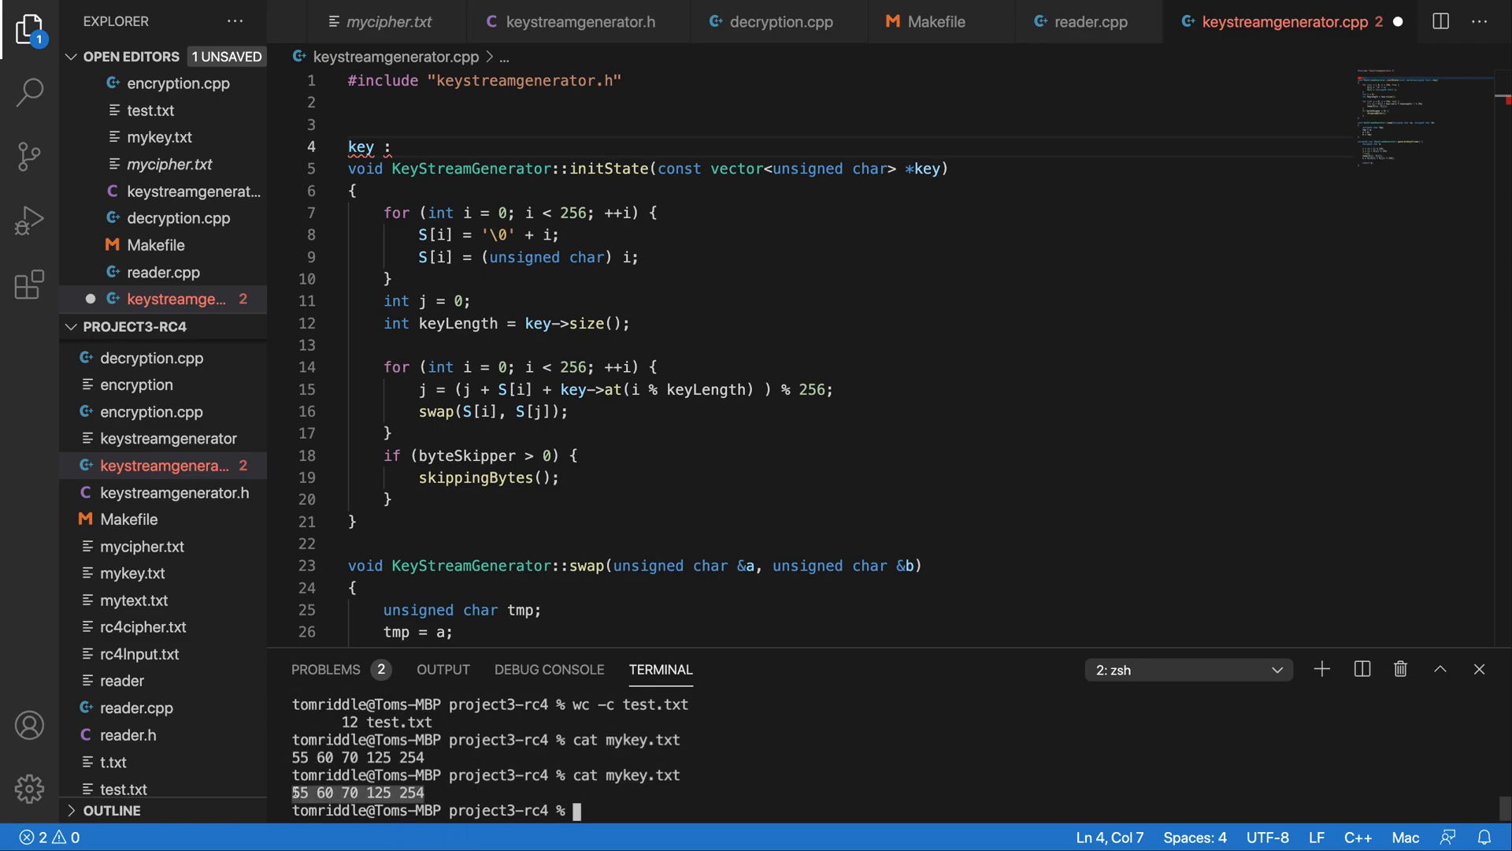
{"action": "type", "text": "55 60 70 125 254"}
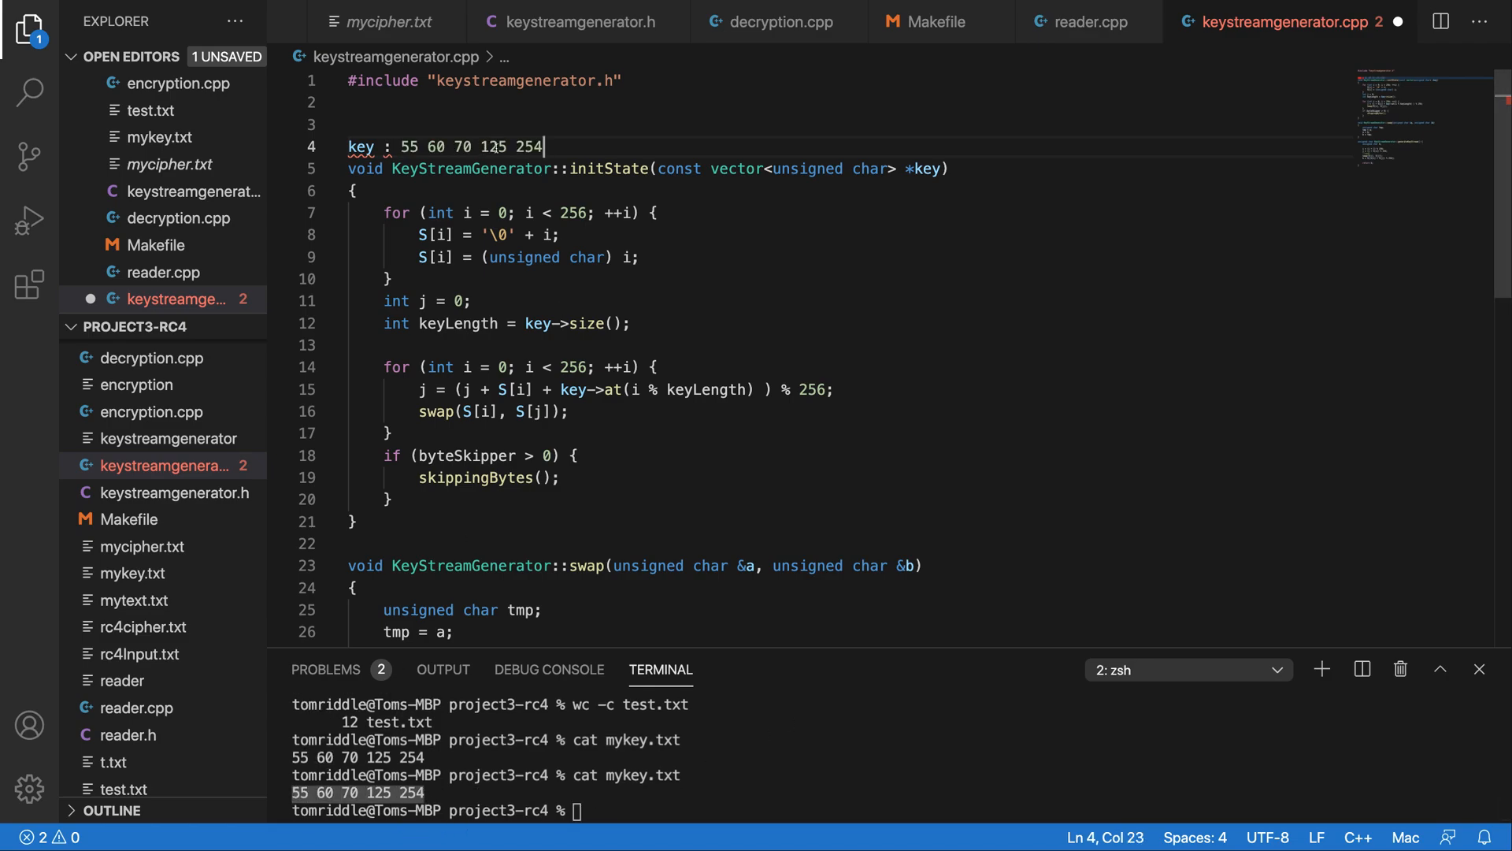
{"action": "type", "text": "4 by"}
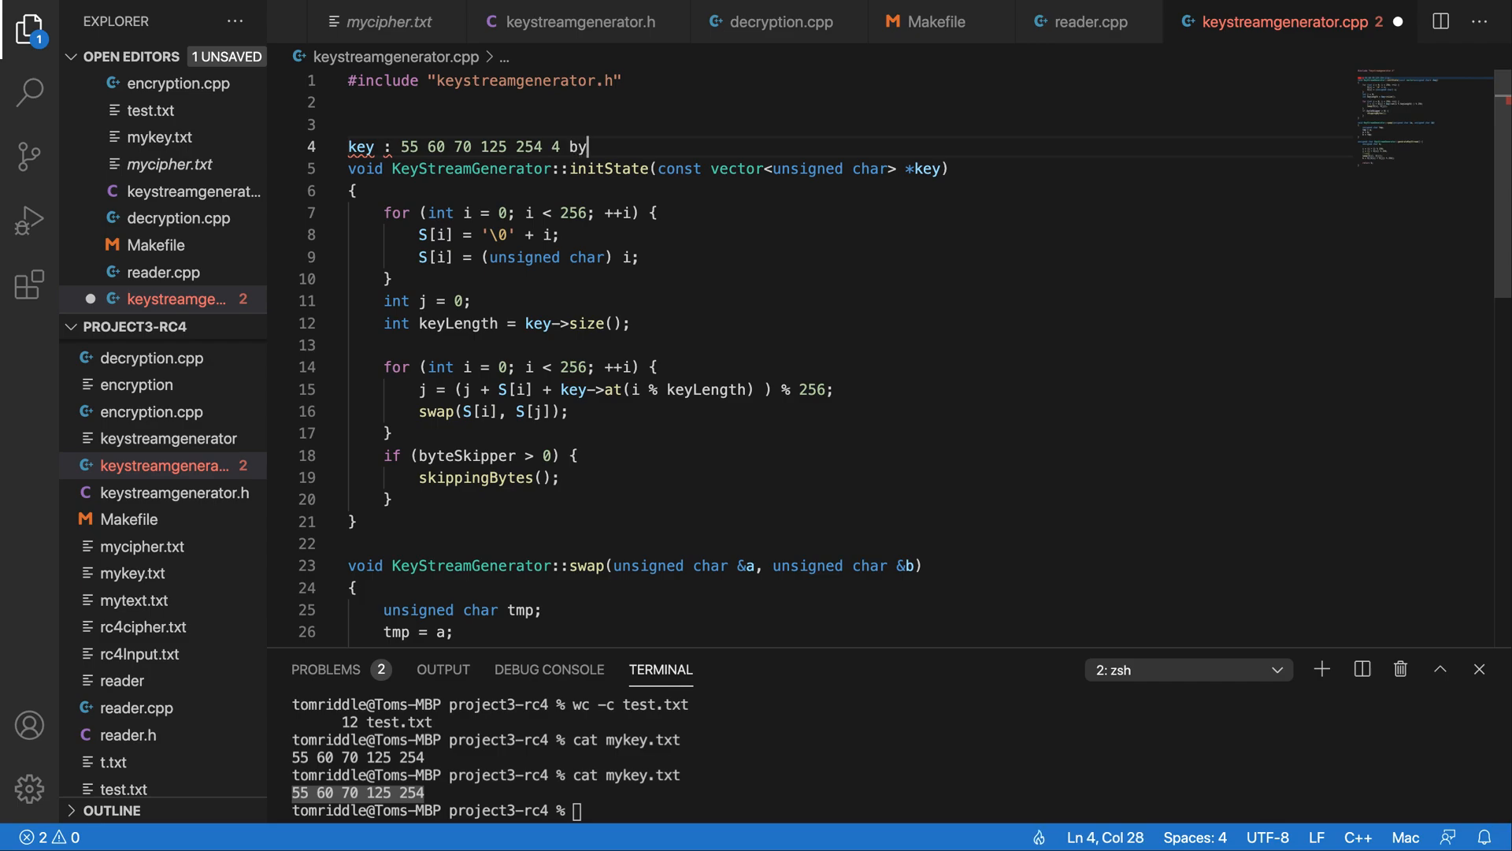
{"action": "type", "text": "− 5"}
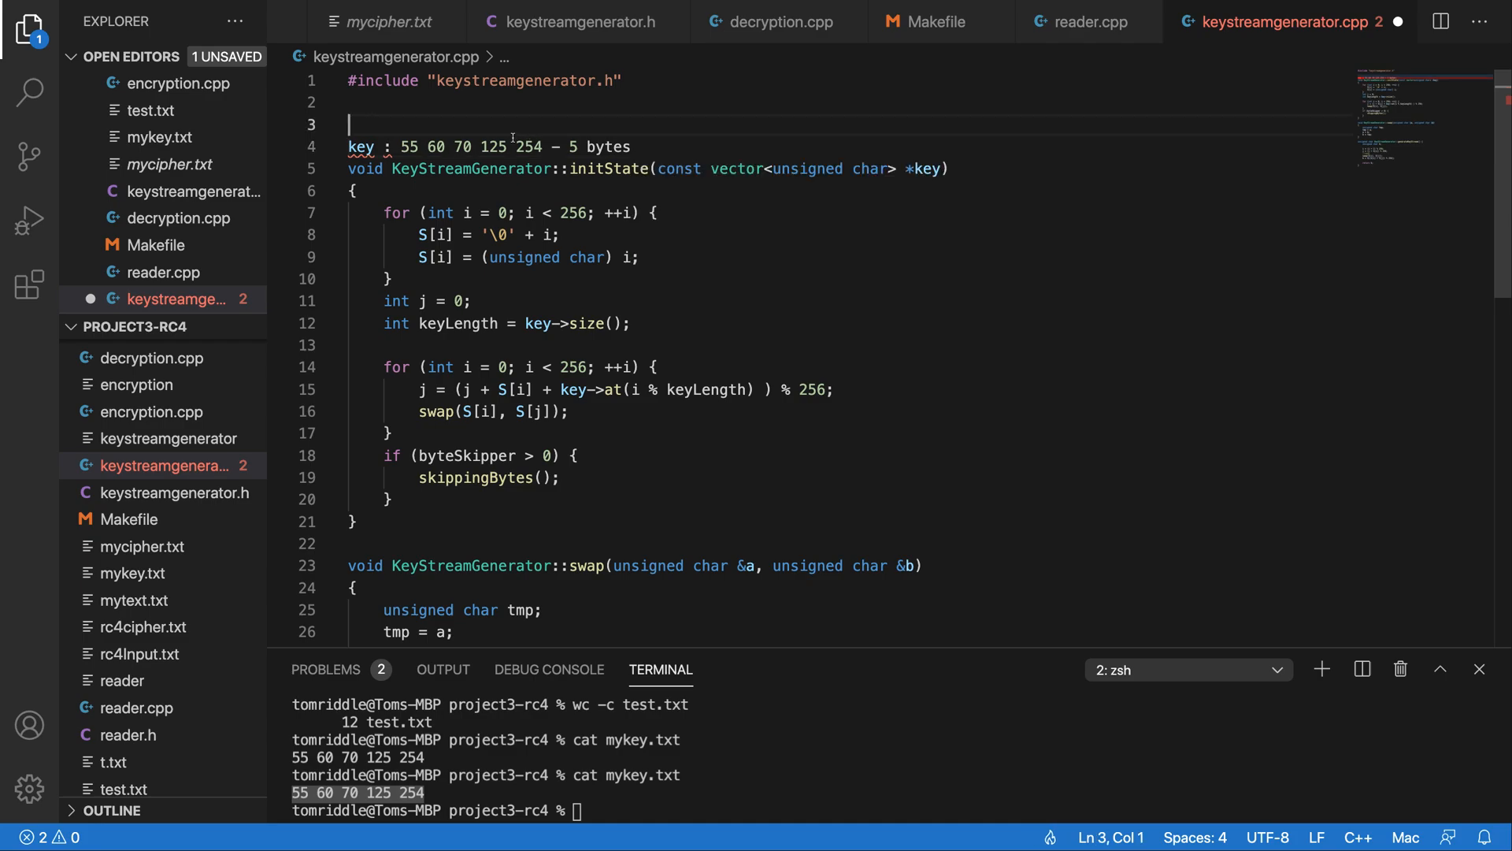
Step: Extend the key note with the range '[0 – 255] decimal'
{"action": "left_click", "coordinate": [500, 147]}
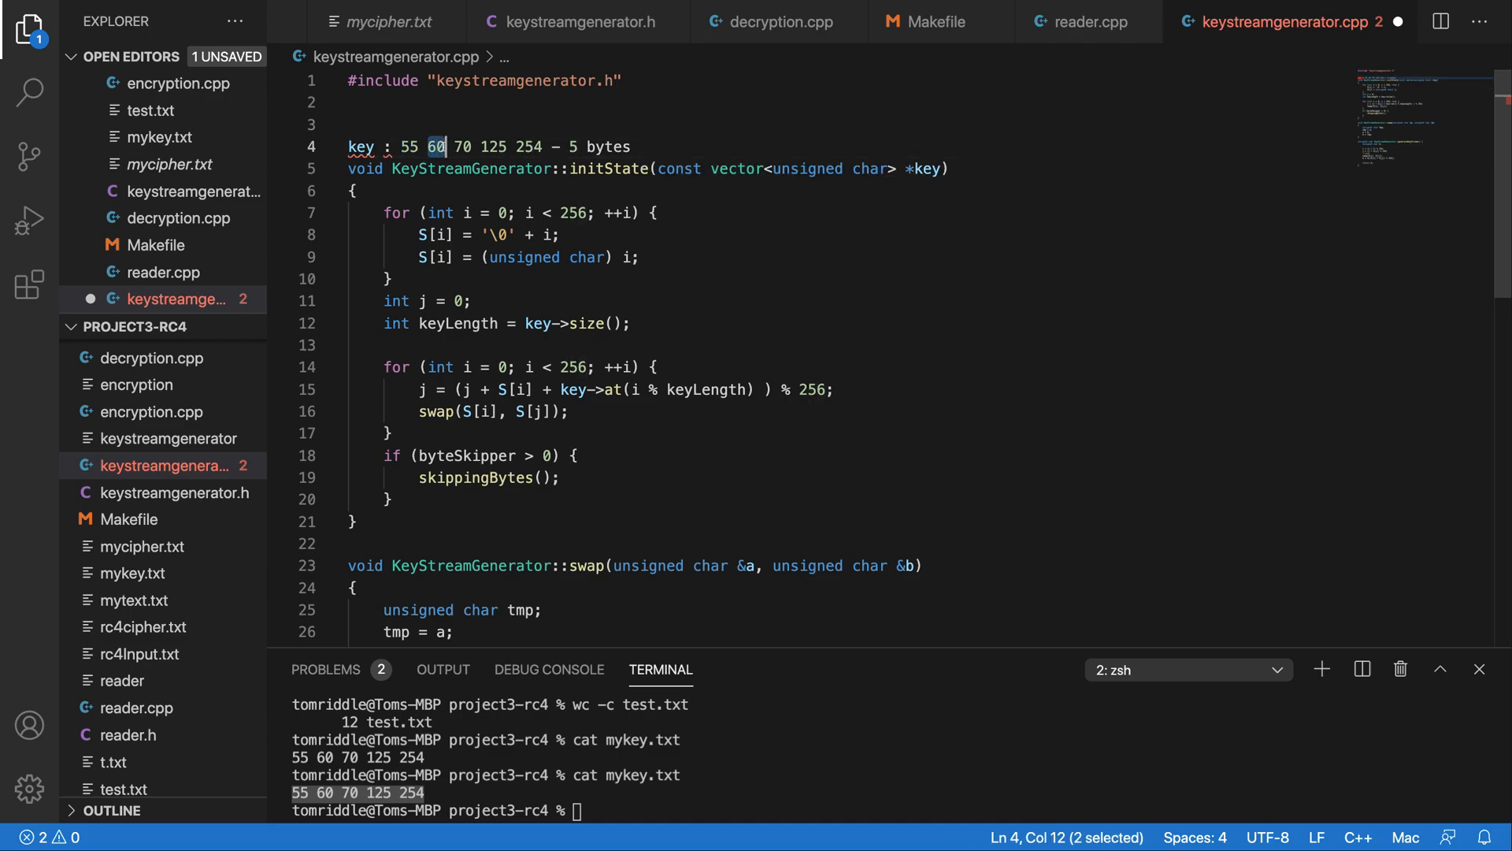
{"action": "left_click", "coordinate": [594, 145]}
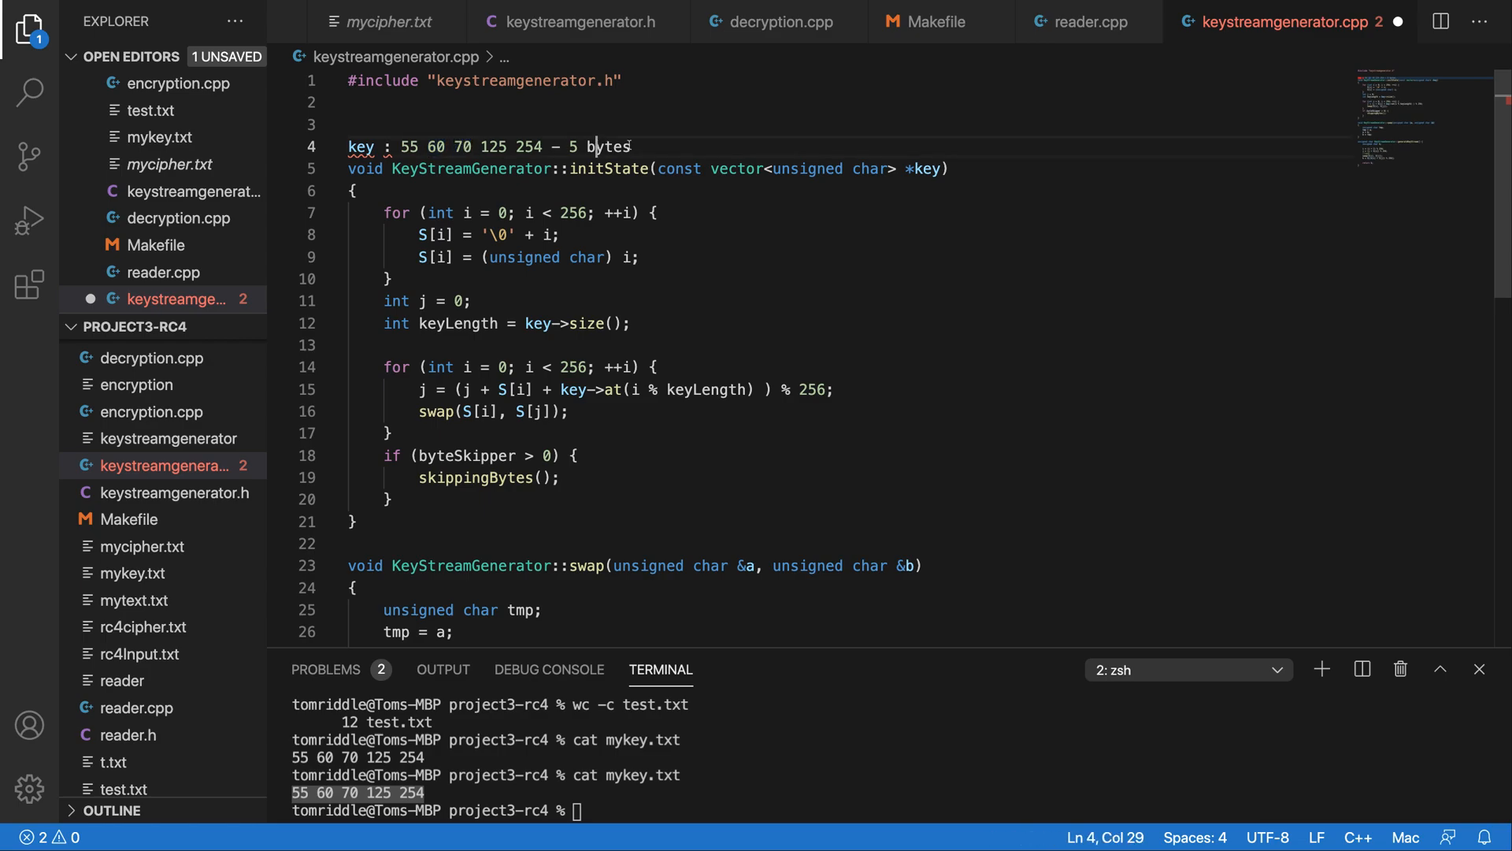
{"action": "type", "text": "[0]"}
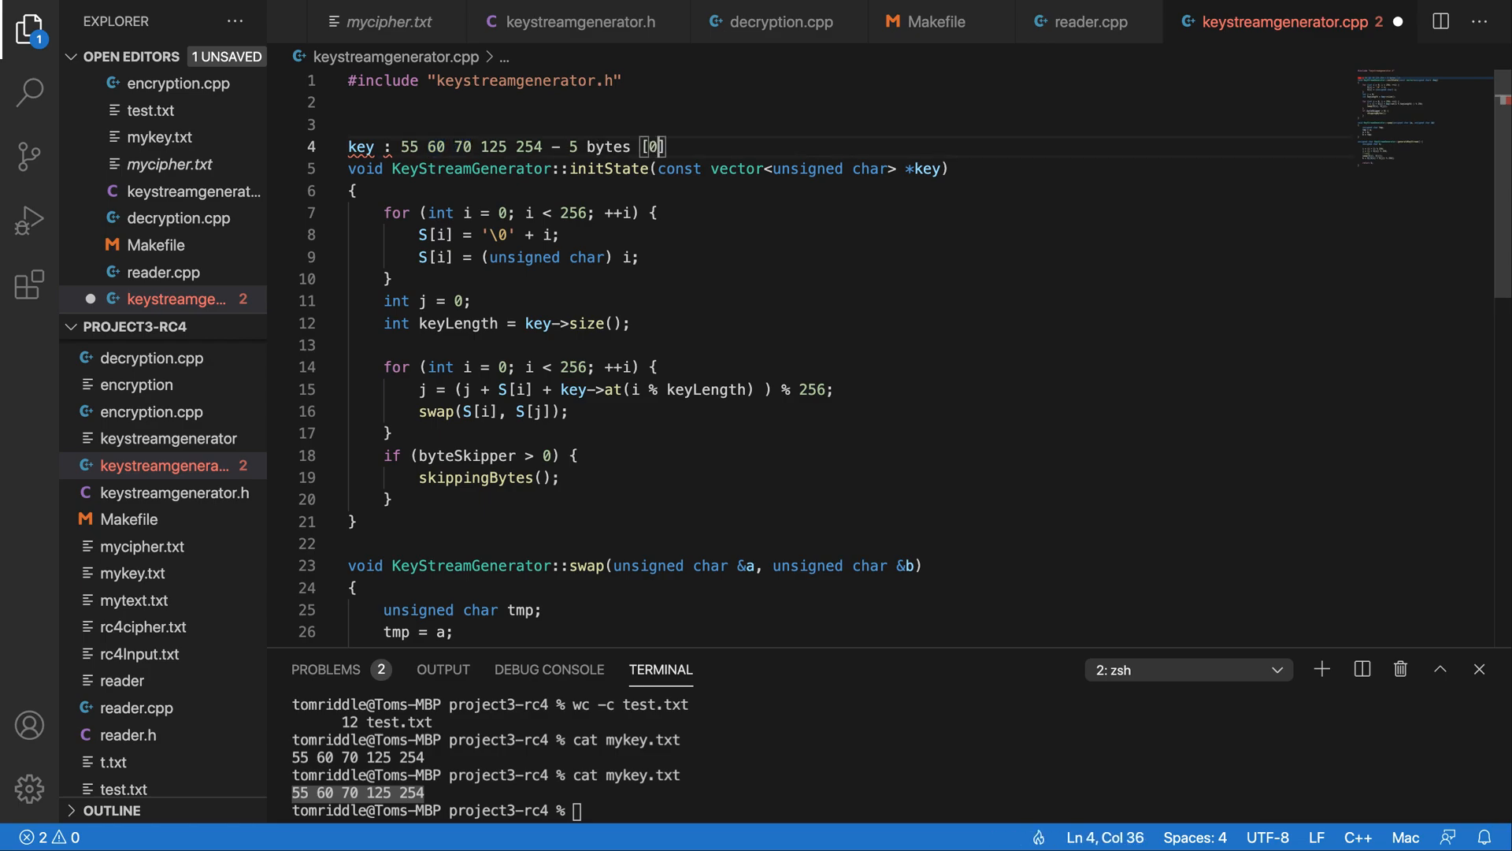
{"action": "type", "text": "- 2"}
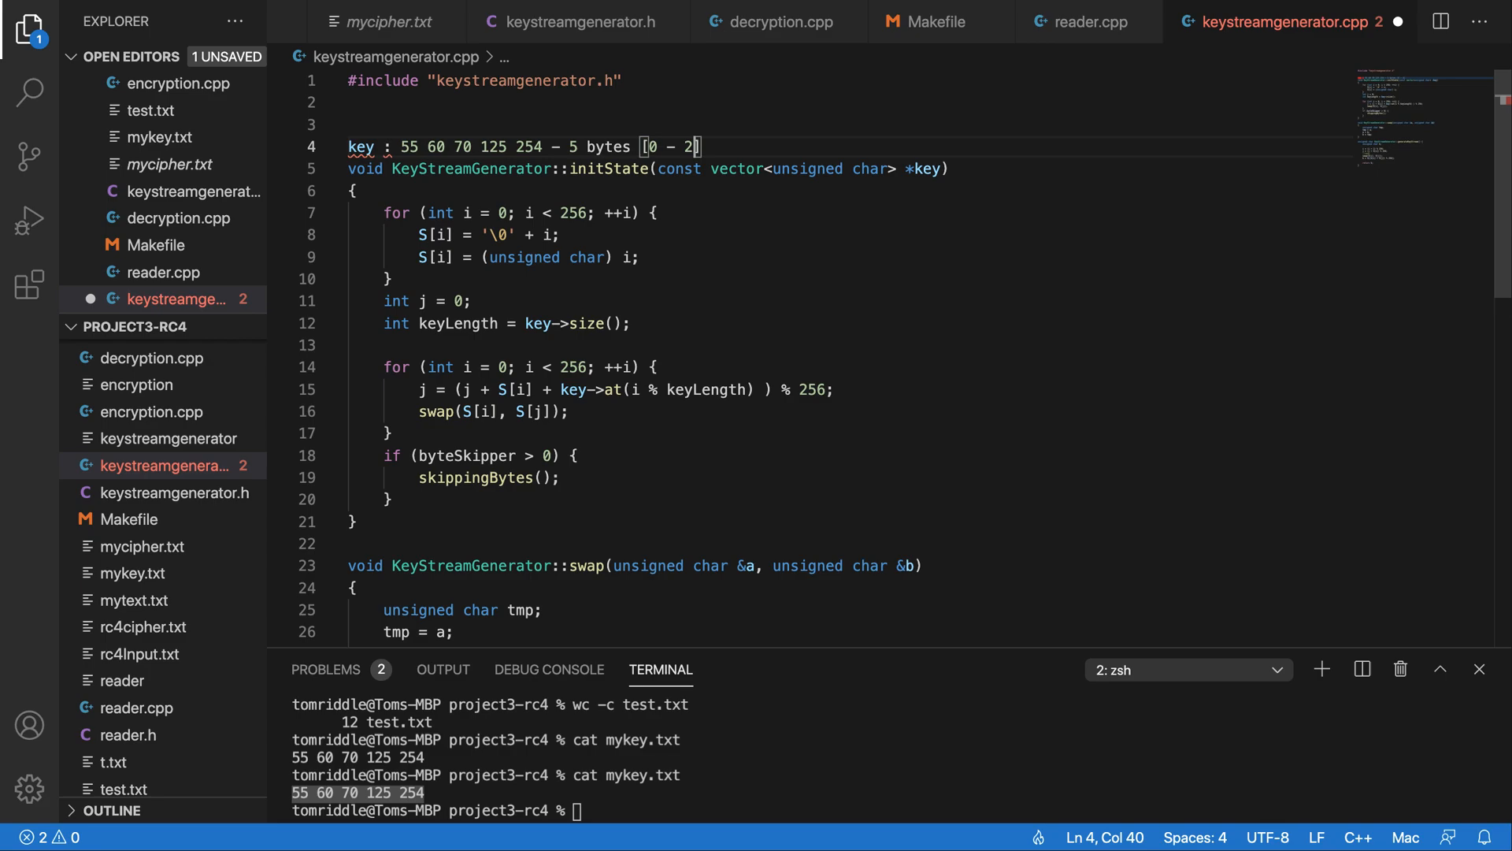
{"action": "type", "text": "55"}
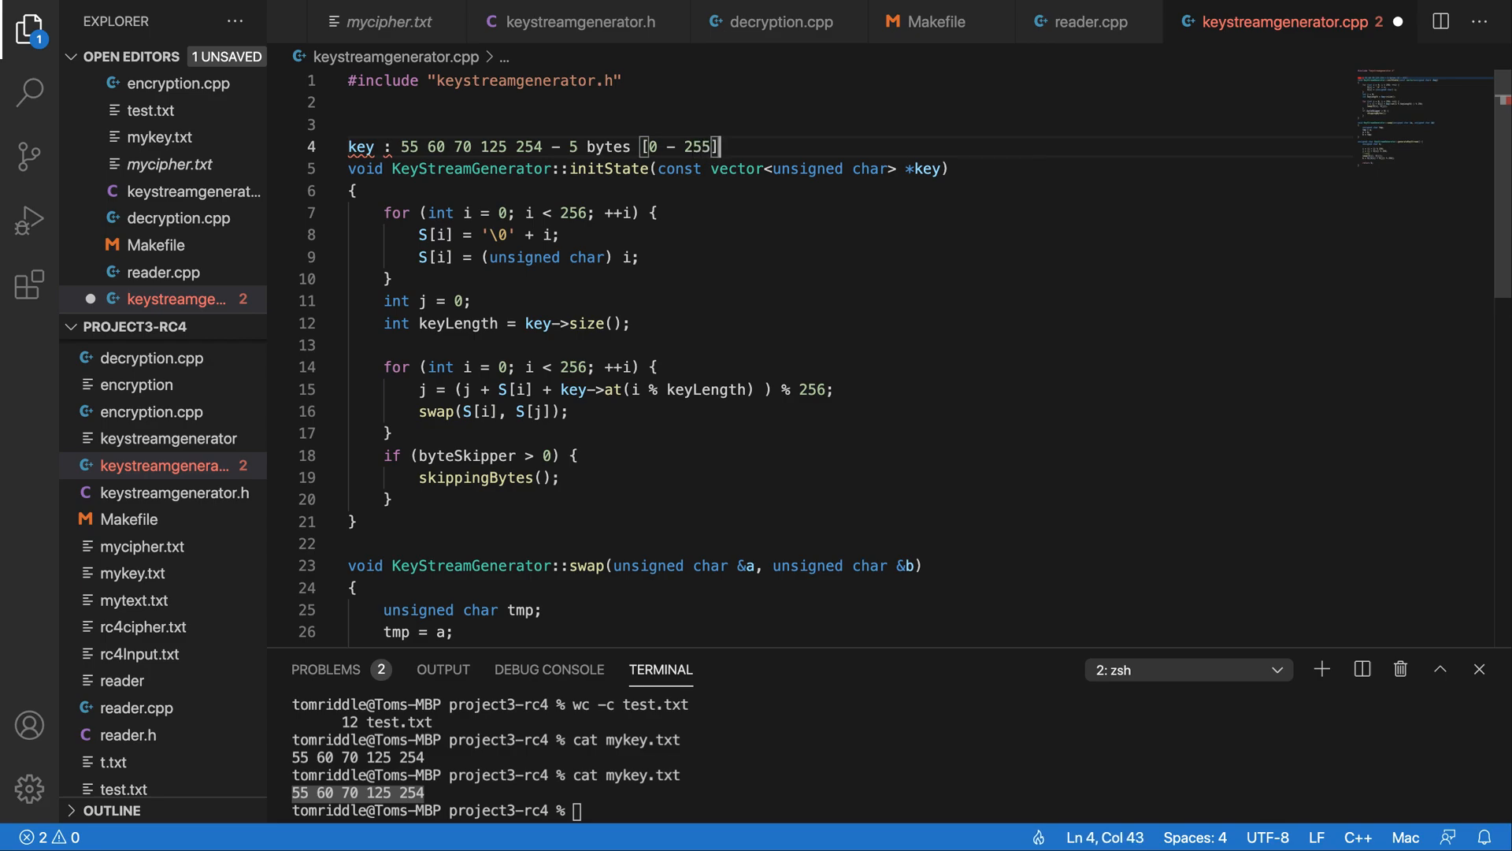
{"action": "type", "text": "decimal ["}
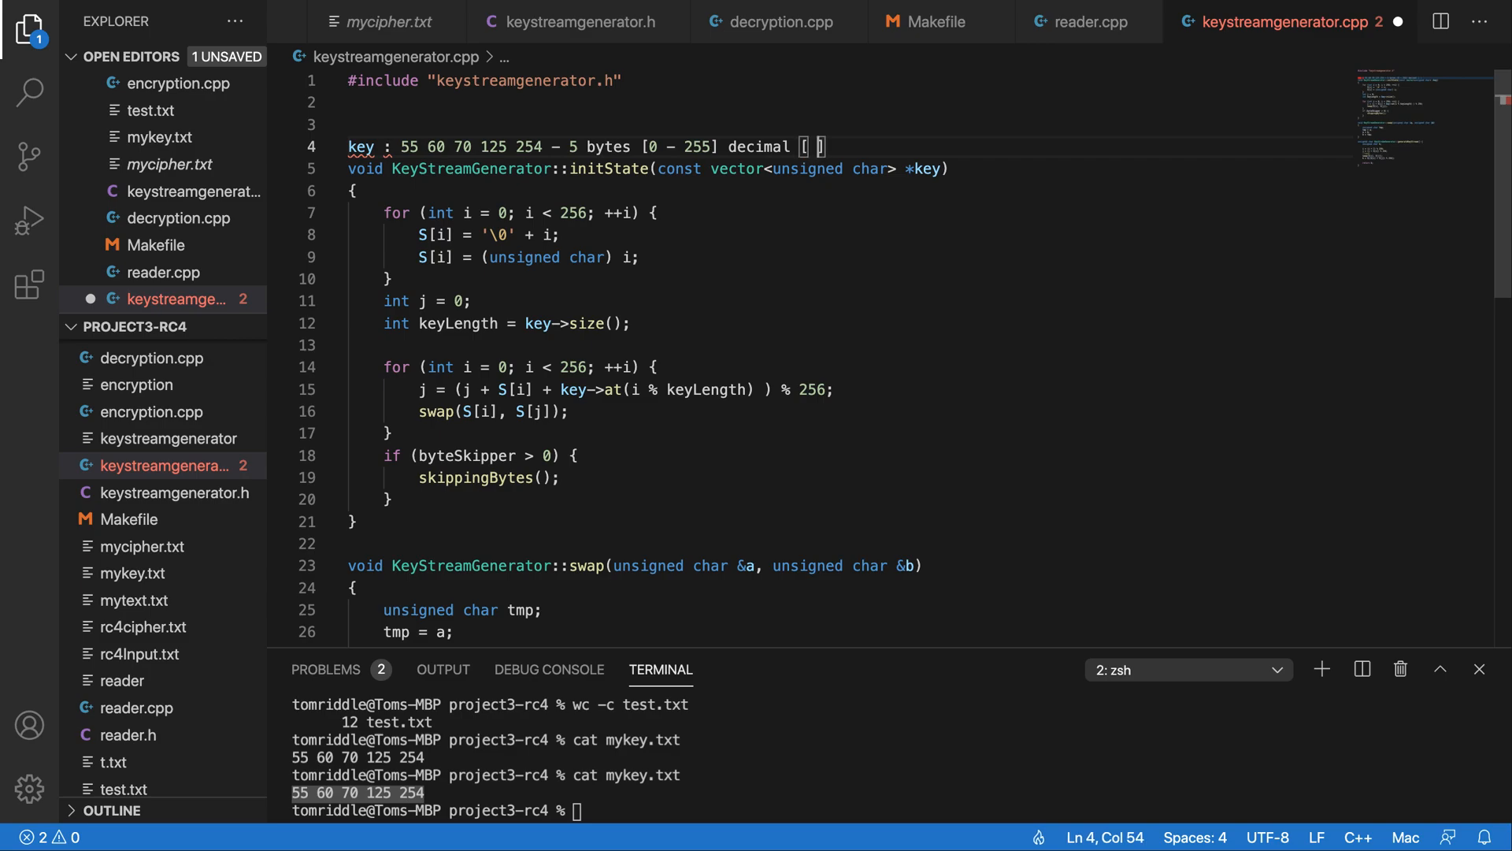
Step: Add '[ 00 – ff] hex' and mark where the semicolon after decimal goes
{"action": "type", "text": "00 -"}
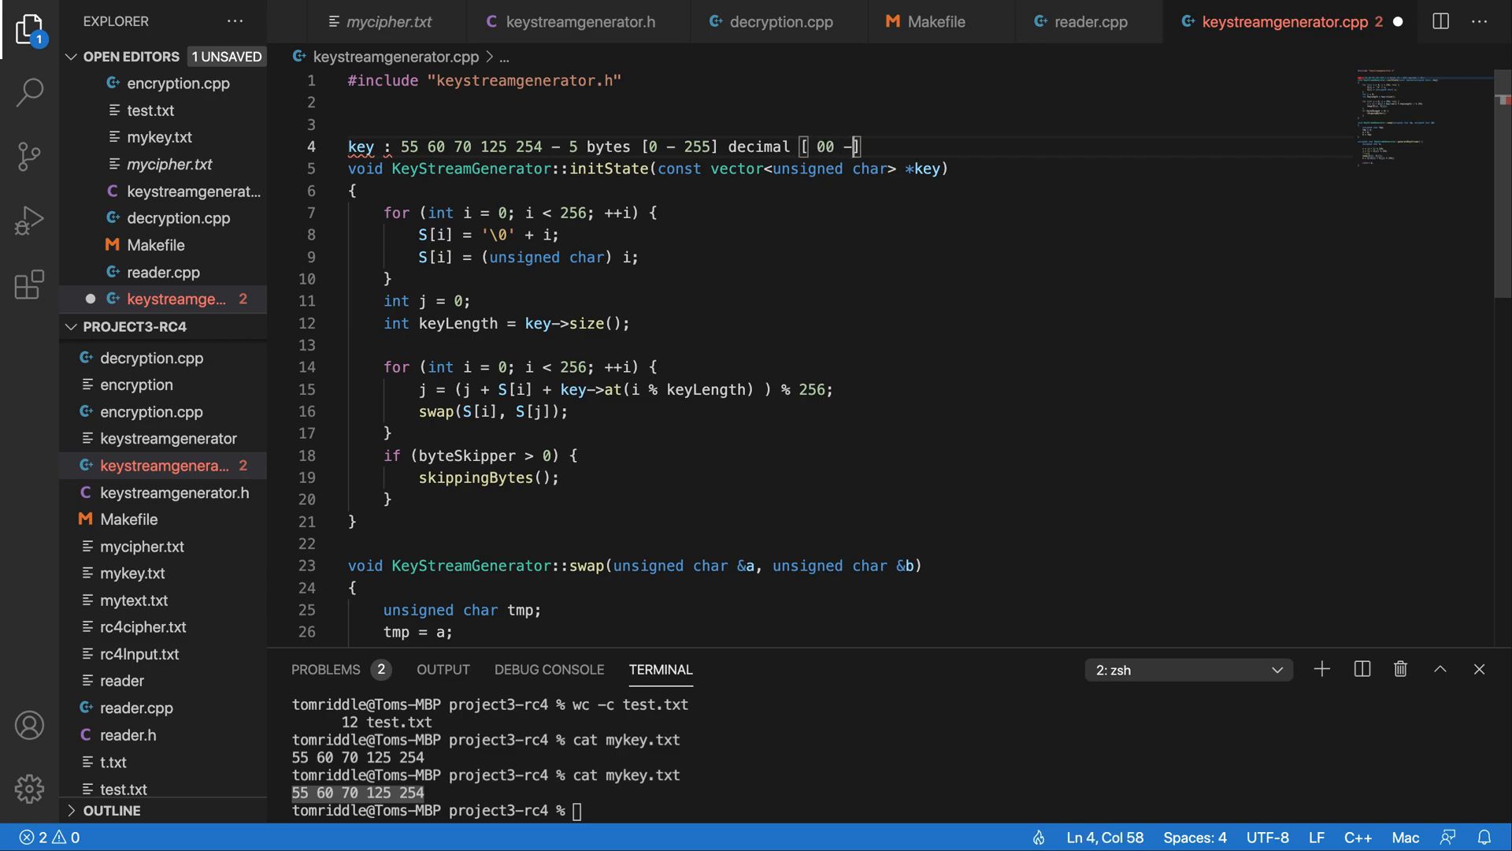
{"action": "type", "text": "ff] hex"}
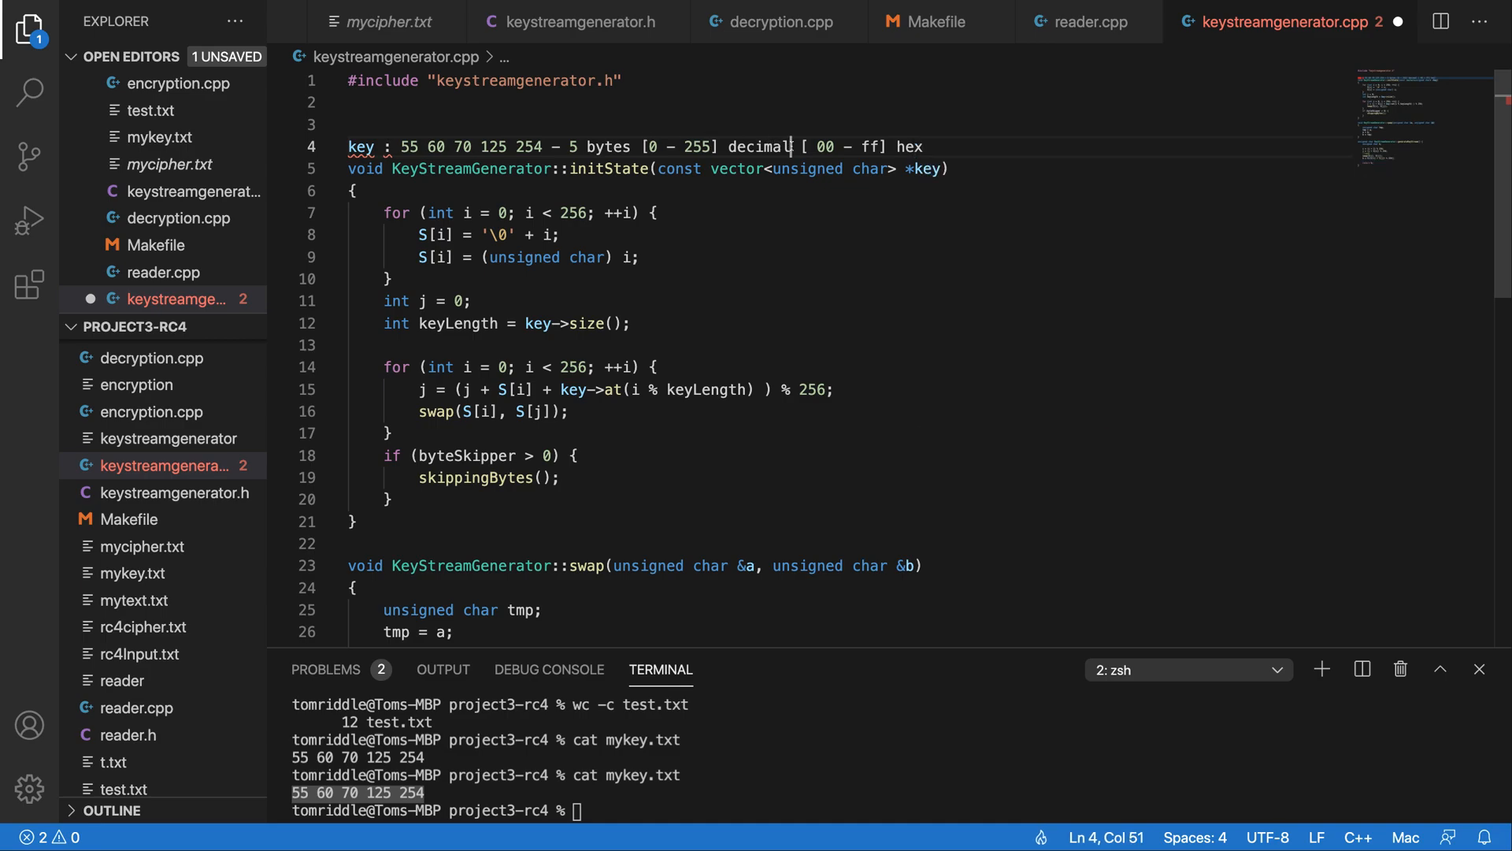
{"action": "left_click", "coordinate": [560, 234]}
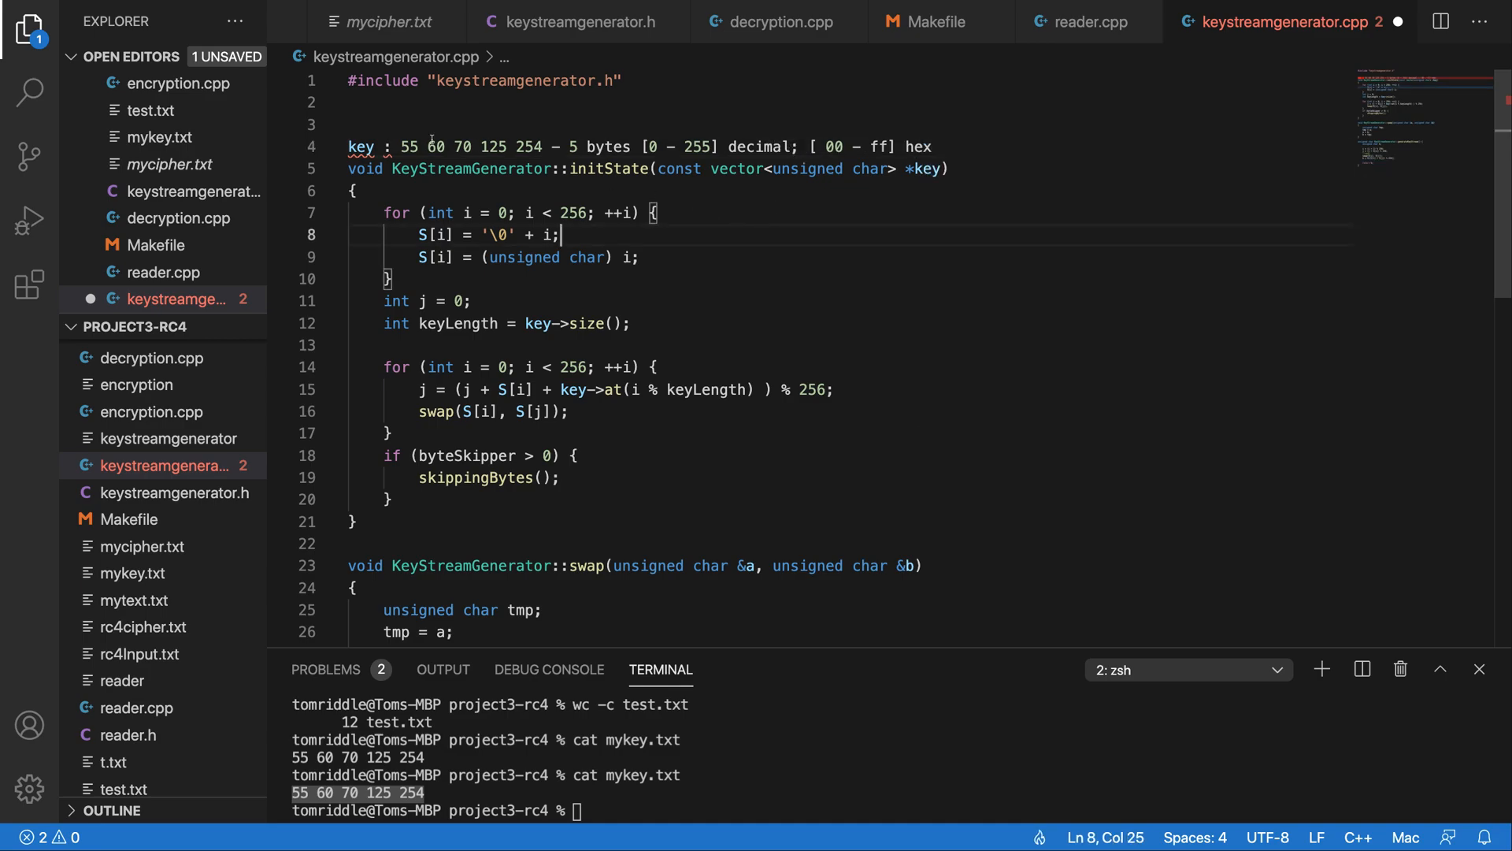
{"action": "left_click", "coordinate": [632, 213]}
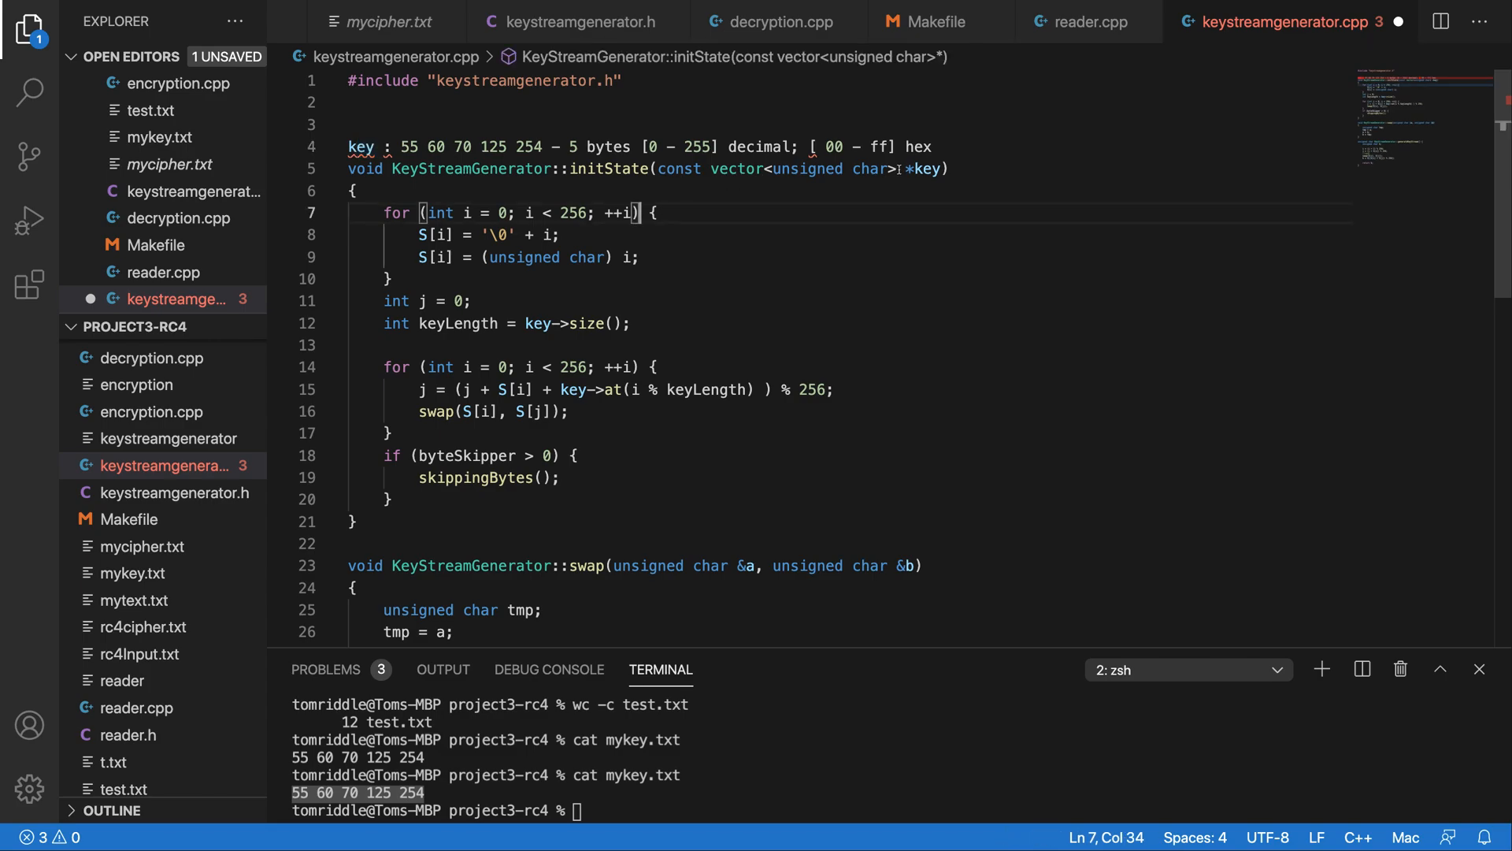
{"action": "mouse_move", "coordinate": [775, 169]}
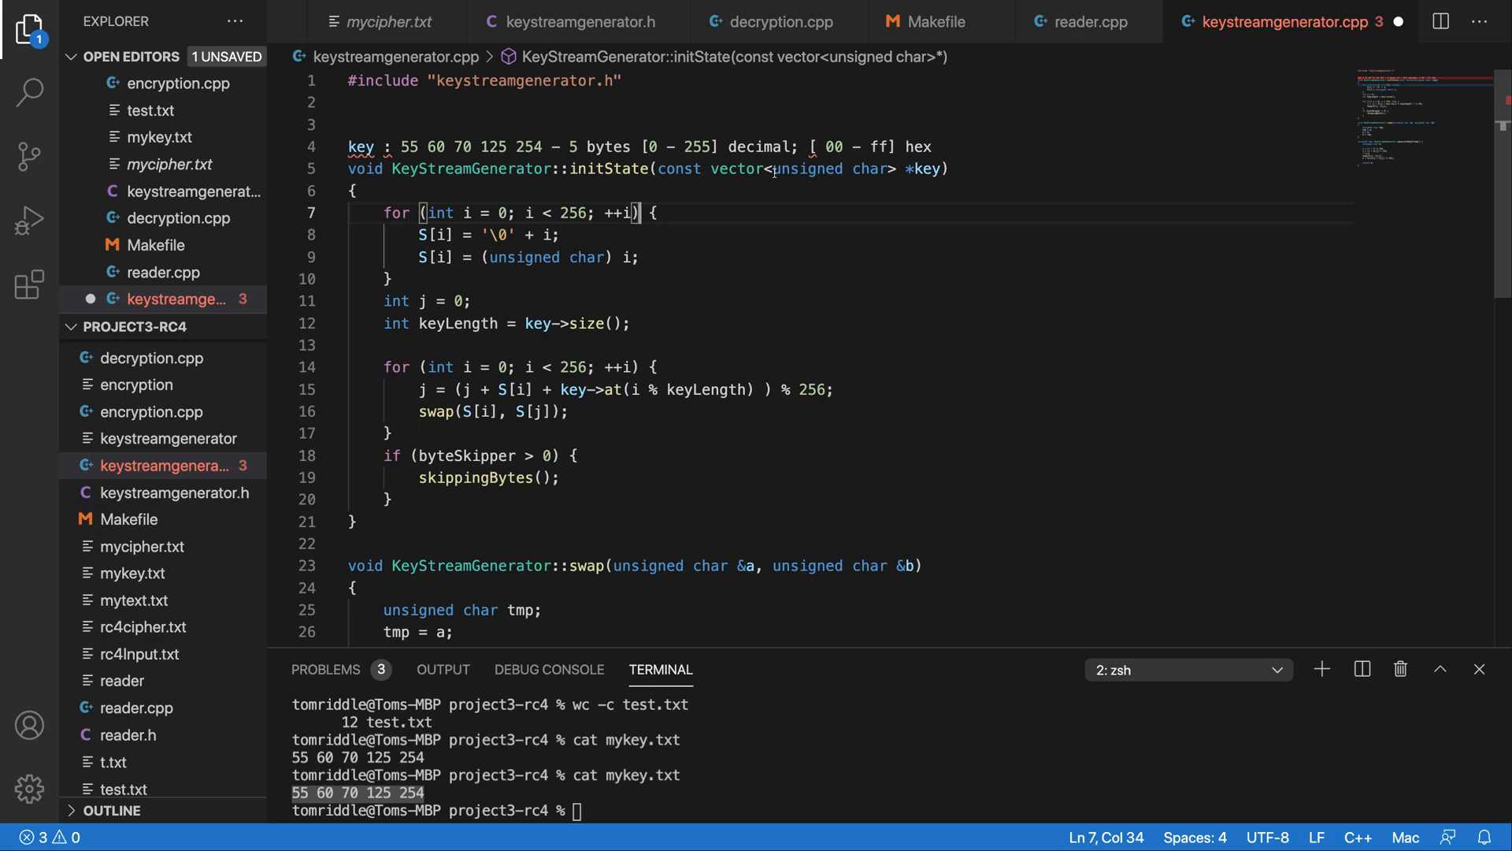
{"action": "double_click", "coordinate": [827, 168]}
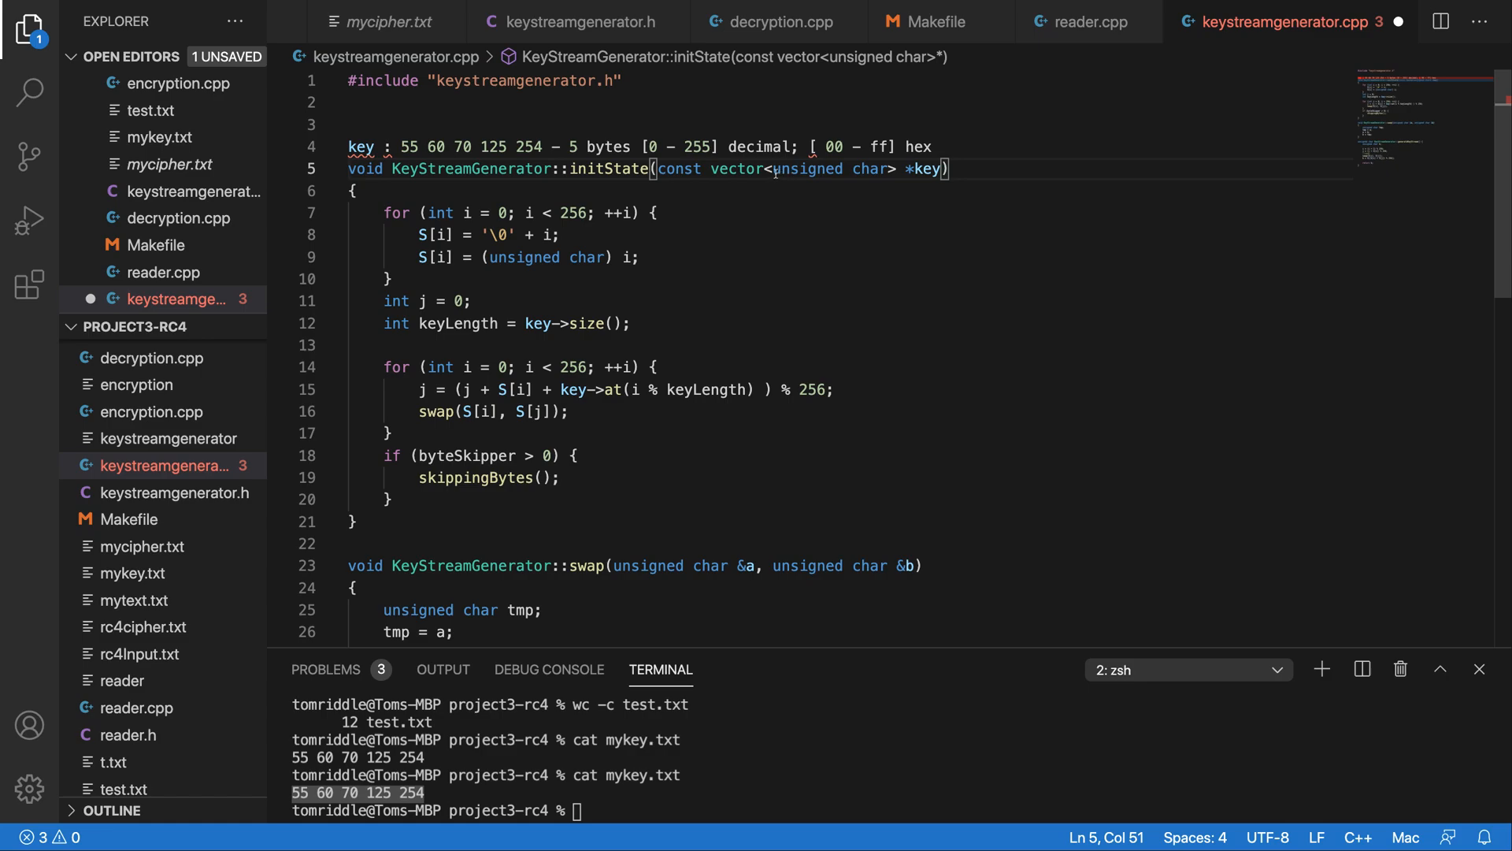
{"action": "double_click", "coordinate": [807, 168]}
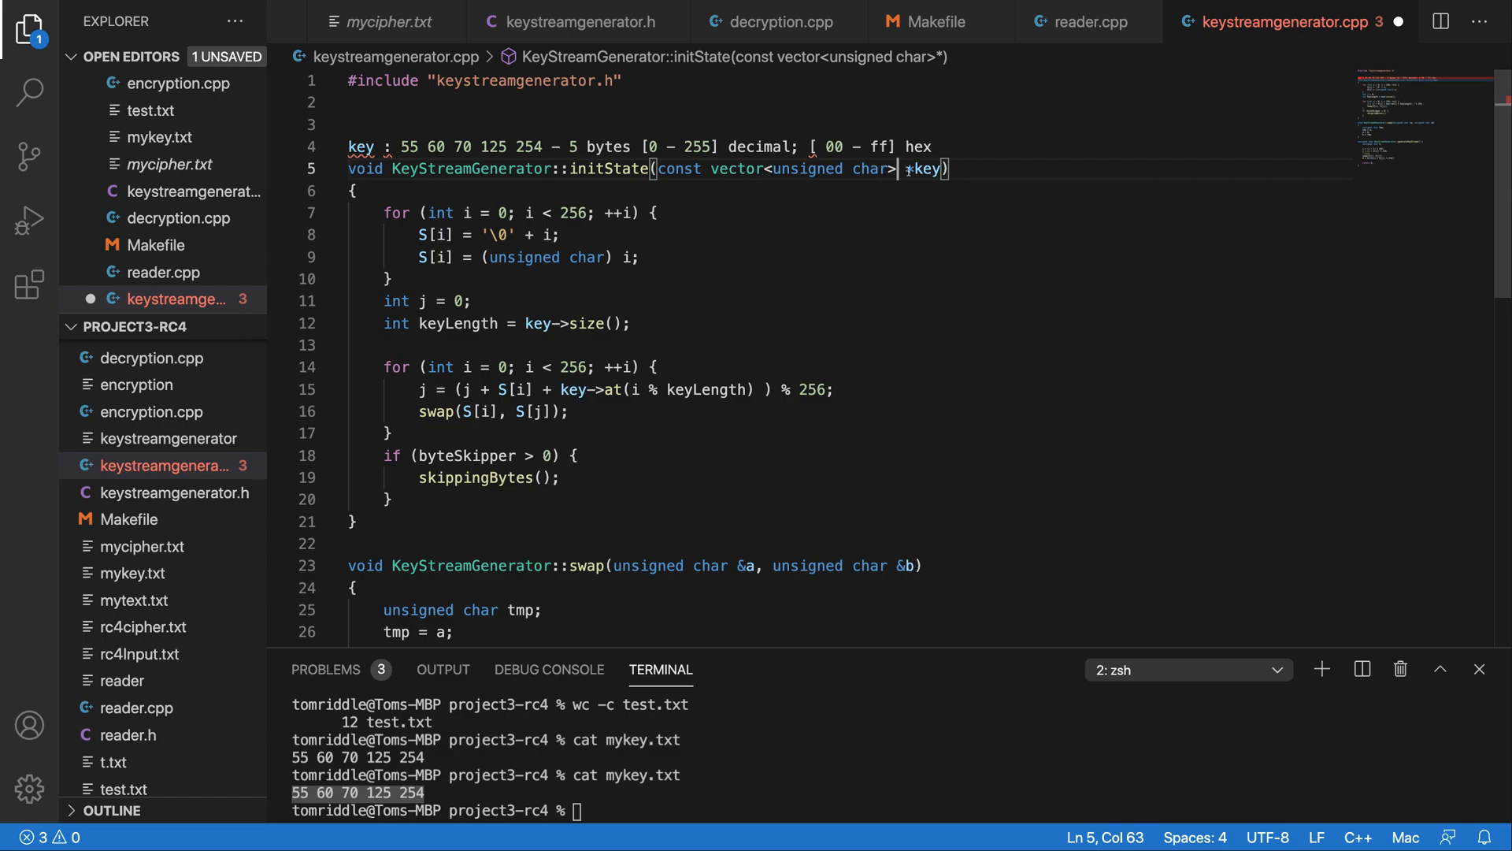
{"action": "left_click", "coordinate": [354, 190]}
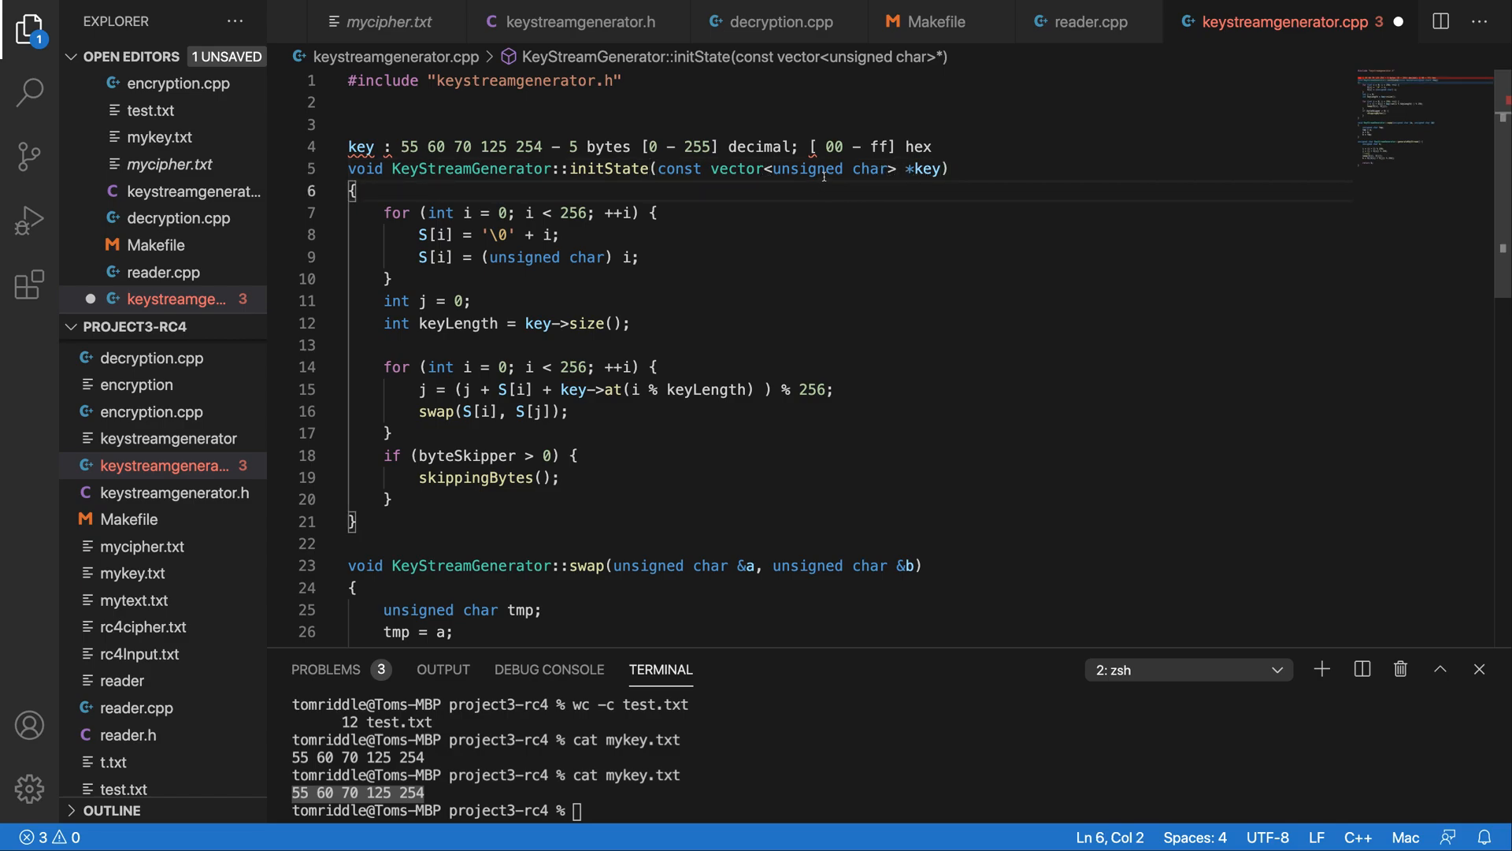
{"action": "left_click", "coordinate": [405, 147]}
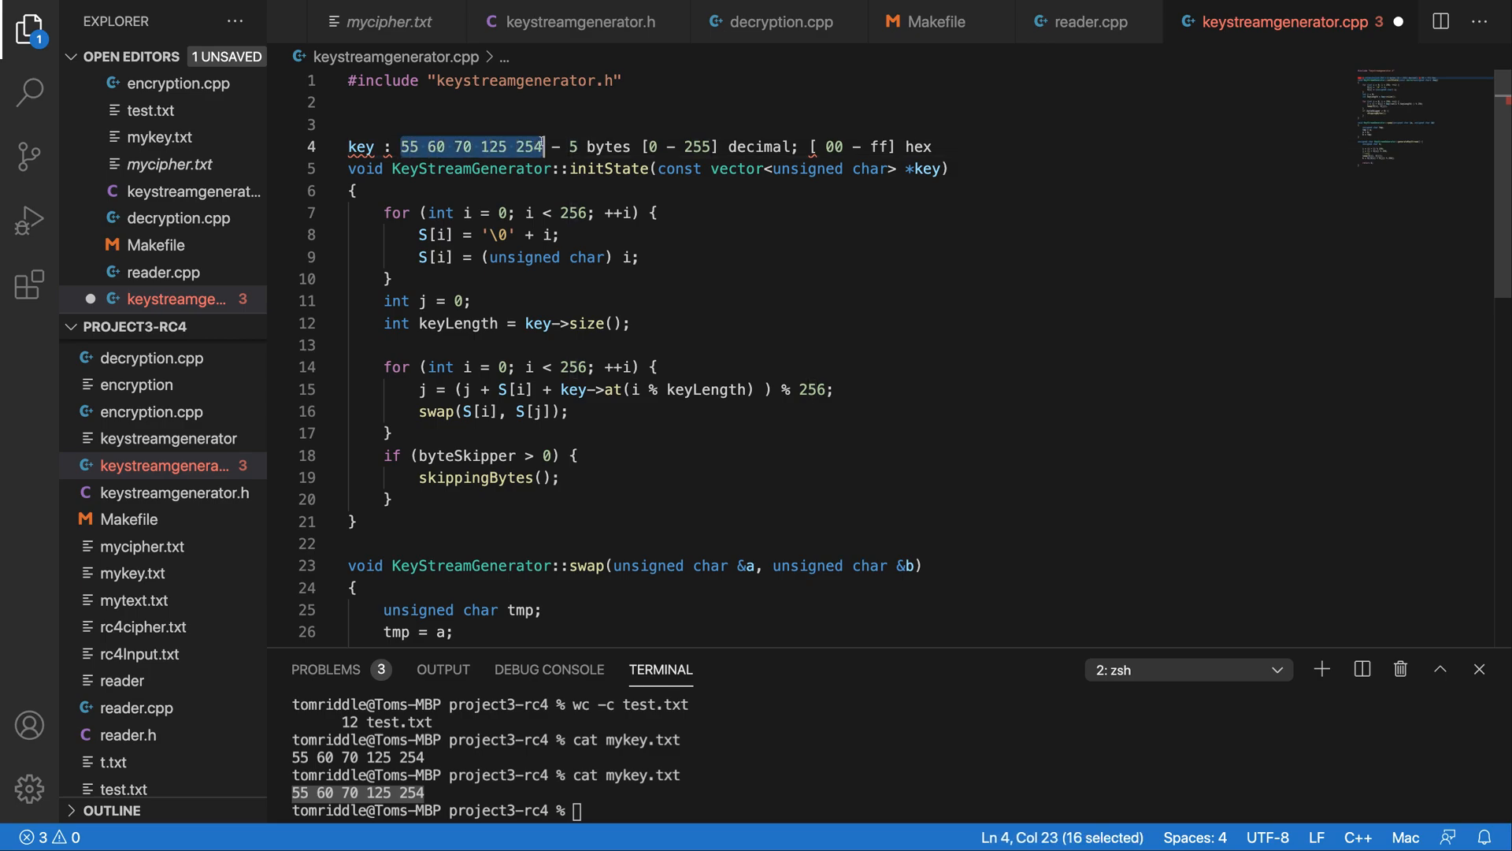
{"action": "left_click", "coordinate": [413, 147]}
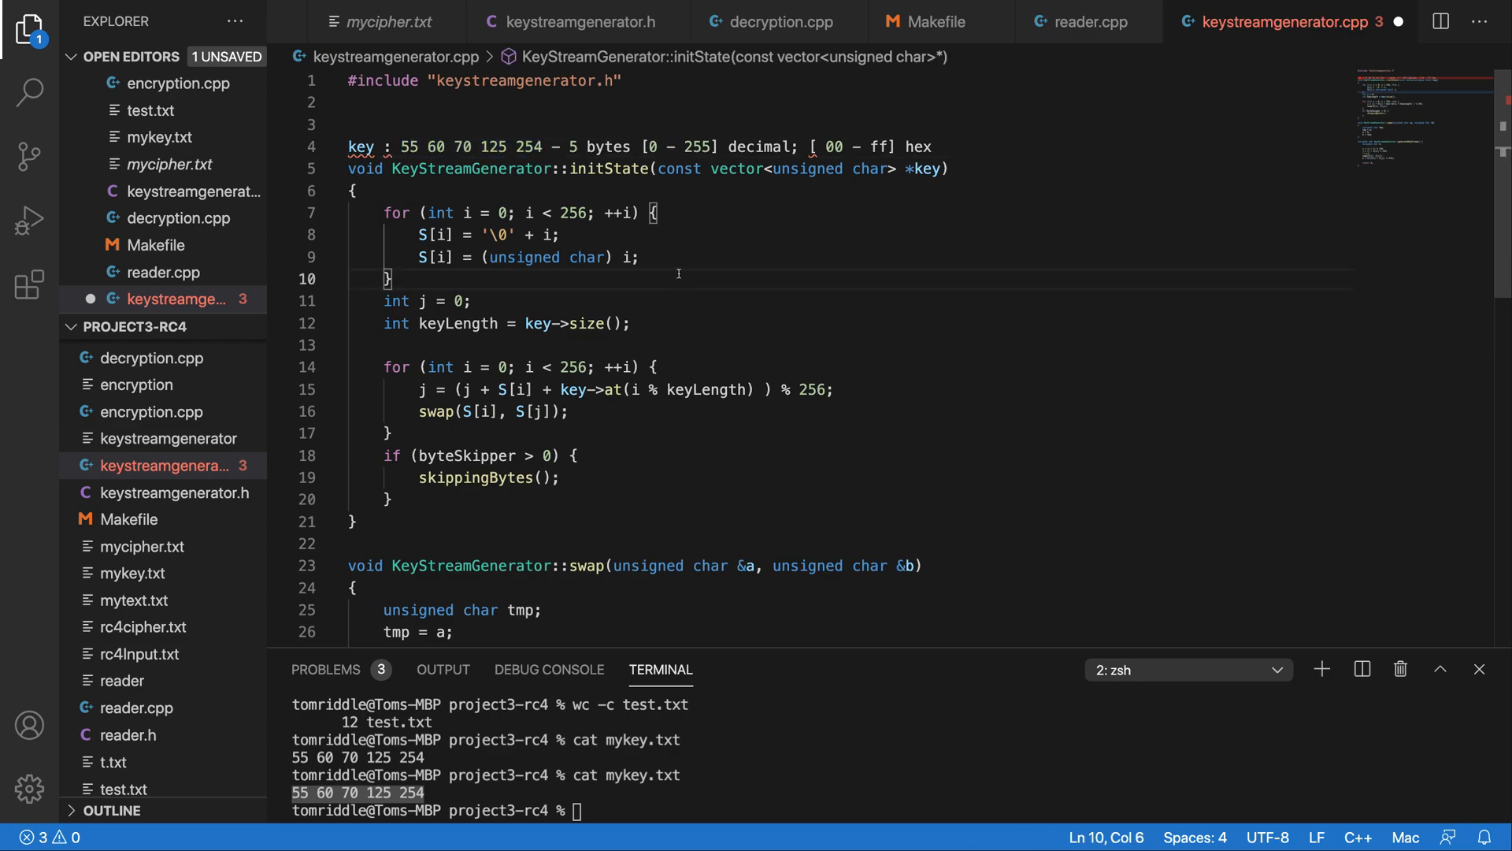
{"action": "mouse_move", "coordinate": [416, 246]}
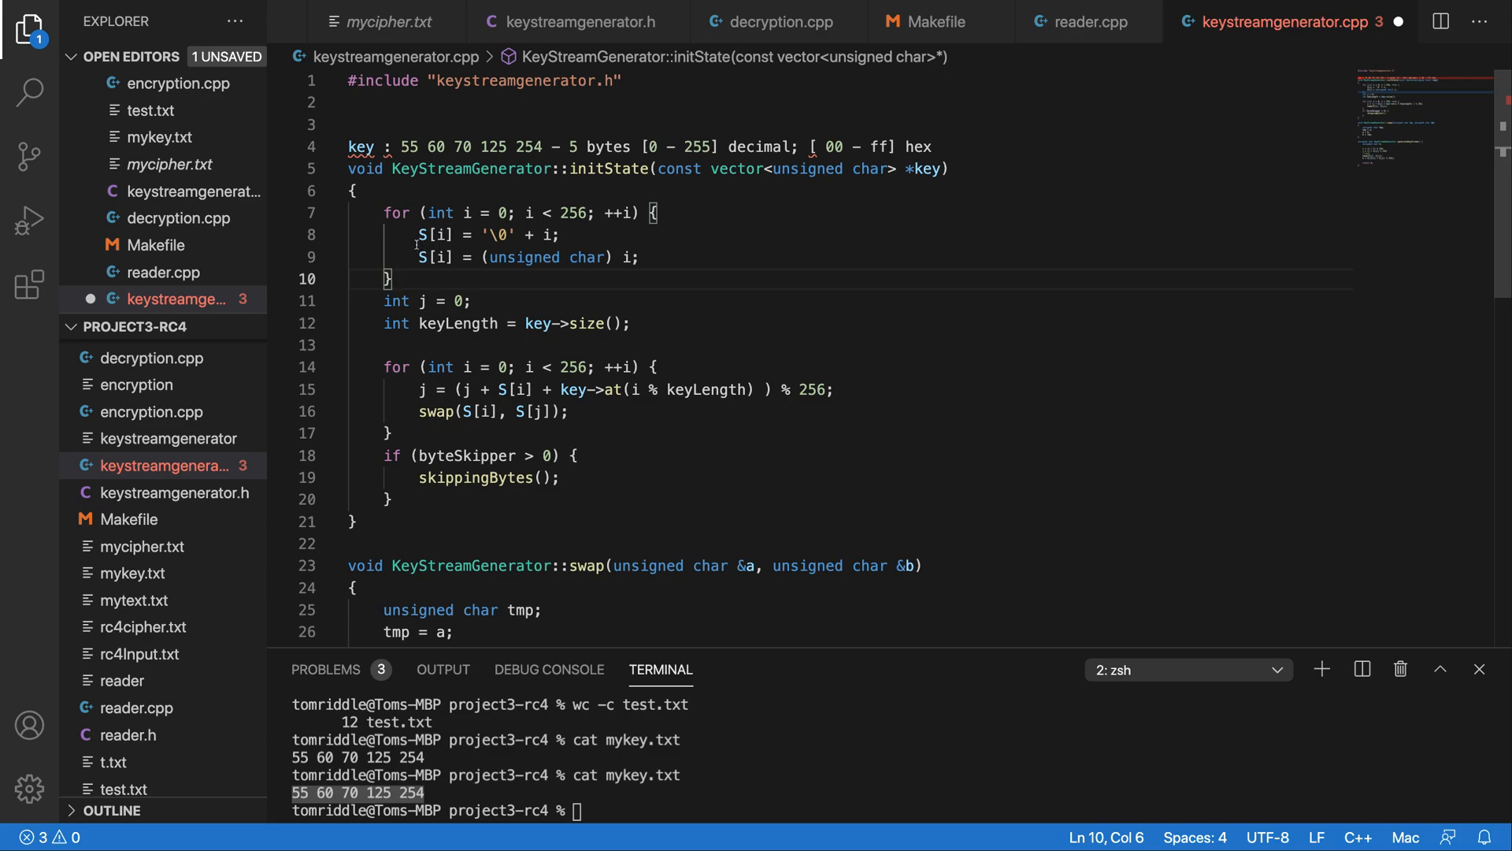
{"action": "mouse_move", "coordinate": [394, 247]}
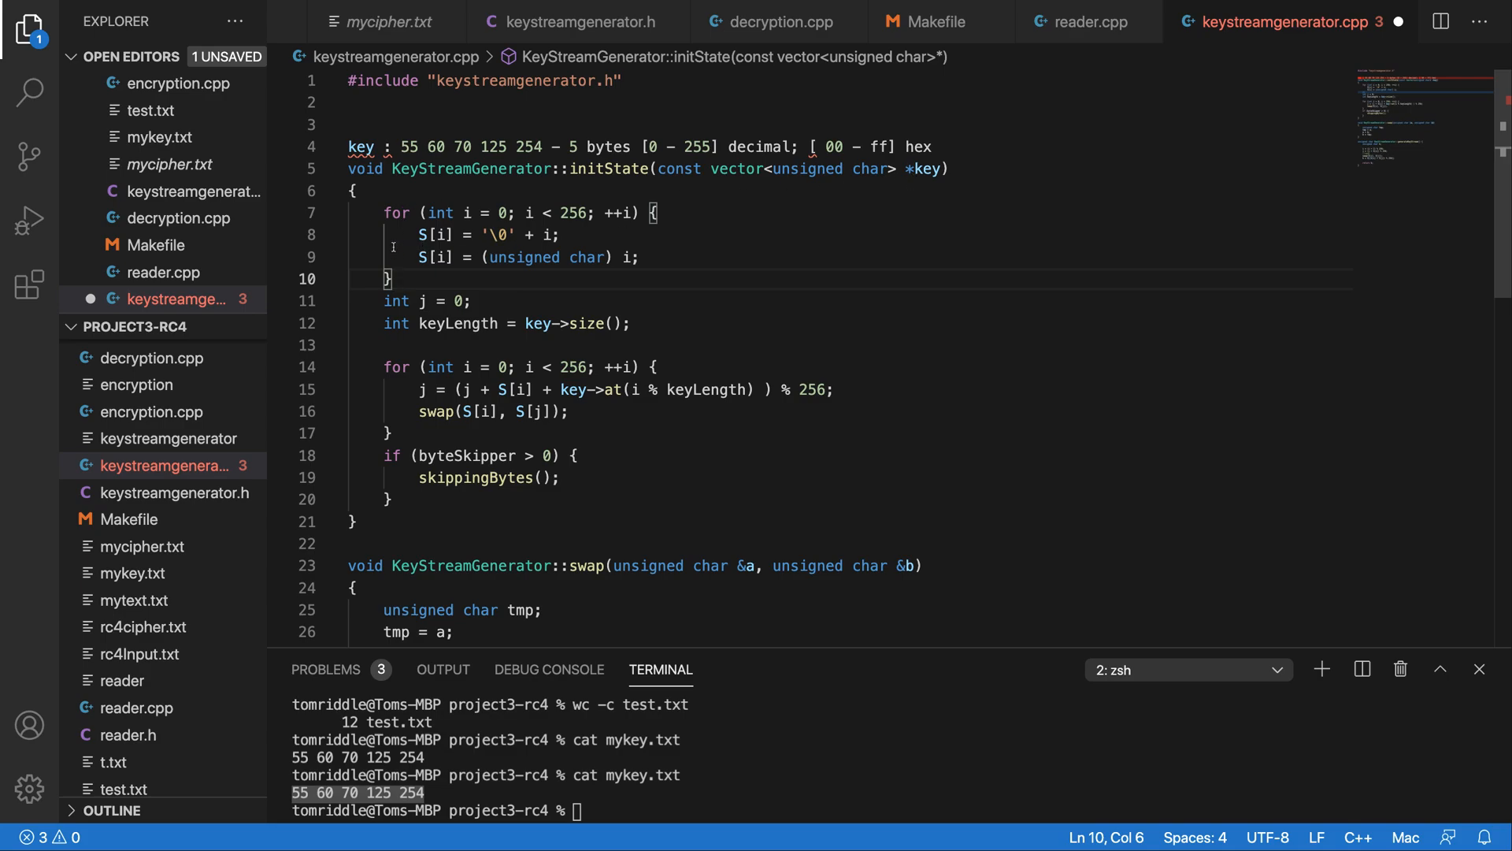
Step: Add the note 'S[0..255] = [0..255]' after the array-filling loop, fixing the dash to two dots
{"action": "left_click_drag", "start_coordinate": [381, 213], "coordinate": [509, 233]}
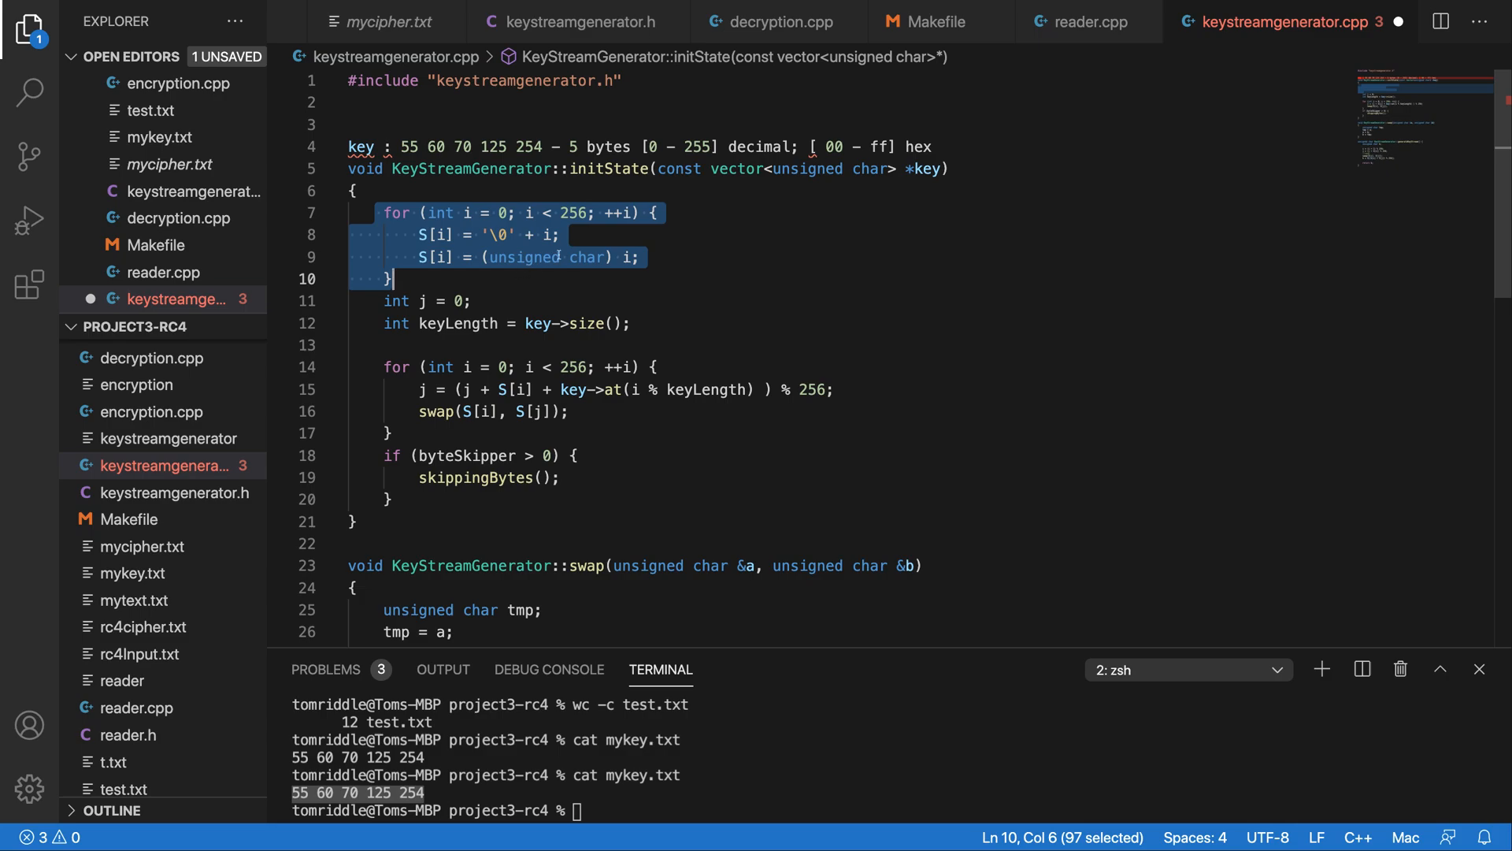
{"action": "left_click", "coordinate": [499, 235]}
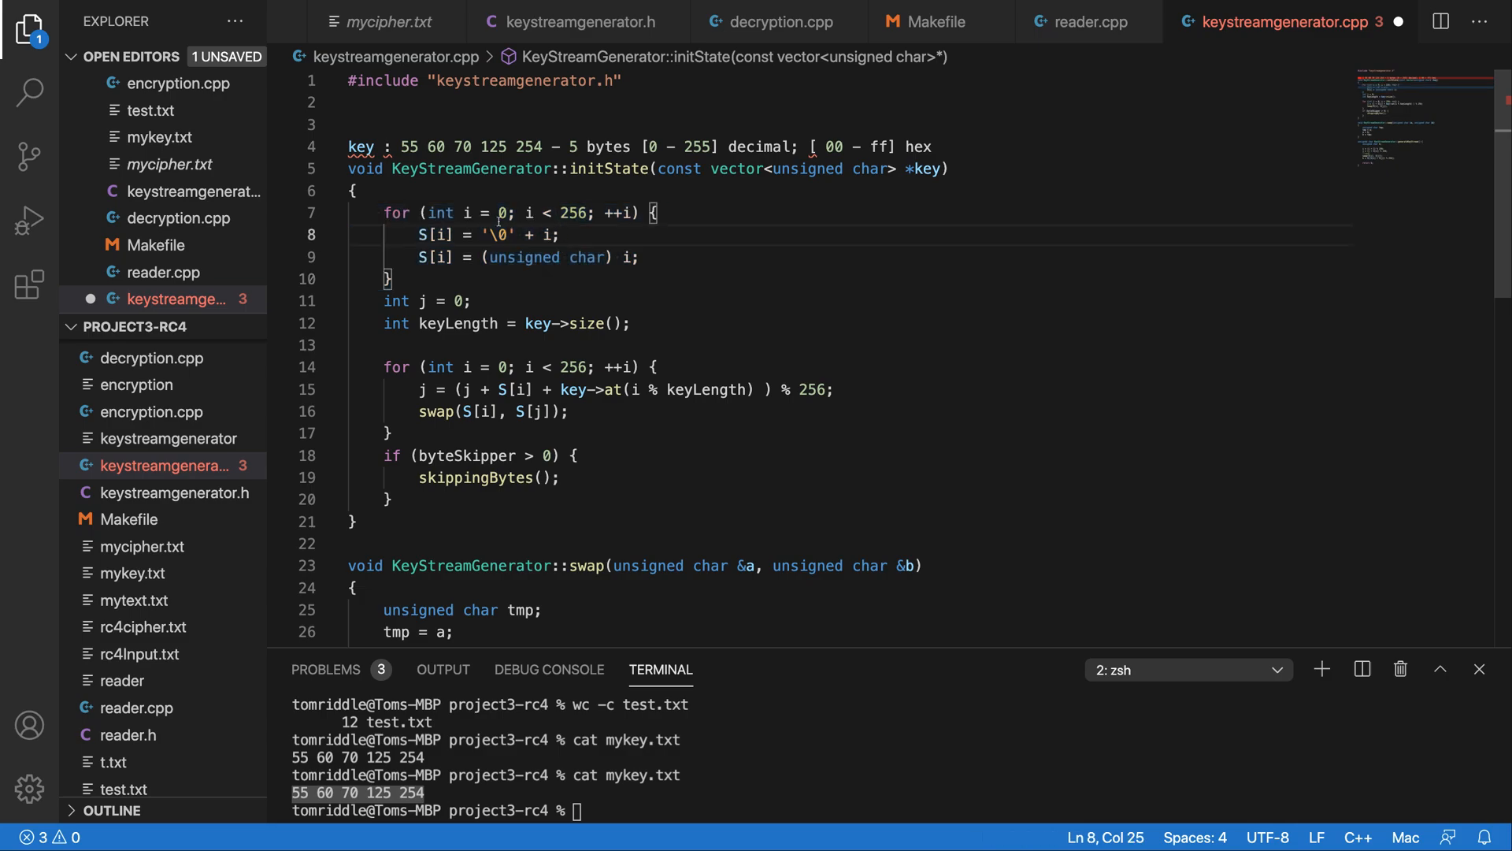
{"action": "key", "text": "enter"}
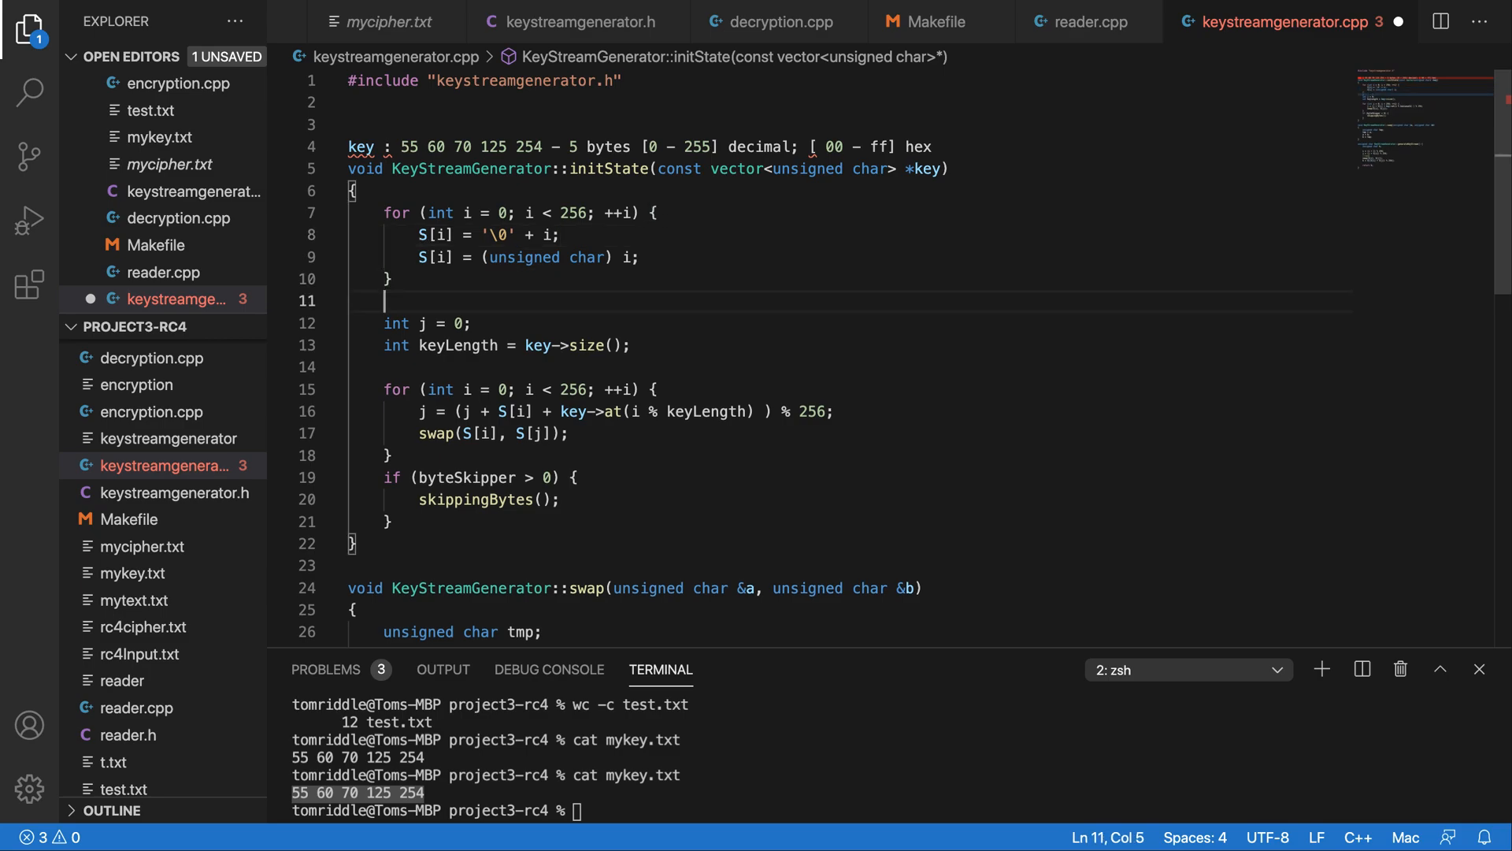
{"action": "type", "text": "S[0-"}
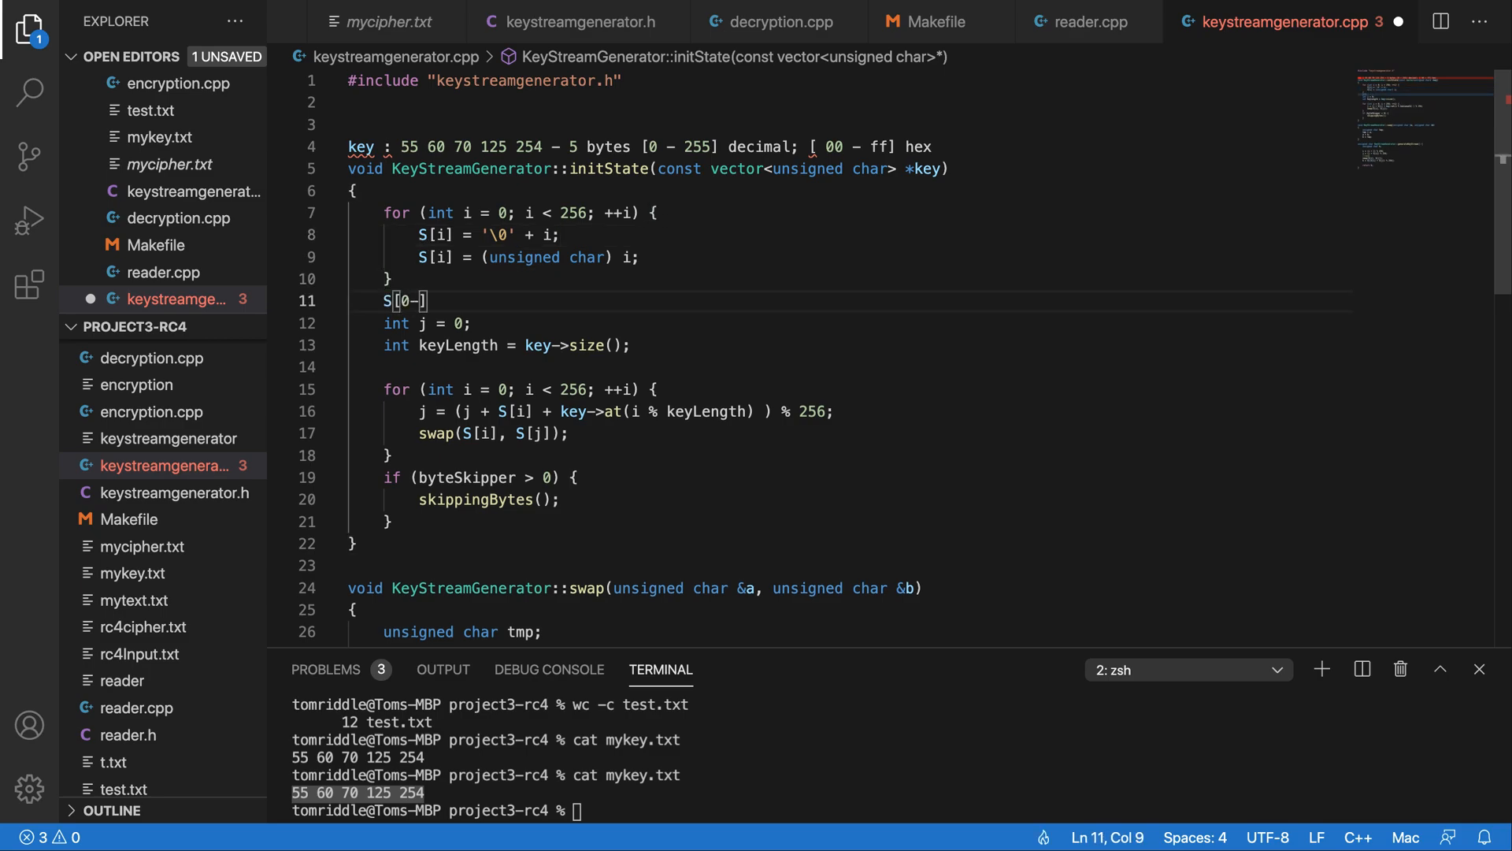
{"action": "type", "text": "255] ="}
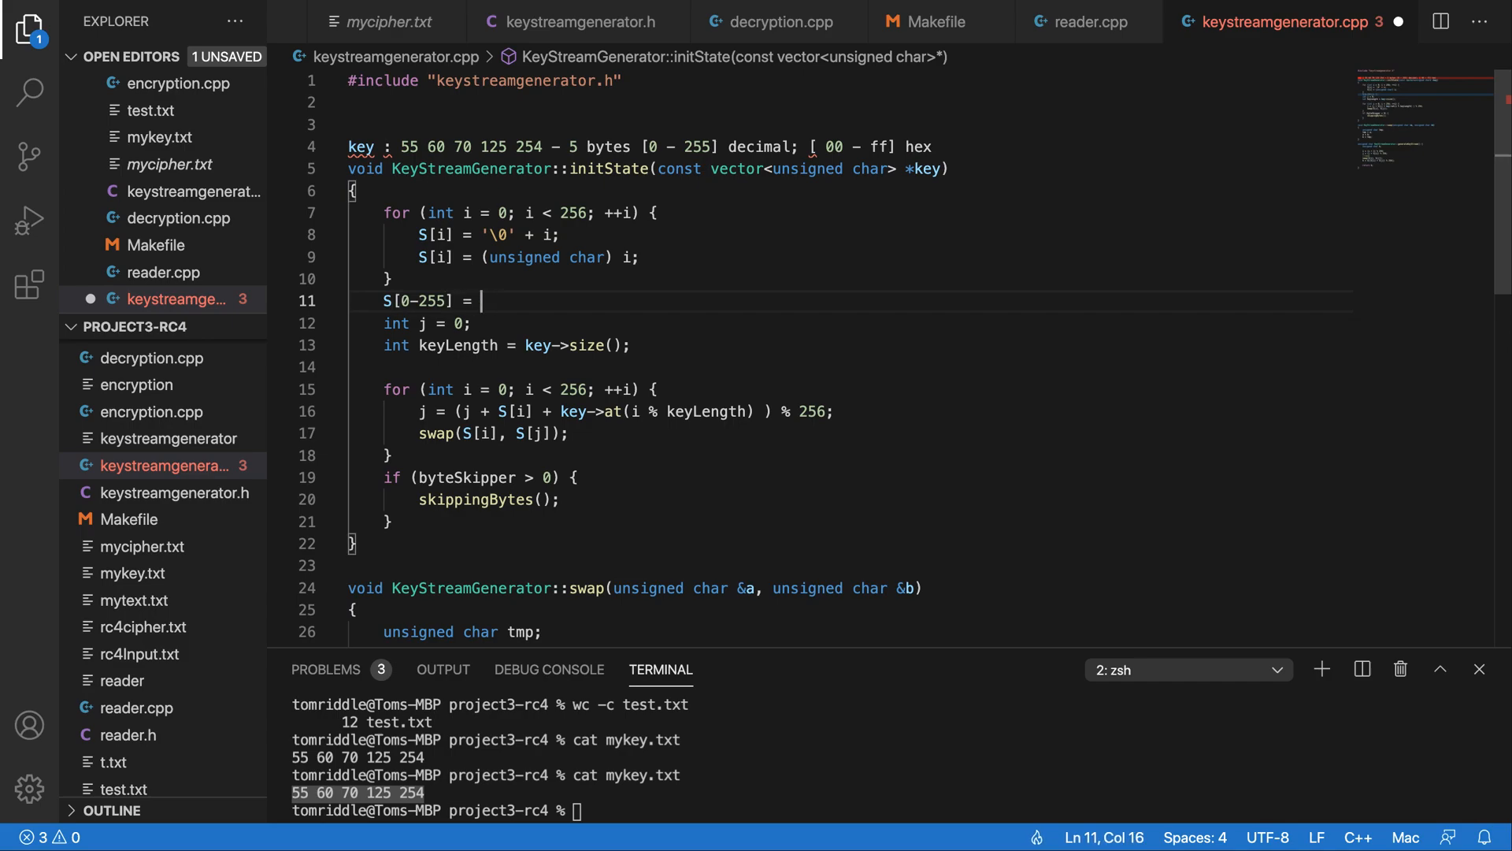
{"action": "type", "text": "[]"}
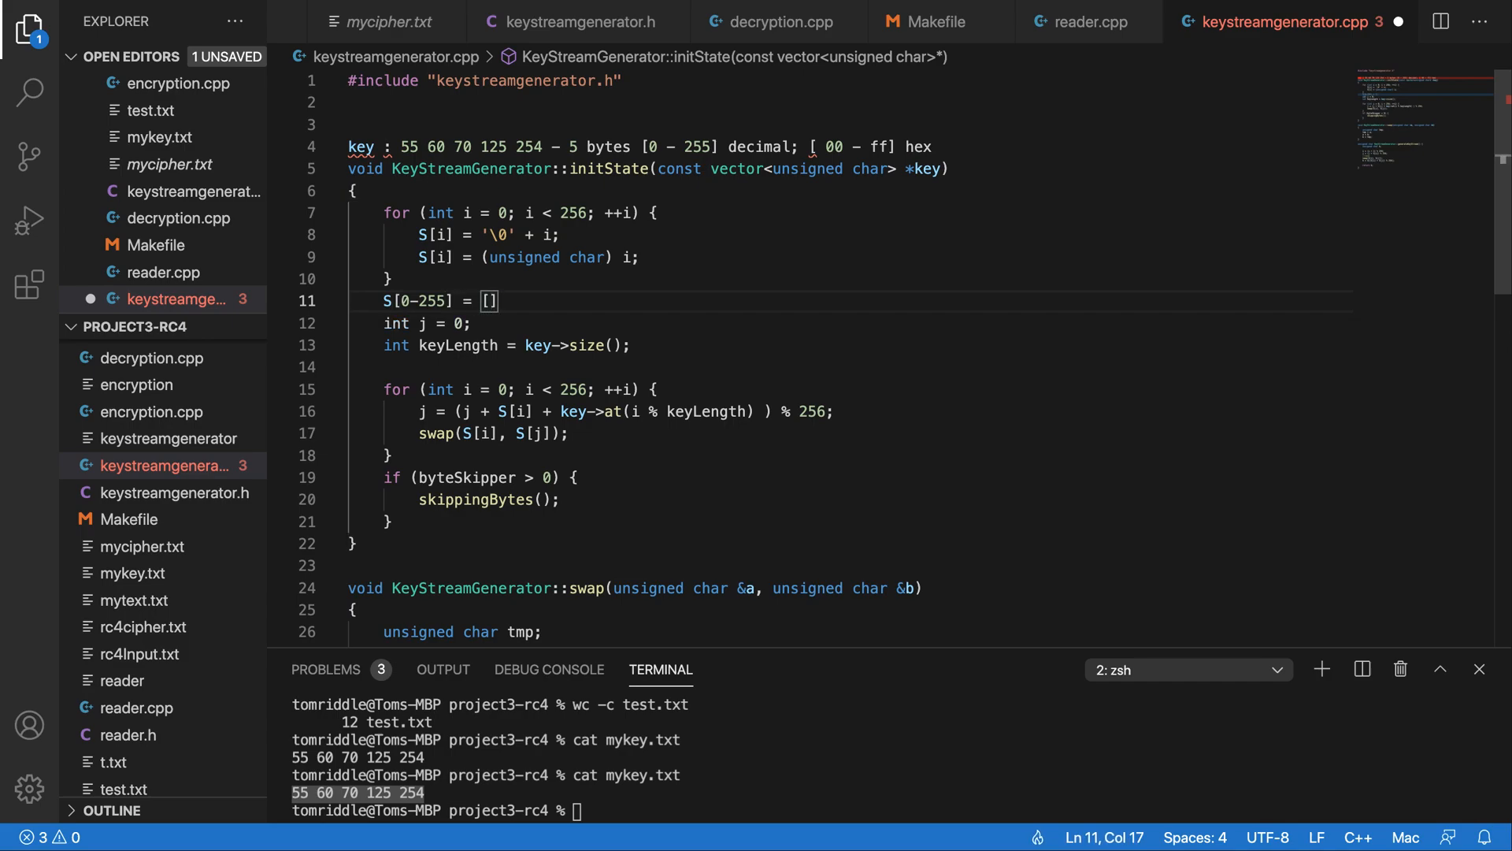
{"action": "type", "text": "0.."}
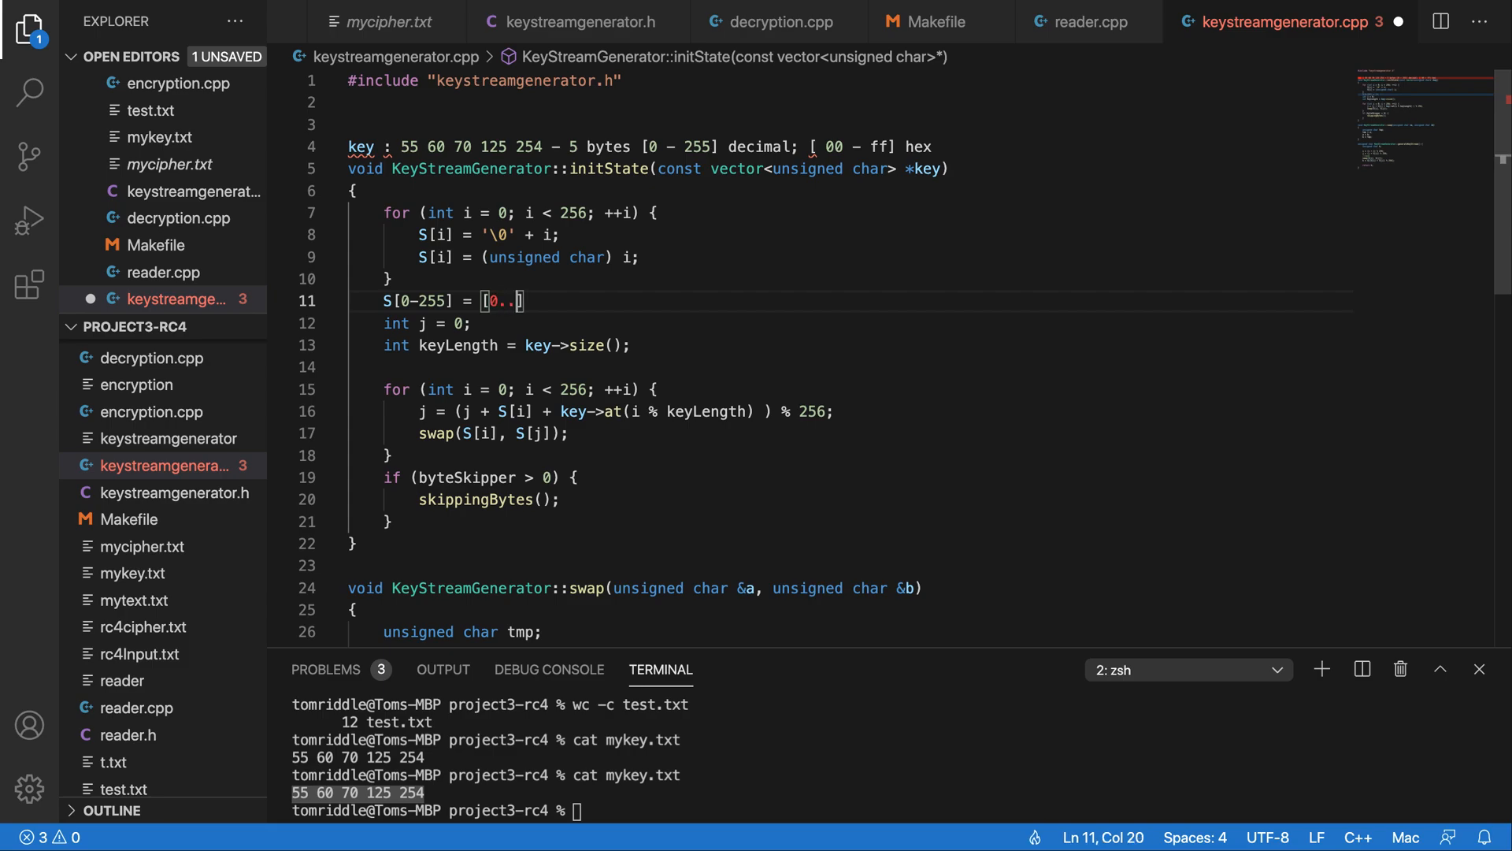
{"action": "type", "text": "255"}
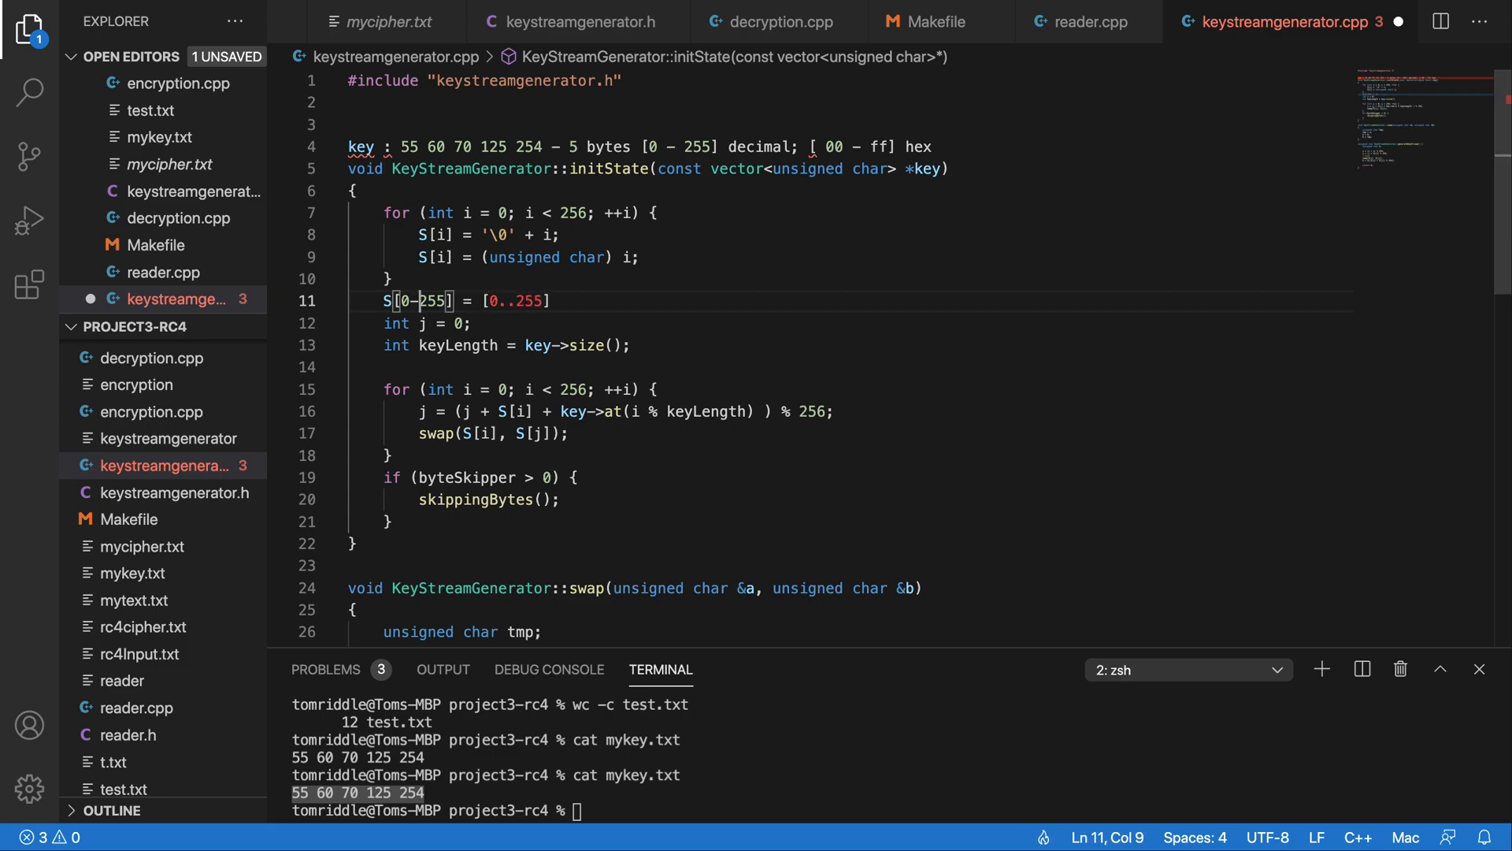
{"action": "left_click", "coordinate": [598, 257]}
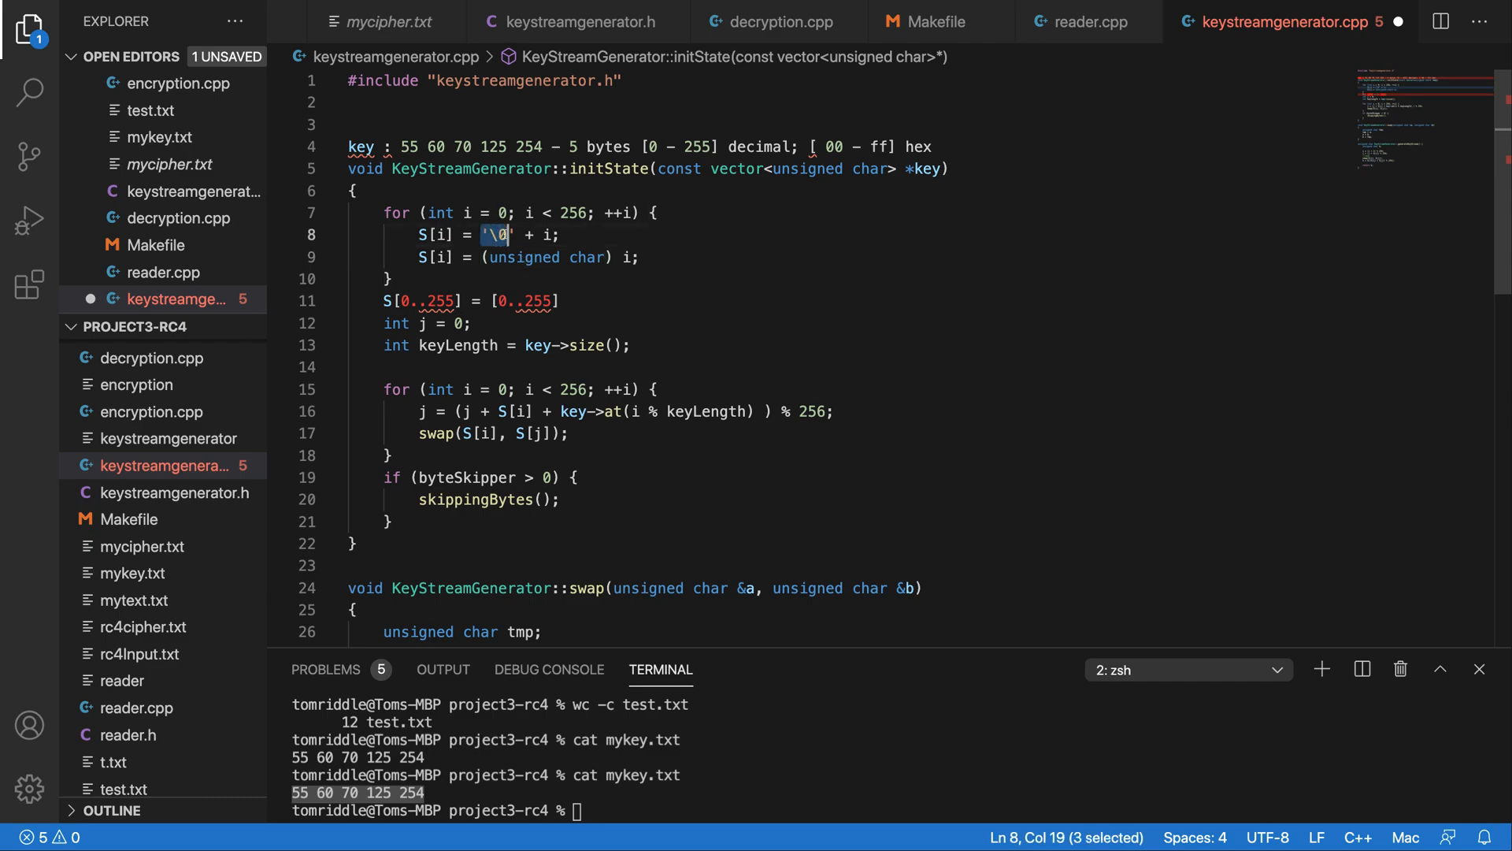
Step: Comment out and then delete the S[i] = '\0' + i assignment line in the first loop
{"action": "left_click", "coordinate": [501, 235]}
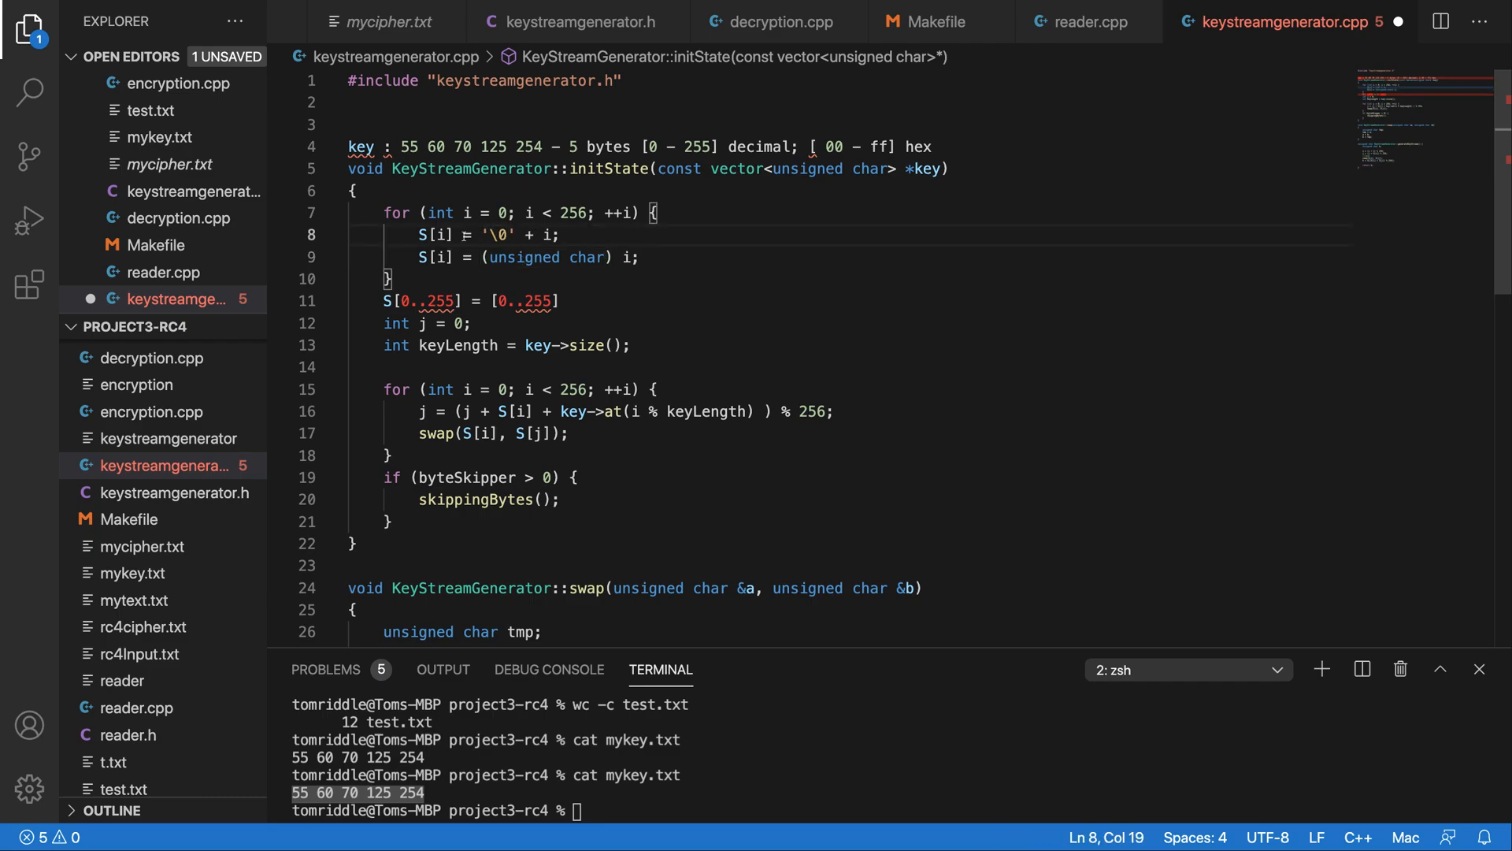
{"action": "left_click", "coordinate": [516, 256]}
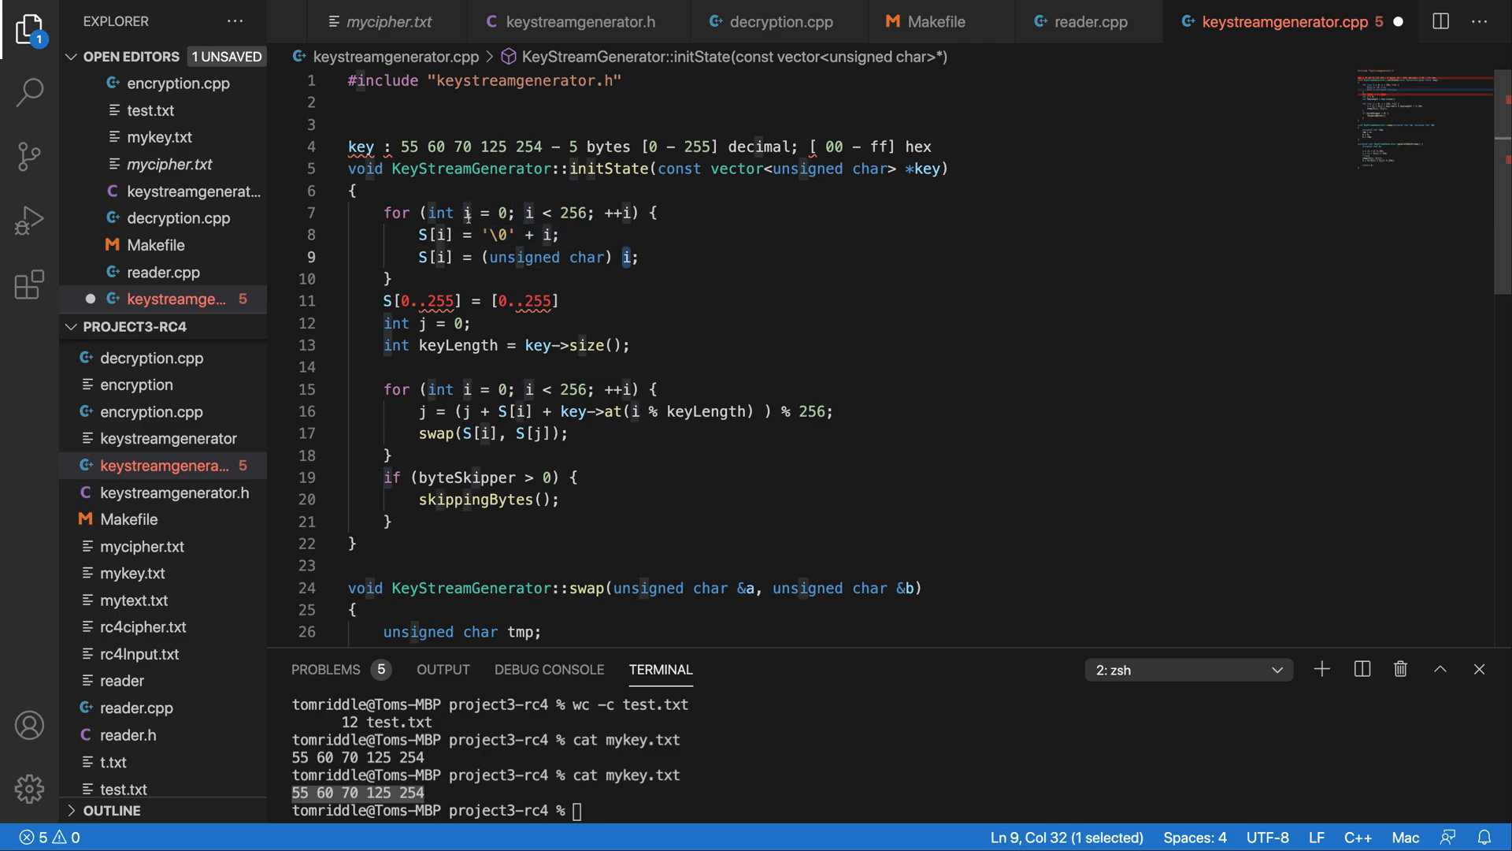
{"action": "left_click", "coordinate": [419, 235]}
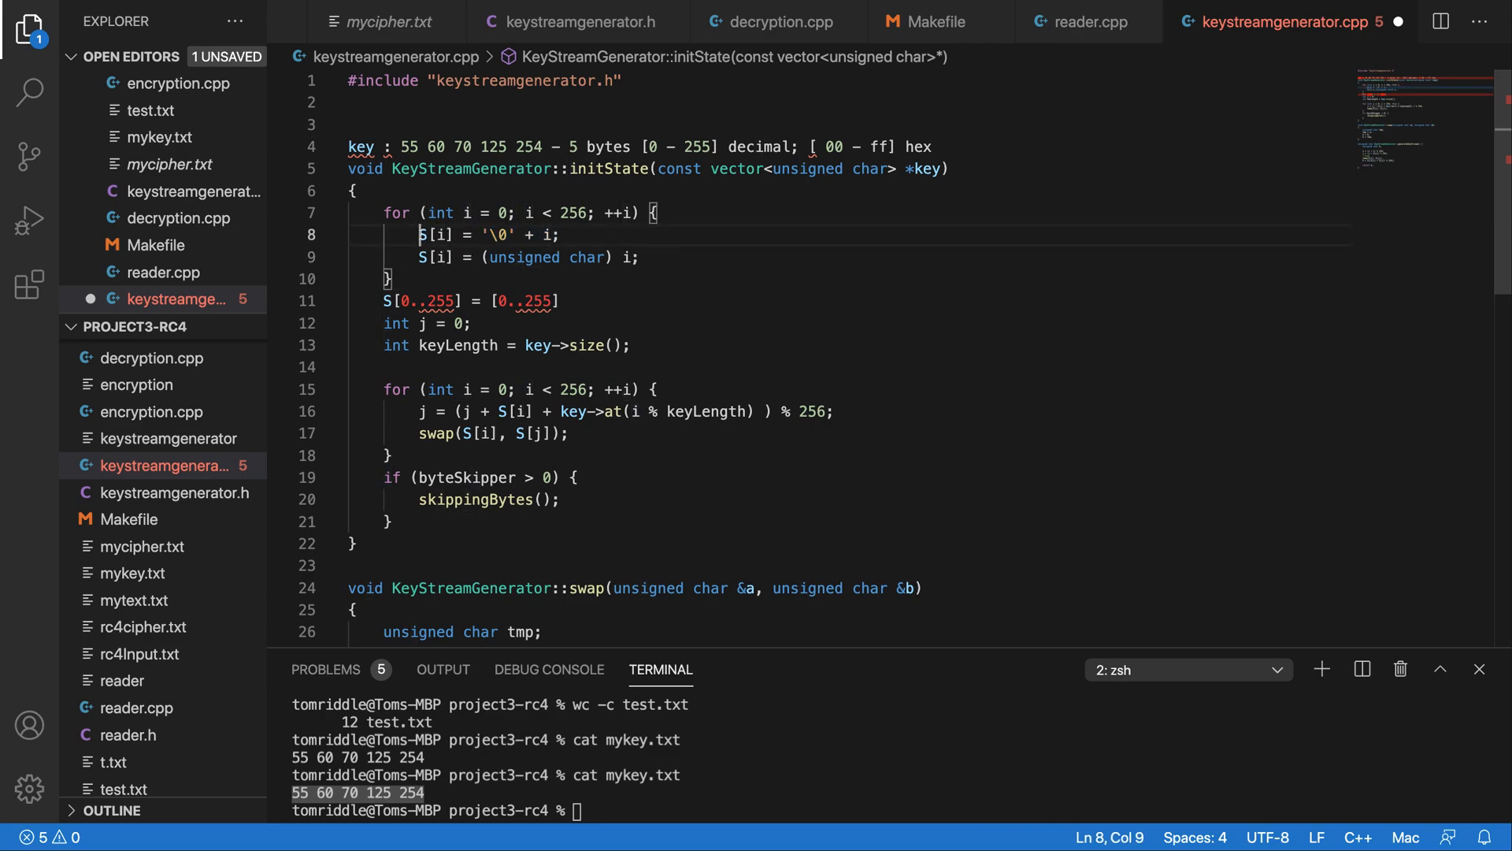
{"action": "type", "text": "//"}
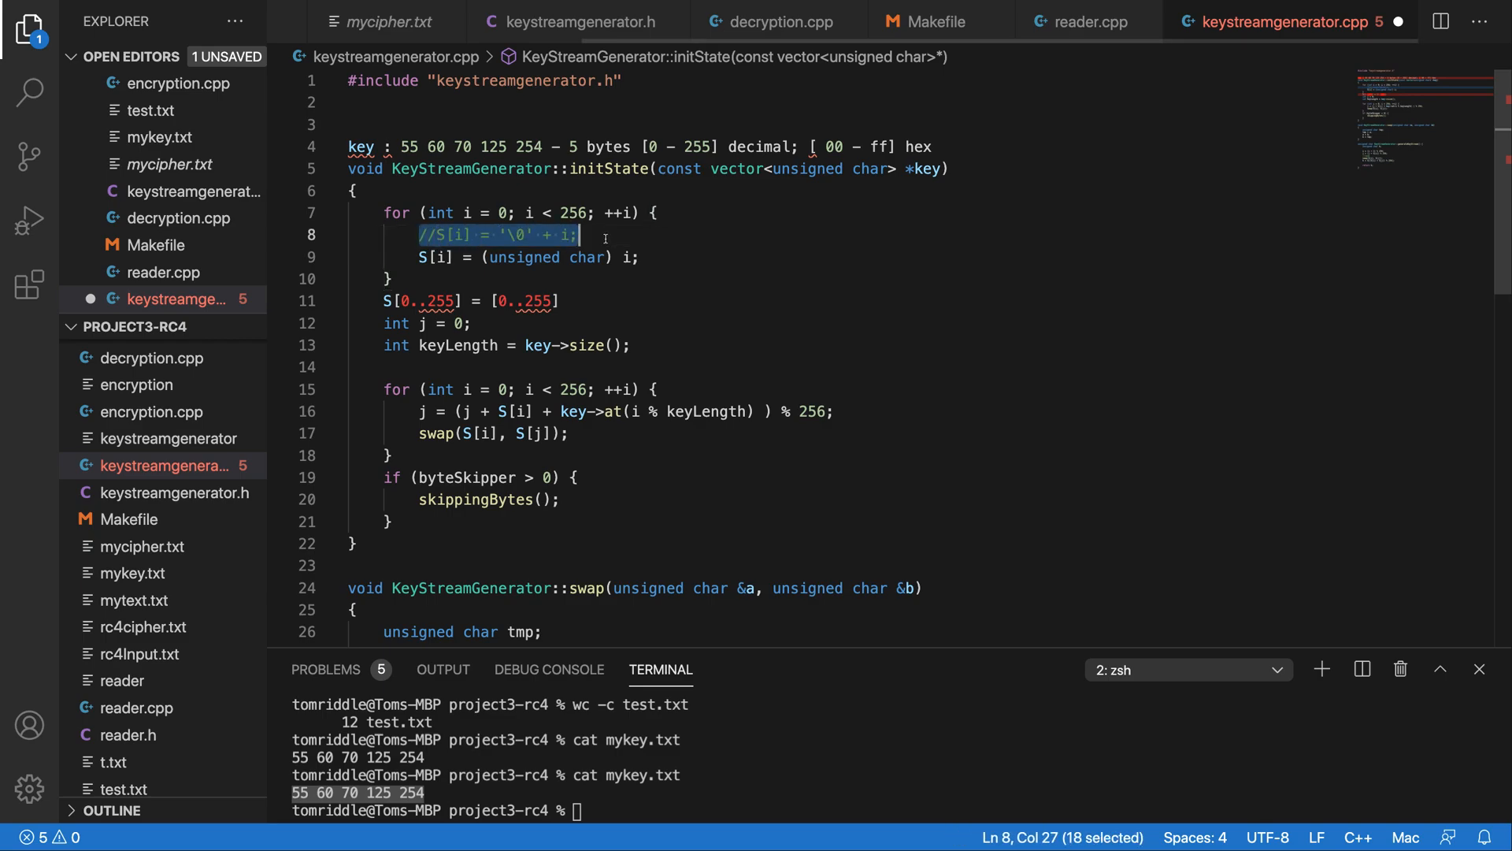
{"action": "key", "text": "Delete"}
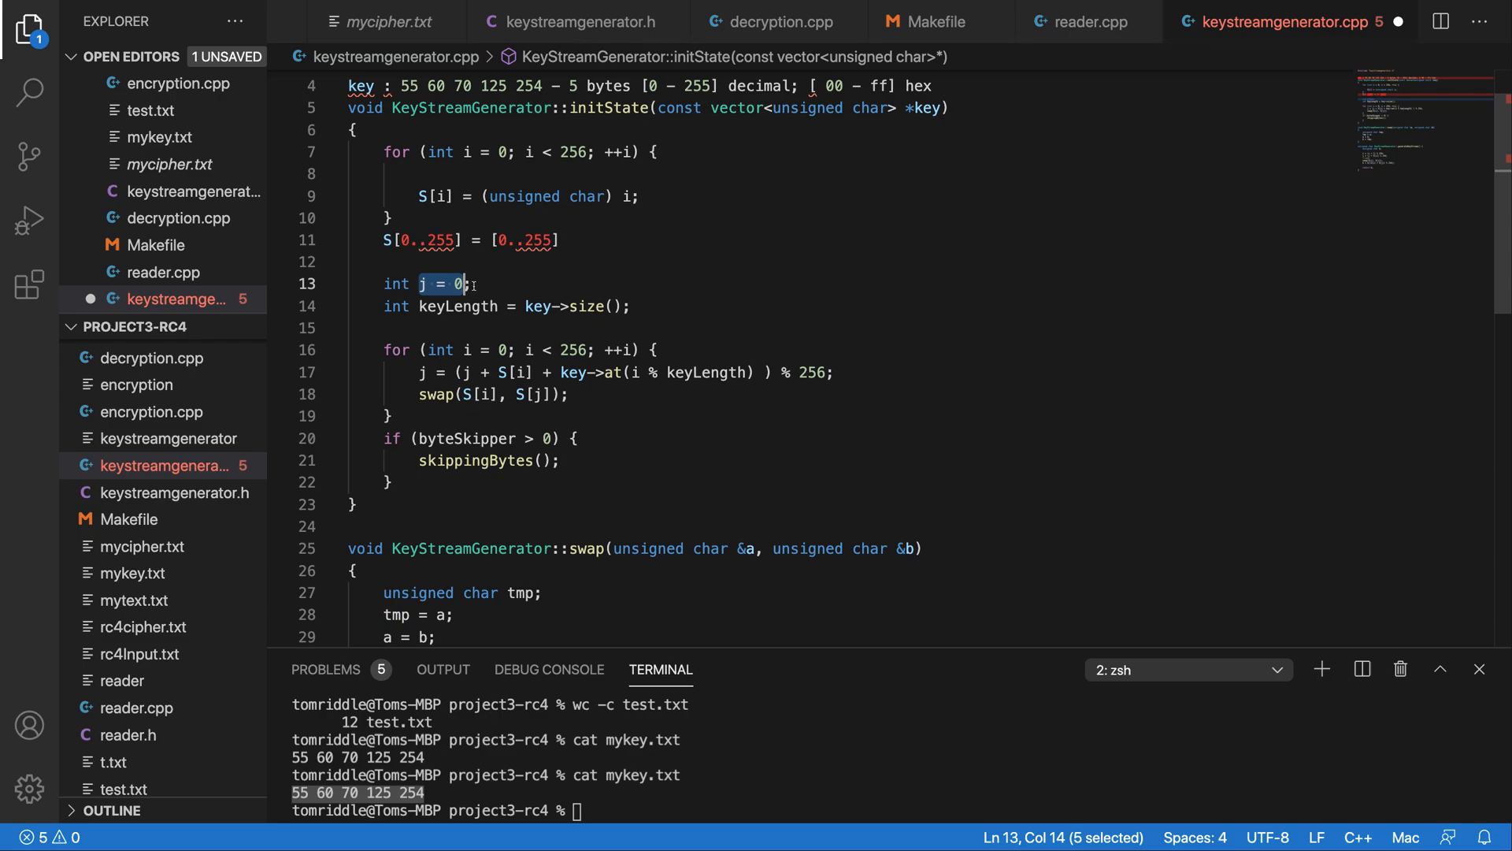
Step: Point out the key length computation and separate it from int j = 0 with a blank line
{"action": "left_click", "coordinate": [574, 327]}
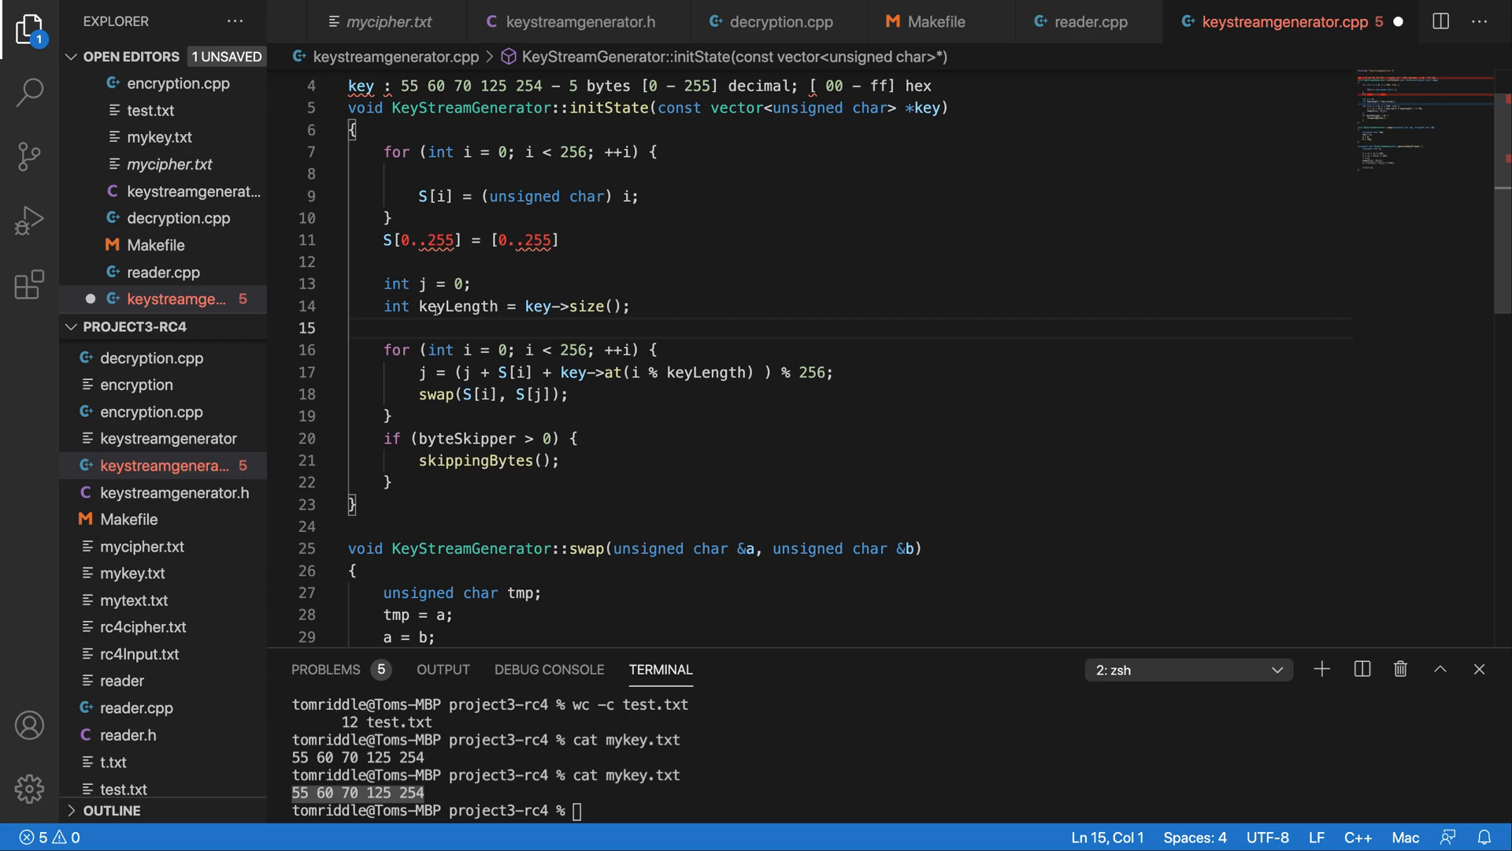
{"action": "left_click", "coordinate": [528, 306]}
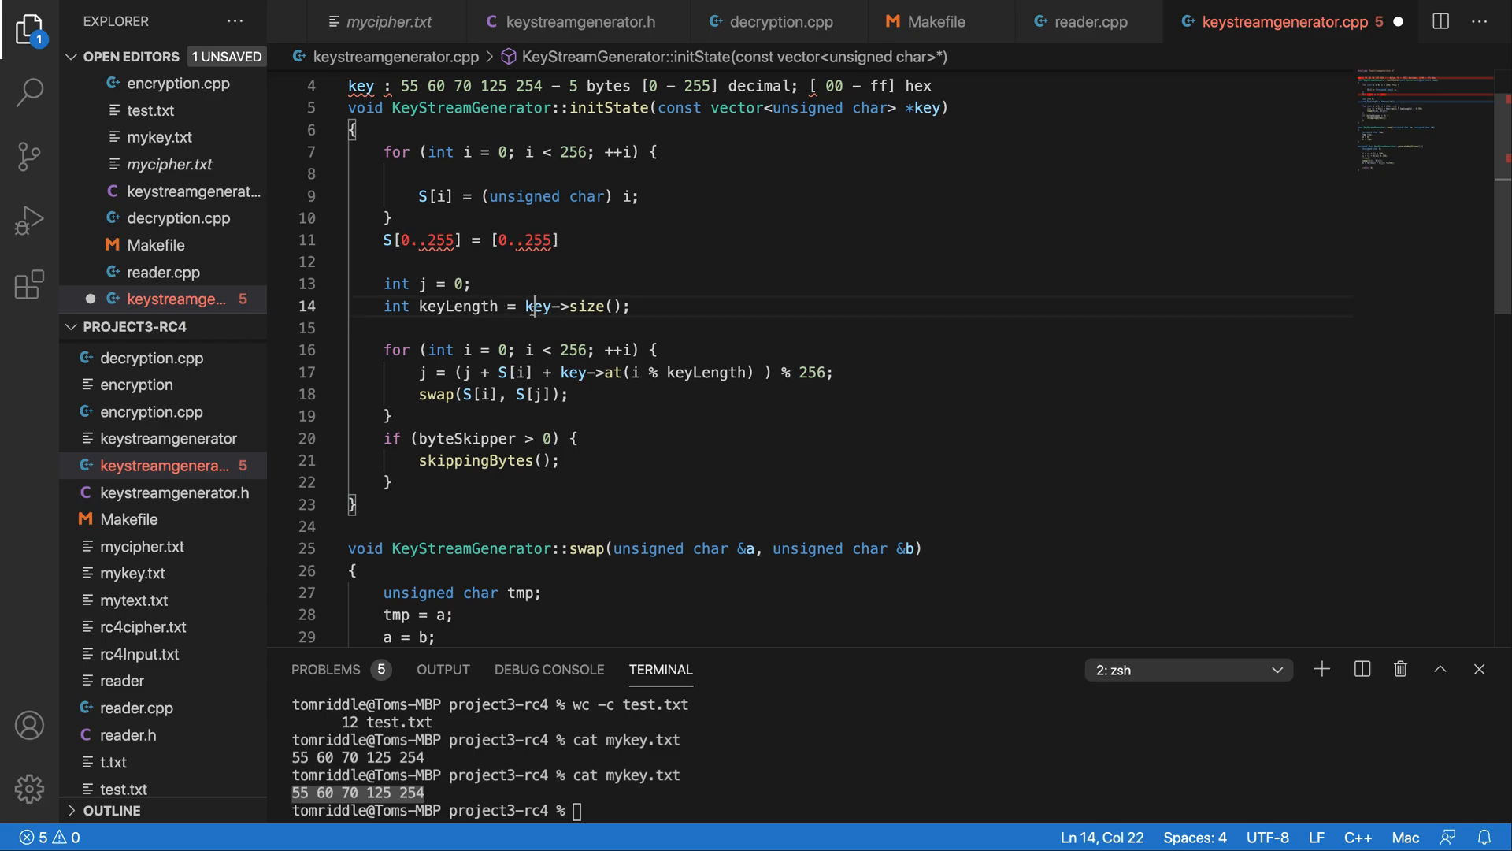
{"action": "mouse_move", "coordinate": [455, 350]}
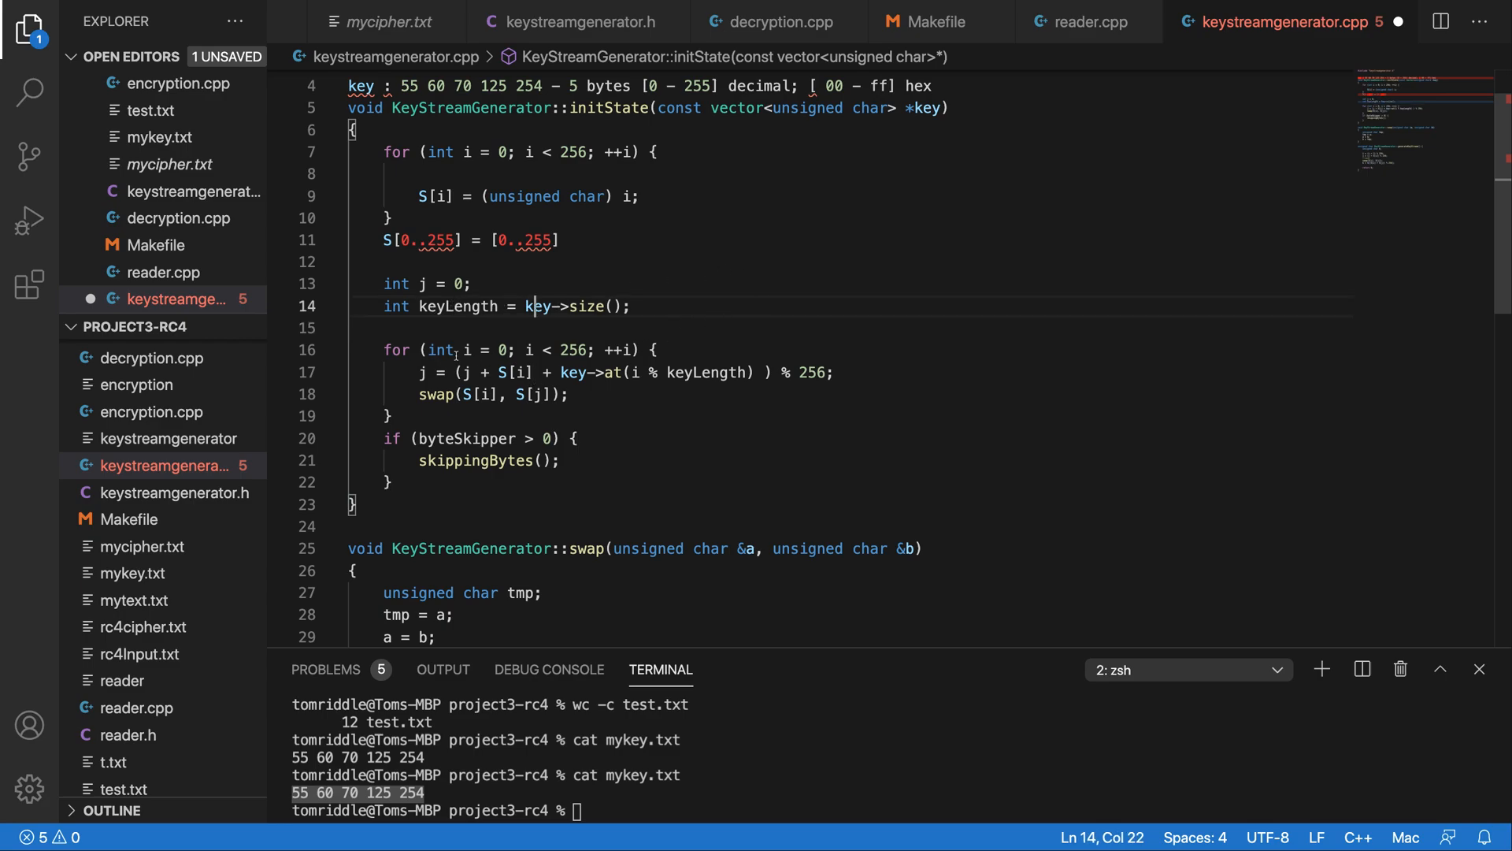
{"action": "scroll", "scroll_direction": "down", "scroll_amount": 3}
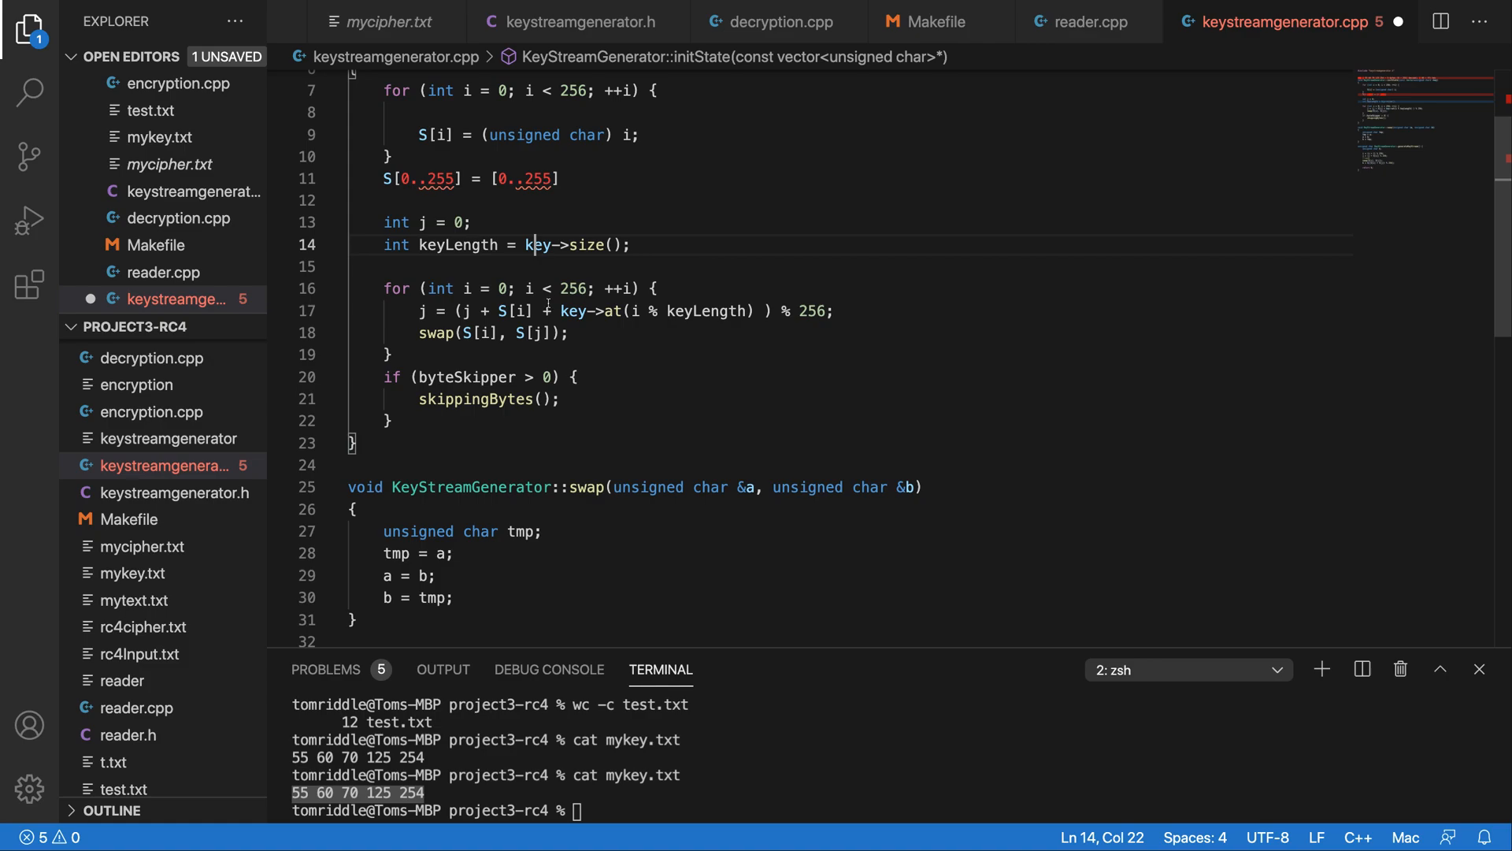
Step: Highlight the whole key-scheduling swap loop to explain it
{"action": "left_click_drag", "start_coordinate": [385, 287], "coordinate": [392, 355]}
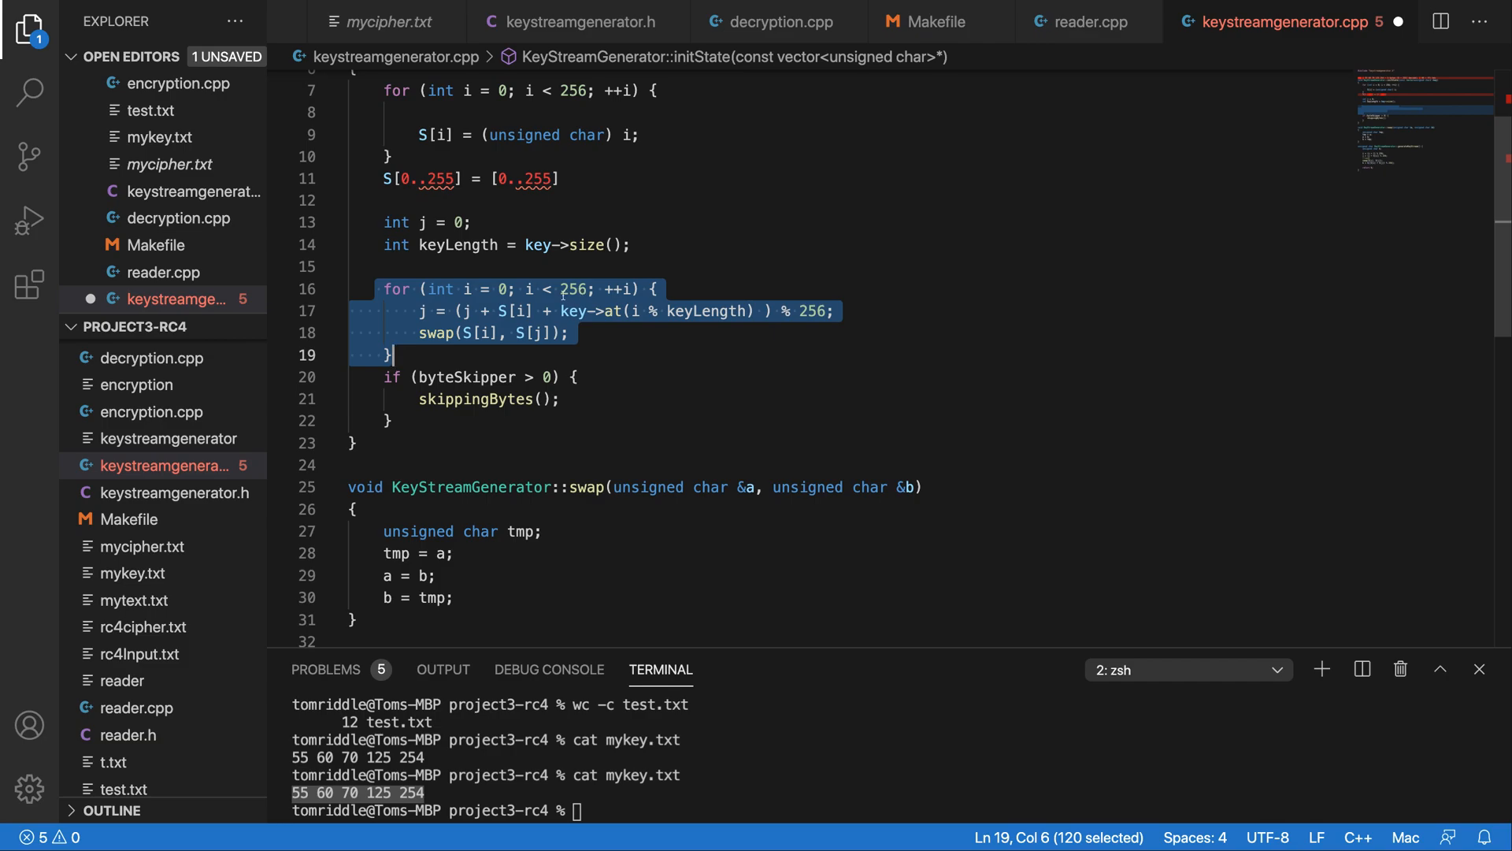
{"action": "mouse_move", "coordinate": [651, 359]}
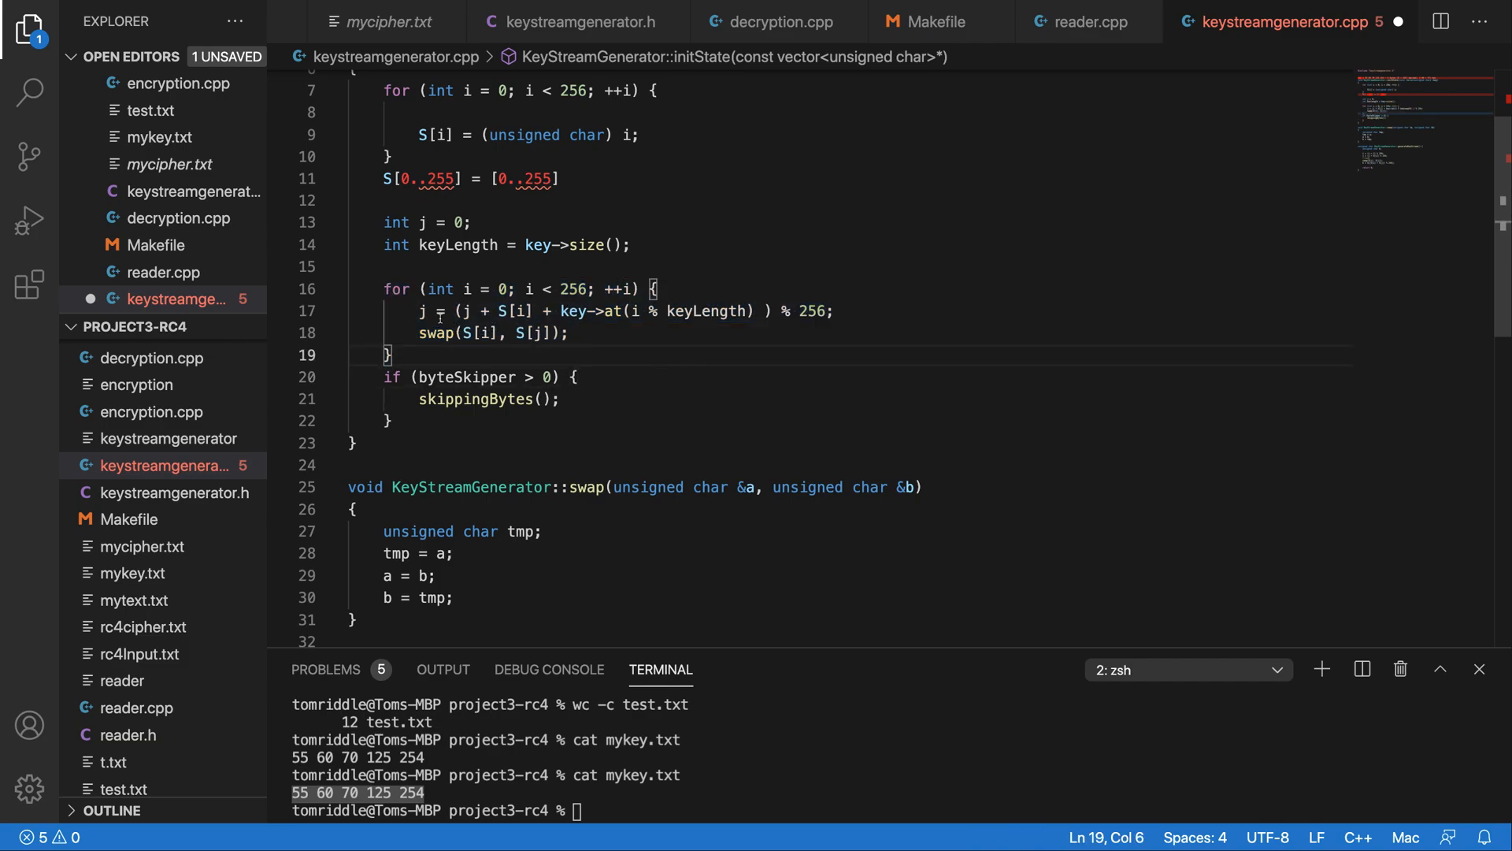
{"action": "left_click_drag", "start_coordinate": [385, 288], "coordinate": [419, 310]}
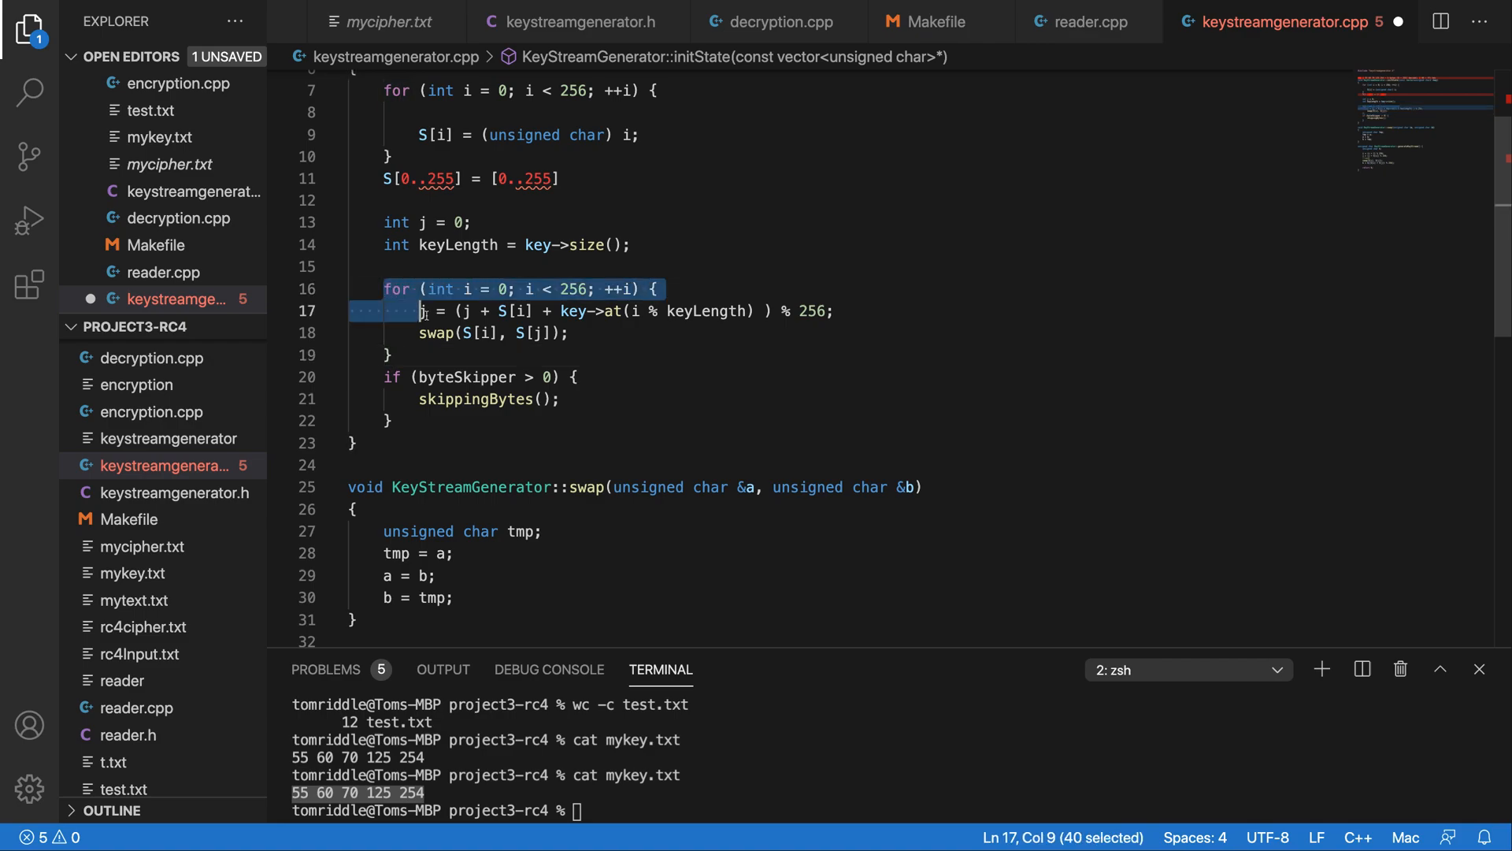
{"action": "left_click_drag", "start_coordinate": [419, 310], "coordinate": [392, 355]}
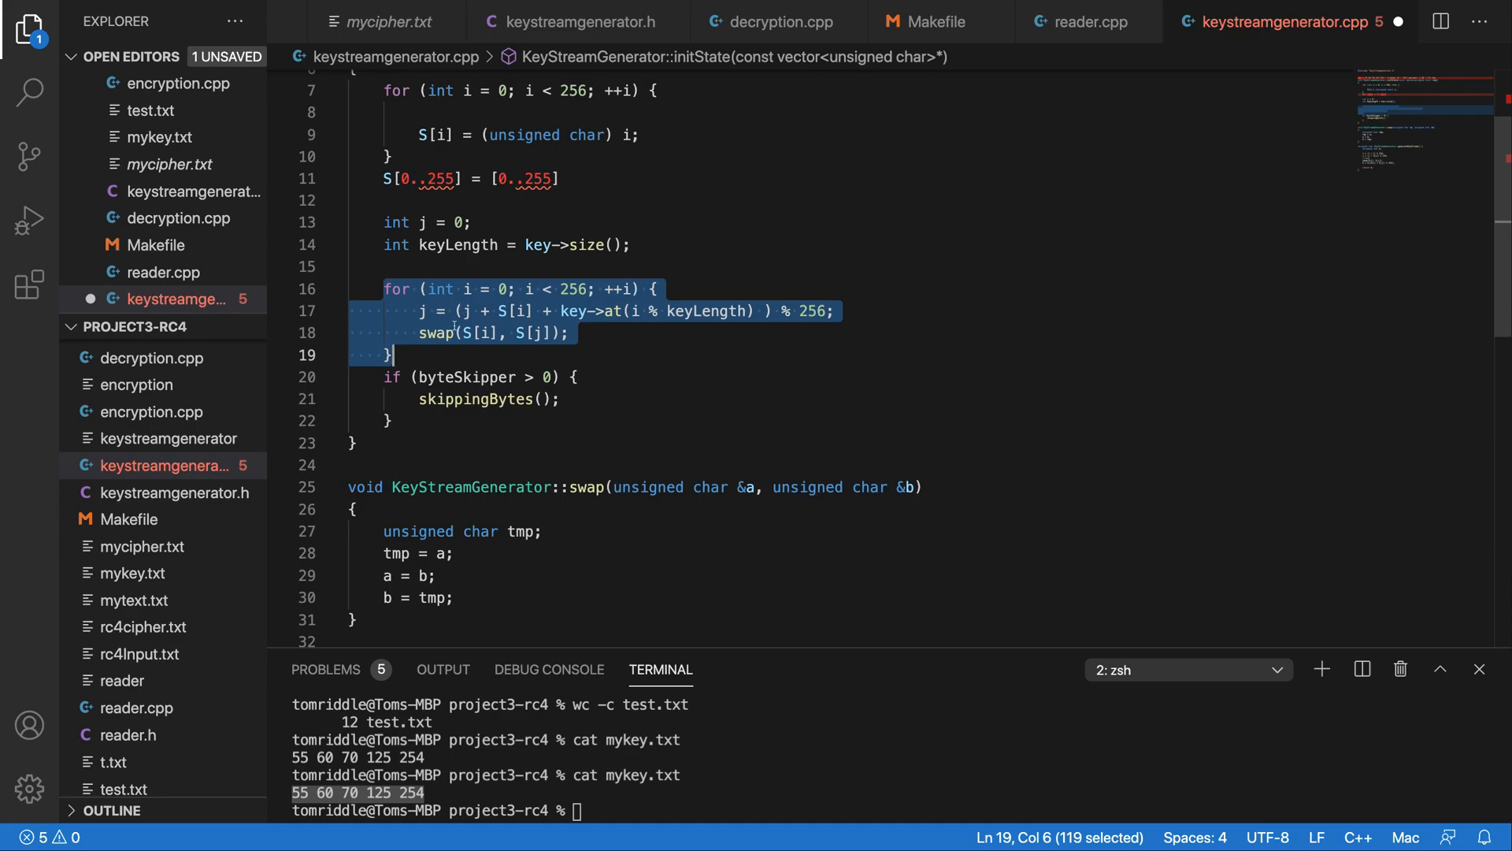
{"action": "left_click", "coordinate": [564, 311]}
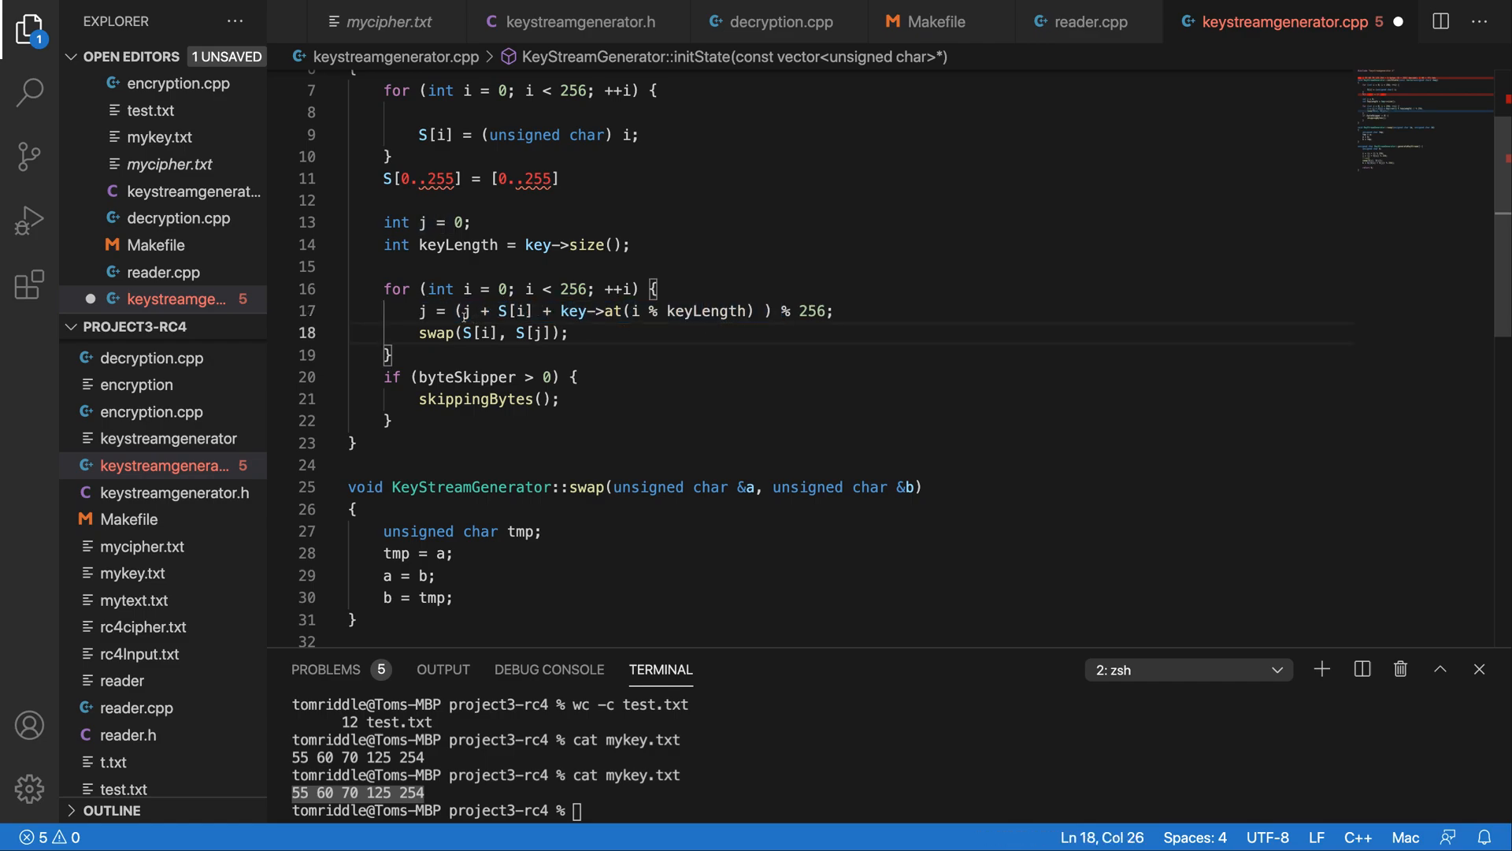
Step: Point out the j update statement and start a note line after the loop for S[0..255] = [0..255]
{"action": "left_click", "coordinate": [419, 311]}
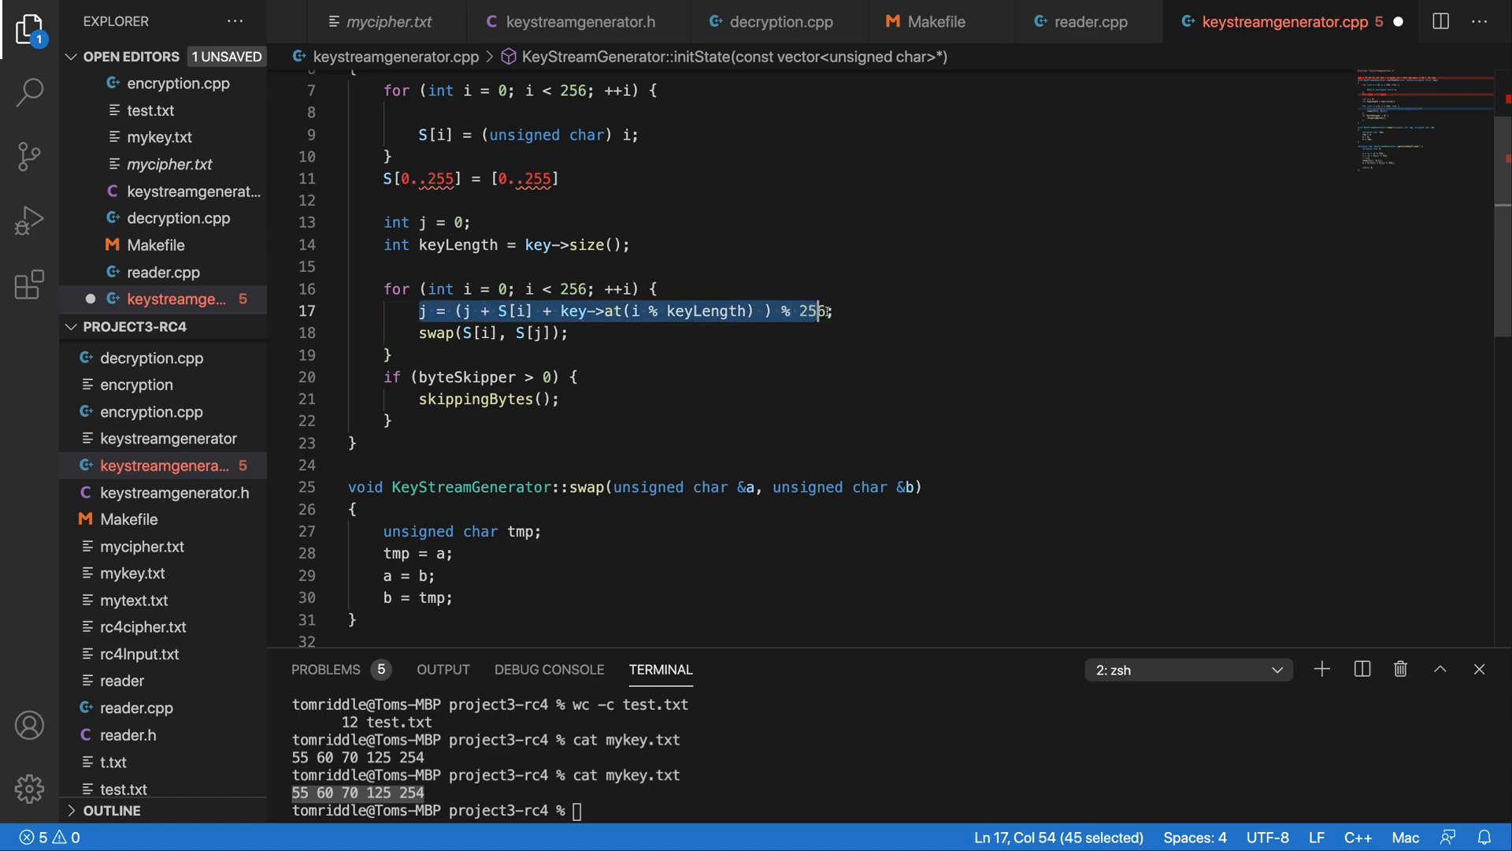
{"action": "left_click", "coordinate": [456, 332]}
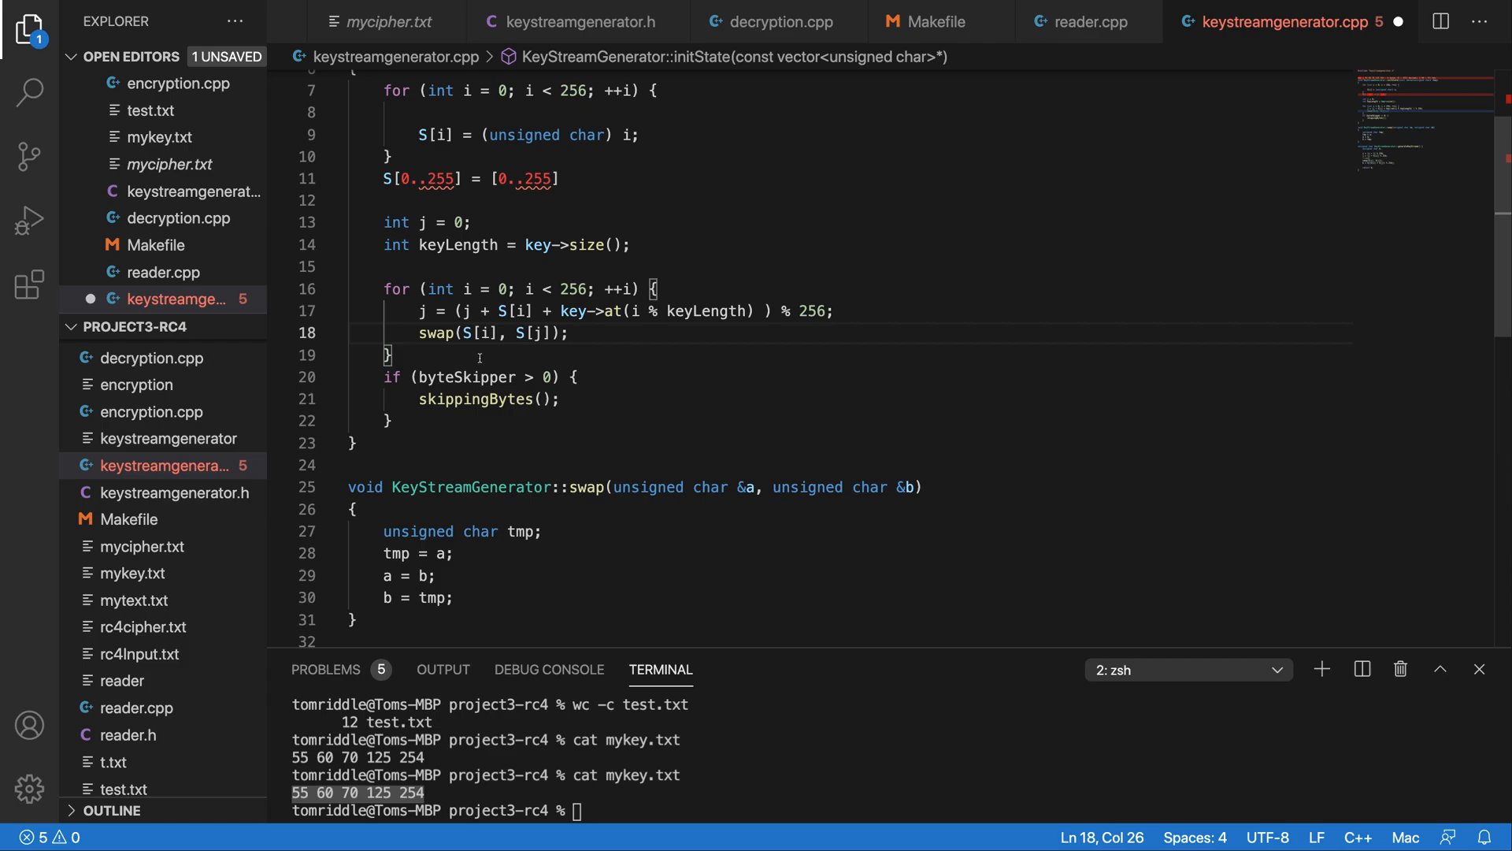
{"action": "left_click", "coordinate": [386, 200]}
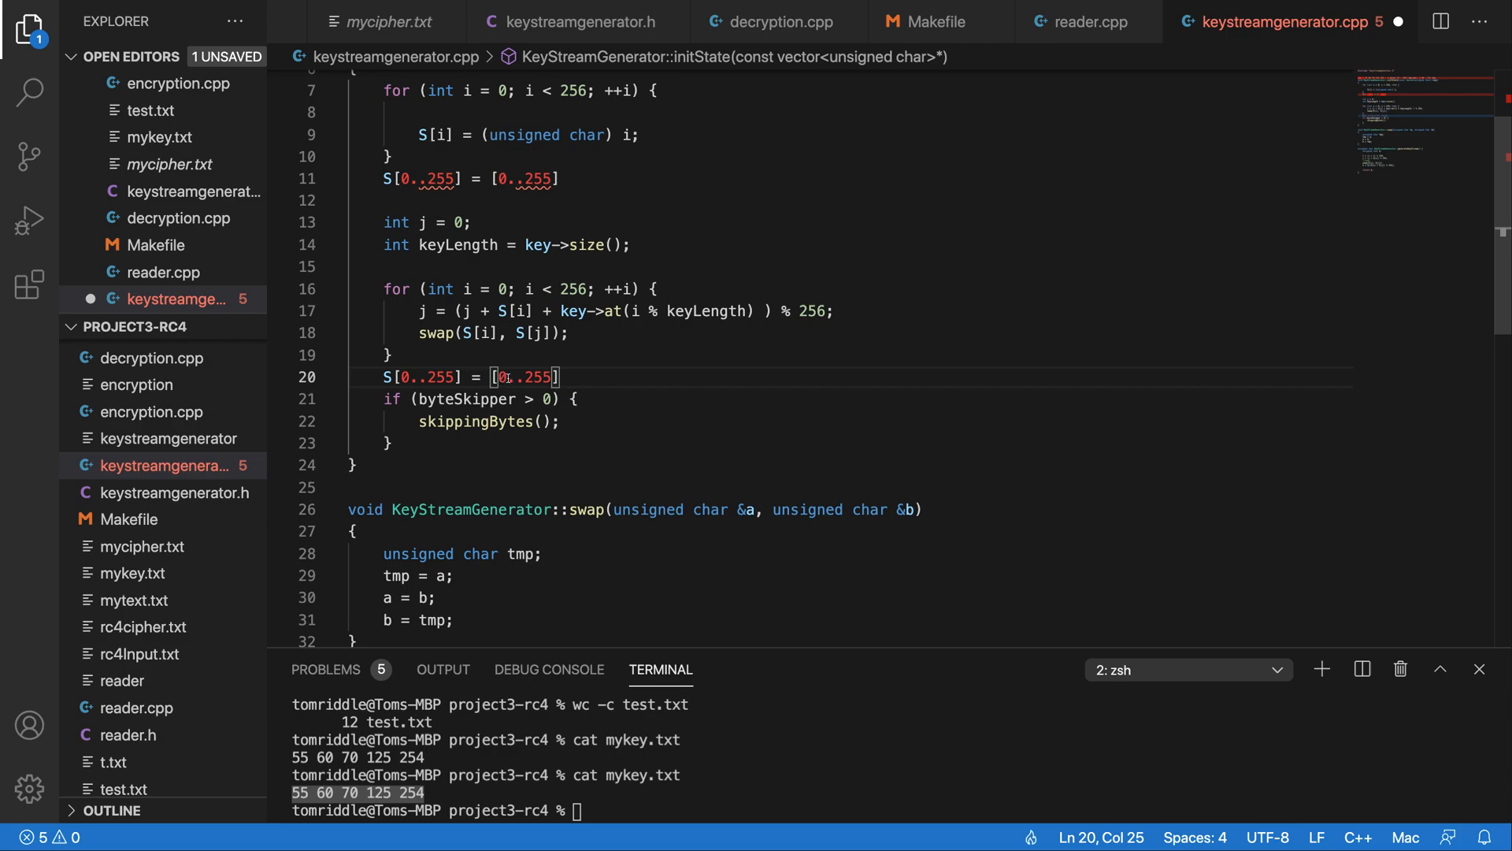
Step: Rewrite the note after the key-scheduling loop as 'S[0..255] = [randomValues(0..255)]'
{"action": "key", "text": "Backspace"}
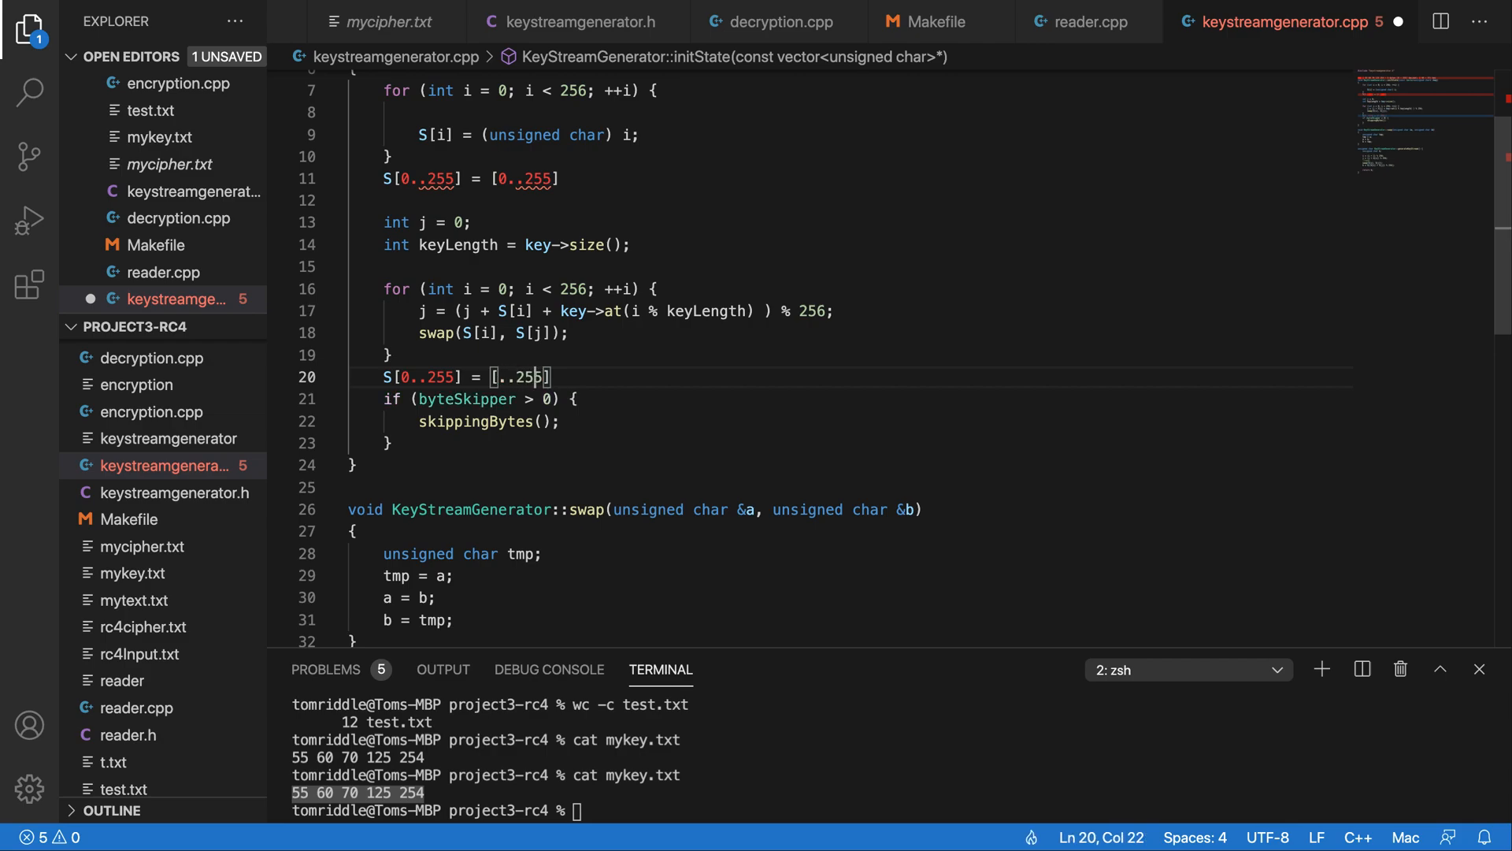
{"action": "type", "text": "random"}
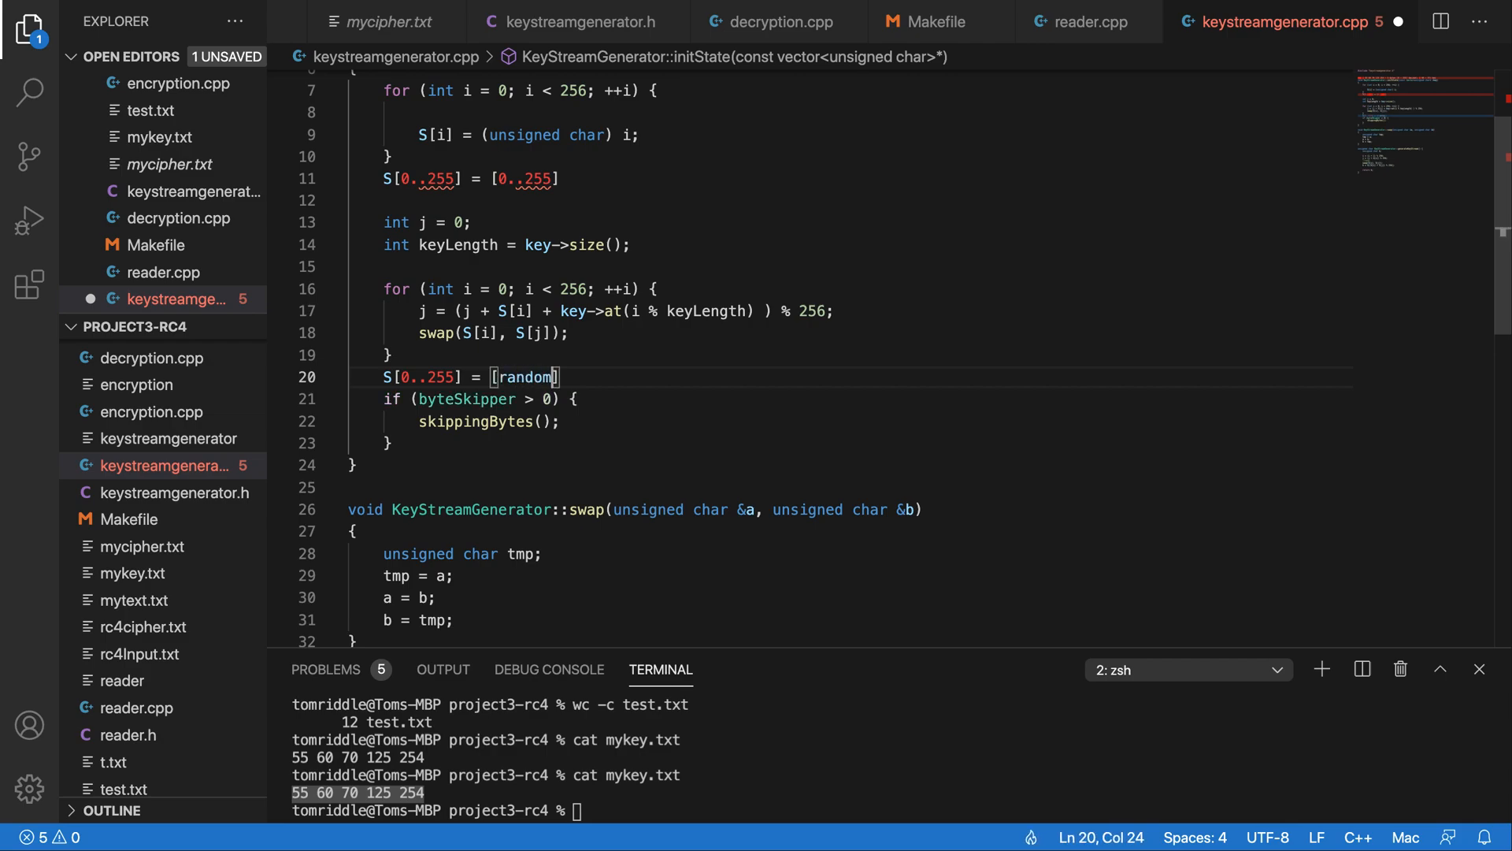
{"action": "type", "text": "Values(0"}
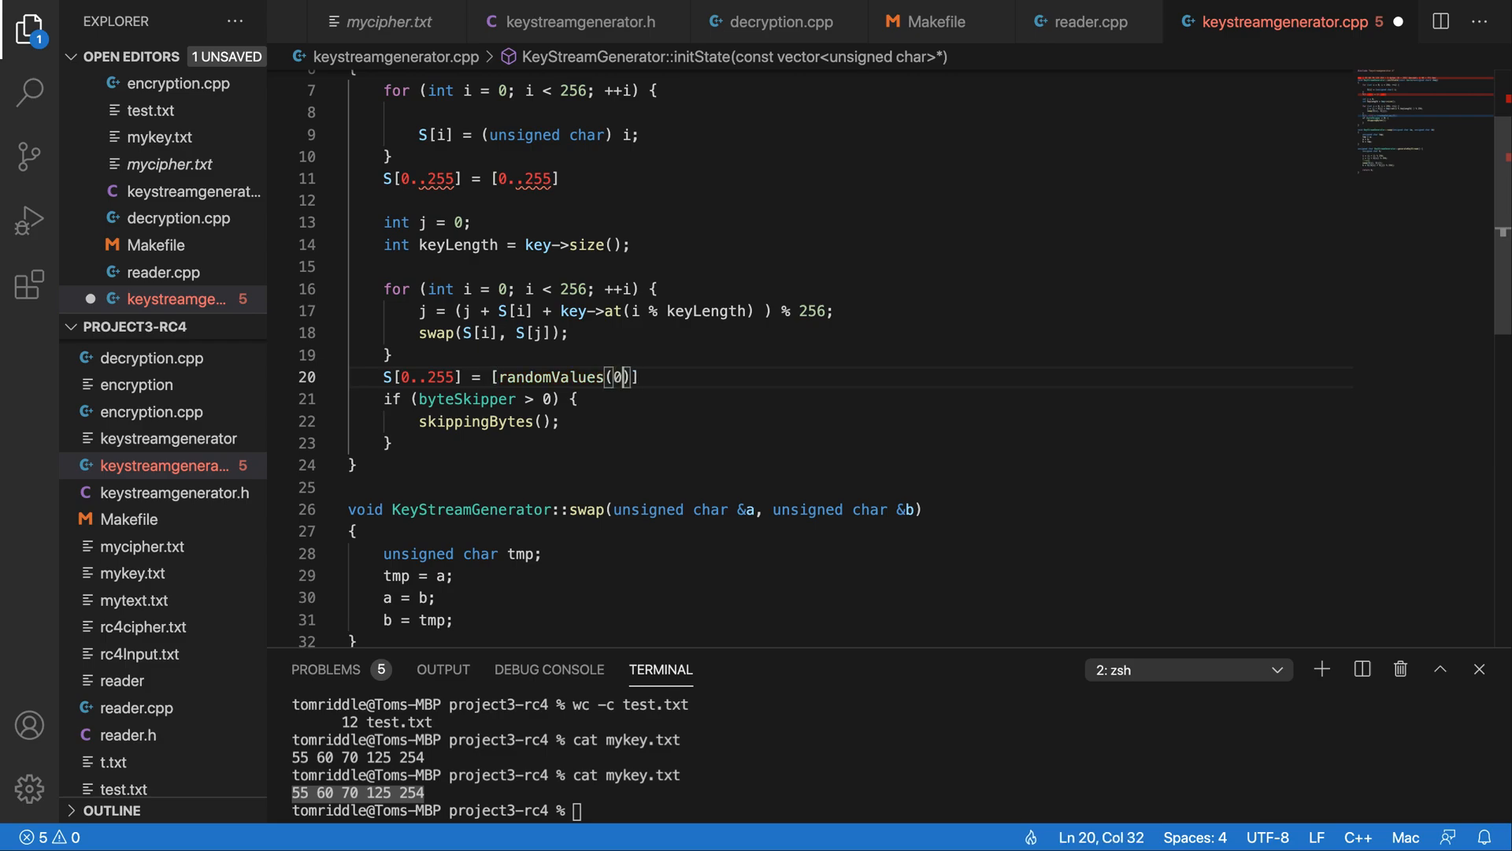
{"action": "type", "text": ".."}
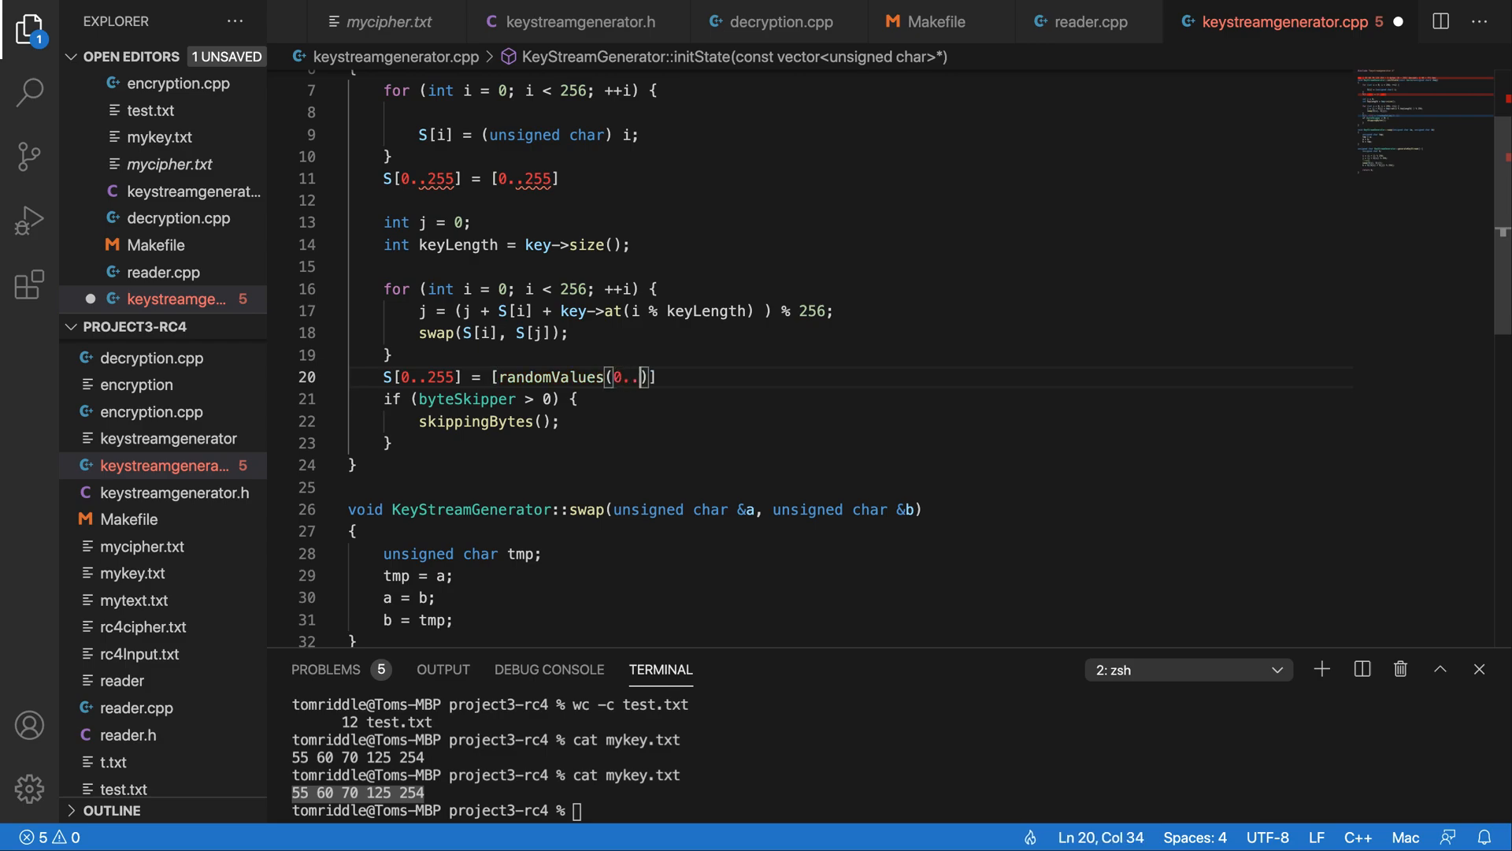
{"action": "type", "text": "255"}
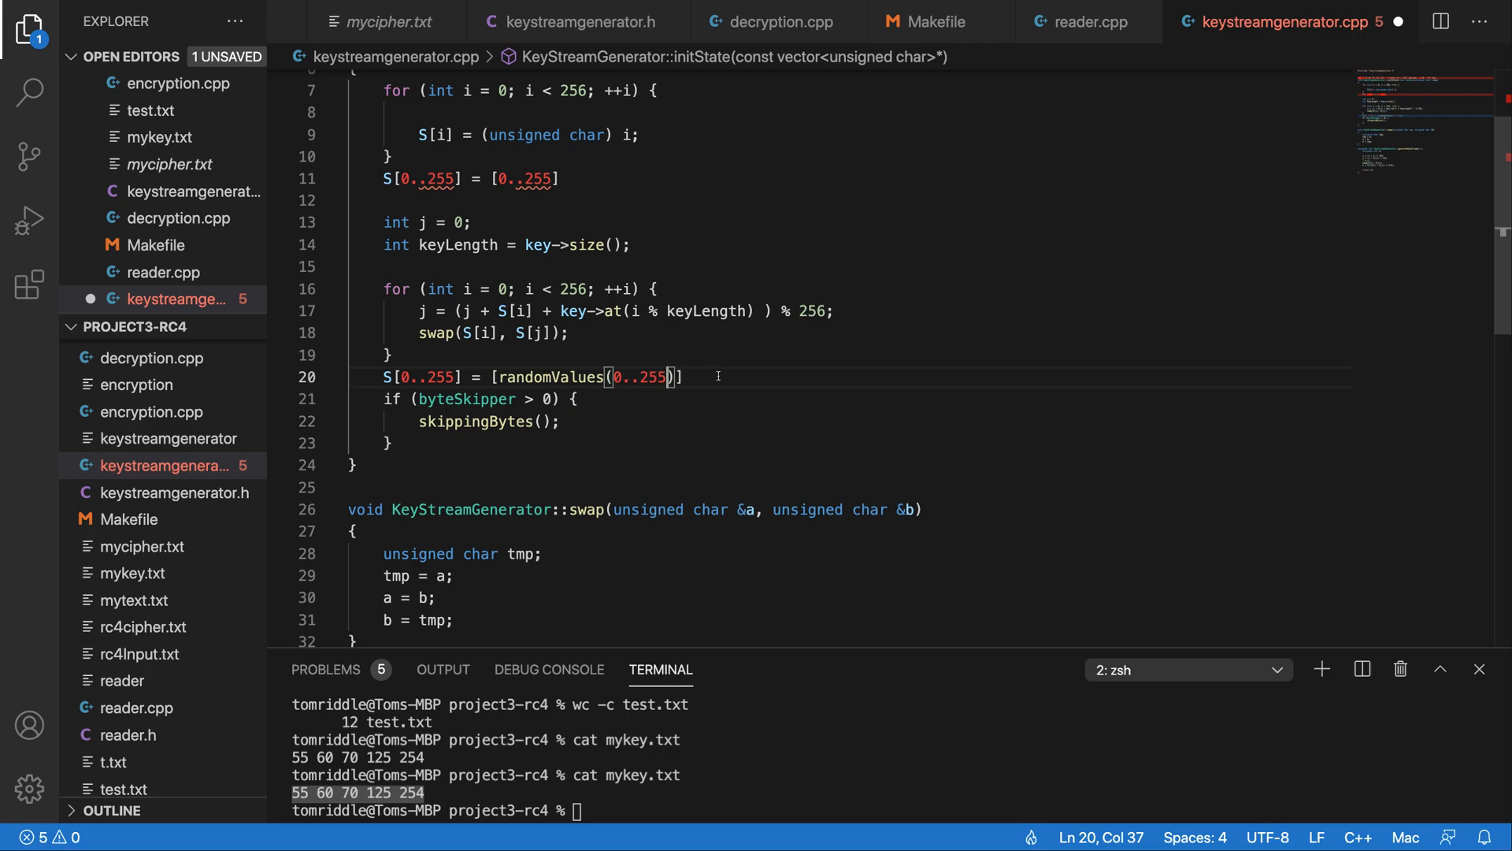
{"action": "left_click", "coordinate": [382, 178]}
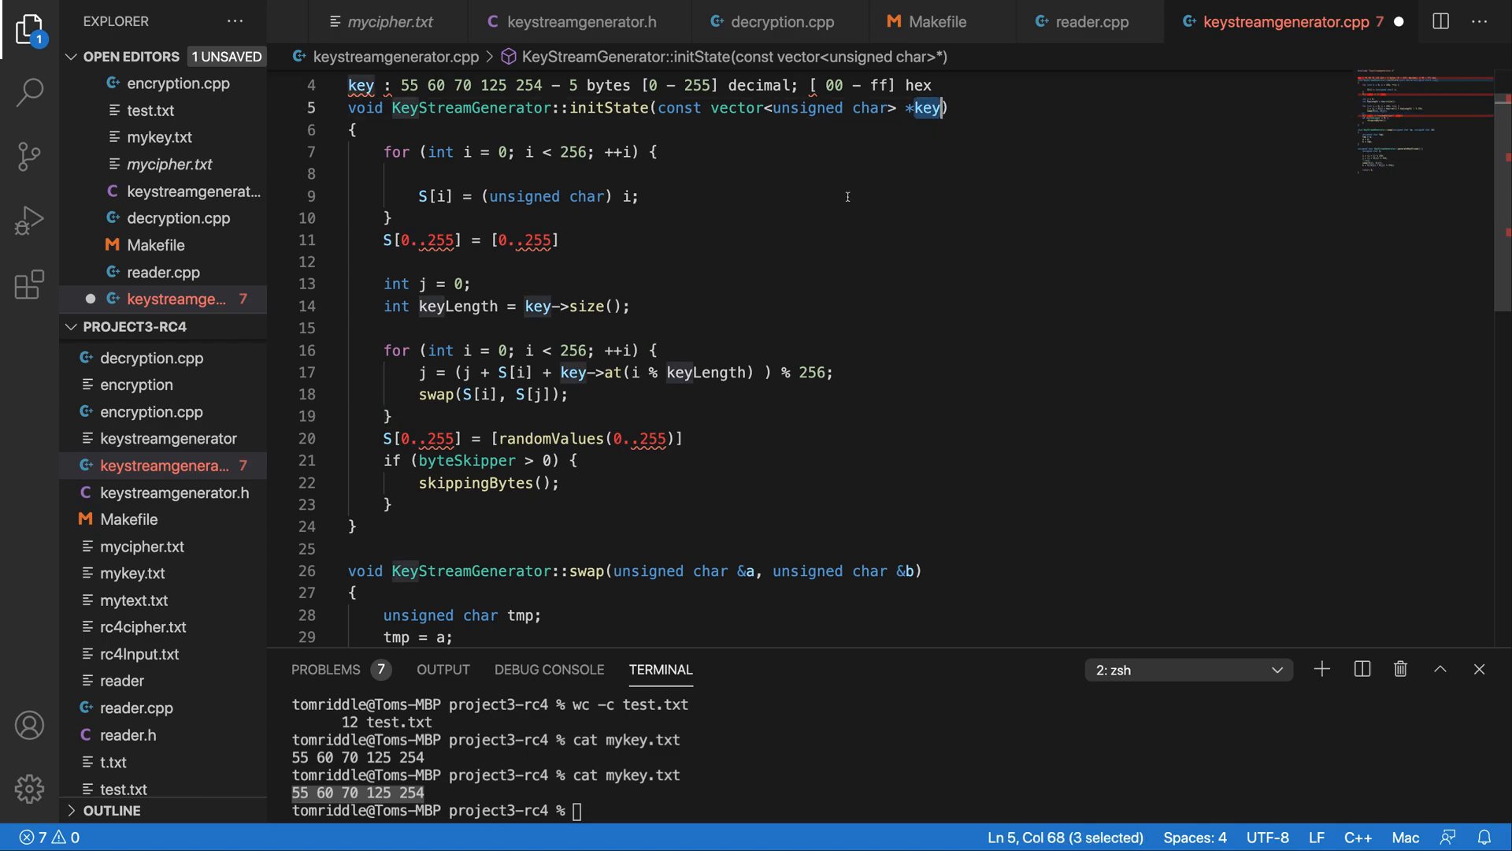
Step: Highlight key and j in the j update statement, then return to the randomValues line
{"action": "left_click", "coordinate": [572, 372]}
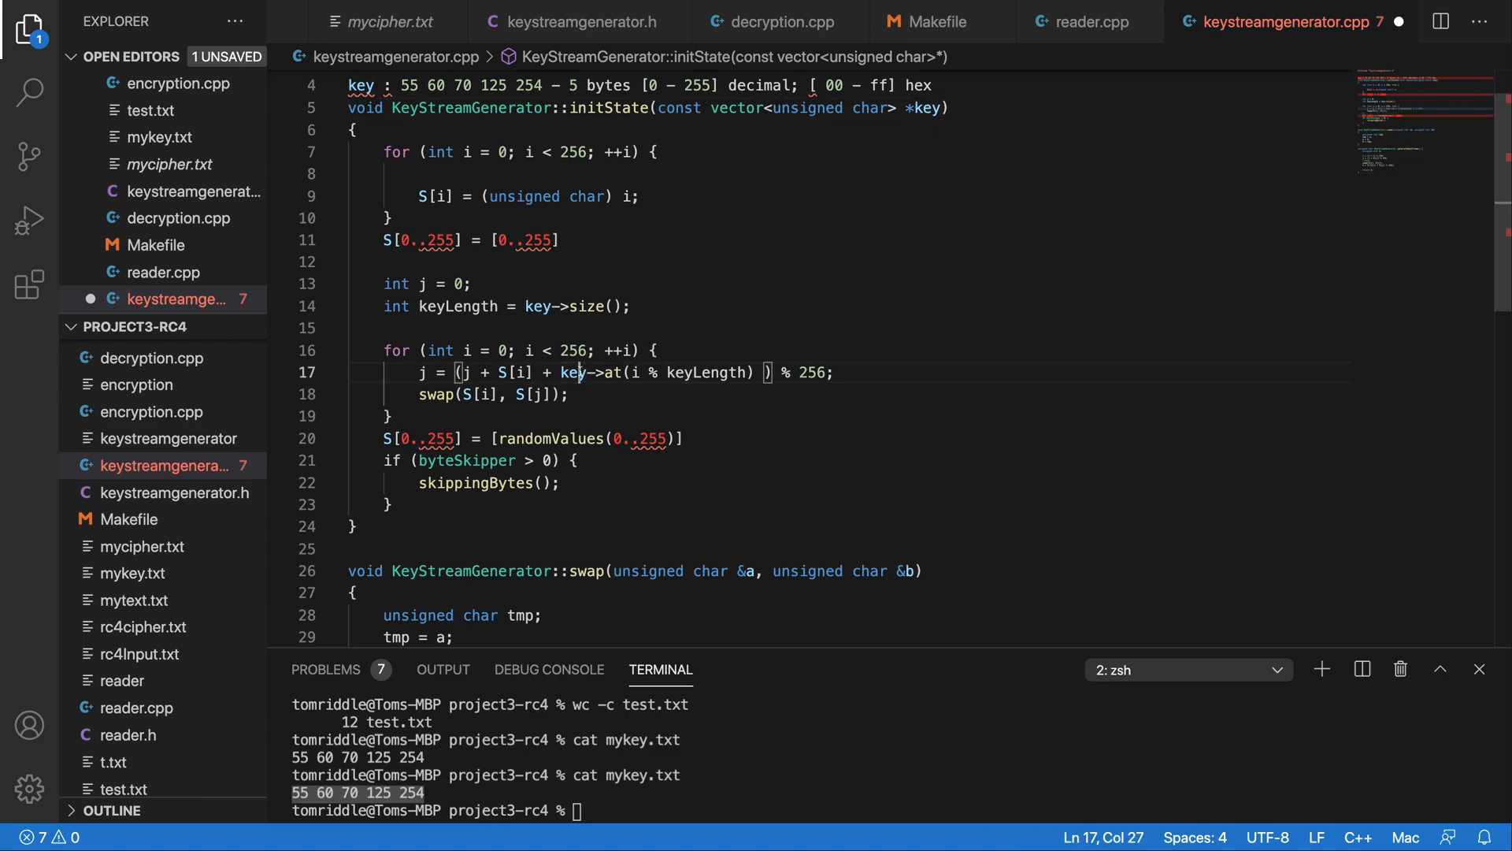
{"action": "double_click", "coordinate": [570, 371]}
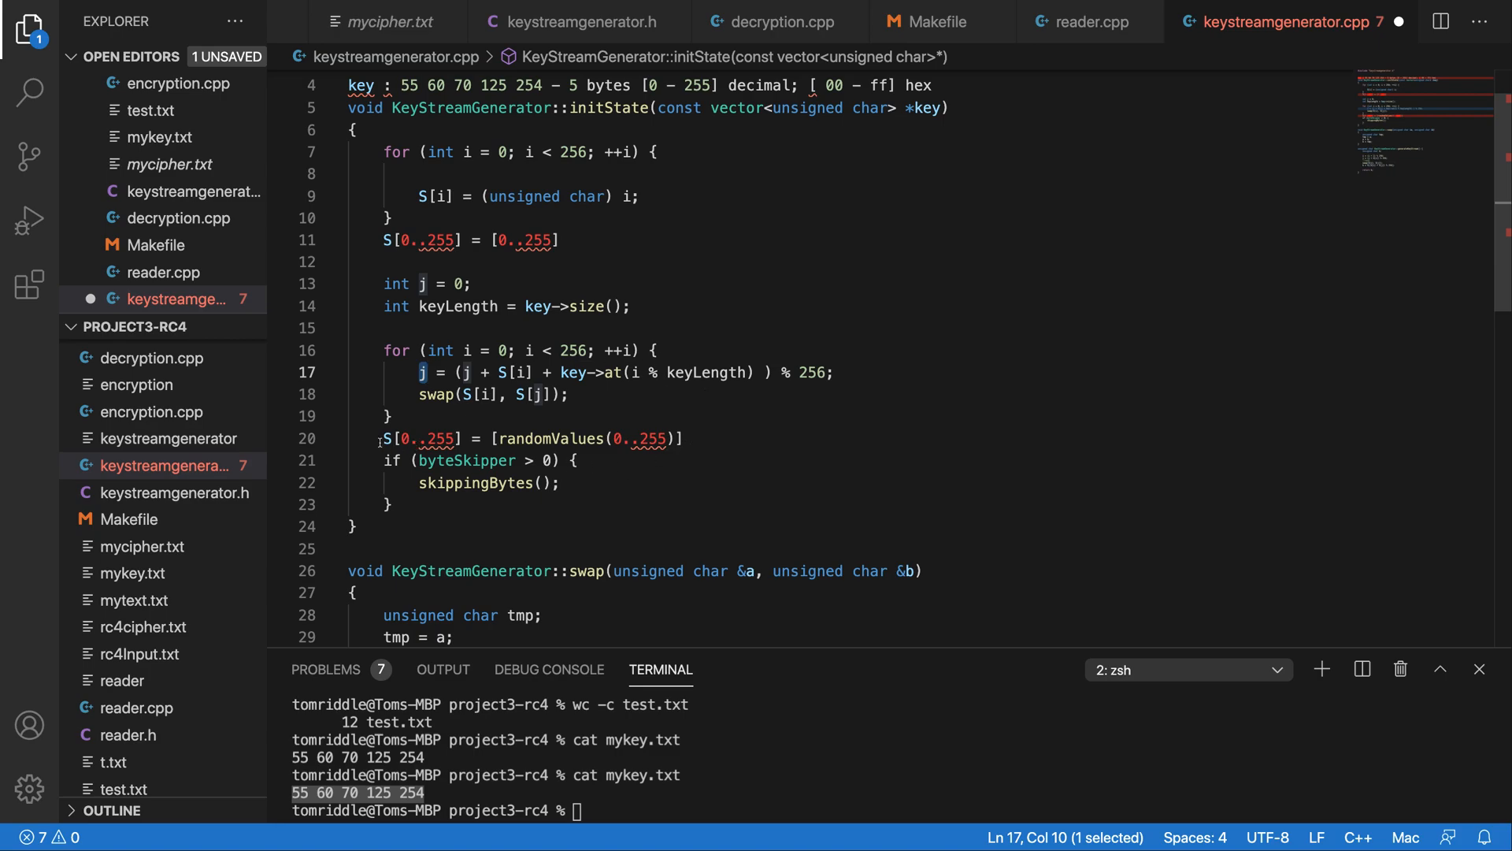
{"action": "left_click", "coordinate": [685, 439]}
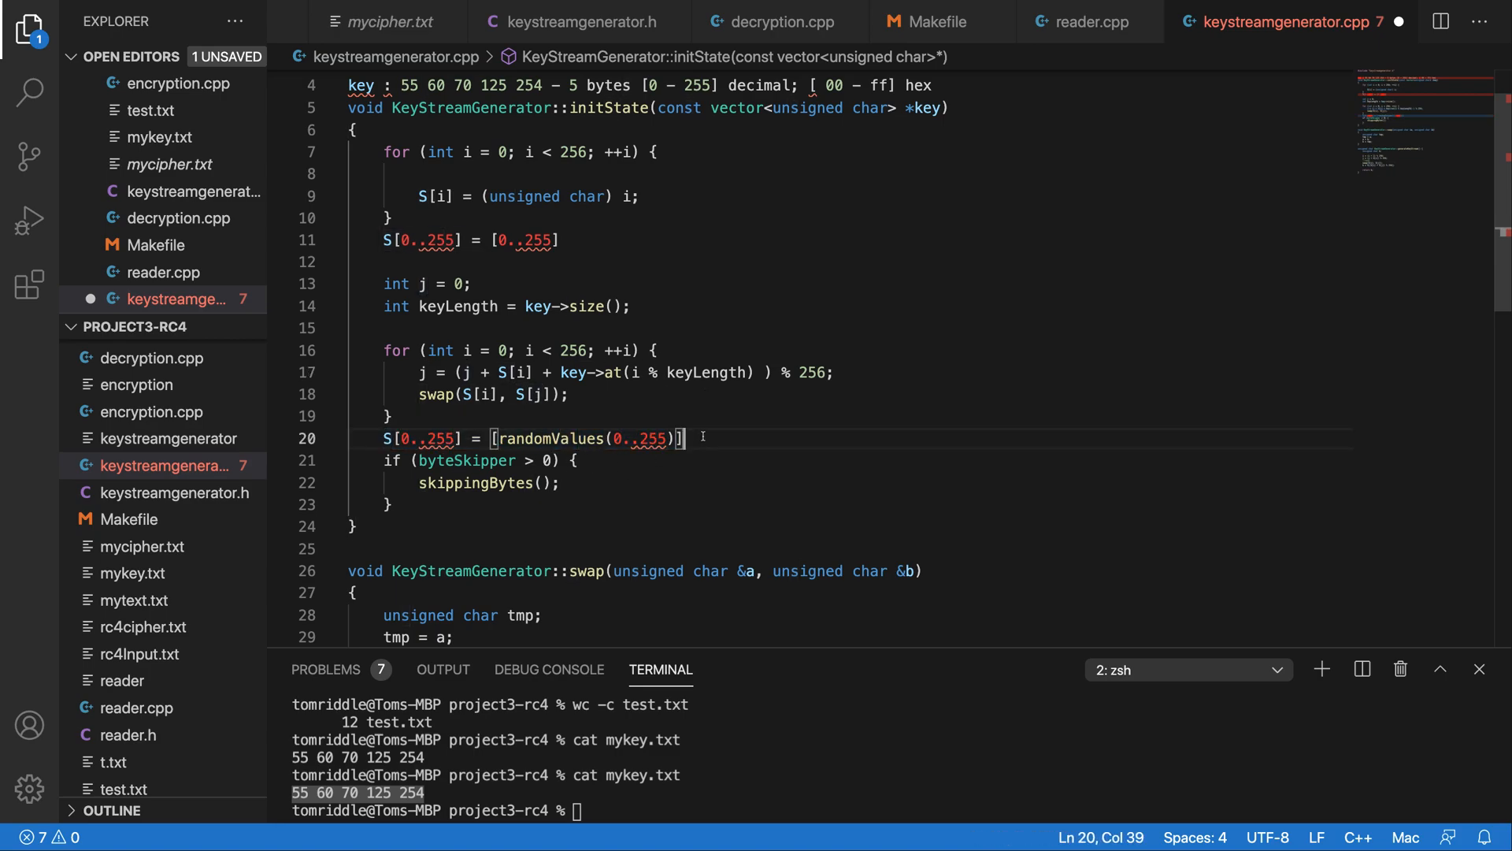
Step: Show the key parameter's uses and delete the randomValues note line
{"action": "double_click", "coordinate": [927, 109]}
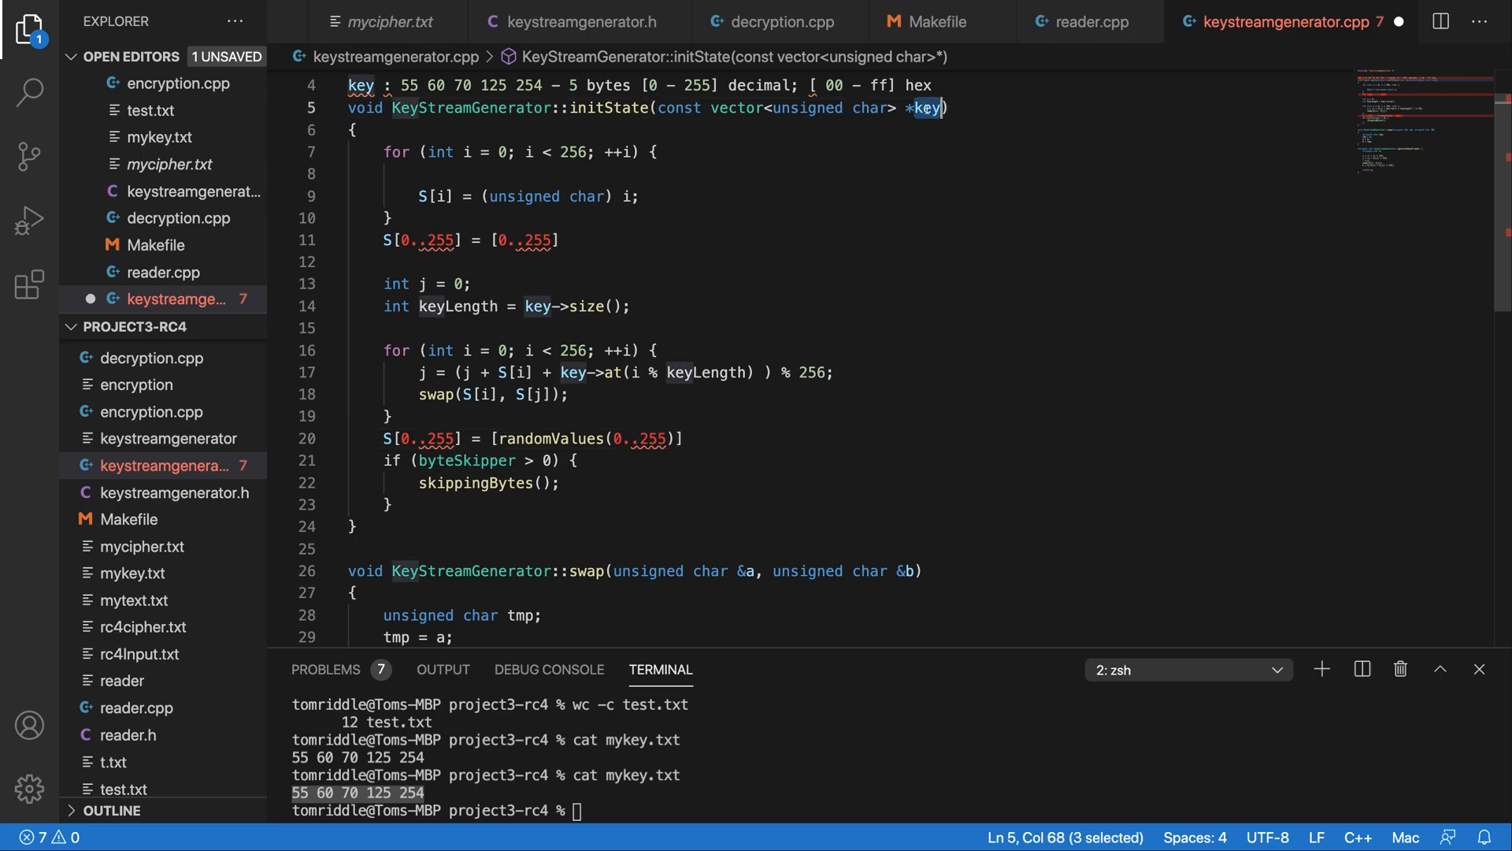
{"action": "left_click", "coordinate": [538, 307]}
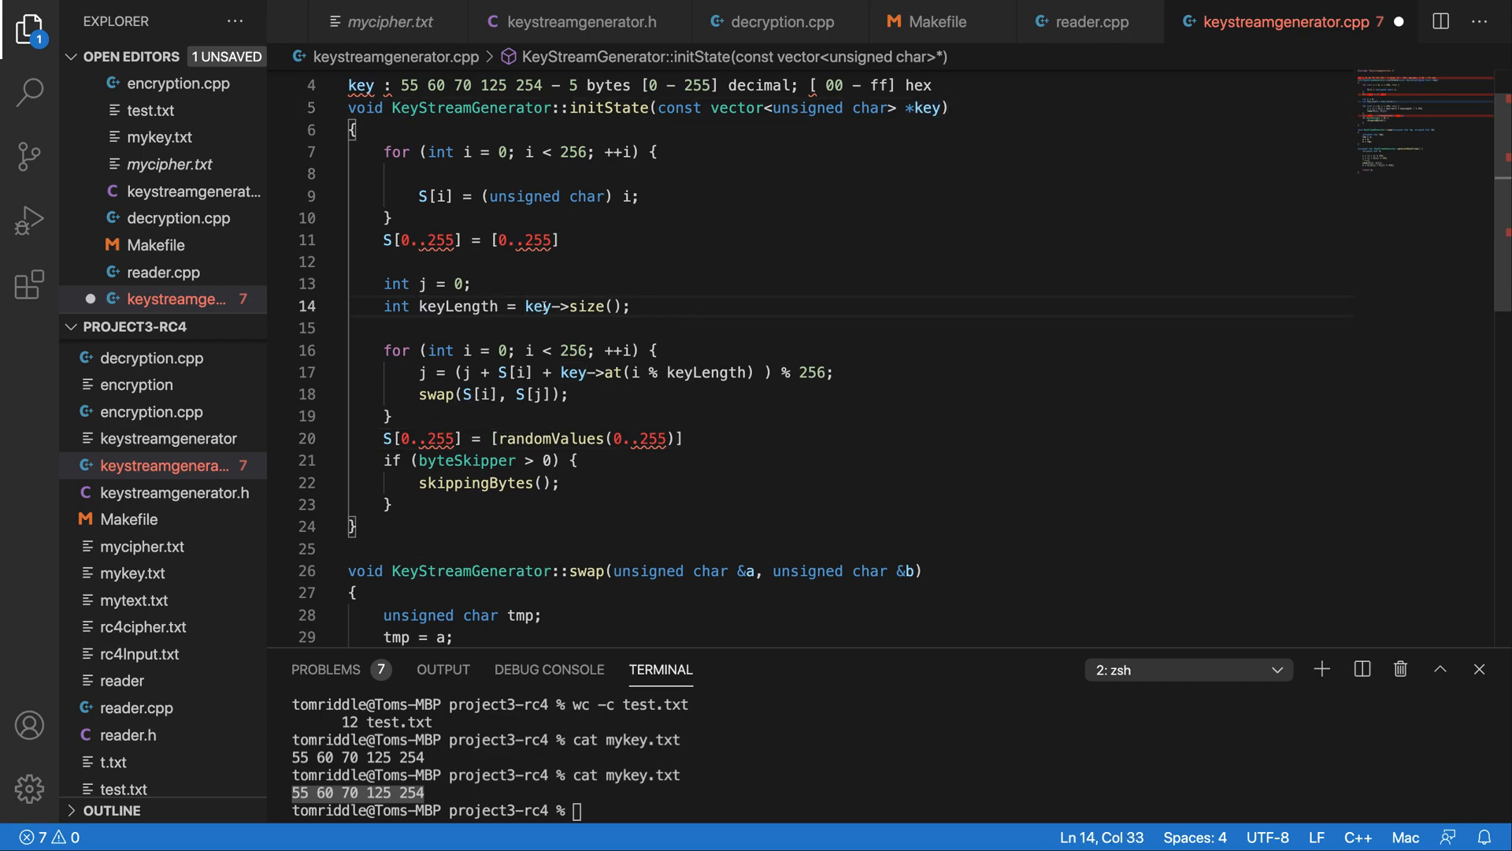
{"action": "mouse_move", "coordinate": [599, 414]}
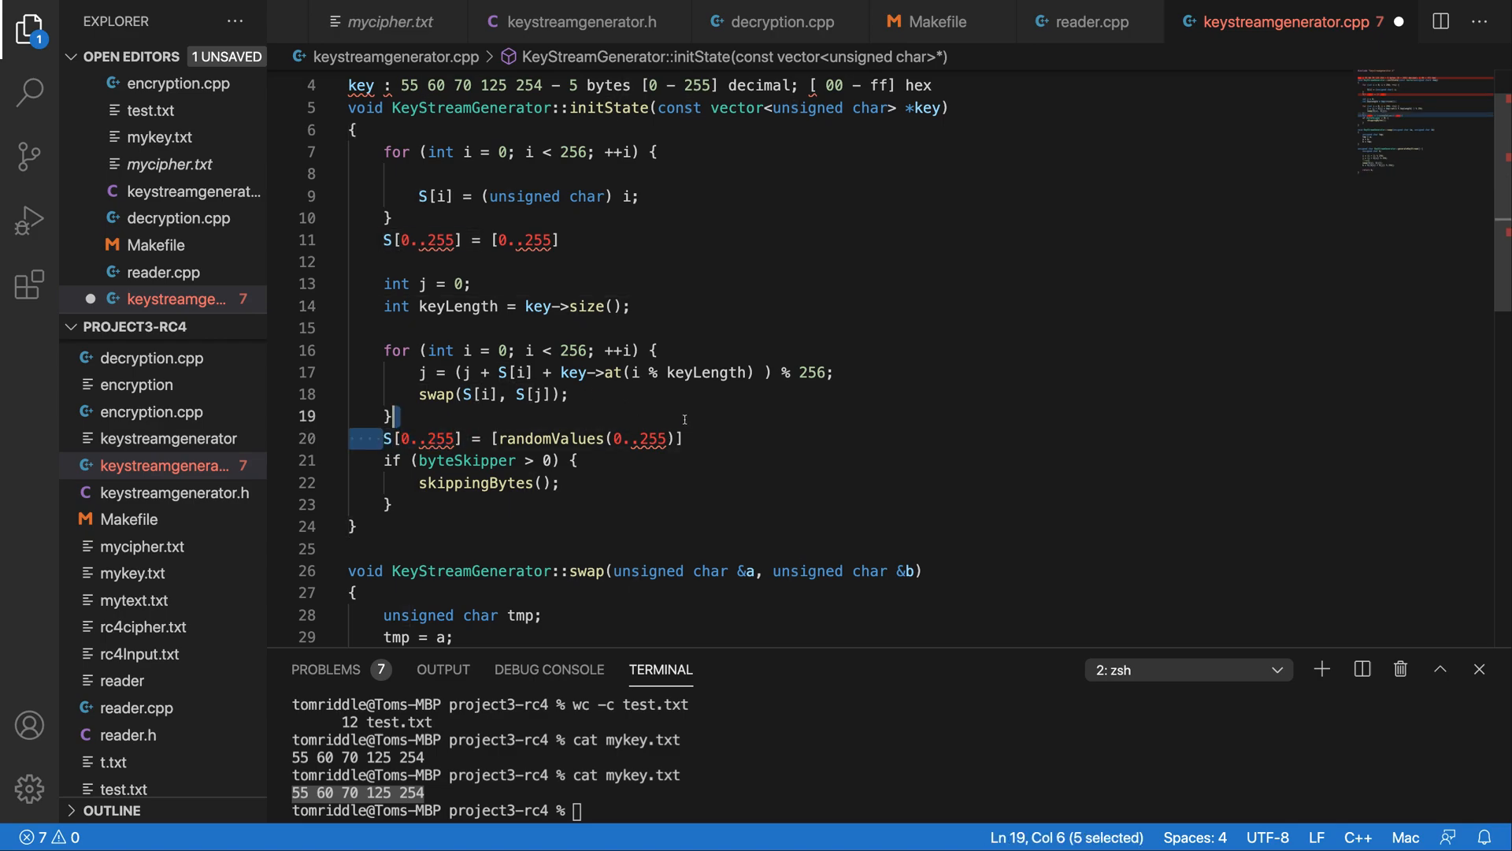
{"action": "key", "text": "Backspace"}
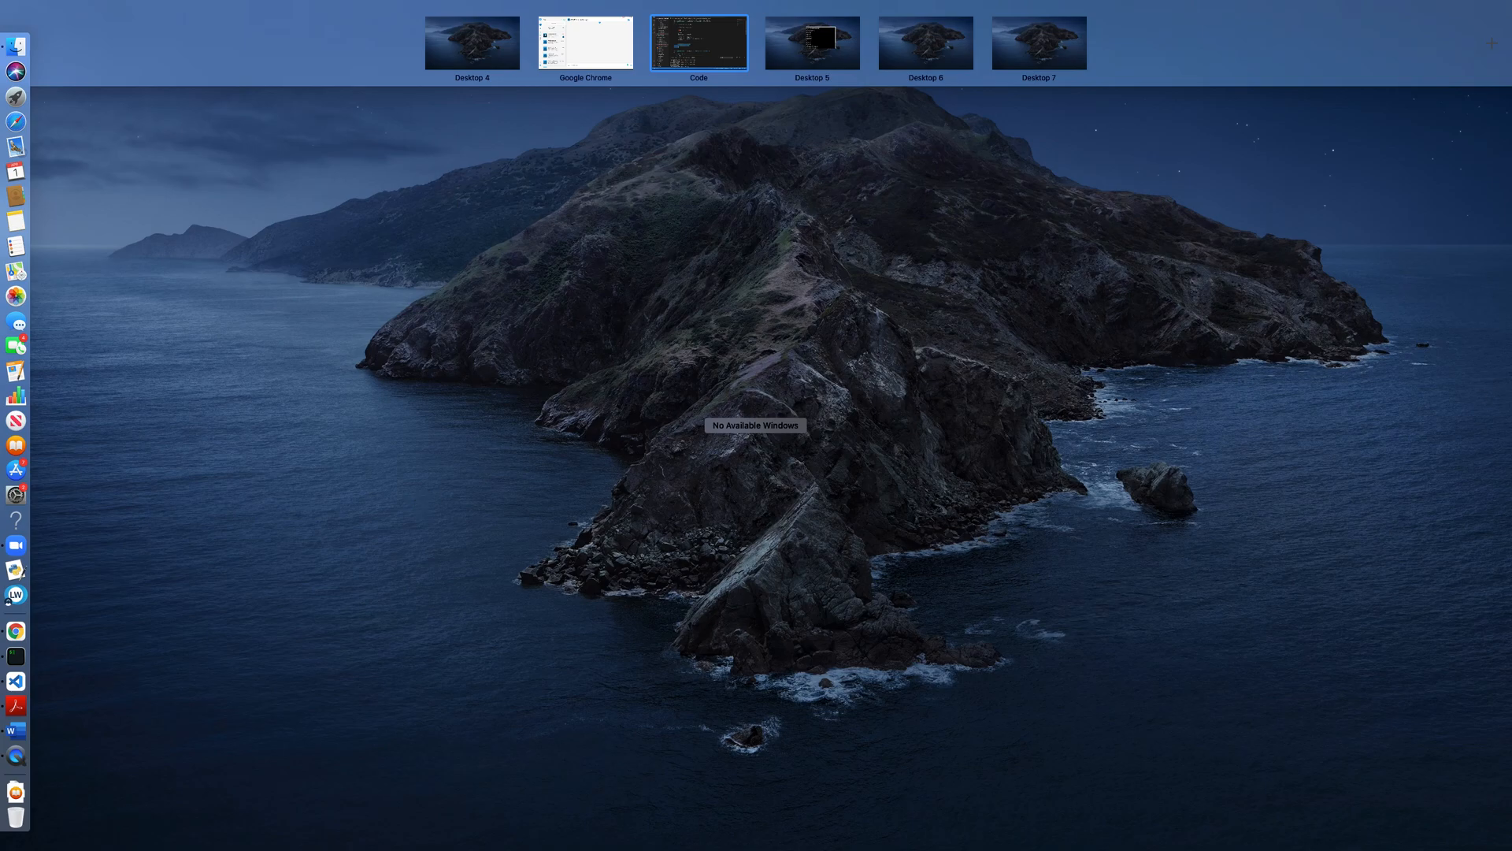
{"action": "left_click", "coordinate": [697, 41]}
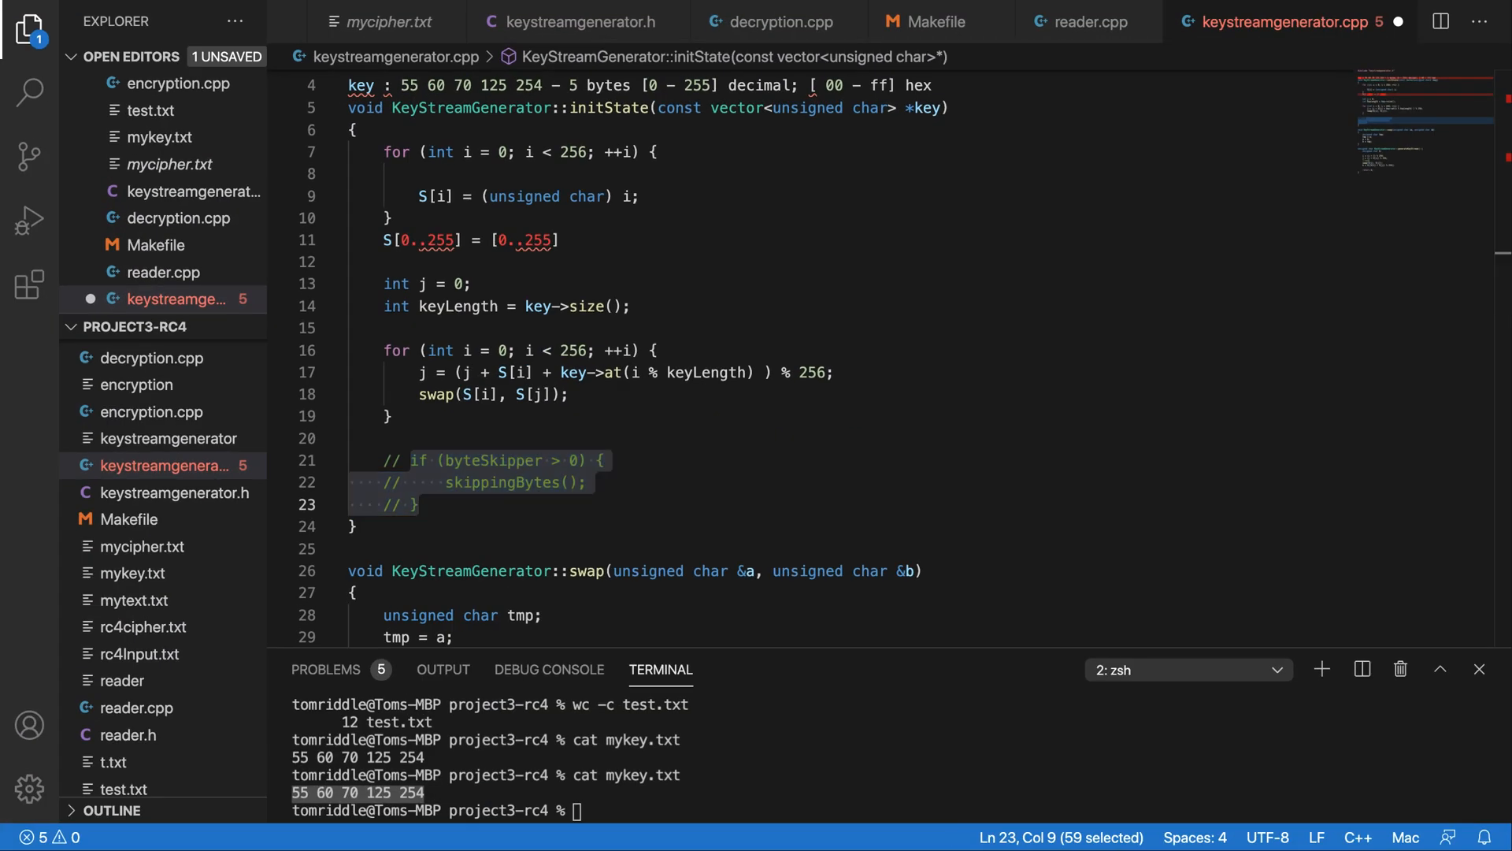
{"action": "left_click", "coordinate": [701, 306]}
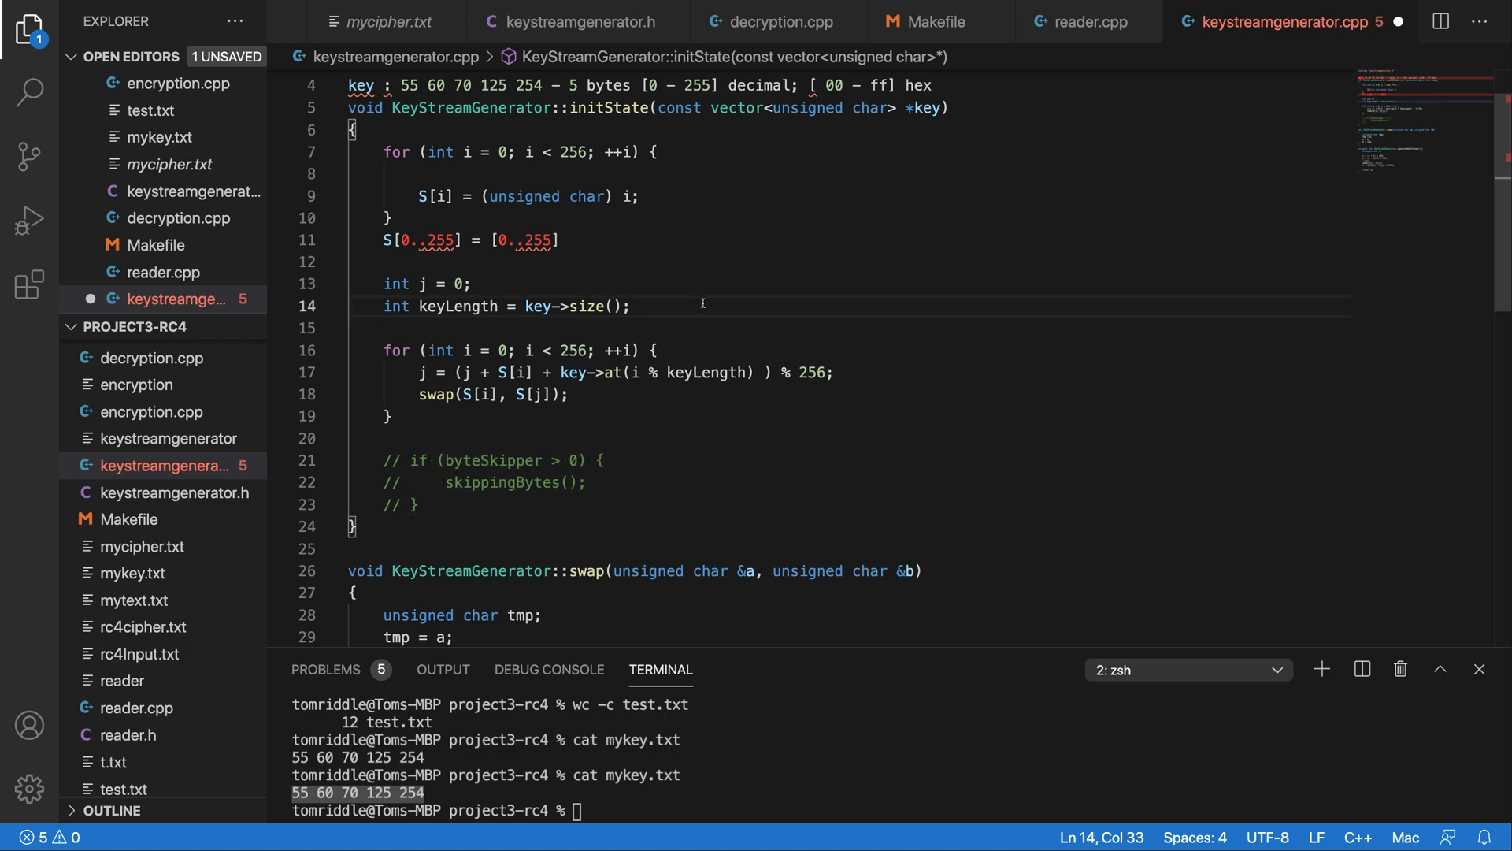
{"action": "scroll", "scroll_direction": "down", "scroll_amount": 3}
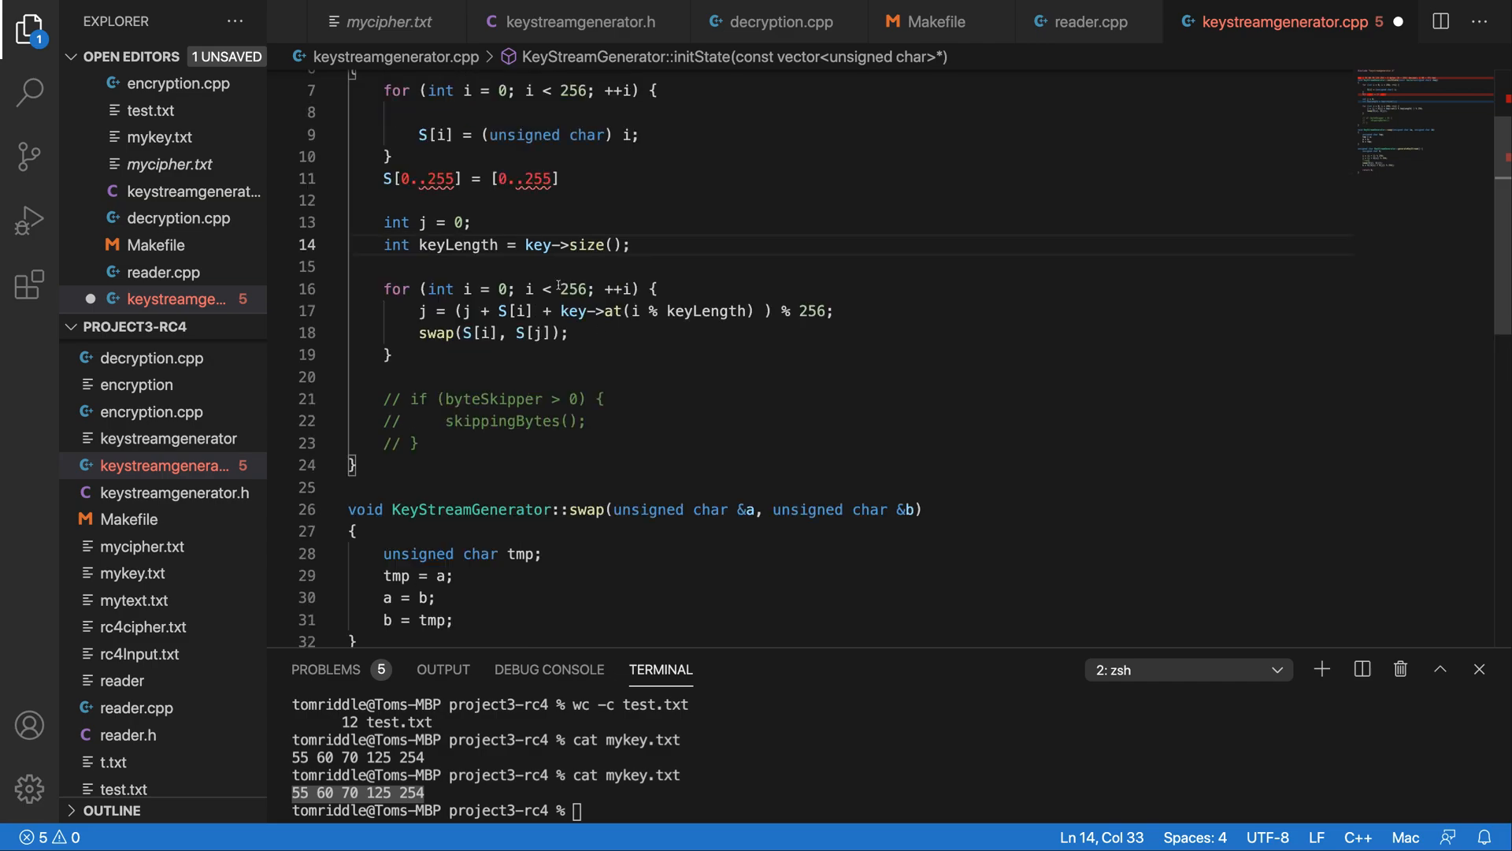
{"action": "scroll", "scroll_direction": "up", "scroll_amount": 3}
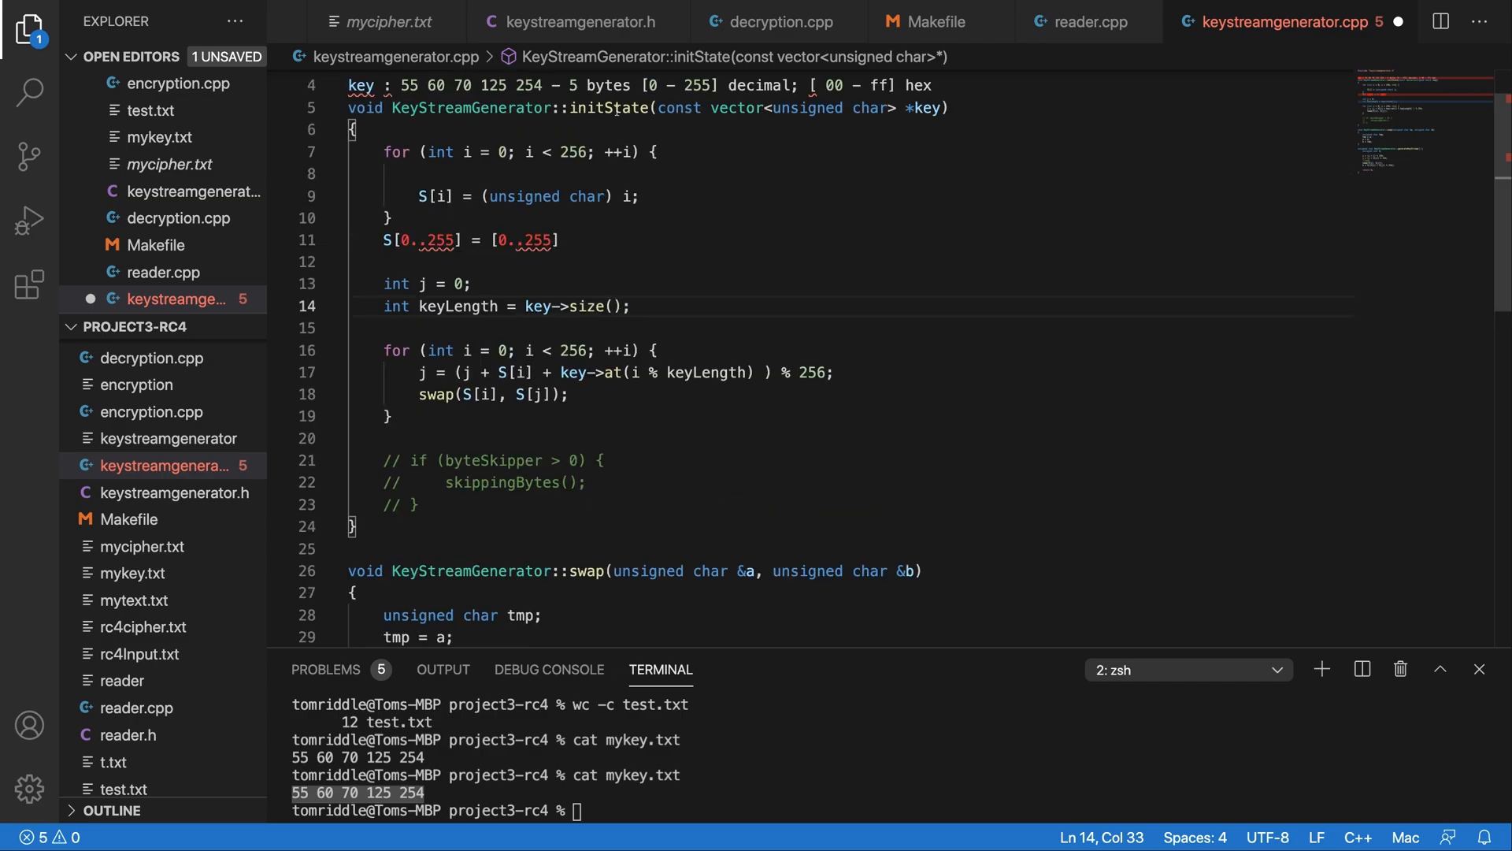
{"action": "triple_click", "coordinate": [467, 239]}
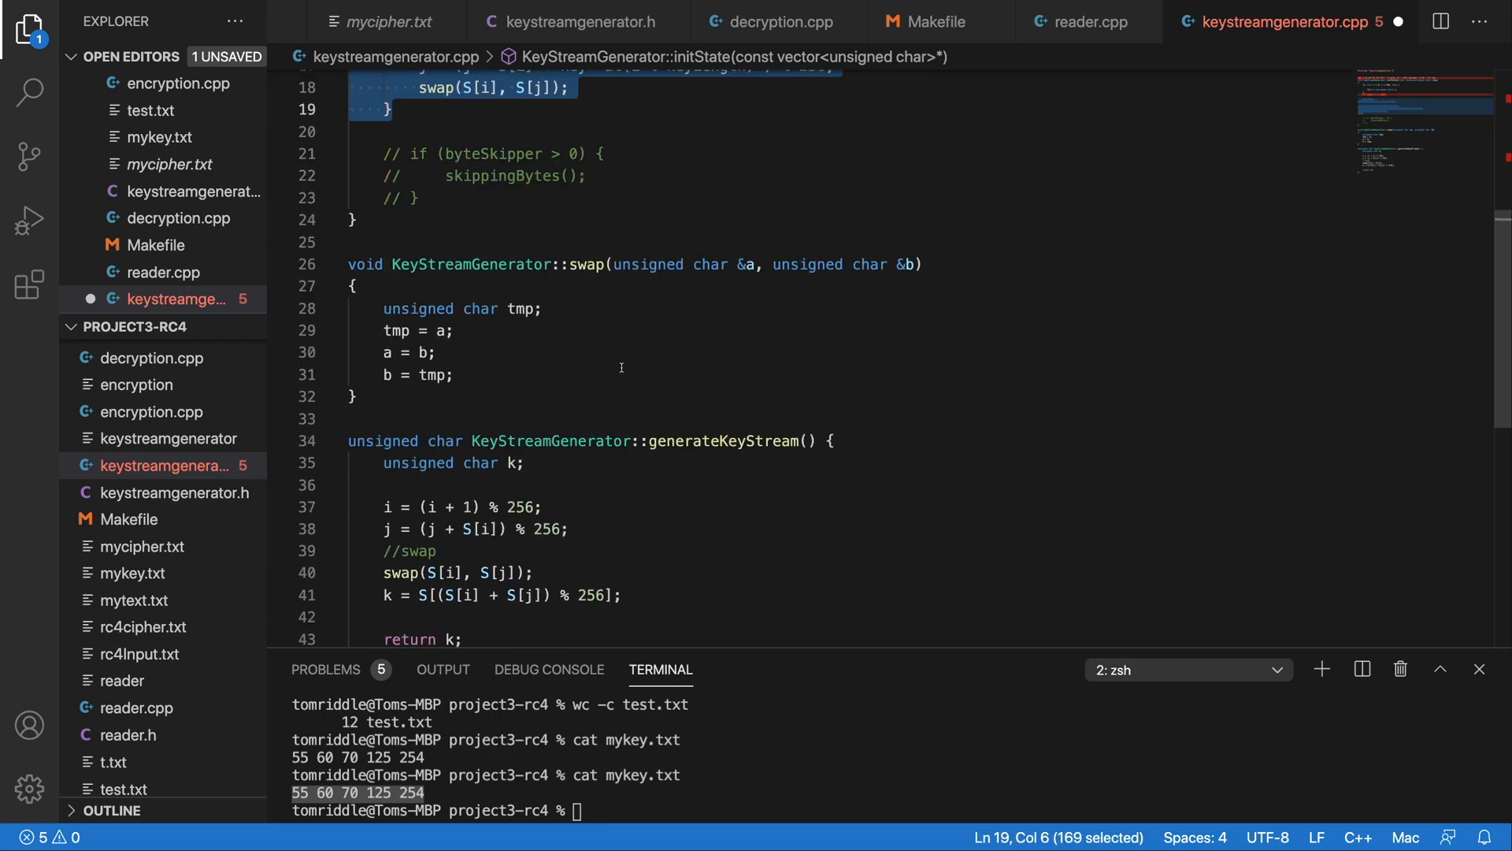
{"action": "left_click", "coordinate": [710, 319]}
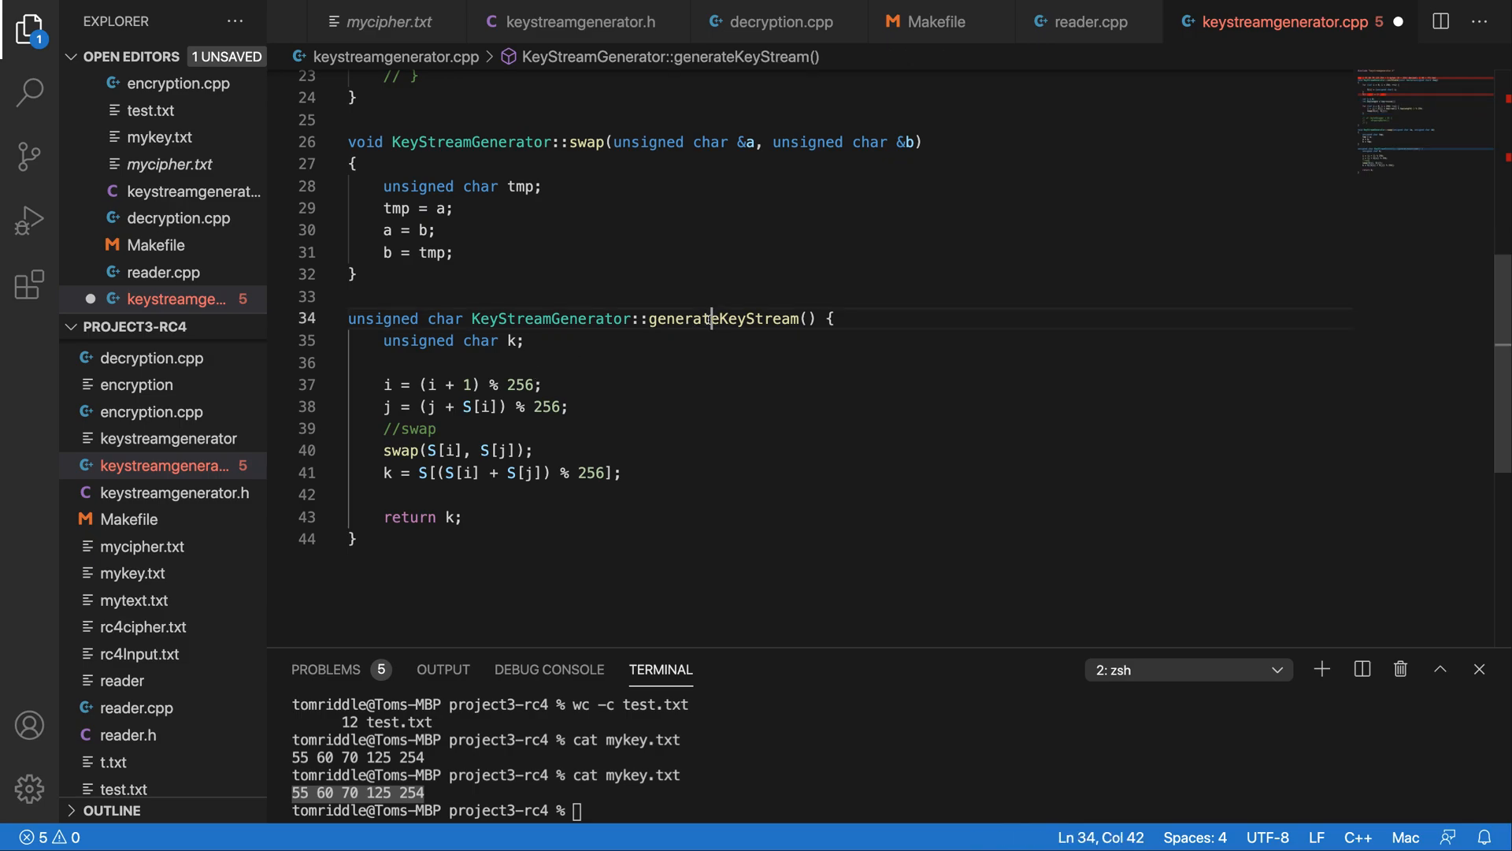
{"action": "mouse_move", "coordinate": [526, 472]}
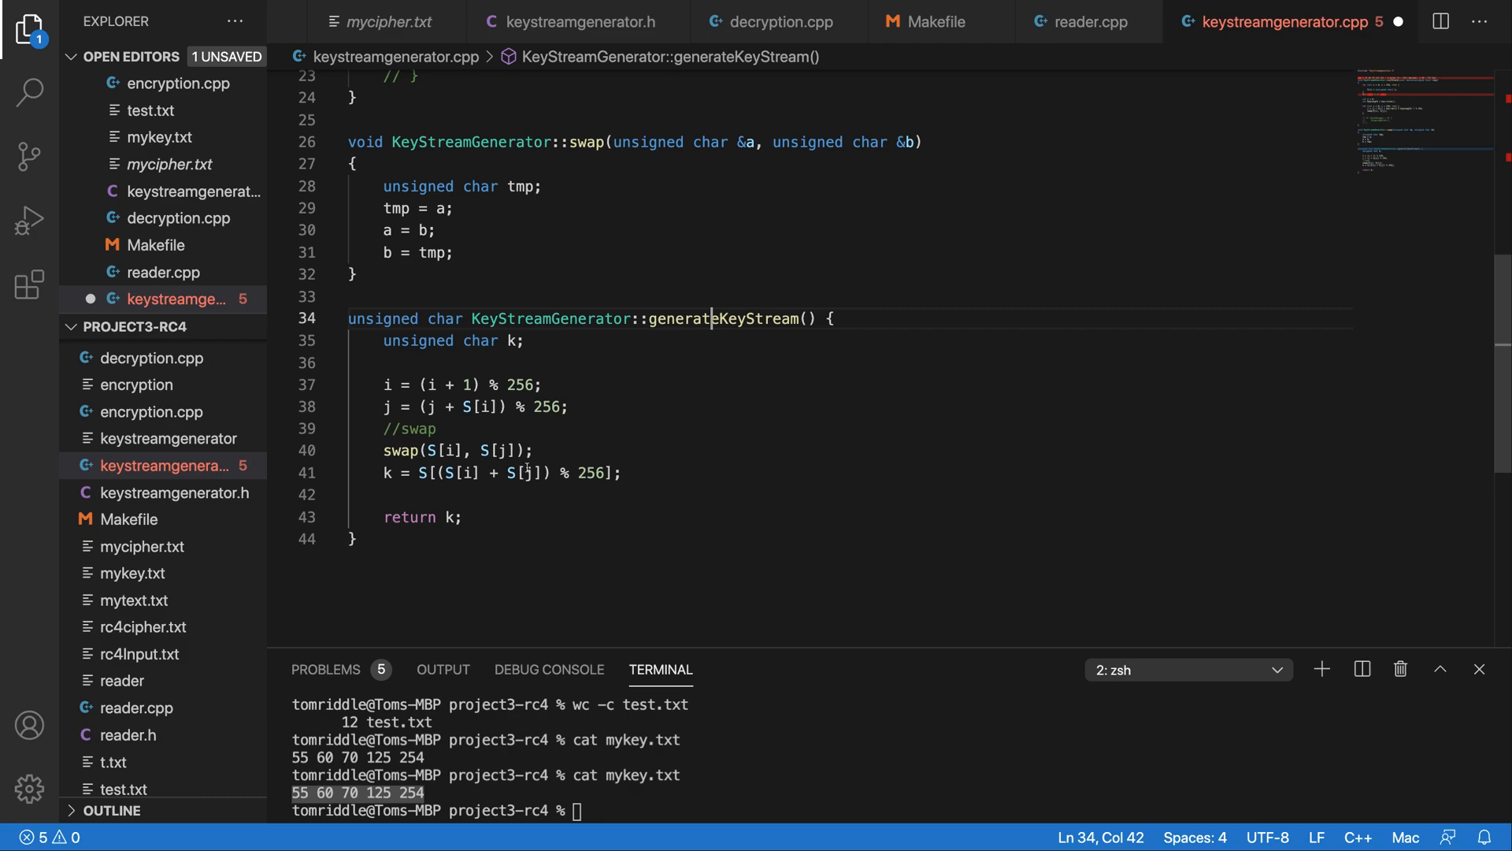
{"action": "double_click", "coordinate": [723, 318]}
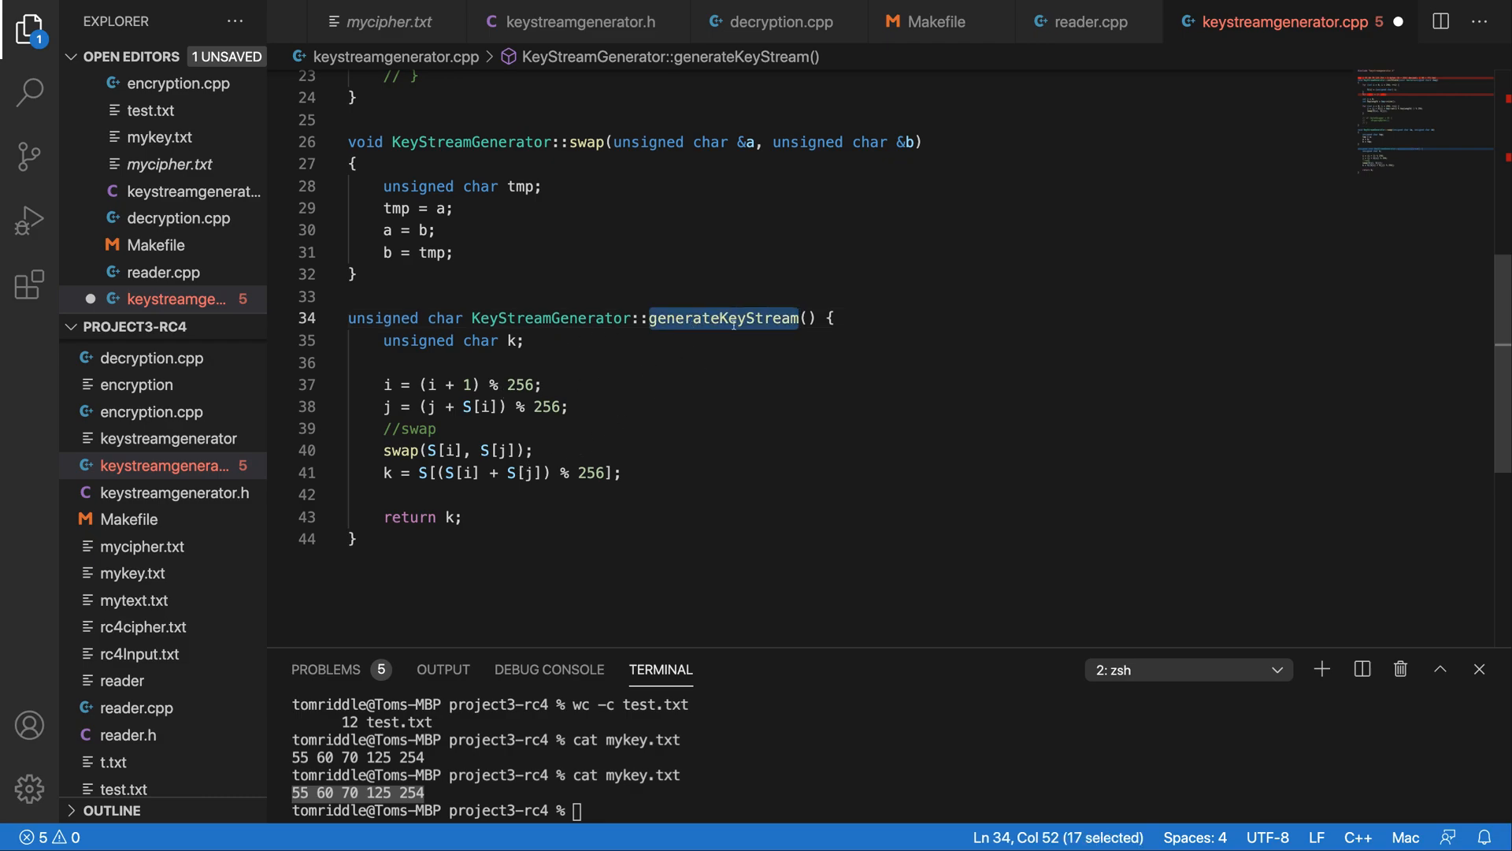
{"action": "double_click", "coordinate": [550, 318]}
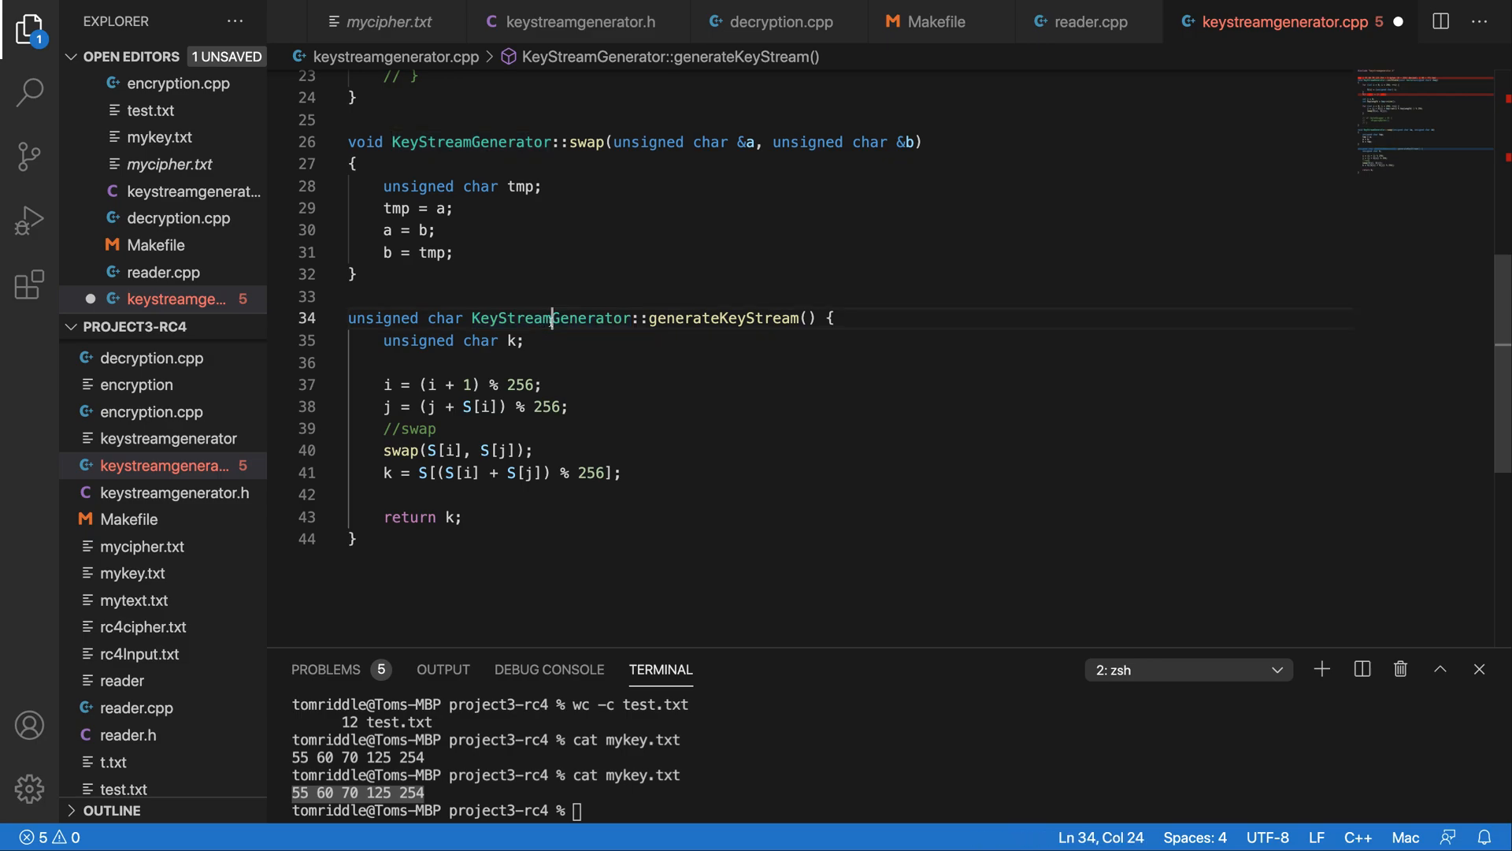
{"action": "double_click", "coordinate": [521, 318]}
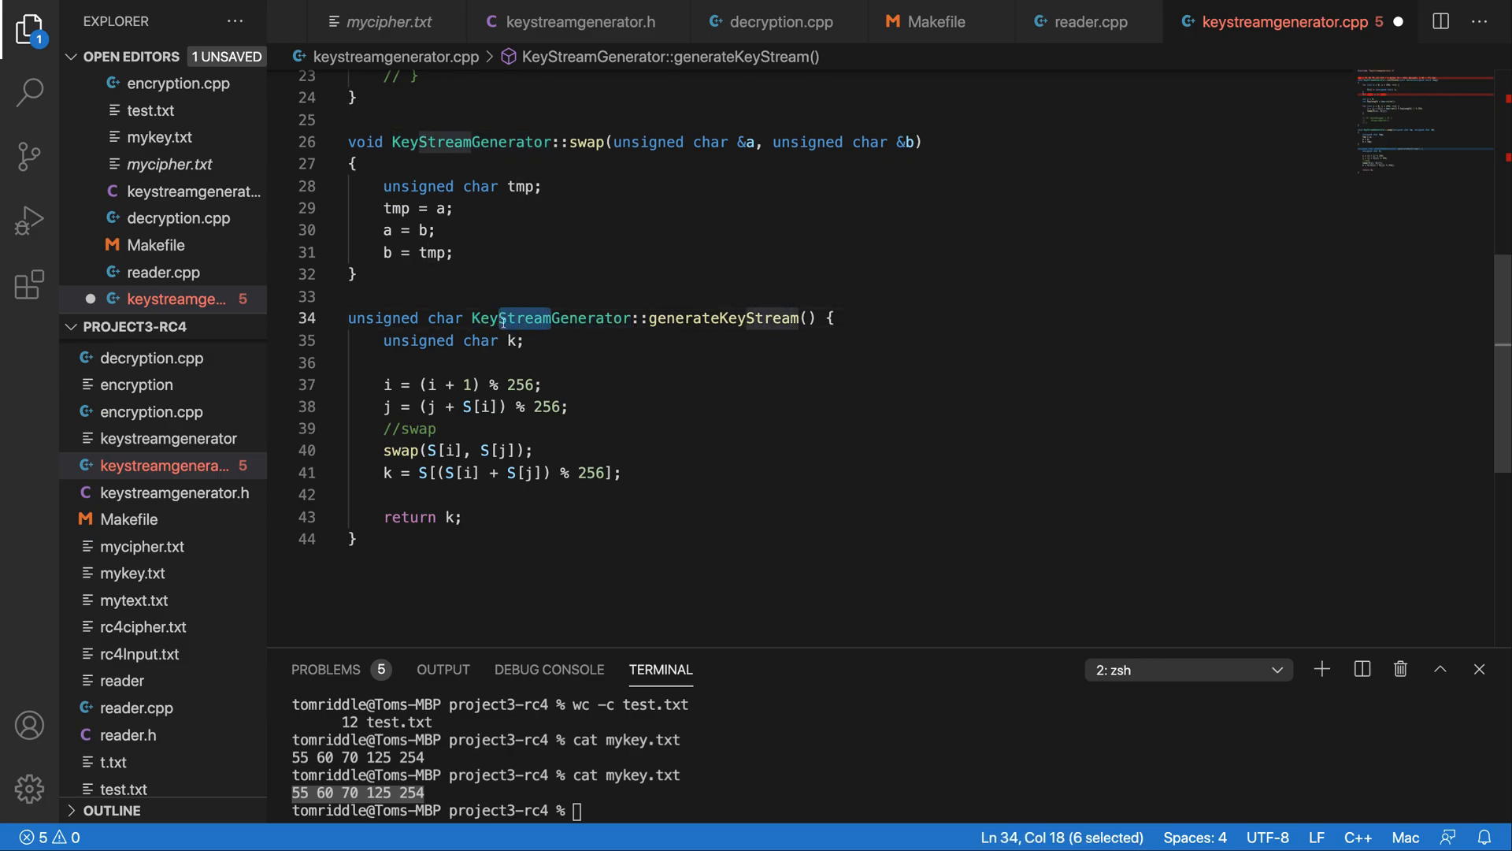
{"action": "left_click", "coordinate": [385, 362]}
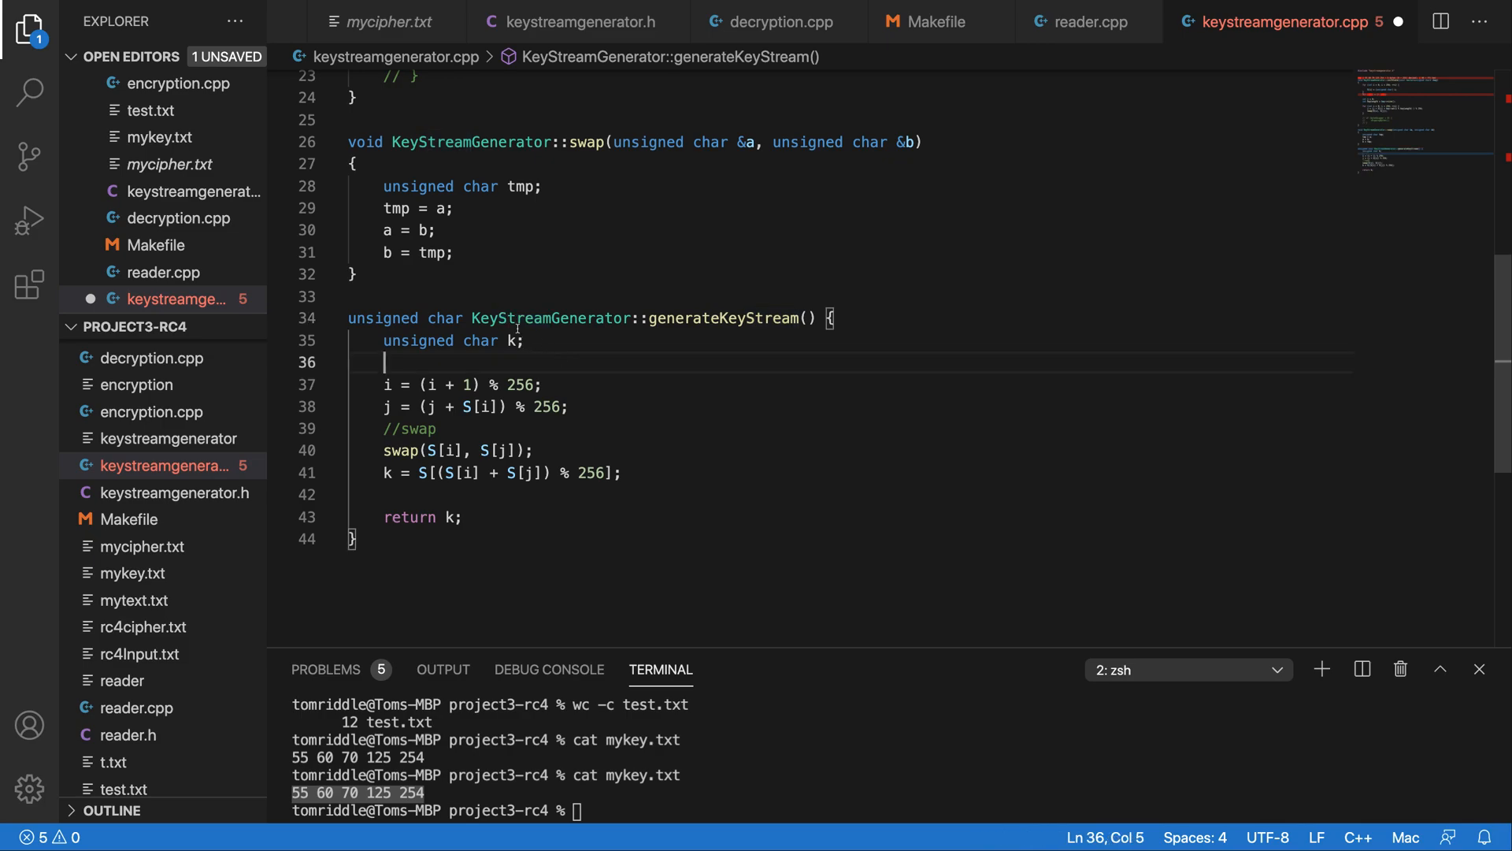
{"action": "double_click", "coordinate": [523, 318]}
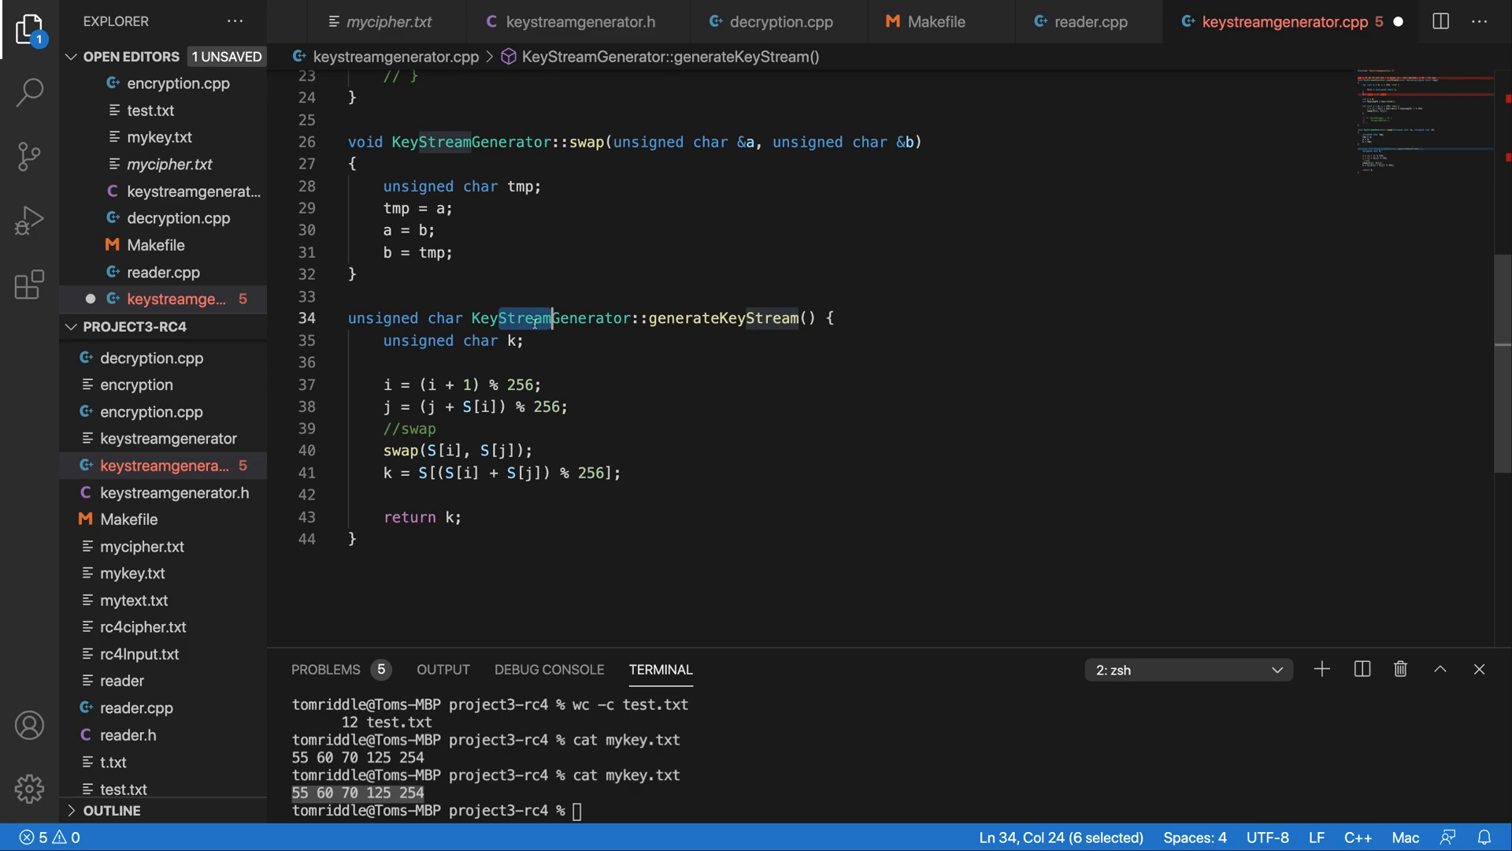
{"action": "double_click", "coordinate": [722, 318]}
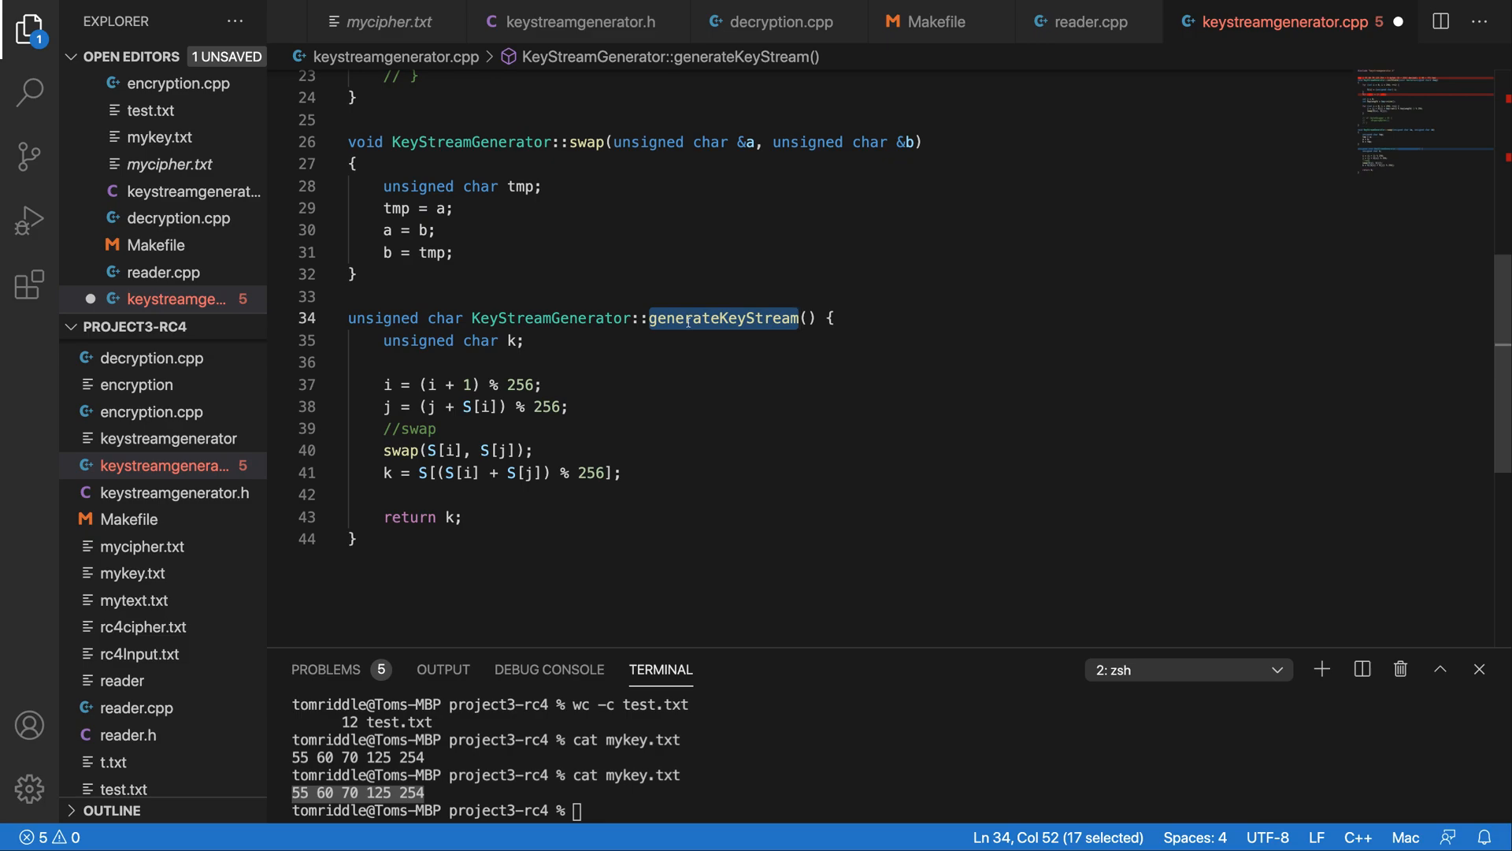
{"action": "scroll", "scroll_direction": "up", "scroll_amount": 3}
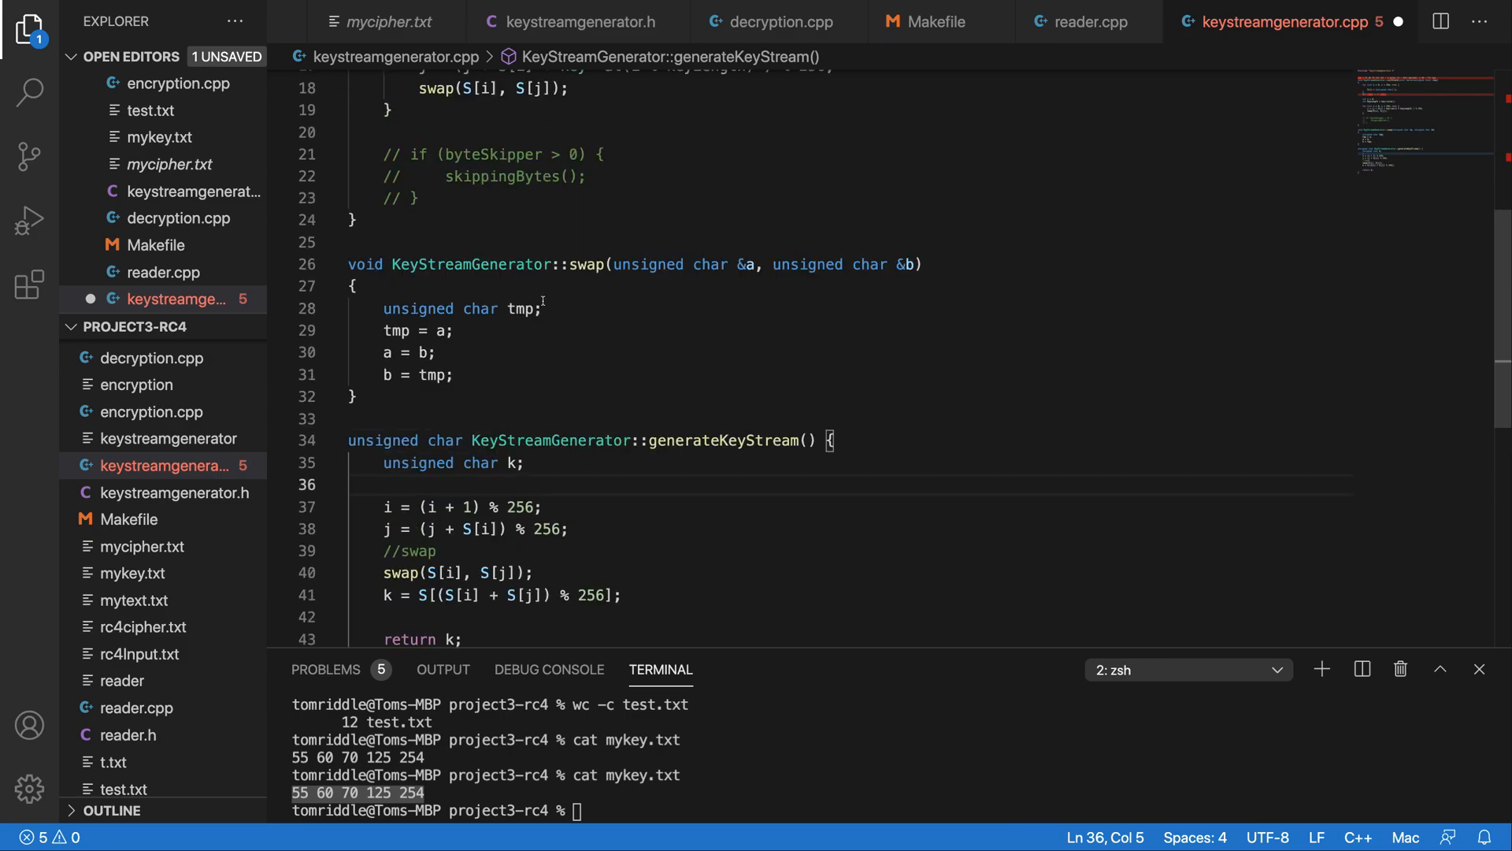
Step: Begin a comment above generateKeyStream: '// text: "hello" = 5 bytes ->'
{"action": "left_click", "coordinate": [386, 419]}
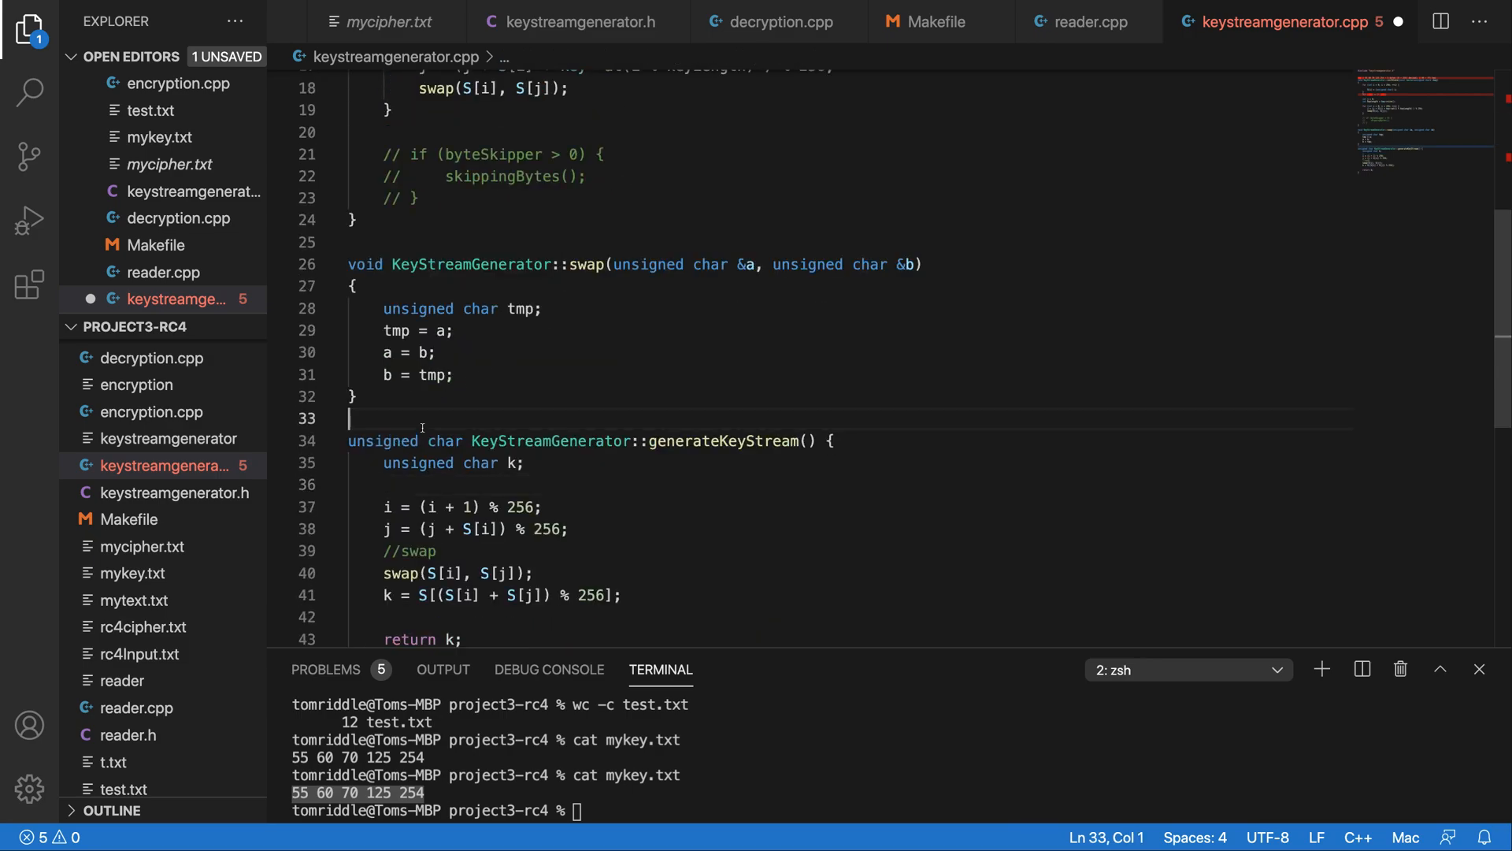
{"action": "type", "text": "//"}
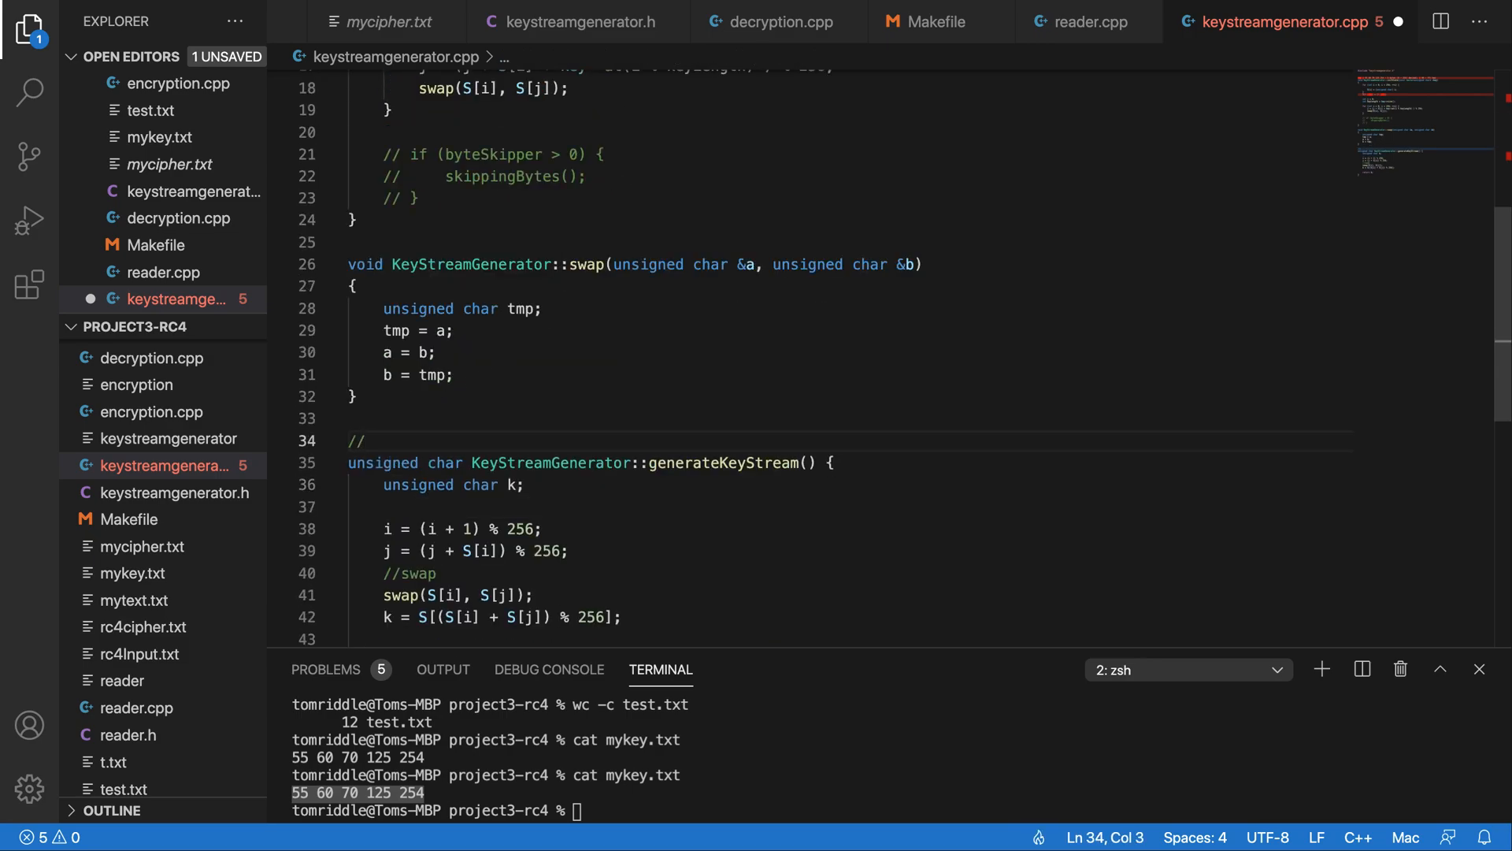
{"action": "type", "text": "text:"}
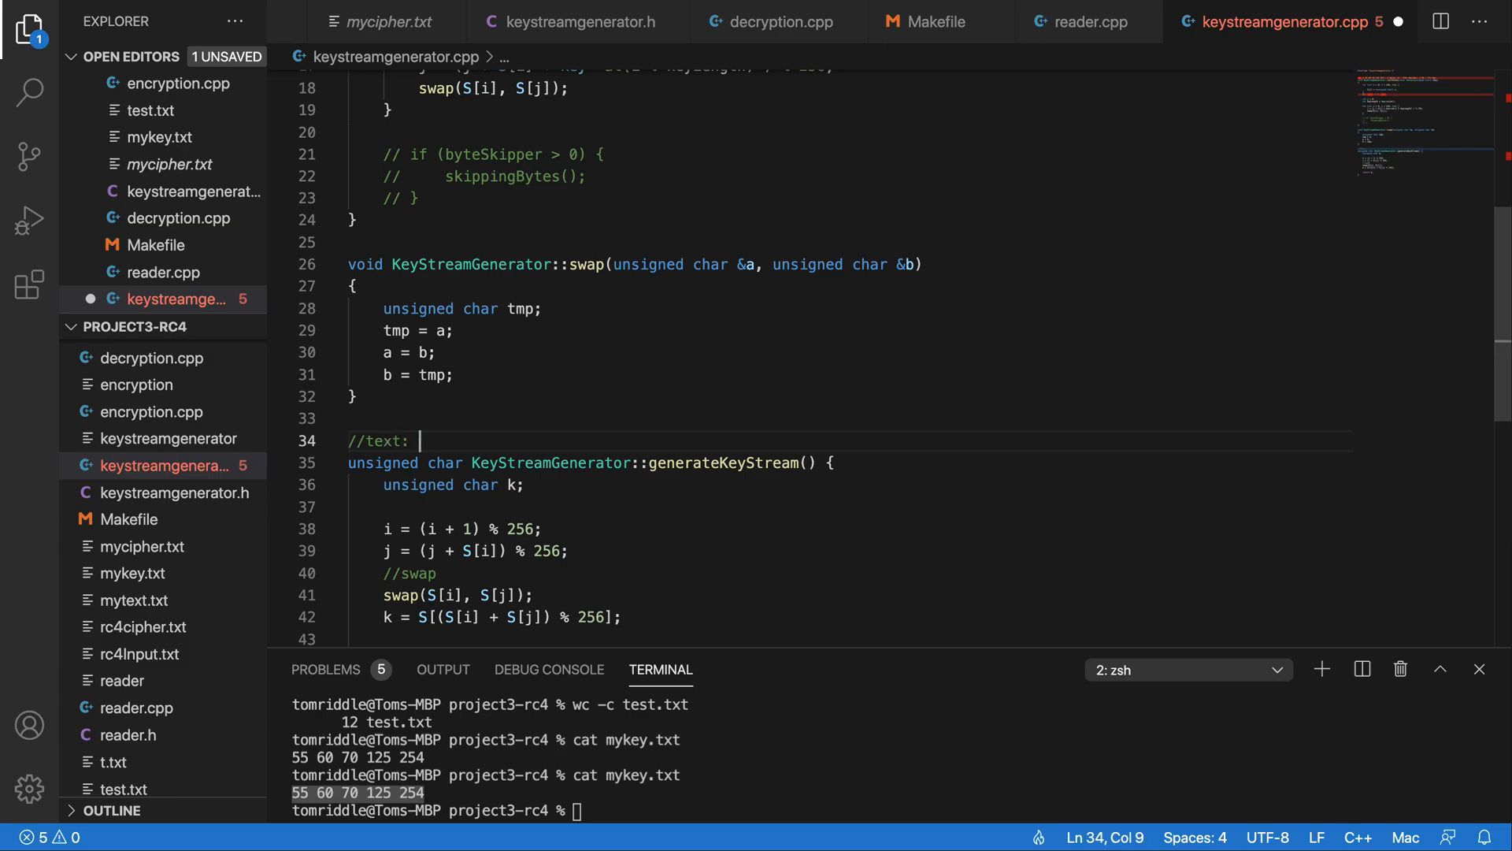
{"action": "type", "text": "\"hello\""}
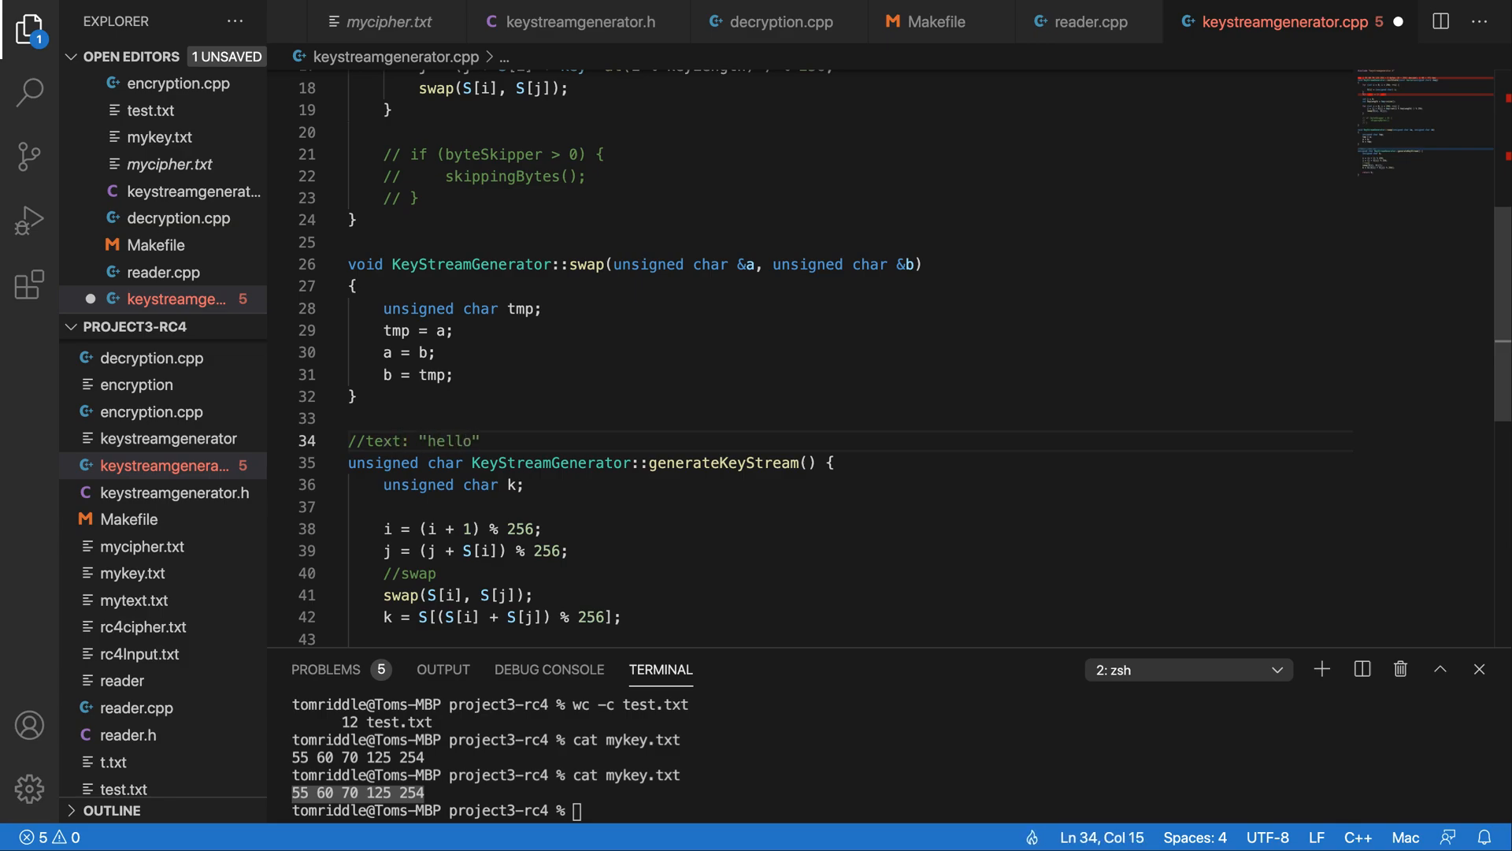
{"action": "type", "text": "="}
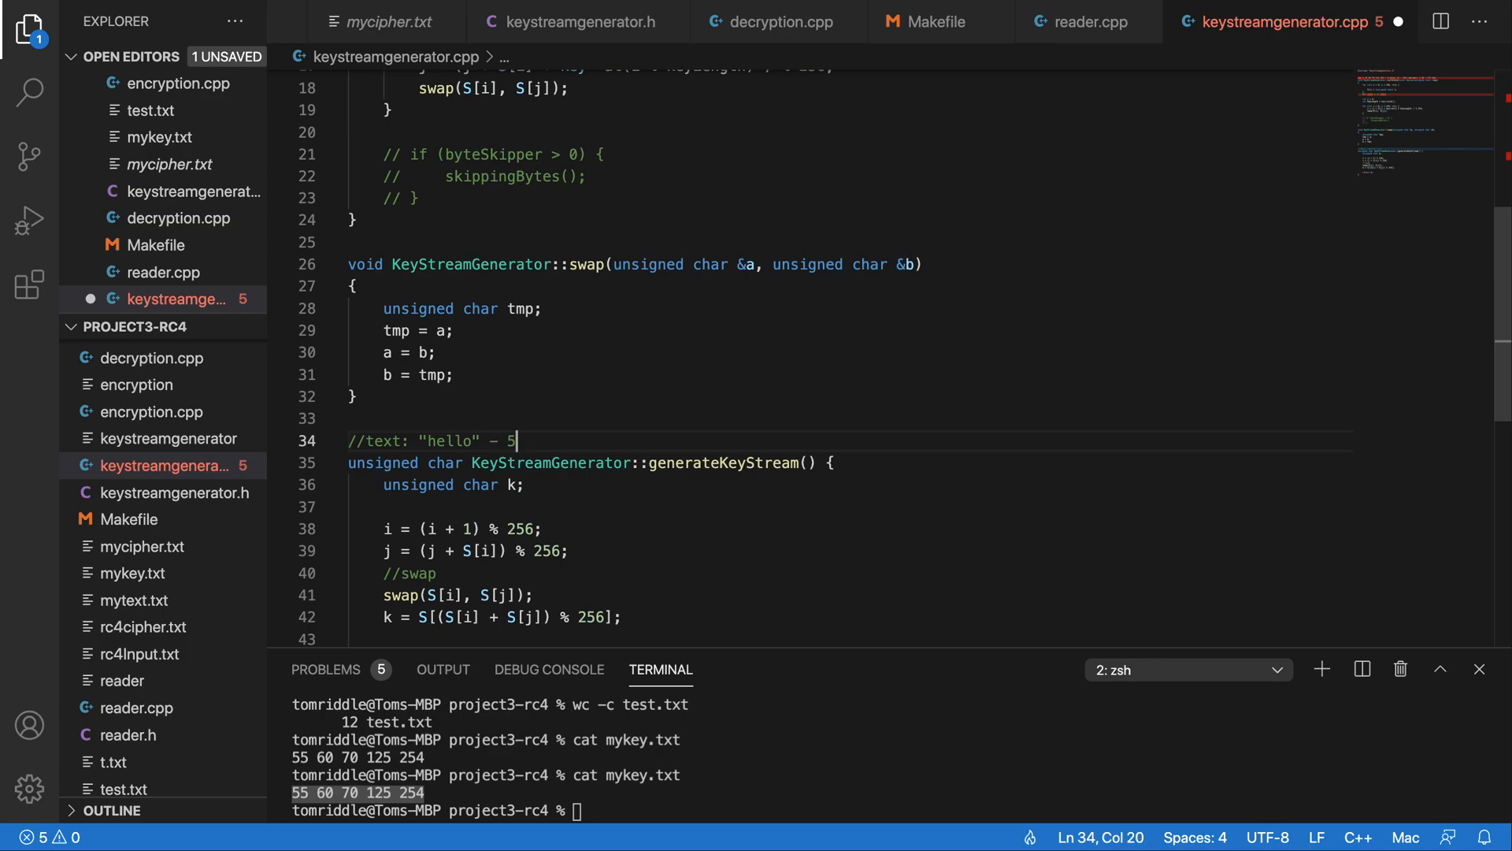
{"action": "type", "text": "bytes"}
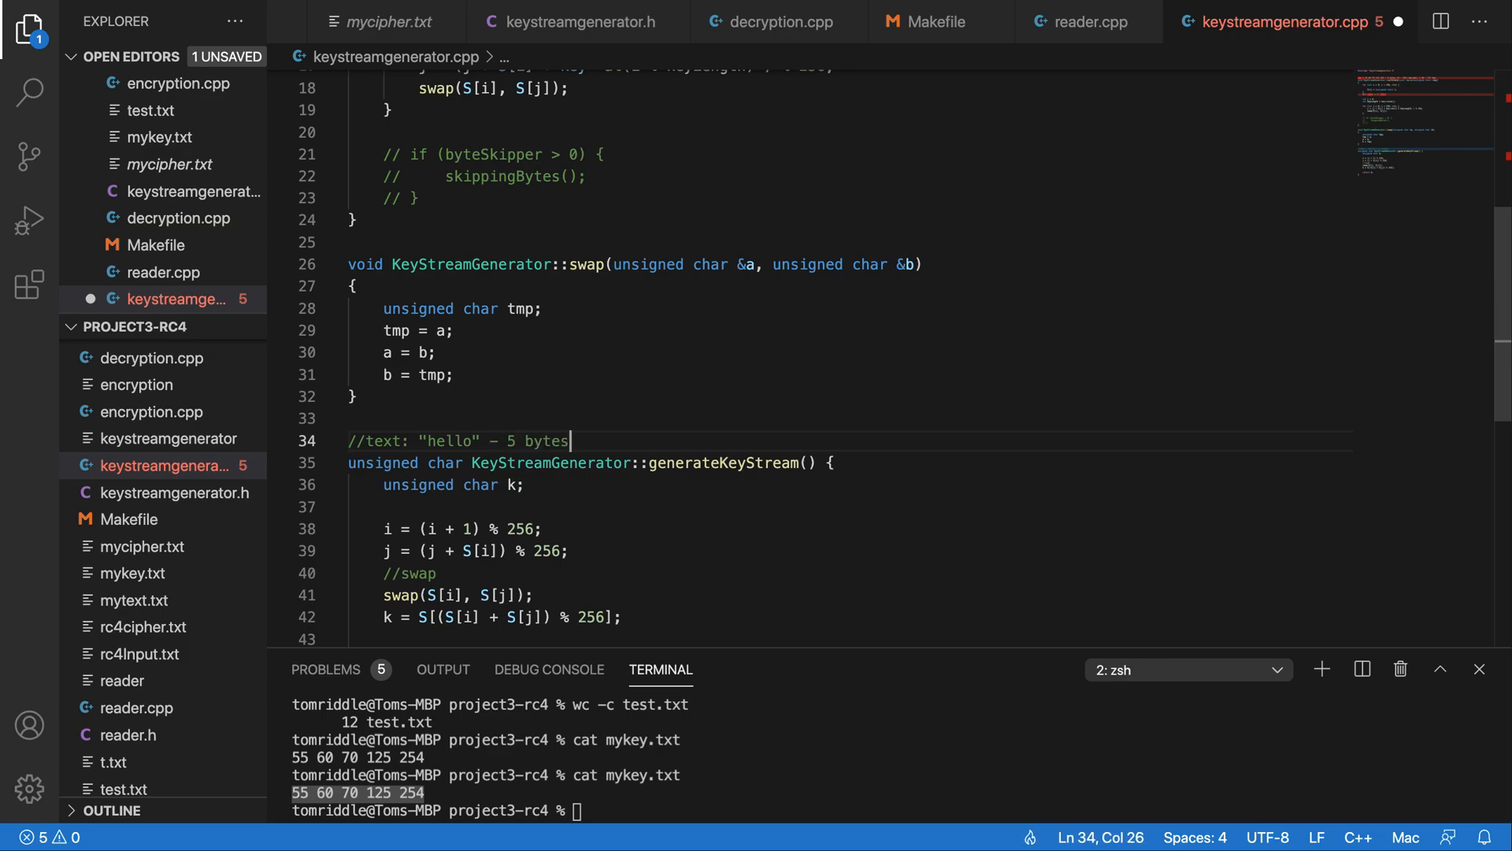
{"action": "type", "text": "->"}
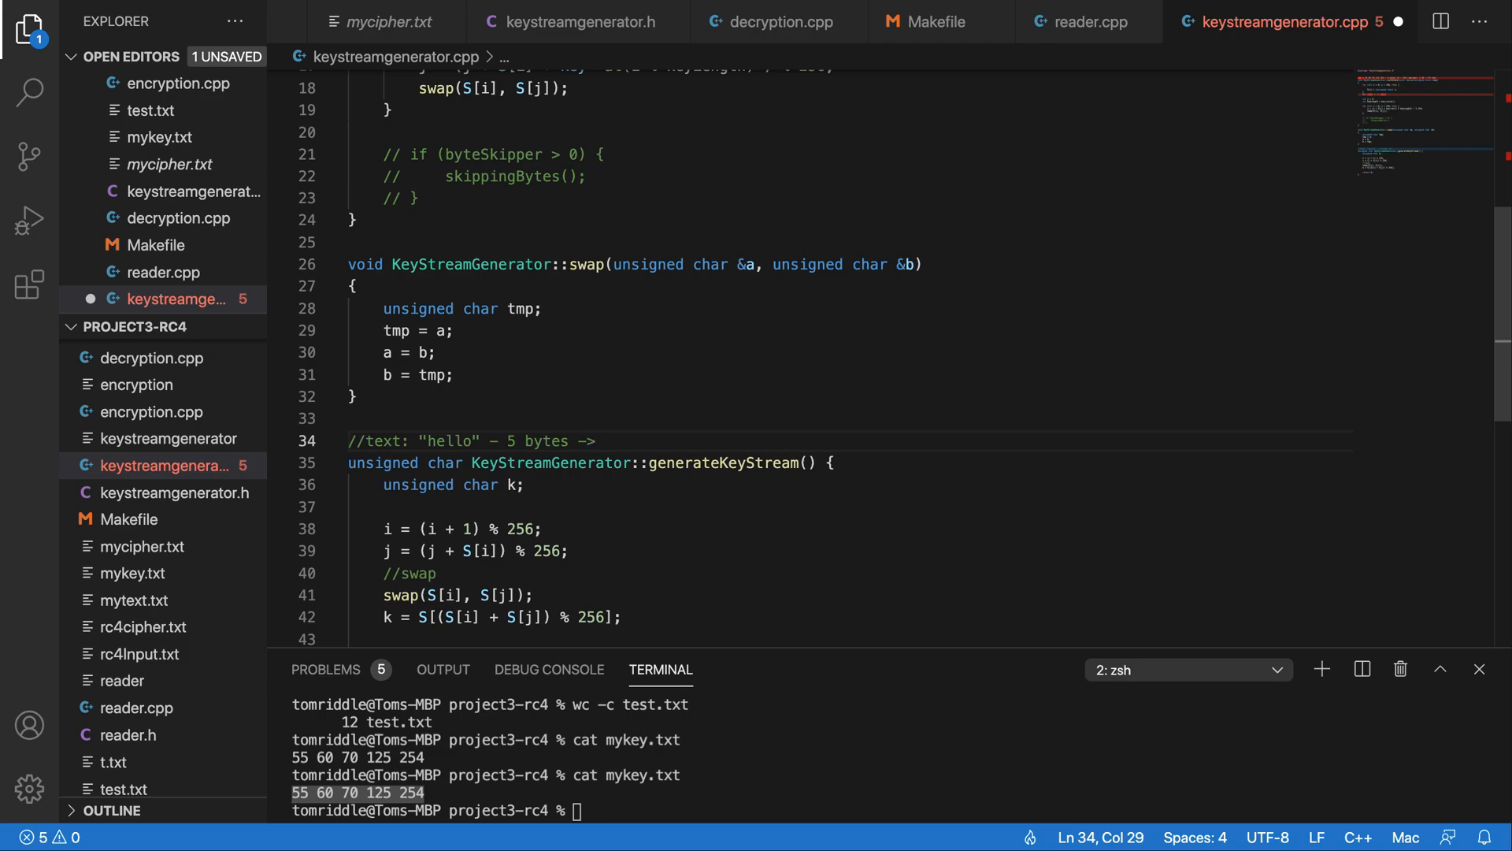
Step: Finish the comment: 'call generateKeyStream() 5 times to get the value key'
{"action": "left_click", "coordinate": [595, 441]}
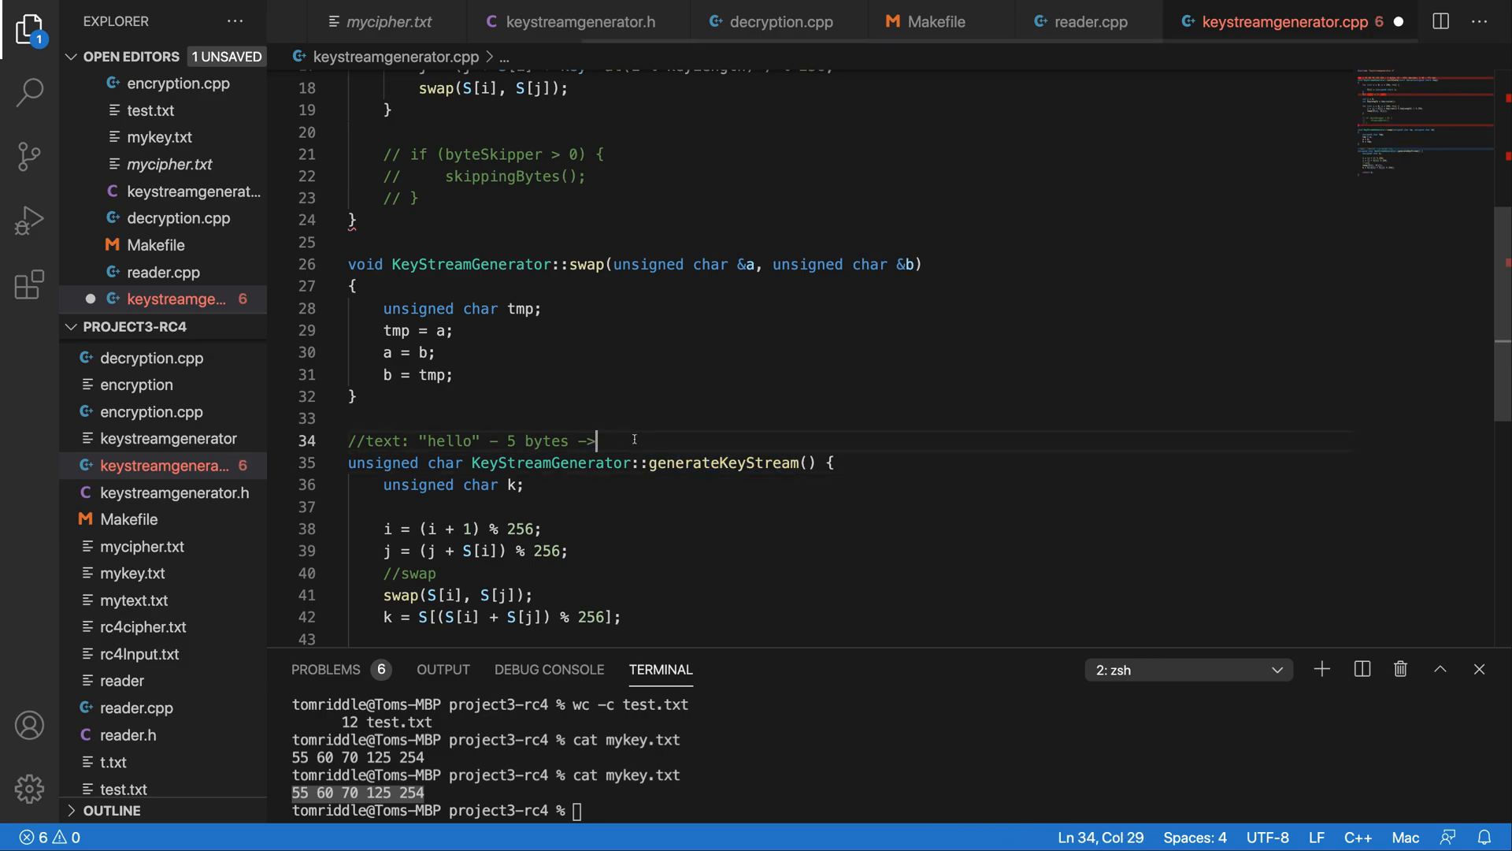
{"action": "type", "text": "call generateKeyStream"}
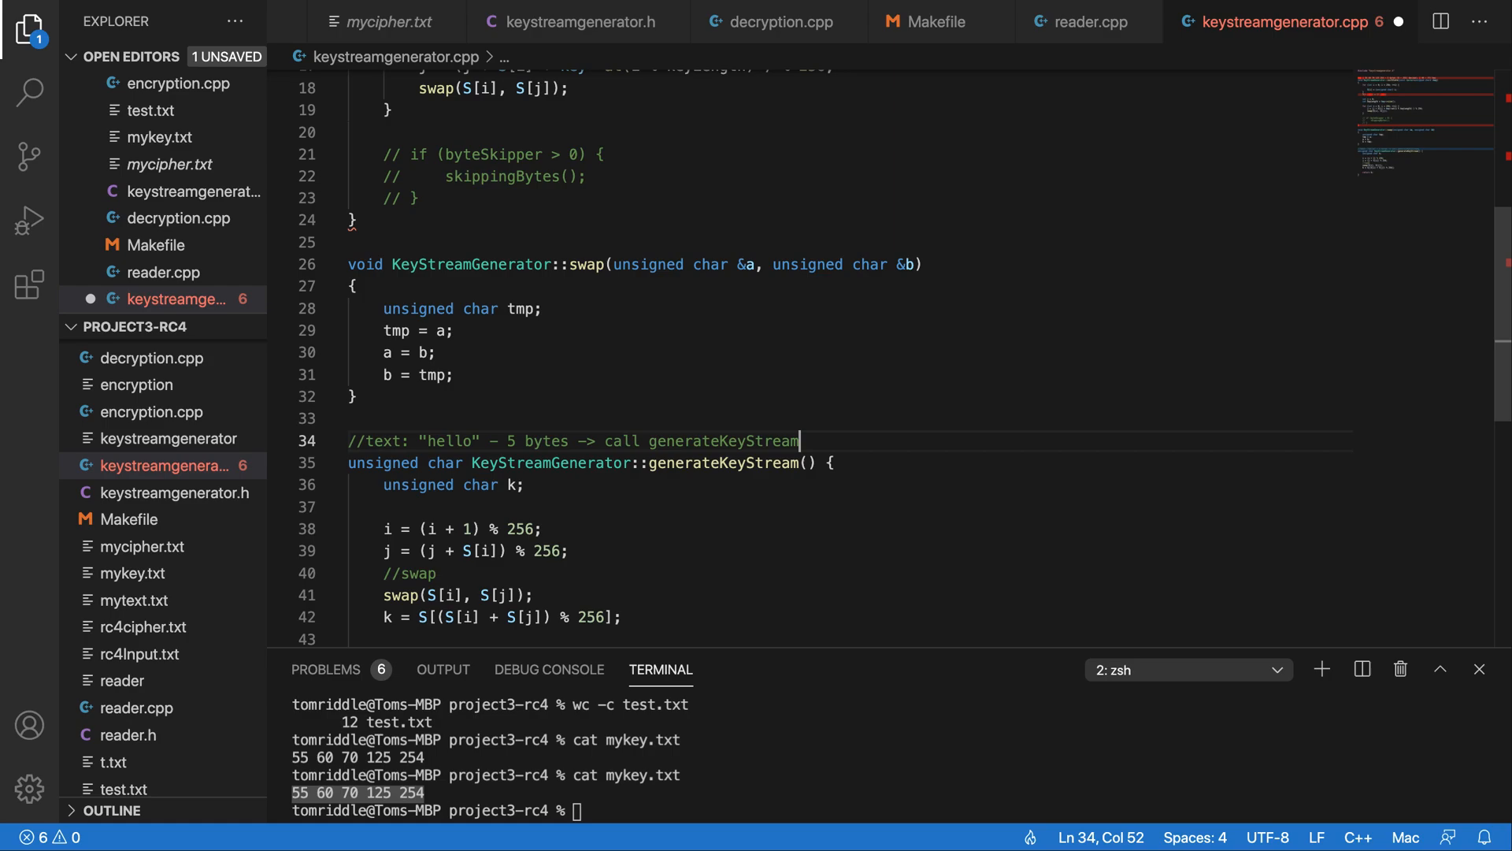
{"action": "type", "text": "()"}
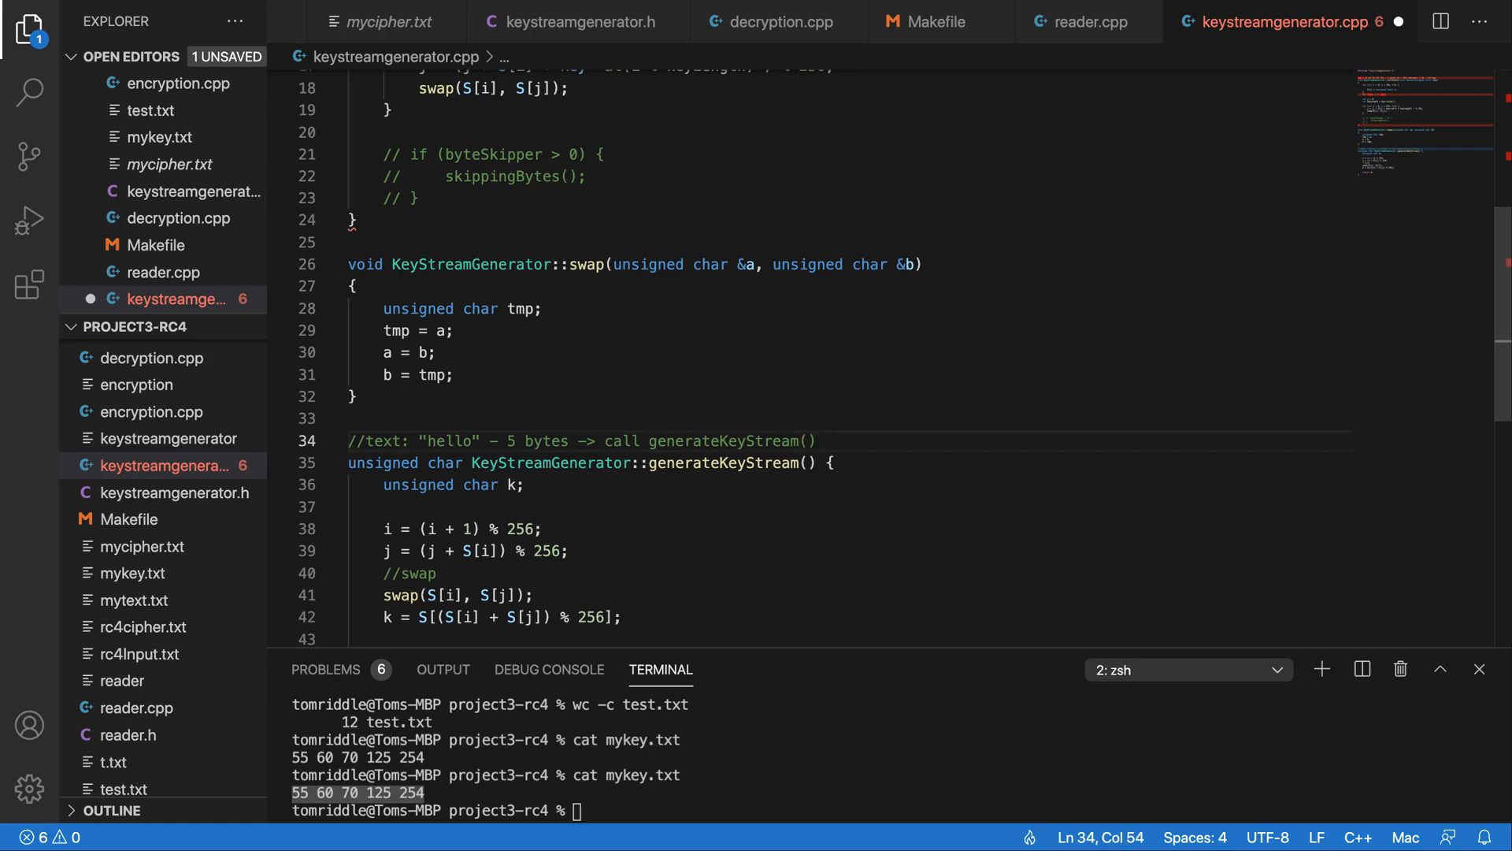
{"action": "type", "text": "5 times to r"}
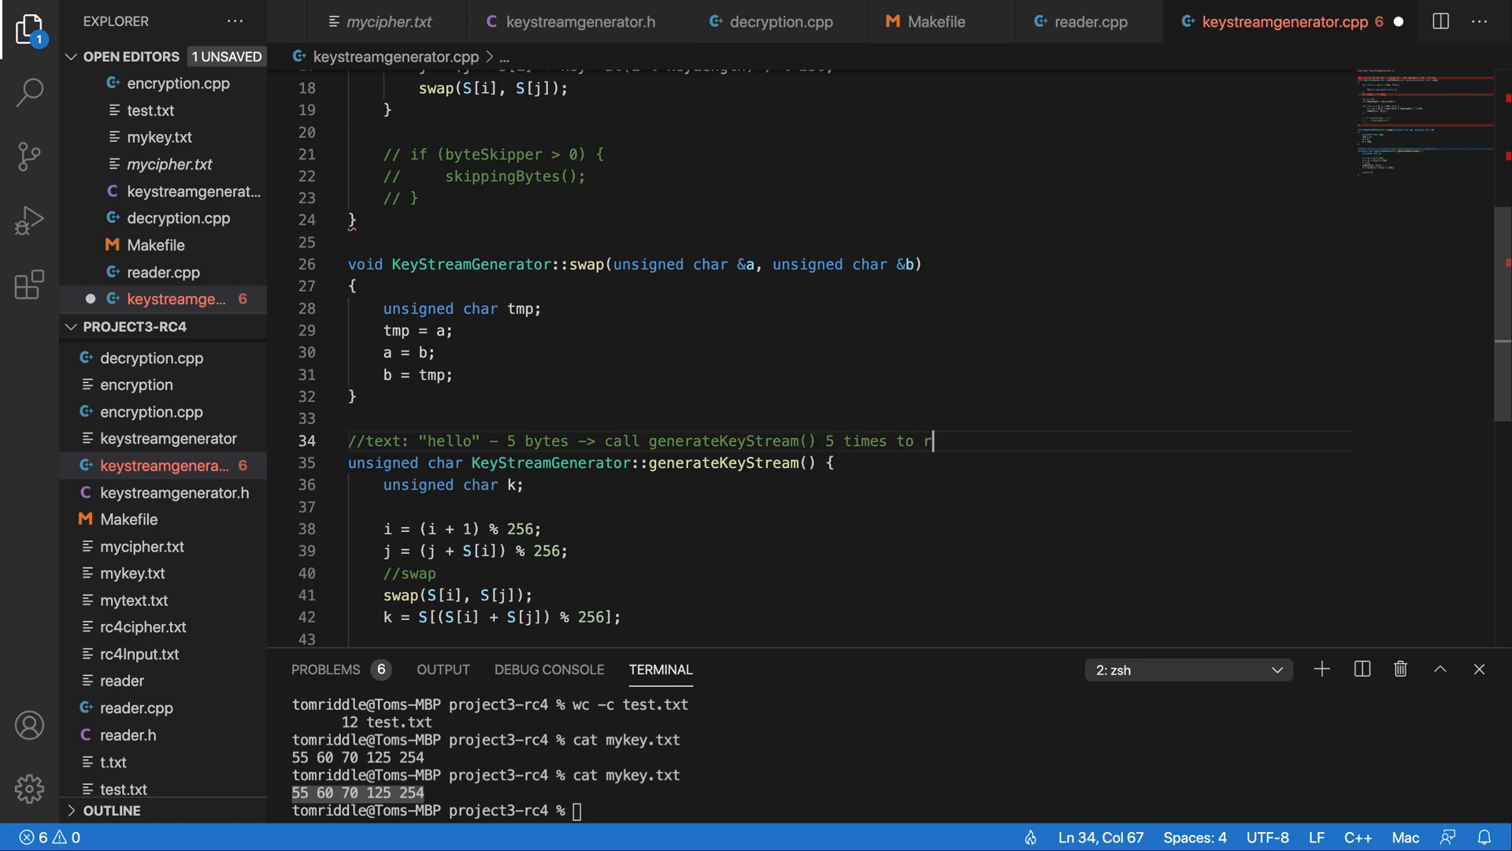
{"action": "type", "text": "get"}
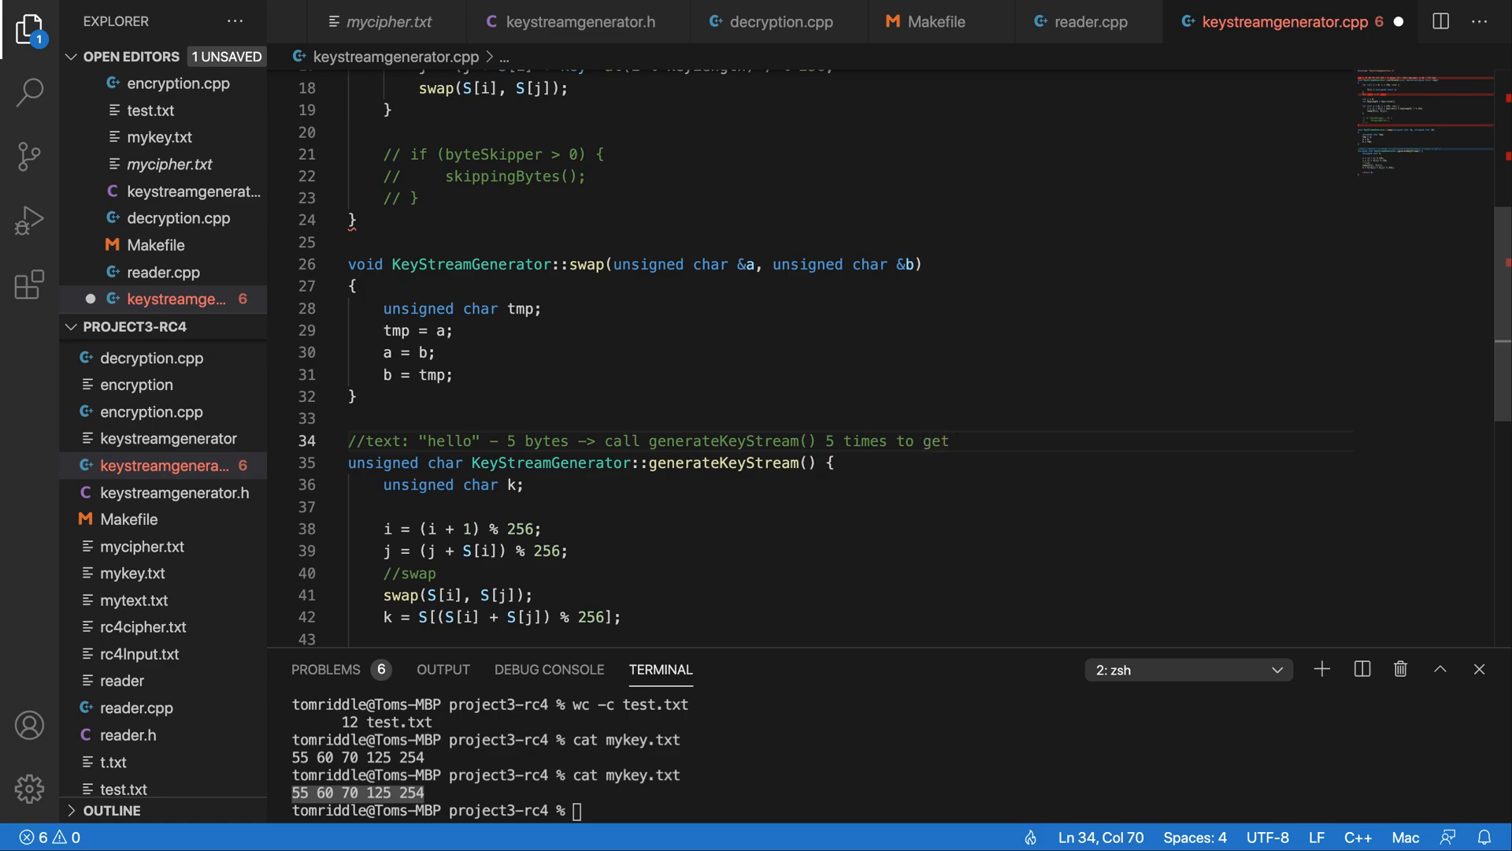
{"action": "type", "text": "the value"}
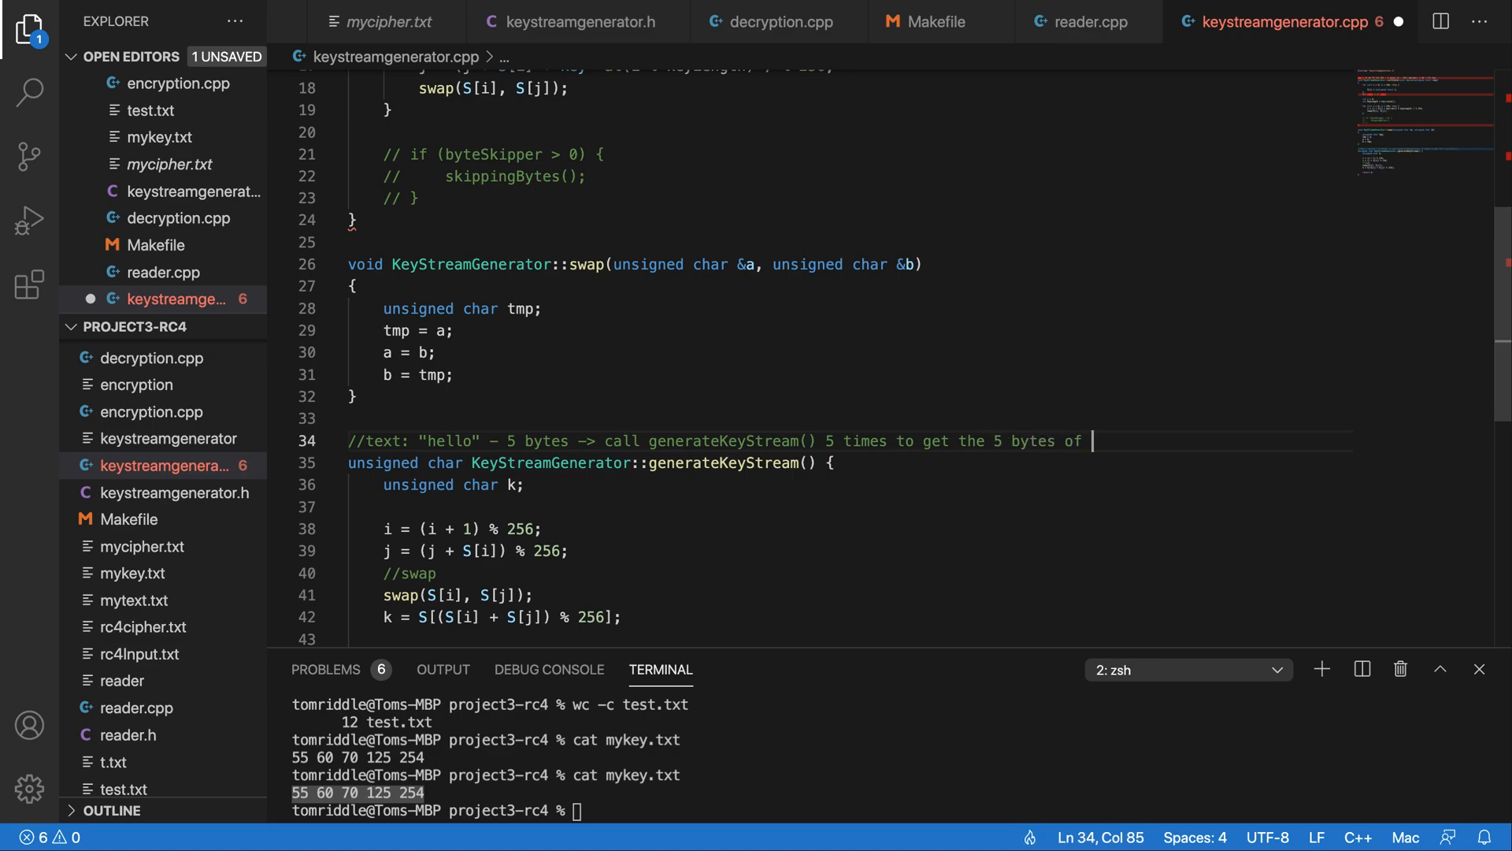
{"action": "type", "text": "key"}
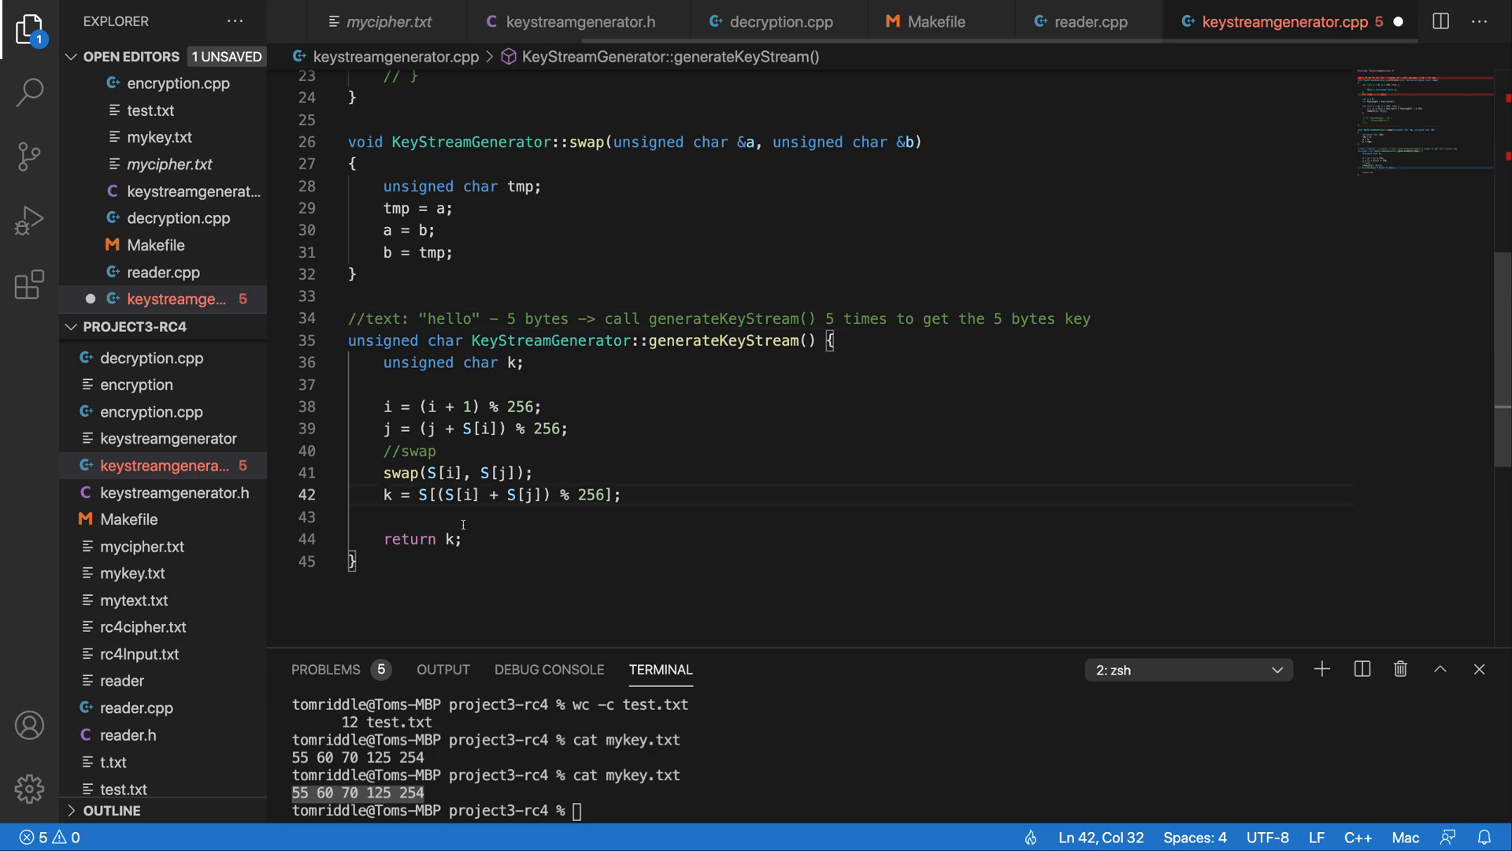
Step: Highlight generateKeyStream's returned k and the comment about the 5-byte hello key called 5 times
{"action": "double_click", "coordinate": [725, 341]}
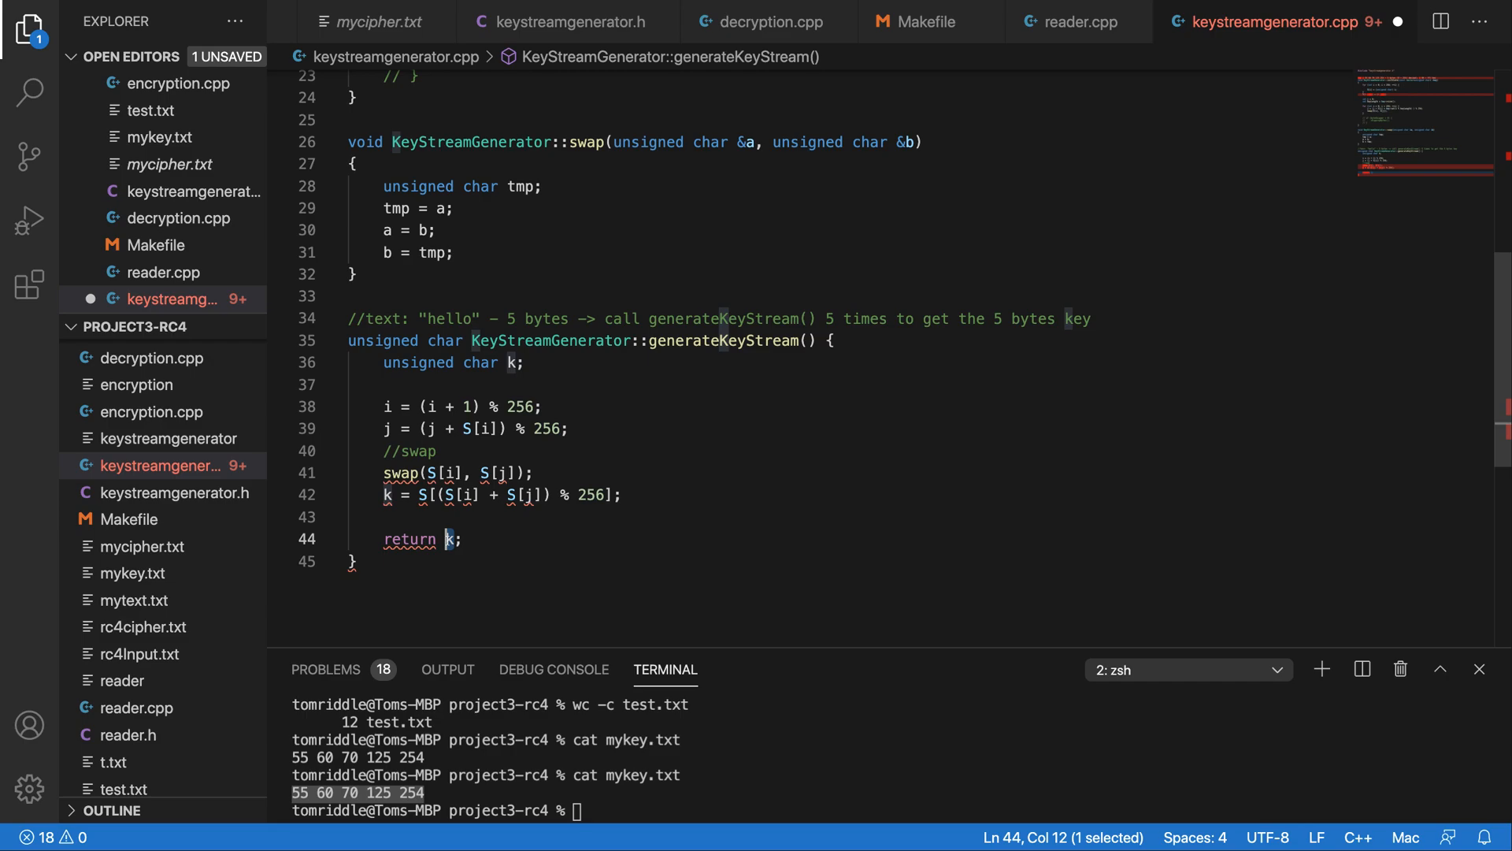
{"action": "left_click", "coordinate": [868, 318]}
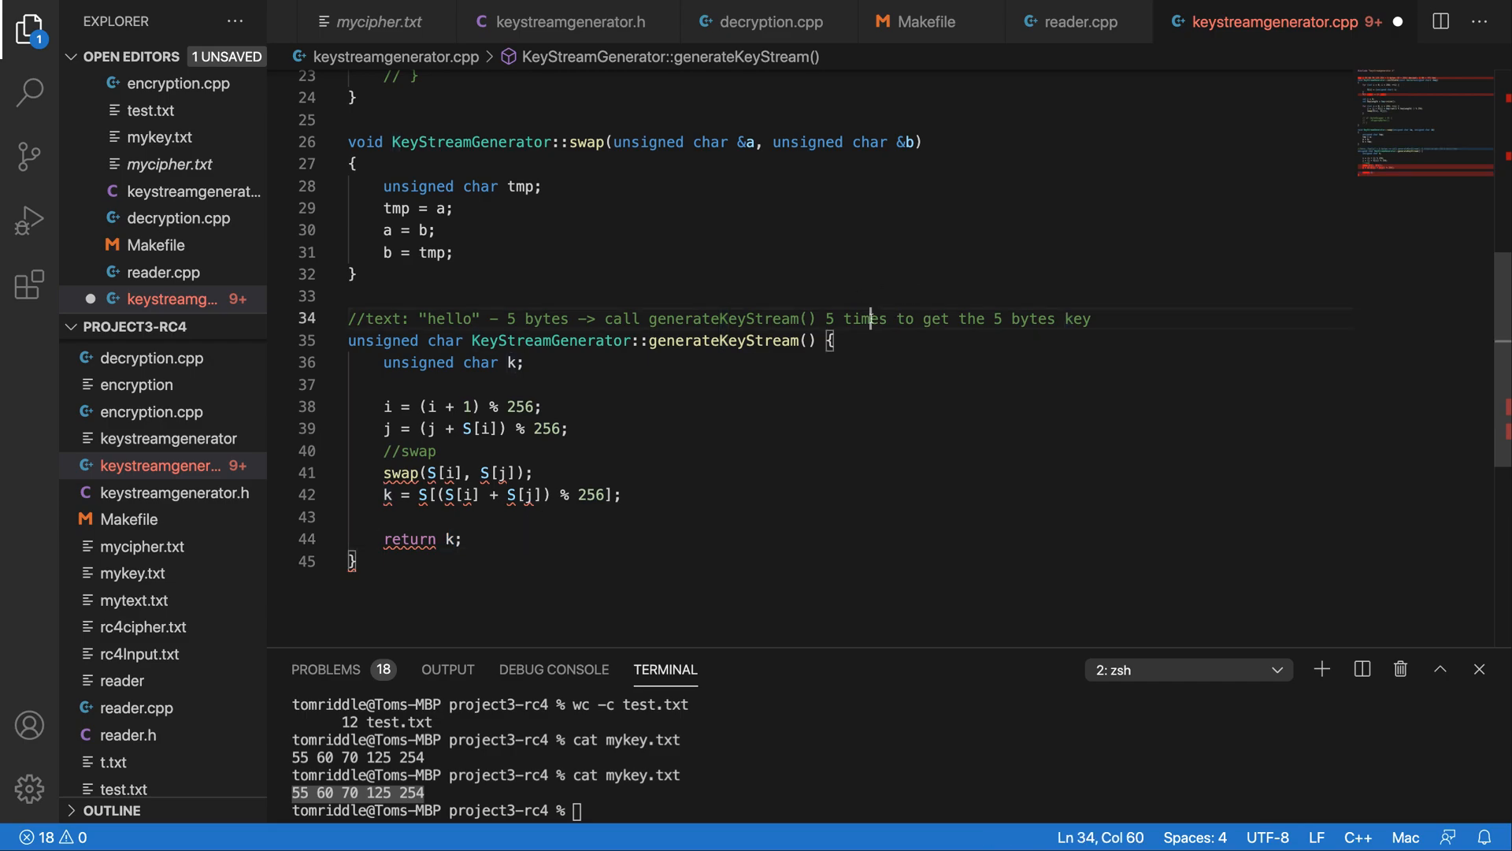
{"action": "left_click", "coordinate": [367, 318]}
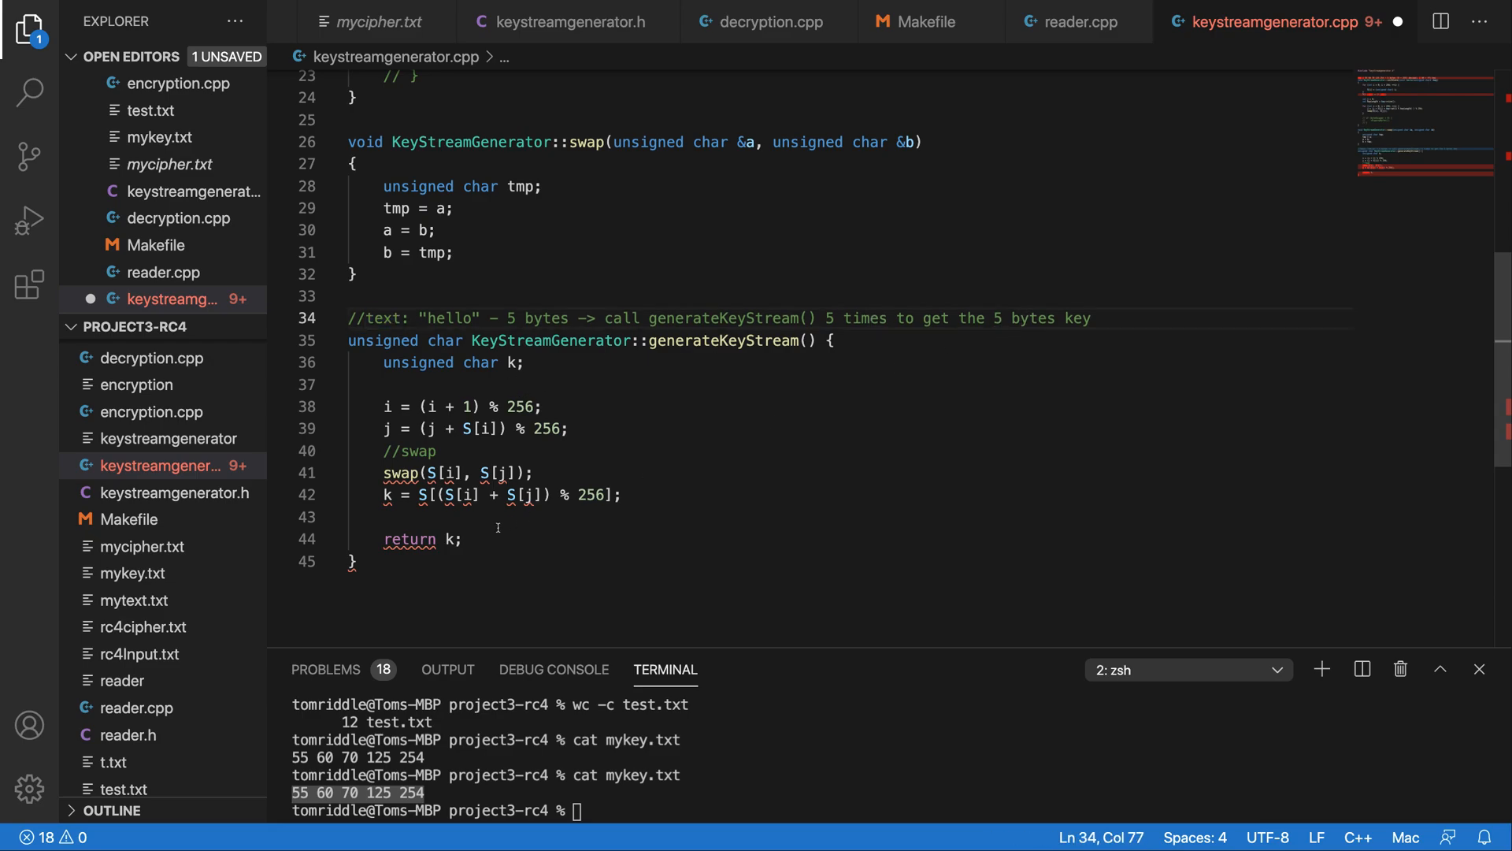
{"action": "double_click", "coordinate": [725, 340]}
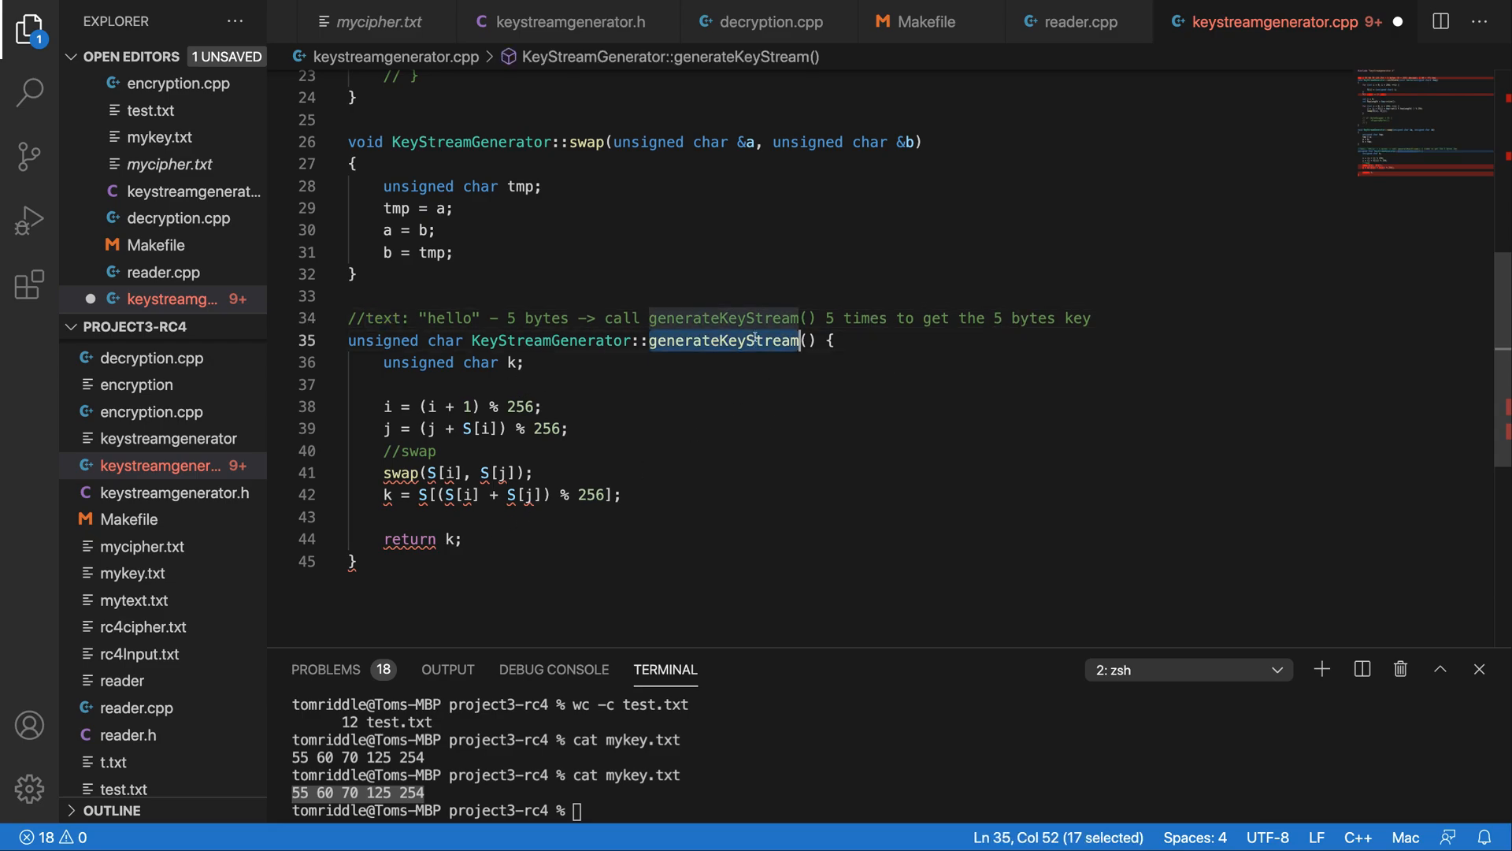
{"action": "left_click", "coordinate": [446, 329]}
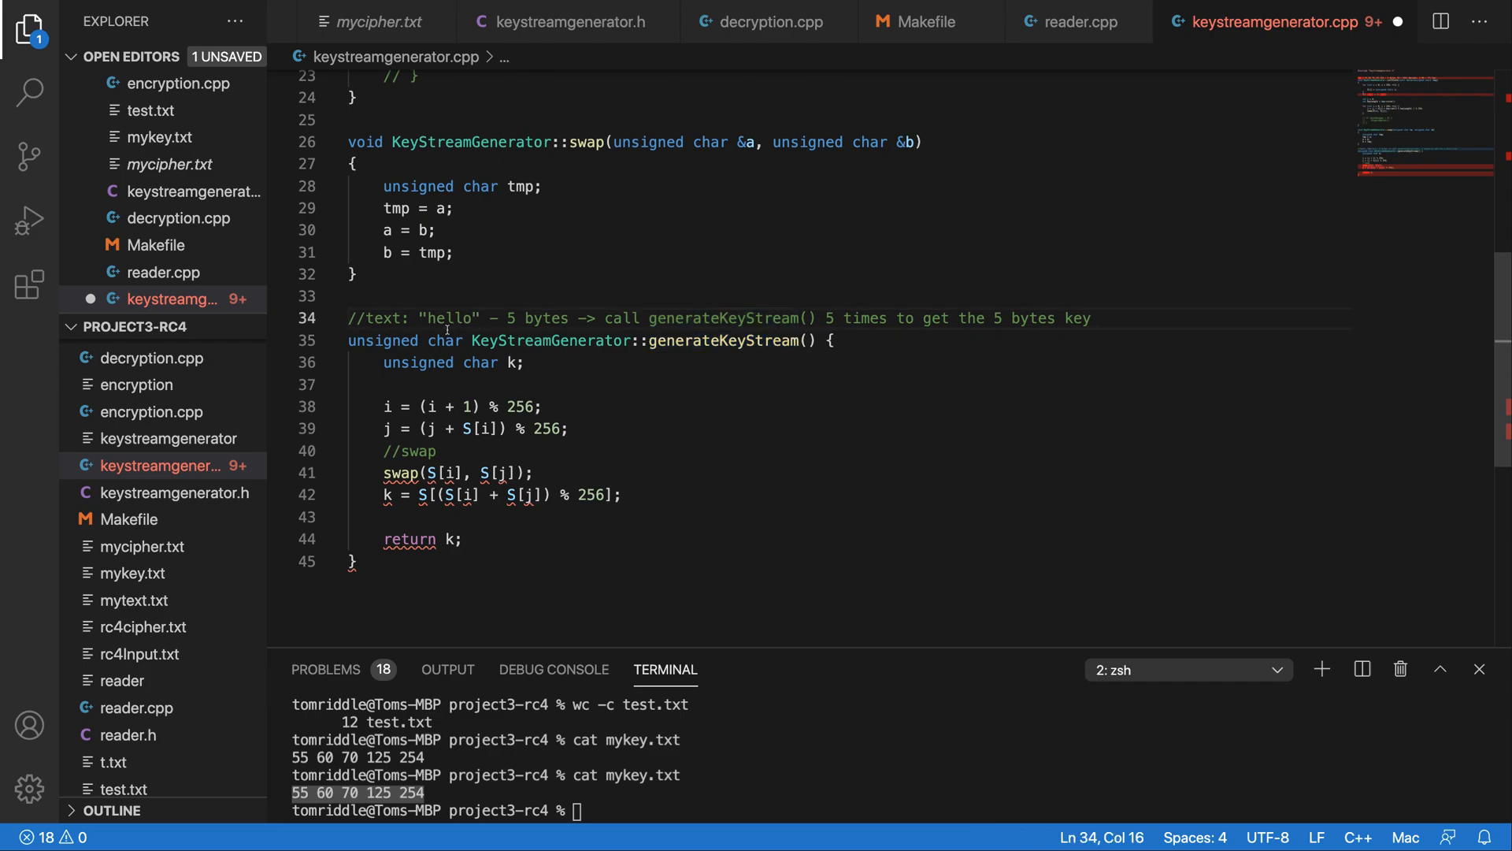
Step: Walk through the i and j updates modulo 256 and the S-array index expression that yields k
{"action": "left_click", "coordinate": [463, 539]}
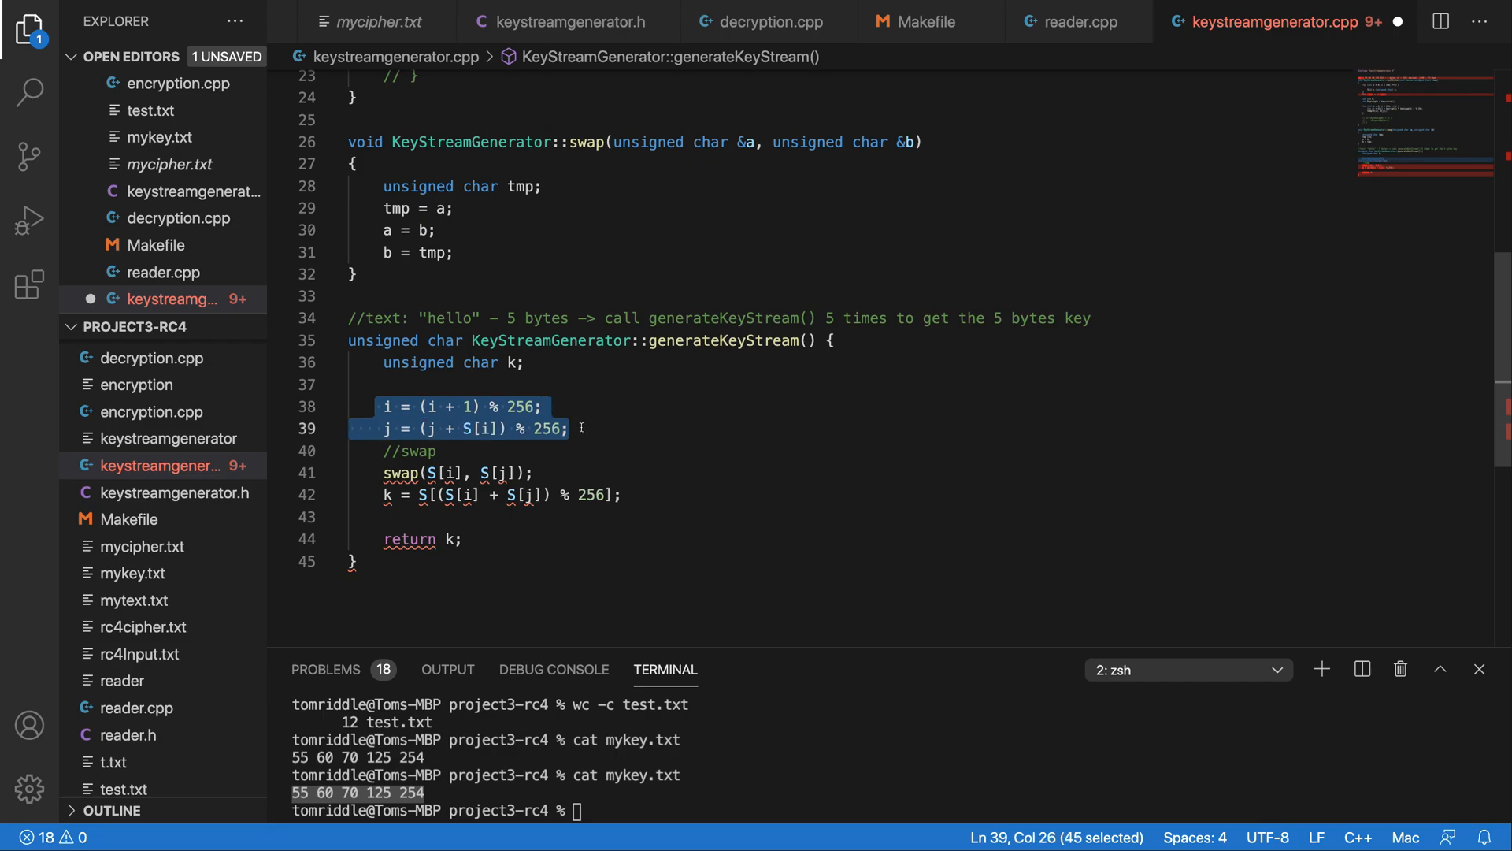
{"action": "mouse_move", "coordinate": [600, 427]}
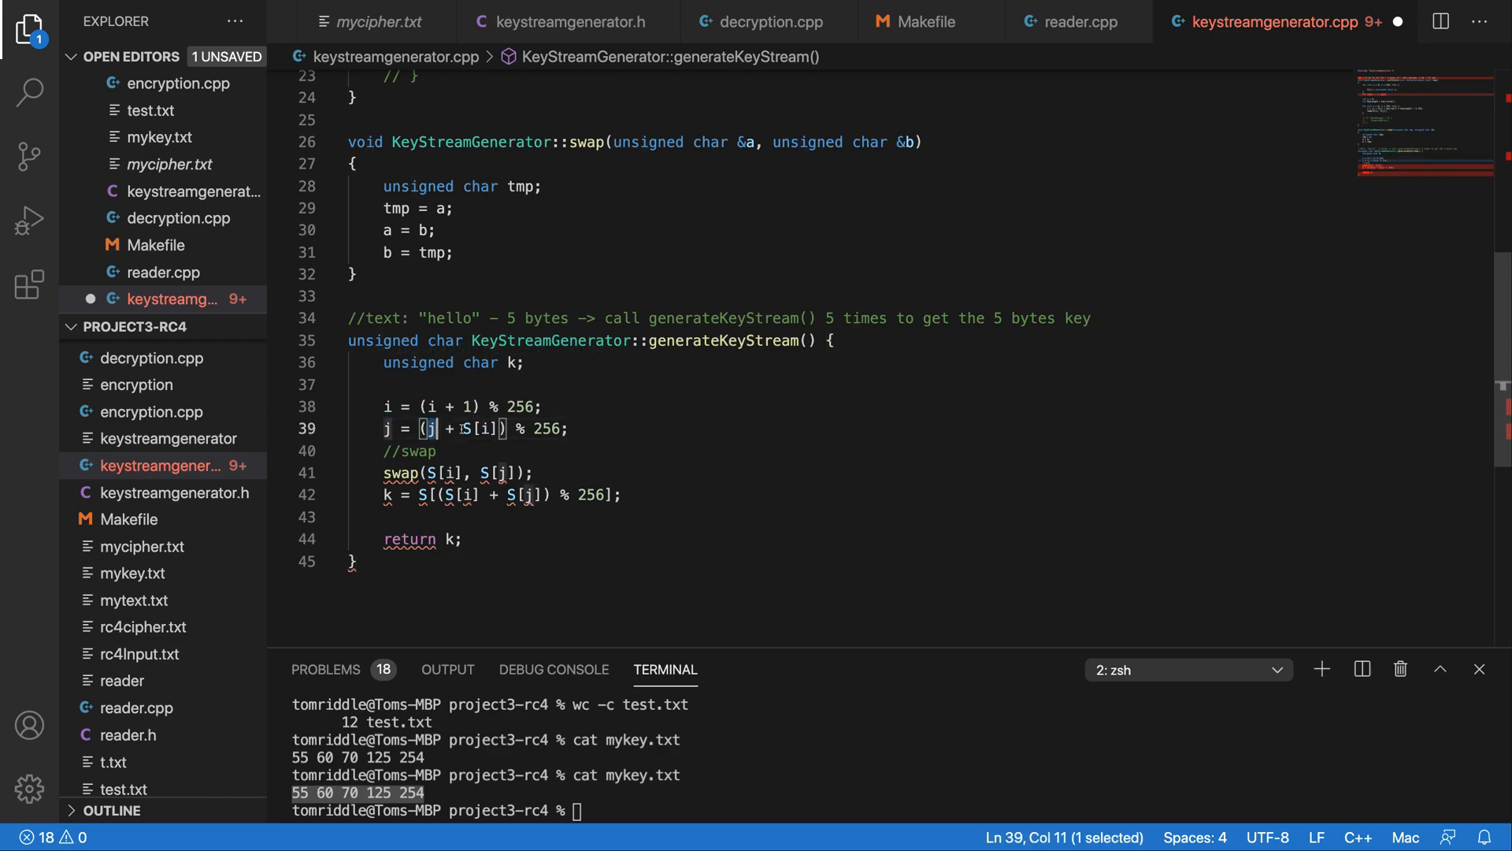
{"action": "left_click", "coordinate": [574, 428]}
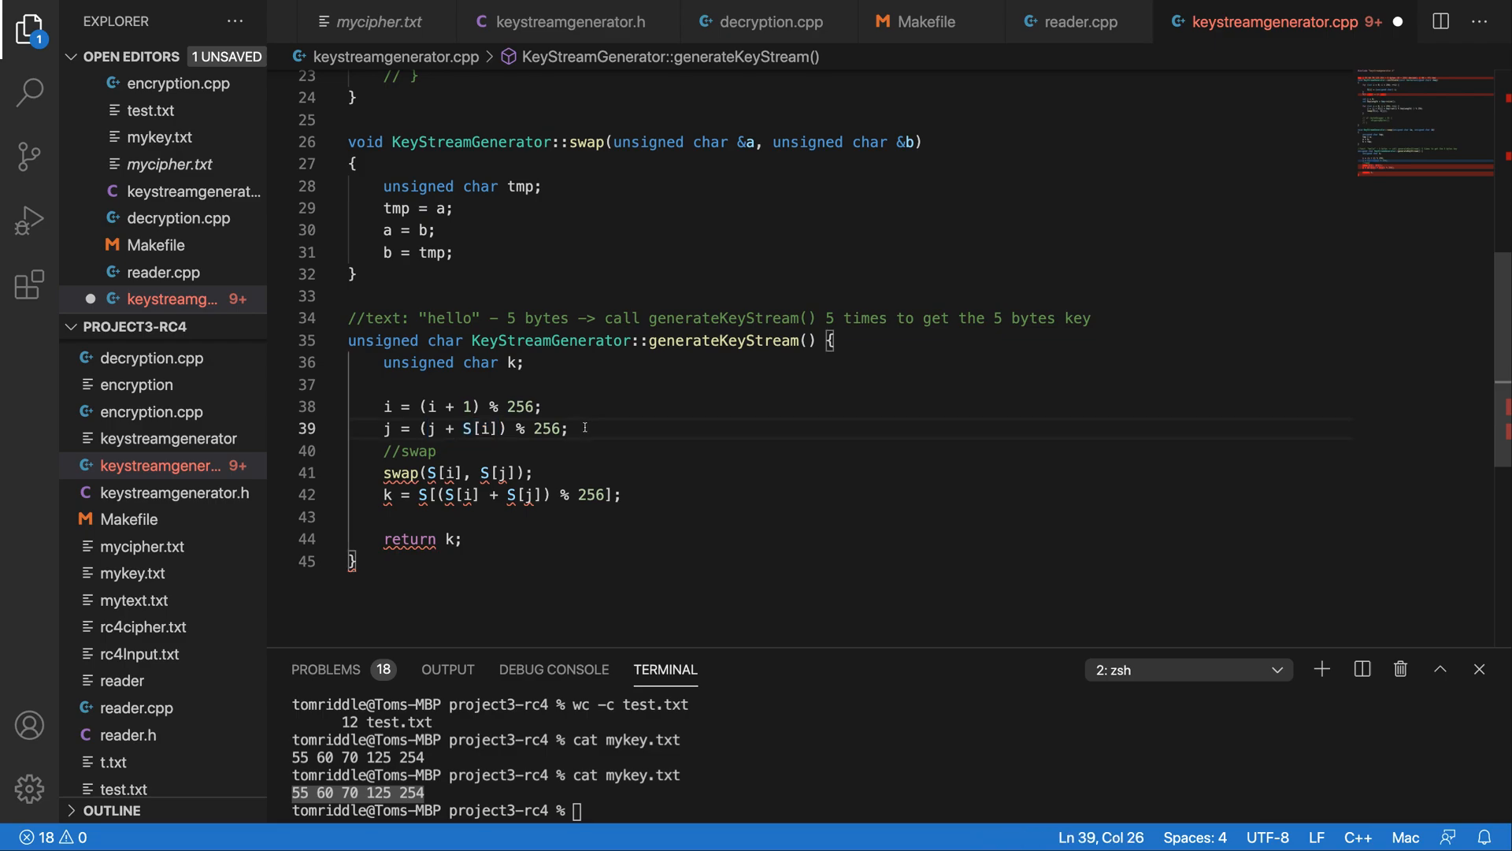
{"action": "double_click", "coordinate": [522, 407]}
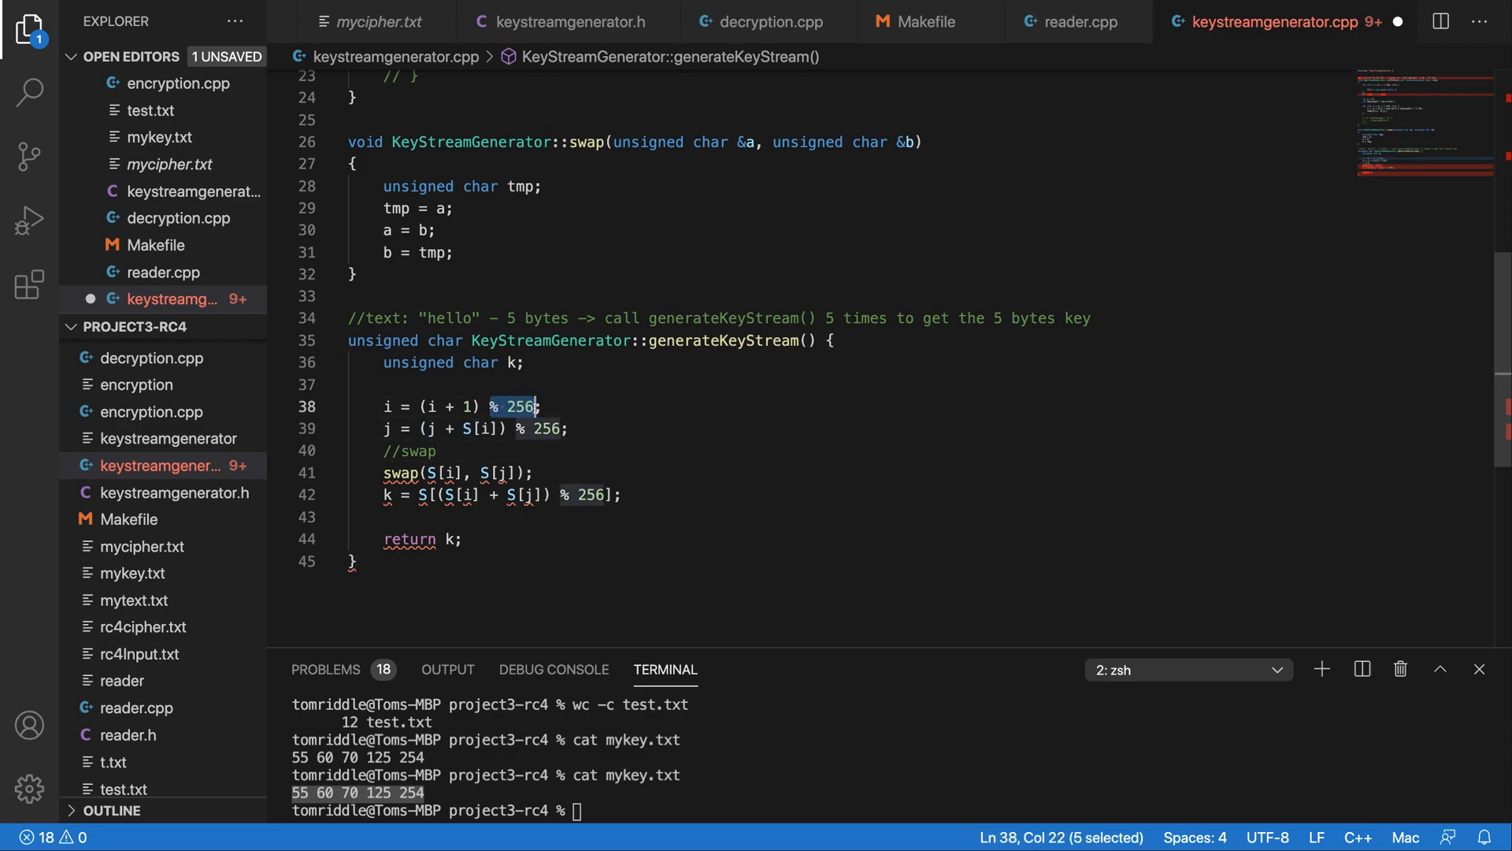
{"action": "left_click", "coordinate": [384, 473]}
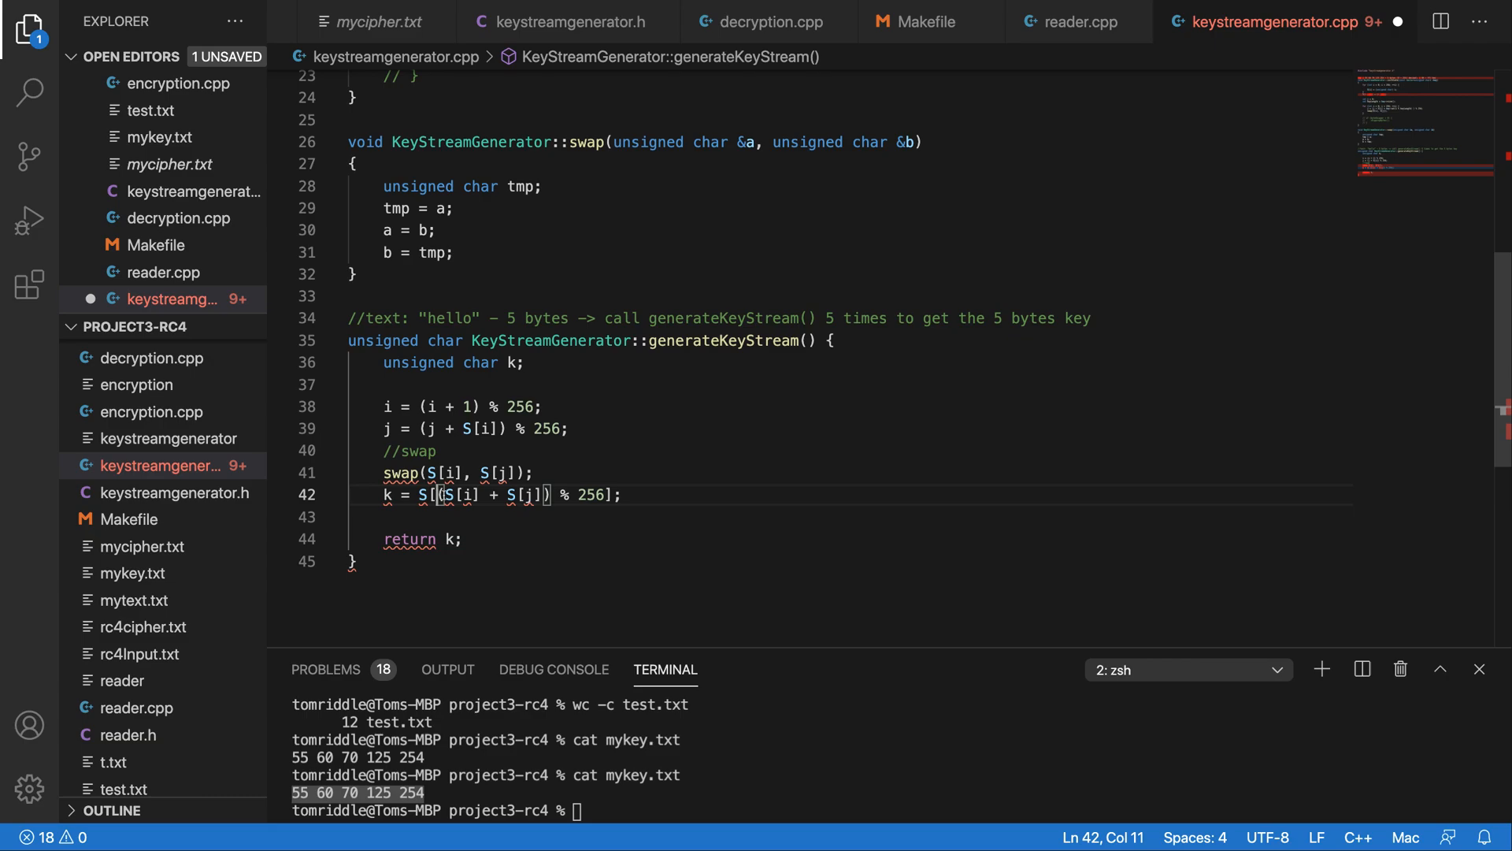
{"action": "double_click", "coordinate": [460, 494]}
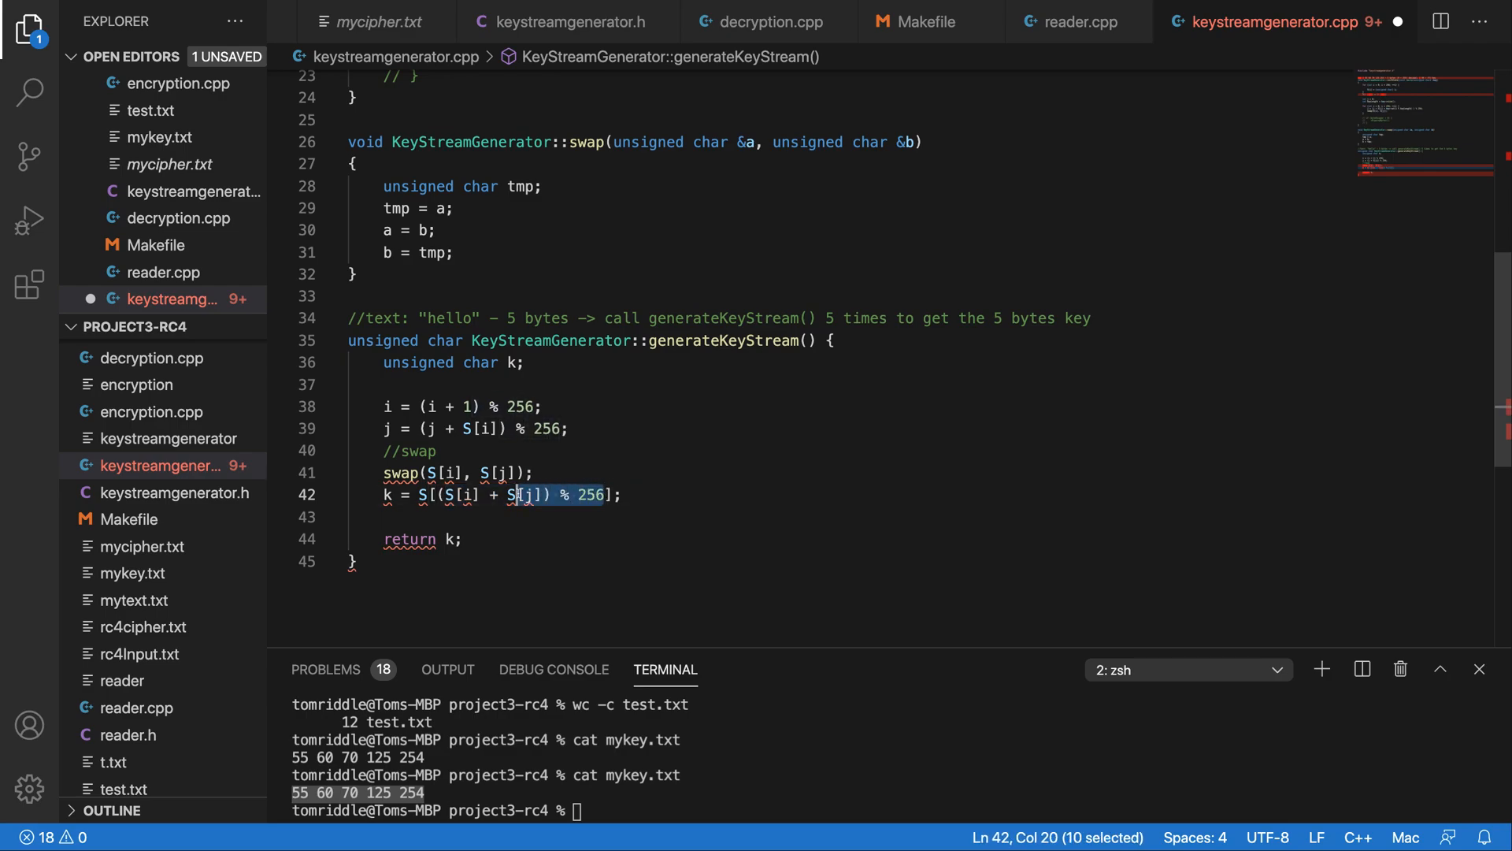
{"action": "left_click", "coordinate": [419, 495]}
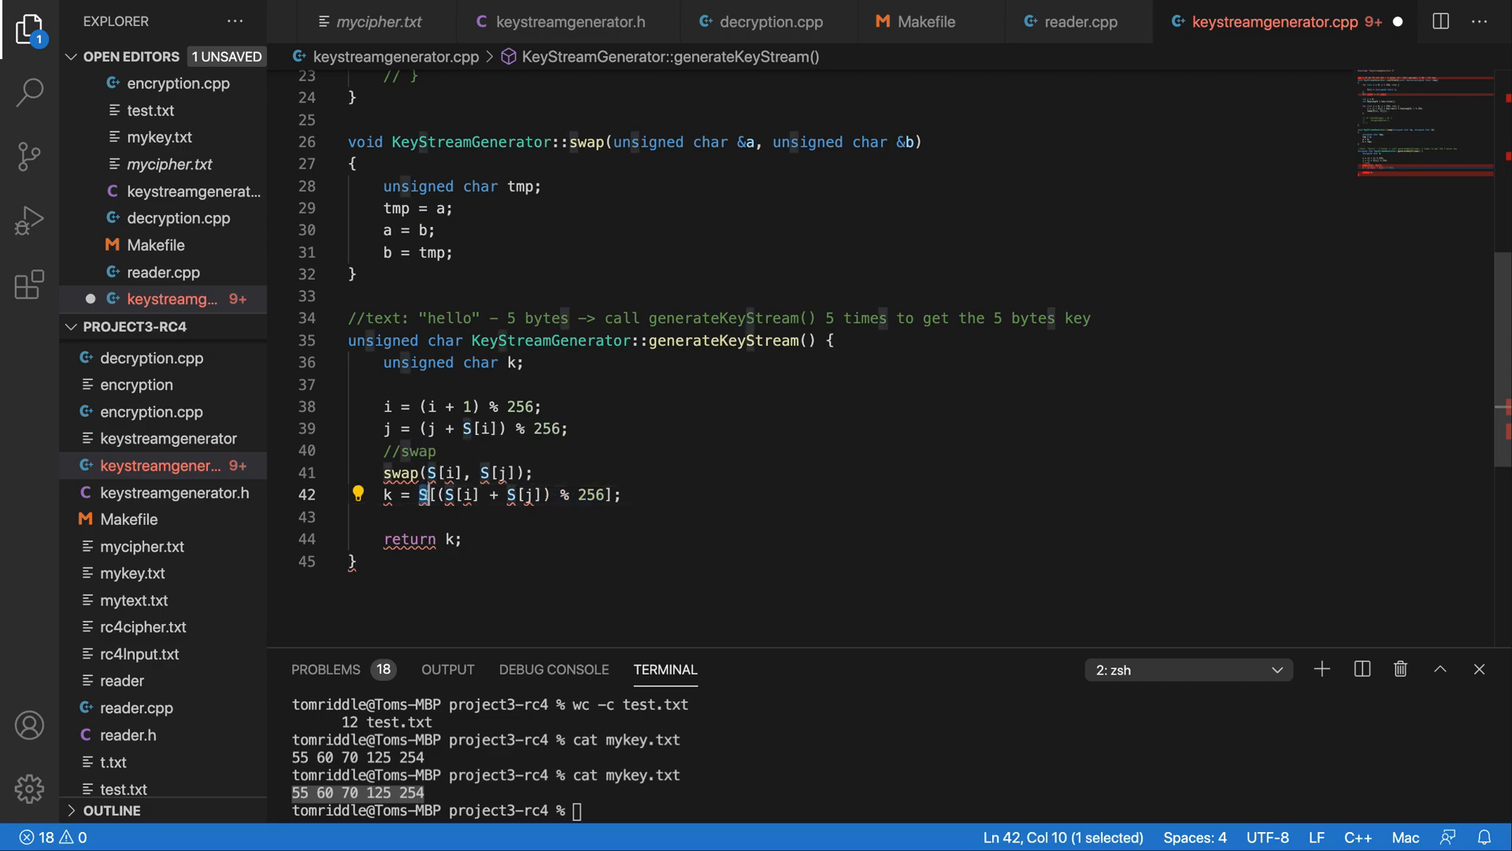
{"action": "mouse_move", "coordinate": [419, 495]}
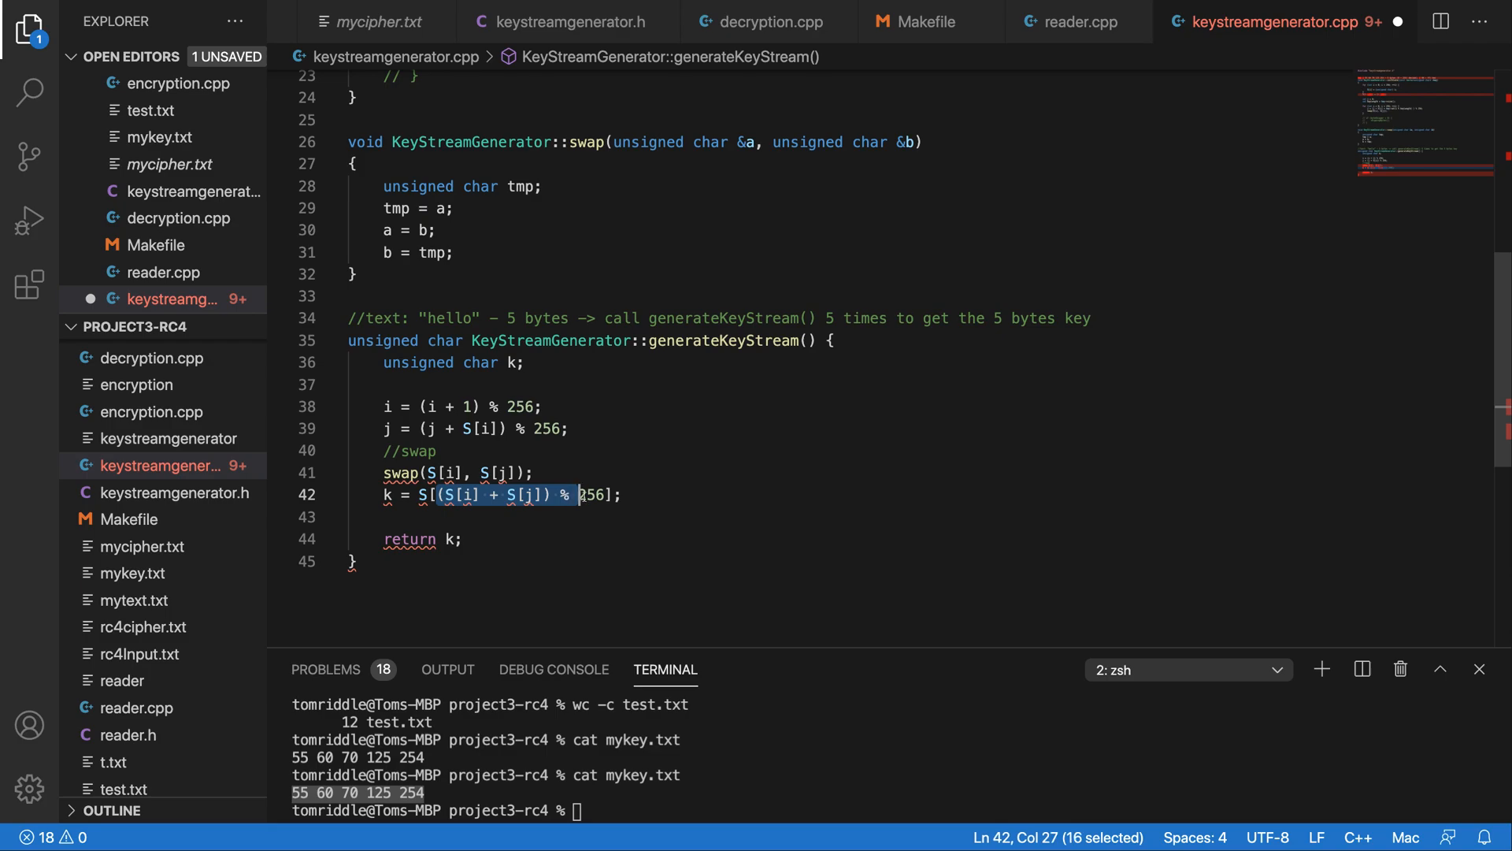
{"action": "left_click", "coordinate": [614, 495]}
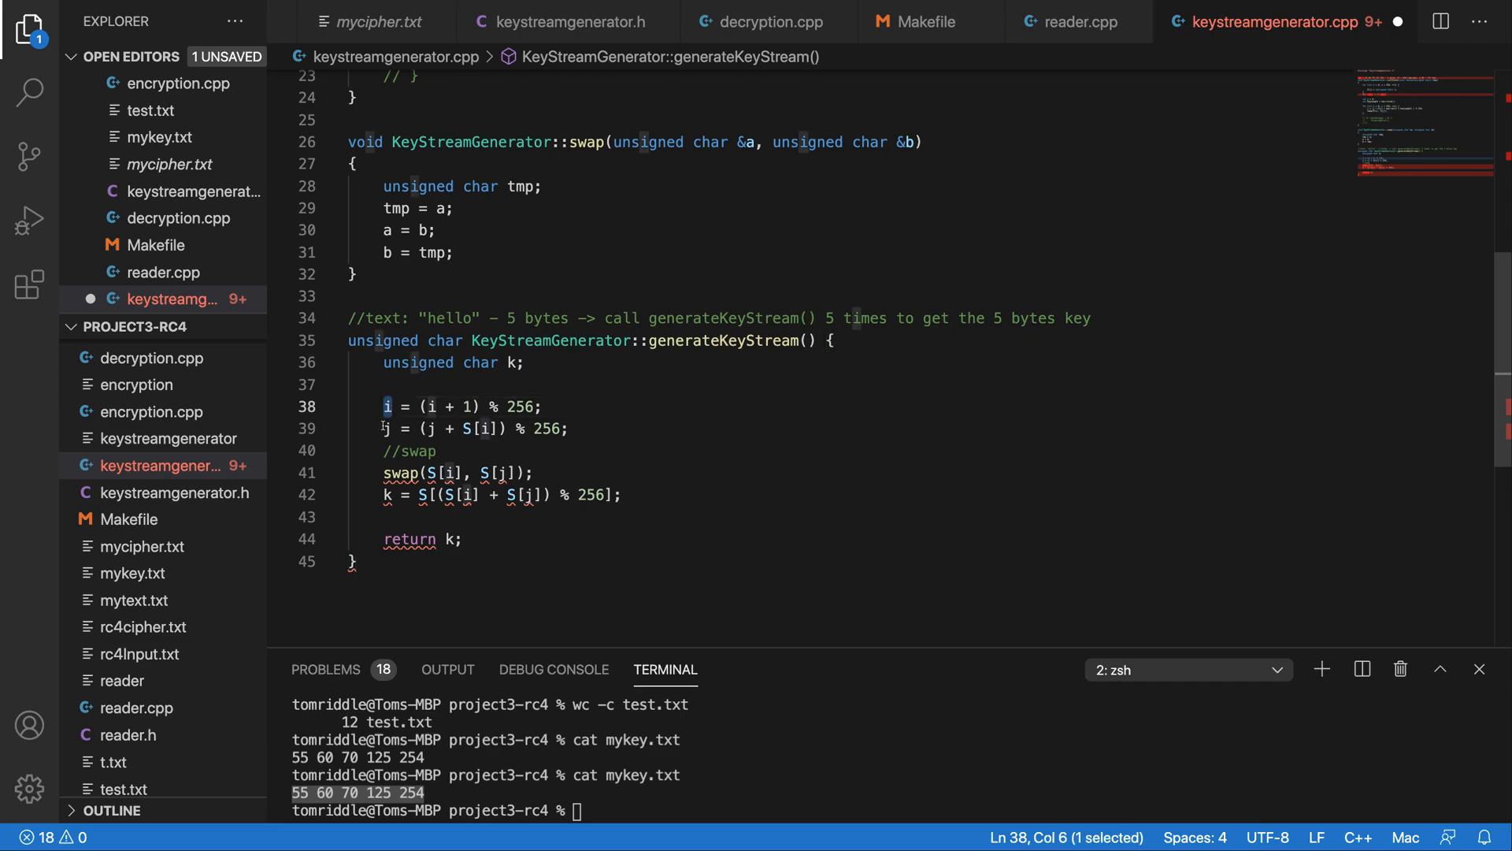
{"action": "left_click", "coordinate": [389, 428]}
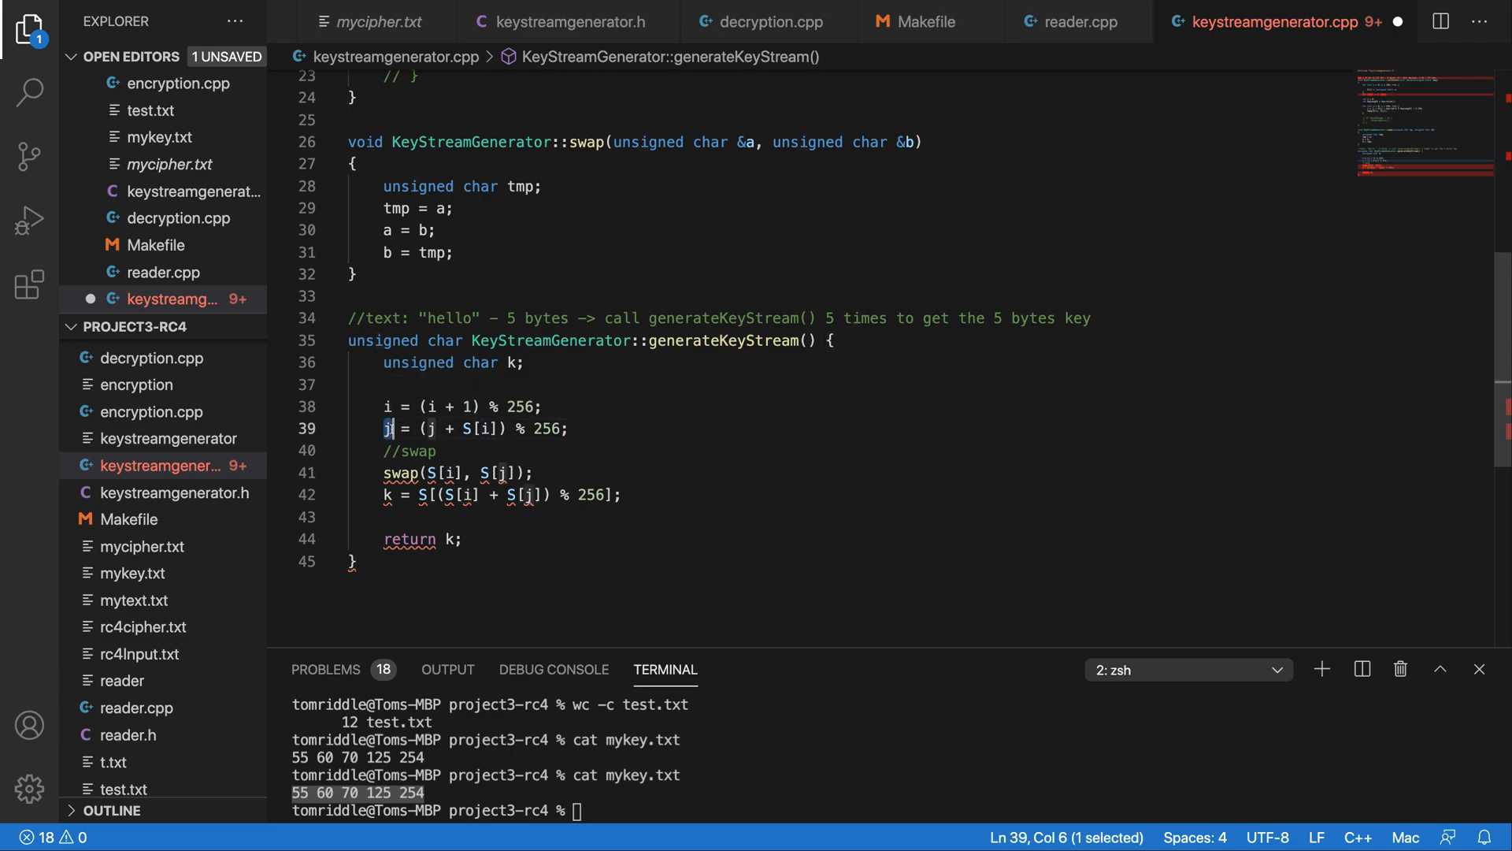
{"action": "mouse_move", "coordinate": [693, 371]}
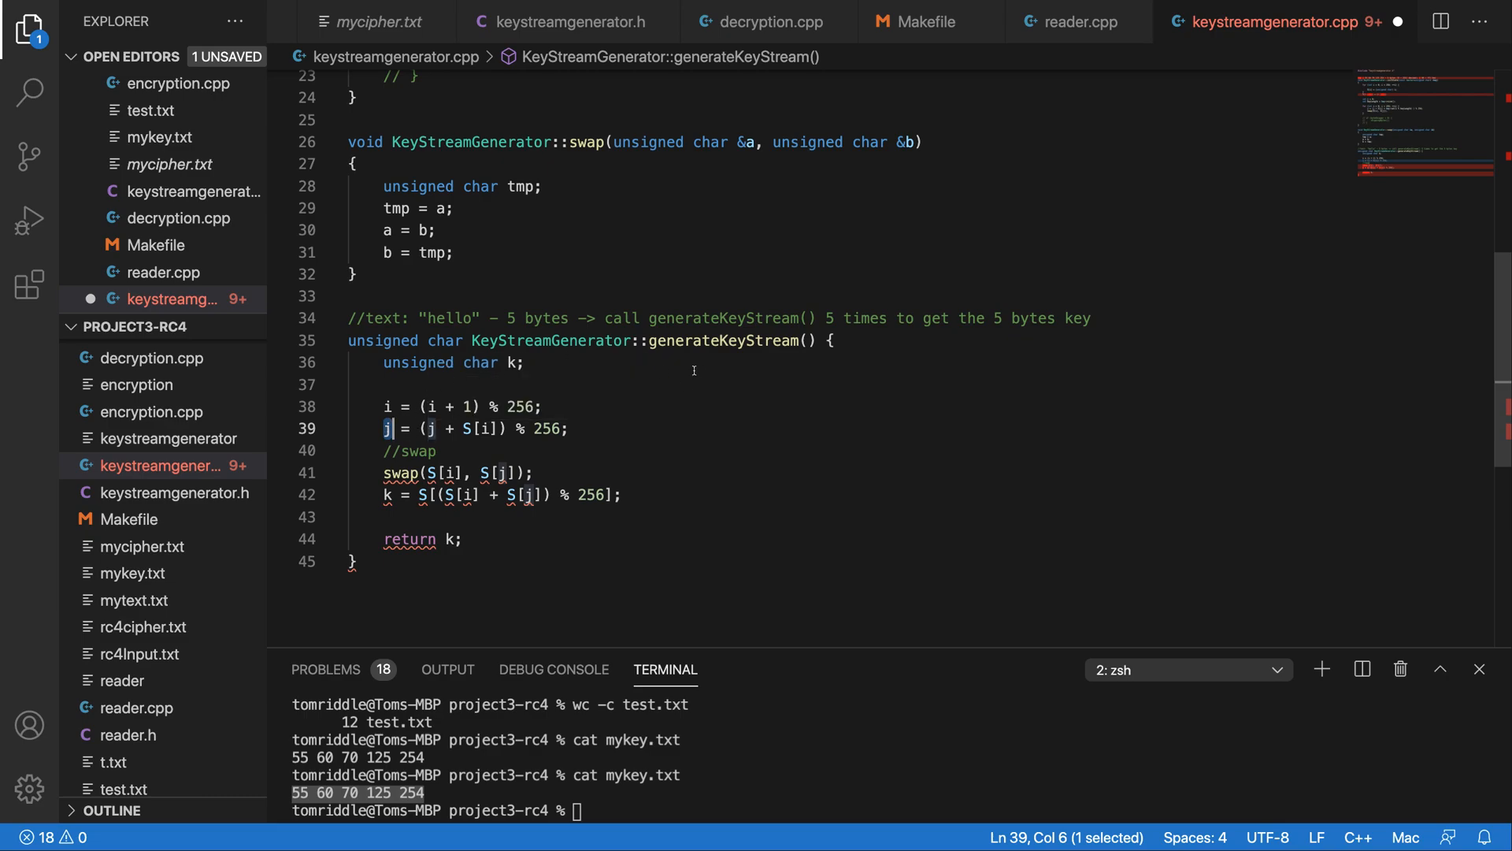
Step: Review the swap step, k's declaration and every use of i, then jump to i's declaration in keystreamgenerator.h
{"action": "double_click", "coordinate": [721, 341]}
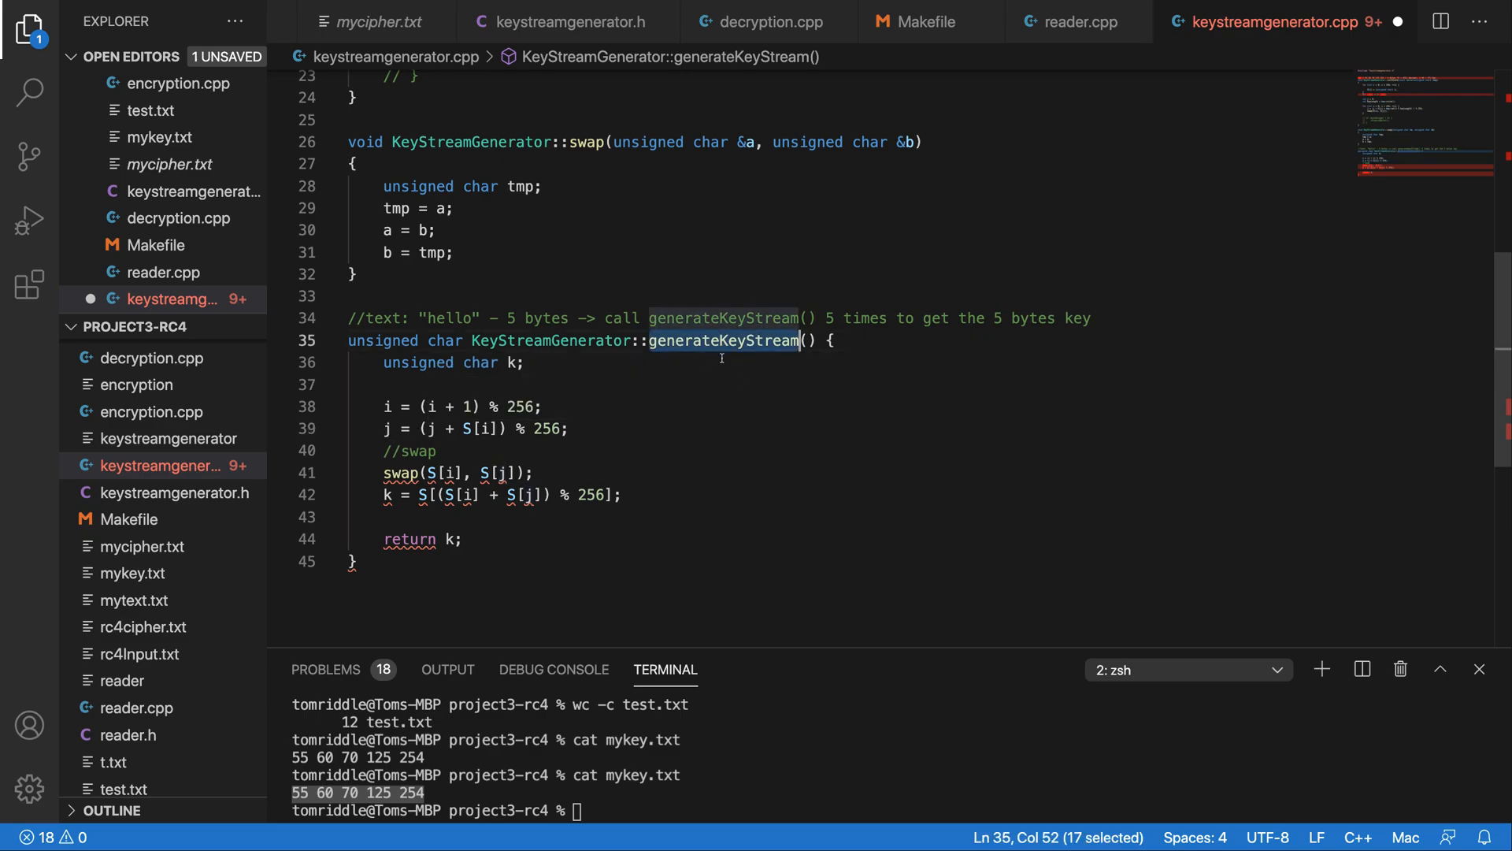
{"action": "mouse_move", "coordinate": [575, 450]}
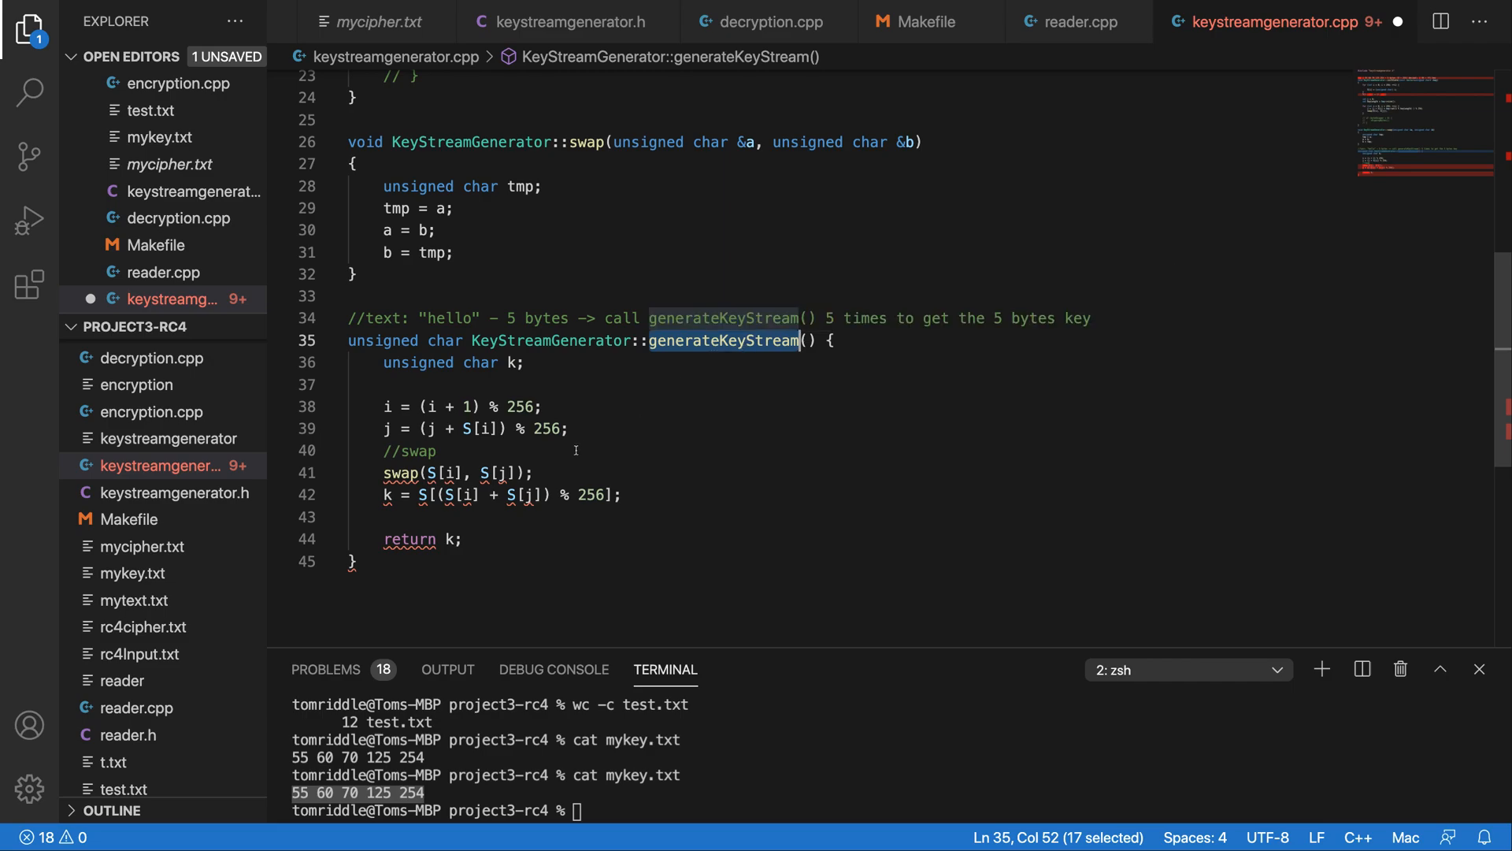
{"action": "left_click", "coordinate": [435, 451]}
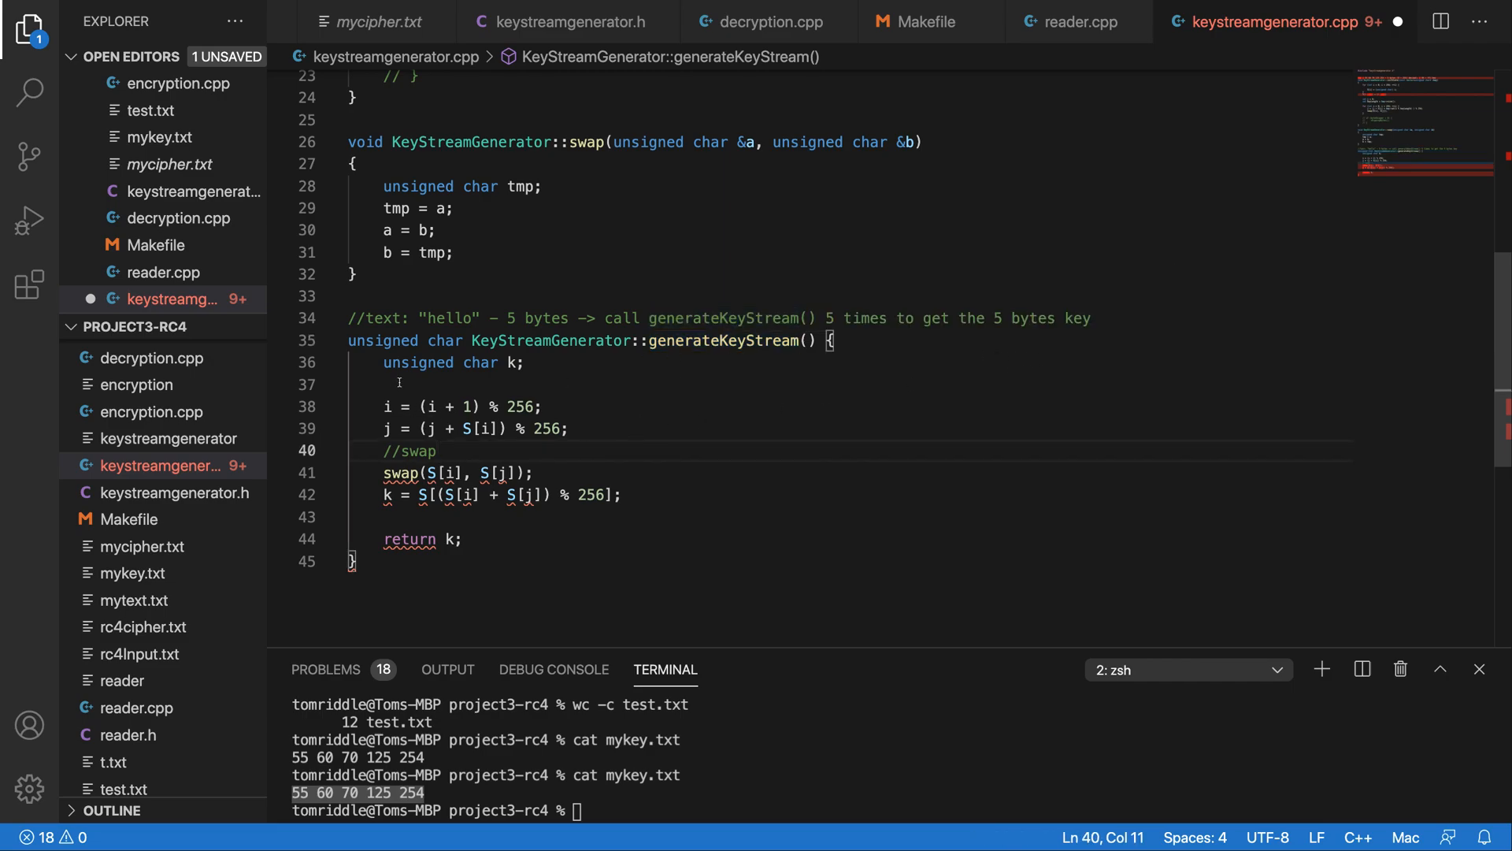
{"action": "left_click", "coordinate": [378, 362]}
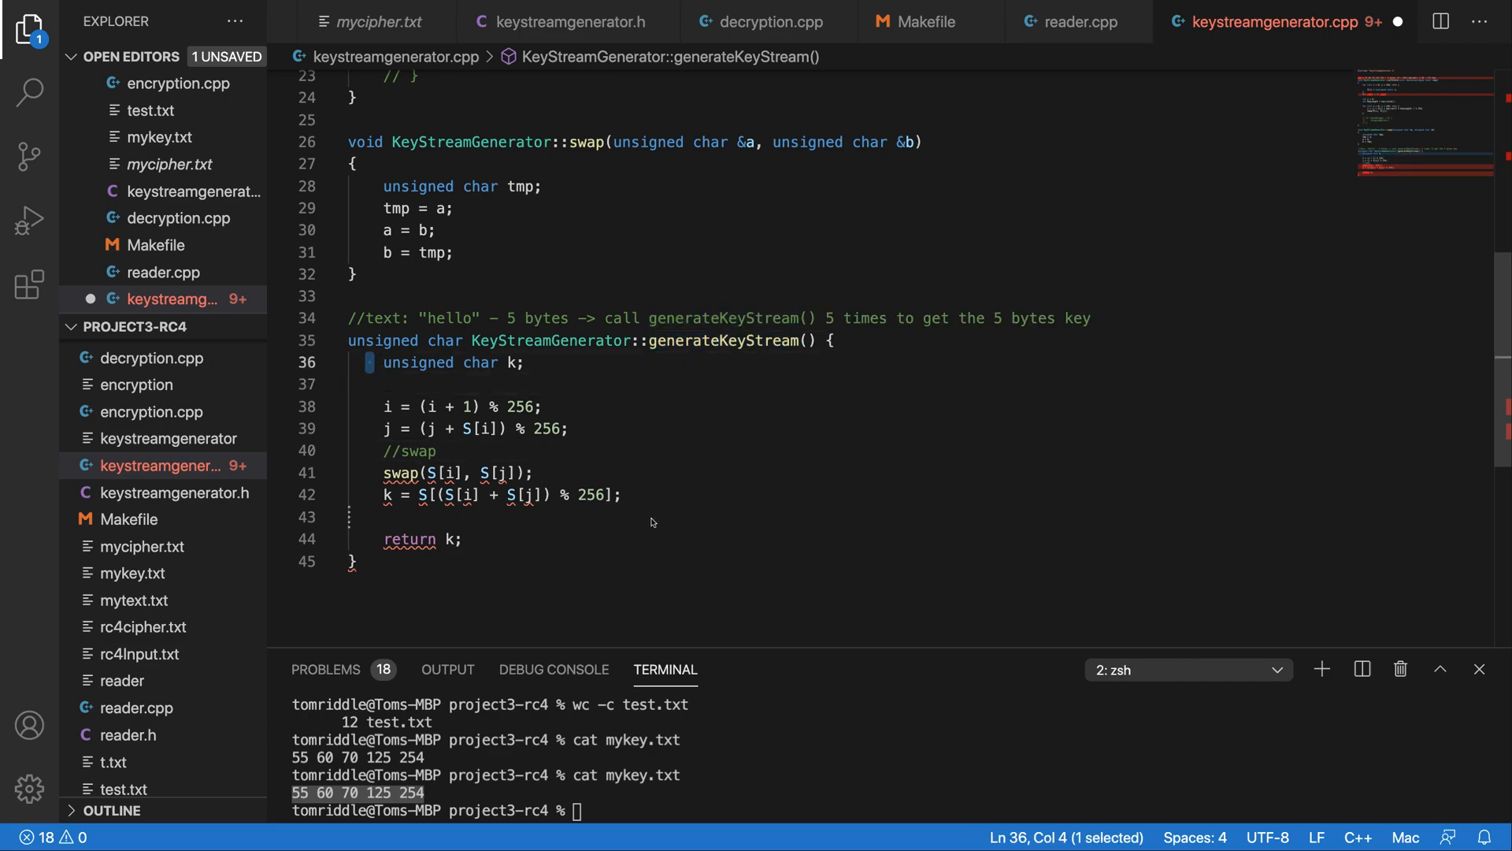
{"action": "left_click", "coordinate": [386, 384]}
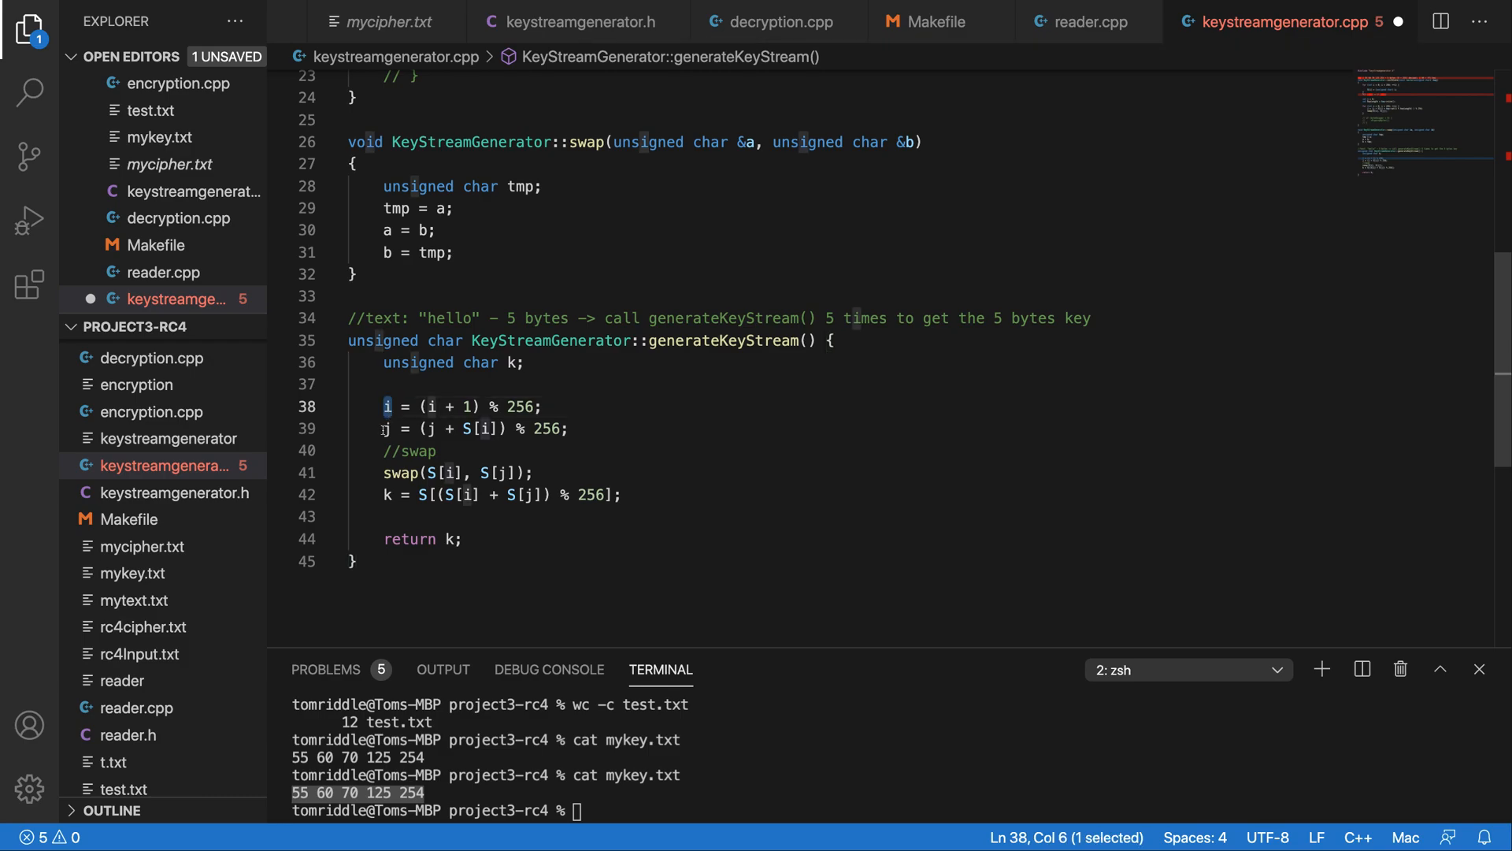
{"action": "left_click", "coordinate": [385, 384]}
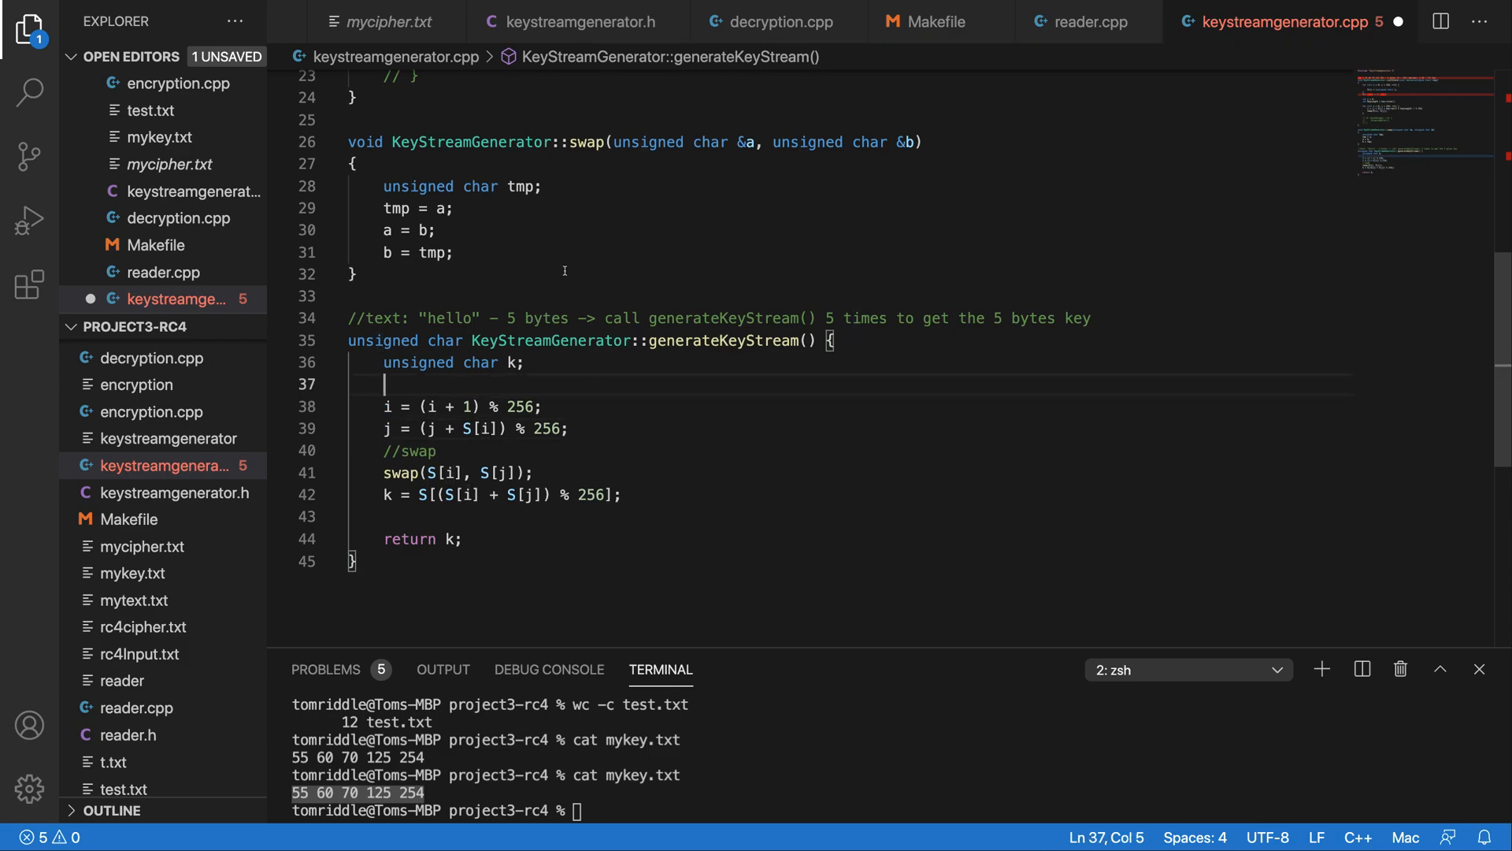
{"action": "left_click", "coordinate": [570, 20]}
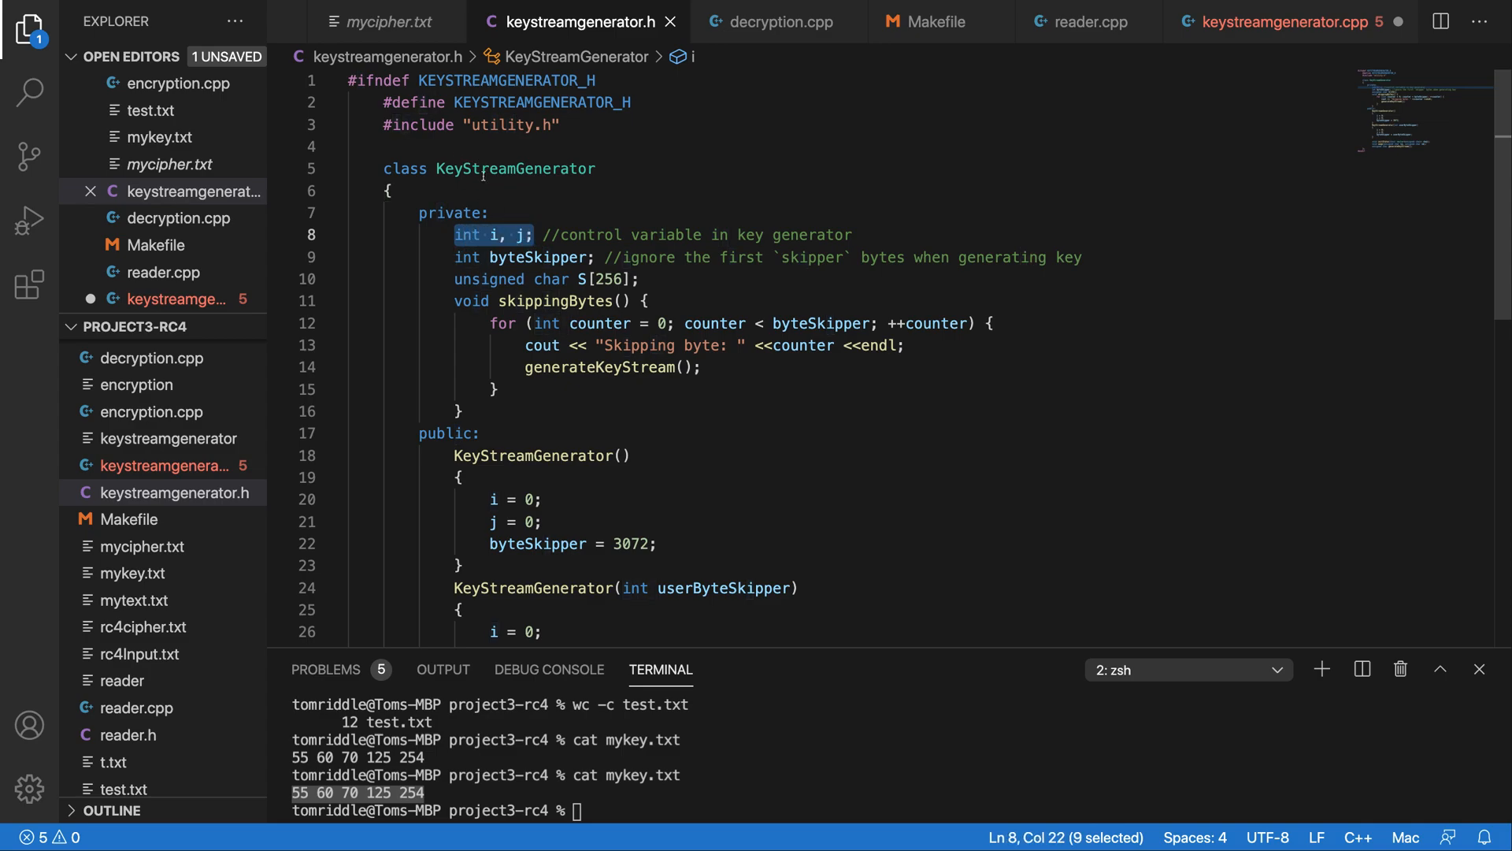
Step: Mark the KeyStreamGenerator class and its int i, j control variables, then return to keystreamgenerator.cpp
{"action": "left_click", "coordinate": [515, 169]}
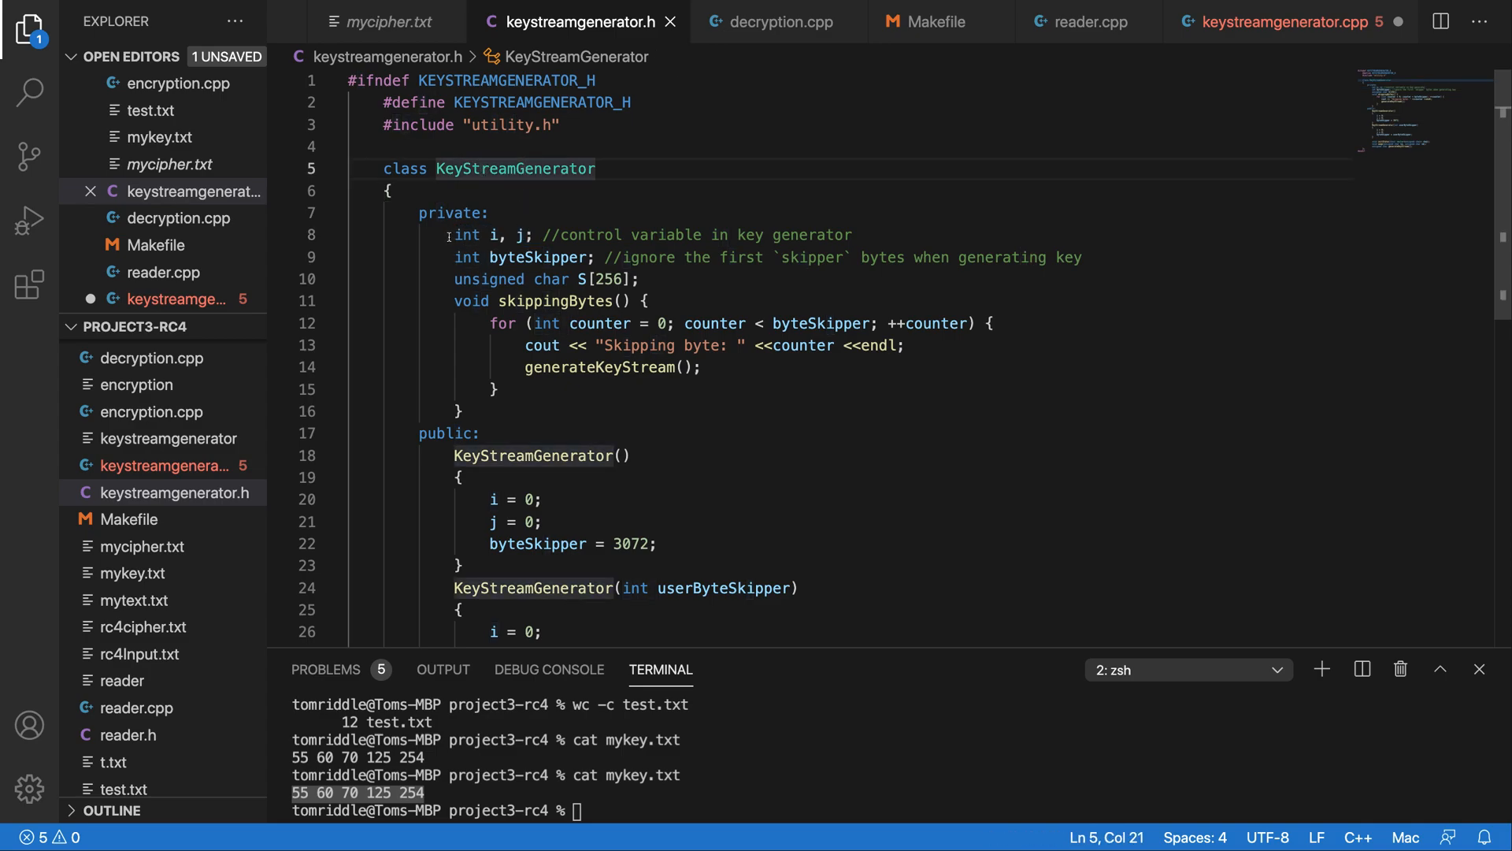
{"action": "left_click", "coordinate": [509, 169]}
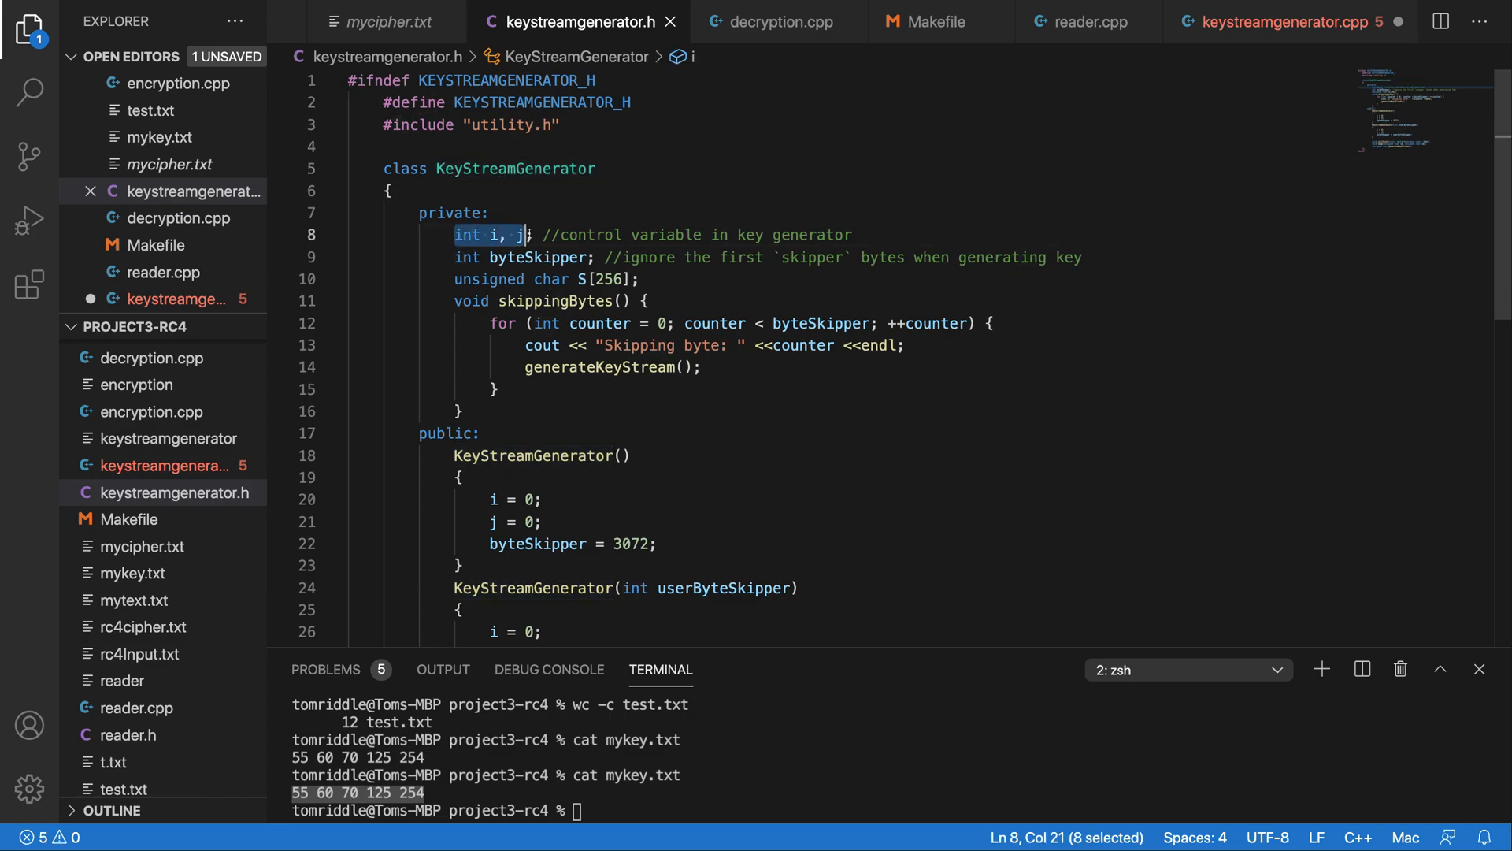
{"action": "left_click", "coordinate": [1273, 20]}
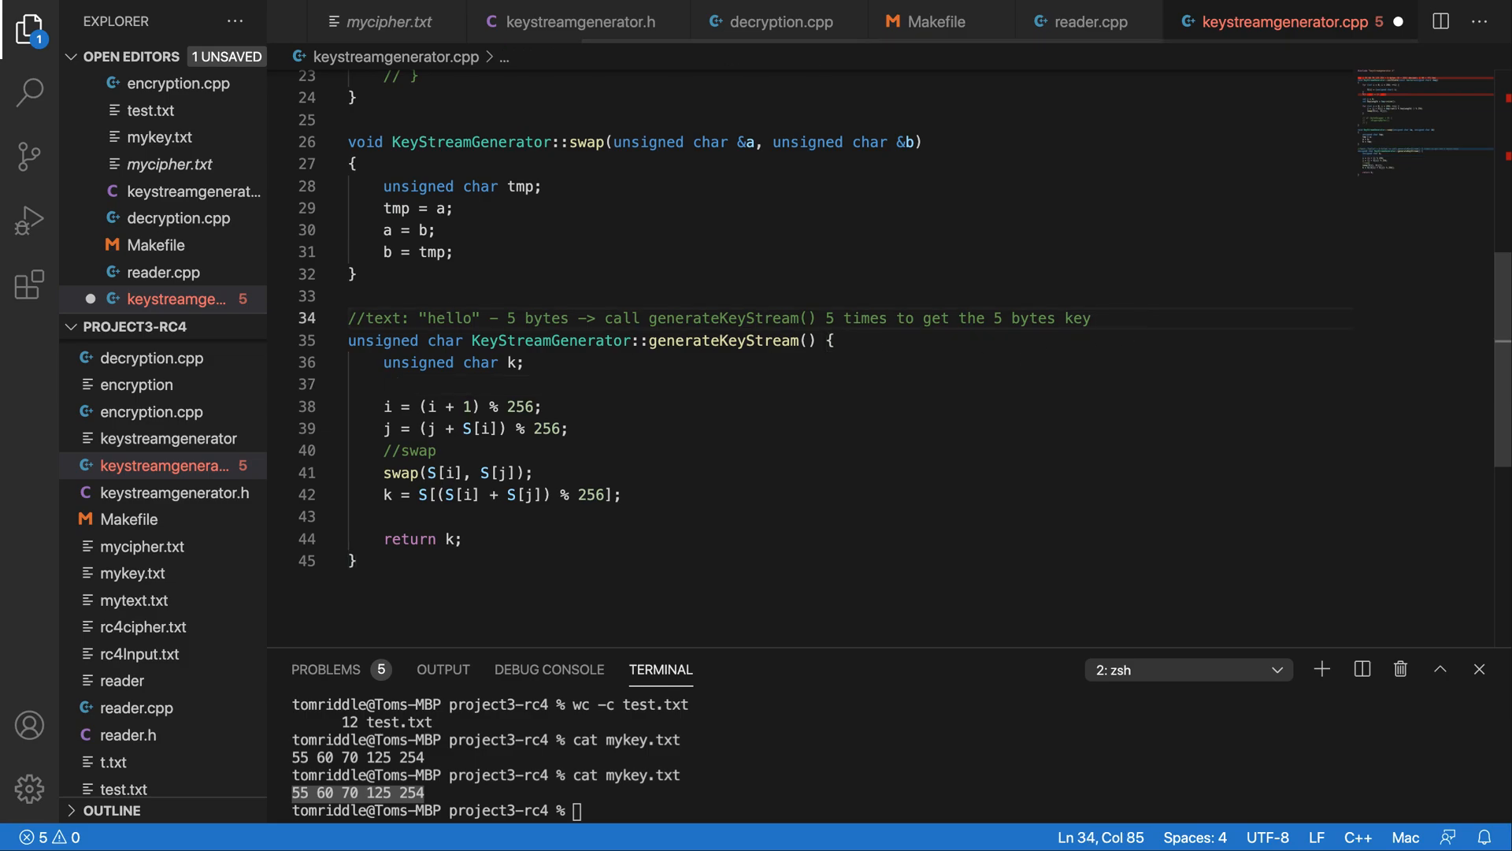
Step: Write the trace i = 0, 1, 2, .., 255, 0 each with j and a generateKeyStream() call above the function
{"action": "type", "text": "generateKeyStream("}
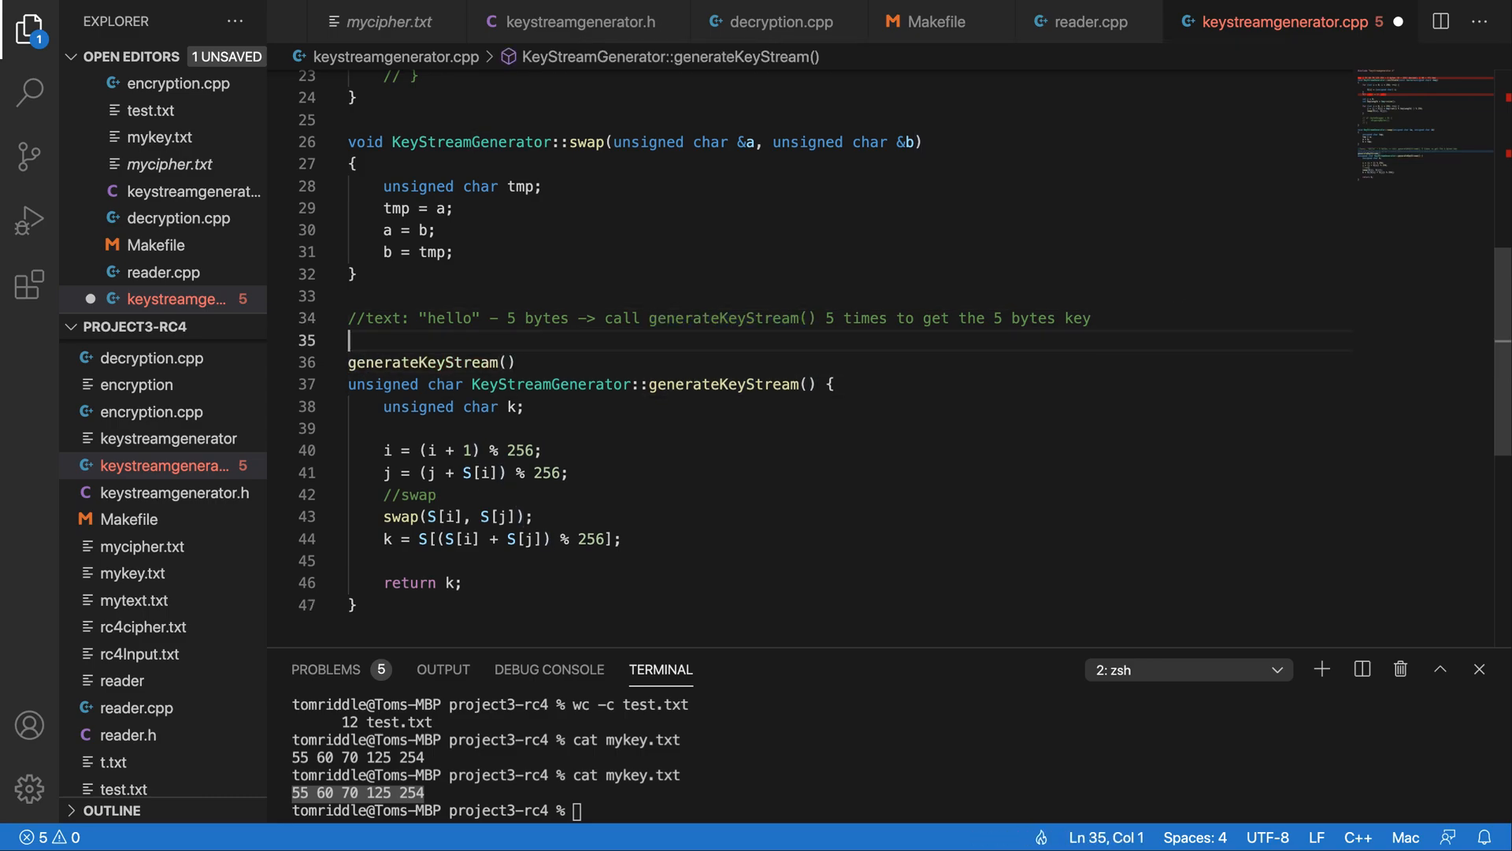
{"action": "type", "text": "i = 0"}
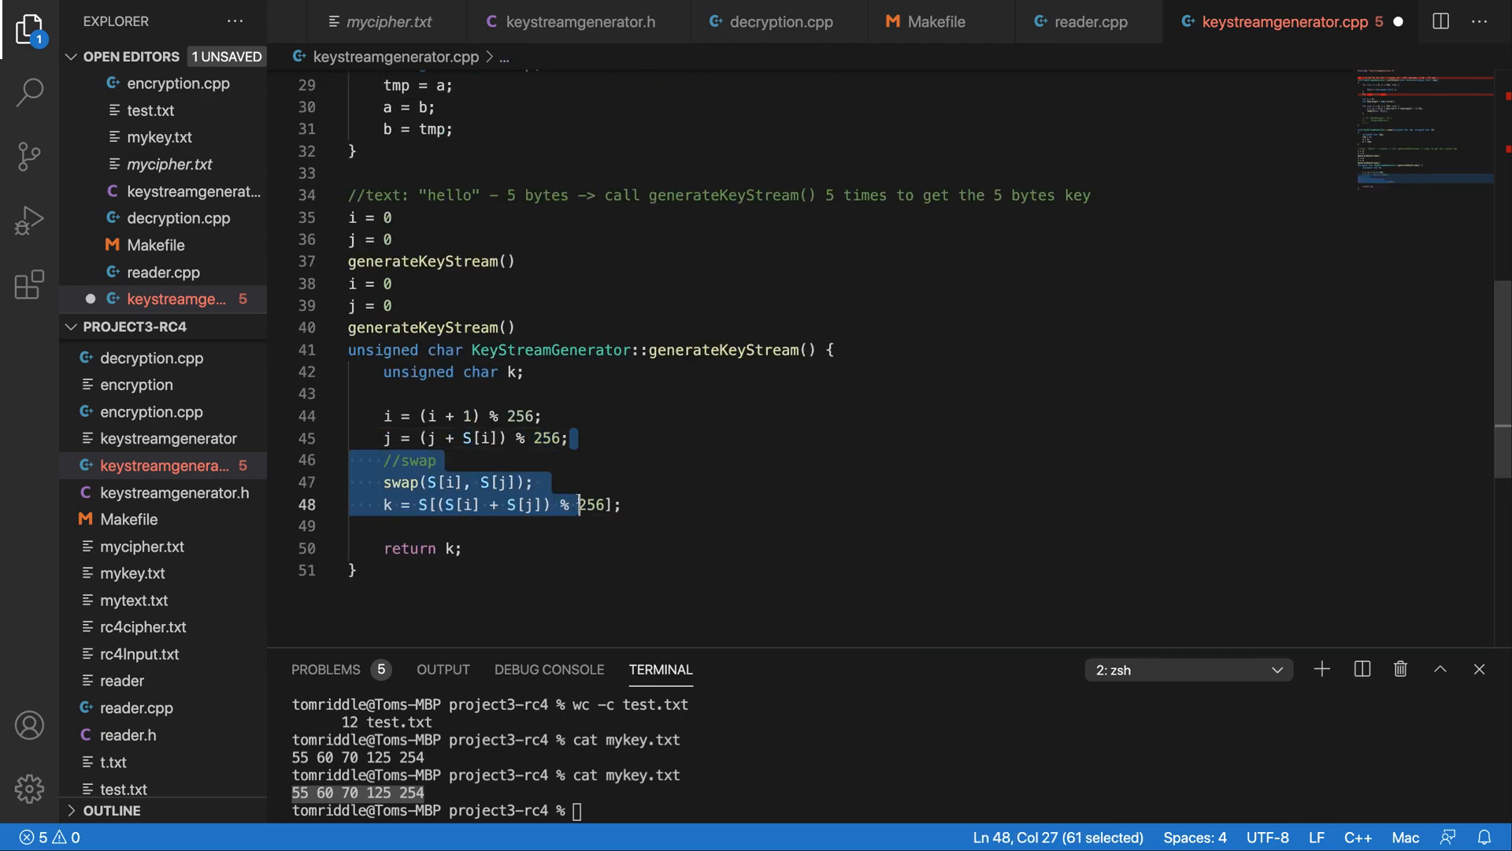
{"action": "left_click", "coordinate": [396, 282]}
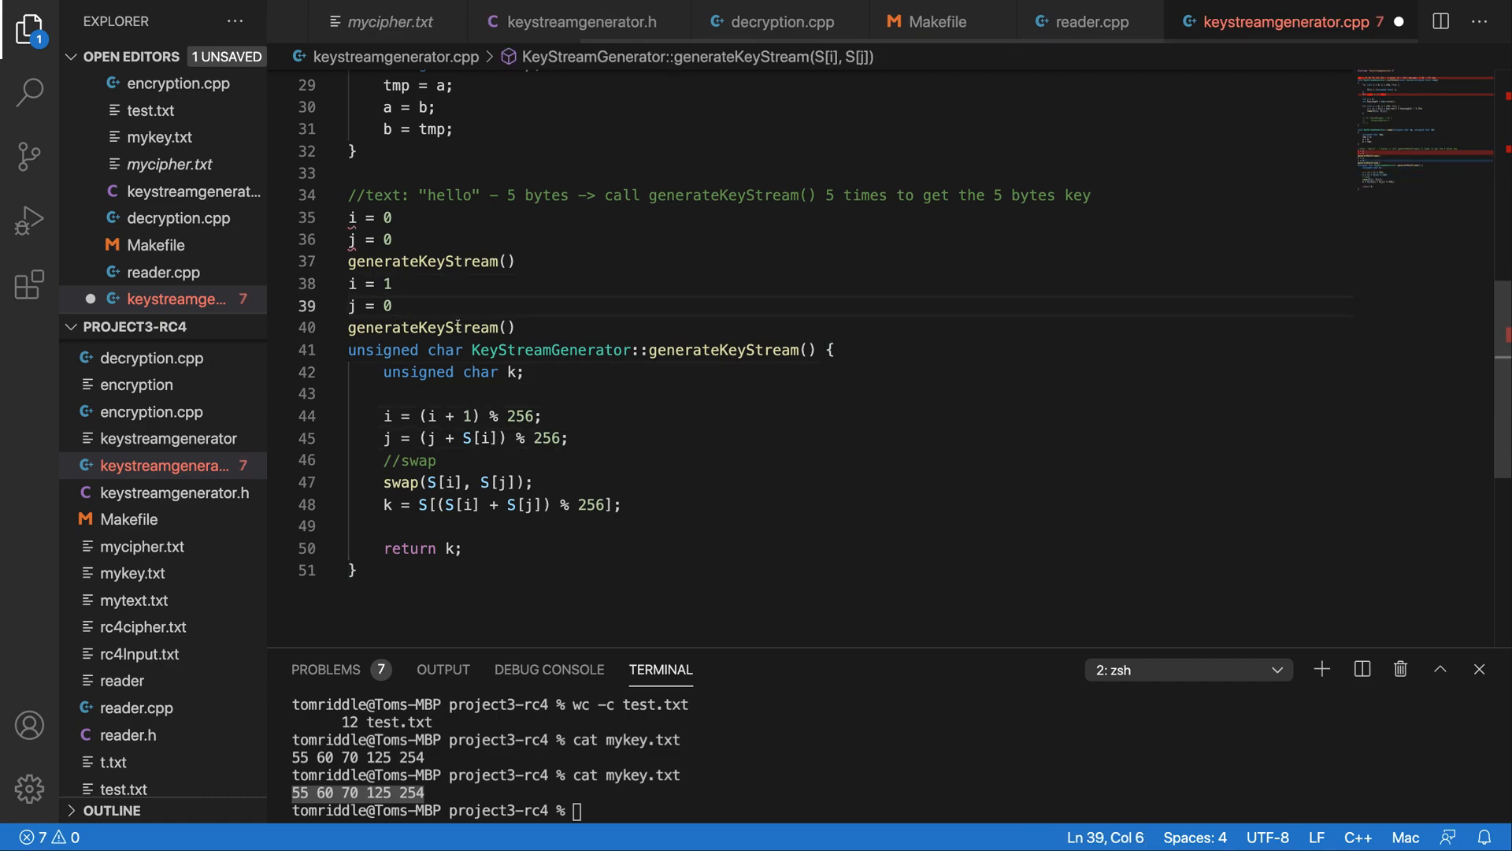
{"action": "type", "text": ".."}
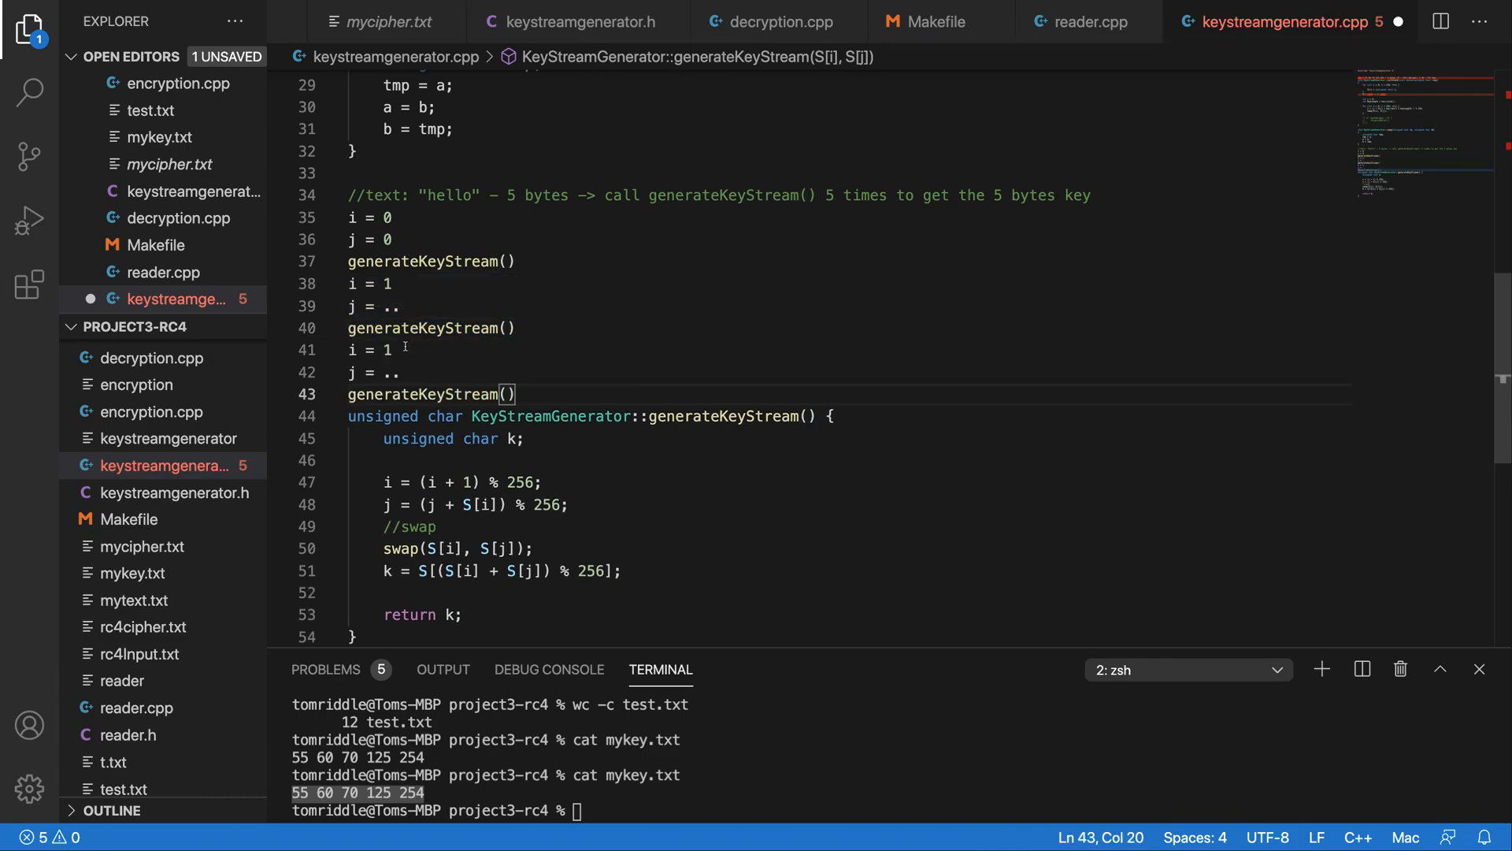
{"action": "type", "text": "2"}
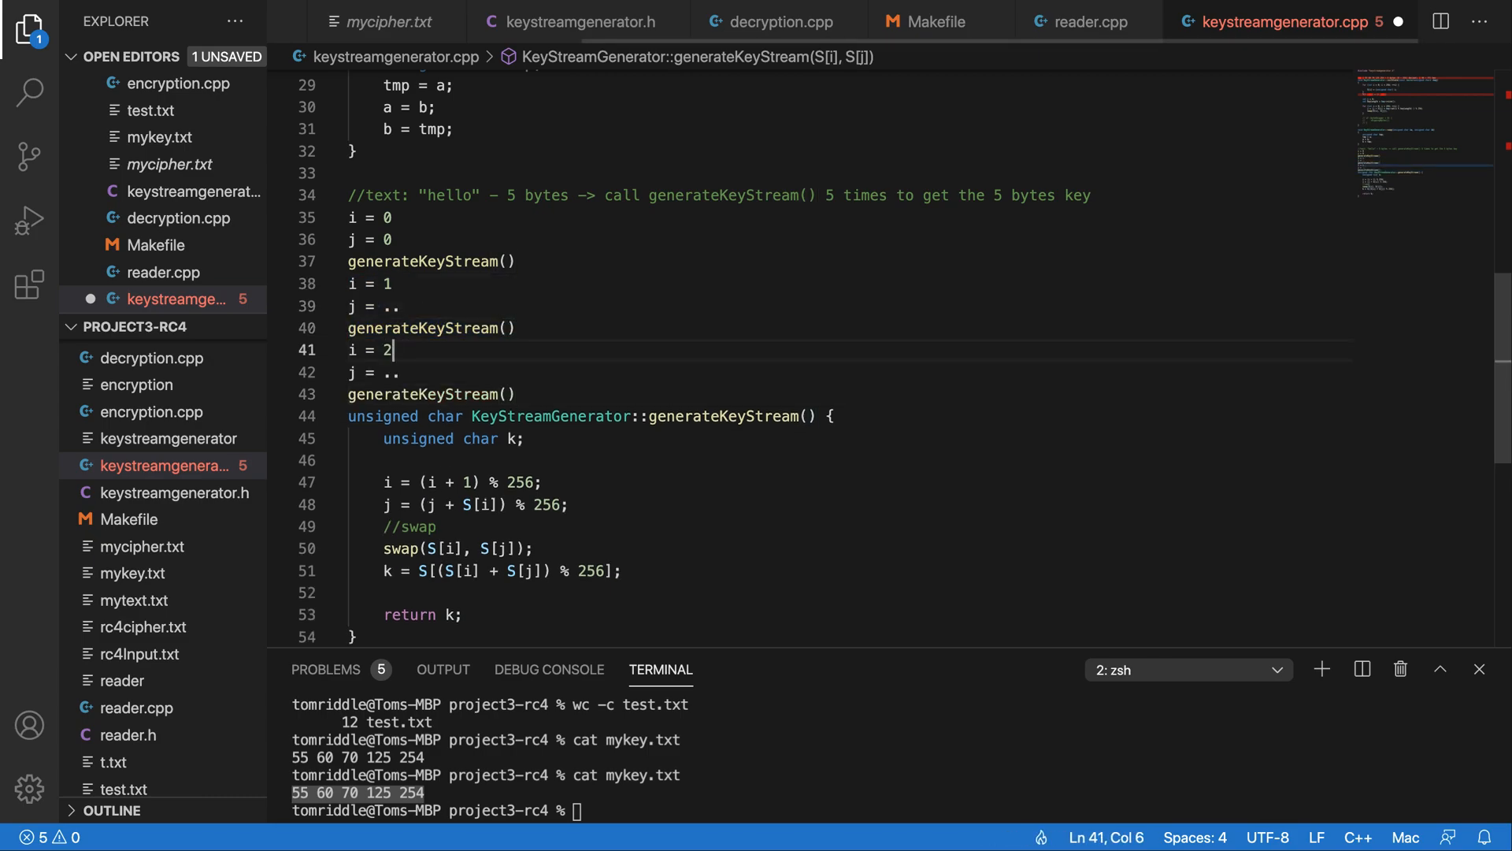
{"action": "left_click", "coordinate": [441, 372]}
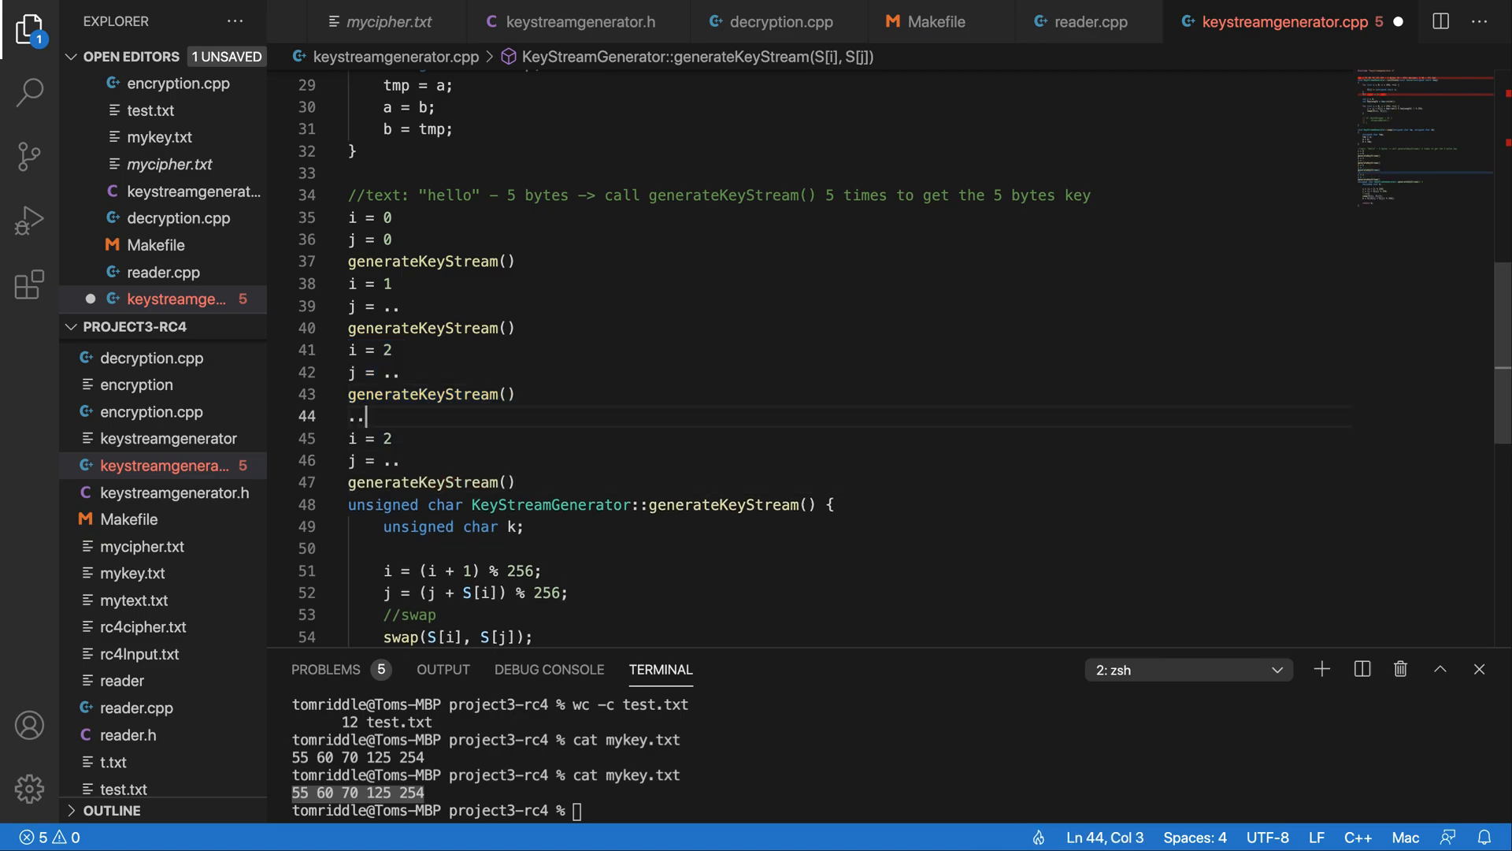
{"action": "key", "text": "Enter"}
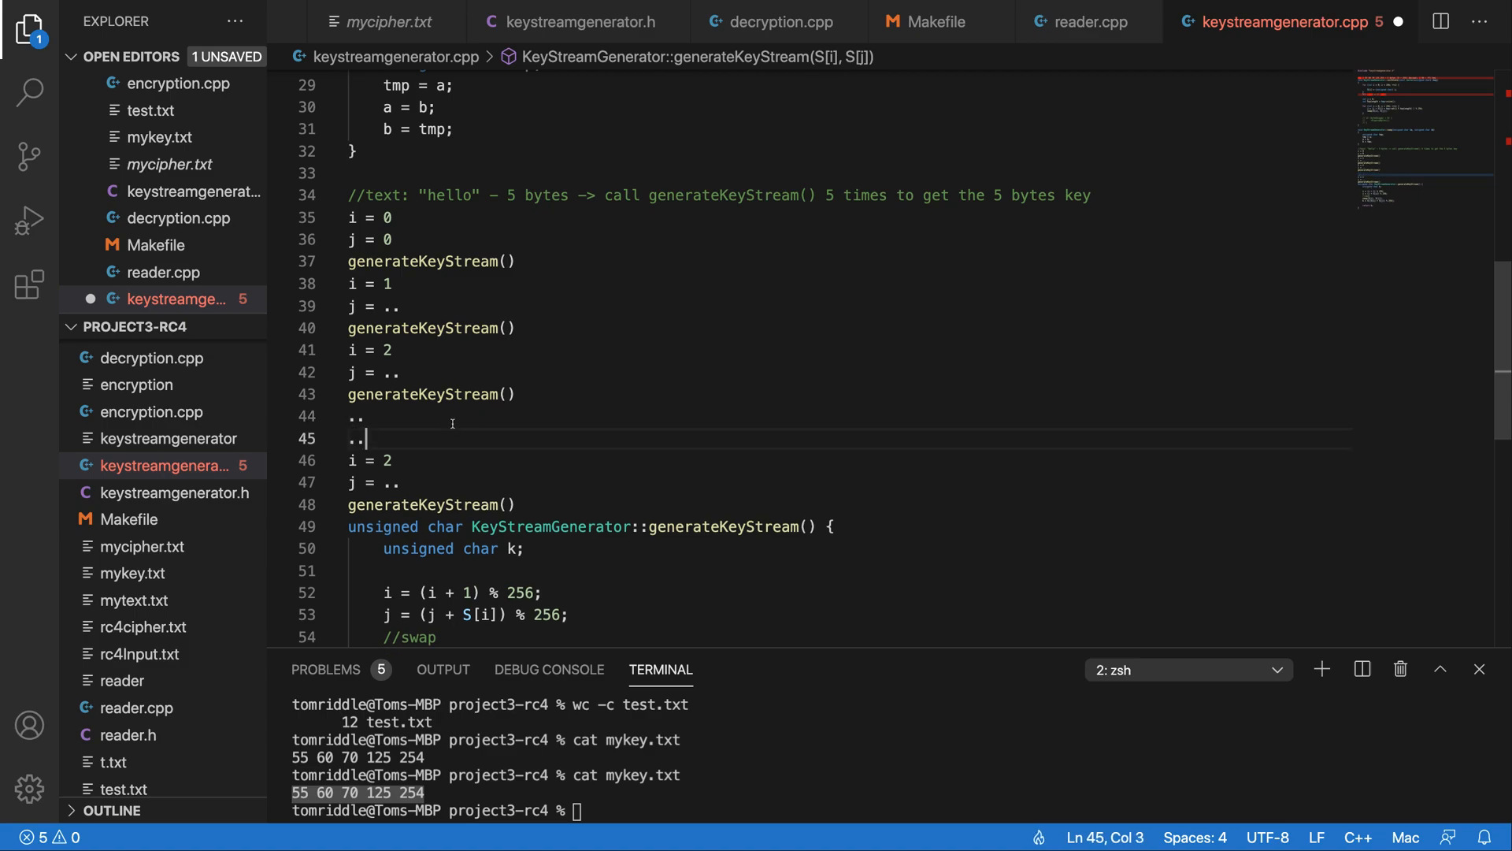
{"action": "left_click", "coordinate": [404, 460]}
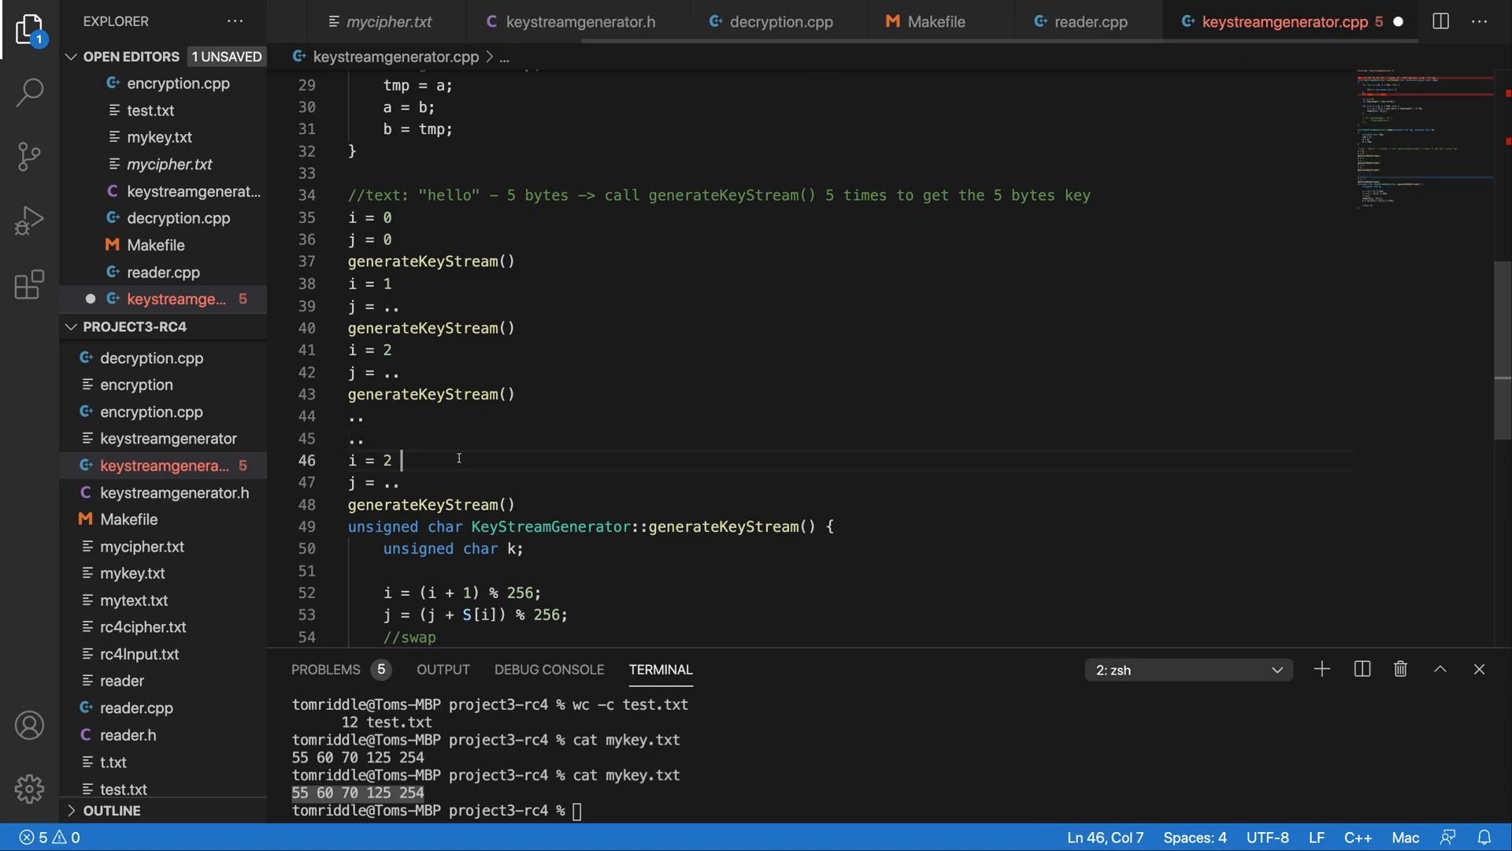
{"action": "key", "text": "Backspace"}
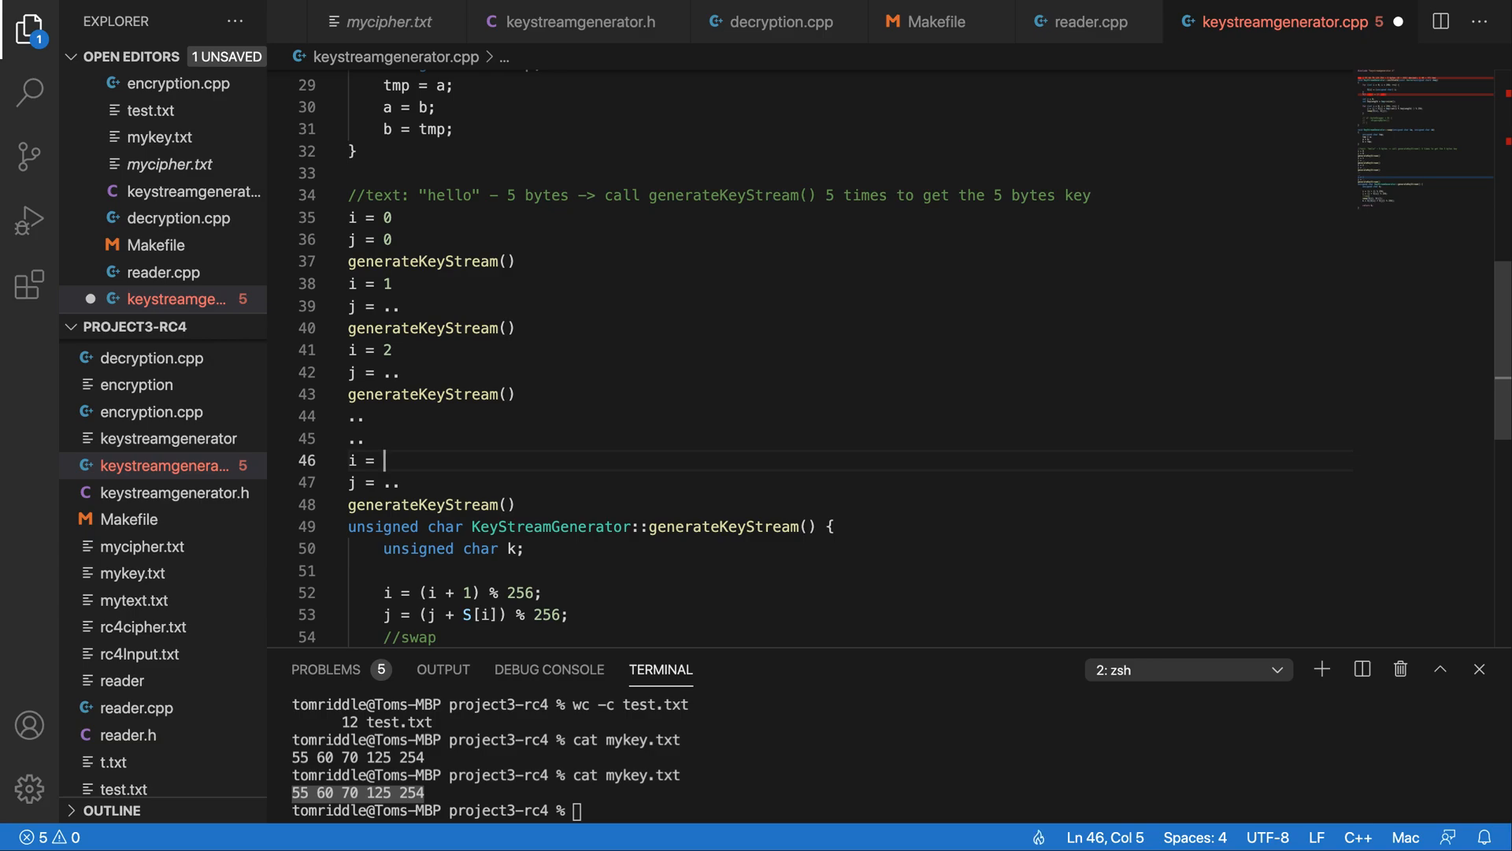
{"action": "type", "text": "0"}
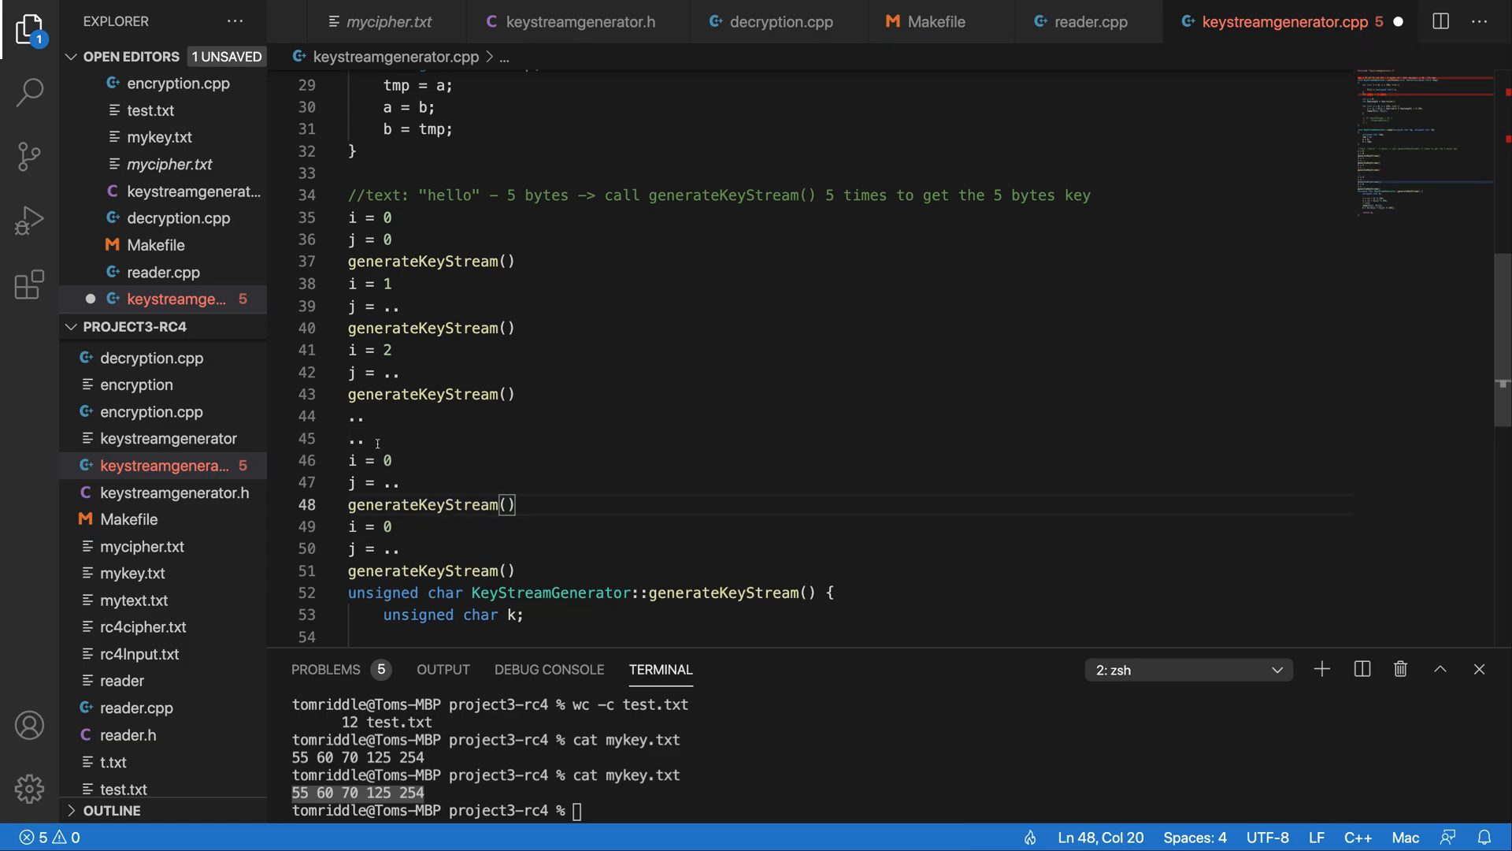
{"action": "type", "text": "255"}
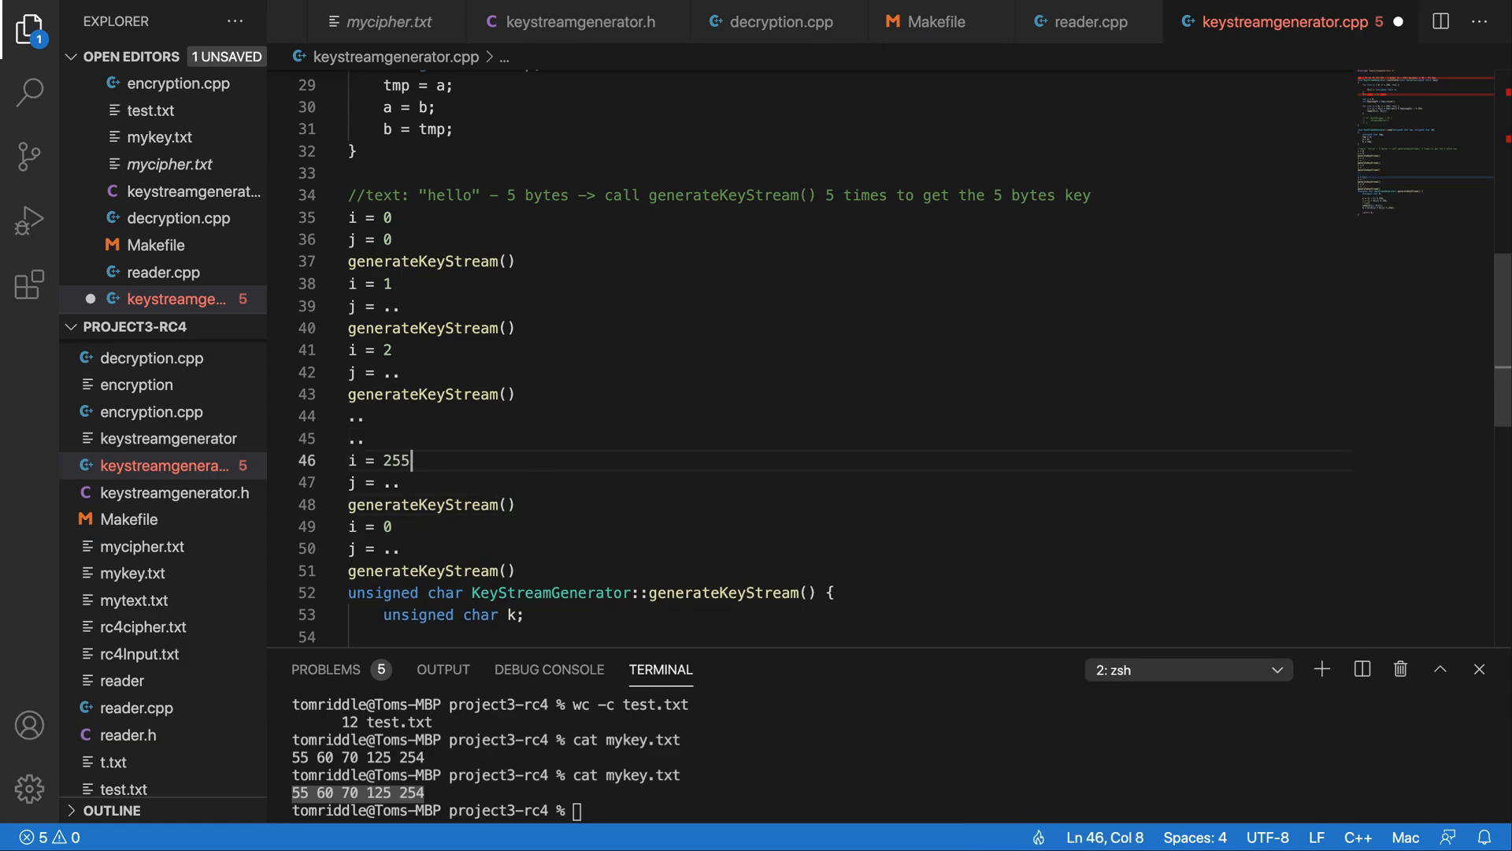
Step: Select the function body from the i update through the k computation, then the hand-written trace lines
{"action": "scroll", "scroll_direction": "down", "scroll_amount": 3}
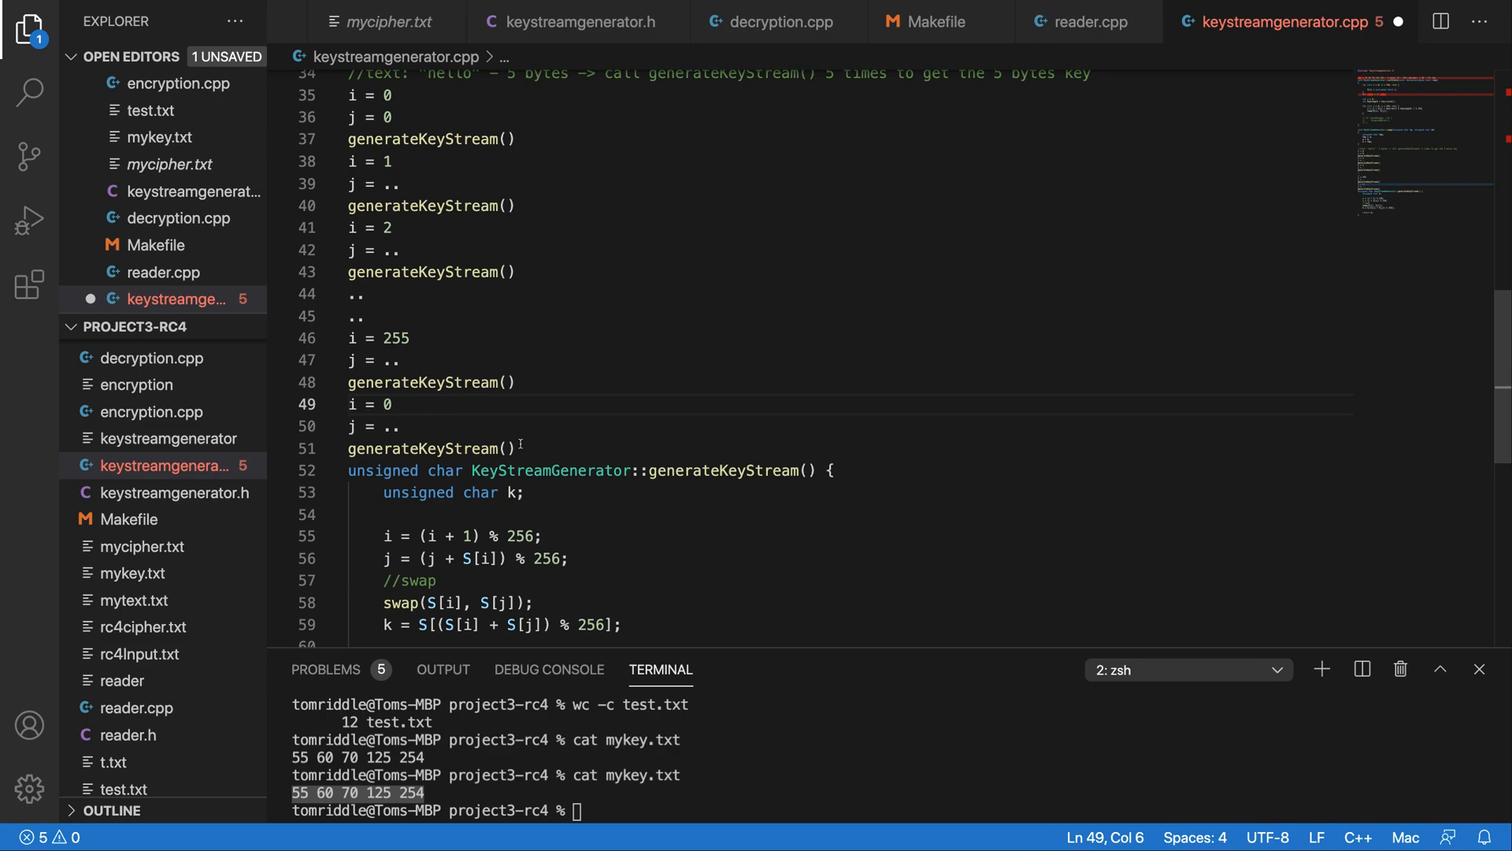
{"action": "left_click", "coordinate": [504, 426]}
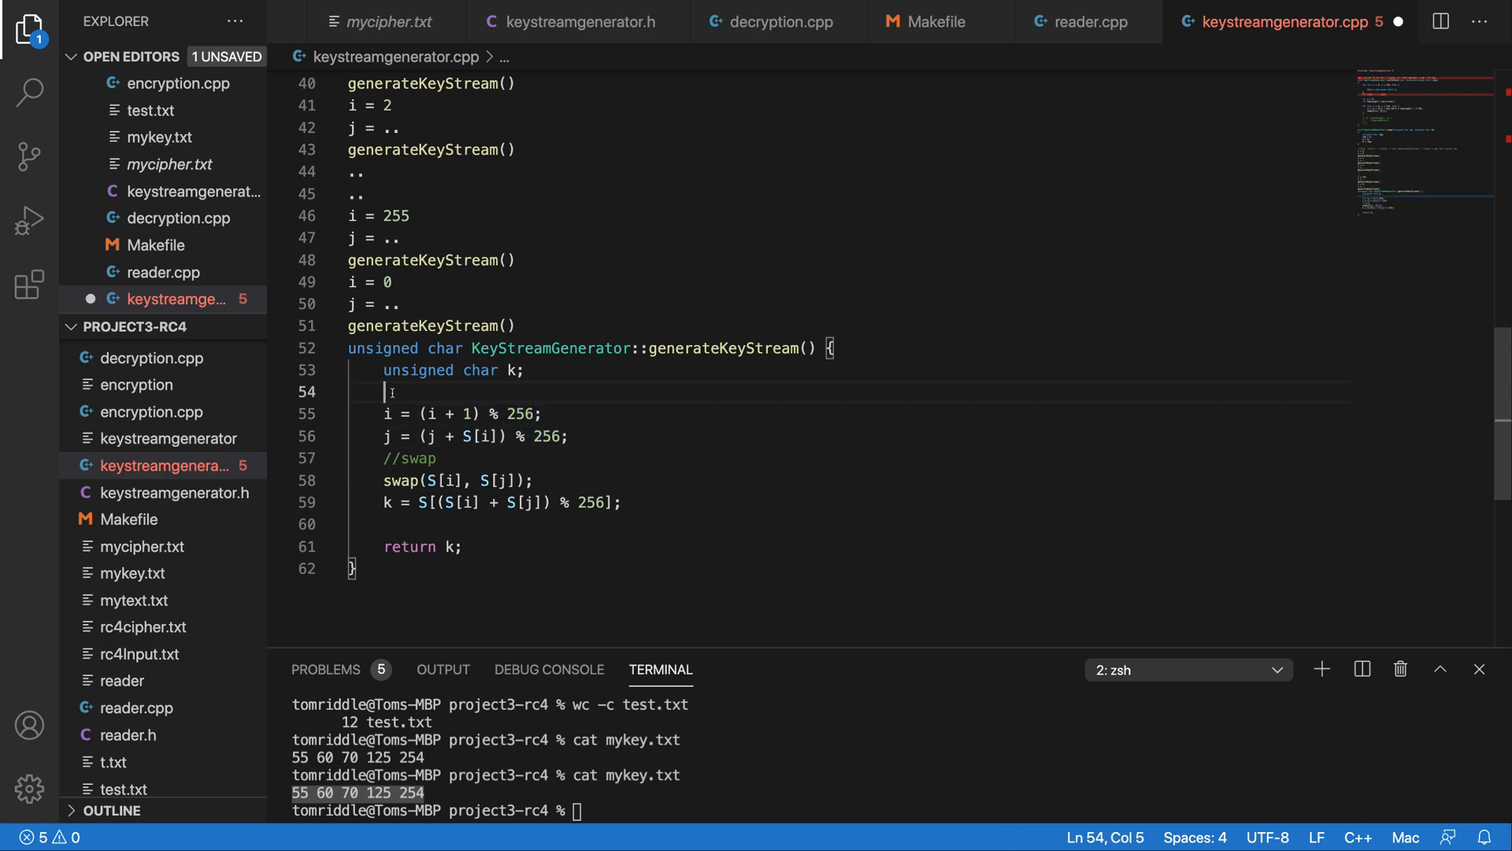
{"action": "mouse_move", "coordinate": [668, 383]}
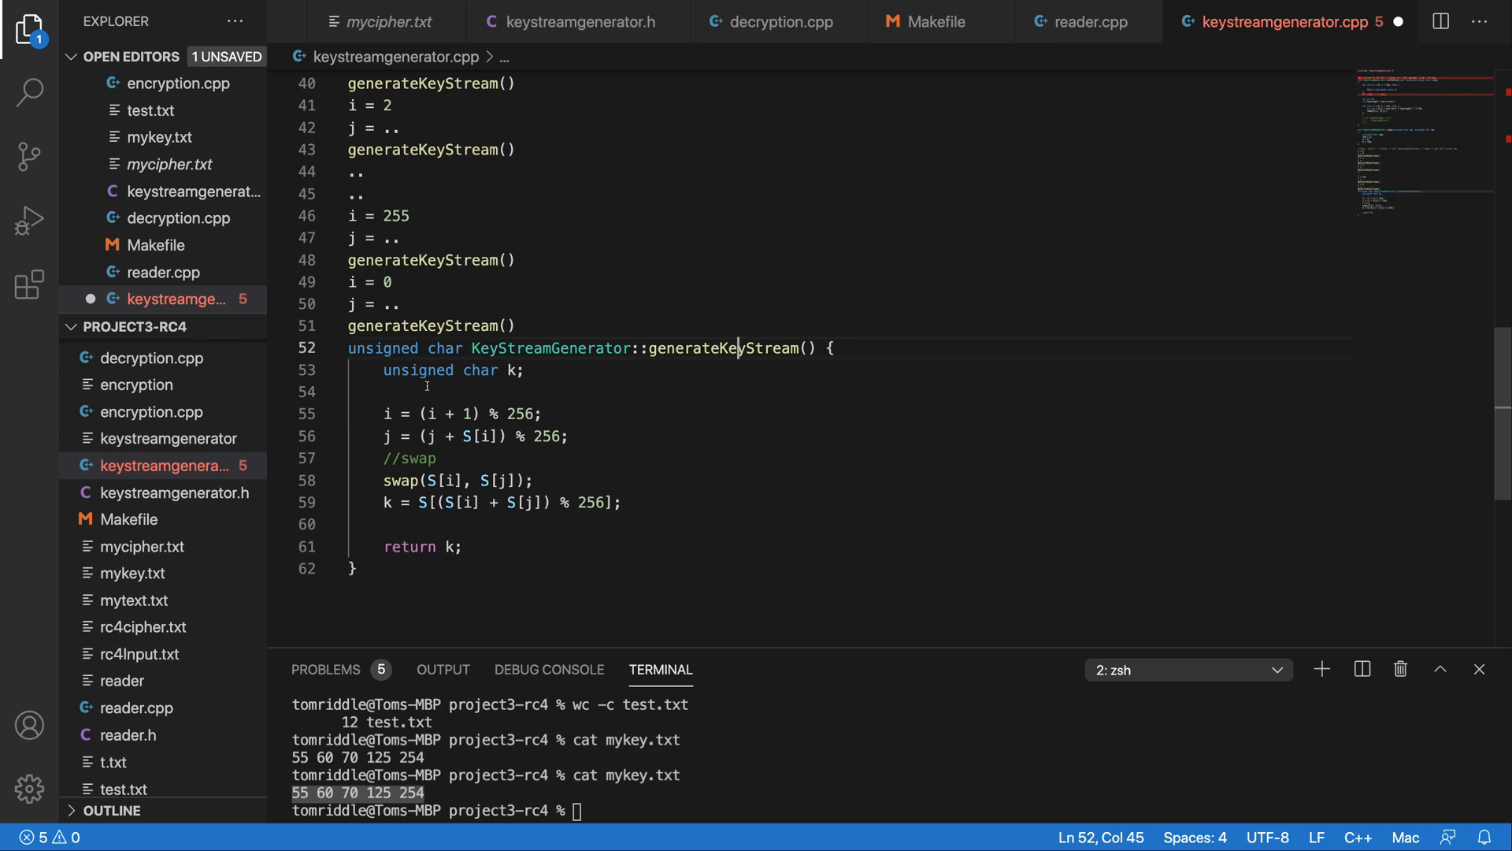
{"action": "left_click", "coordinate": [384, 392]}
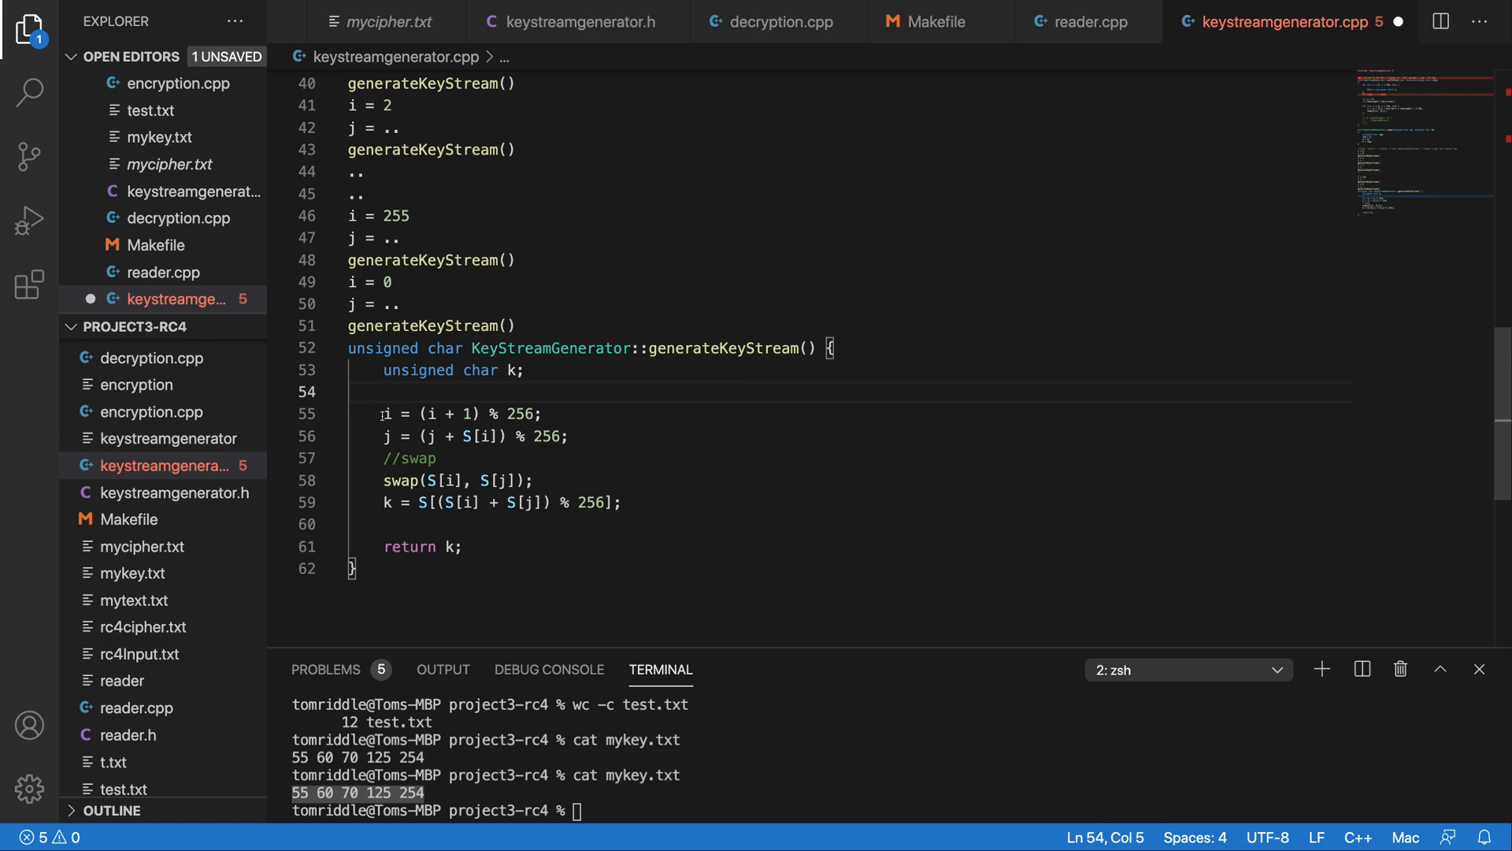
{"action": "double_click", "coordinate": [389, 413]}
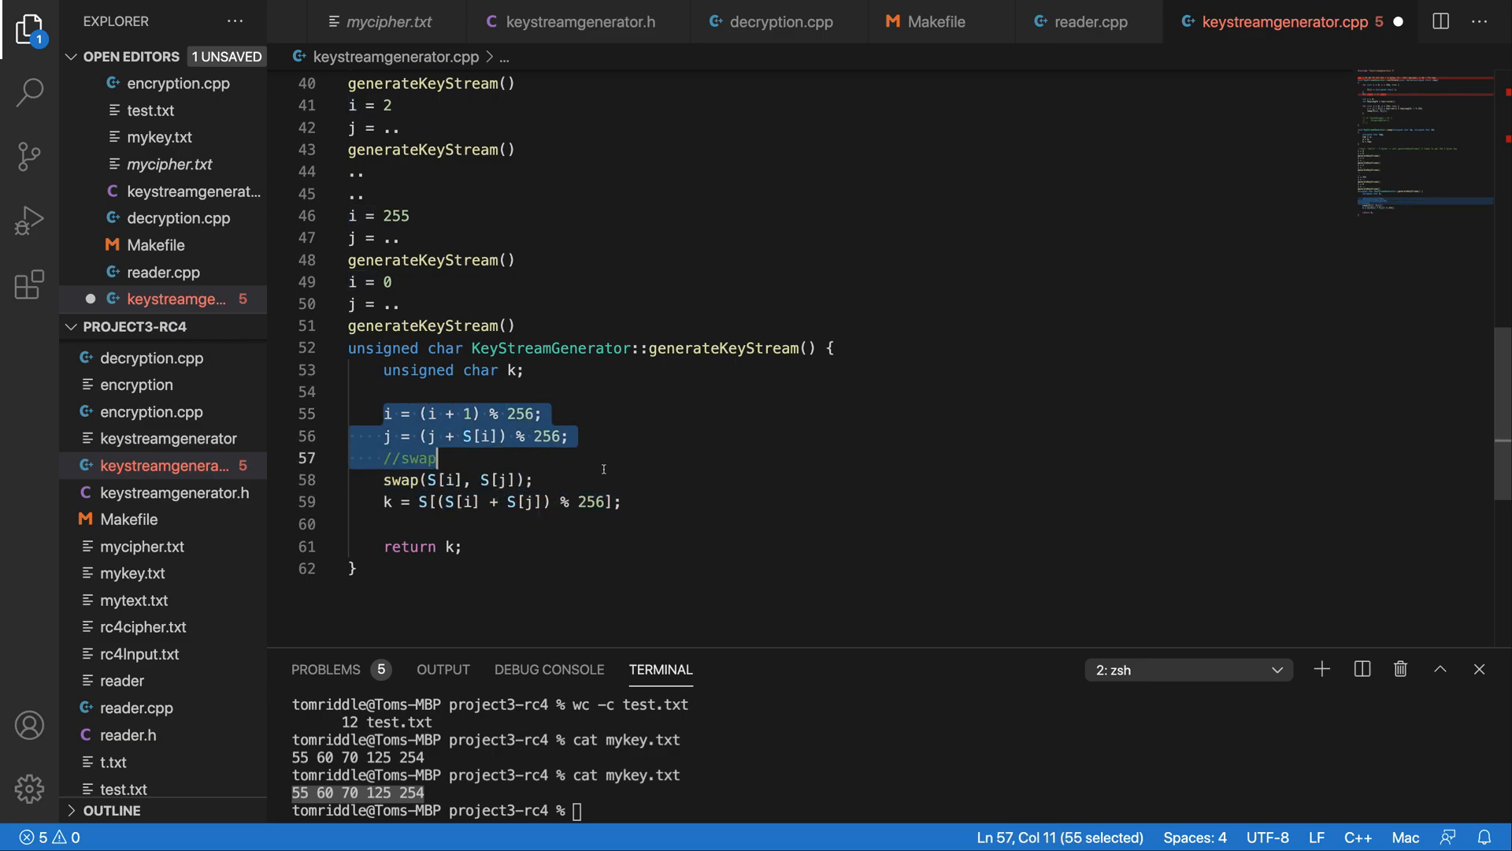
{"action": "left_click", "coordinate": [622, 501]}
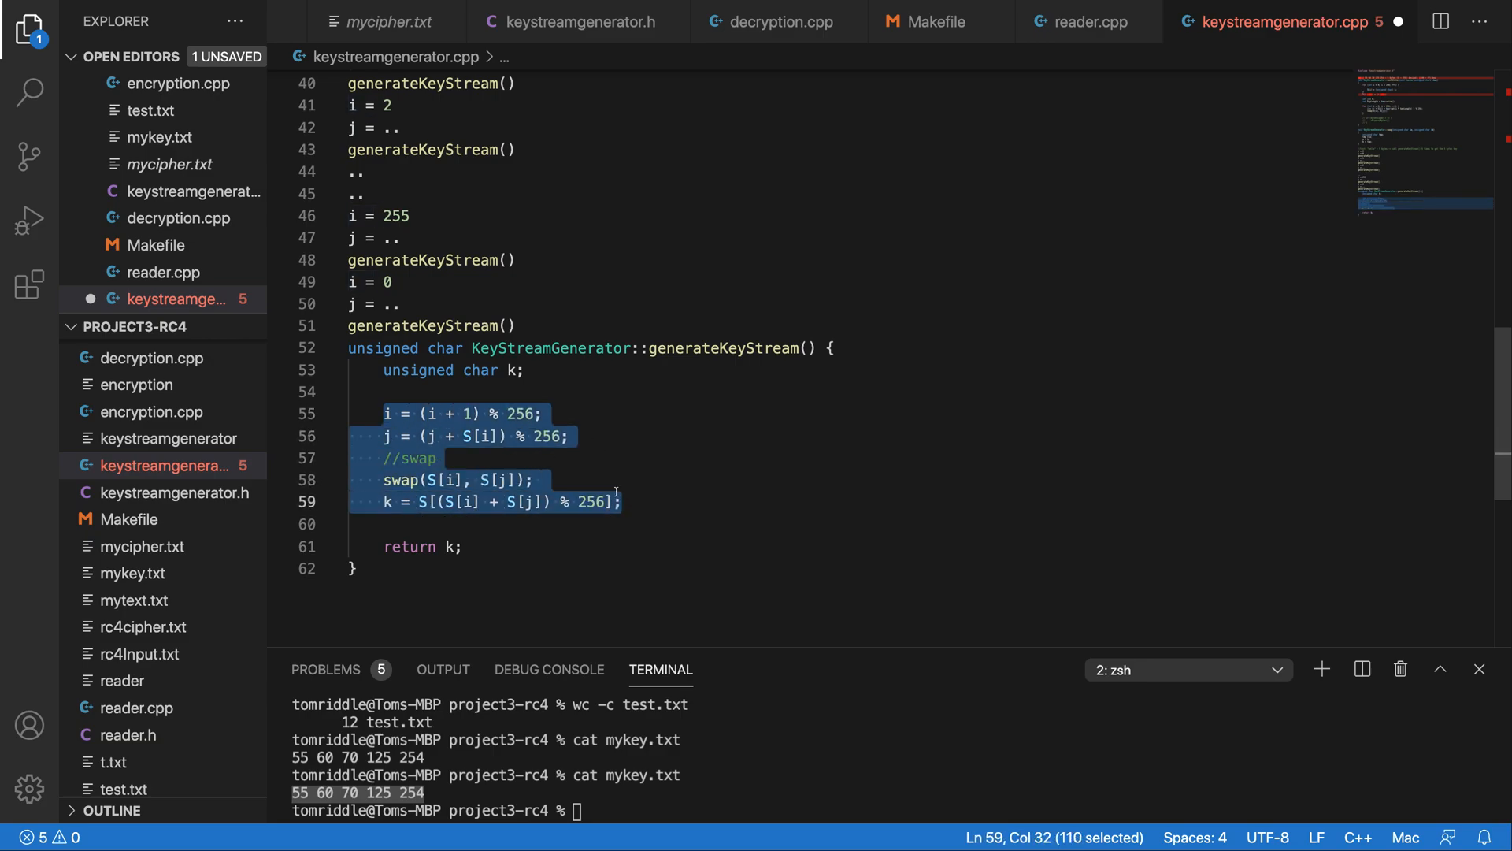
{"action": "left_click", "coordinate": [625, 501]}
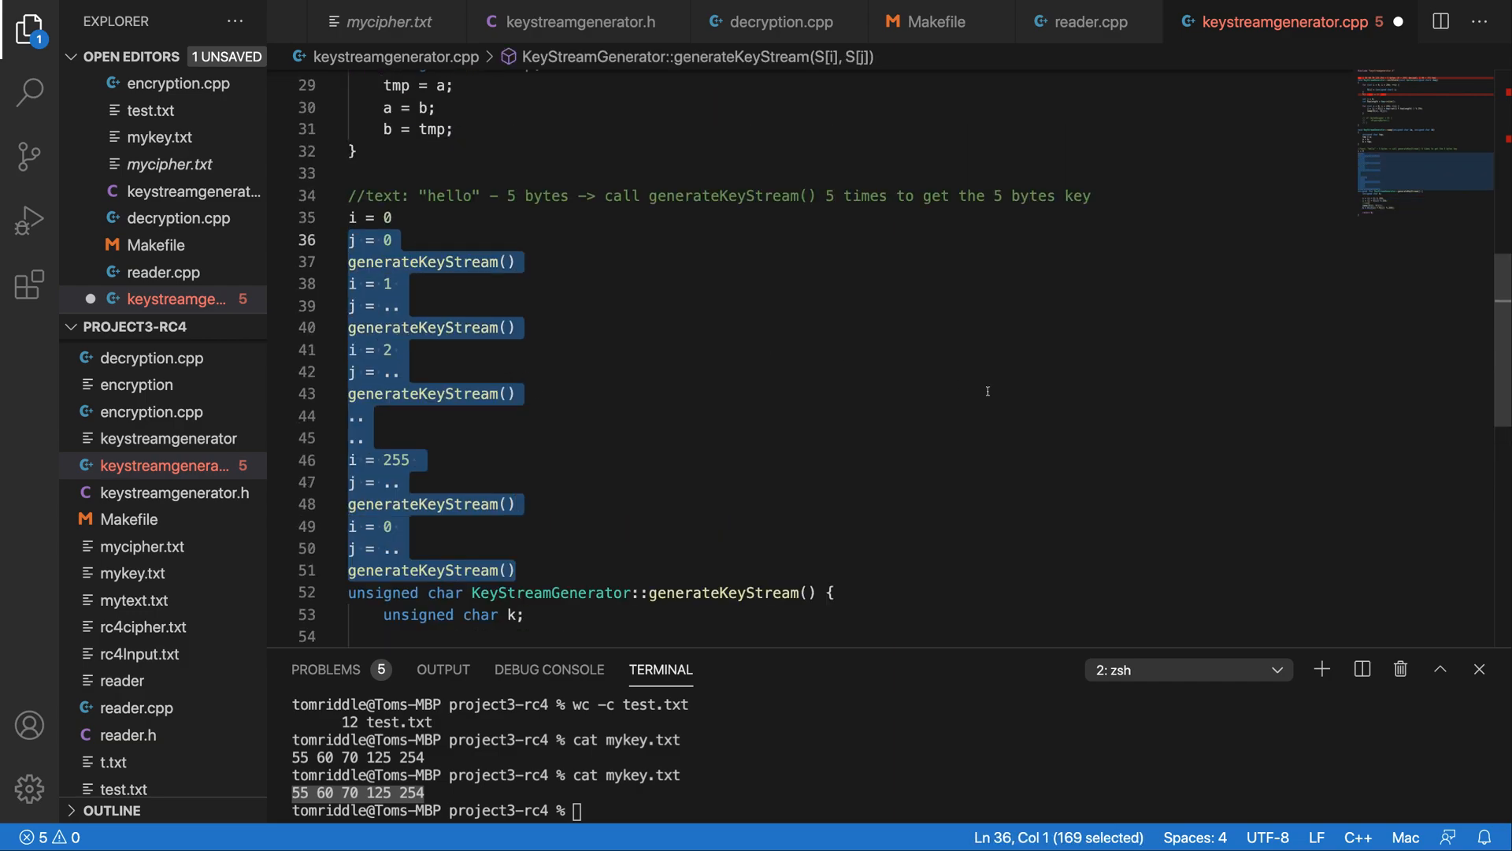
{"action": "mouse_move", "coordinate": [599, 384]}
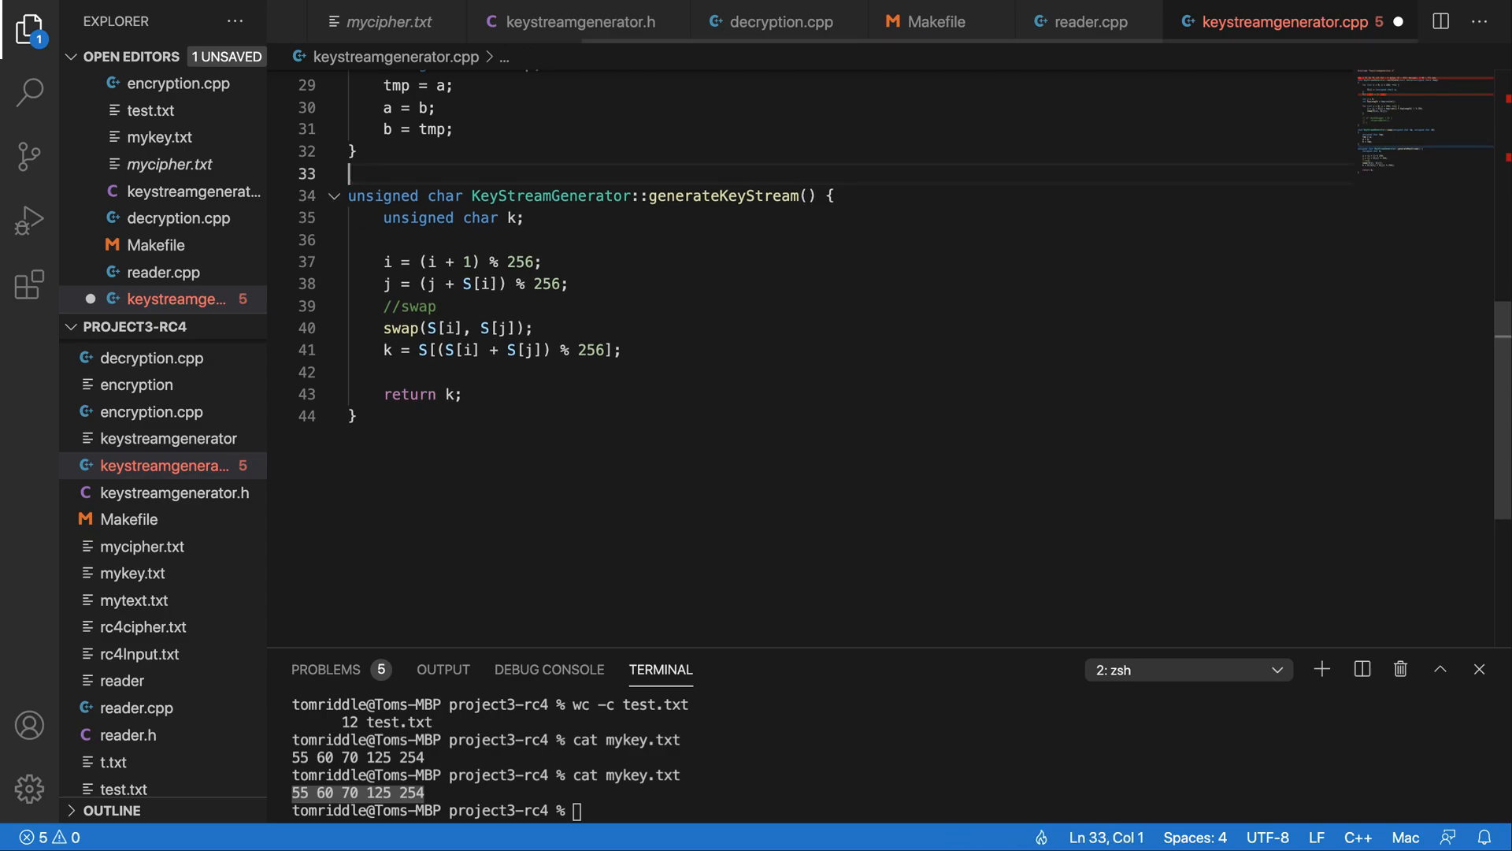
Step: Review the commented-out skipping block and start a new line above the generateKeyStream definition
{"action": "scroll", "scroll_direction": "up", "scroll_amount": 3}
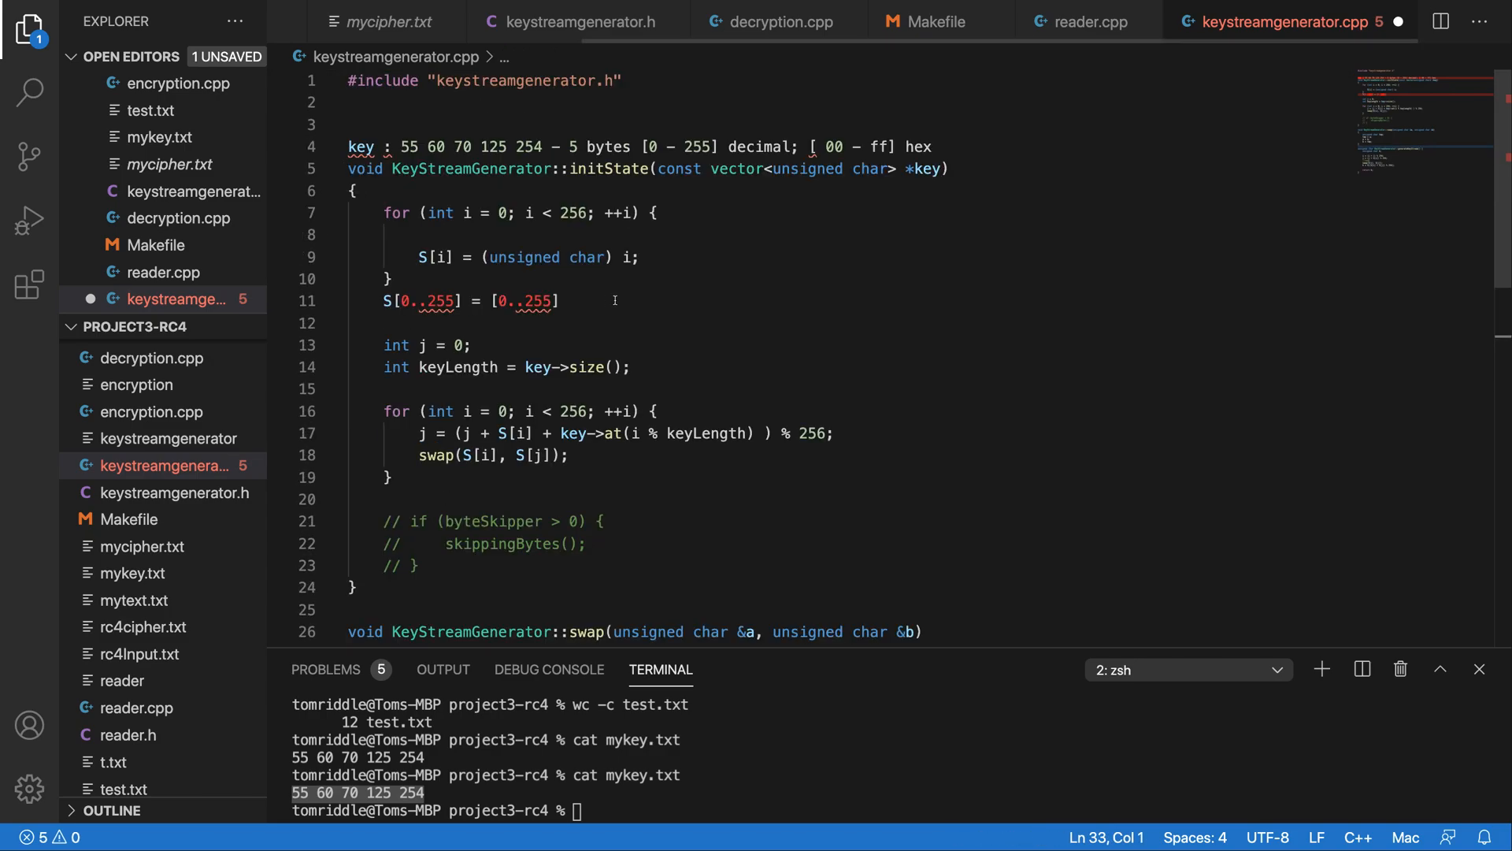
{"action": "scroll", "scroll_direction": "down", "scroll_amount": 3}
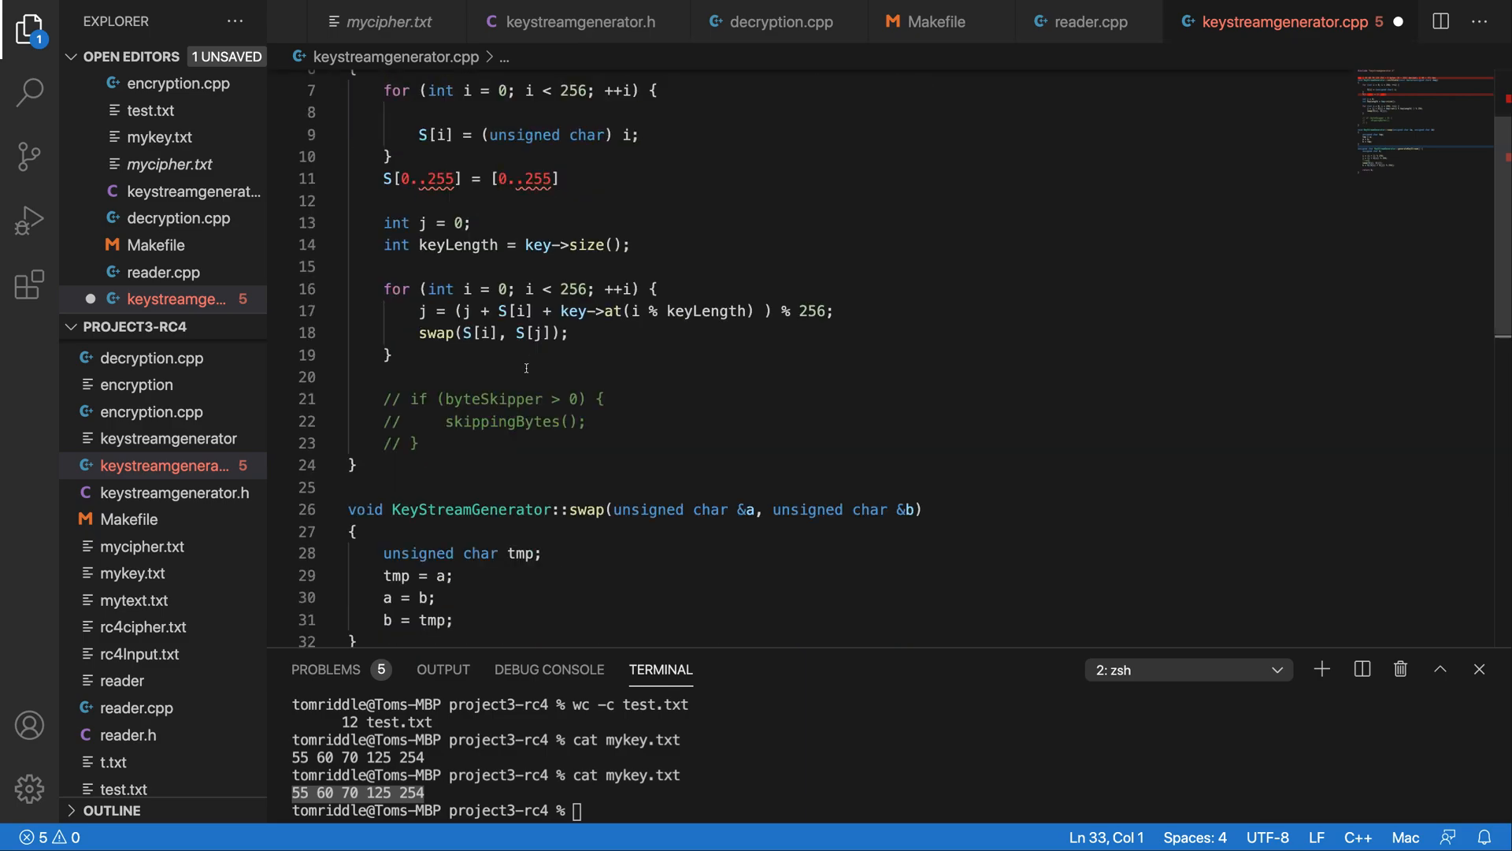
{"action": "mouse_move", "coordinate": [478, 440]}
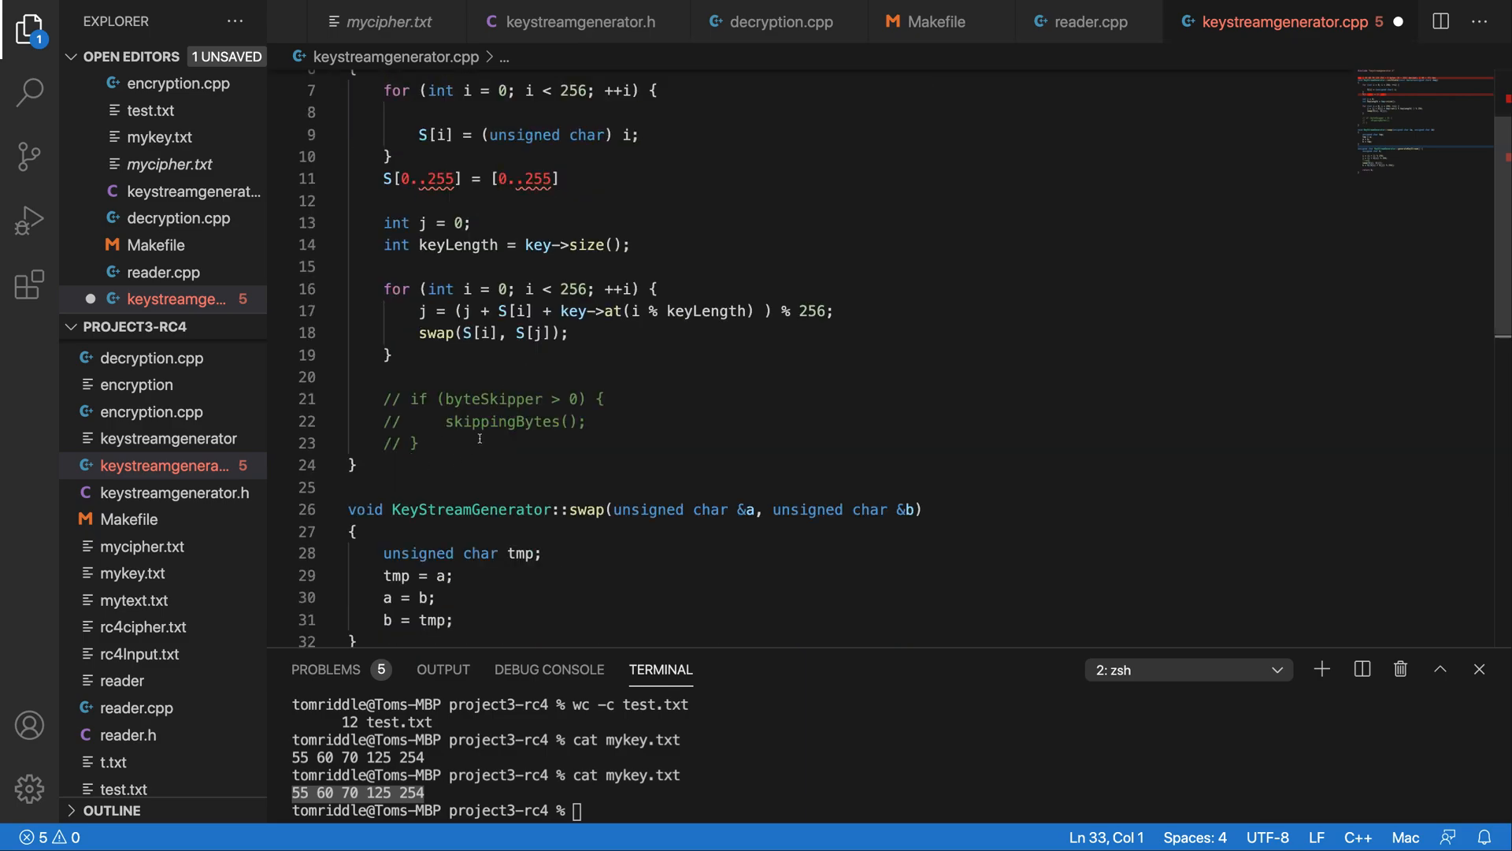
{"action": "left_click", "coordinate": [517, 399]}
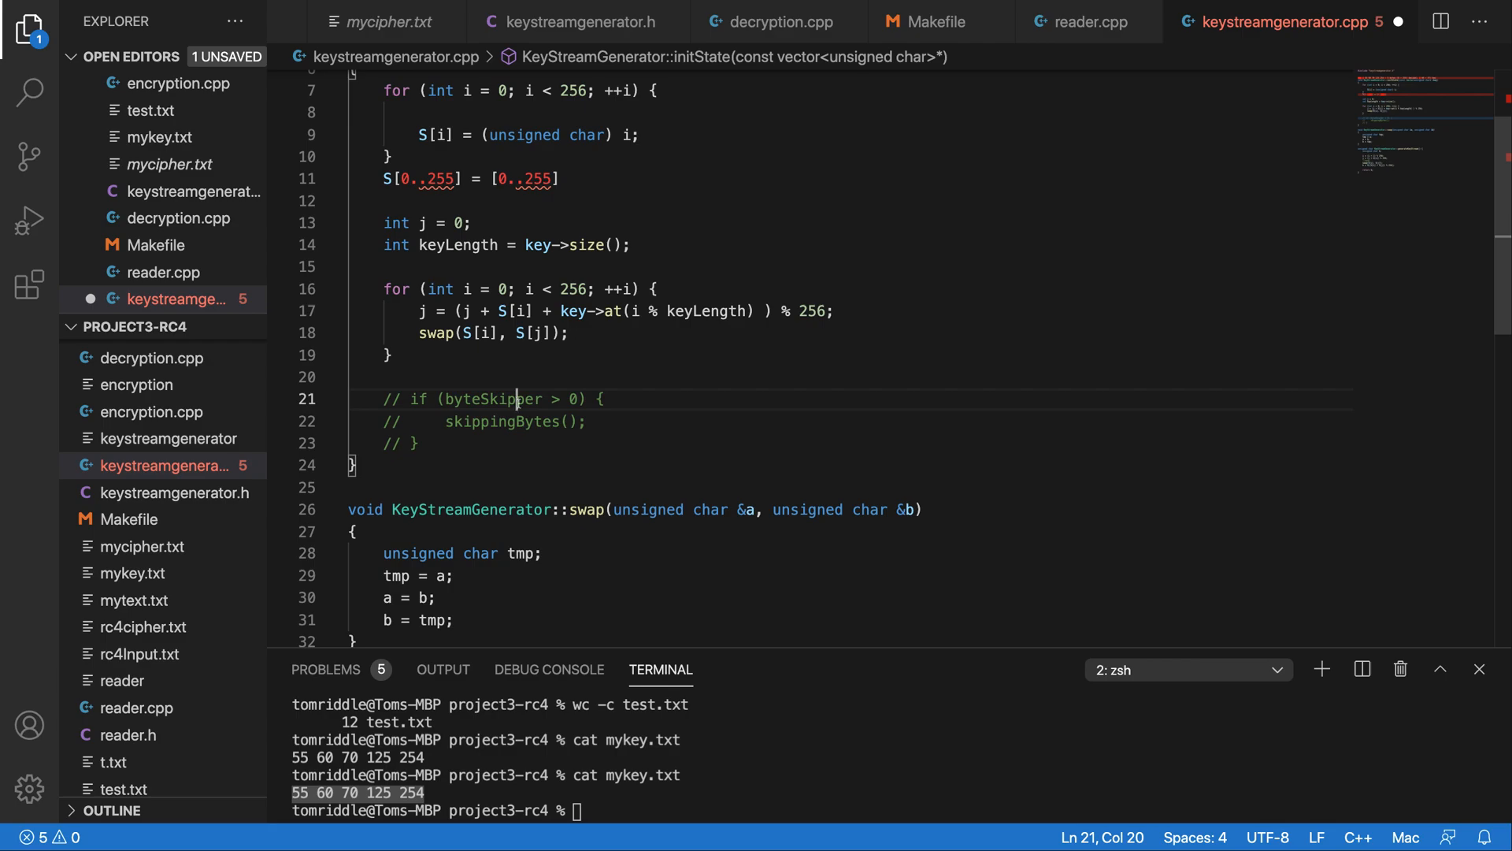
{"action": "mouse_move", "coordinate": [513, 443]}
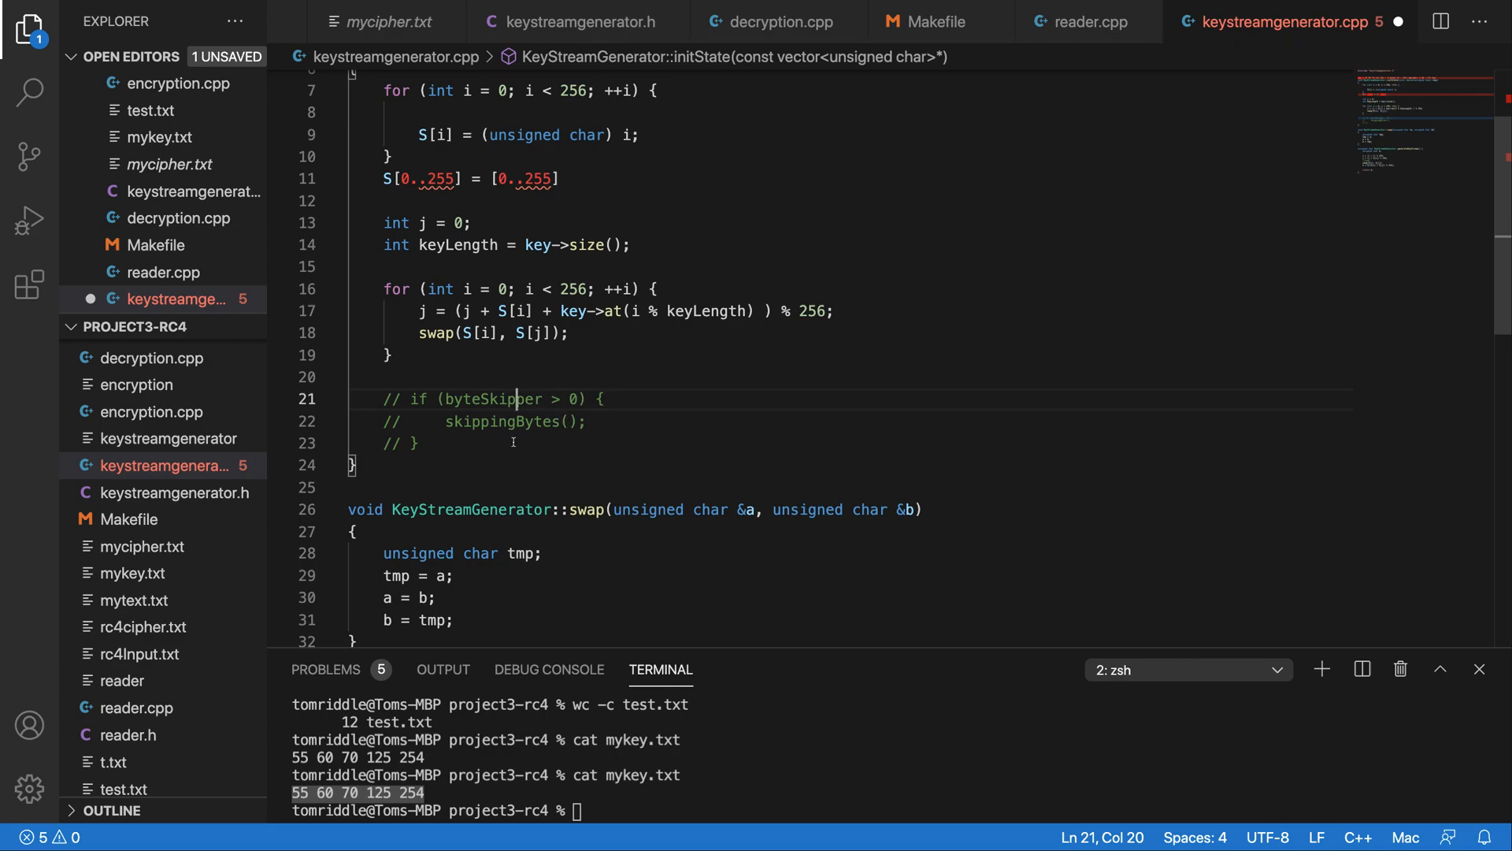
{"action": "mouse_move", "coordinate": [464, 441]}
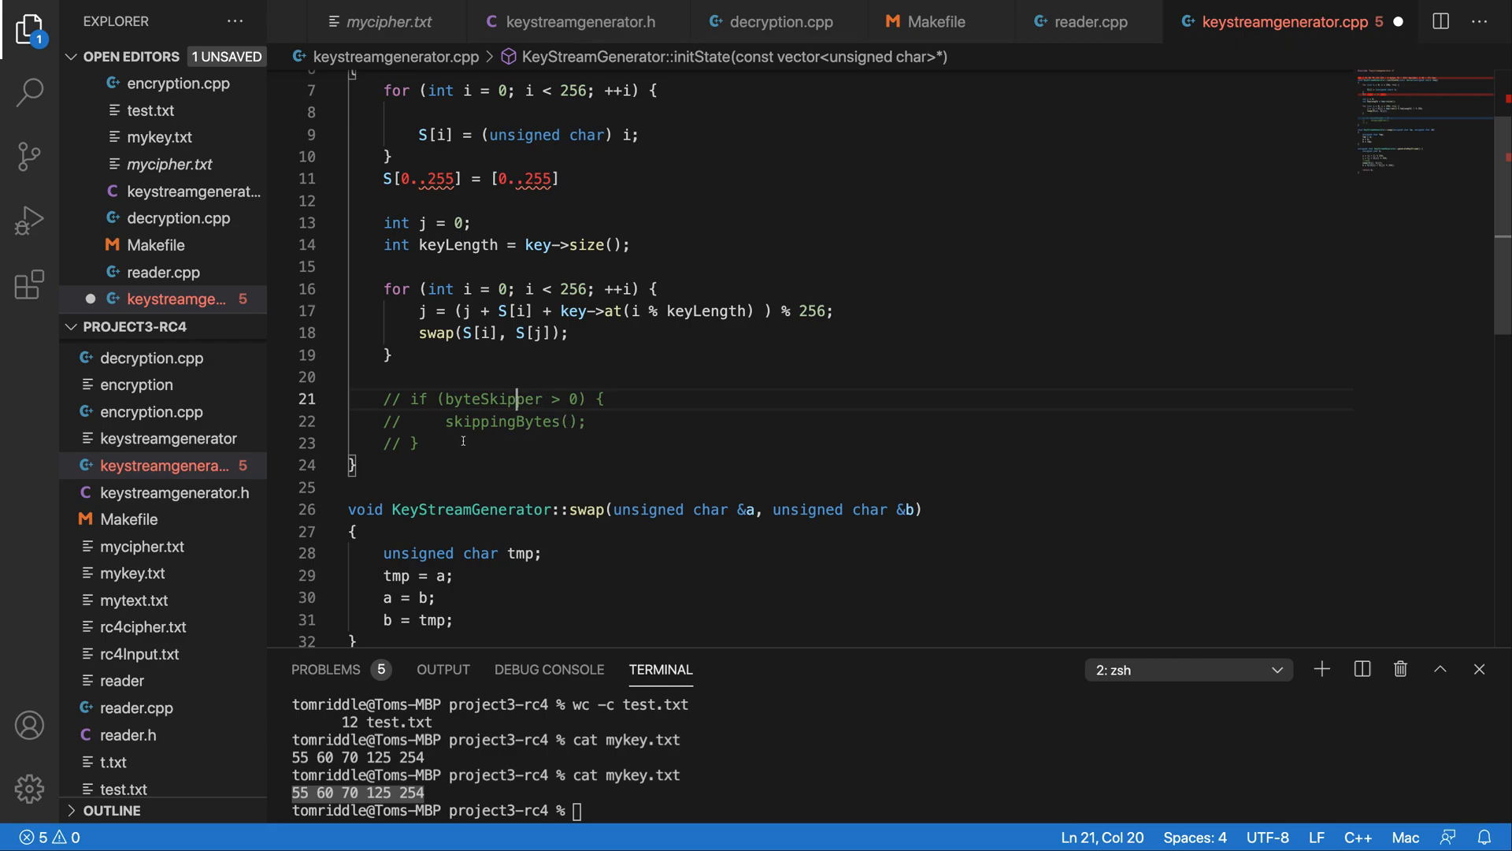
{"action": "scroll", "scroll_direction": "down", "scroll_amount": 3}
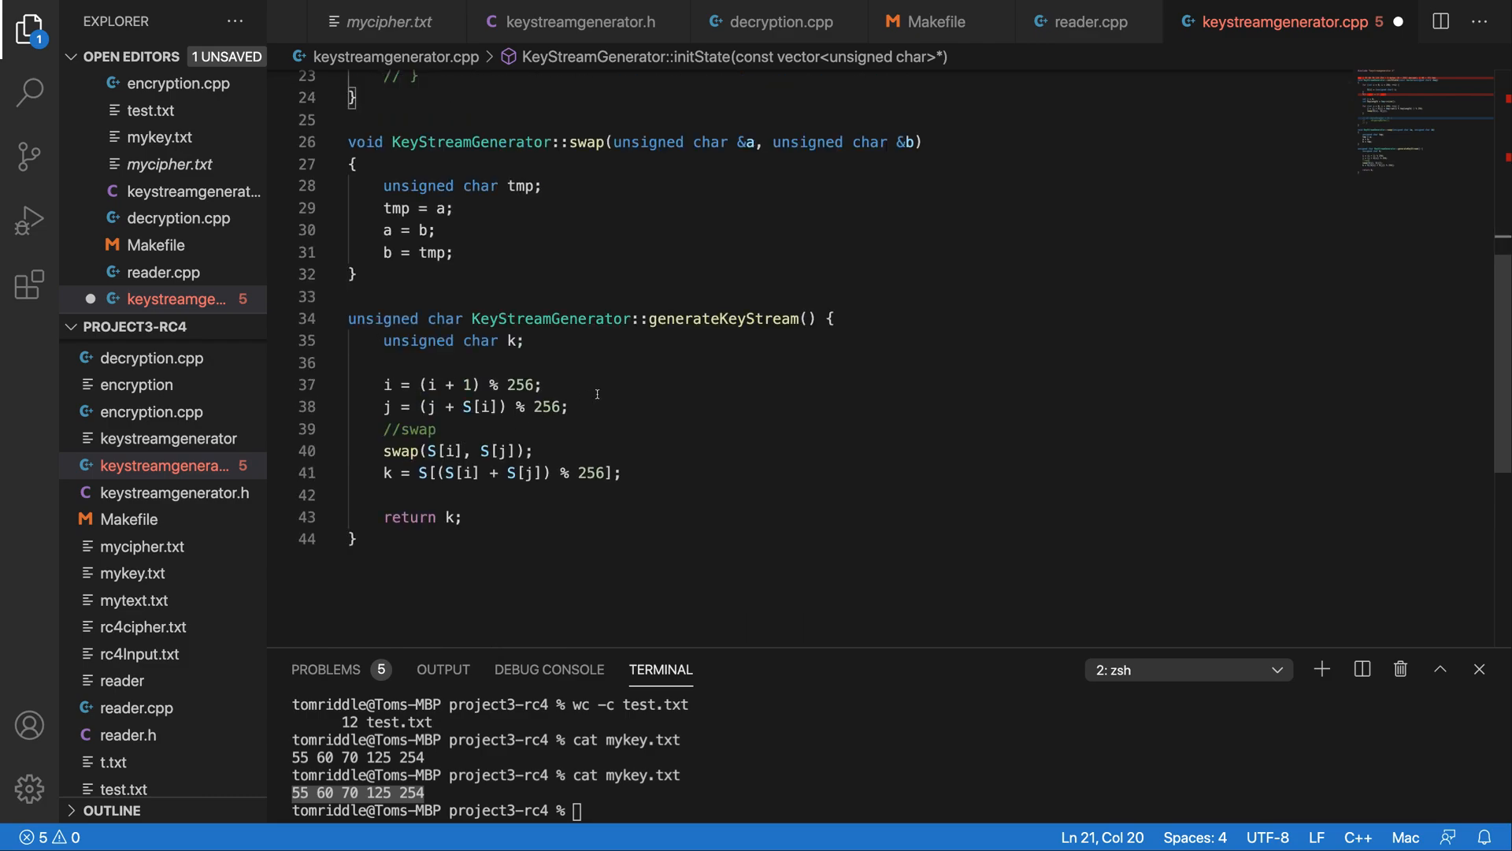
{"action": "scroll", "scroll_direction": "up", "scroll_amount": 3}
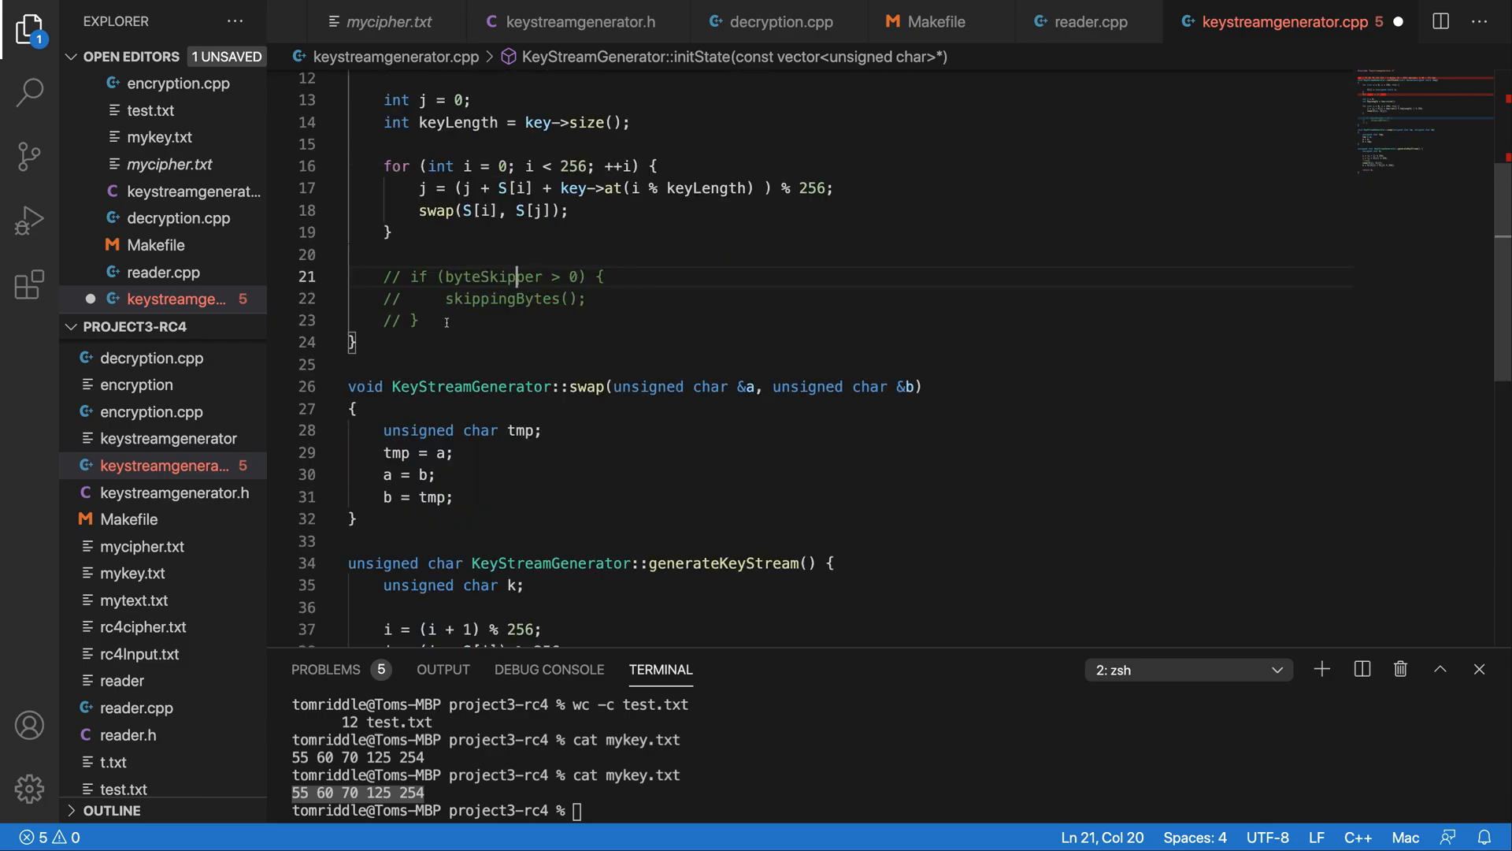
{"action": "left_click", "coordinate": [479, 318]}
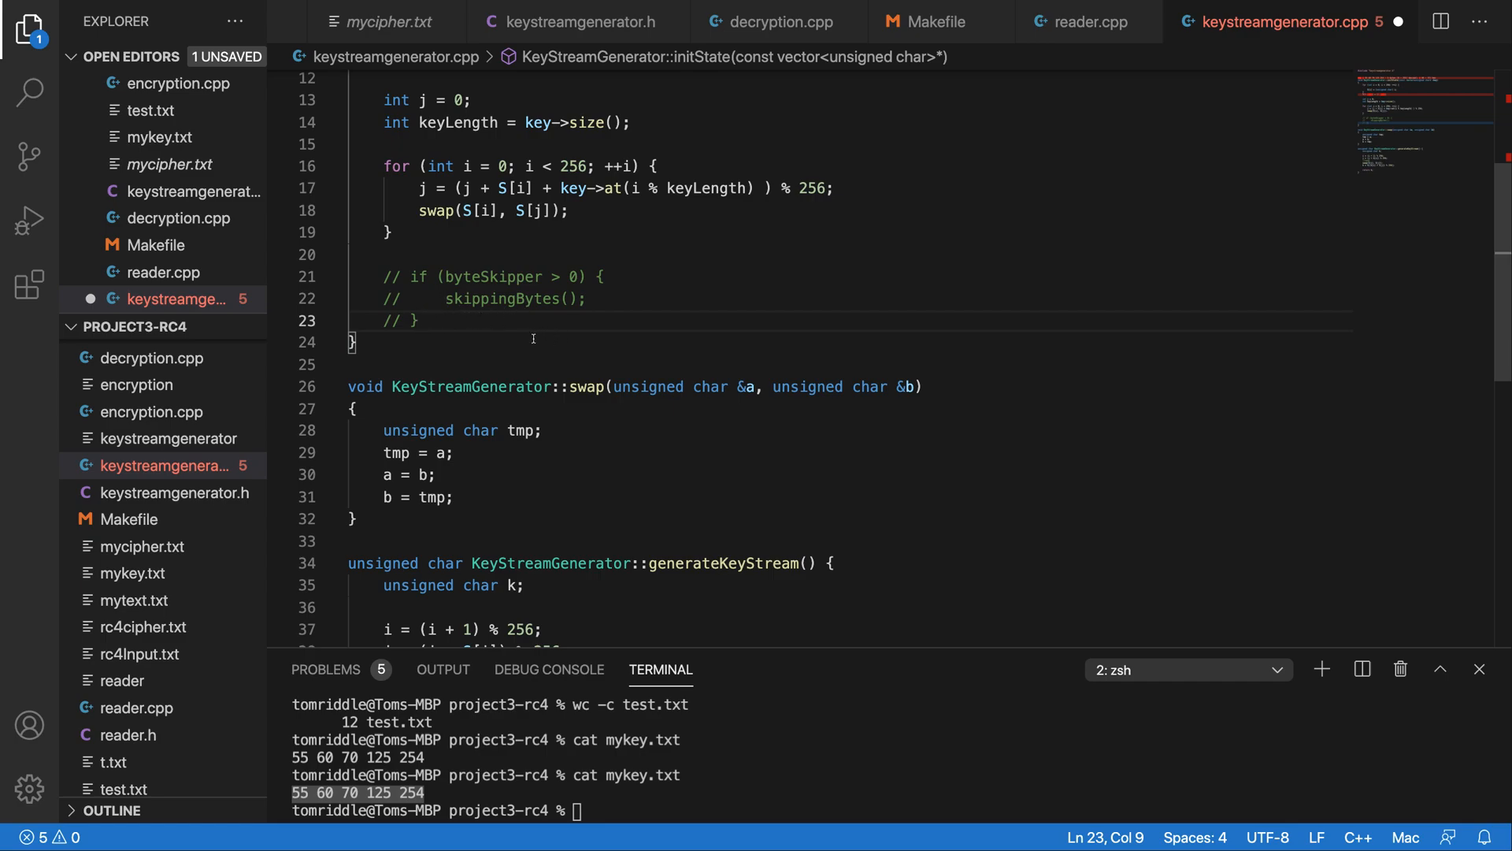
{"action": "double_click", "coordinate": [722, 562]}
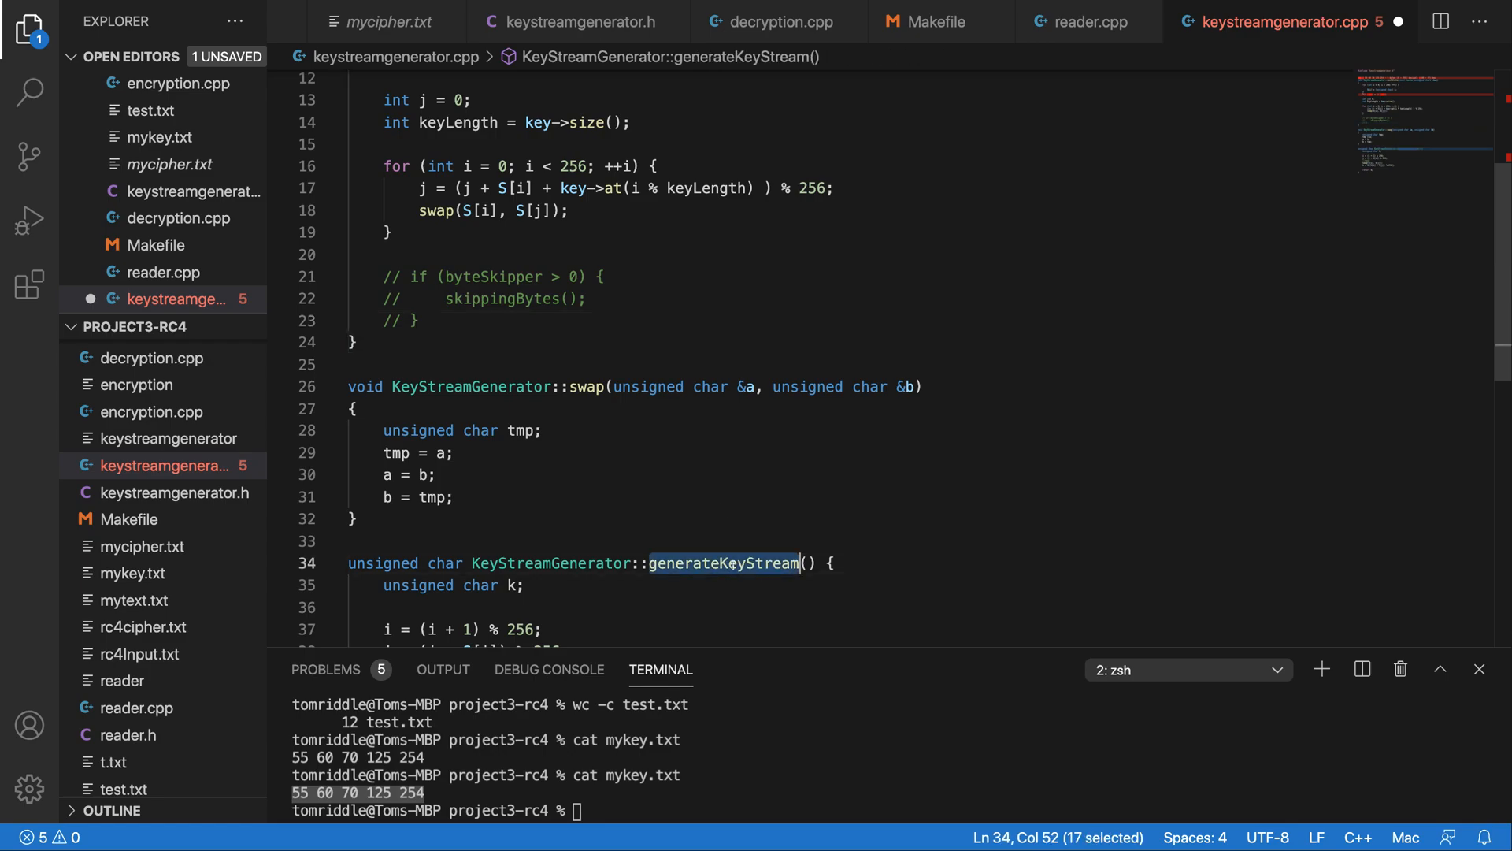
{"action": "left_click", "coordinate": [388, 537]}
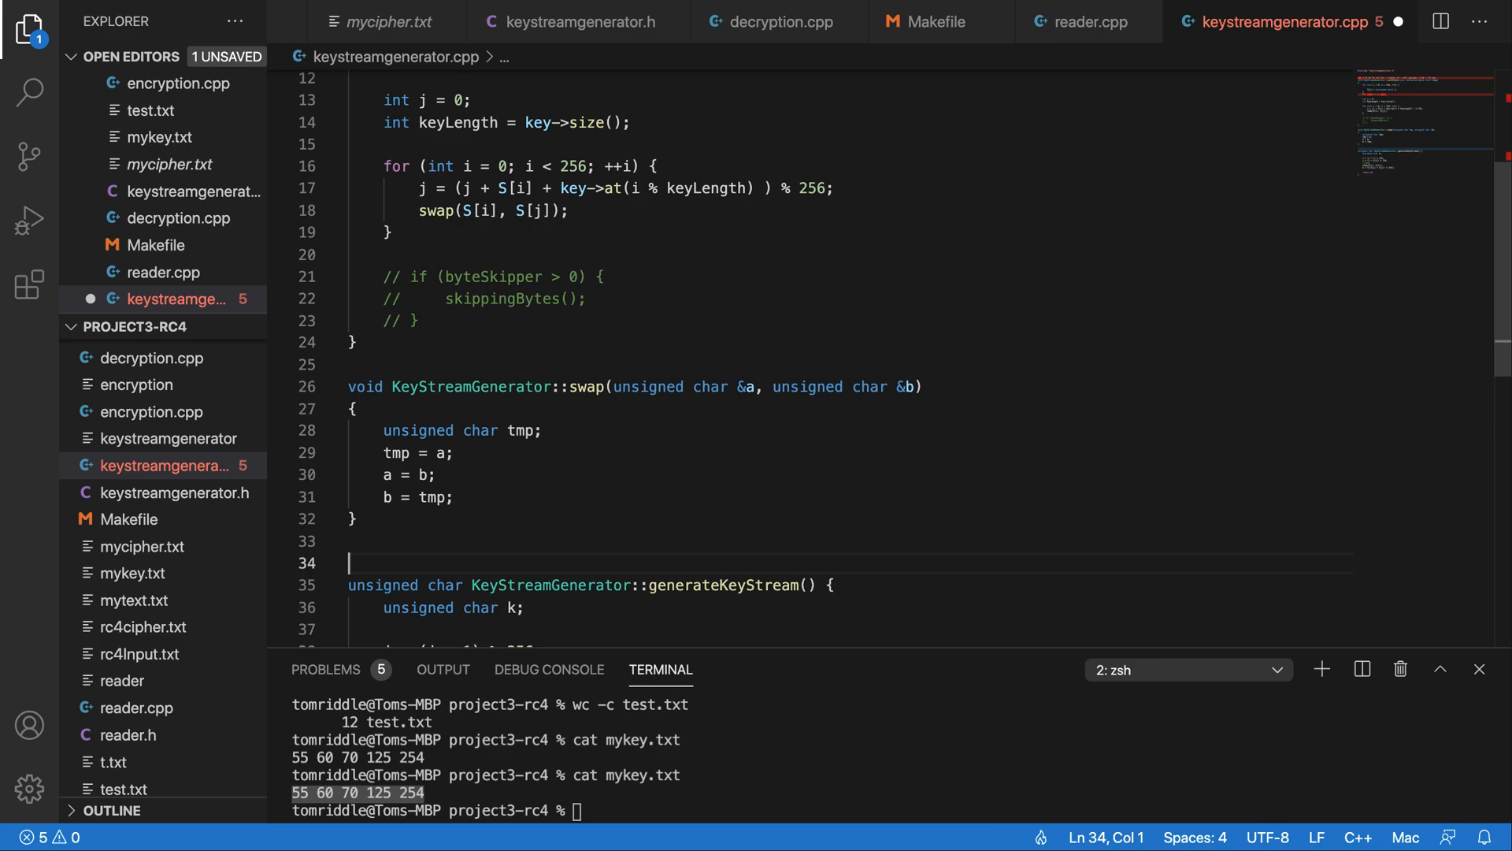
Step: Write the notes 'skipp 10 bytes' and 'first call generateKeyStream() 10 times;'
{"action": "type", "text": "in"}
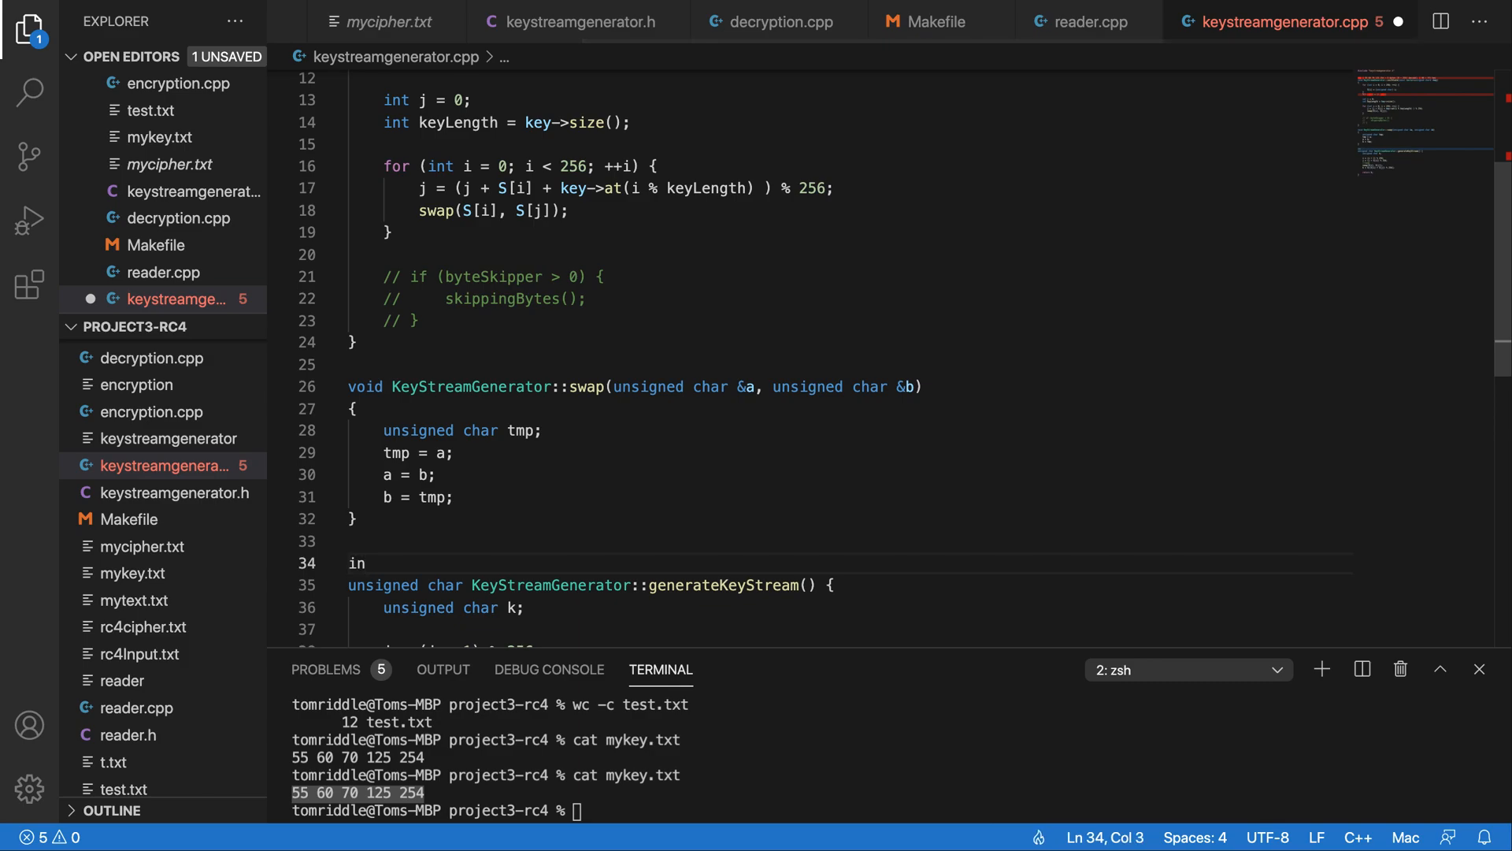
{"action": "type", "text": "skipp"}
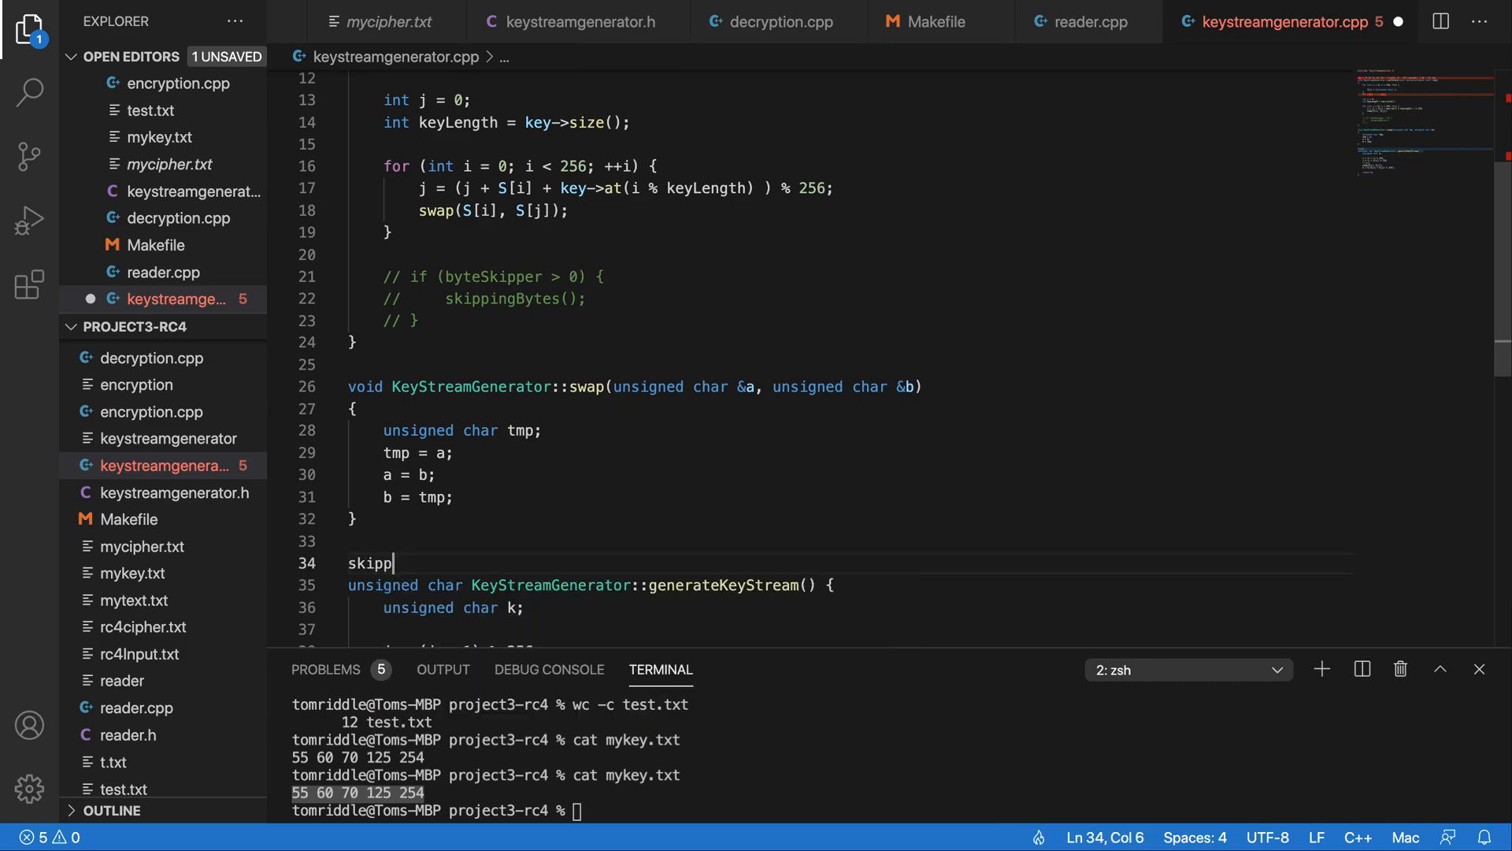
{"action": "type", "text": "10 bytes"}
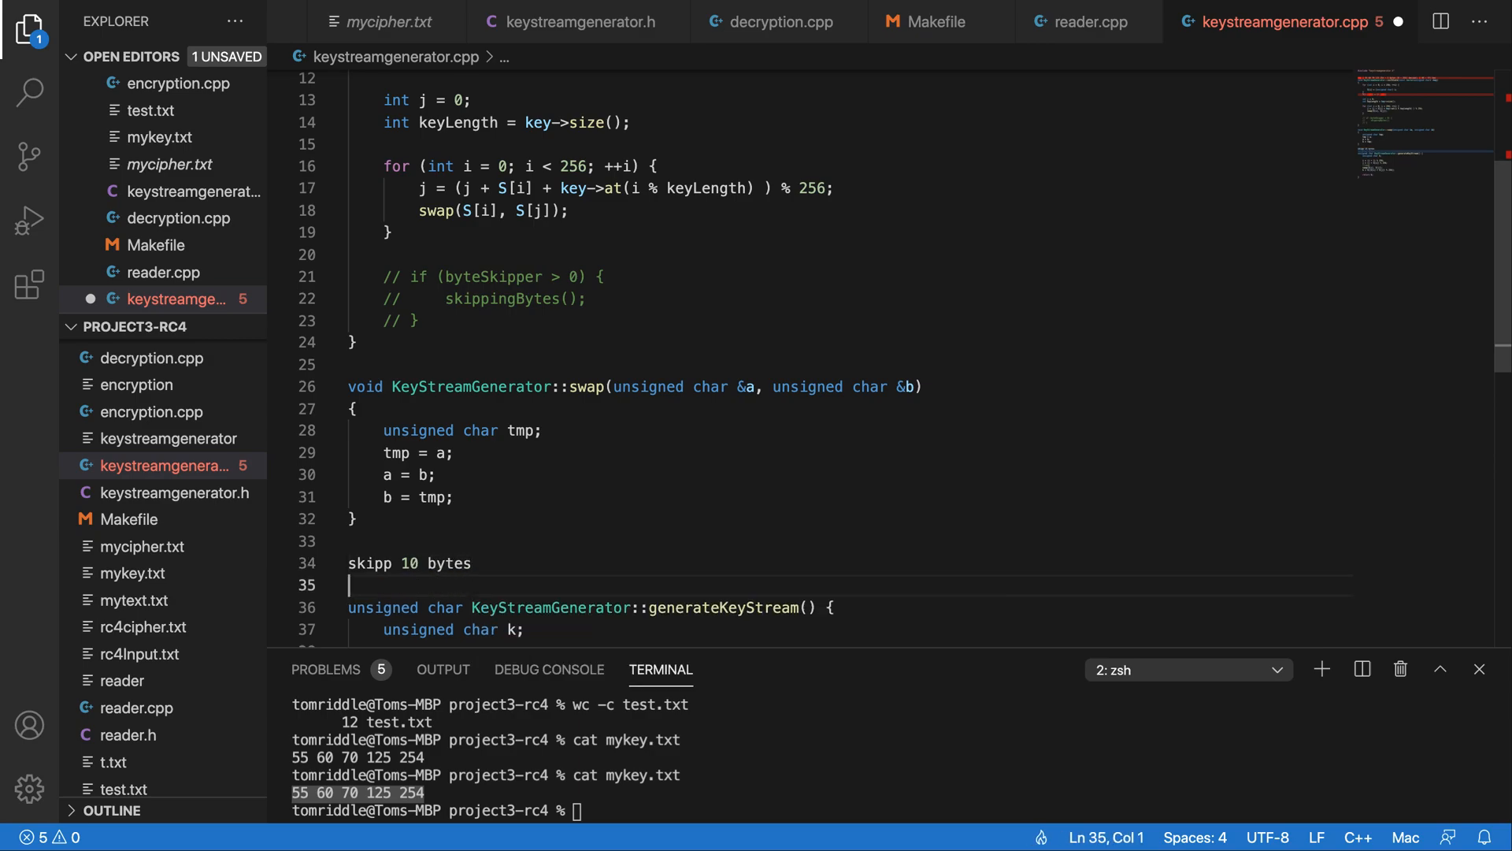
{"action": "type", "text": "call"}
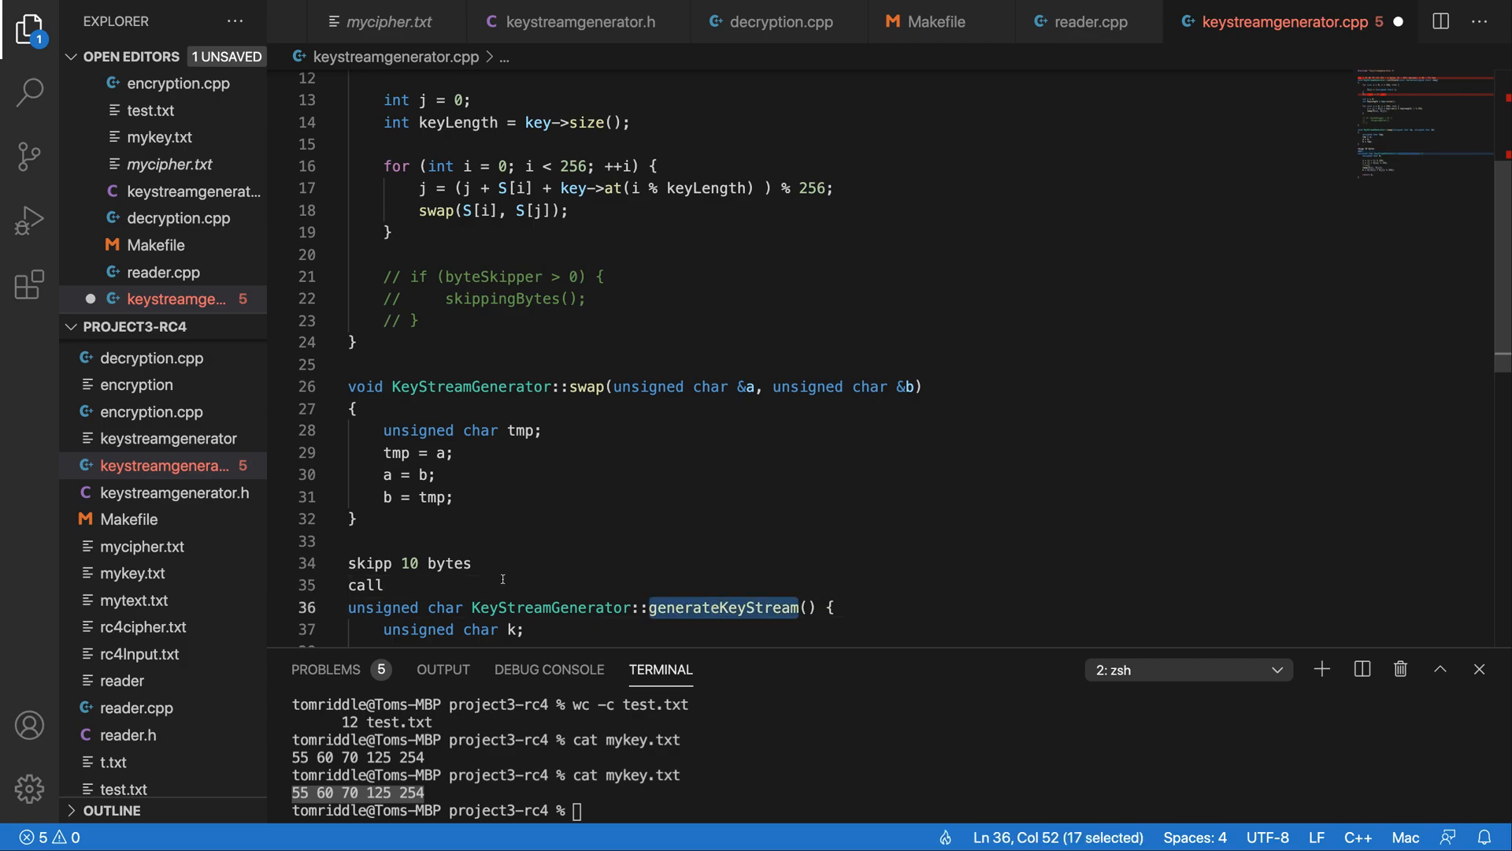
{"action": "type", "text": "generateKeyStream()"}
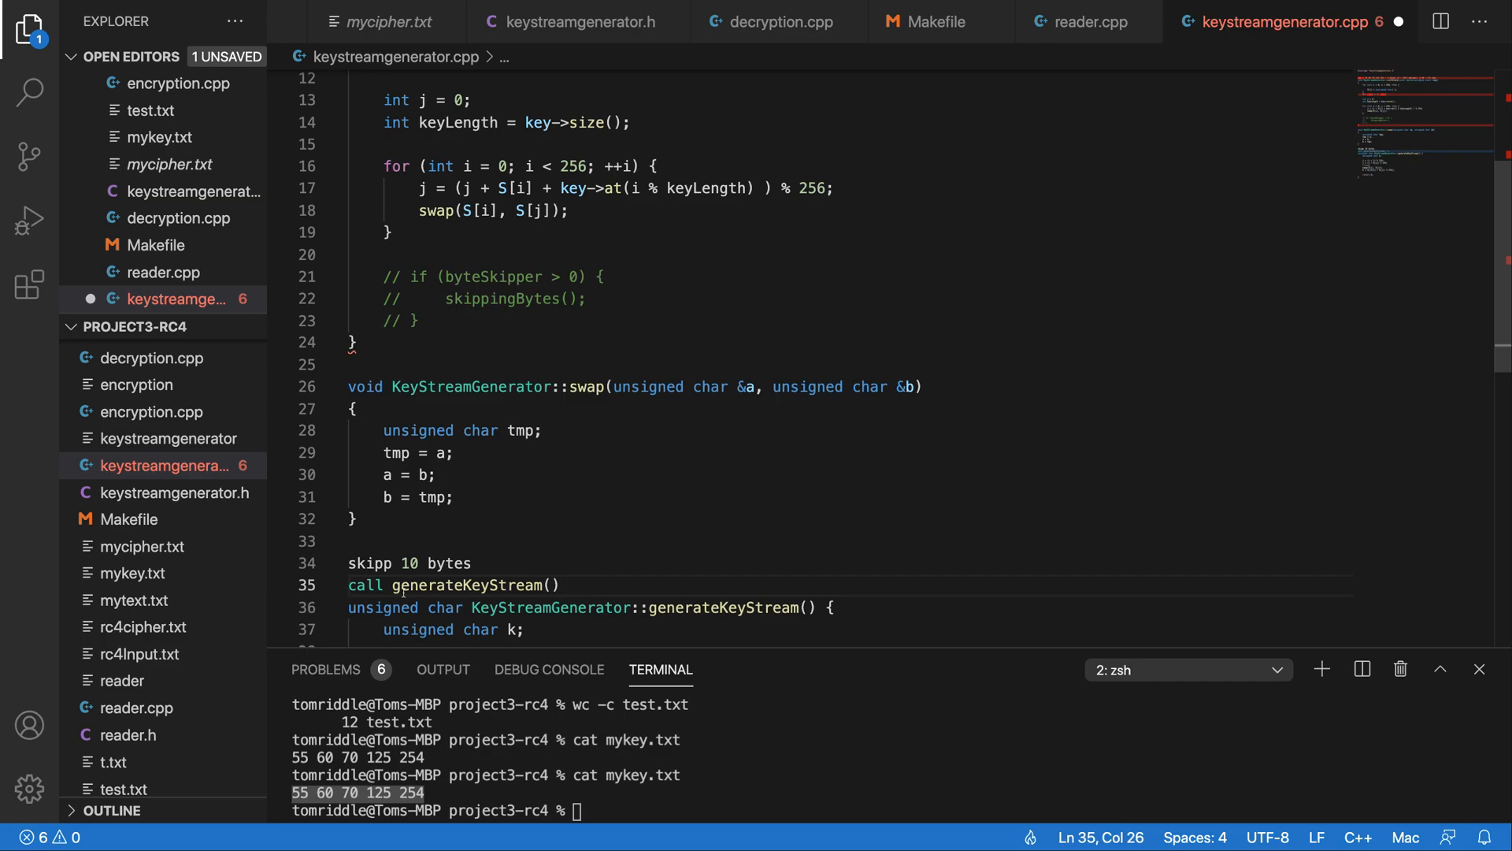
{"action": "type", "text": "first"}
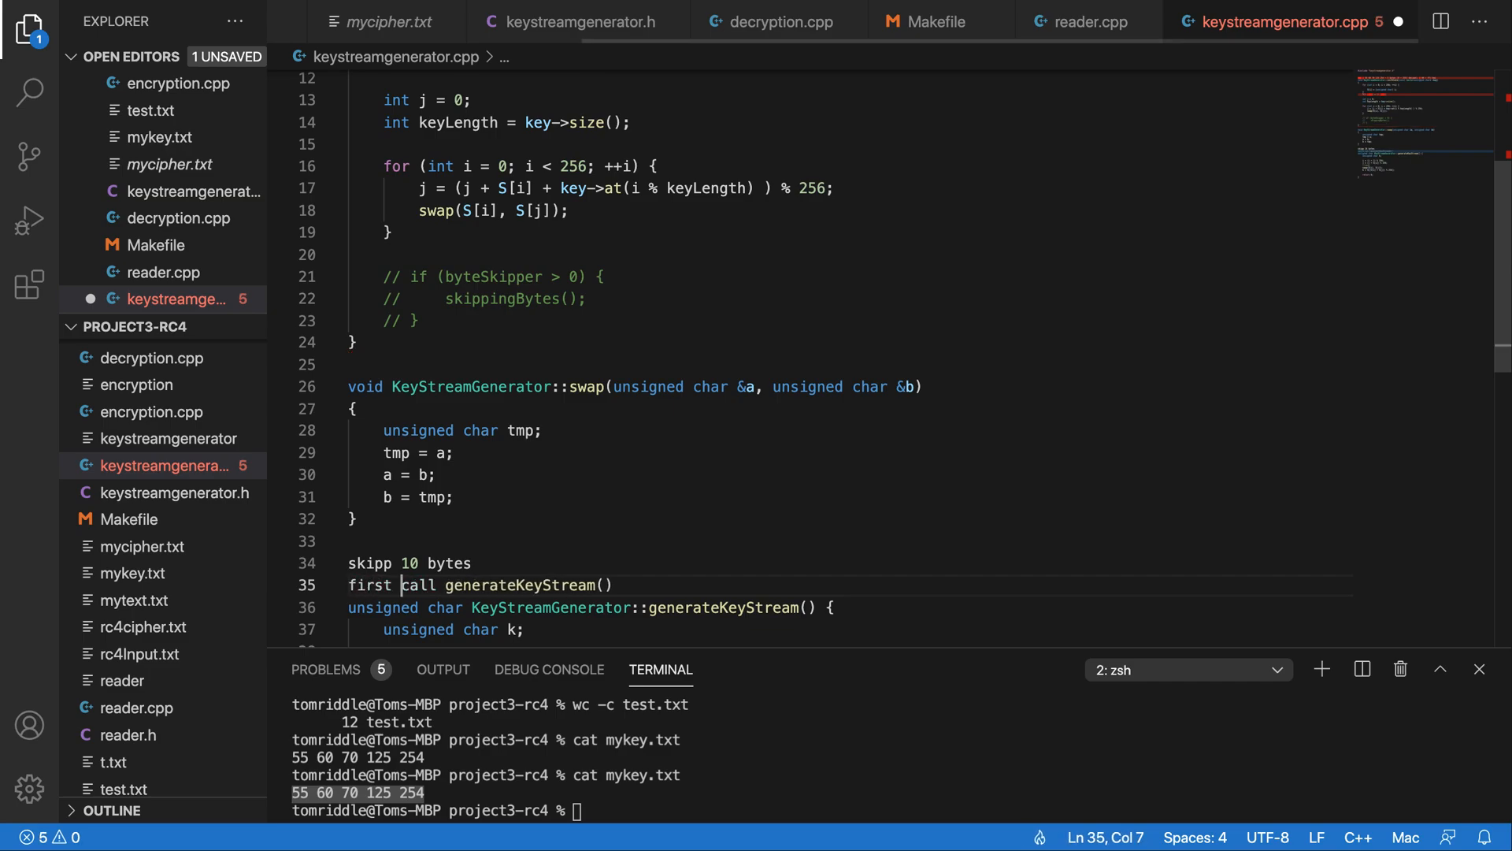
{"action": "type", "text": "1"}
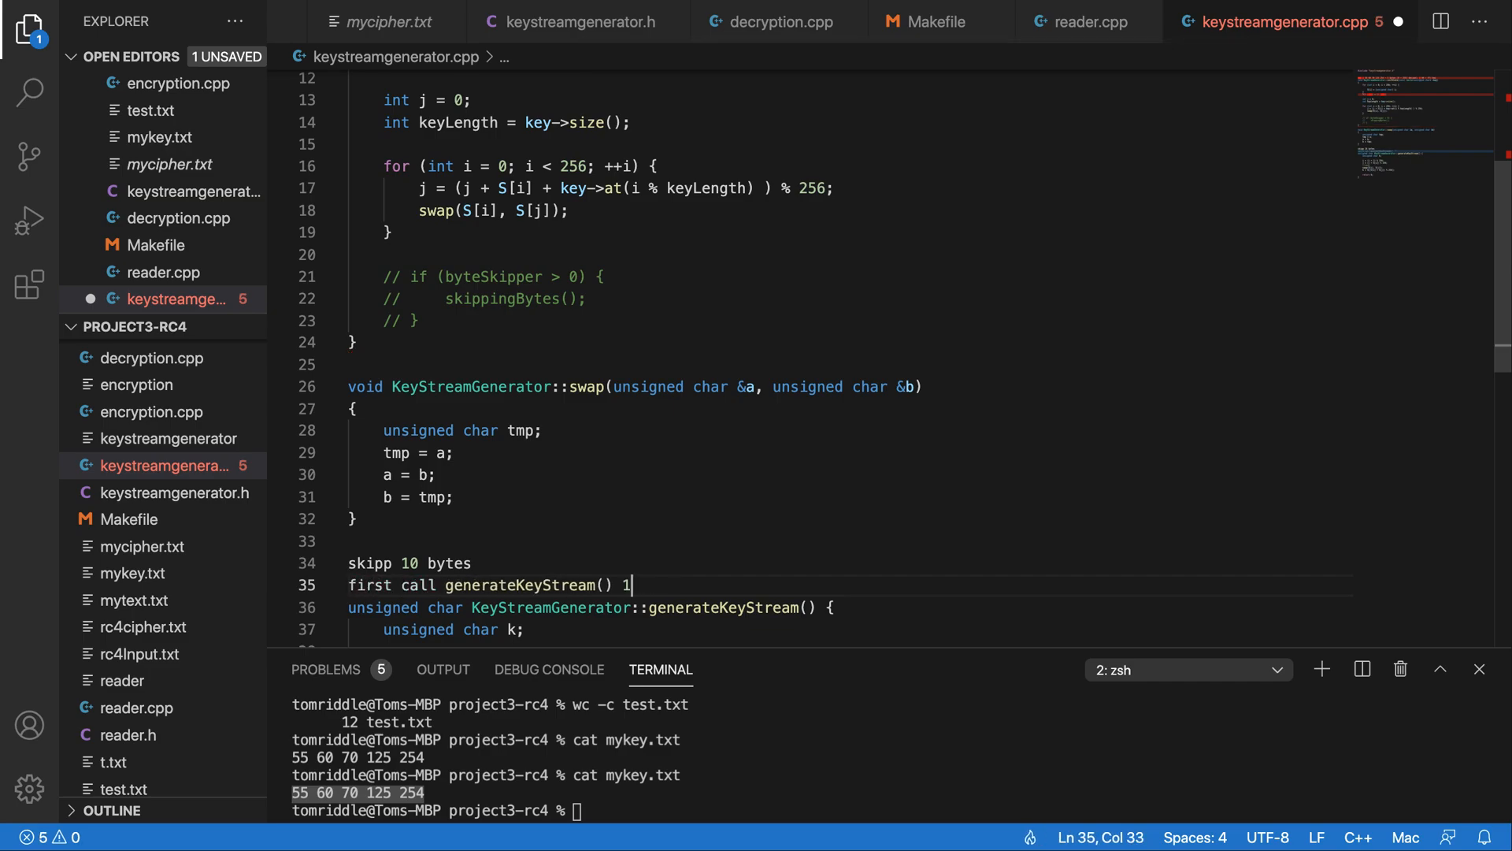
{"action": "type", "text": "0 times;"}
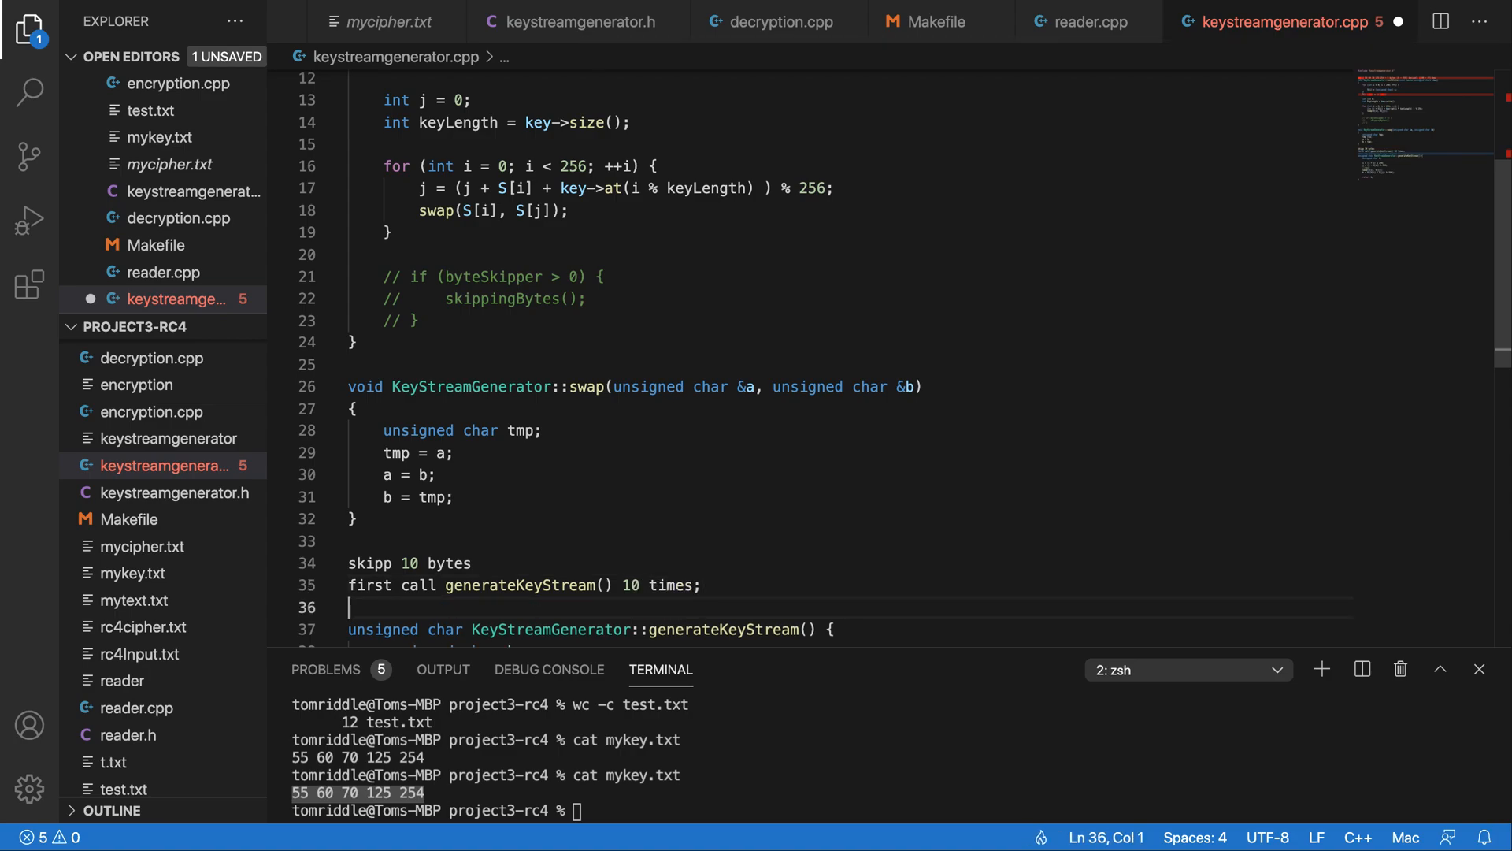
Step: Recheck the generateKeyStream note, then start a new line after the key-scheduling loop in initState
{"action": "scroll", "scroll_direction": "down", "scroll_amount": 3}
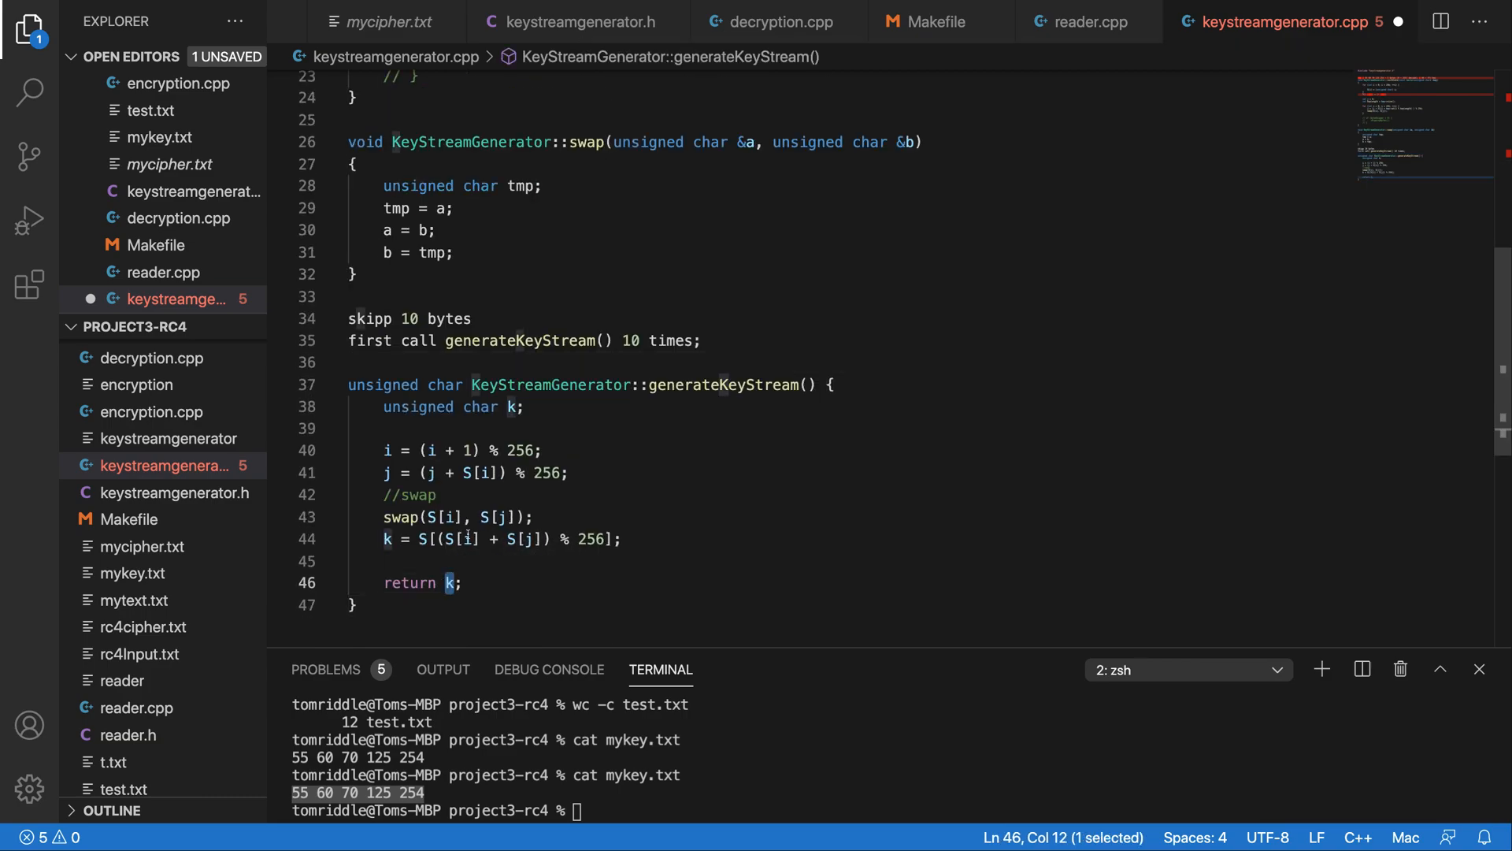
{"action": "left_click", "coordinate": [351, 362]}
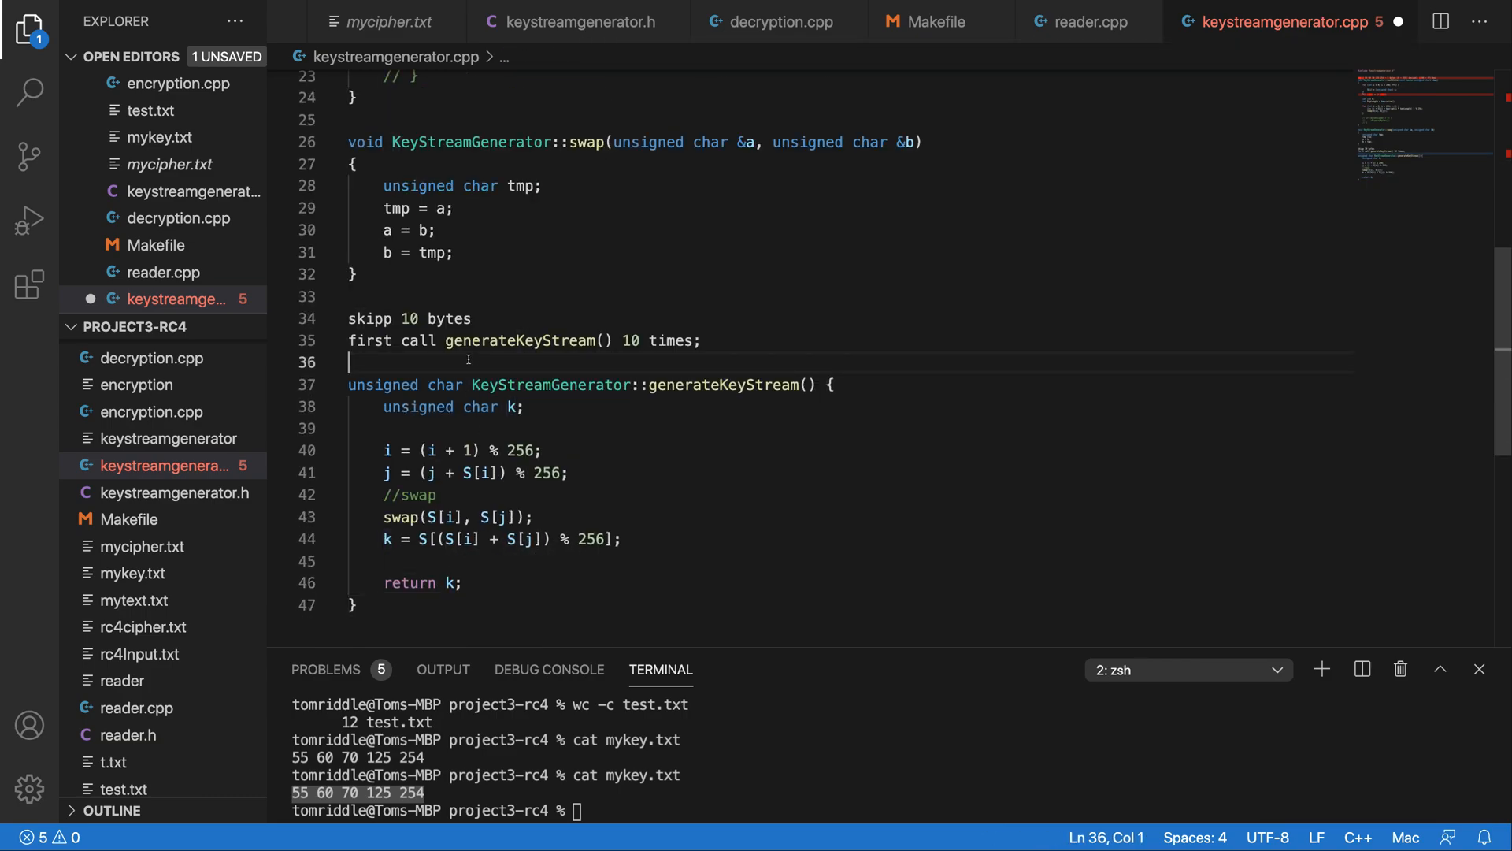
{"action": "scroll", "scroll_direction": "up", "scroll_amount": 3}
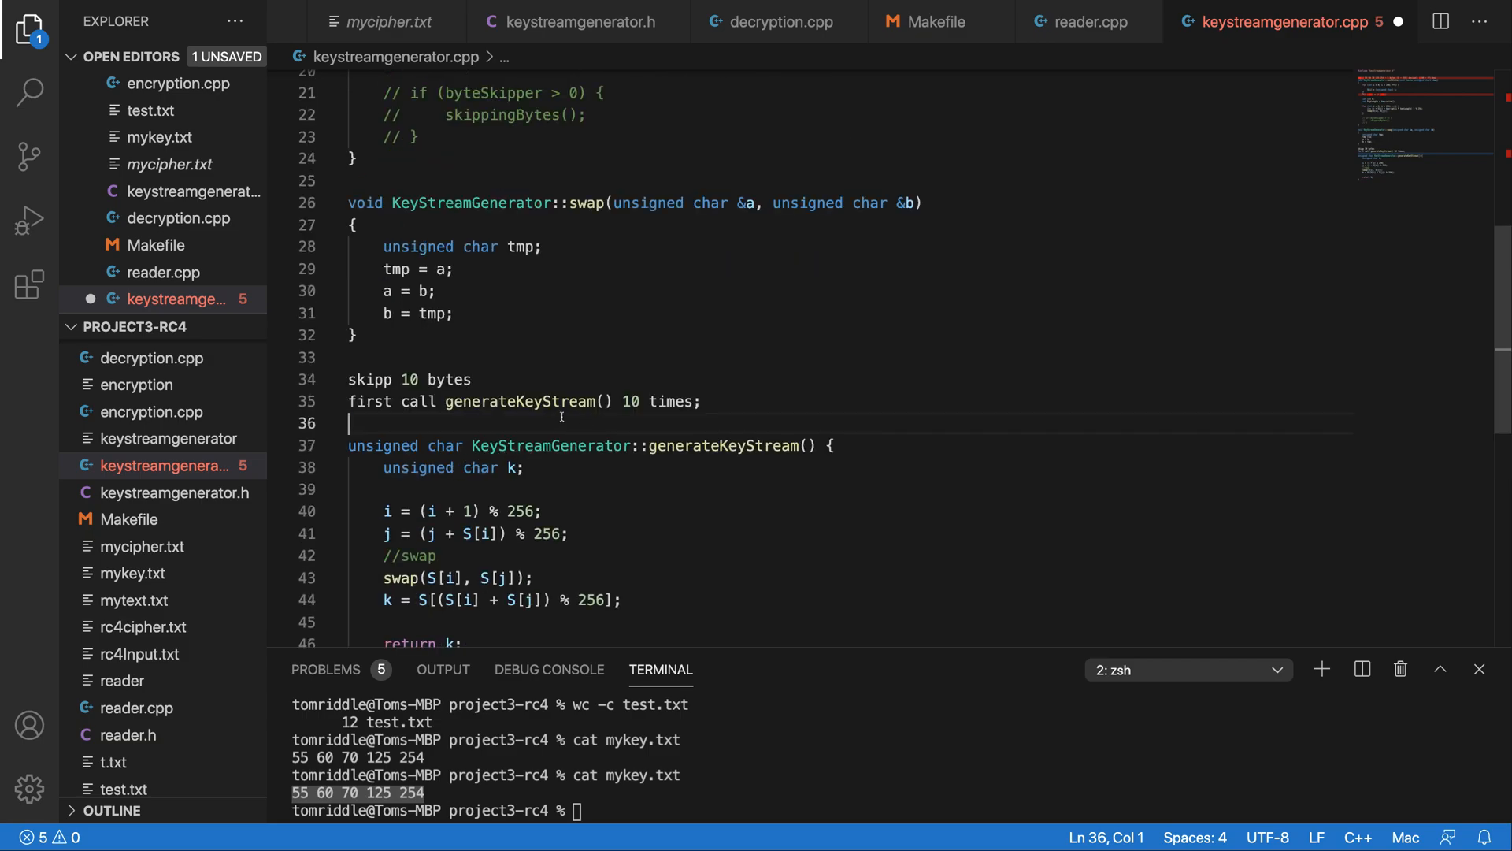
{"action": "scroll", "scroll_direction": "up", "scroll_amount": 3}
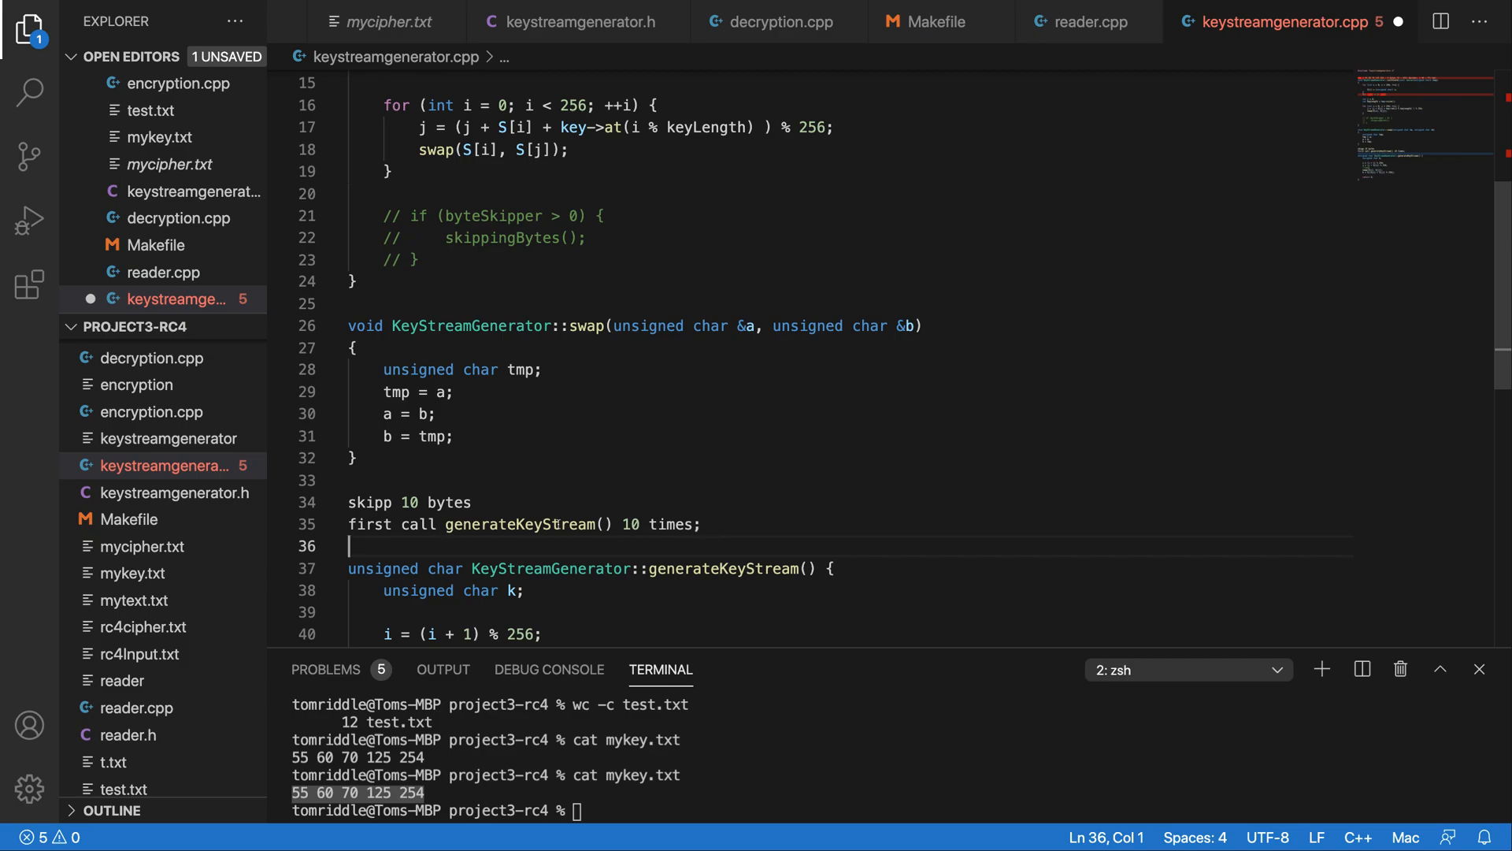
{"action": "double_click", "coordinate": [518, 523]}
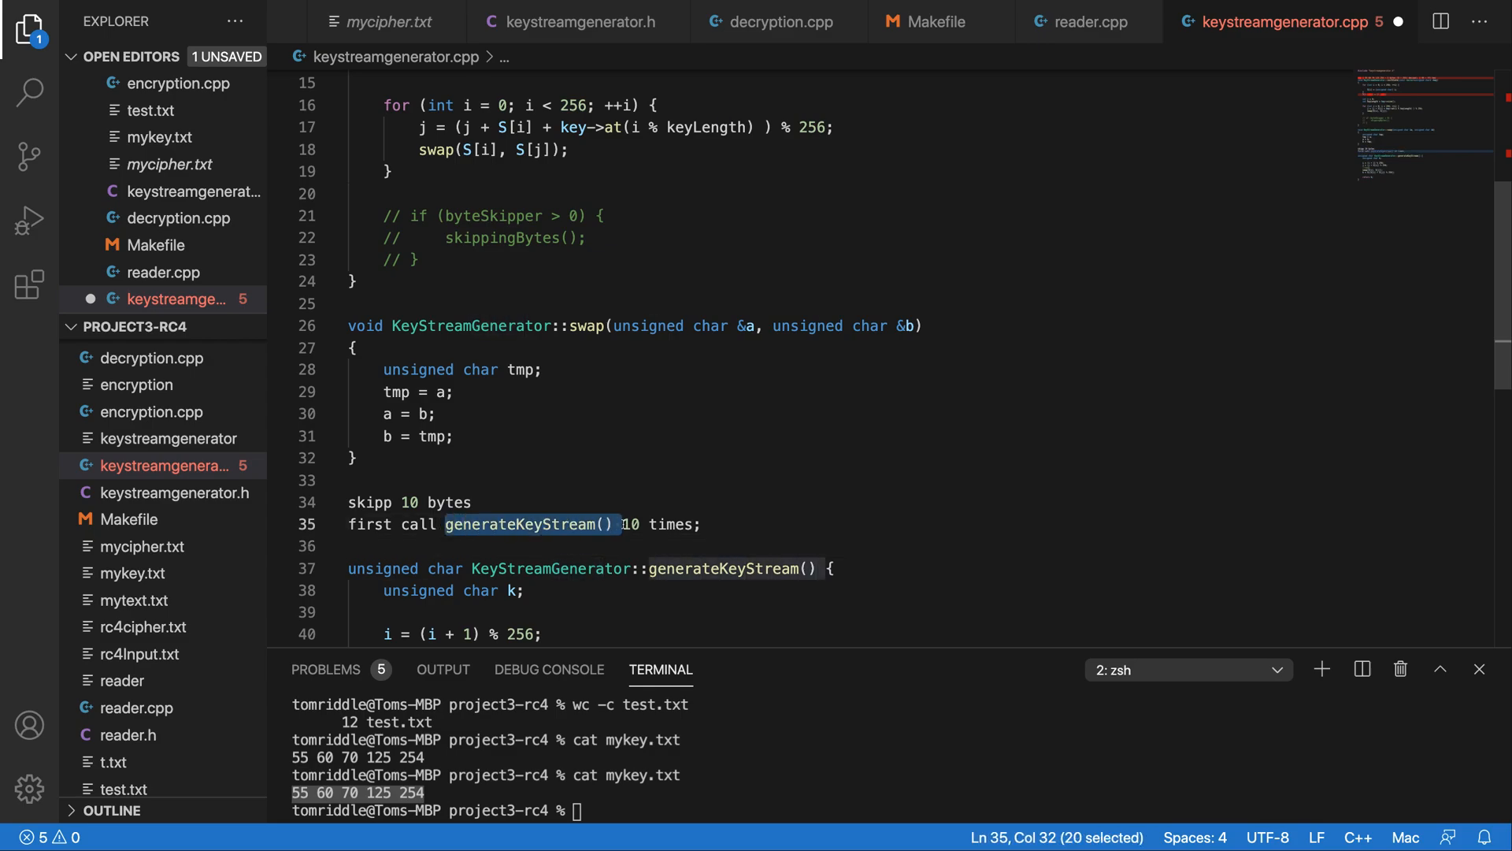
{"action": "left_click", "coordinate": [416, 192]}
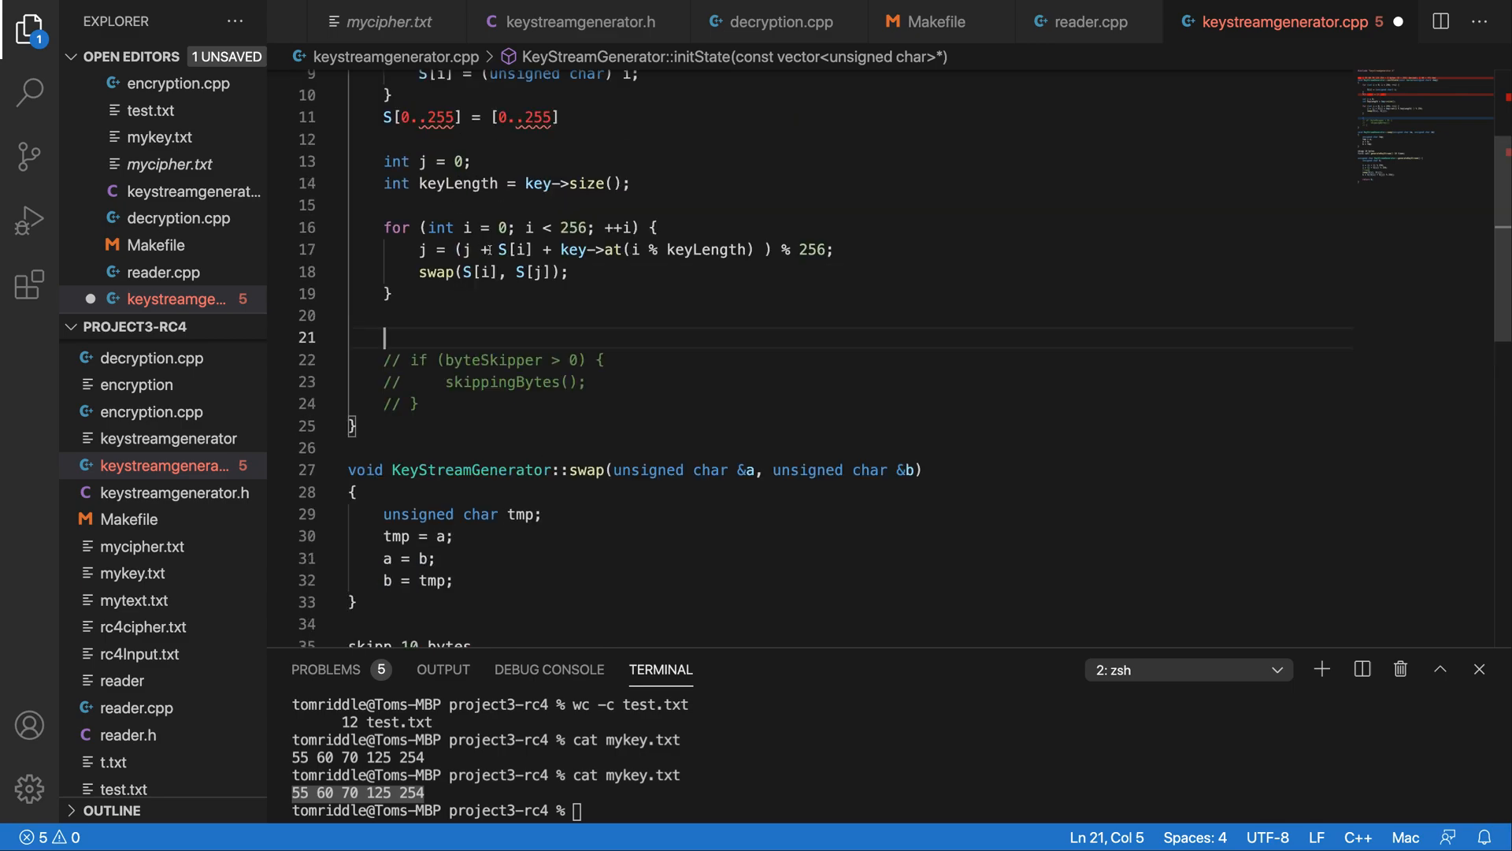
Step: Draft a for loop counter < numberOfByteToSkip calling generateKeyStream inside initState
{"action": "type", "text": "for (in"}
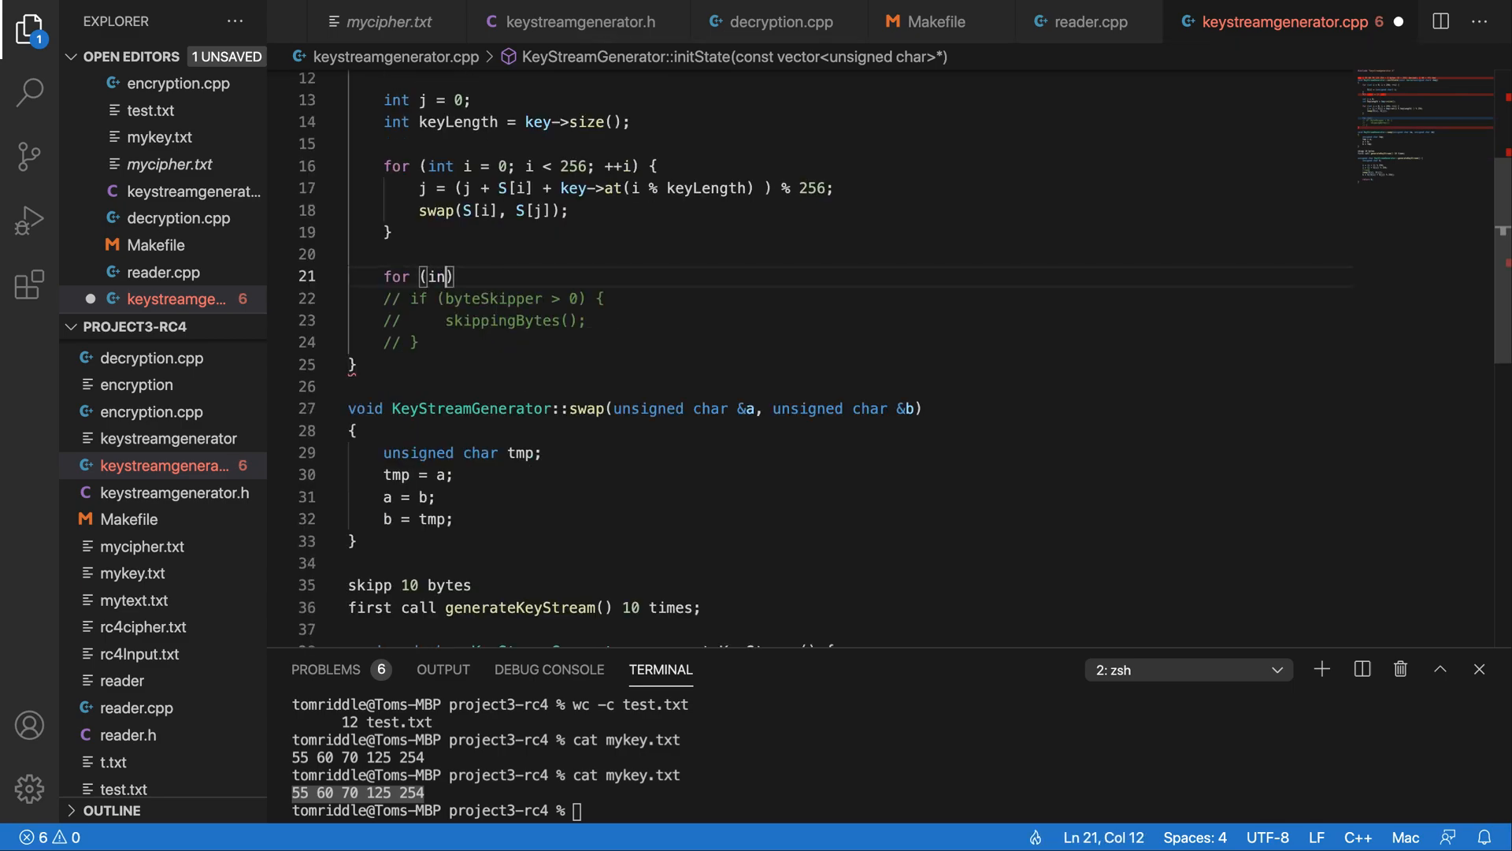
{"action": "type", "text": "counter = 0;"}
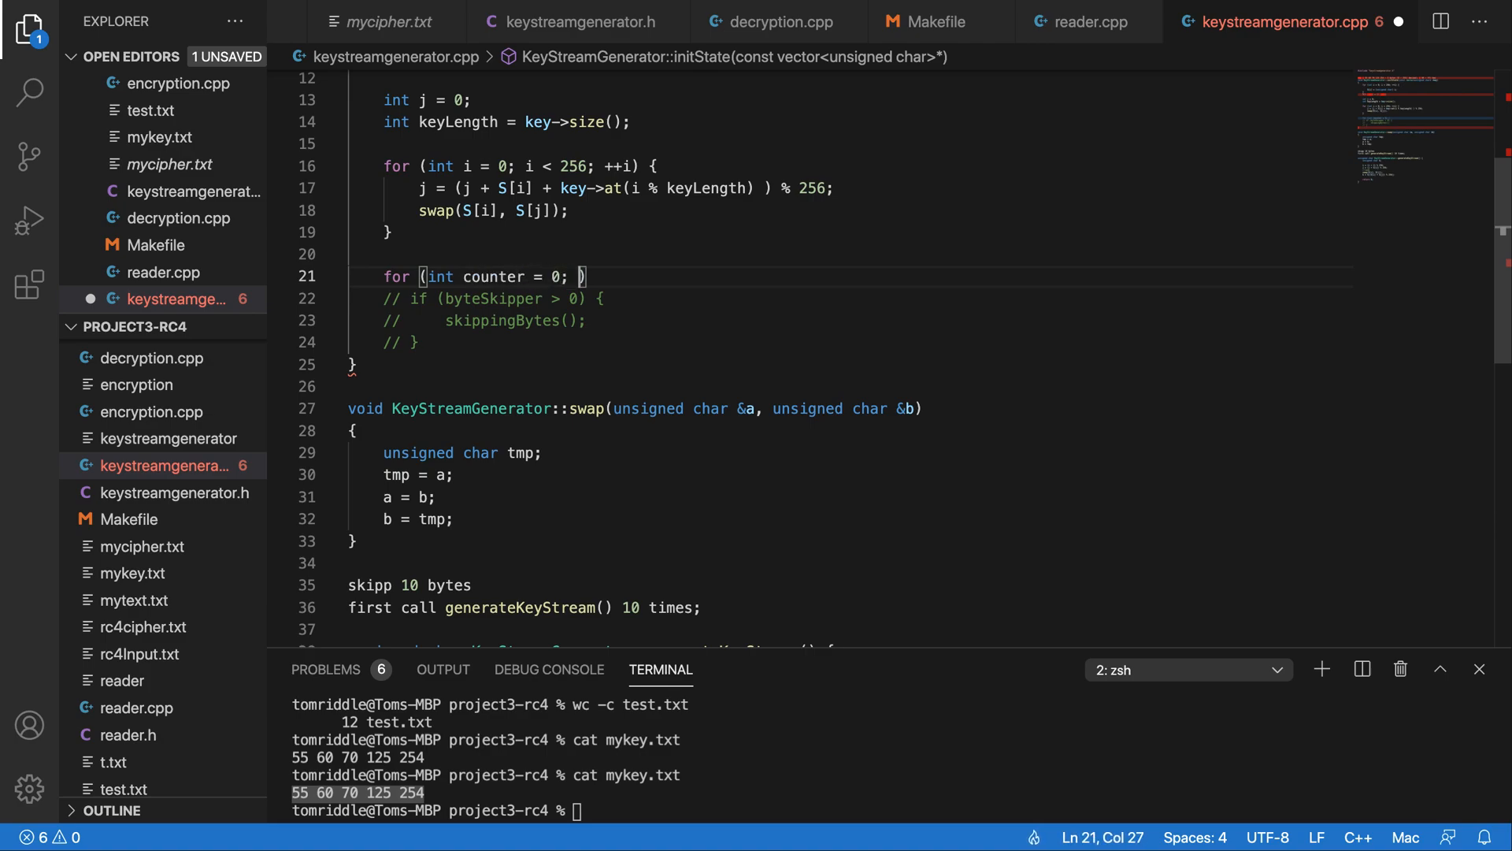
{"action": "type", "text": "counter <"}
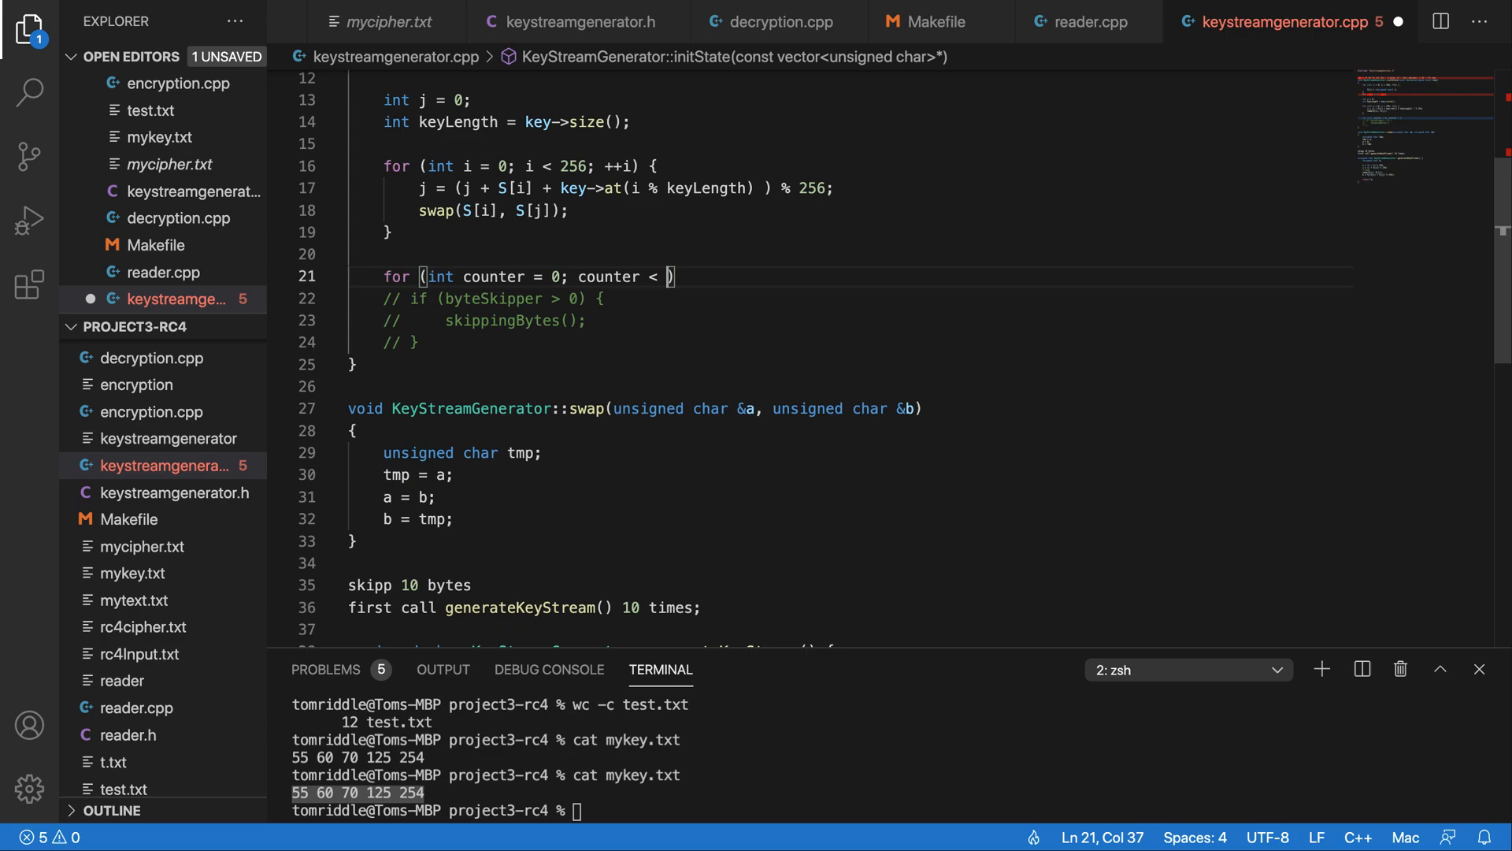
{"action": "type", "text": "numberOfBy"}
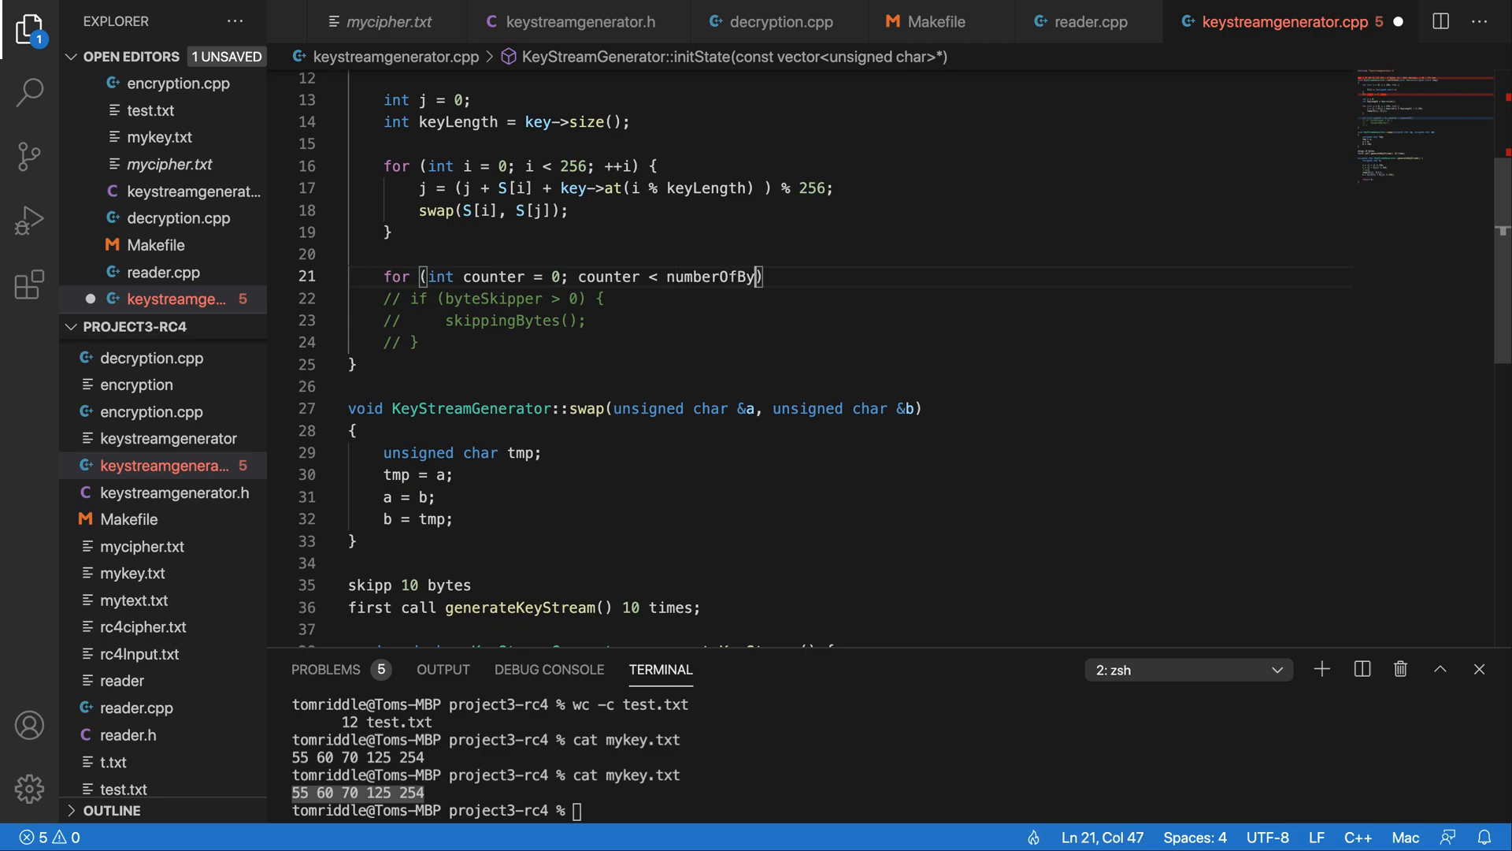
{"action": "type", "text": "teToSkp"}
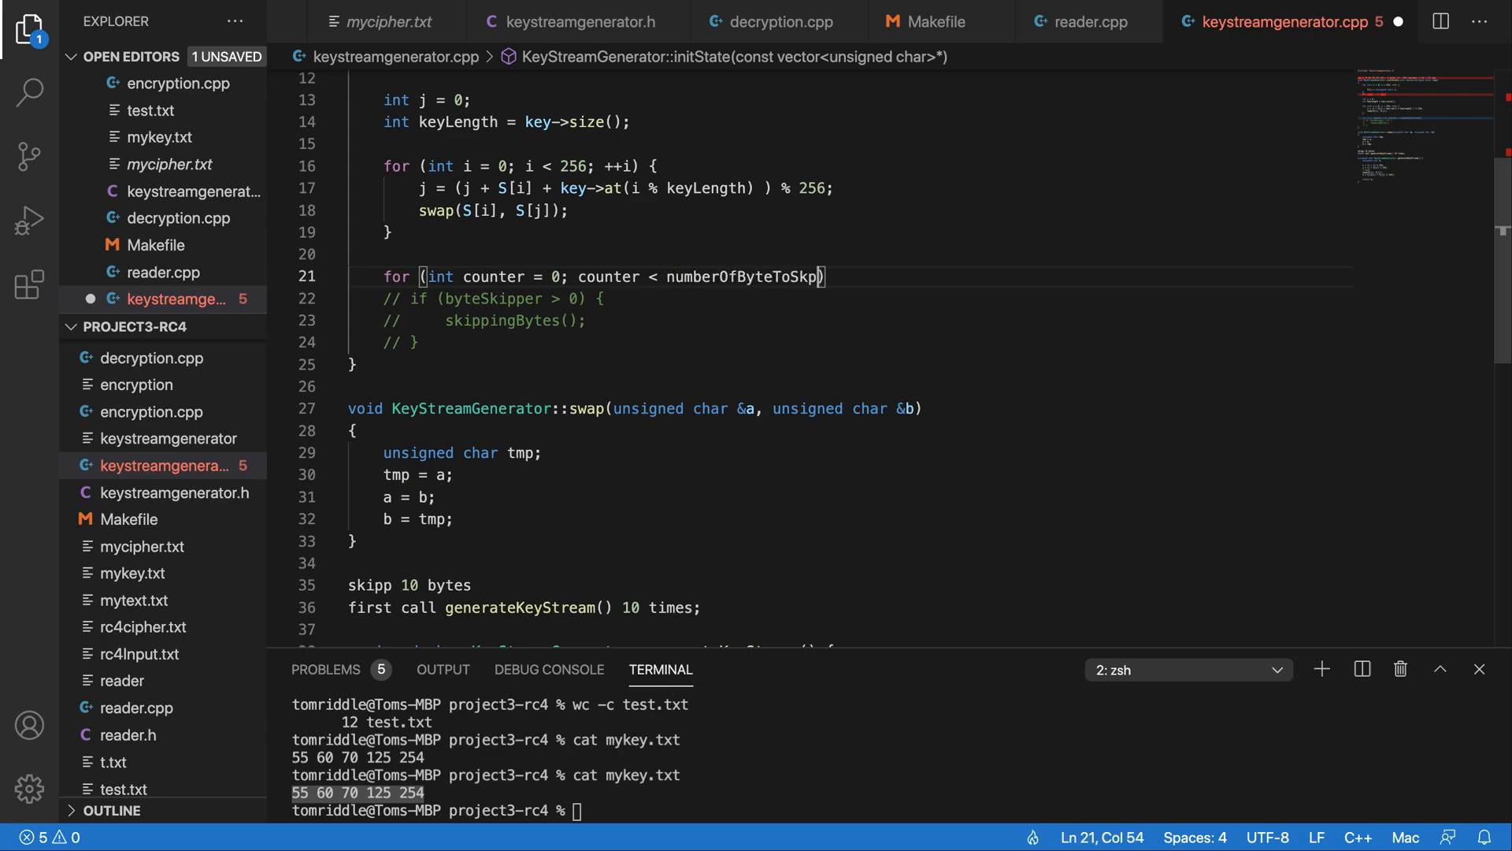
{"action": "type", "text": "ip;"}
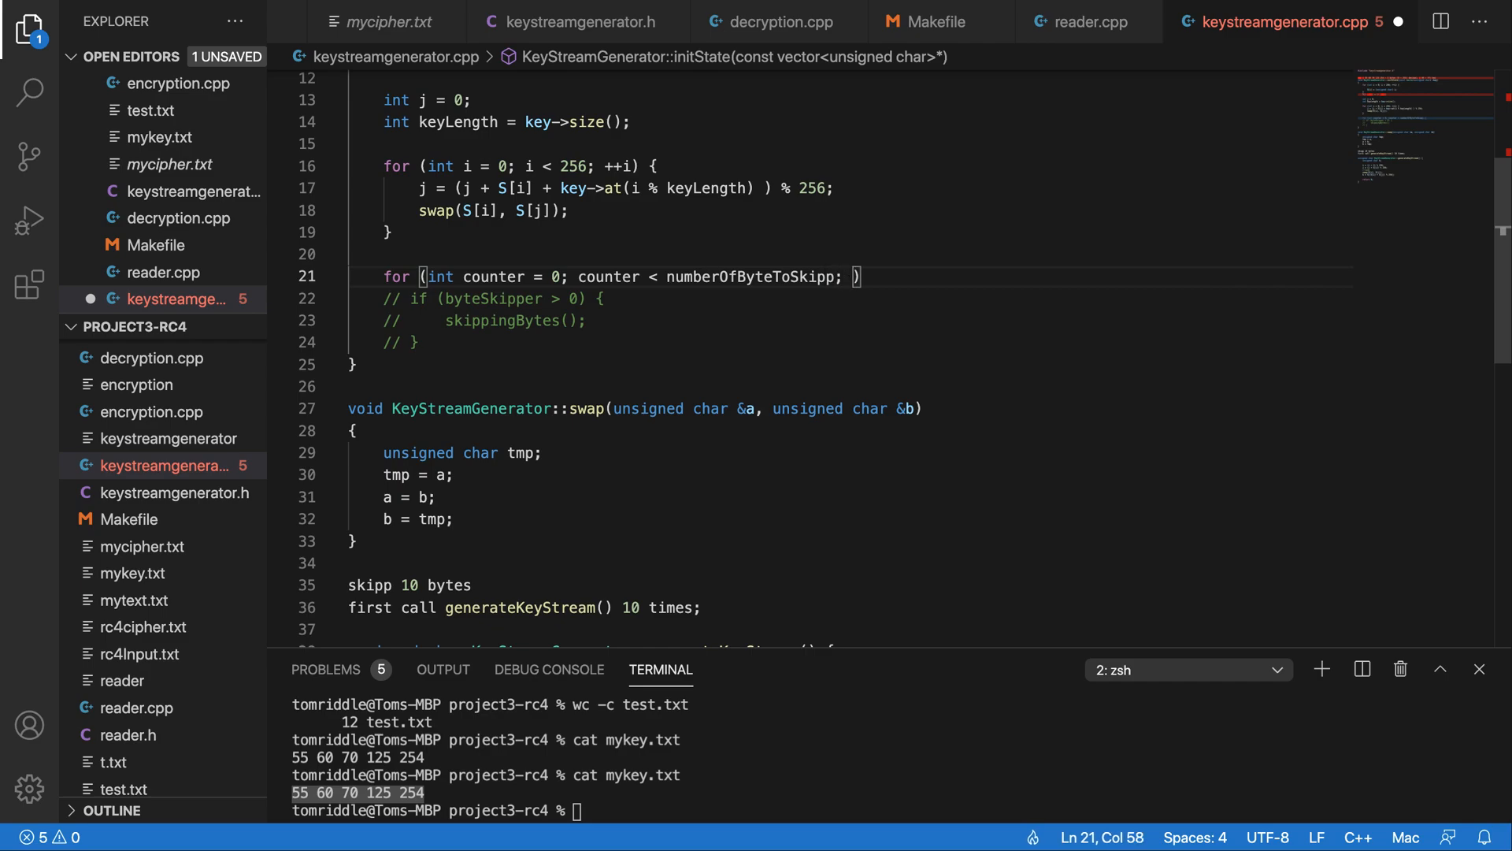
{"action": "type", "text": "counter ++"}
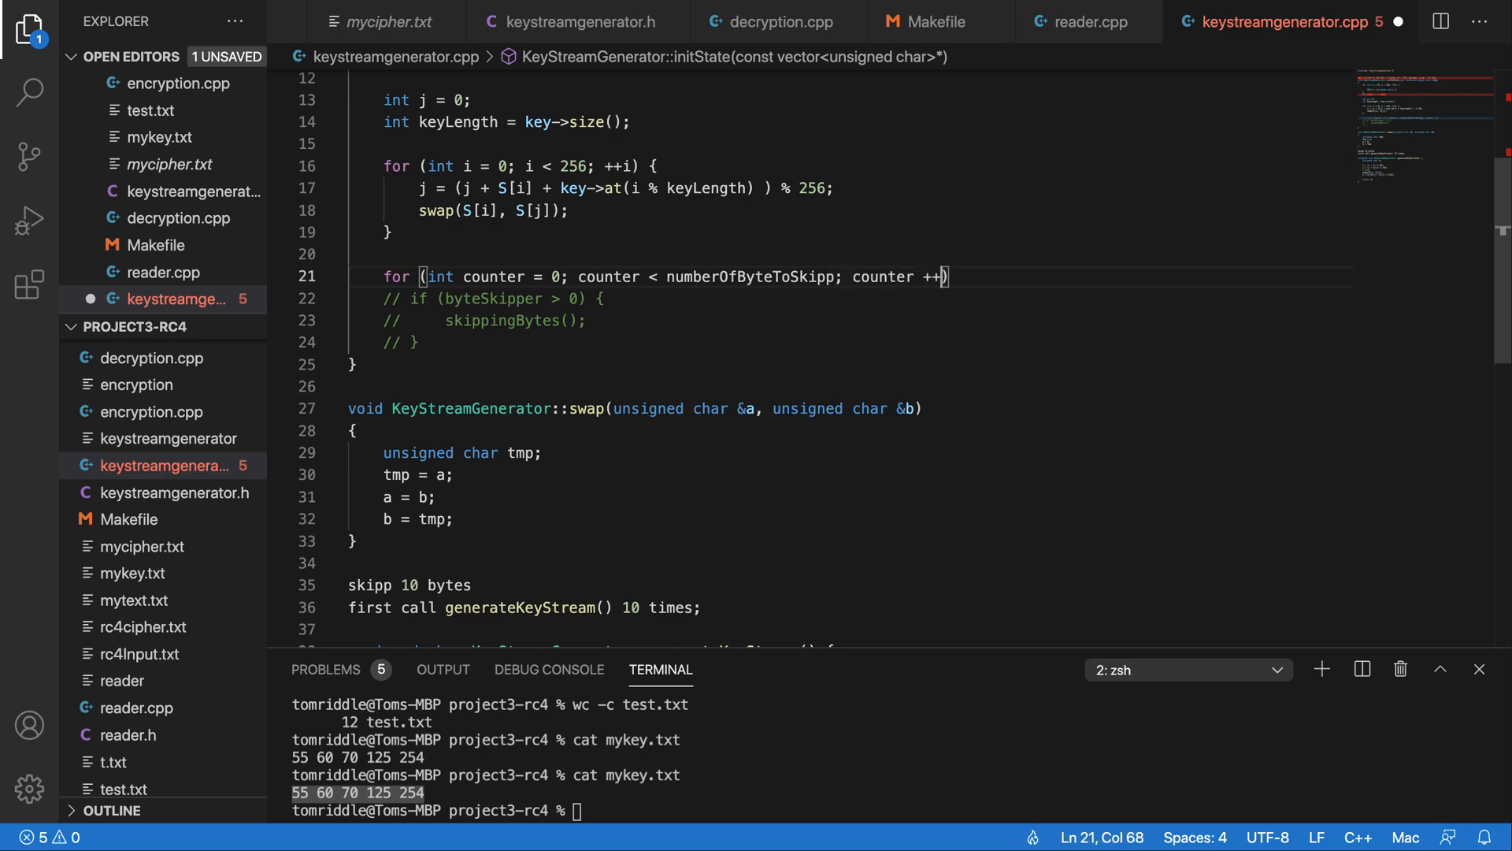
{"action": "type", "text": "{}"}
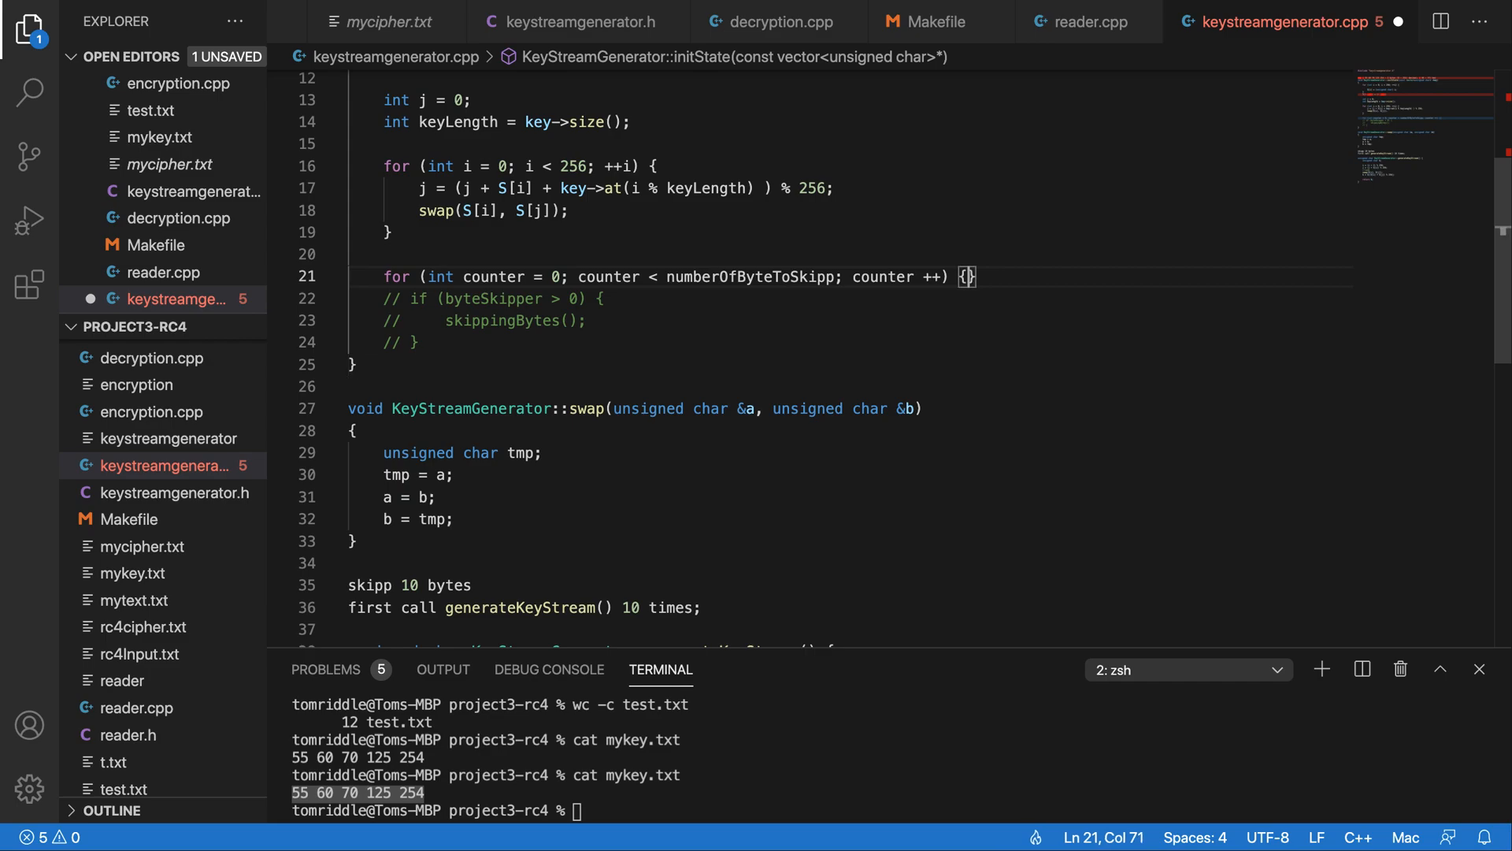
{"action": "type", "text": "ge"}
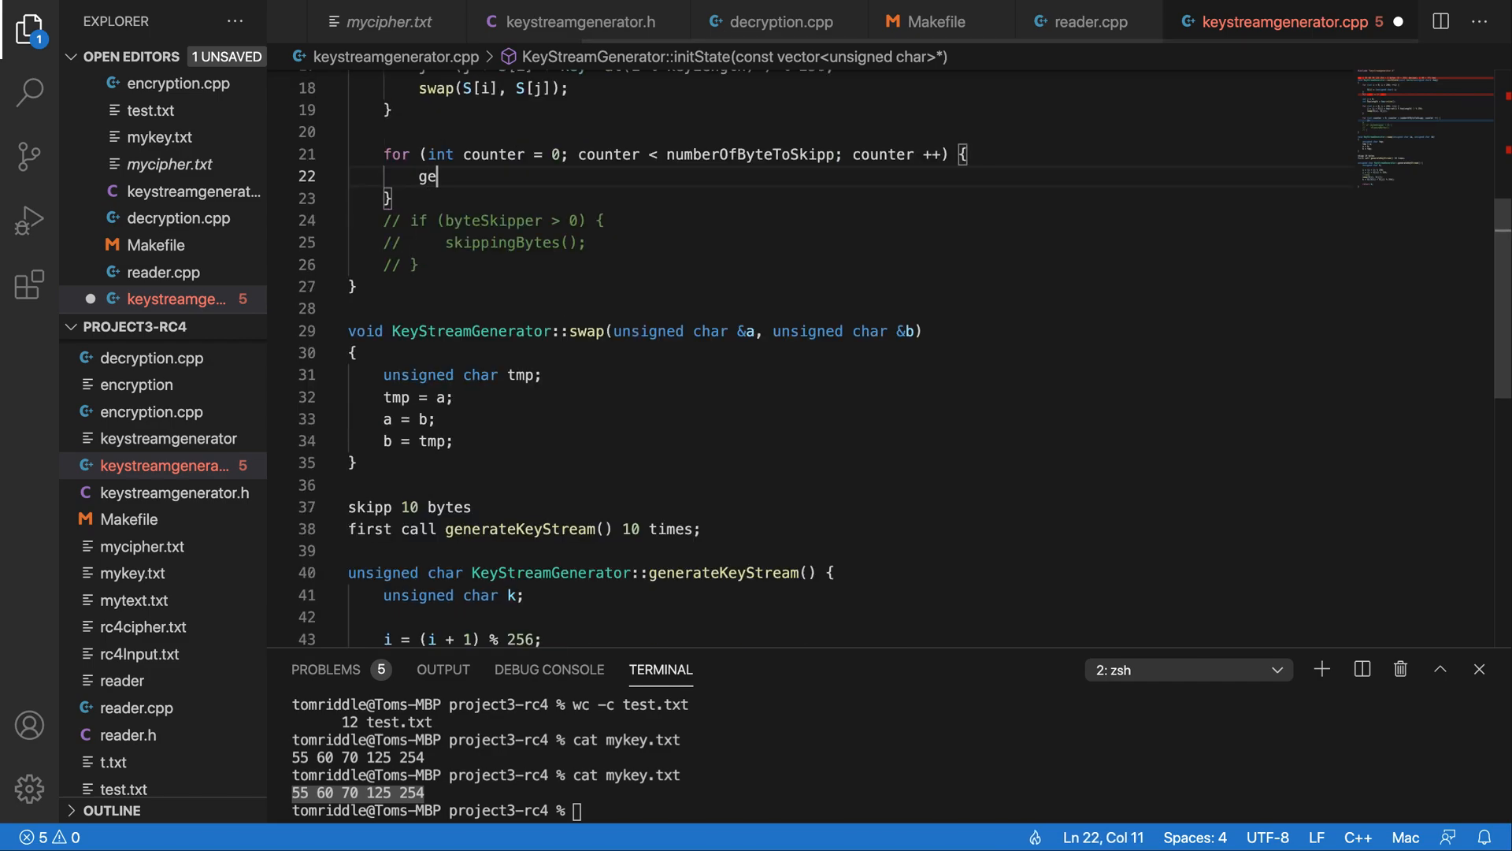
{"action": "type", "text": "nerateKe"}
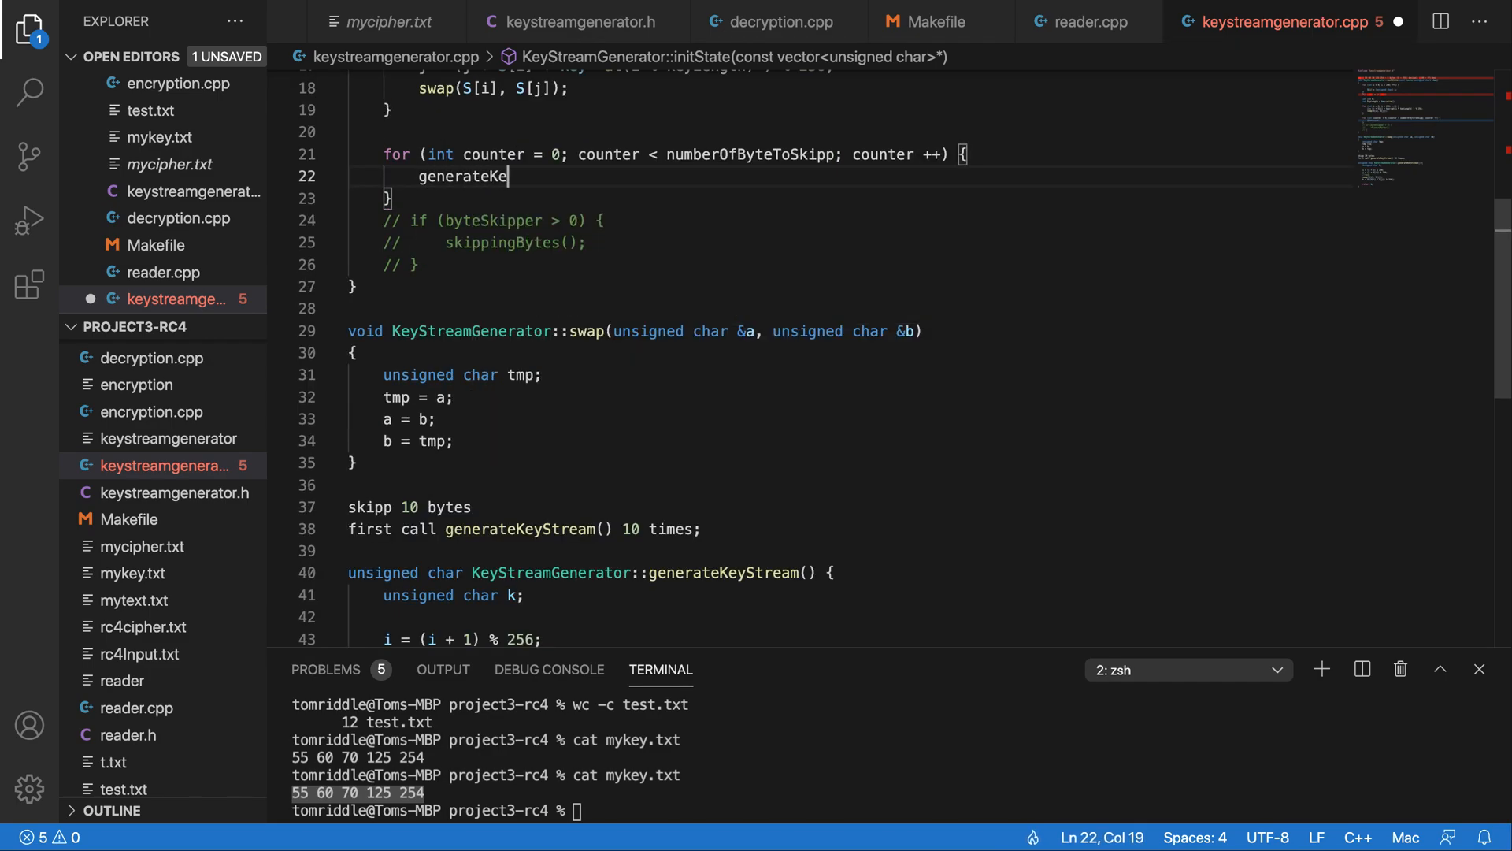
Step: Delete the byte-skipping loop and its commented-out block, then switch to encryption.cpp
{"action": "double_click", "coordinate": [723, 573]}
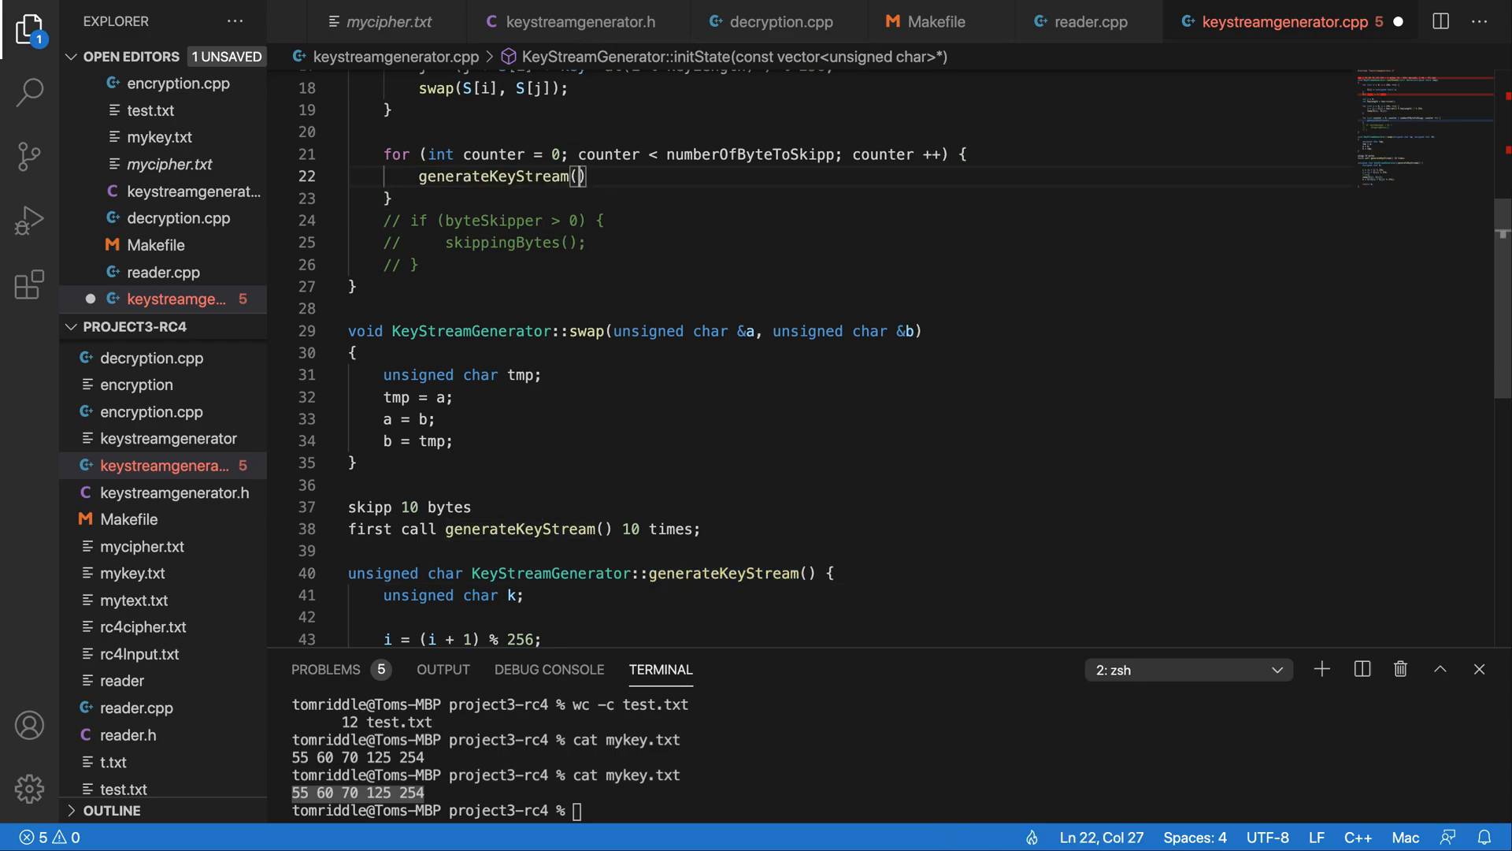
{"action": "left_click", "coordinate": [454, 243]}
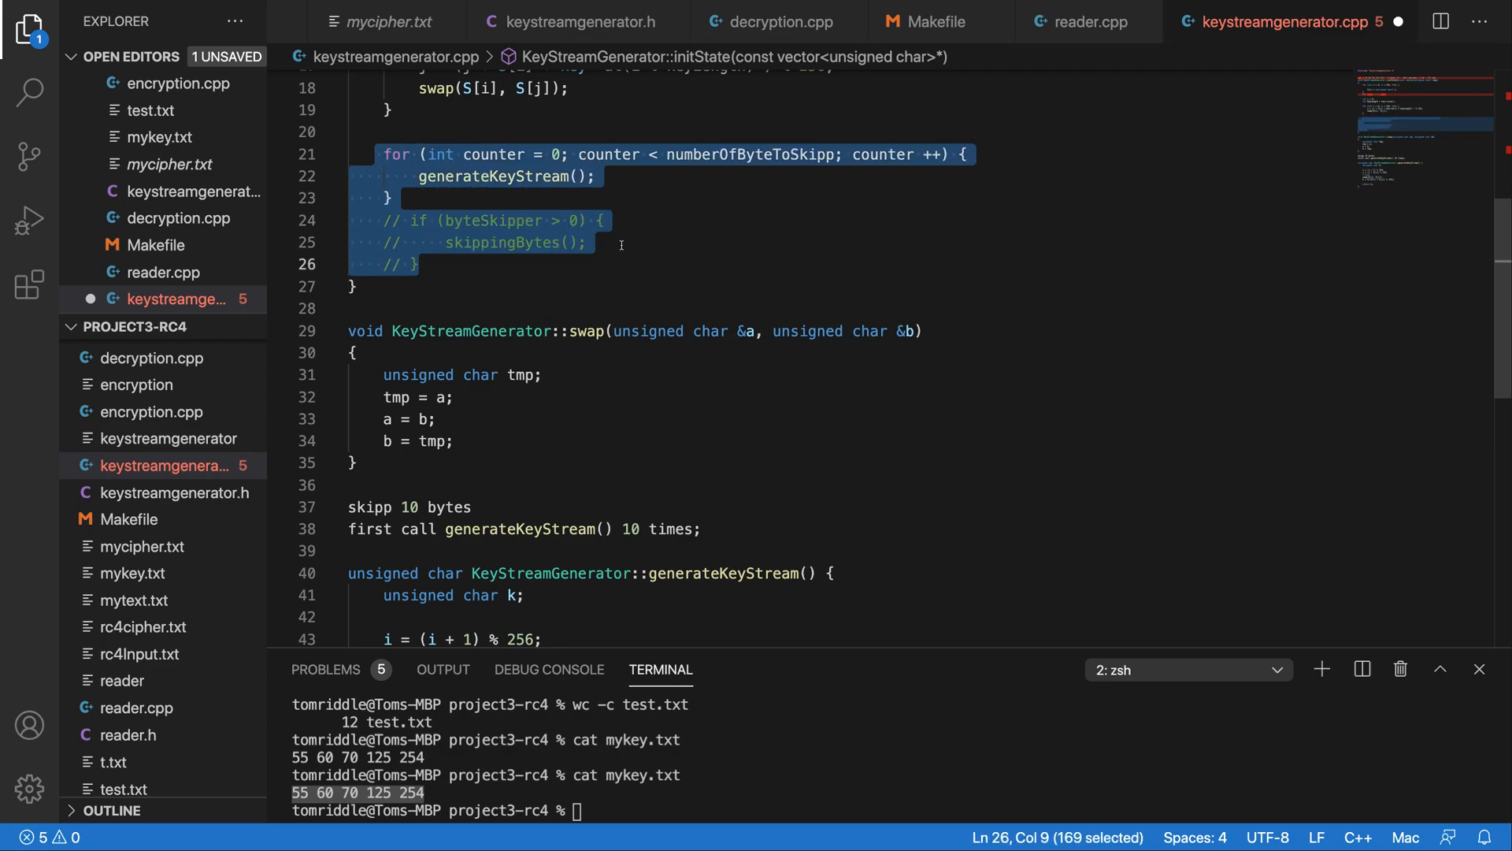
{"action": "key", "text": "Delete"}
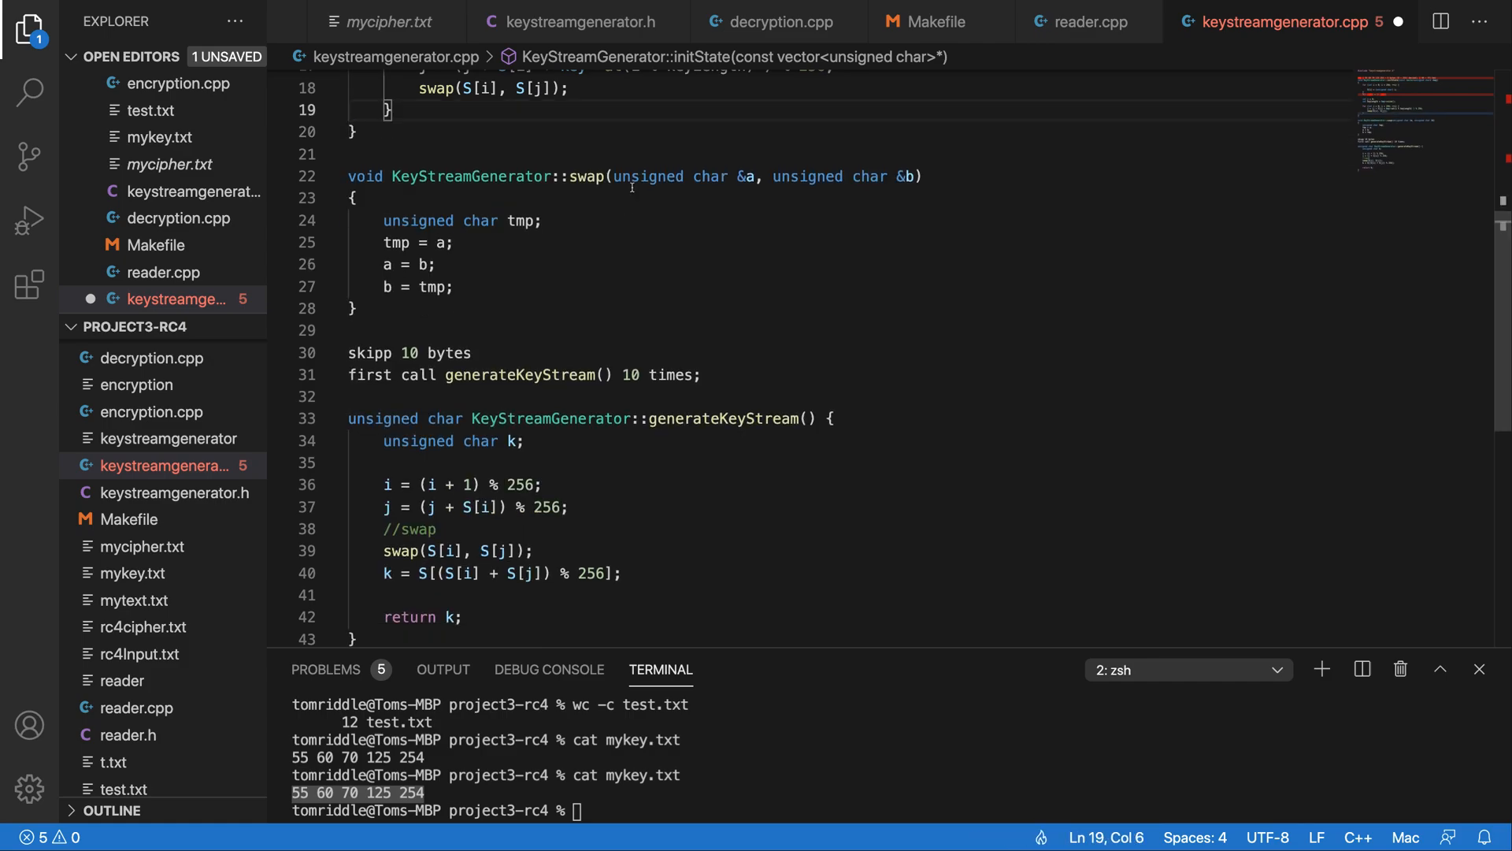
{"action": "scroll", "scroll_direction": "up", "scroll_amount": 3}
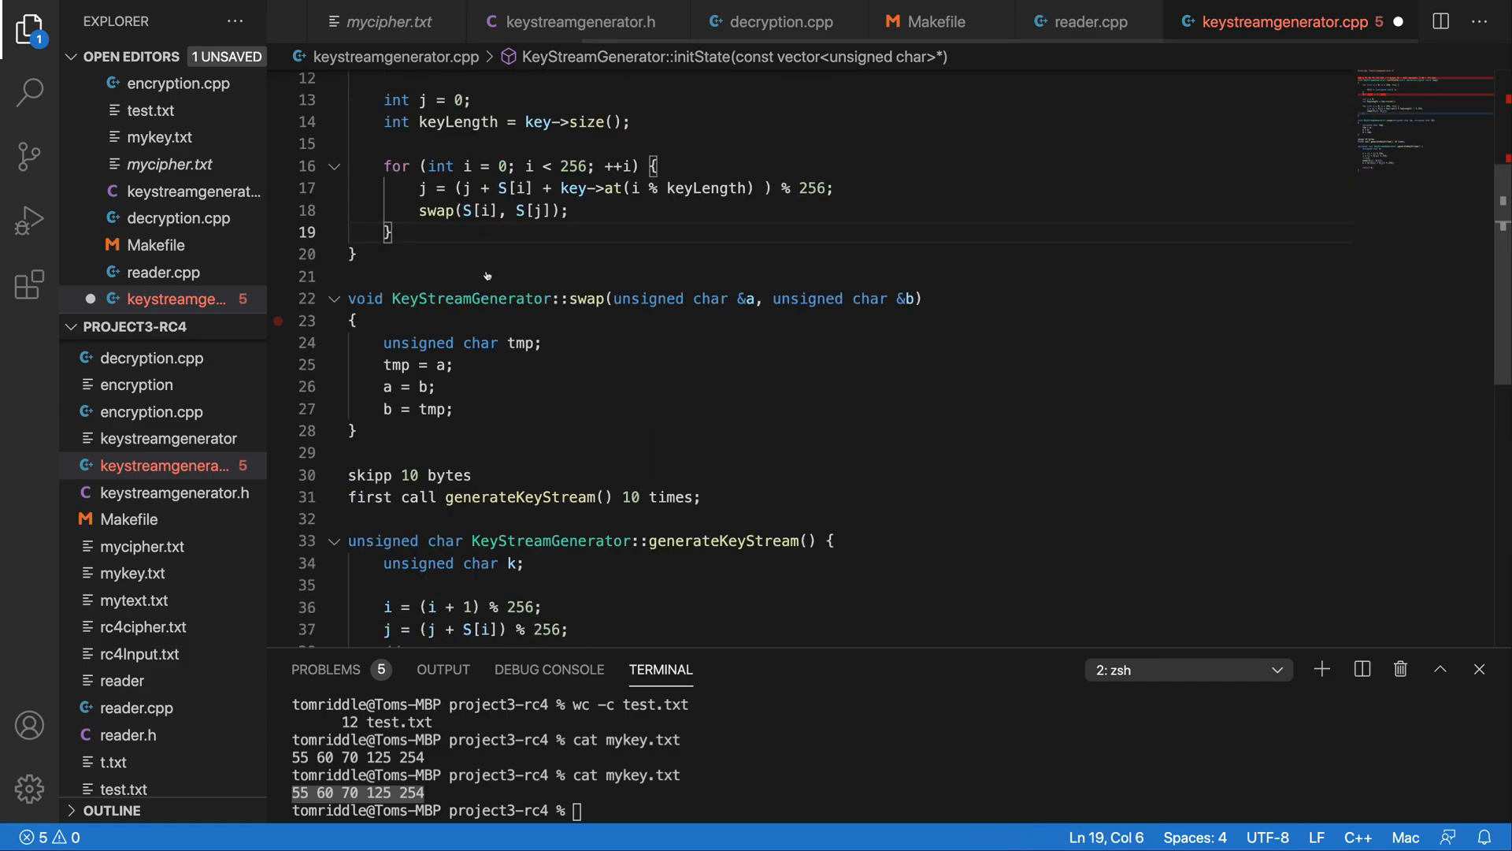
{"action": "left_click", "coordinate": [153, 411]}
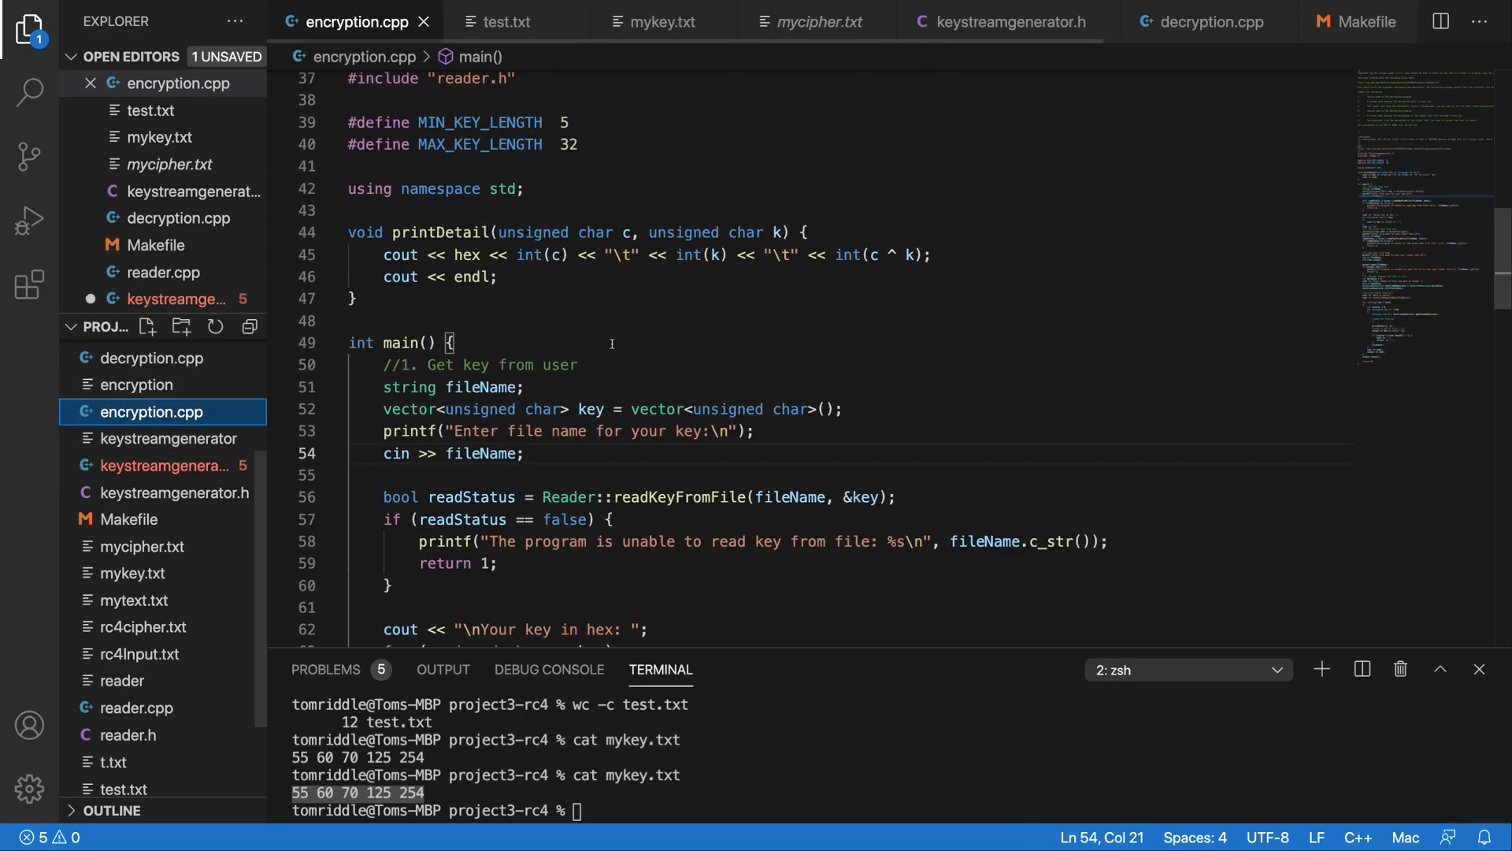
Step: Insert line = "helloworld" before the per-character loop and highlight the plaintext, k and the generateKeyStream call
{"action": "scroll", "scroll_direction": "down", "scroll_amount": 3}
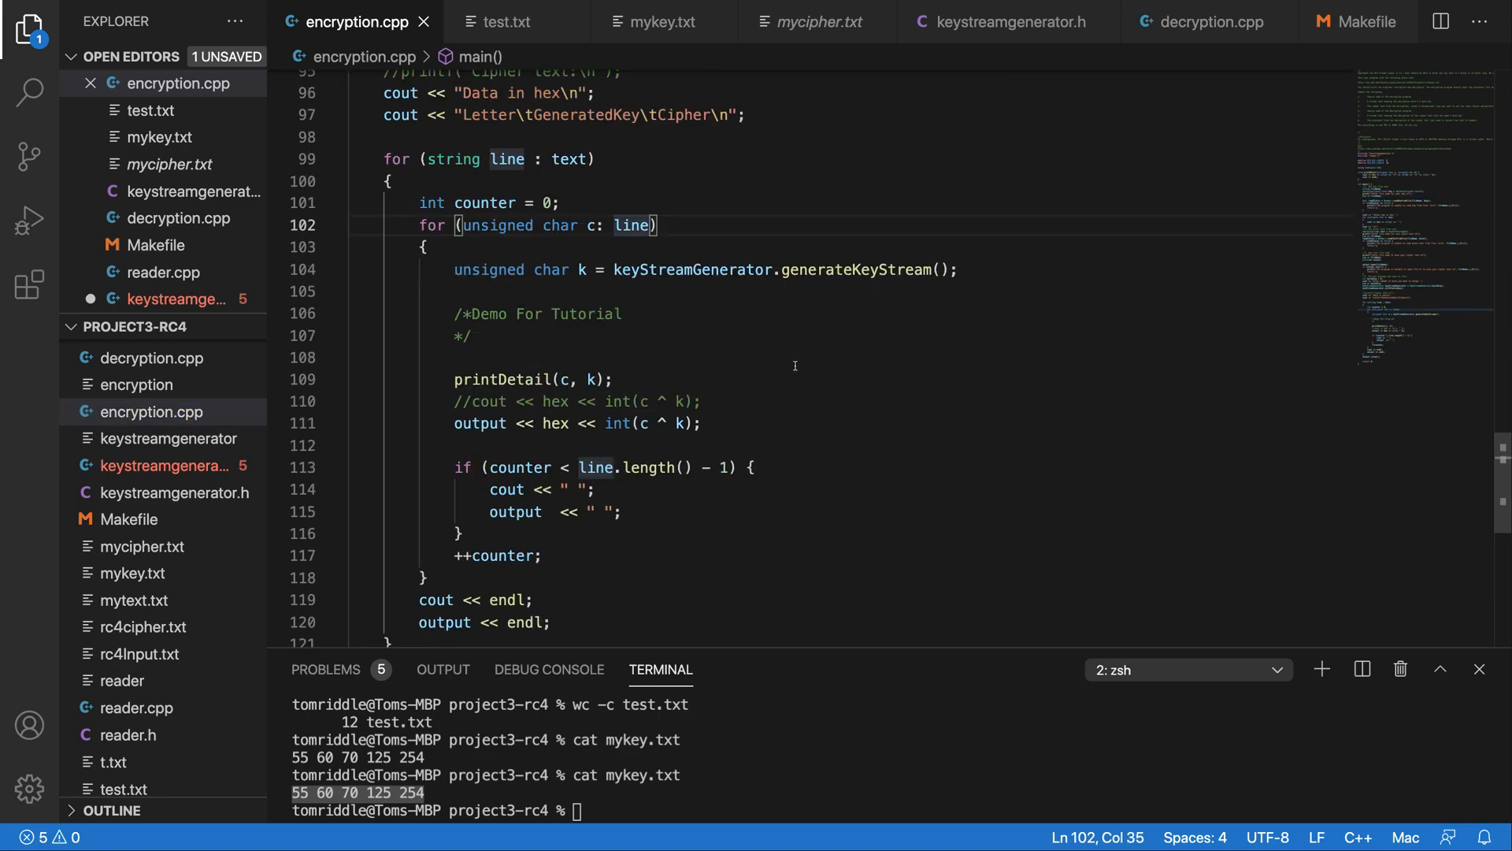
{"action": "mouse_move", "coordinate": [605, 278]}
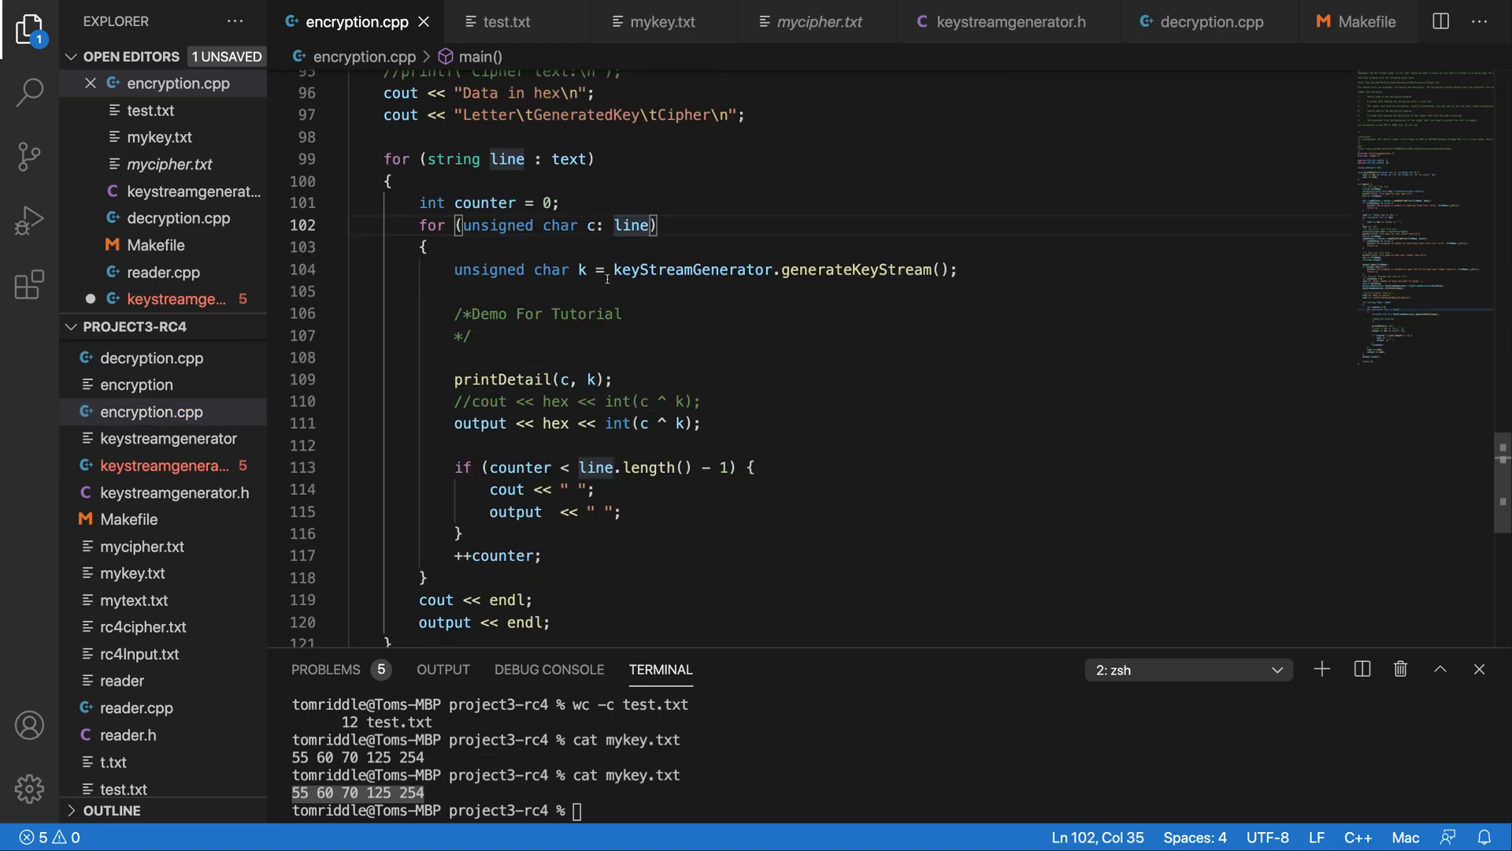
{"action": "left_click", "coordinate": [630, 226]}
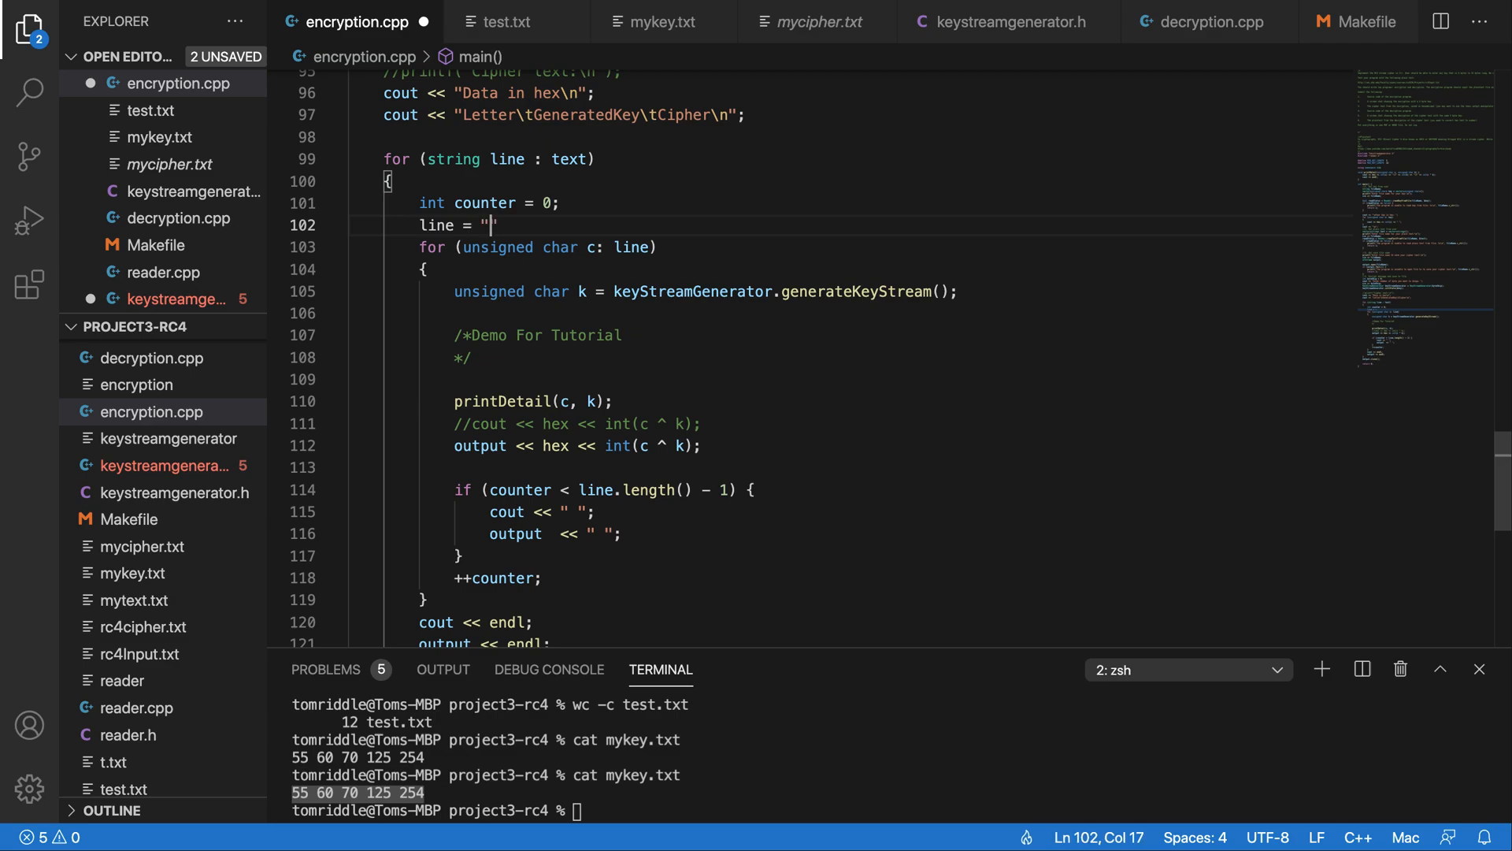
{"action": "type", "text": "helloworld"}
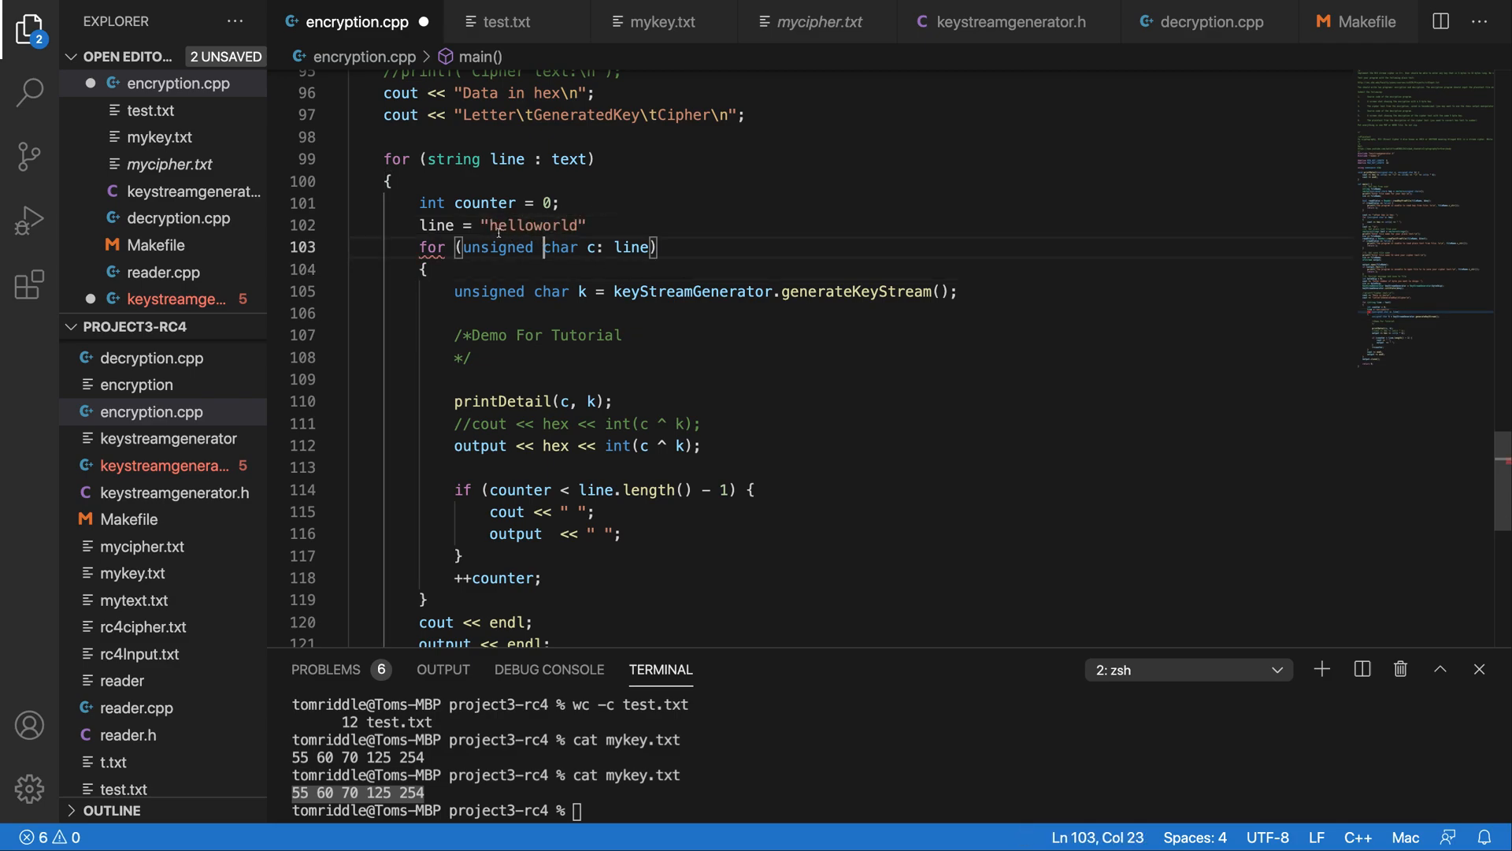
{"action": "double_click", "coordinate": [536, 225]}
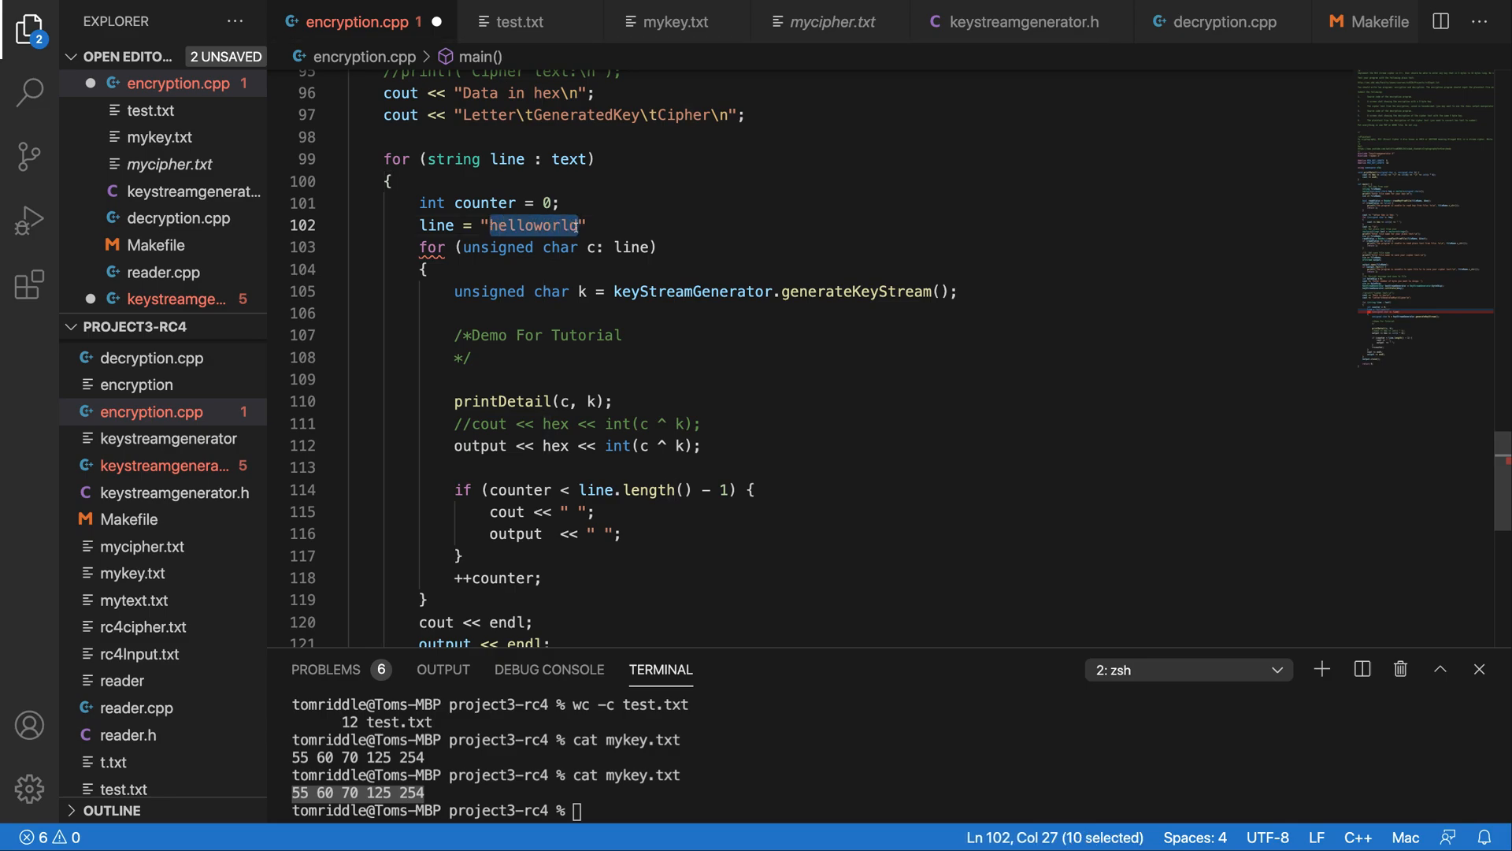
{"action": "double_click", "coordinate": [435, 226]}
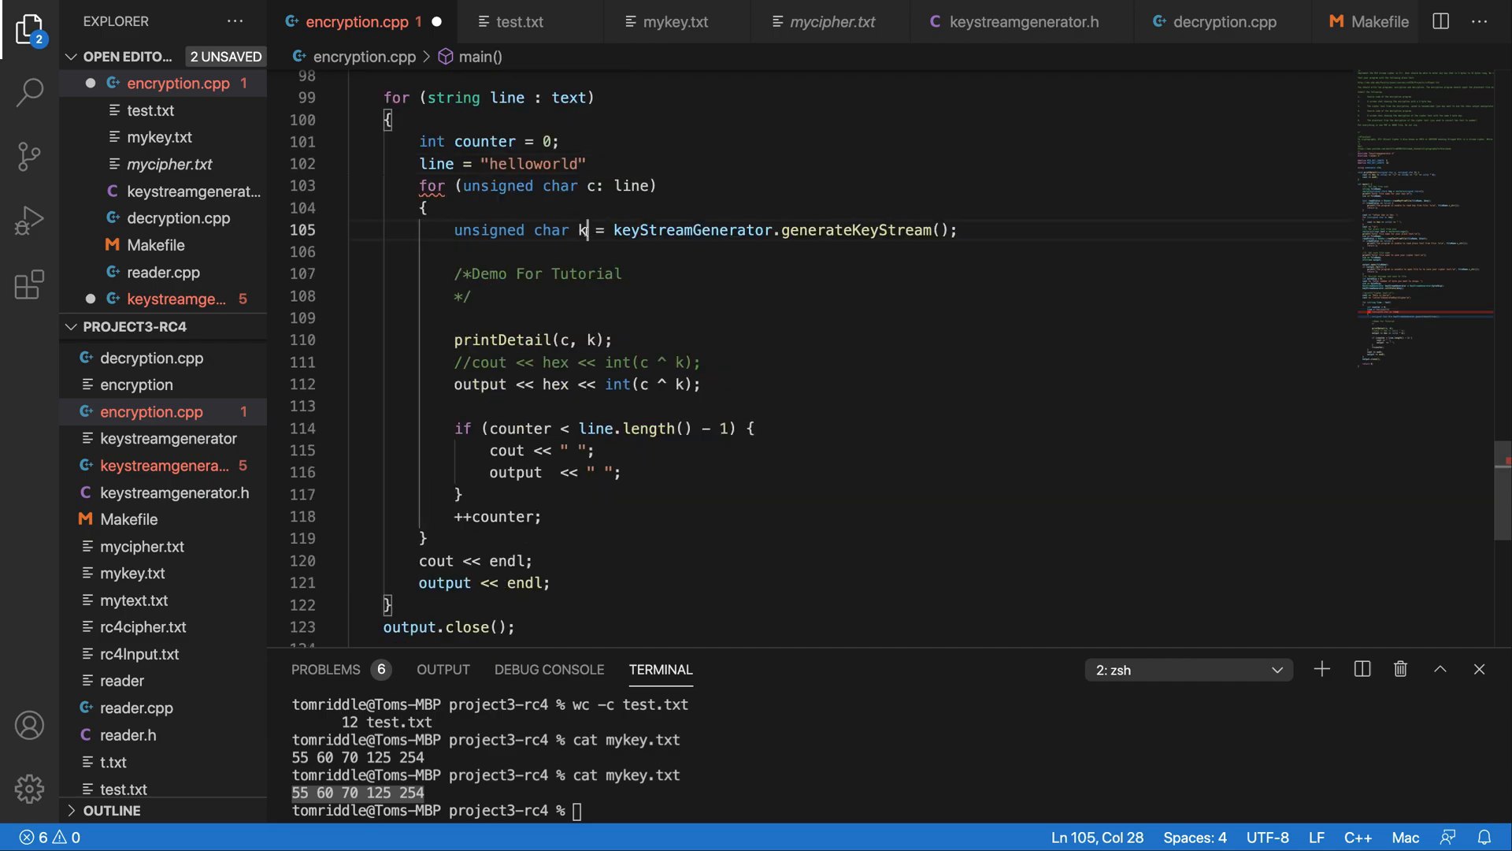
{"action": "double_click", "coordinate": [583, 230]}
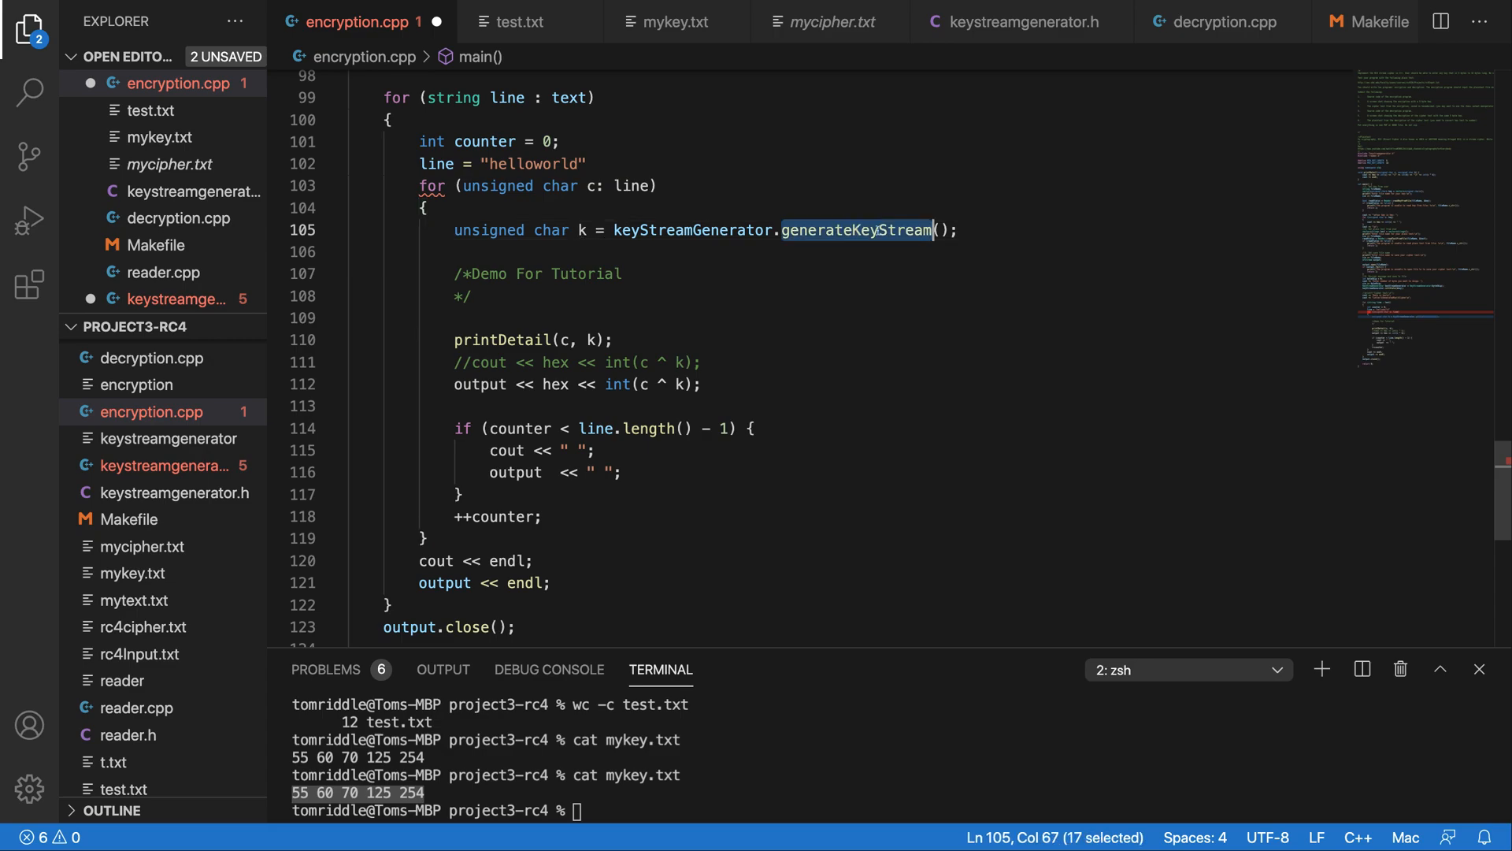
{"action": "left_click", "coordinate": [646, 252]}
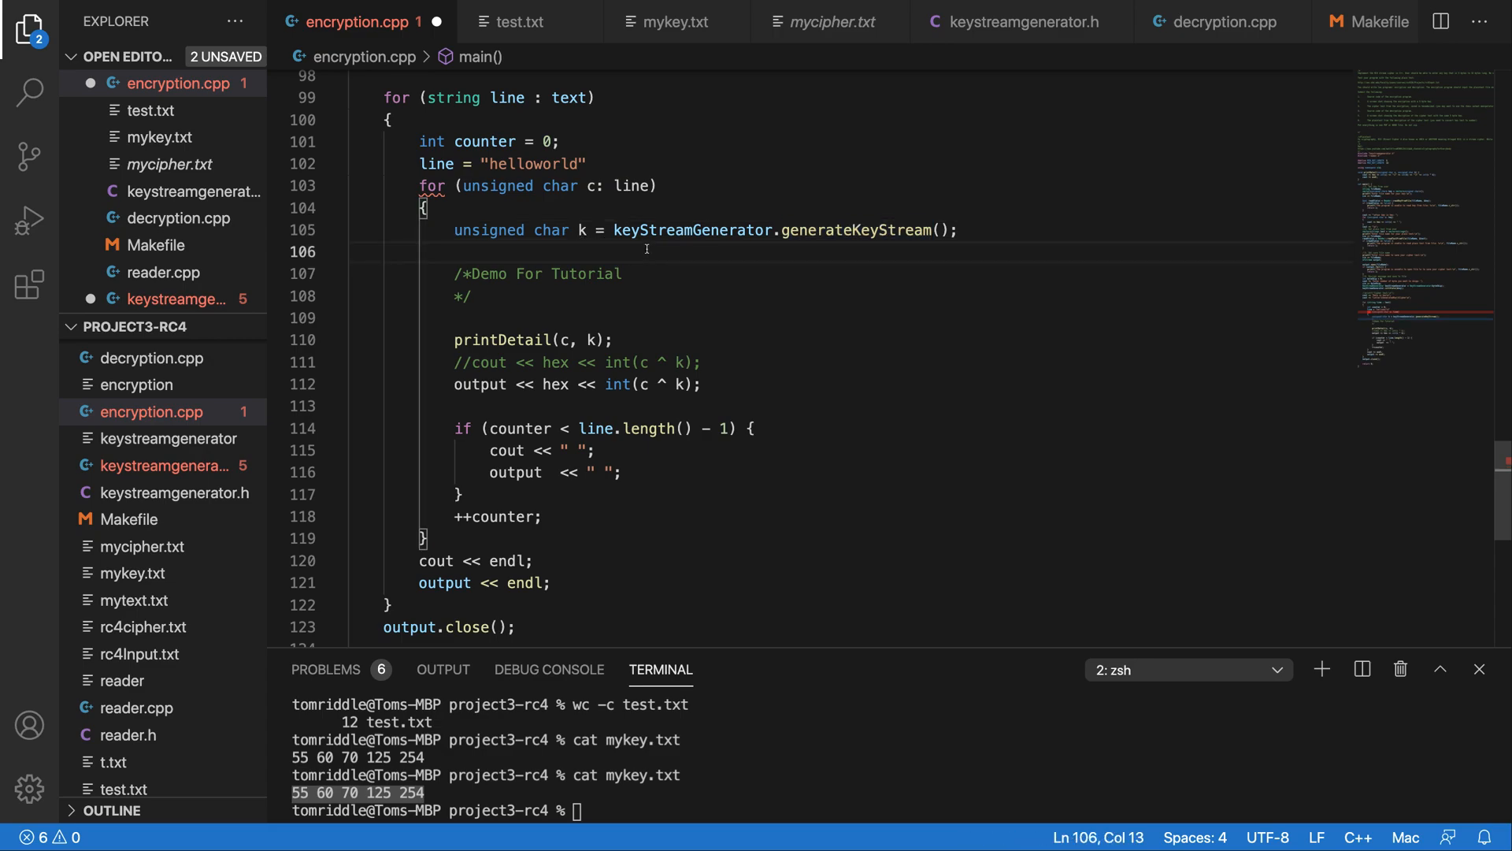
Step: Point out the XOR of character c with k, the plaintext and the output line's keystream call
{"action": "left_click", "coordinate": [608, 340]}
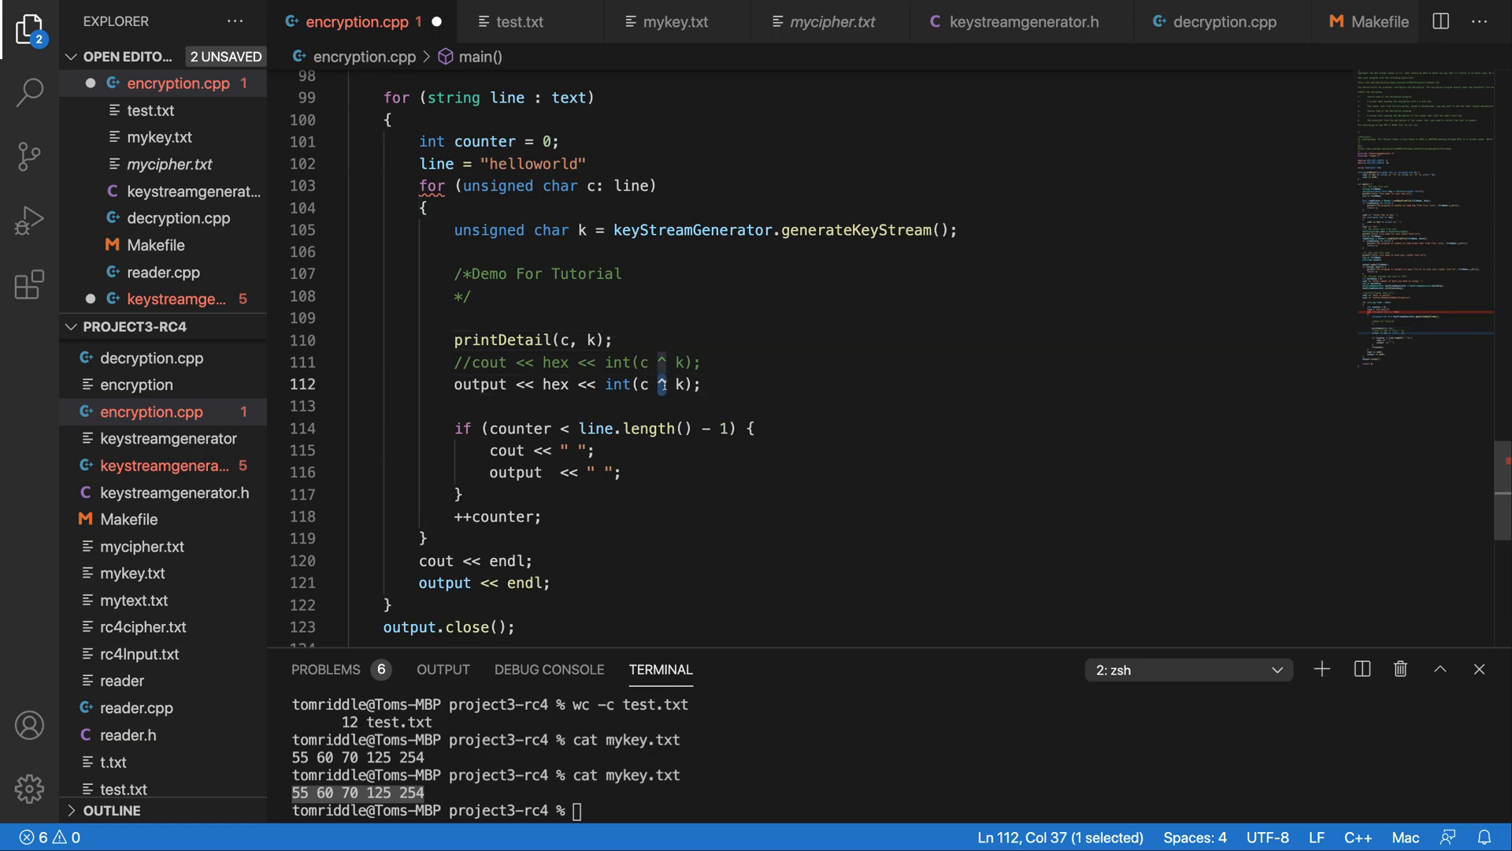
{"action": "left_click", "coordinate": [594, 186]}
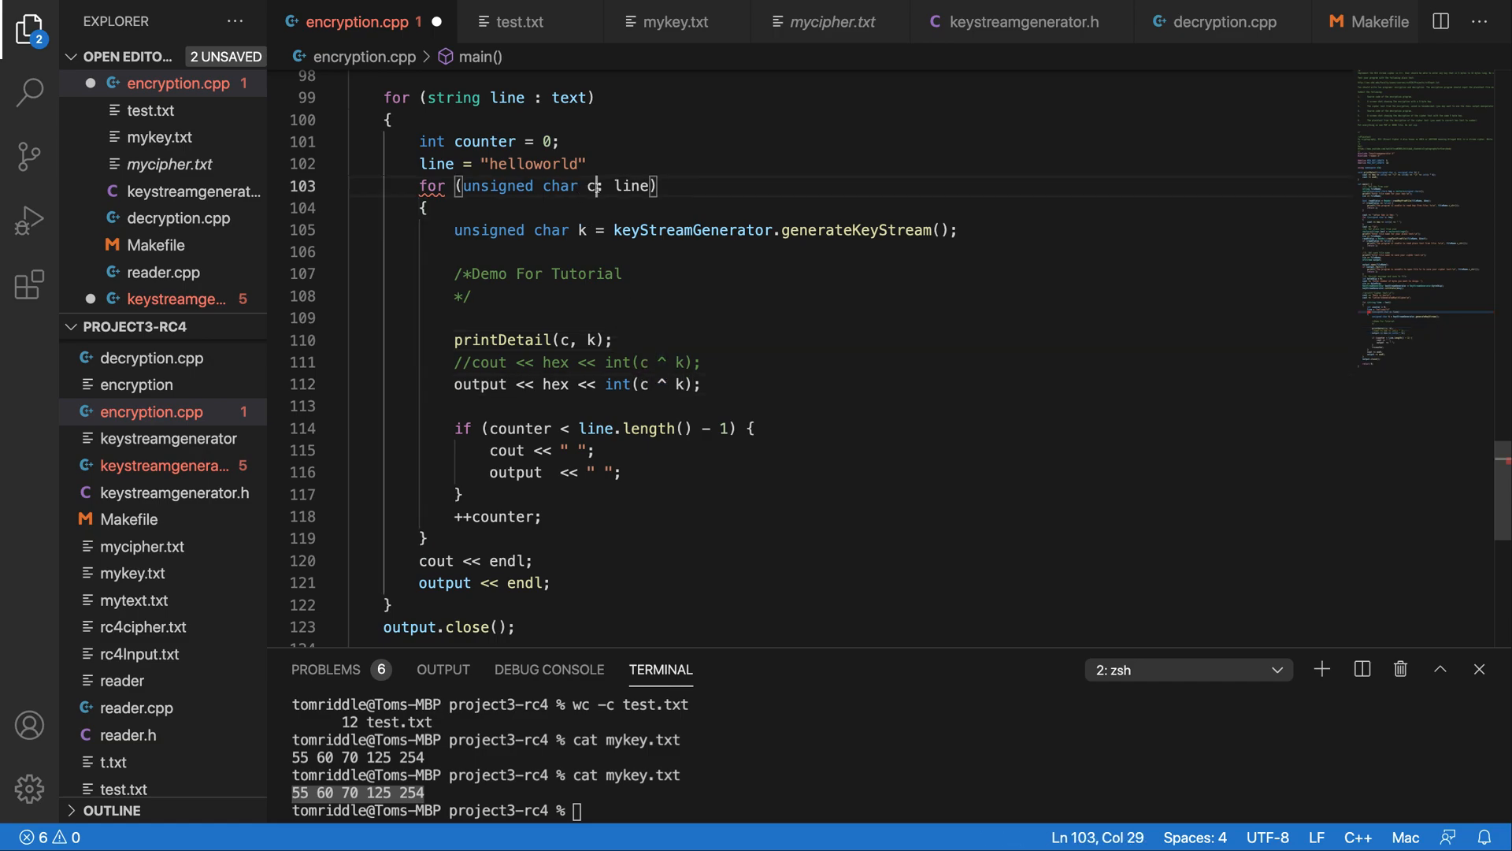
{"action": "left_click", "coordinate": [493, 162]}
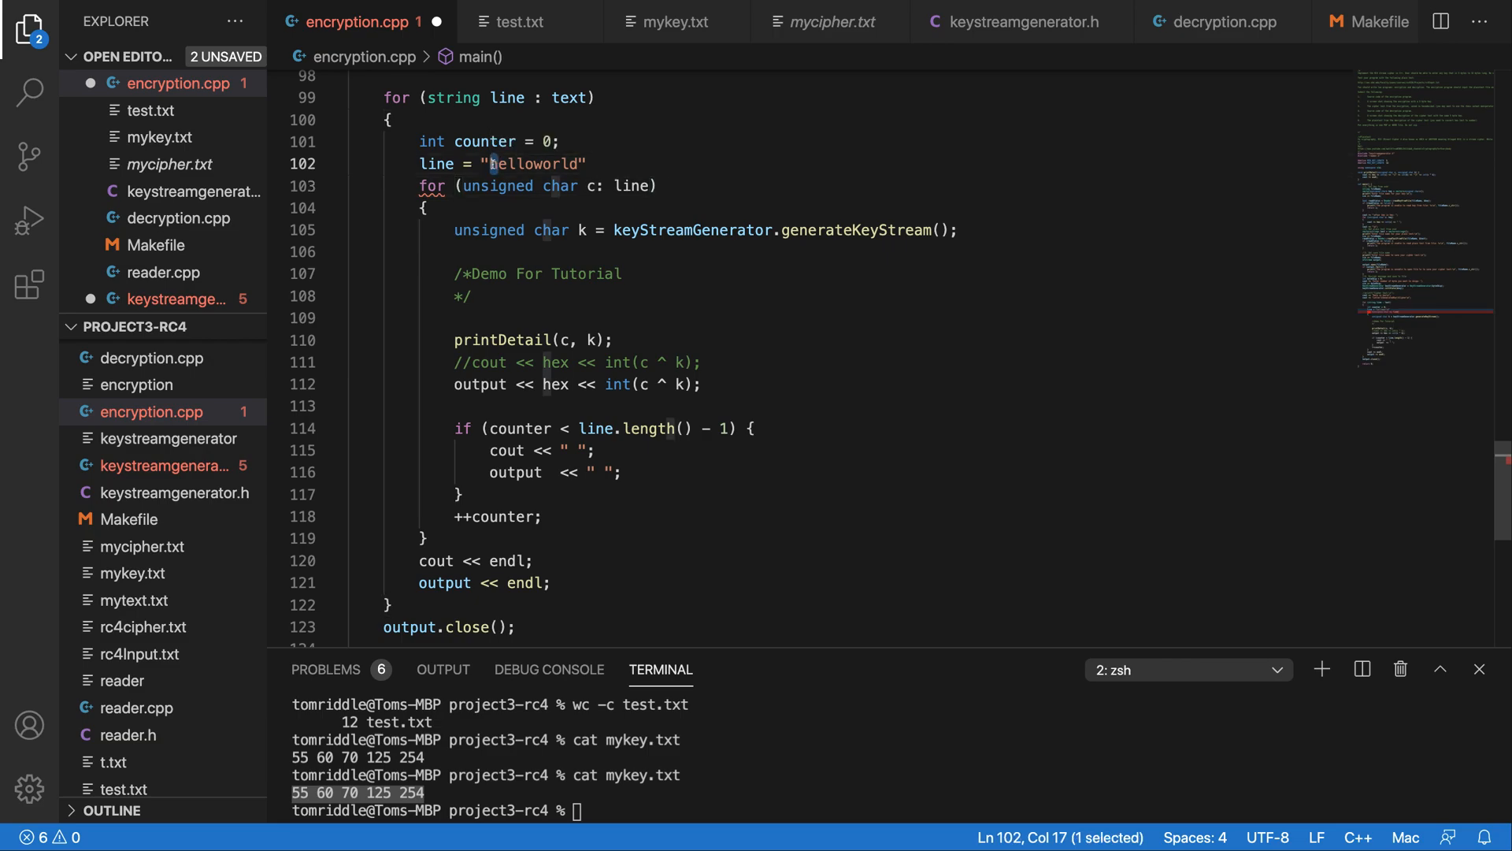
{"action": "left_click", "coordinate": [678, 385]}
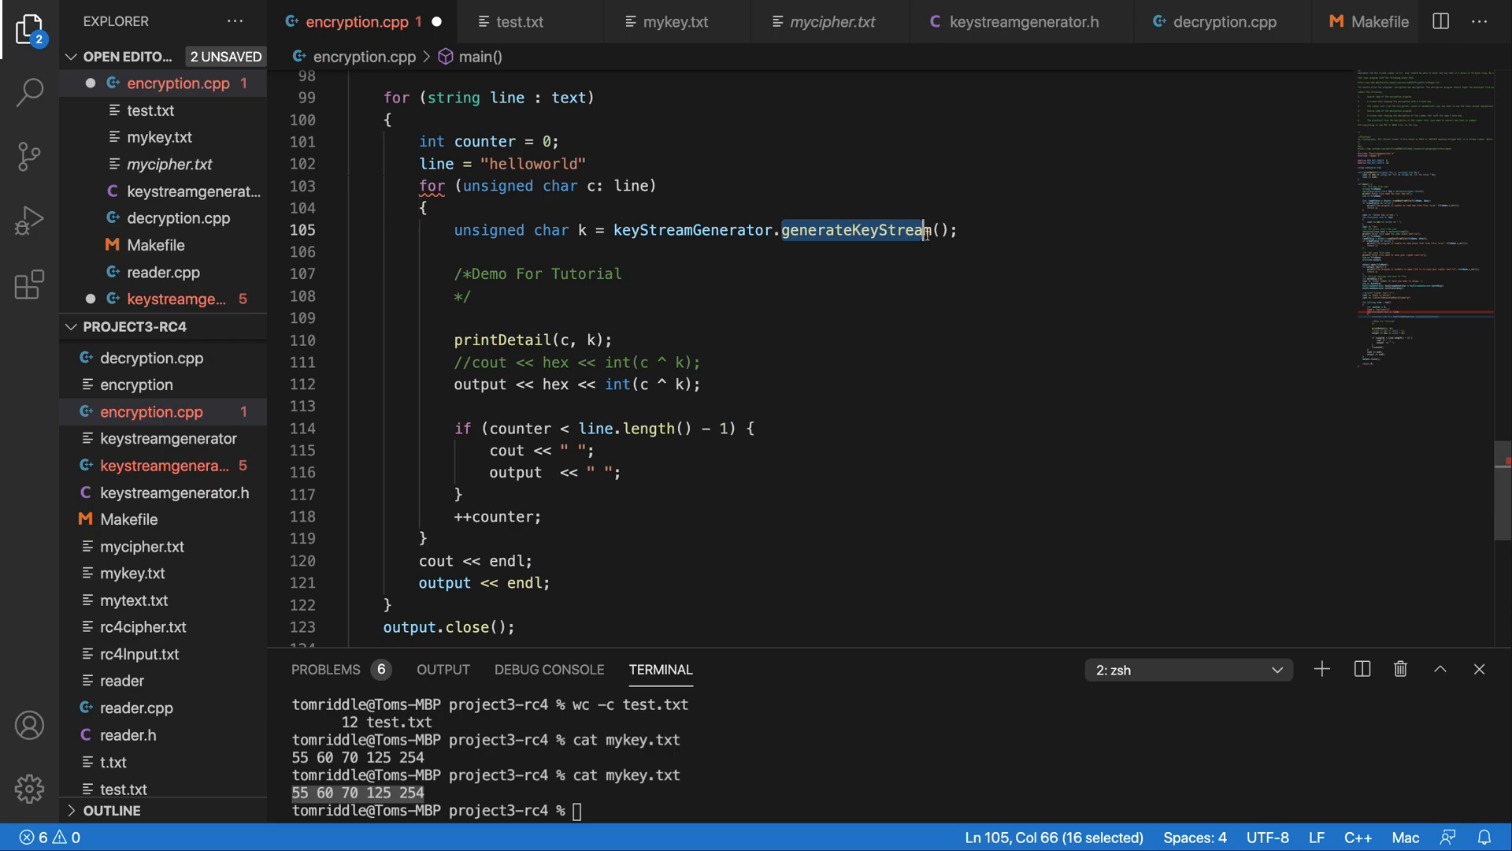
{"action": "left_click", "coordinate": [660, 384]}
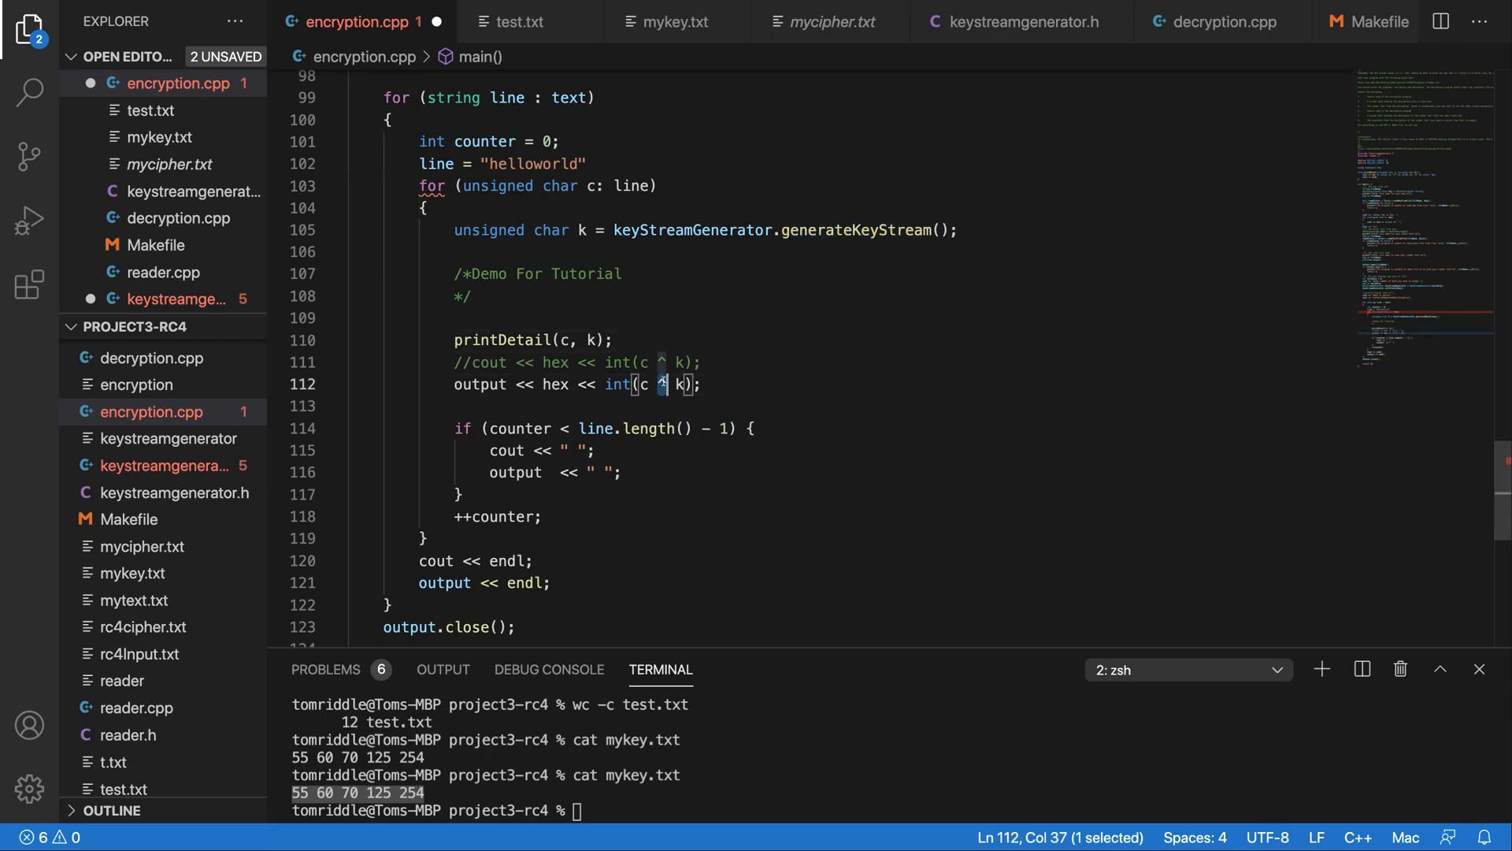
Step: Append the note "-> cipher ^ k -> c" at the end of the output line
{"action": "left_click", "coordinate": [648, 384]}
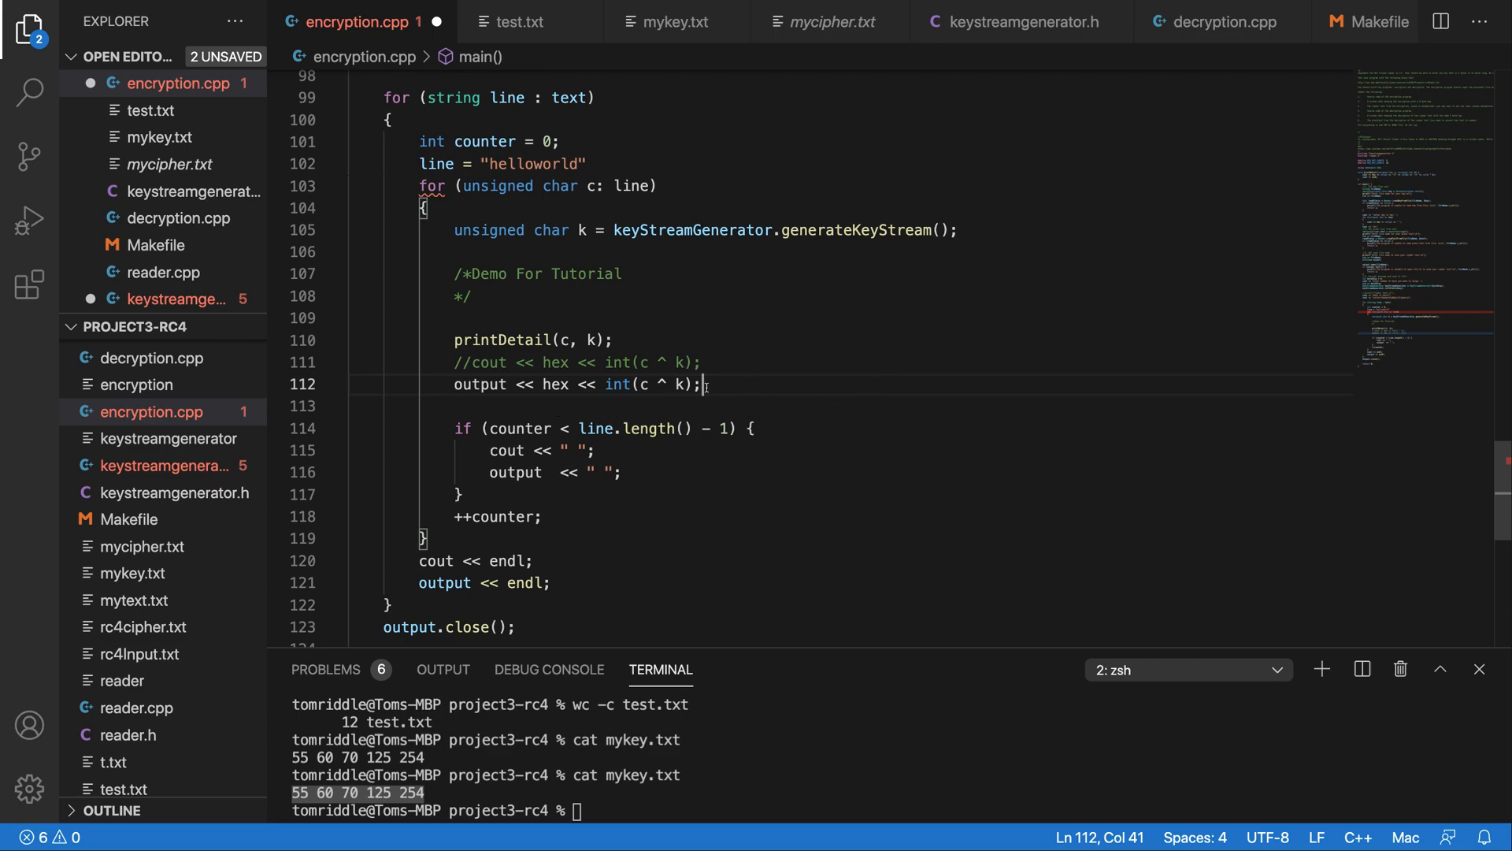
{"action": "mouse_move", "coordinate": [728, 387]}
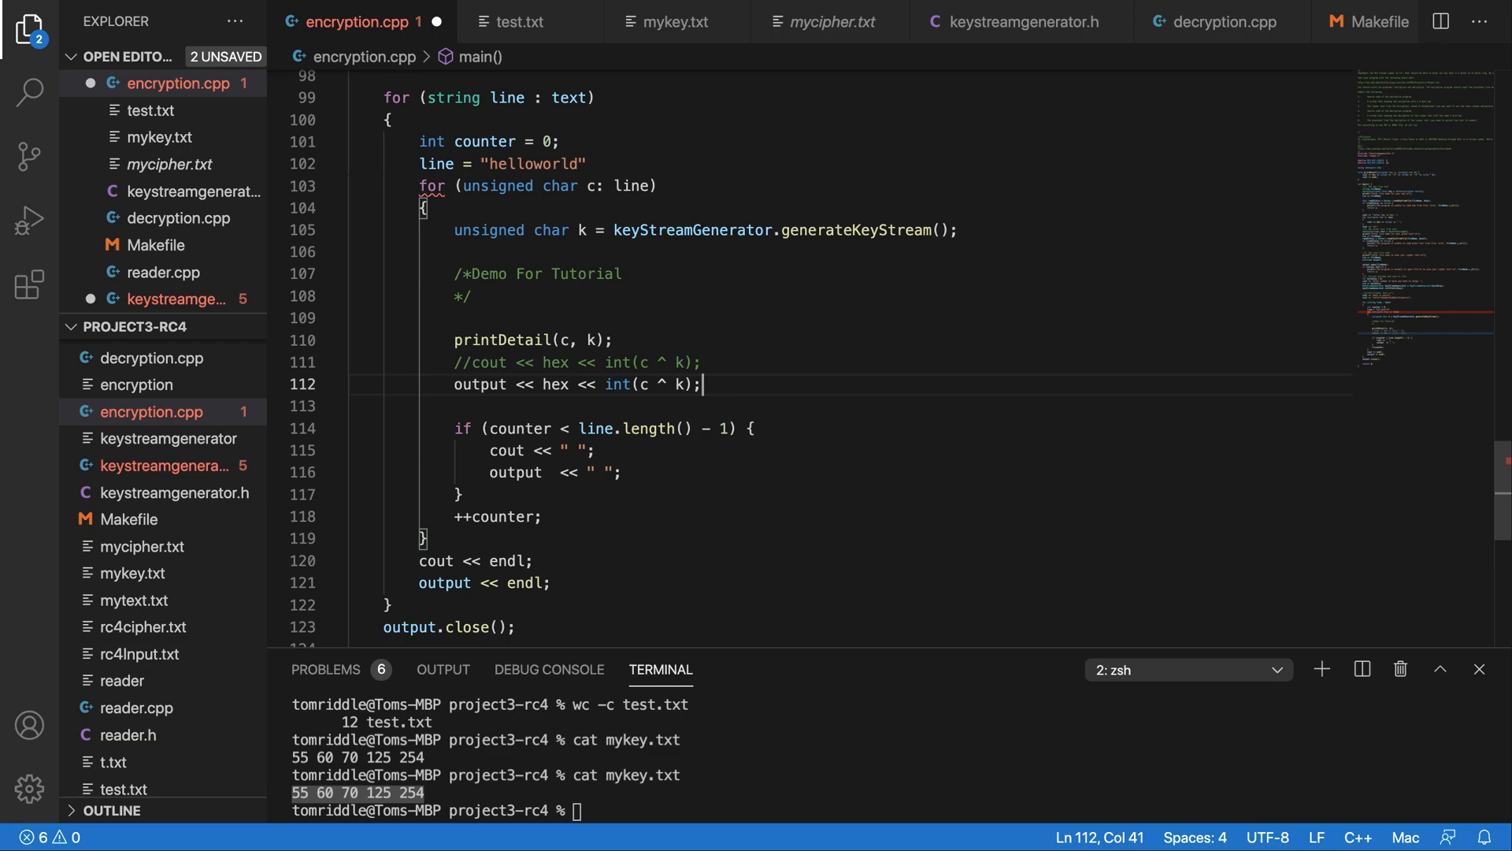
{"action": "type", "text": "-> ciph"}
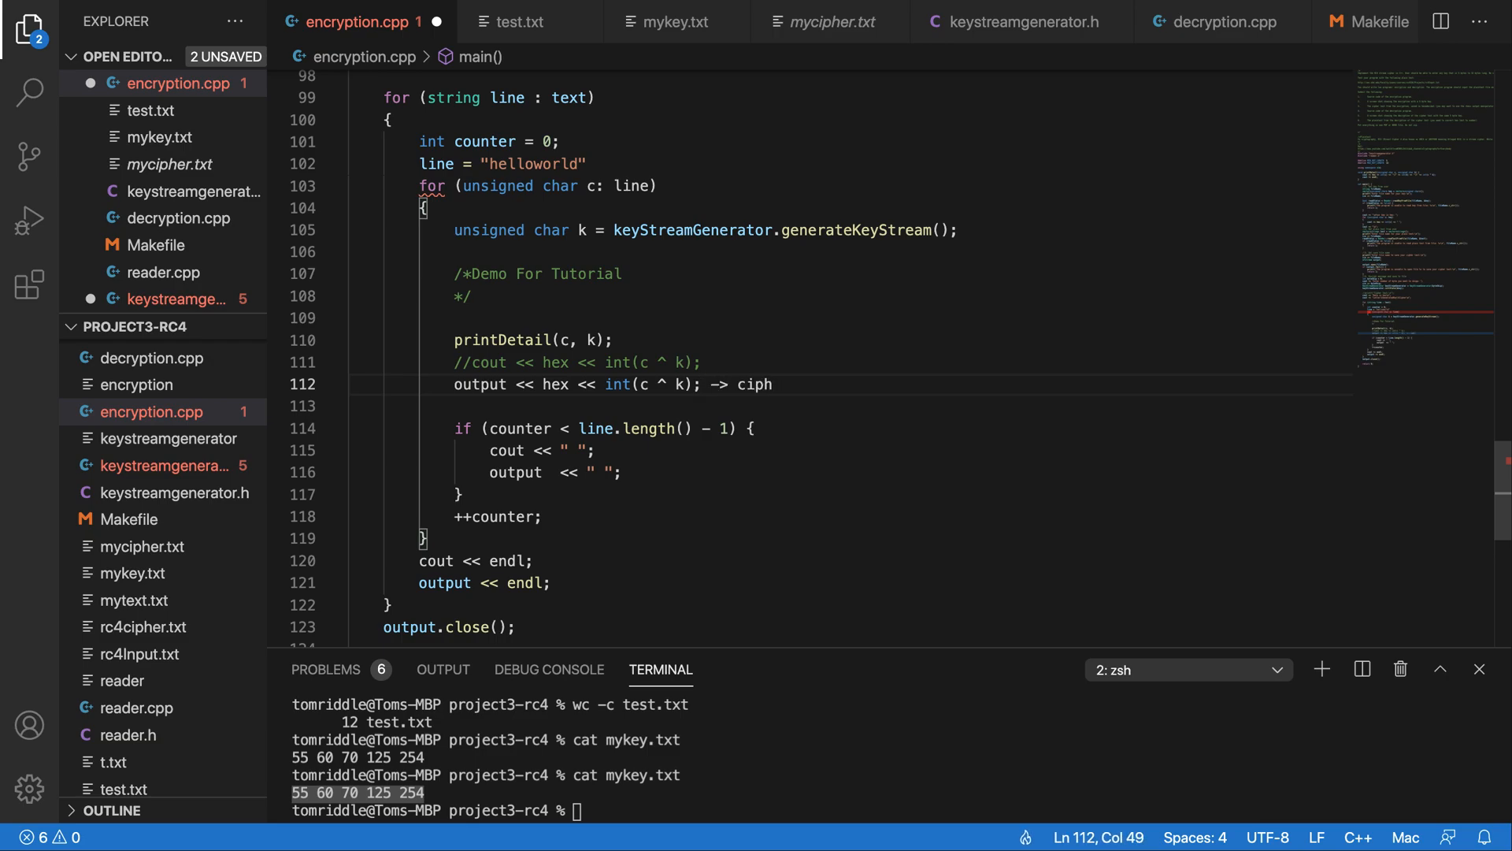
{"action": "type", "text": "er ^"}
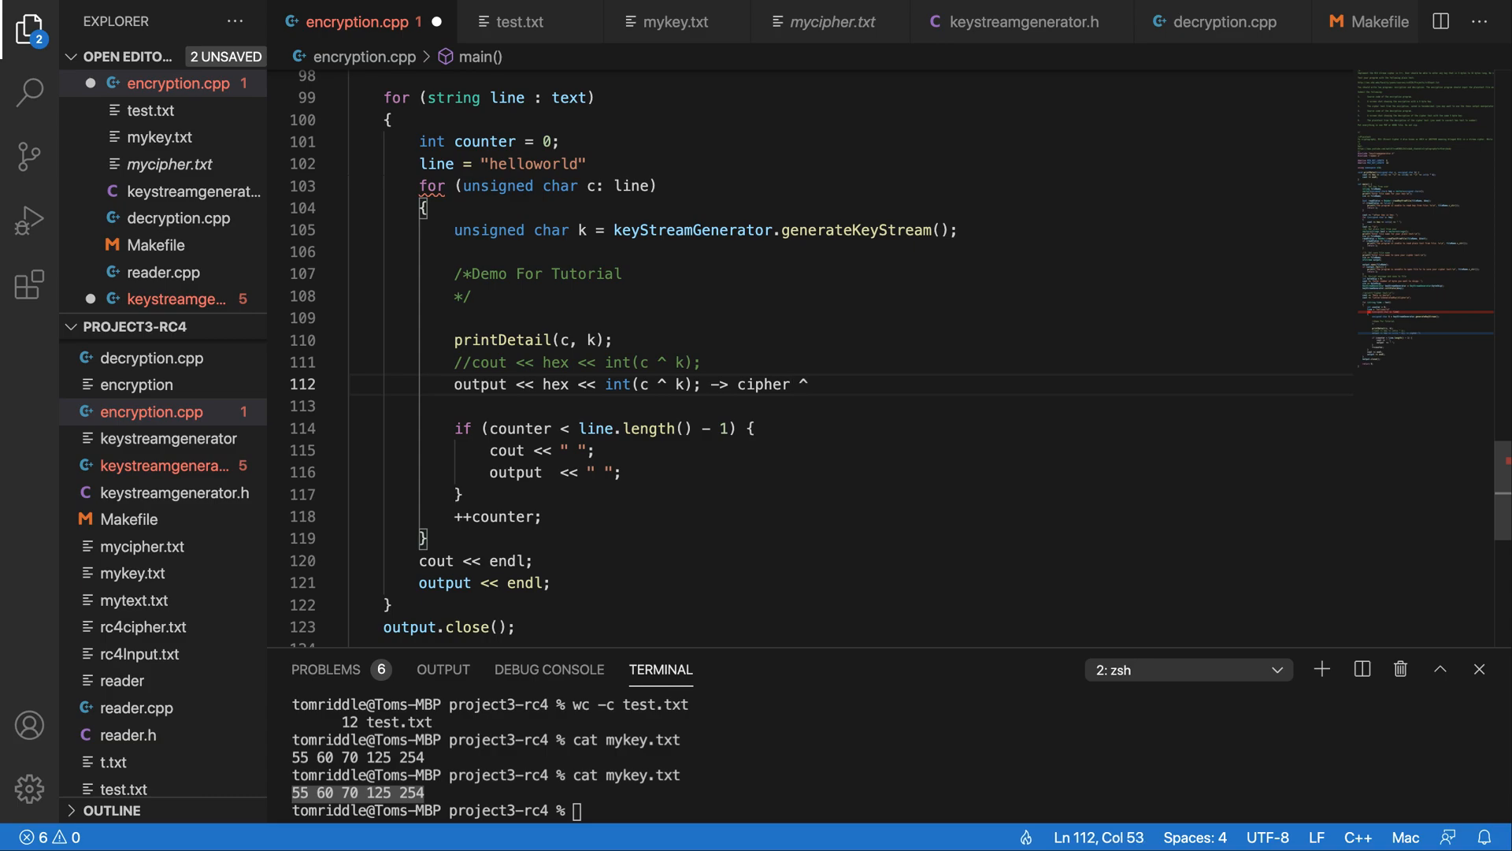
{"action": "type", "text": "k 0"}
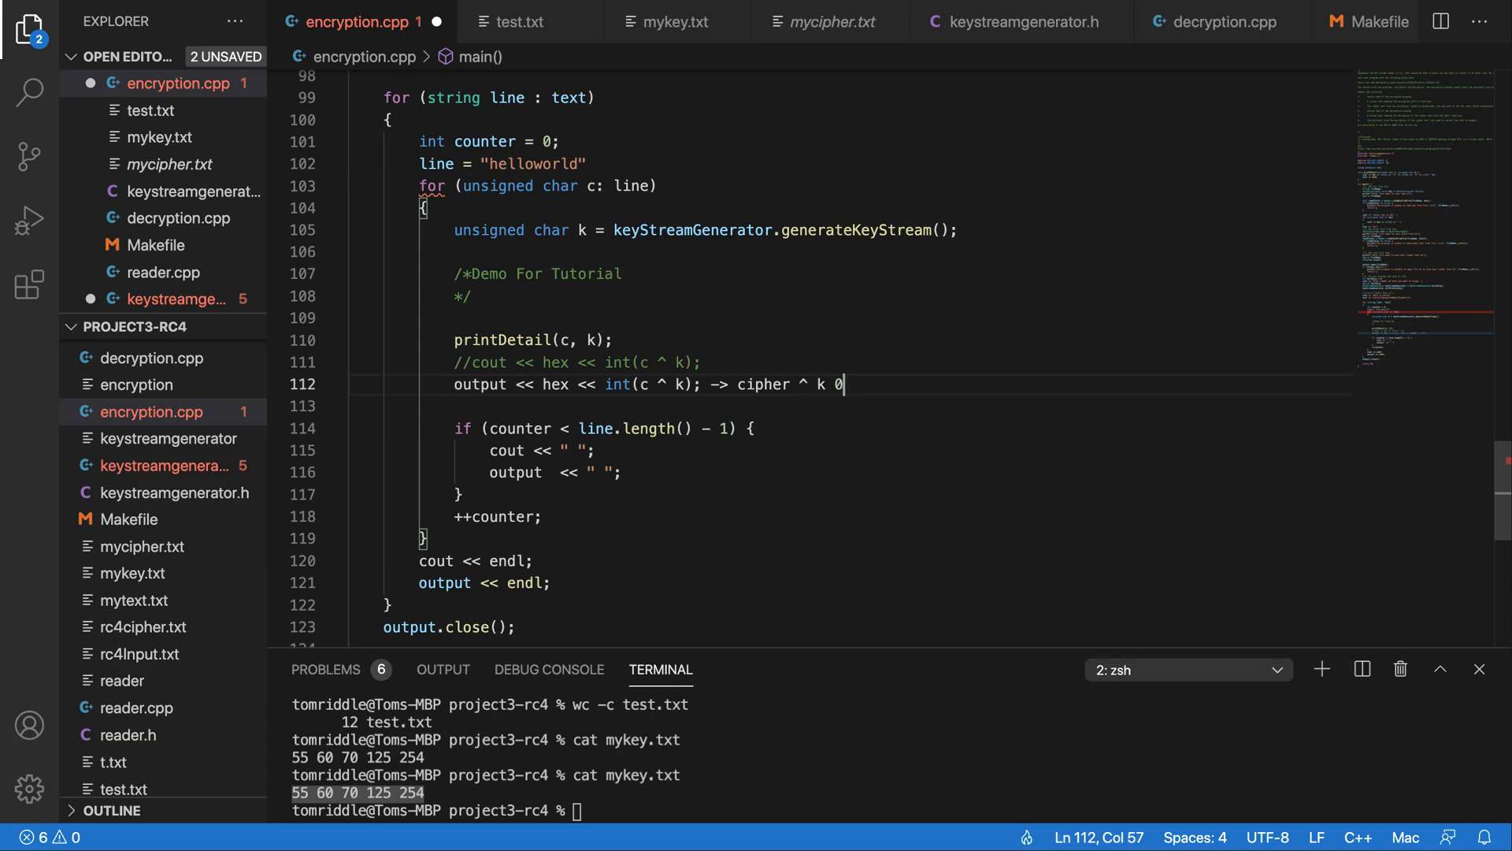
{"action": "type", "text": "-> c"}
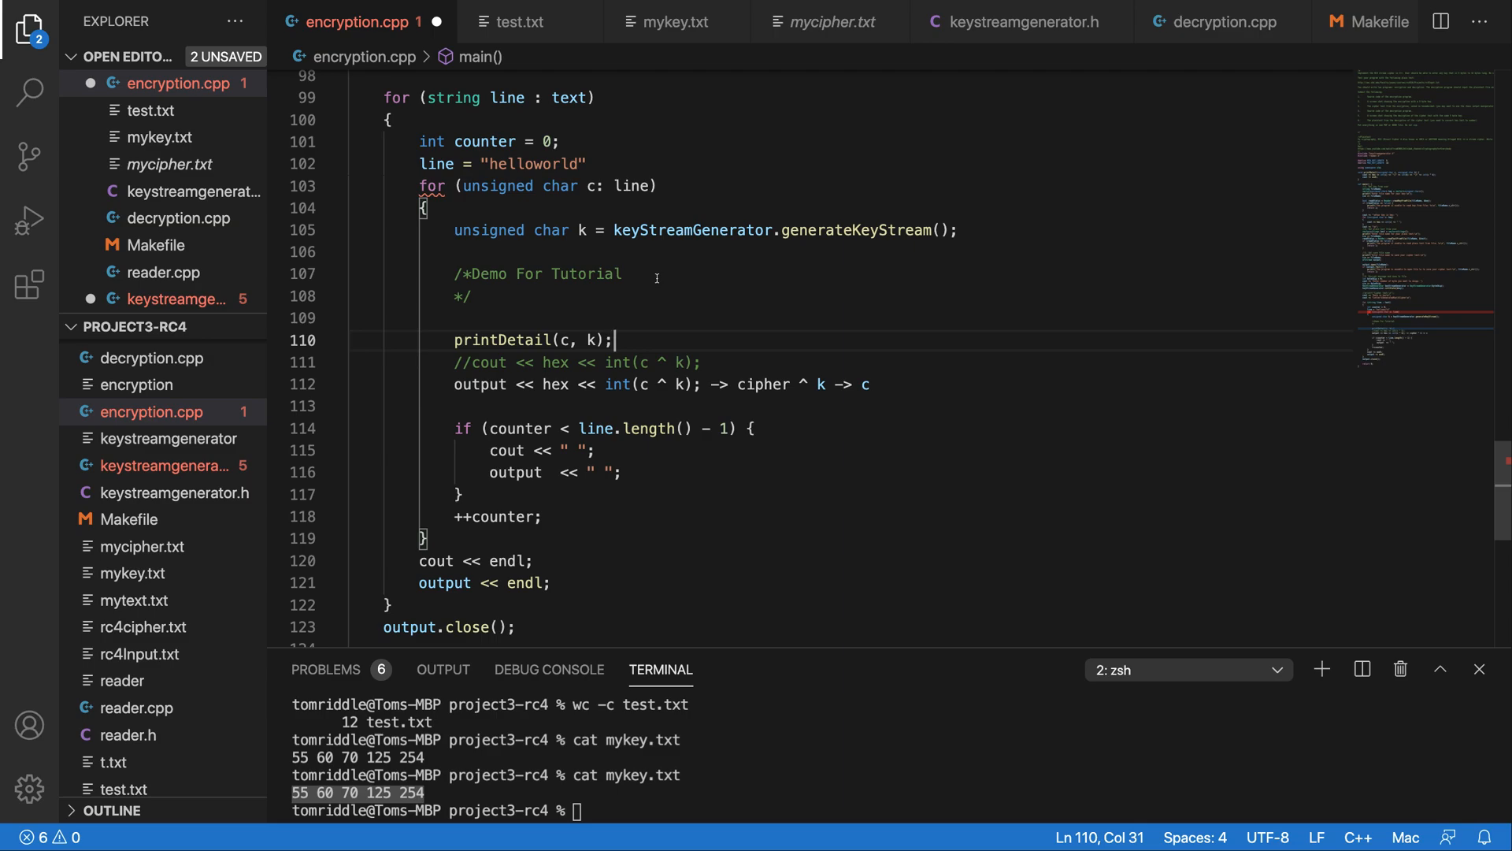
Step: Highlight the keystream variable k and the word cipher in the new note
{"action": "left_click", "coordinate": [578, 230]}
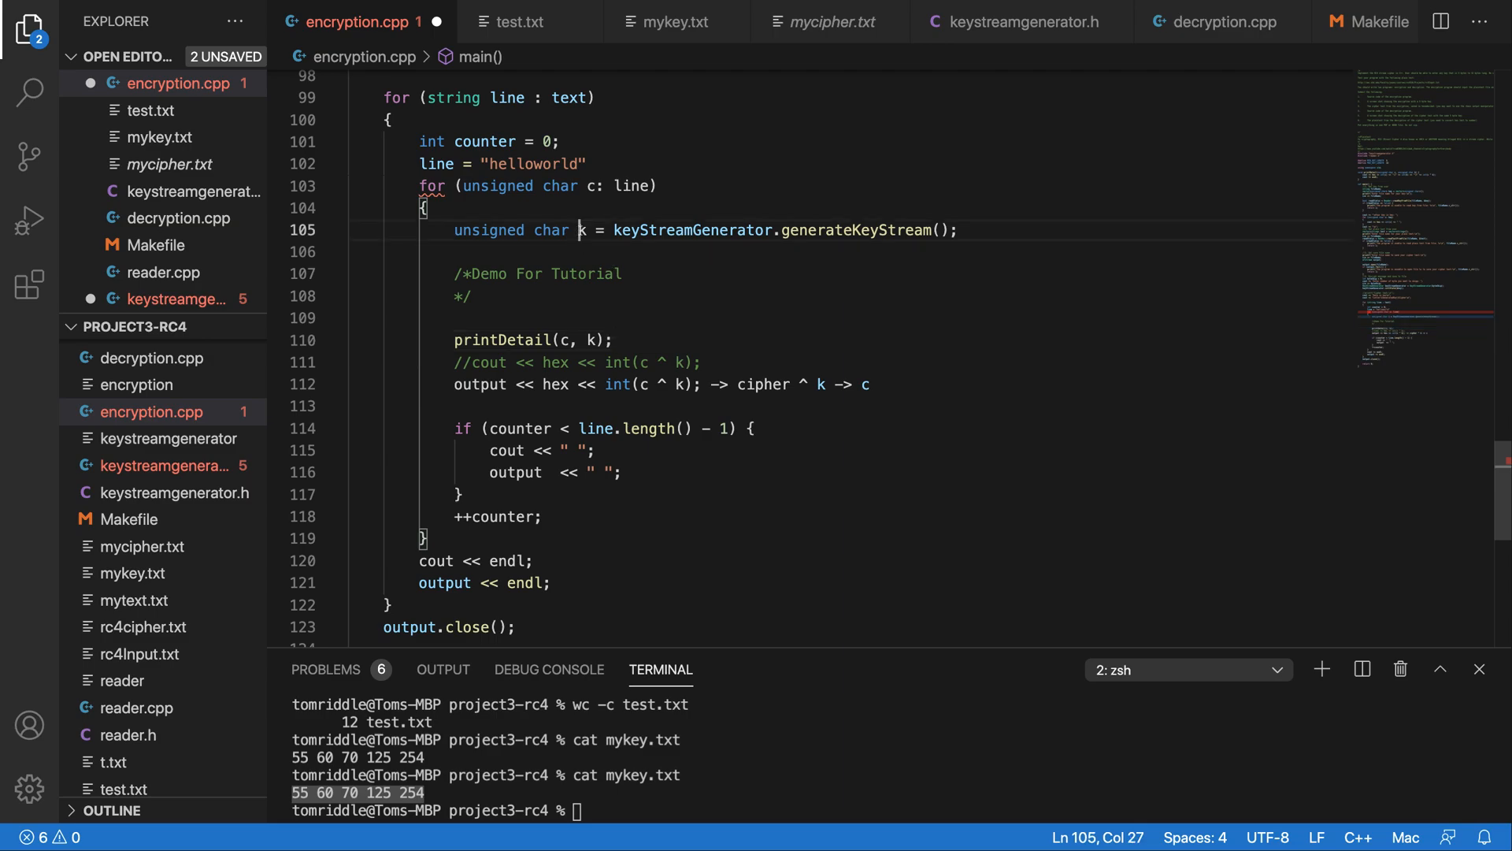
{"action": "double_click", "coordinate": [582, 230]}
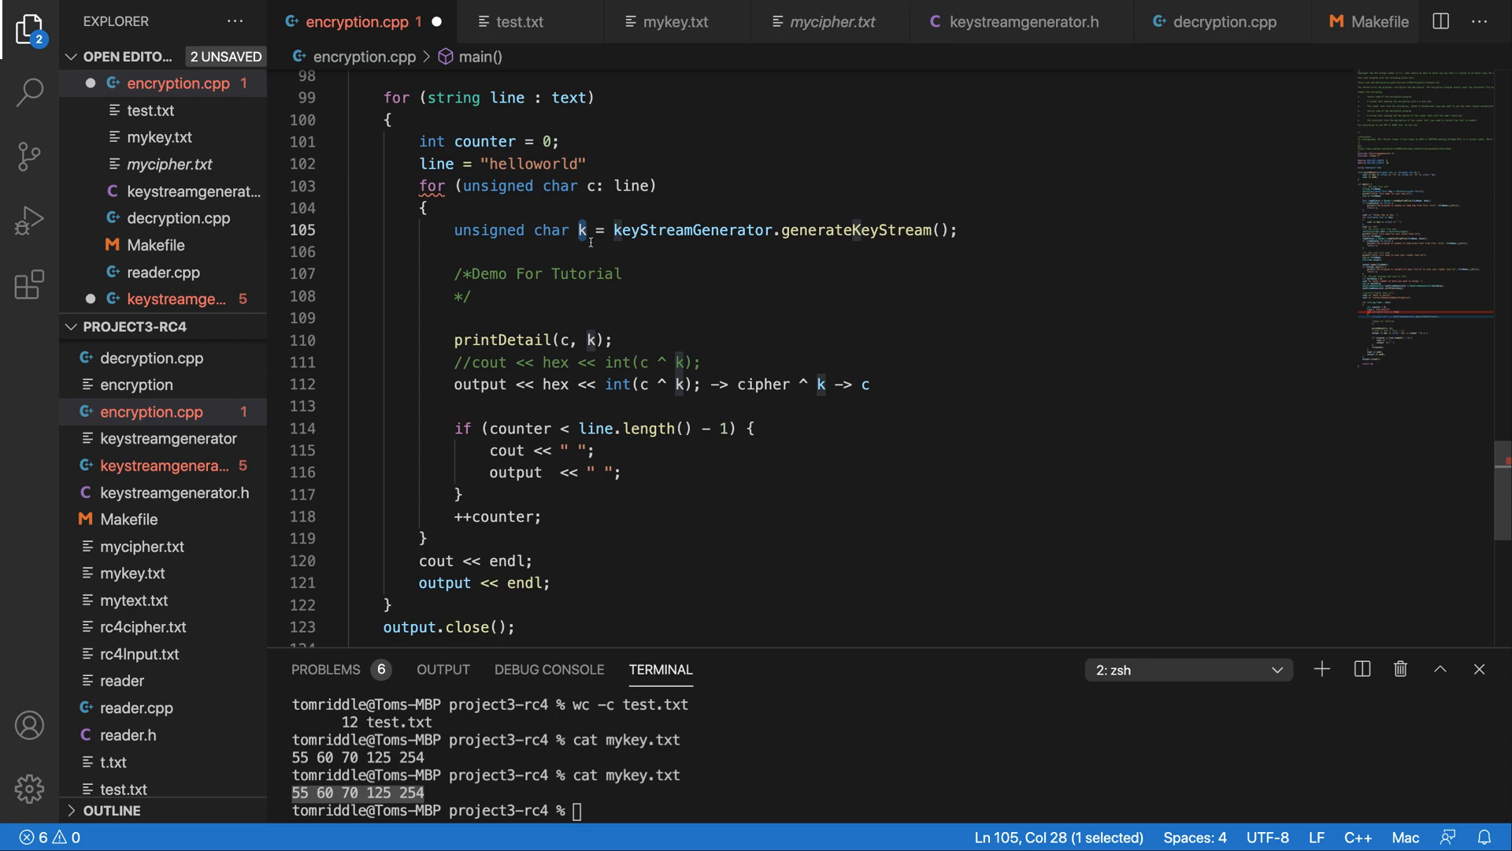
{"action": "left_click", "coordinate": [463, 405]}
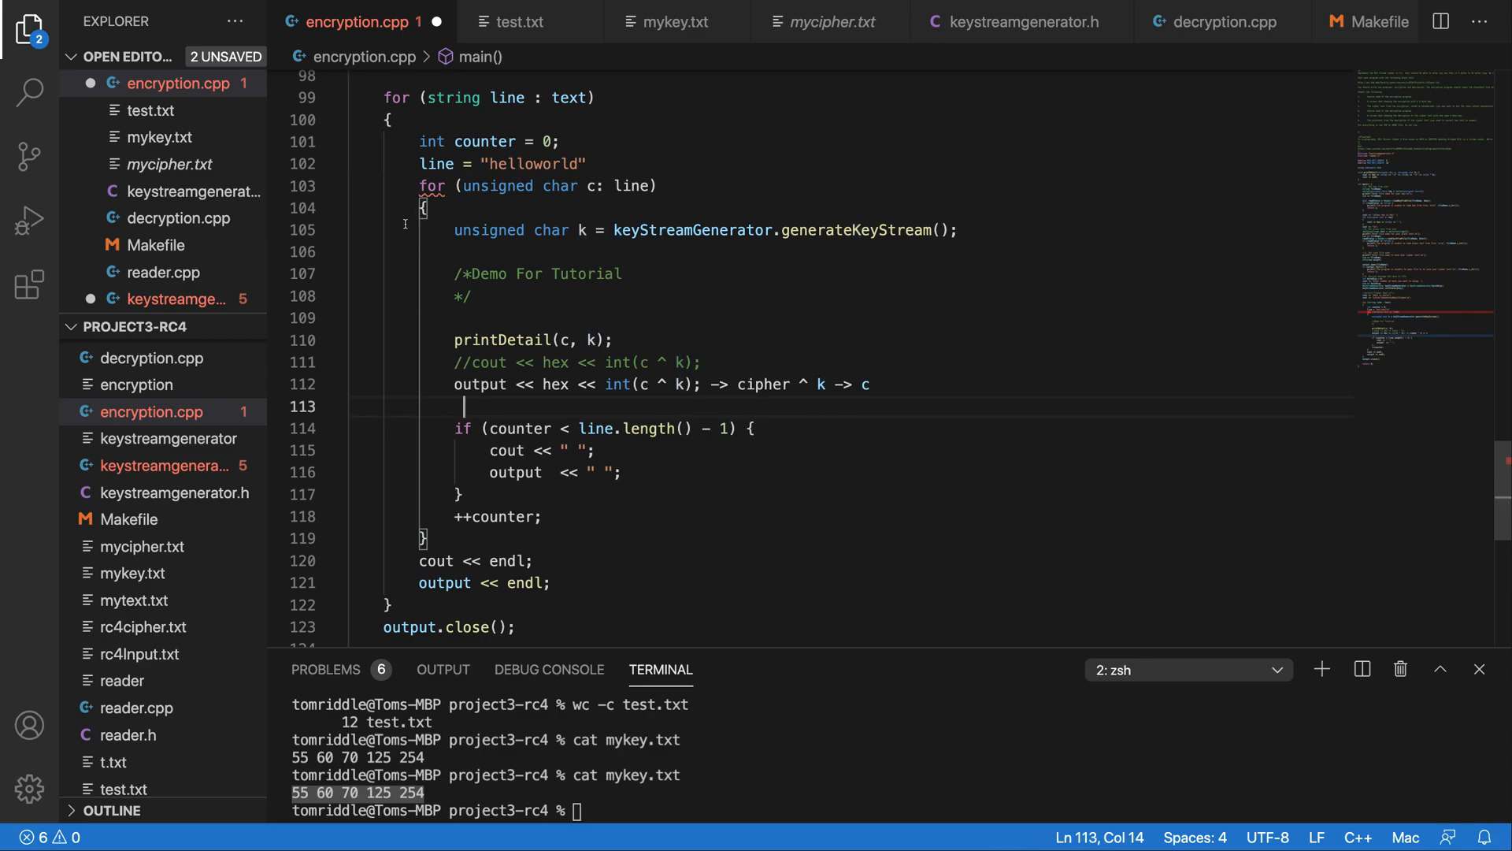
{"action": "mouse_move", "coordinate": [846, 235]}
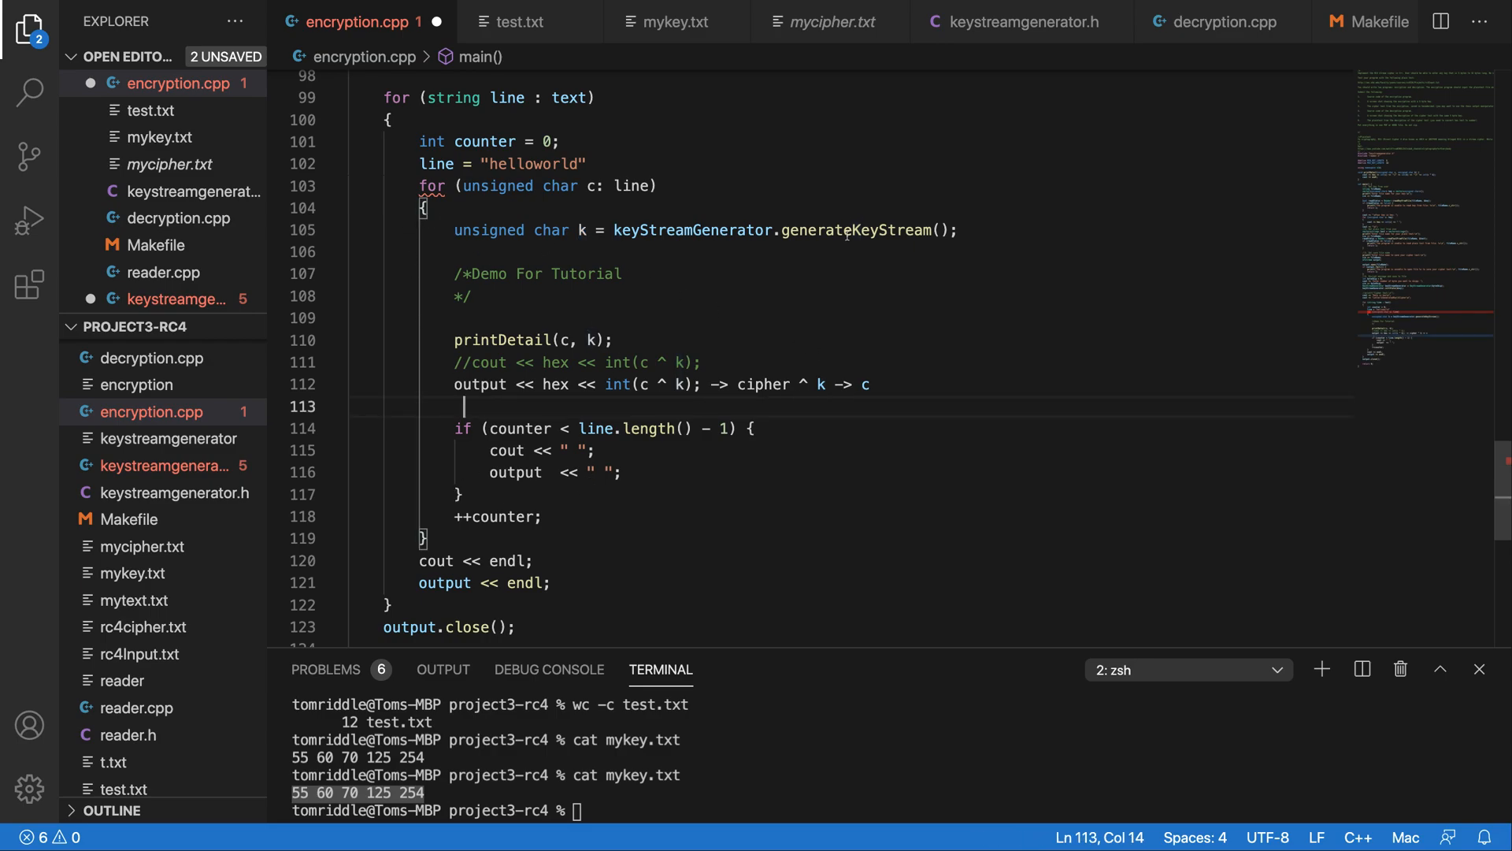
{"action": "double_click", "coordinate": [845, 230]}
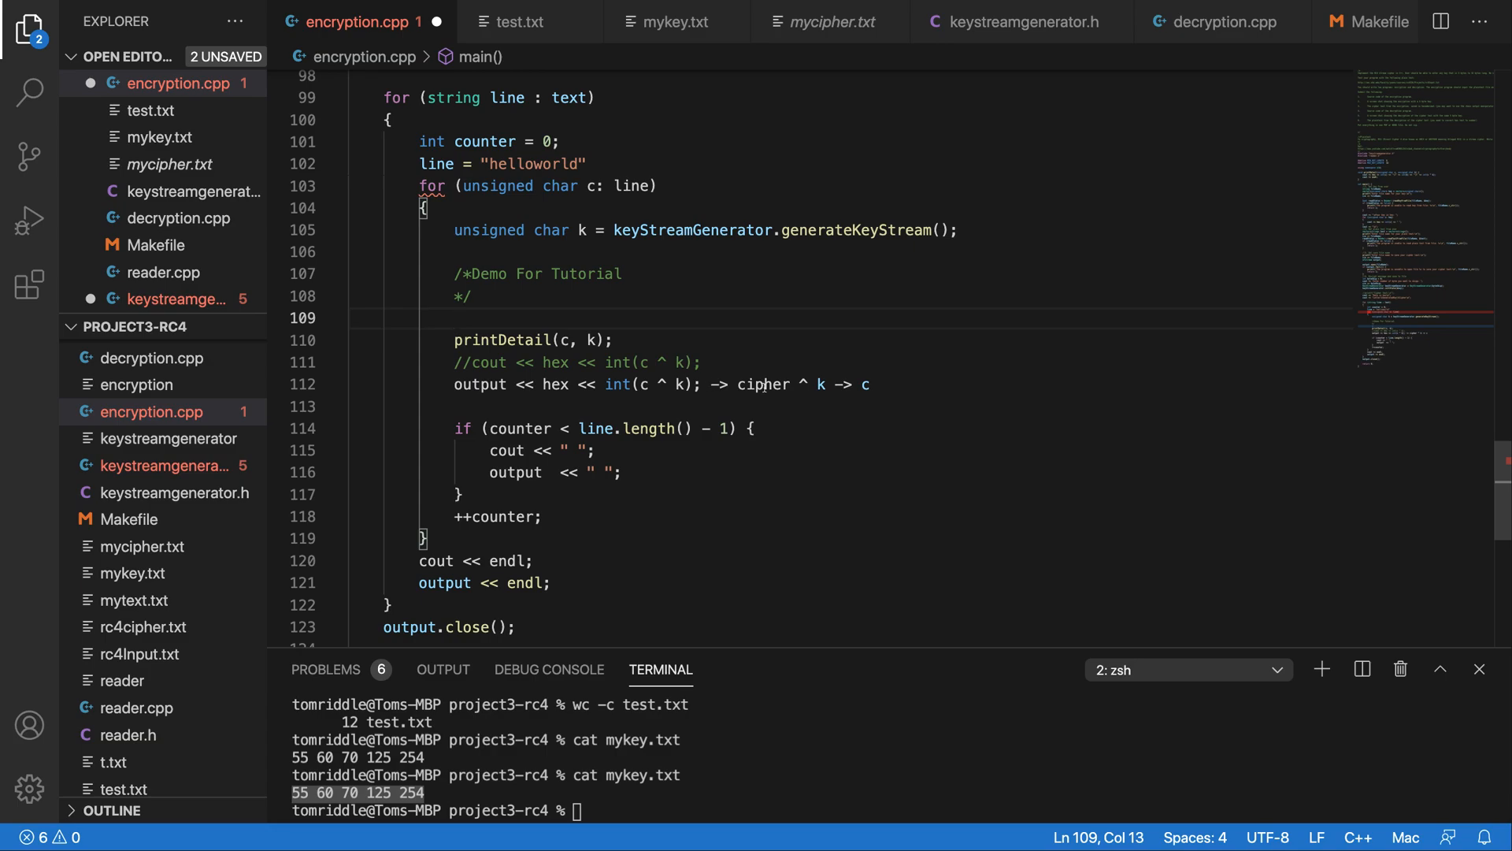
{"action": "left_click", "coordinate": [762, 385]}
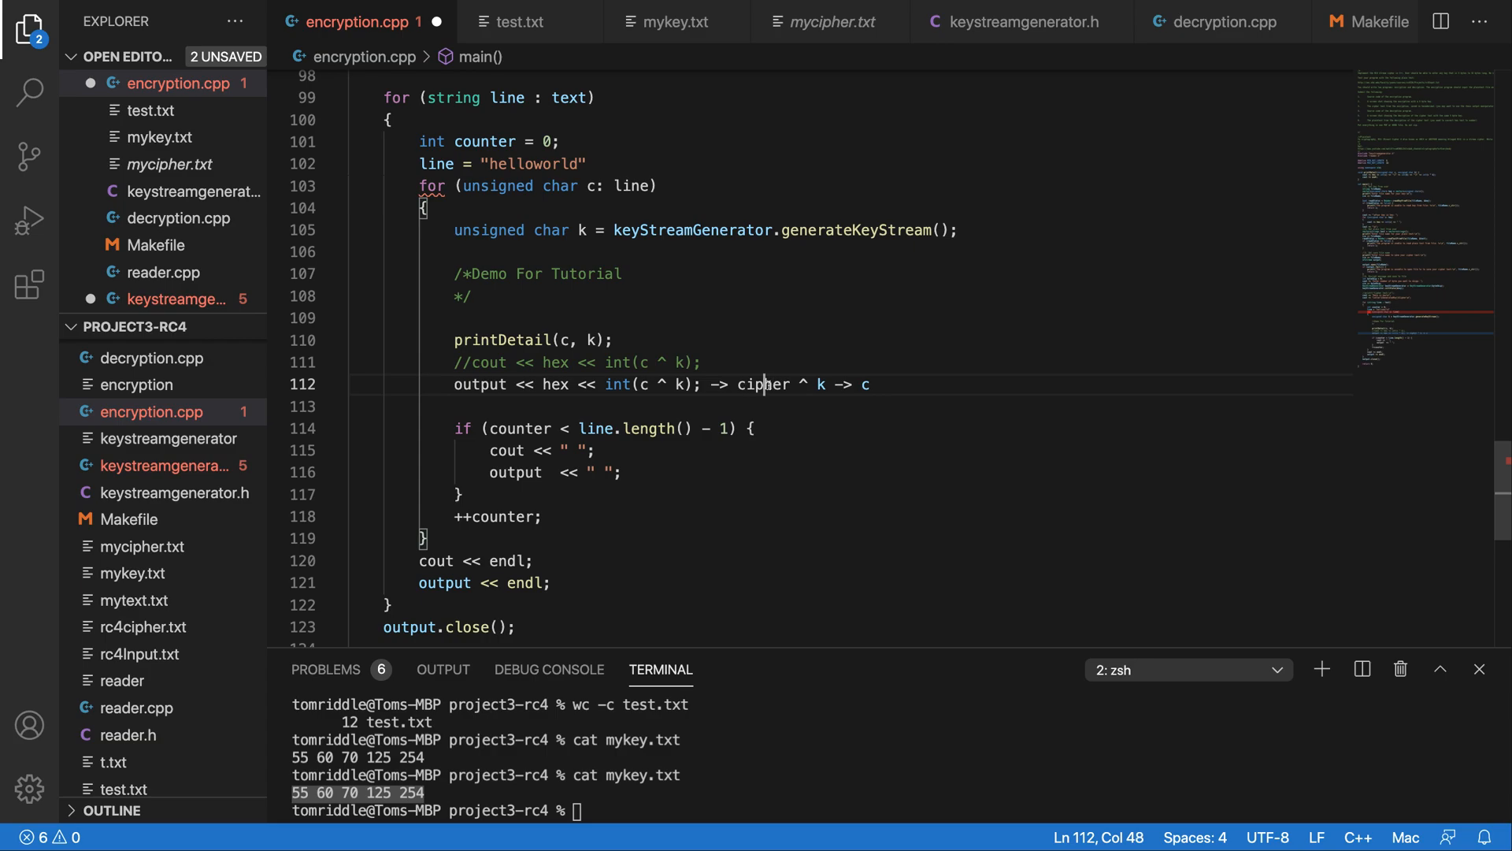
{"action": "double_click", "coordinate": [762, 384]}
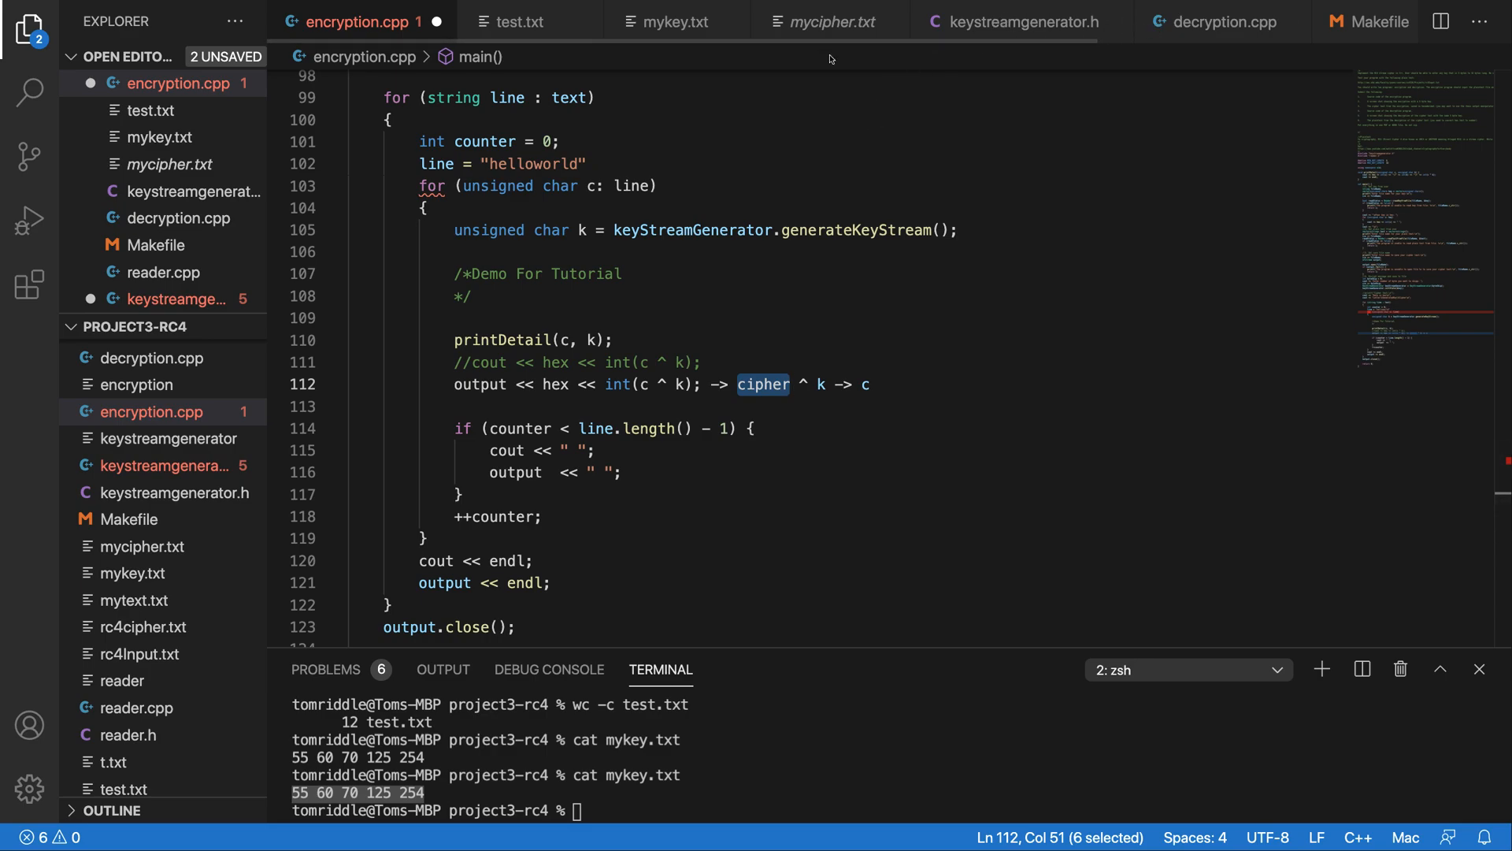
Step: Scroll to the top of encryption.cpp and switch to keystreamgenerator.h with its private i, j, byteSkipper and S members
{"action": "scroll", "scroll_direction": "up", "scroll_amount": 3}
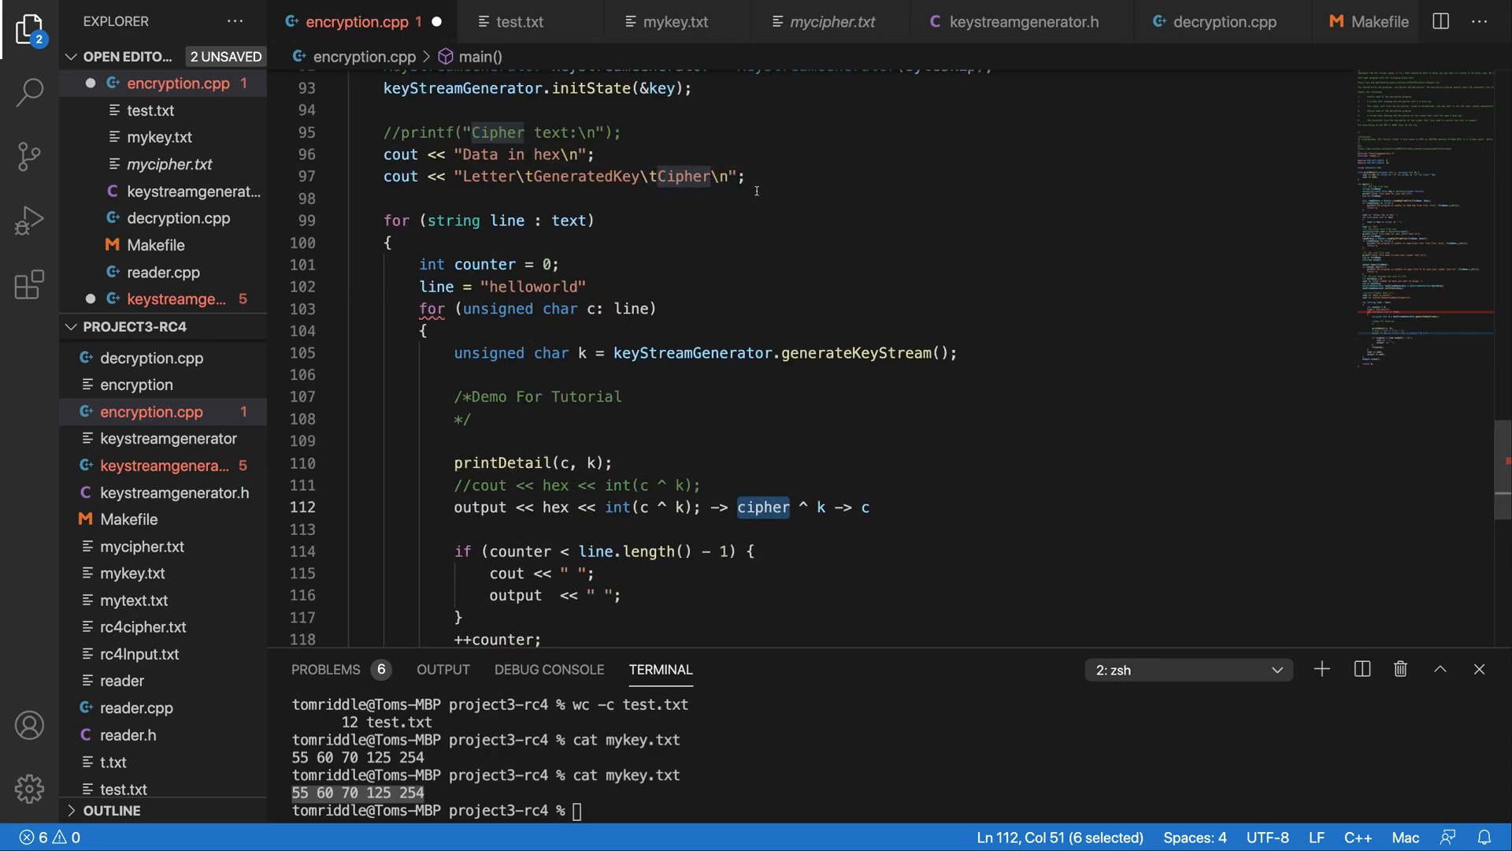
{"action": "scroll", "scroll_direction": "up", "scroll_amount": 3}
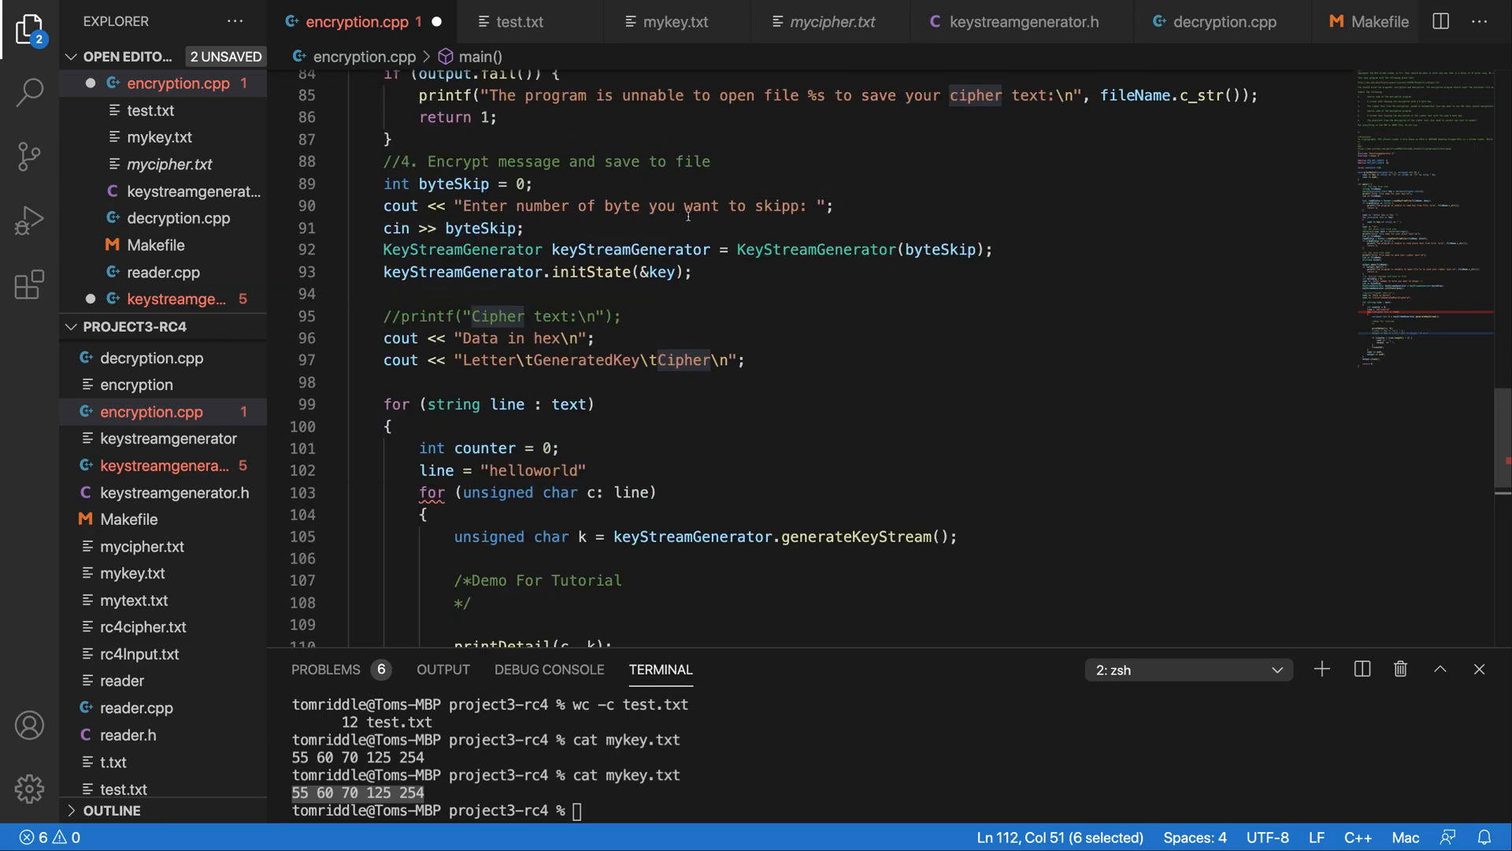
{"action": "scroll", "scroll_direction": "up", "scroll_amount": 3}
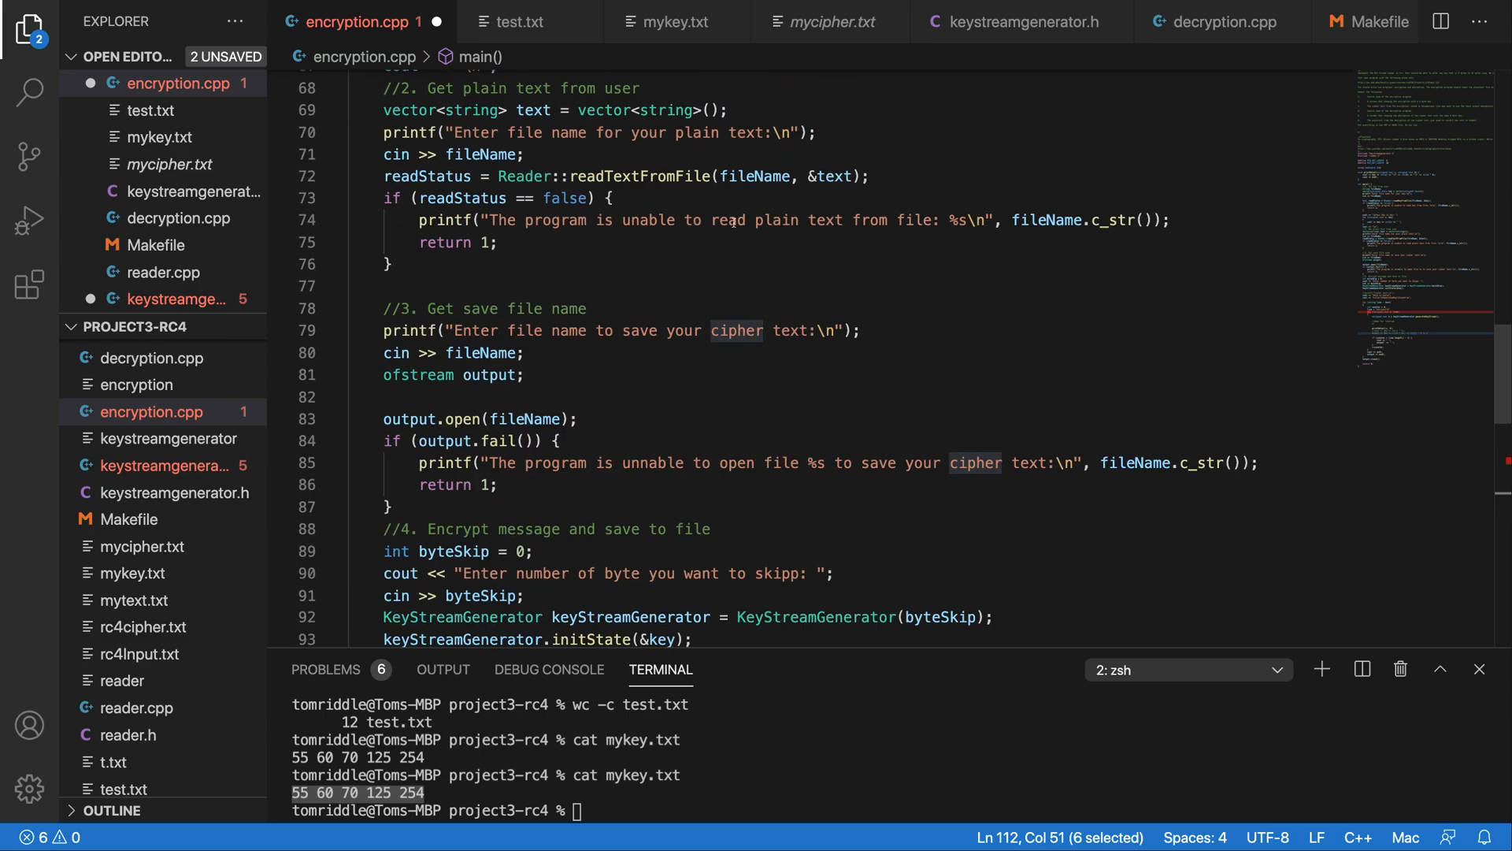
{"action": "mouse_move", "coordinate": [1003, 20]}
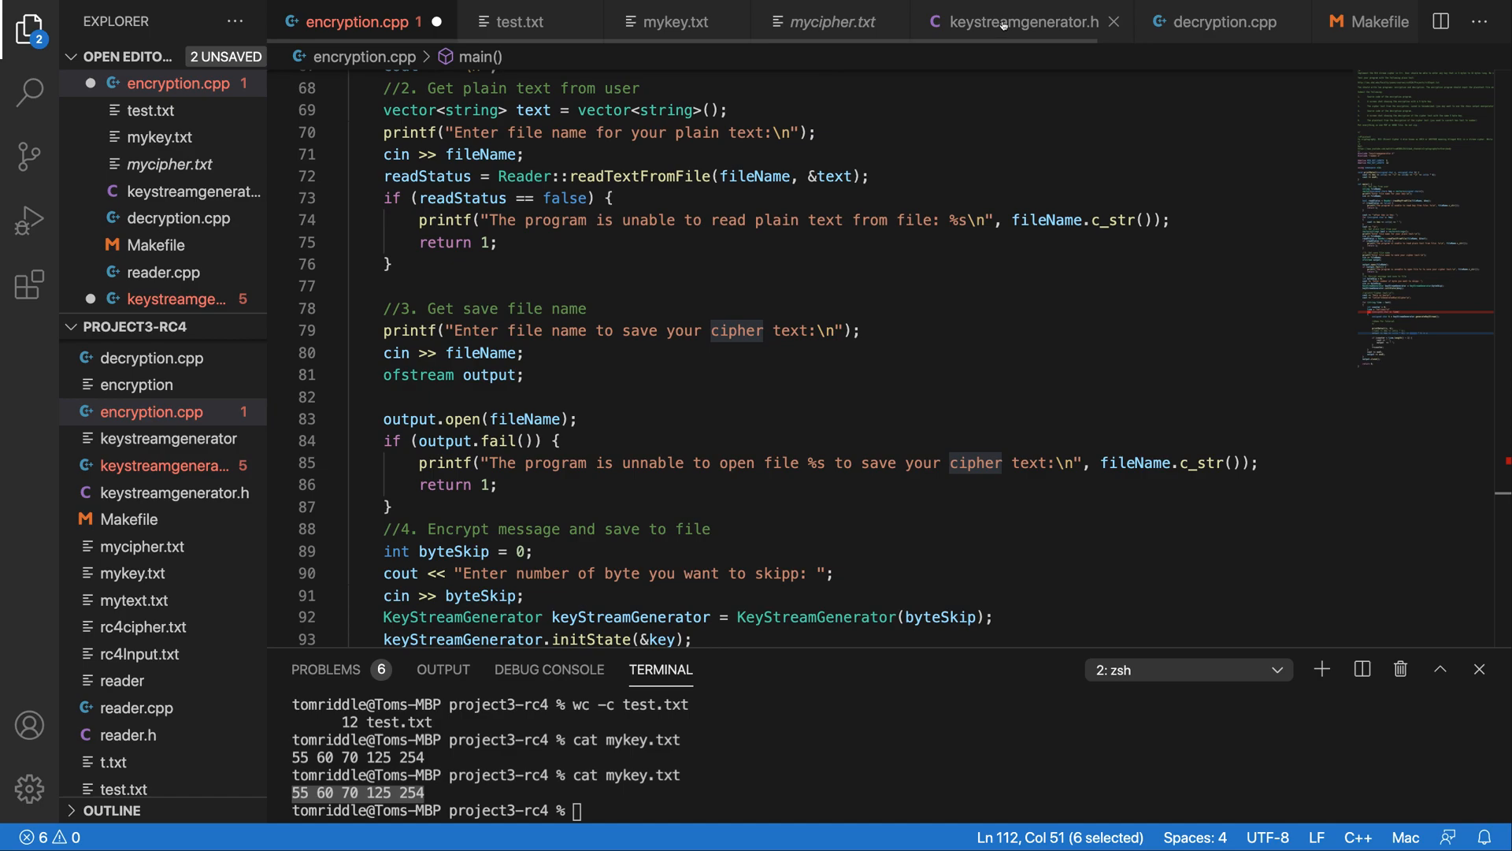
{"action": "left_click", "coordinate": [1007, 21]}
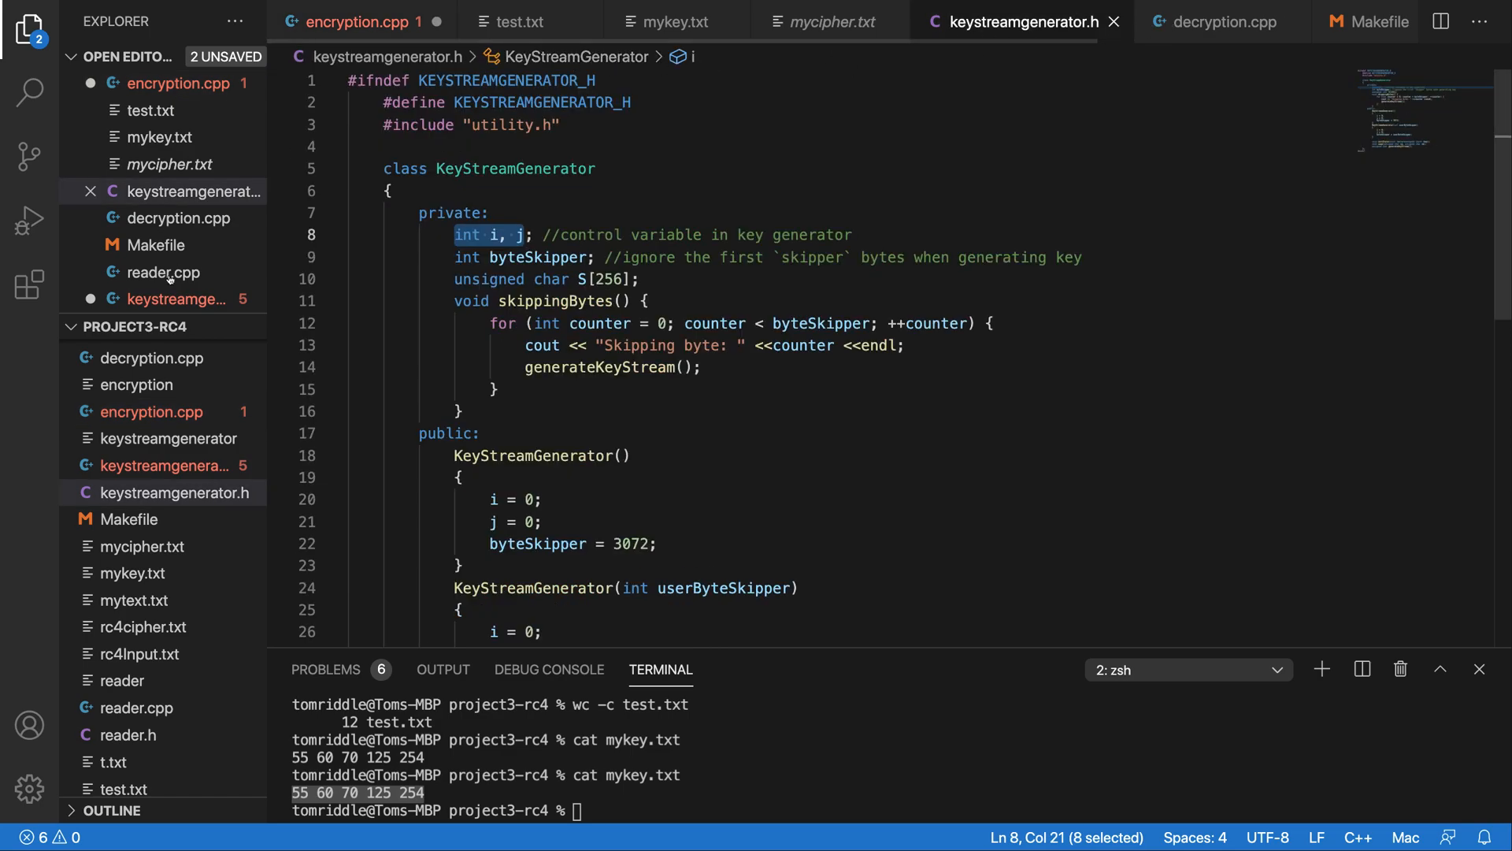
{"action": "left_click", "coordinate": [165, 437]}
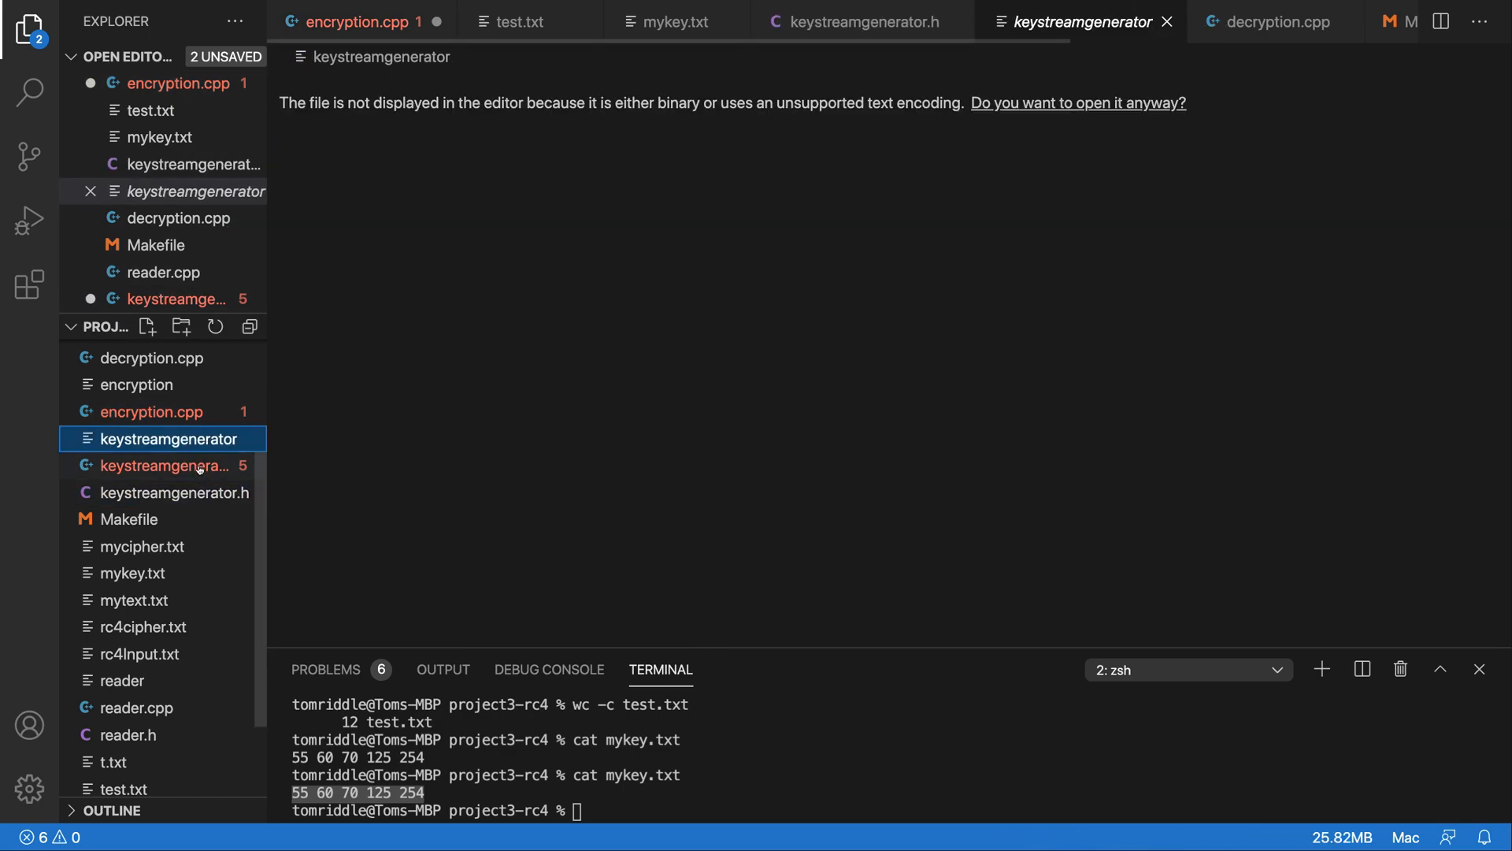
{"action": "left_click", "coordinate": [160, 464]}
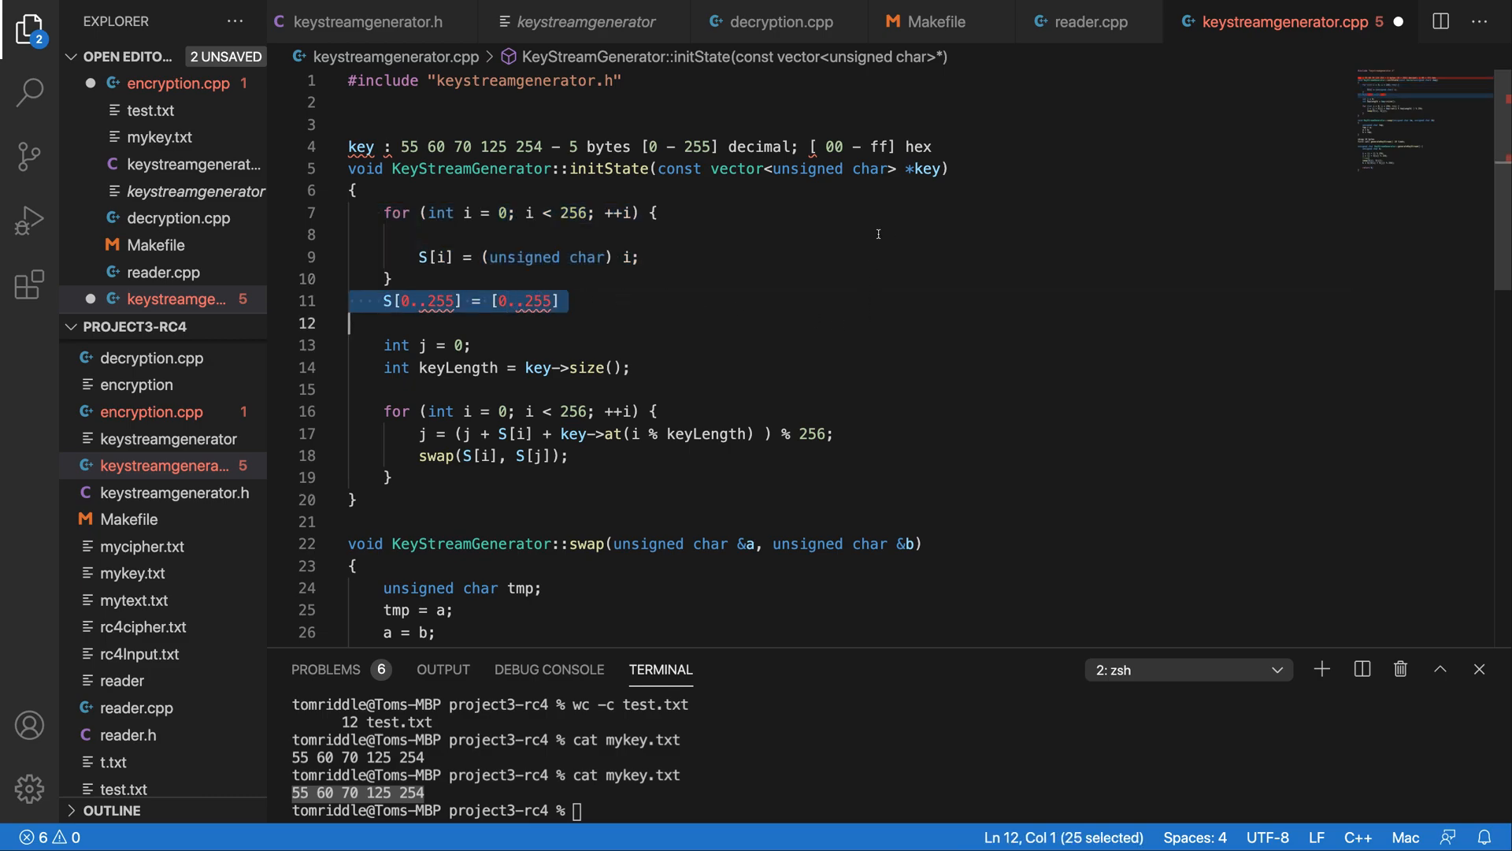
{"action": "left_click", "coordinate": [409, 147]}
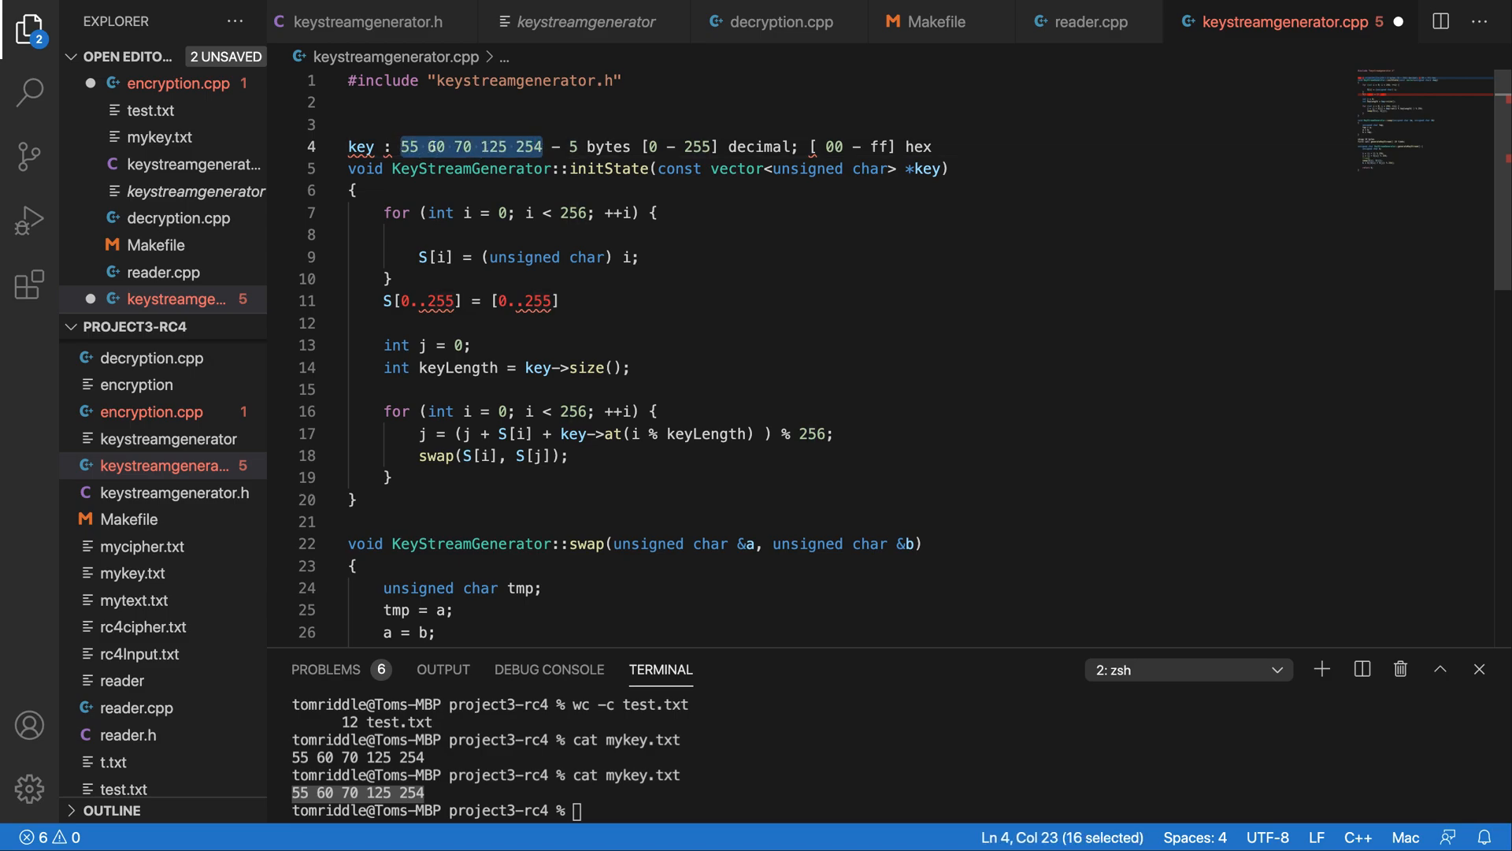
{"action": "left_click", "coordinate": [547, 147]}
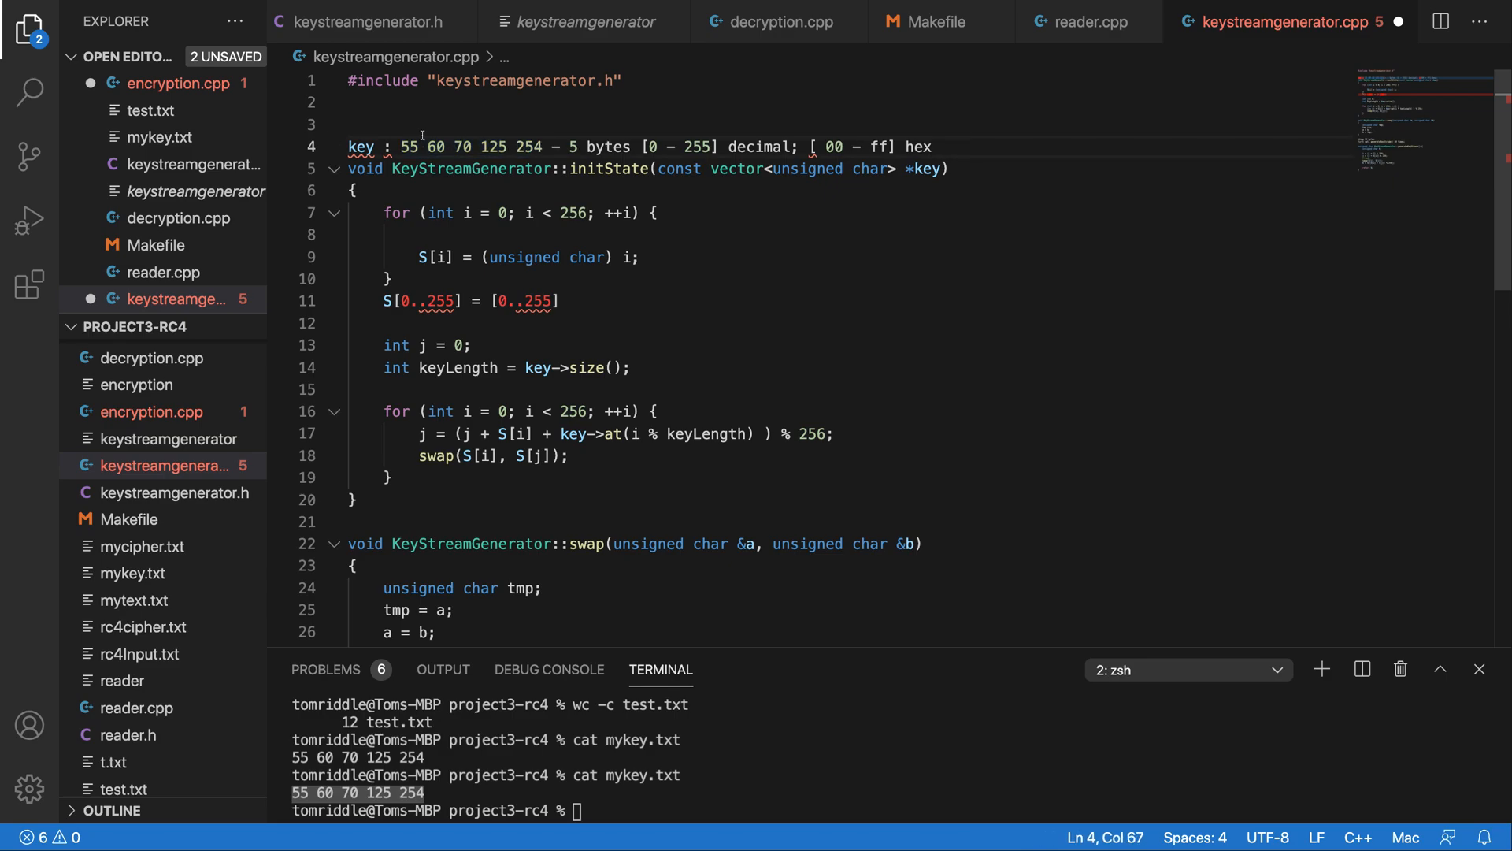
{"action": "left_click_drag", "start_coordinate": [398, 147], "coordinate": [545, 146]}
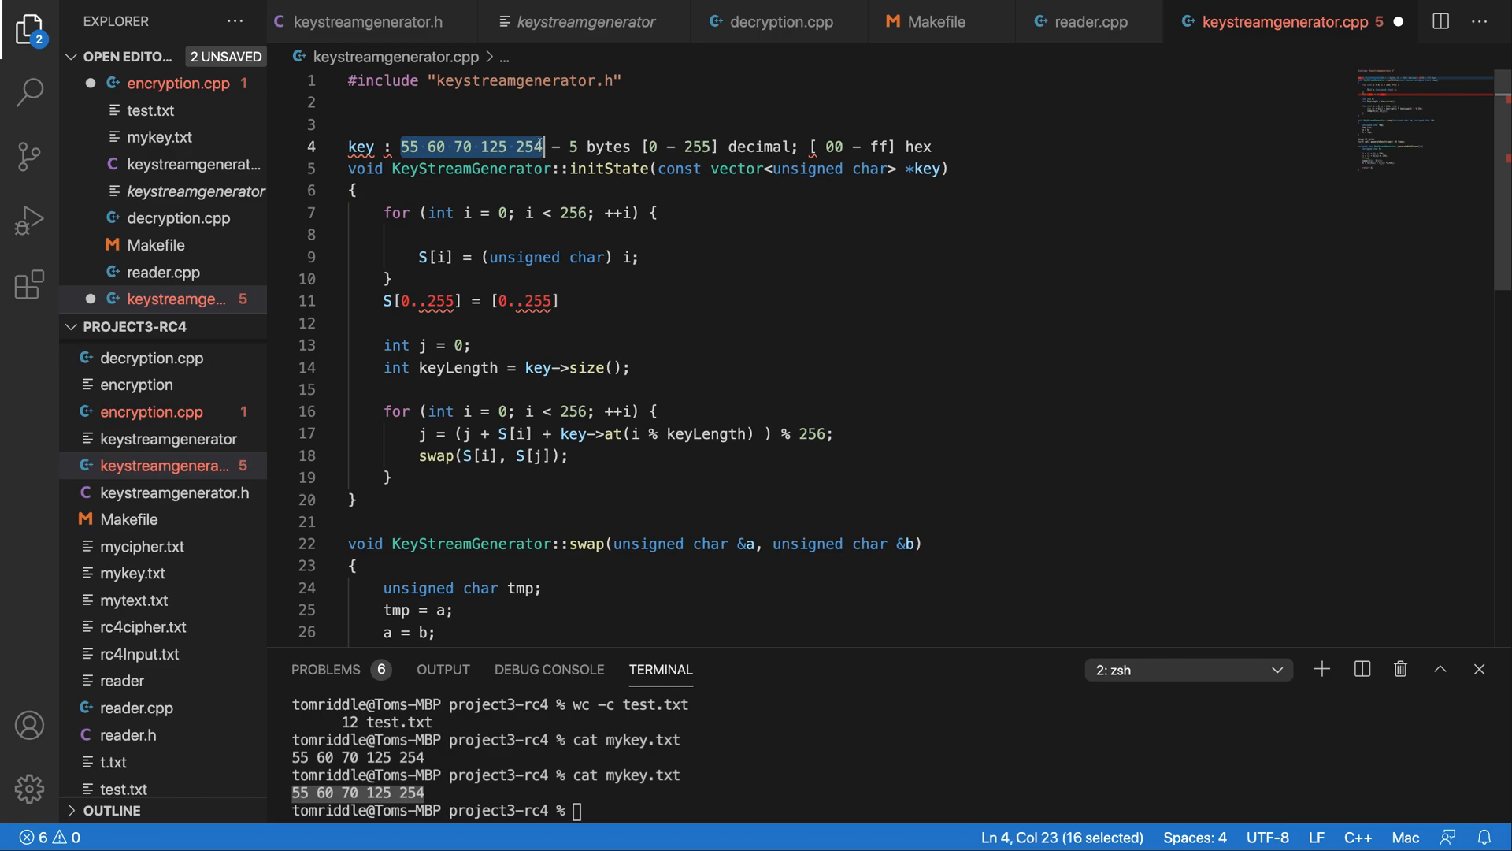
{"action": "left_click", "coordinate": [550, 300]}
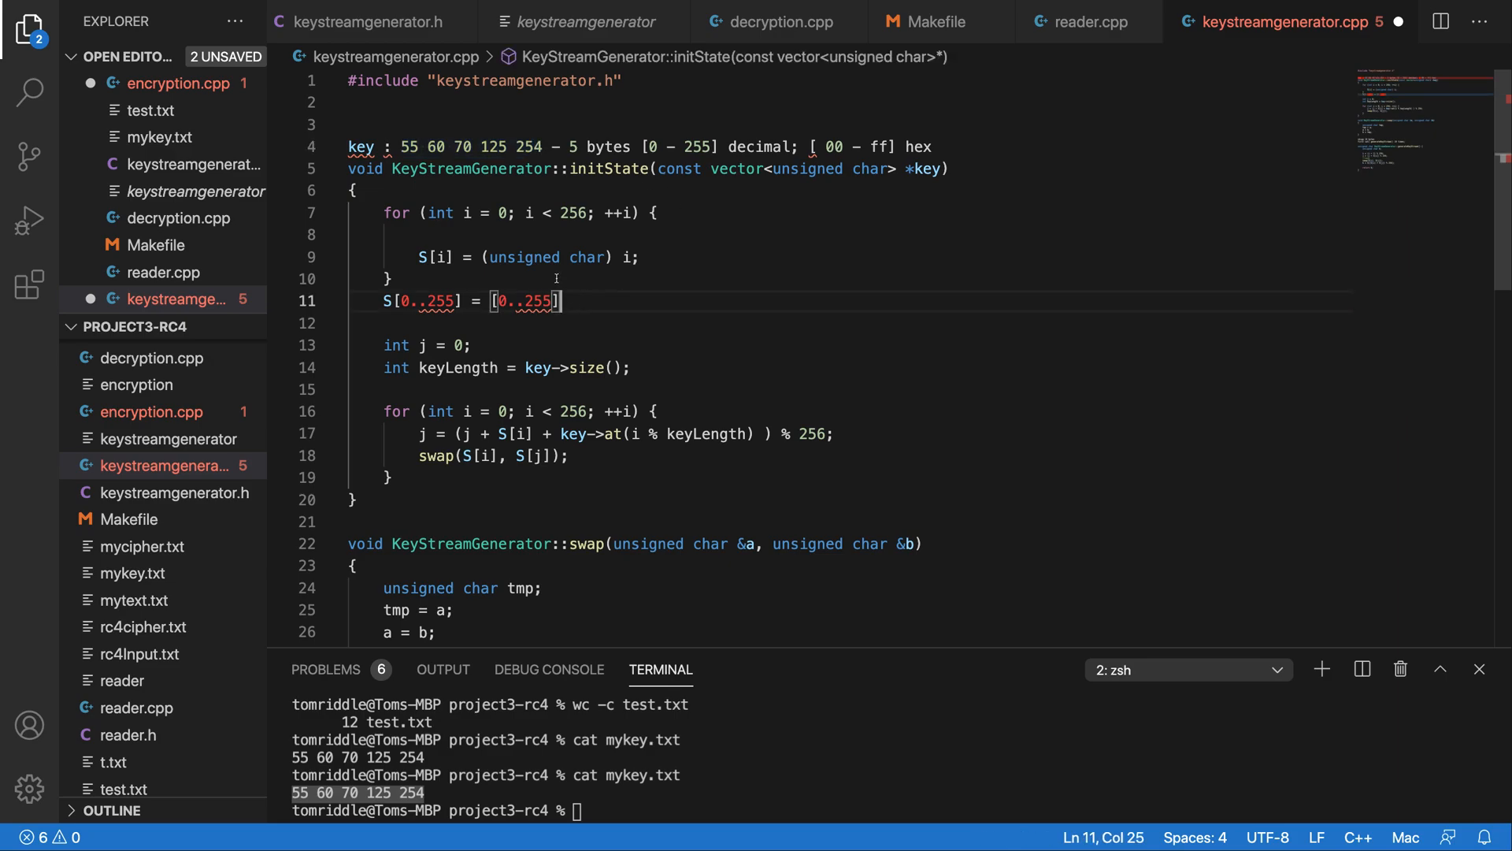
{"action": "double_click", "coordinate": [529, 147]}
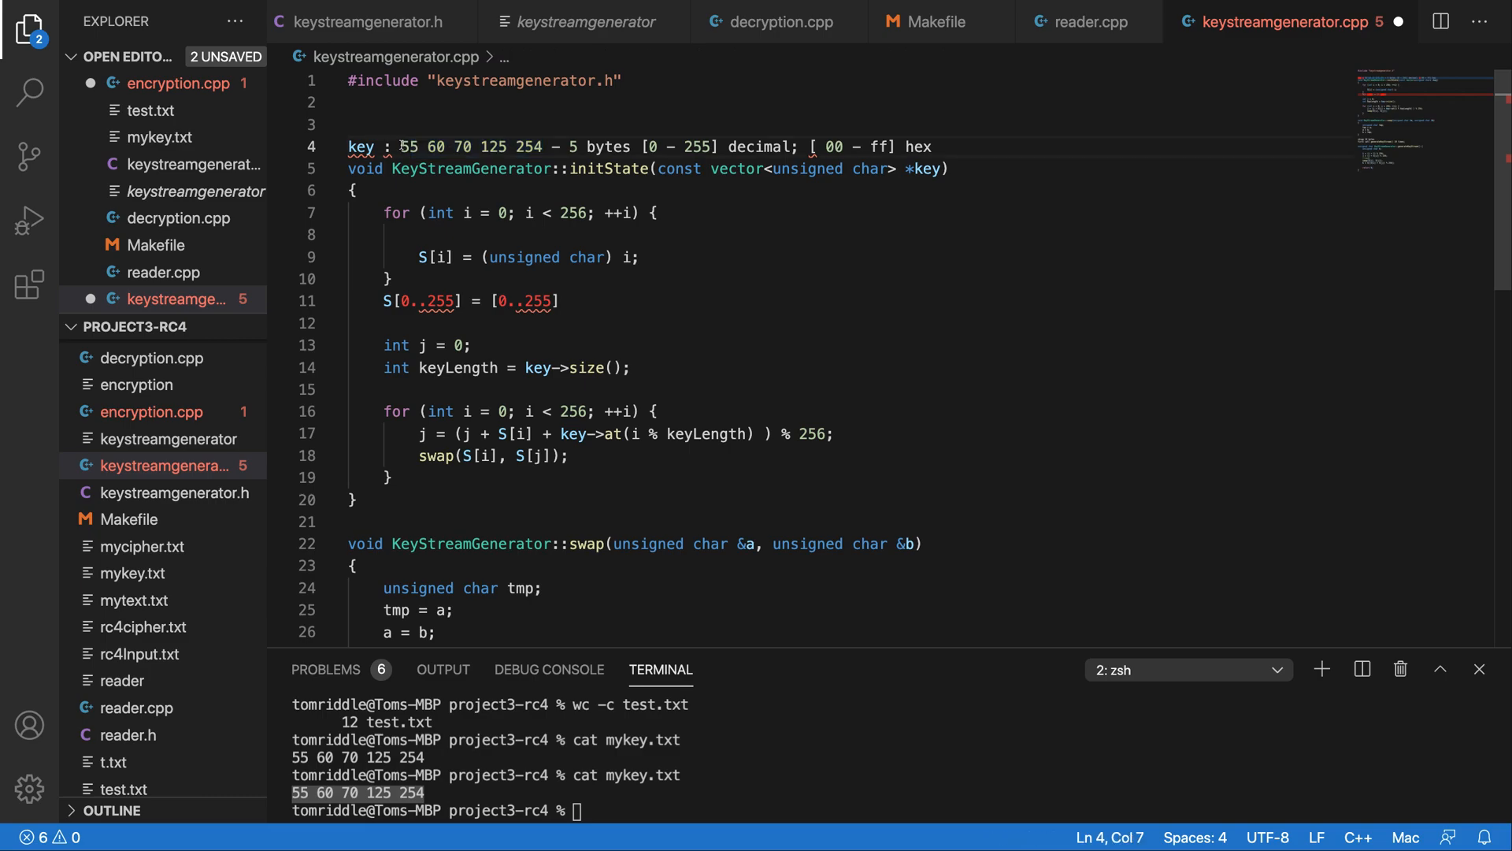
{"action": "left_click_drag", "start_coordinate": [398, 147], "coordinate": [539, 146]}
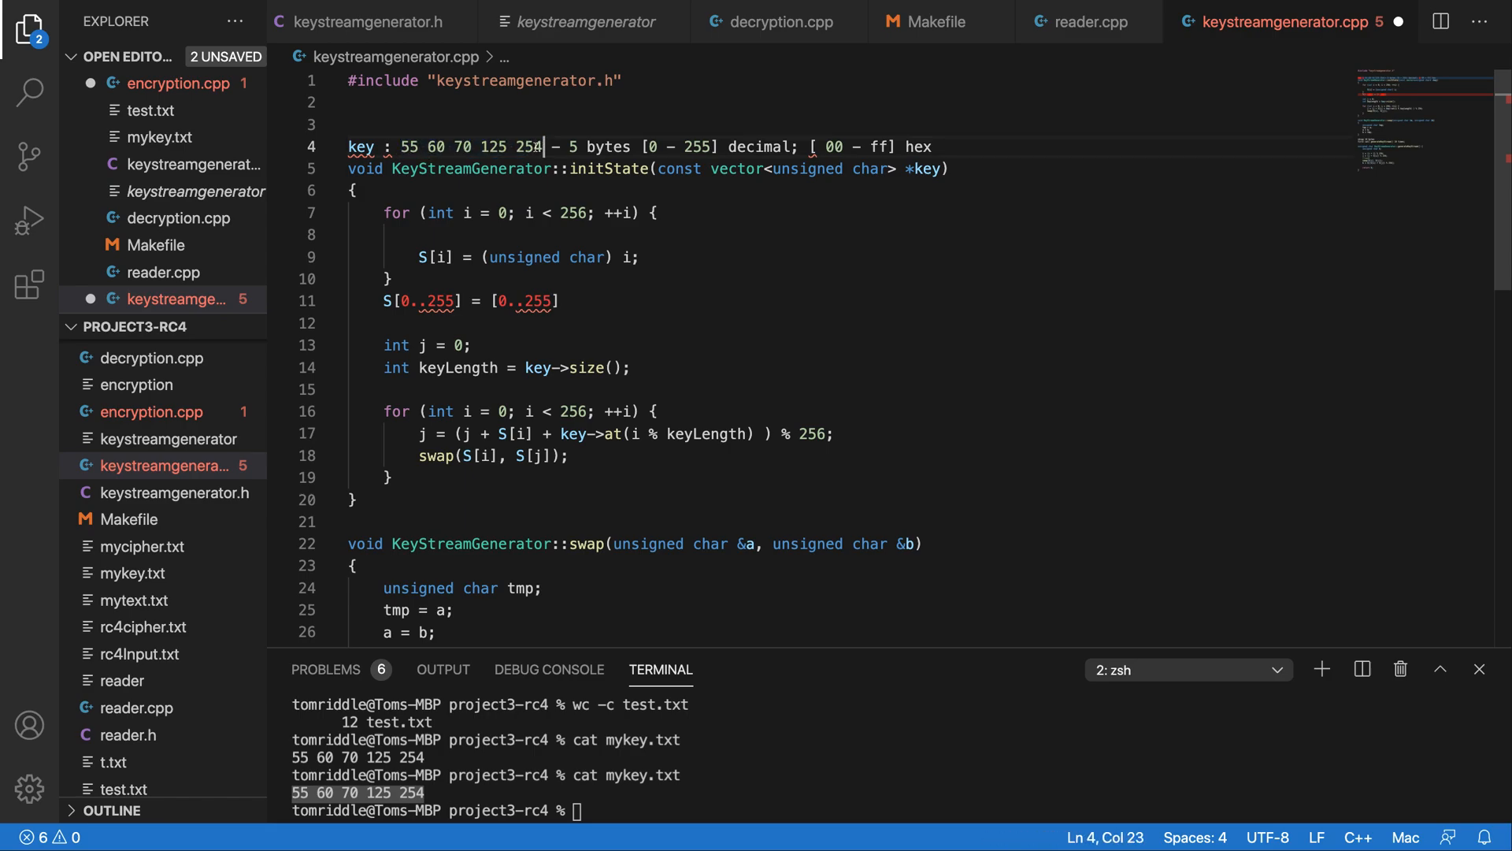
Step: Mark generateKeyStream and its index-update and swap lines 36–39, then scroll back up
{"action": "scroll", "scroll_direction": "down", "scroll_amount": 3}
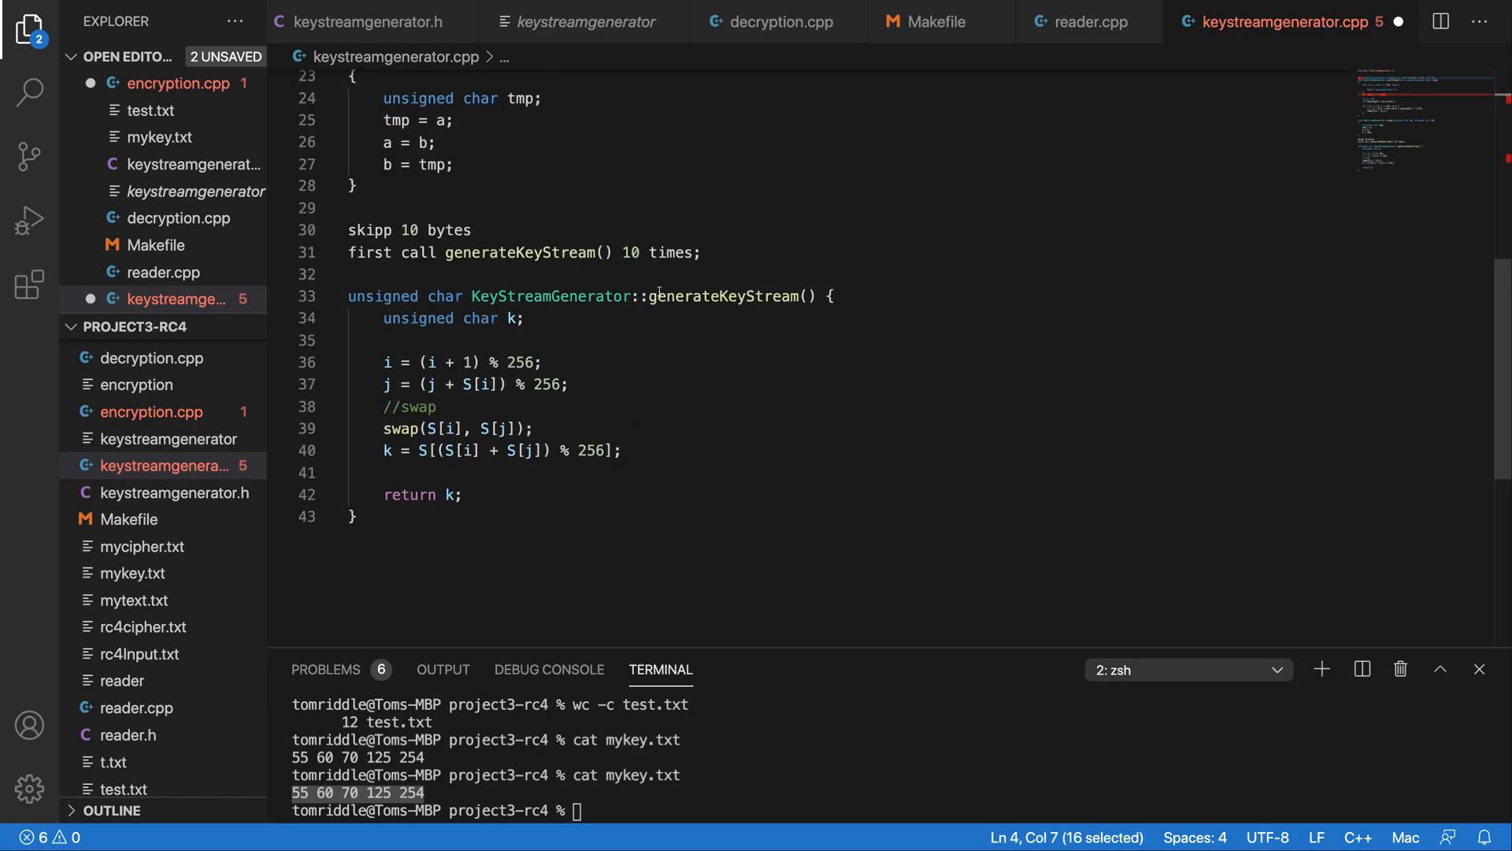
{"action": "left_click", "coordinate": [677, 296]}
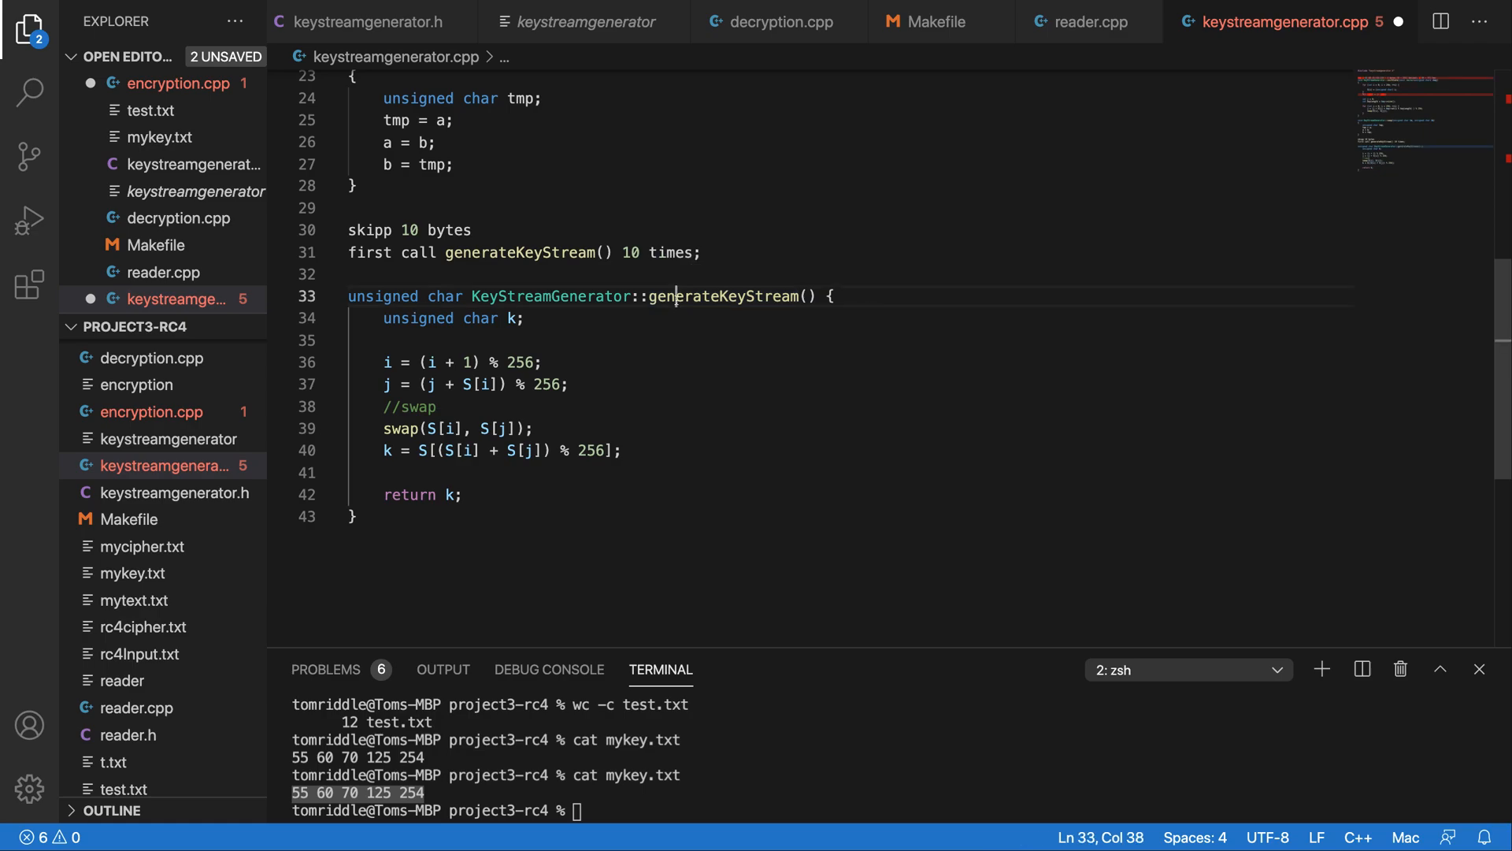
{"action": "left_click", "coordinate": [678, 296]}
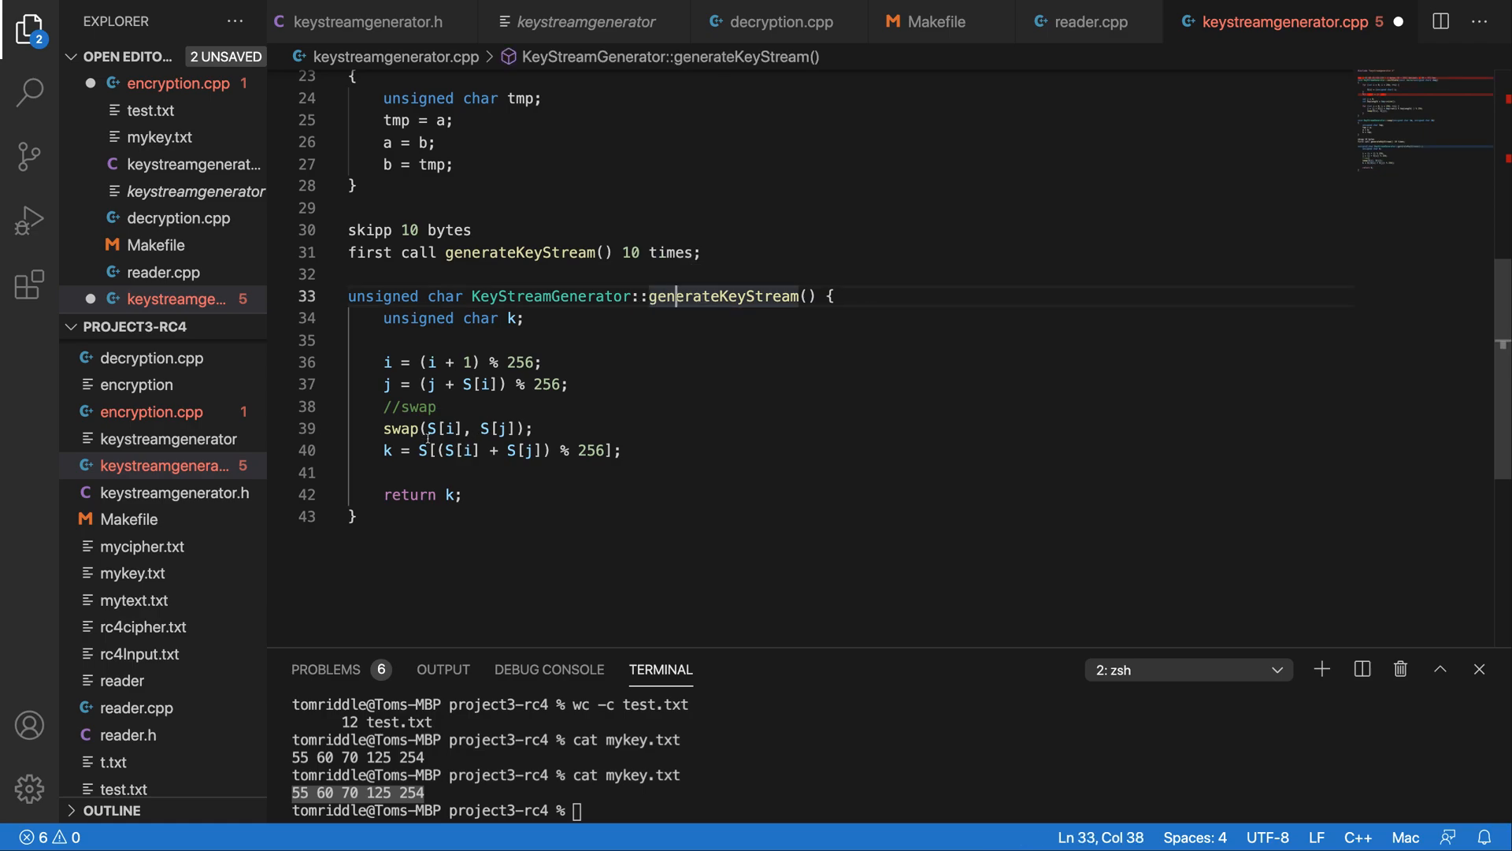
{"action": "mouse_move", "coordinate": [611, 393]}
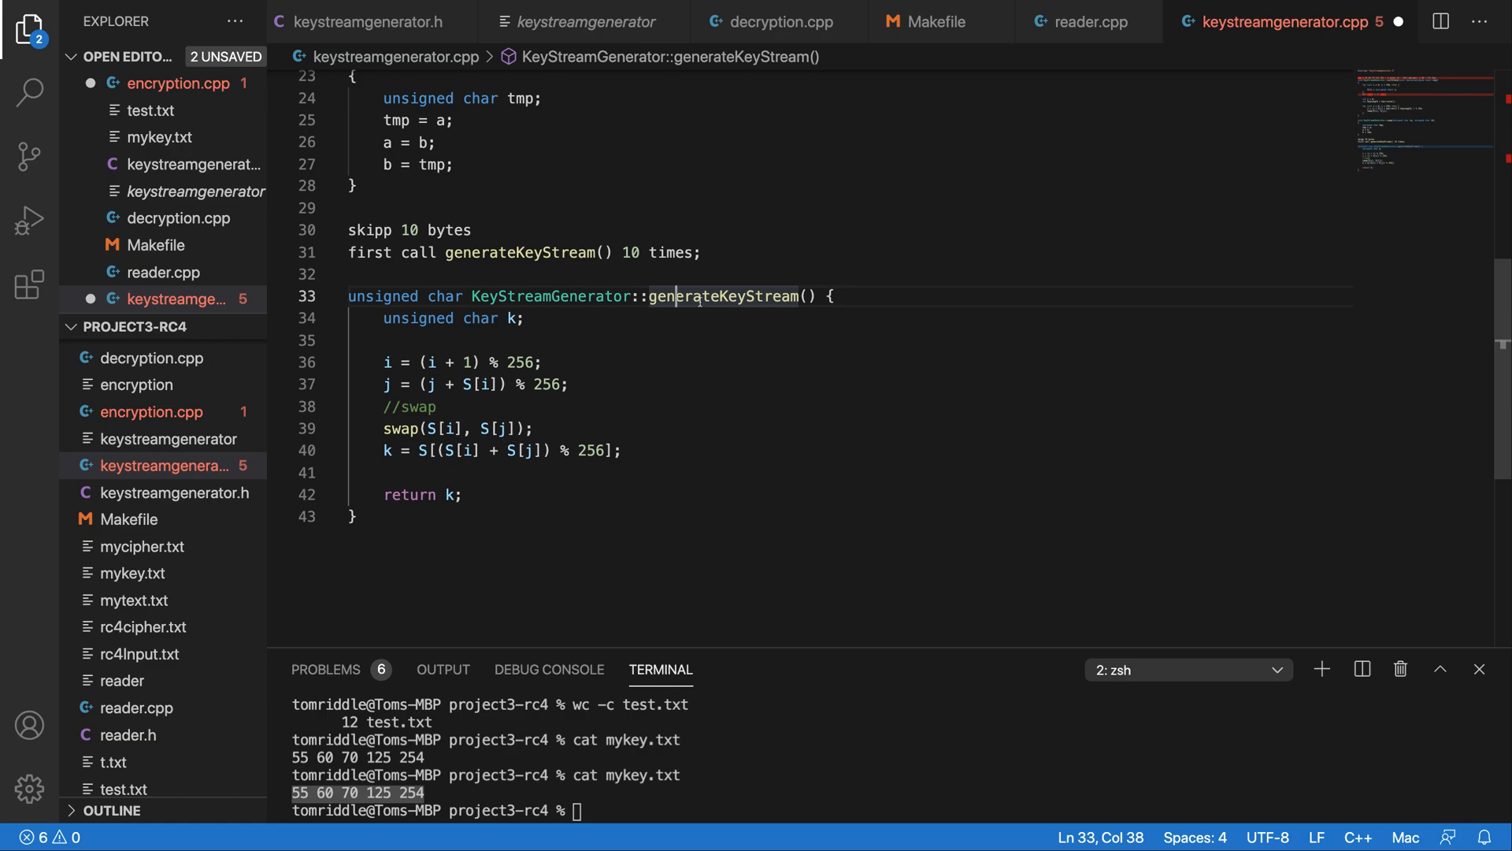
{"action": "double_click", "coordinate": [723, 297]}
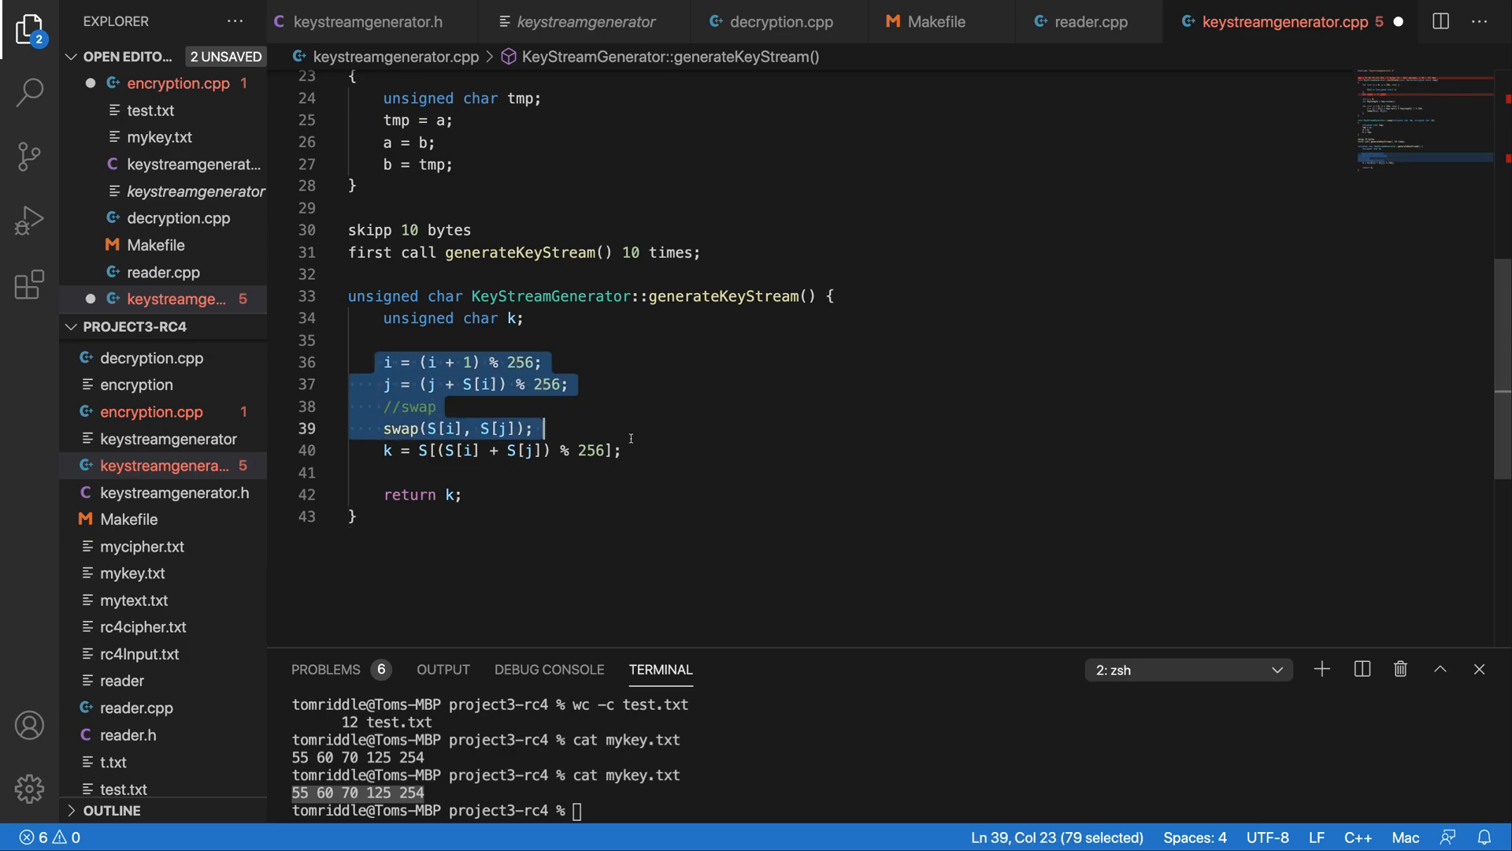
{"action": "scroll", "scroll_direction": "up", "scroll_amount": 3}
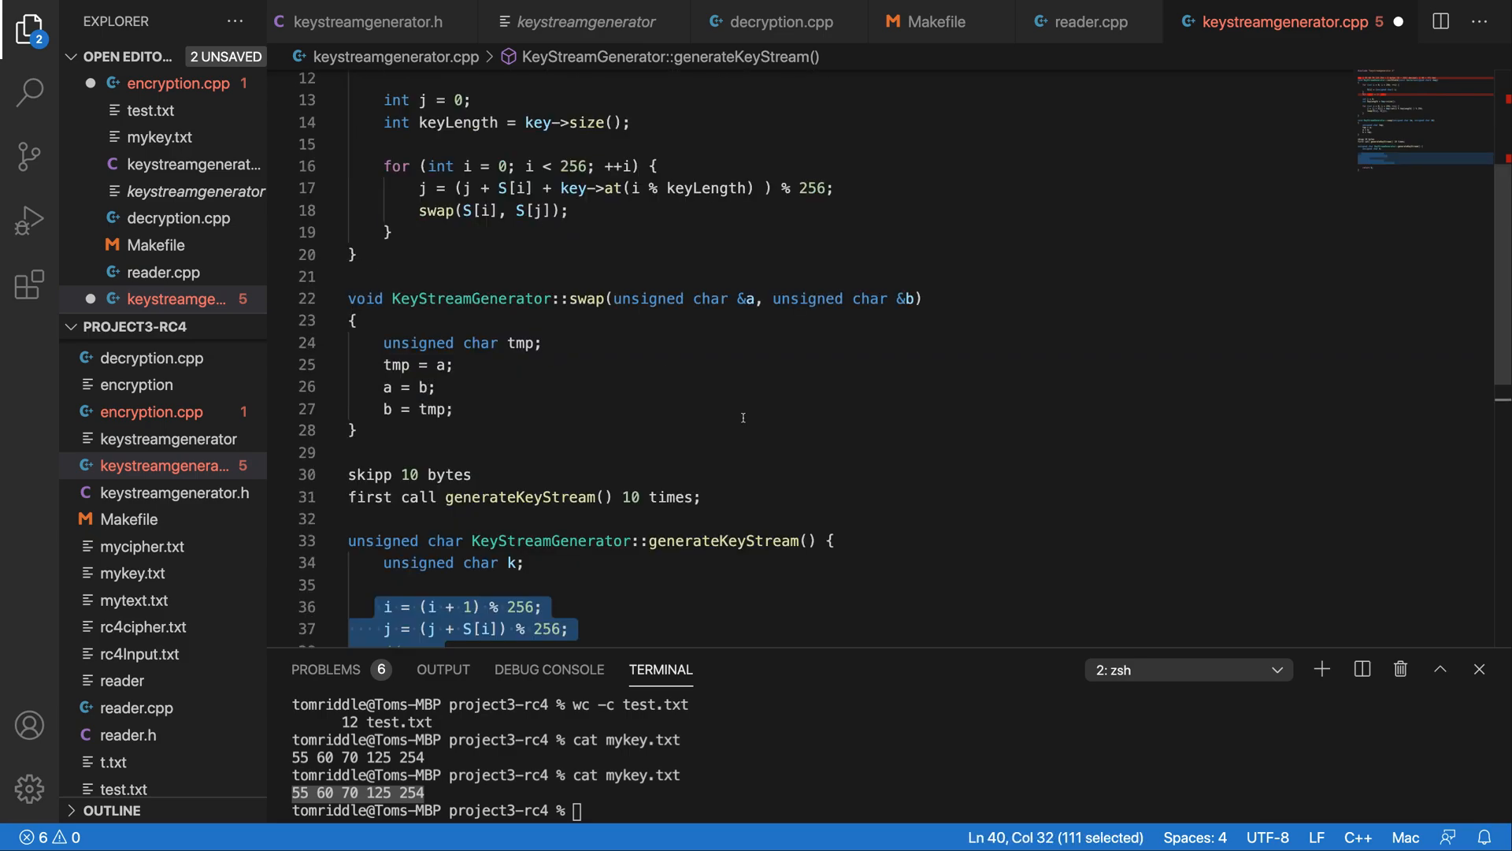
{"action": "scroll", "scroll_direction": "up", "scroll_amount": 3}
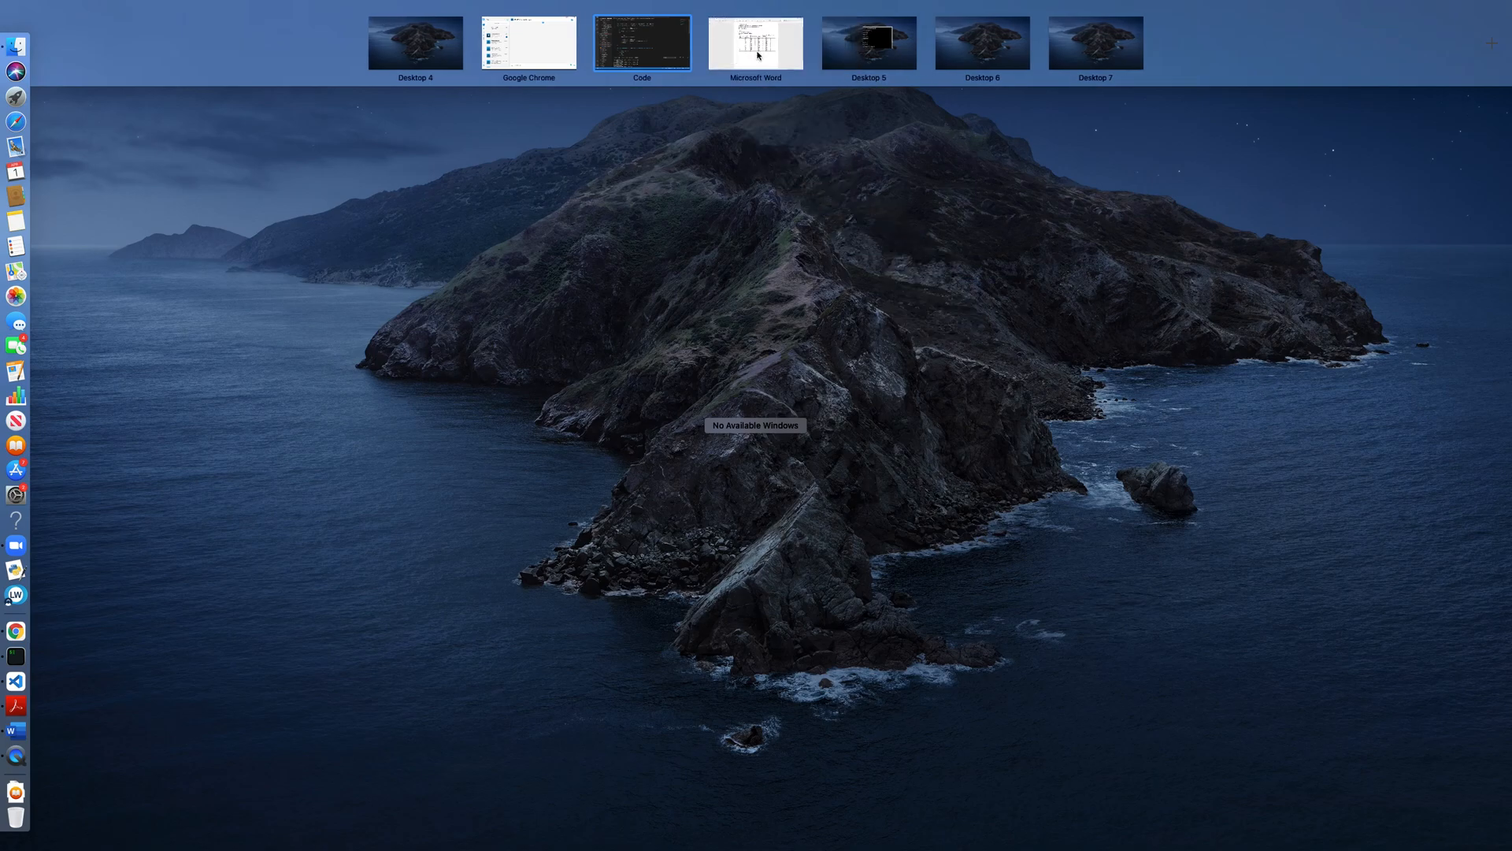
Step: Bring the Word demo table forward and review the hello world hex column and key columns for 0 and 1 bytes skipped
{"action": "left_click", "coordinate": [754, 43]}
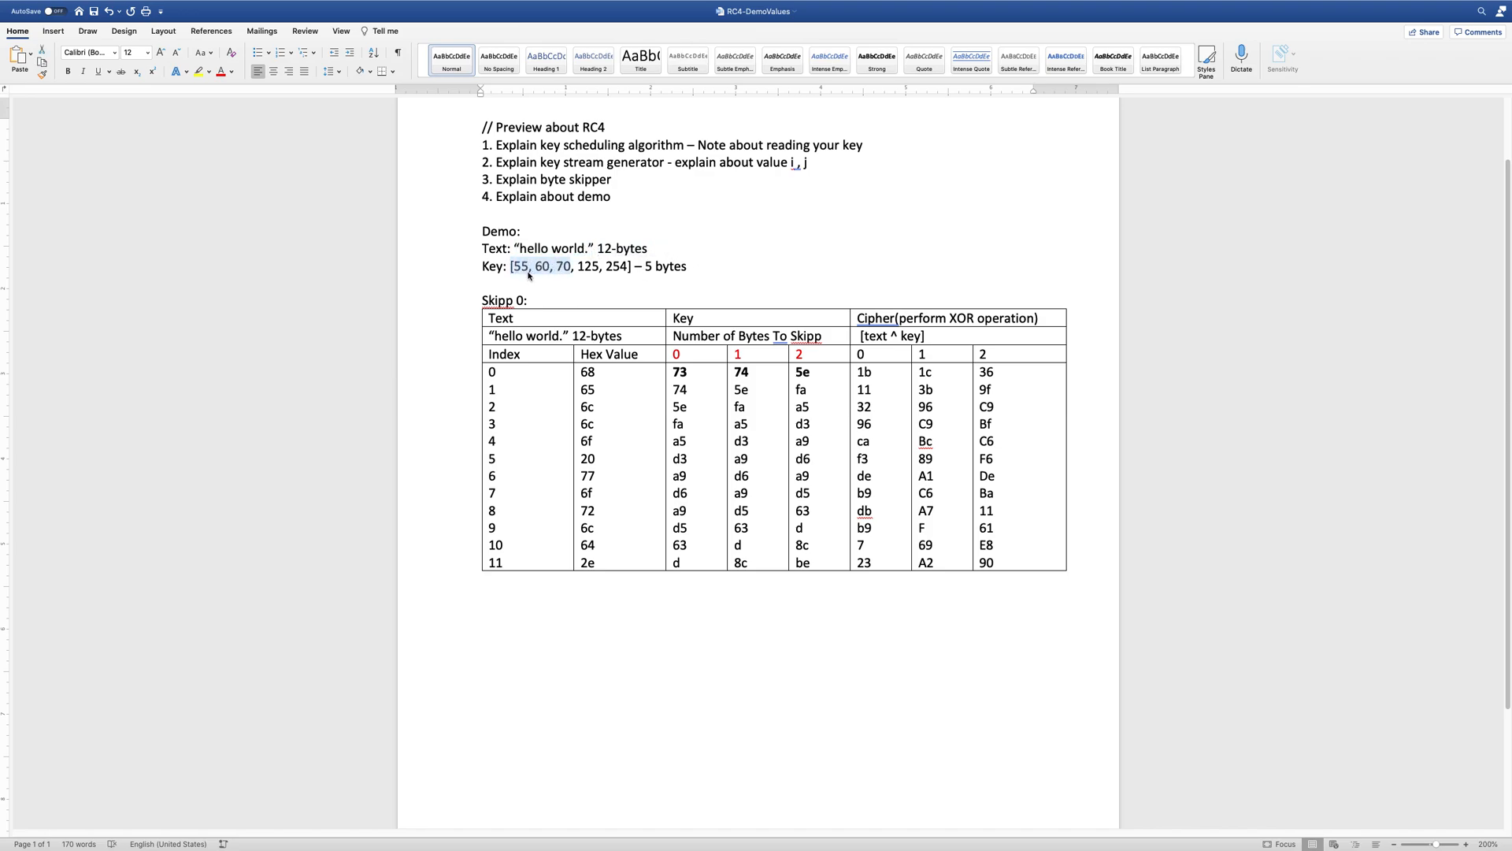
{"action": "left_click", "coordinate": [561, 266]}
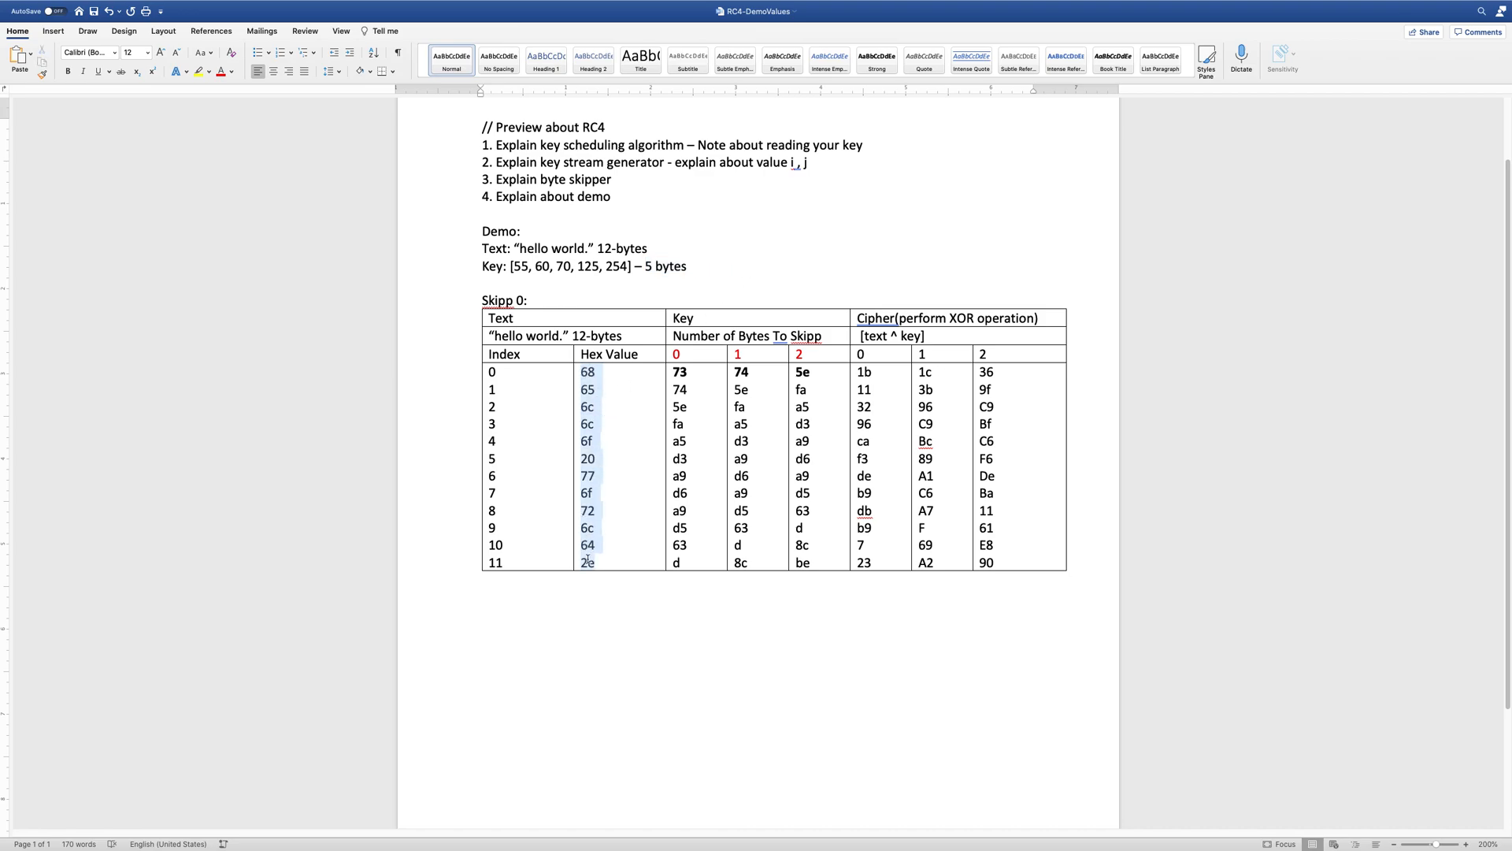
{"action": "left_click", "coordinate": [693, 379]}
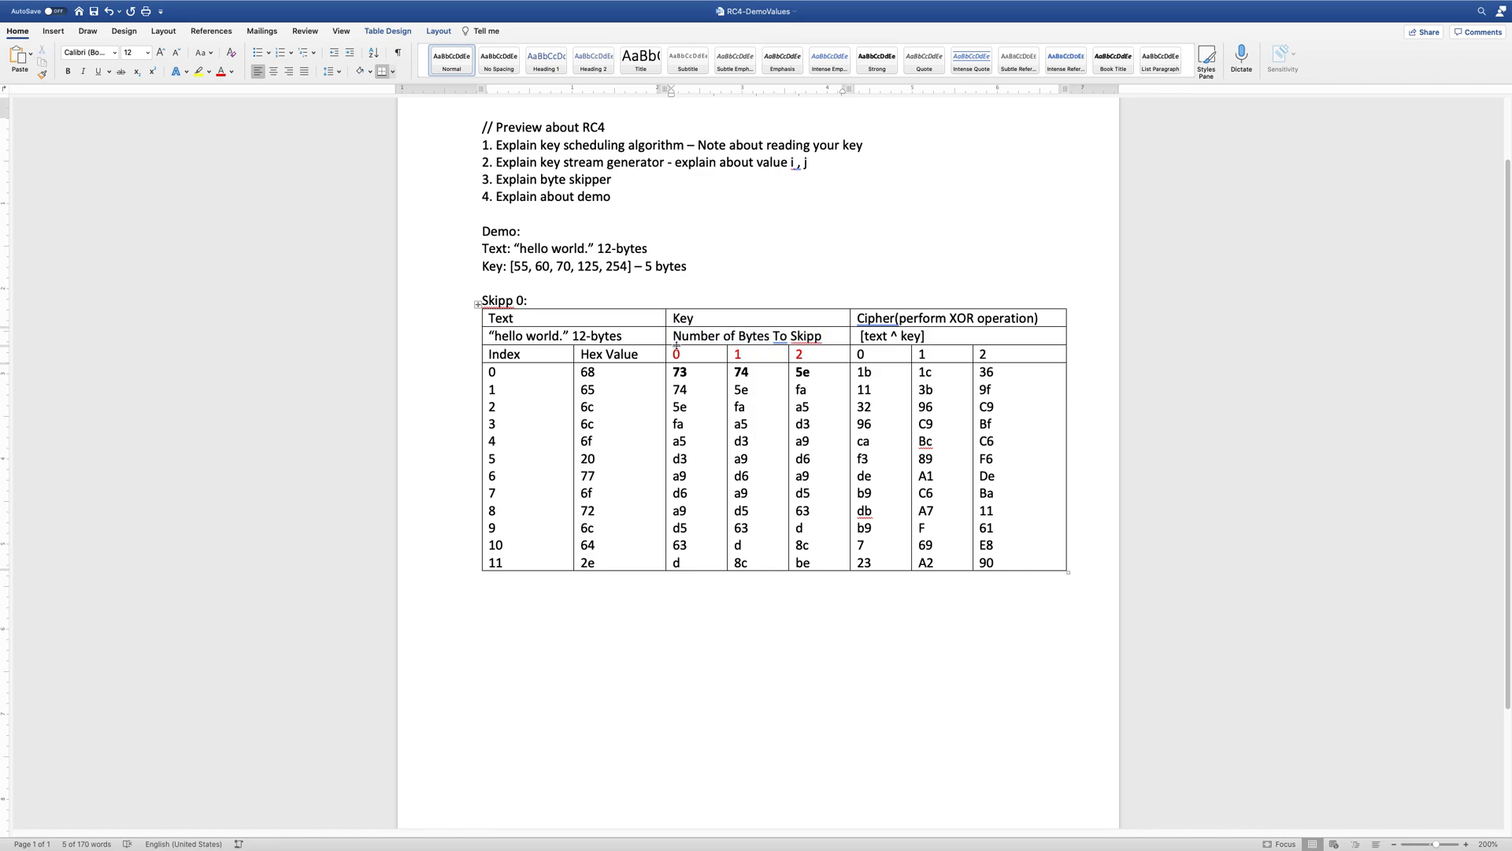
{"action": "left_click", "coordinate": [677, 353]}
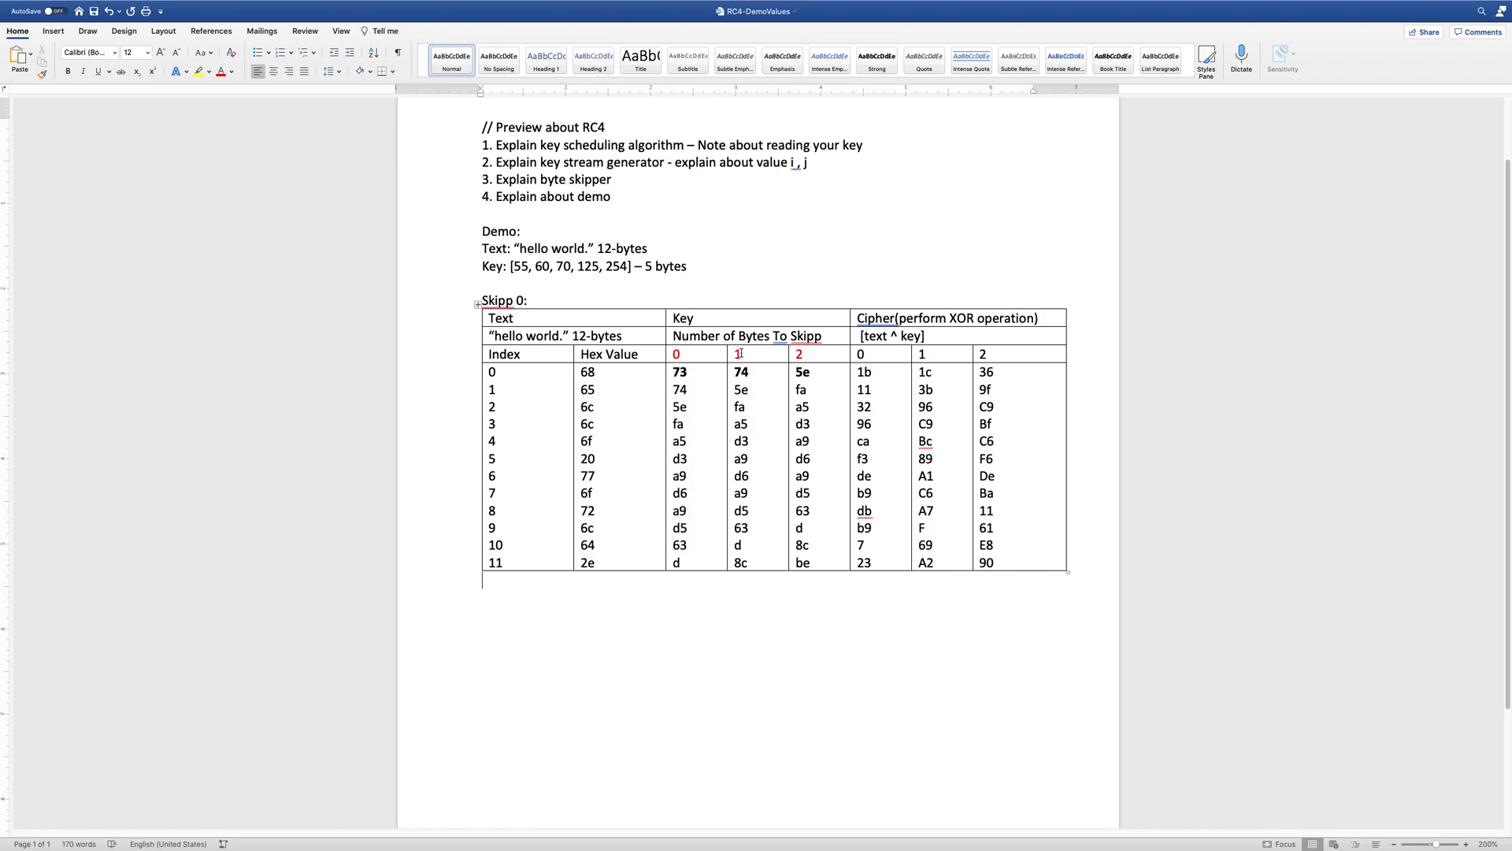
Step: Select the five Key values and the 0-skip cipher column, then return to Visual Studio Code via Mission Control
{"action": "left_click", "coordinate": [740, 372]}
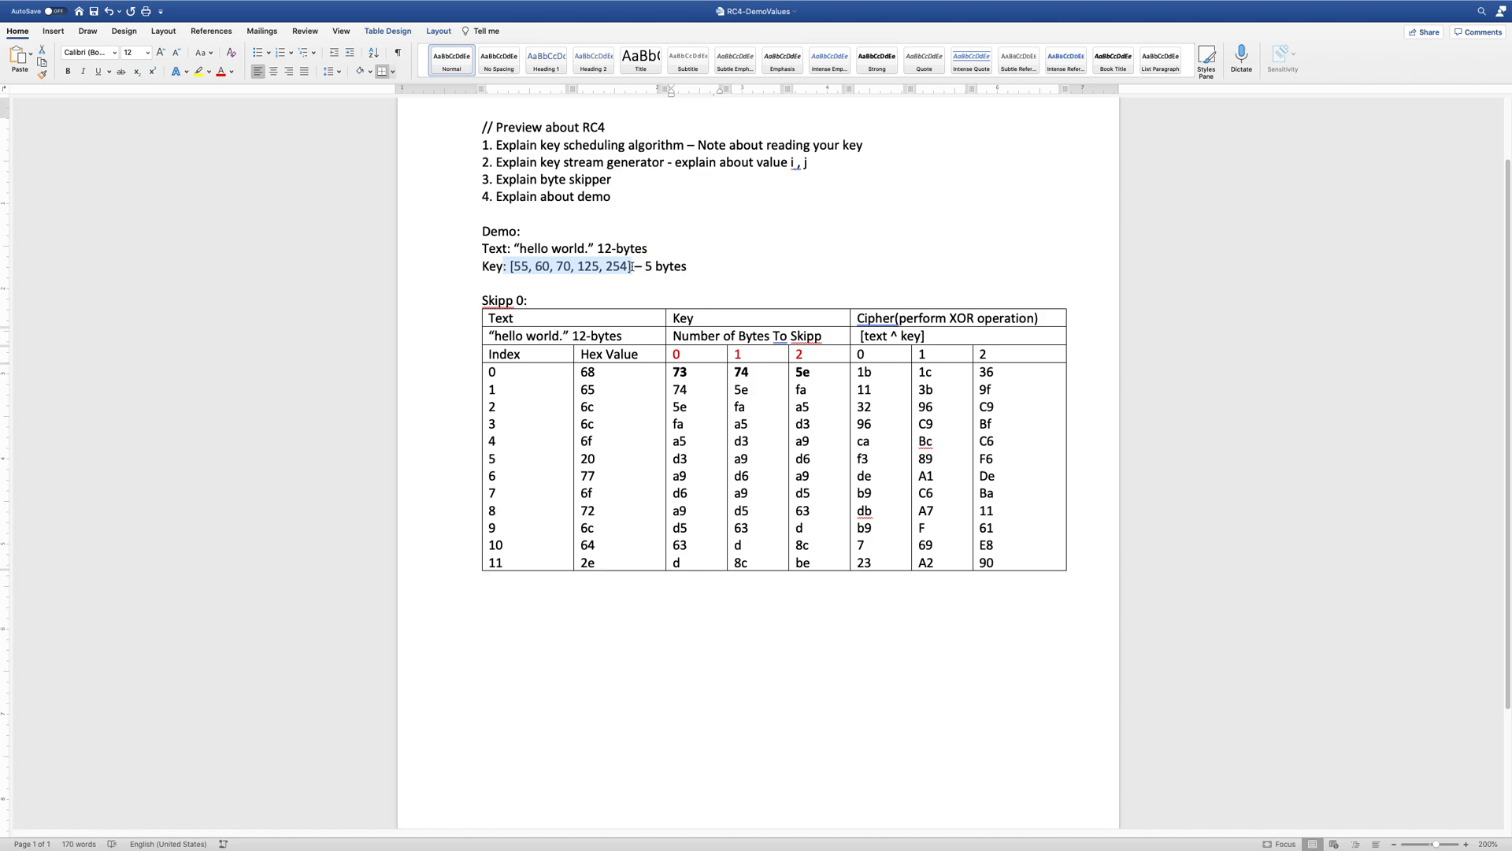
{"action": "left_click", "coordinate": [660, 304]}
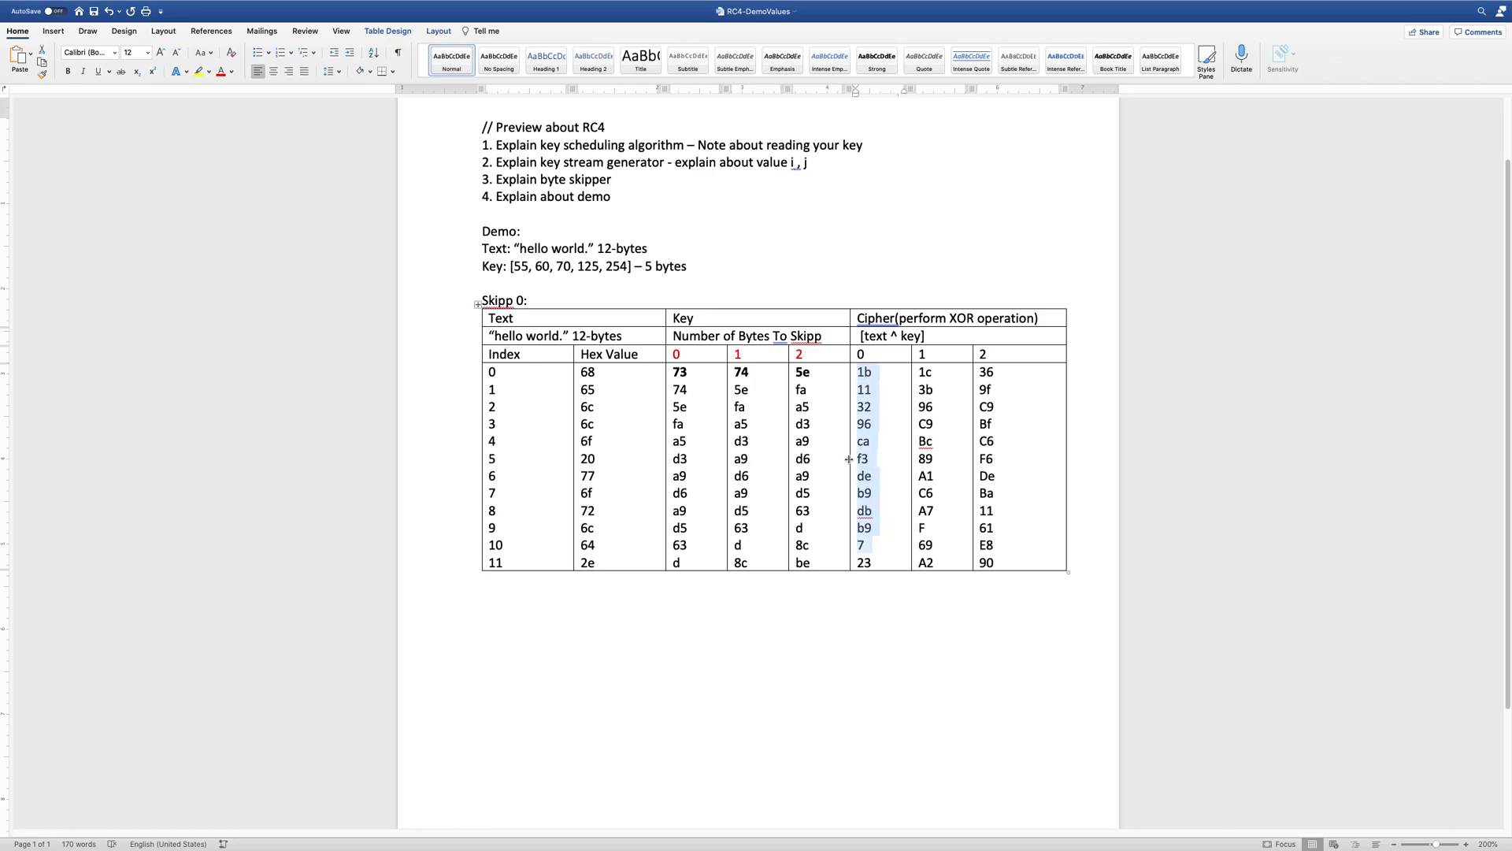
{"action": "left_click", "coordinate": [1042, 318]}
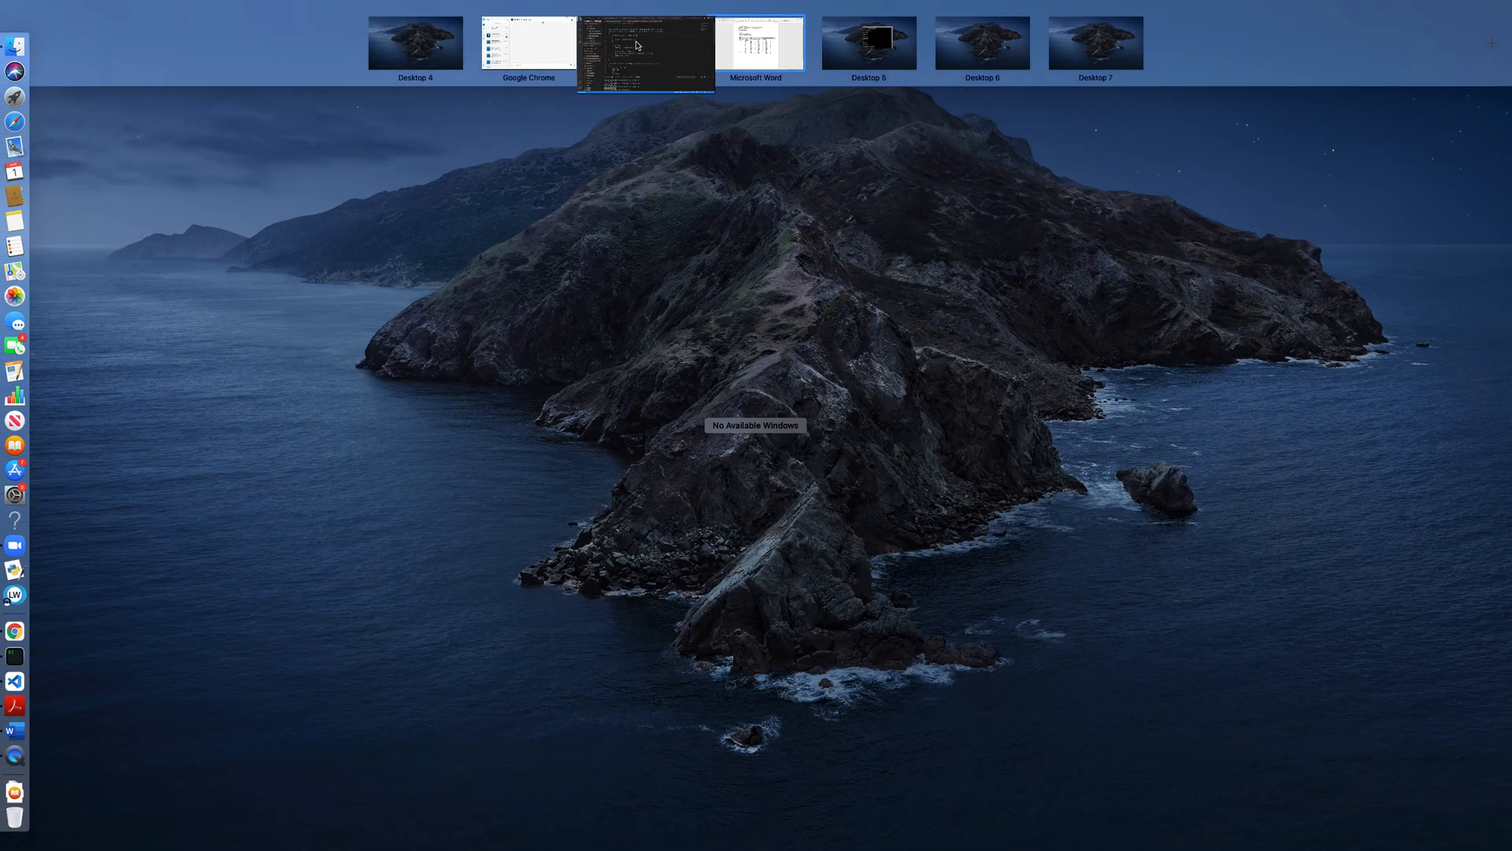
{"action": "left_click", "coordinate": [643, 51]}
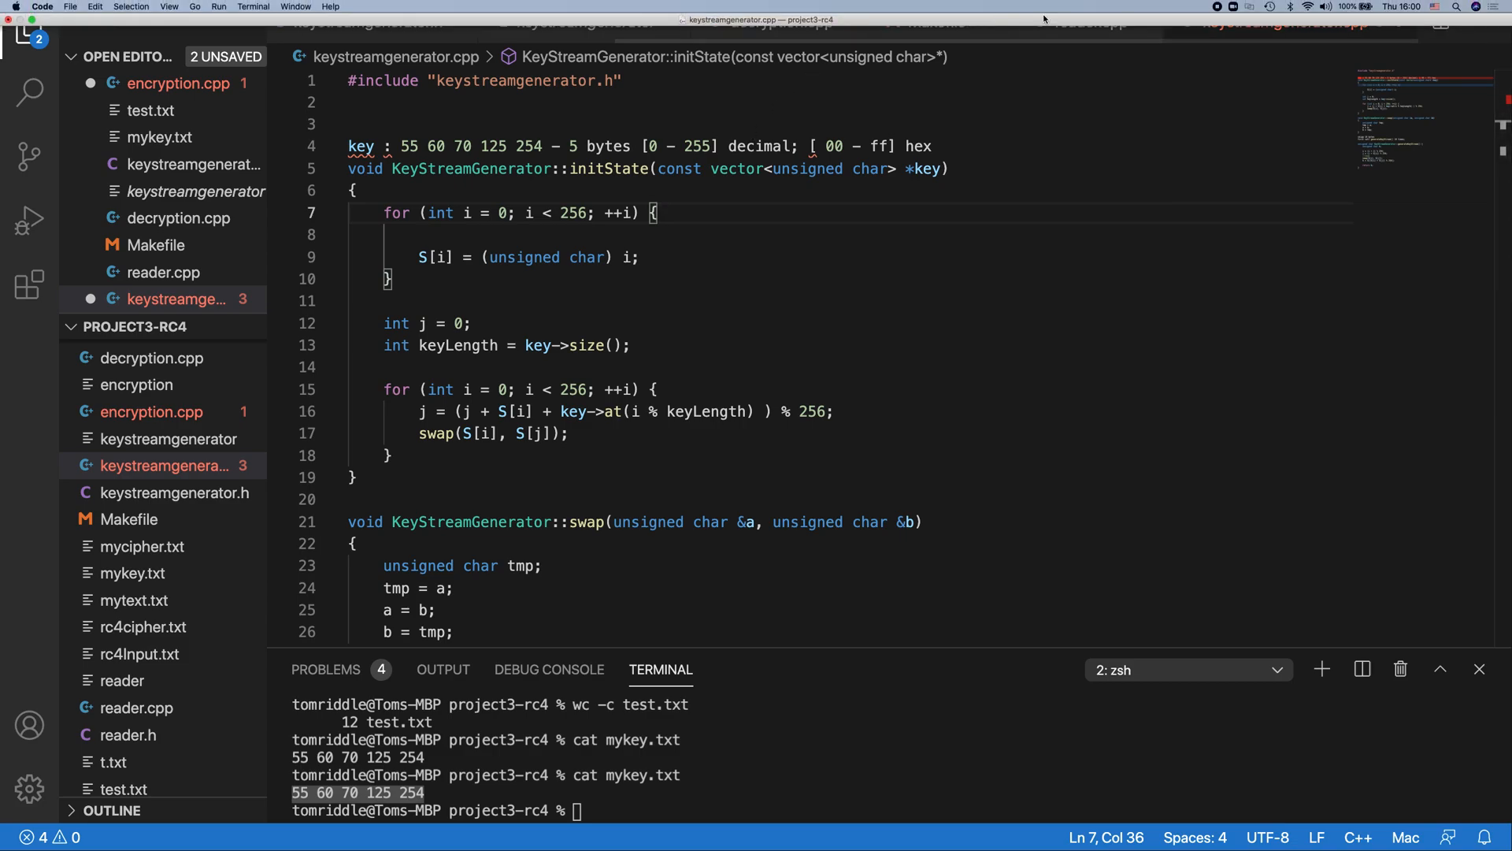